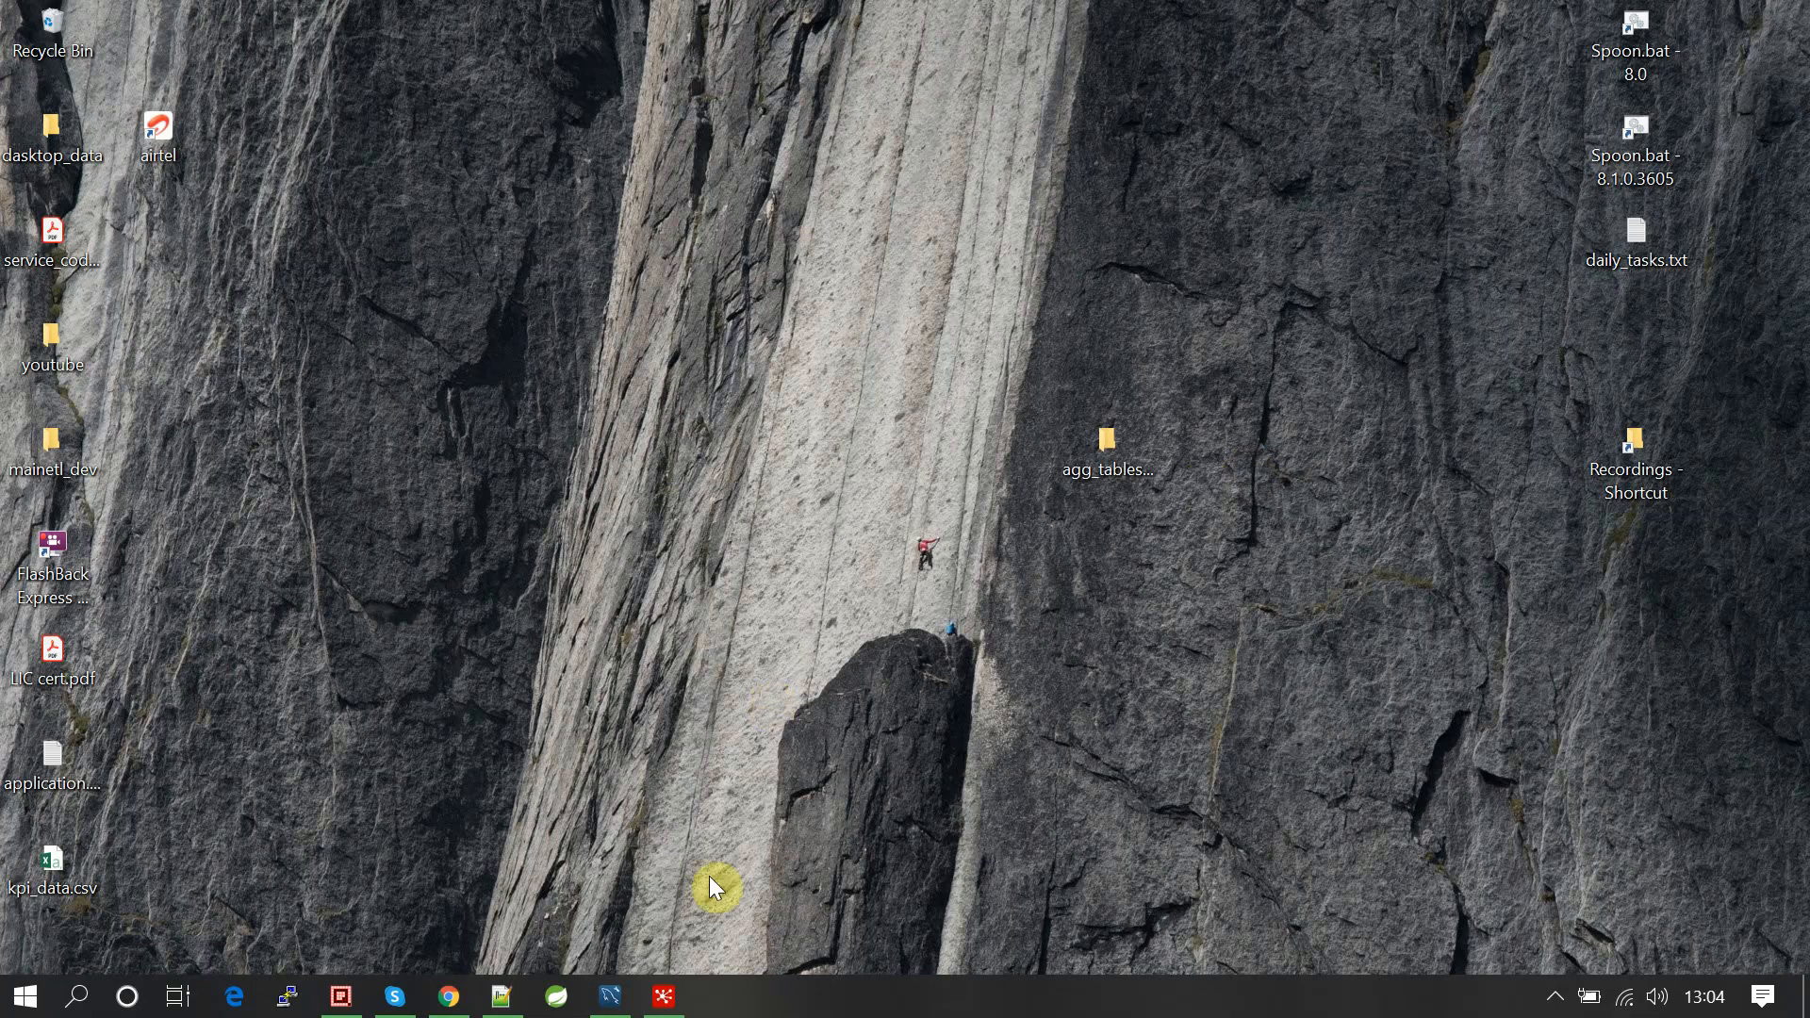
{"action": "mouse_move", "coordinate": [610, 996]}
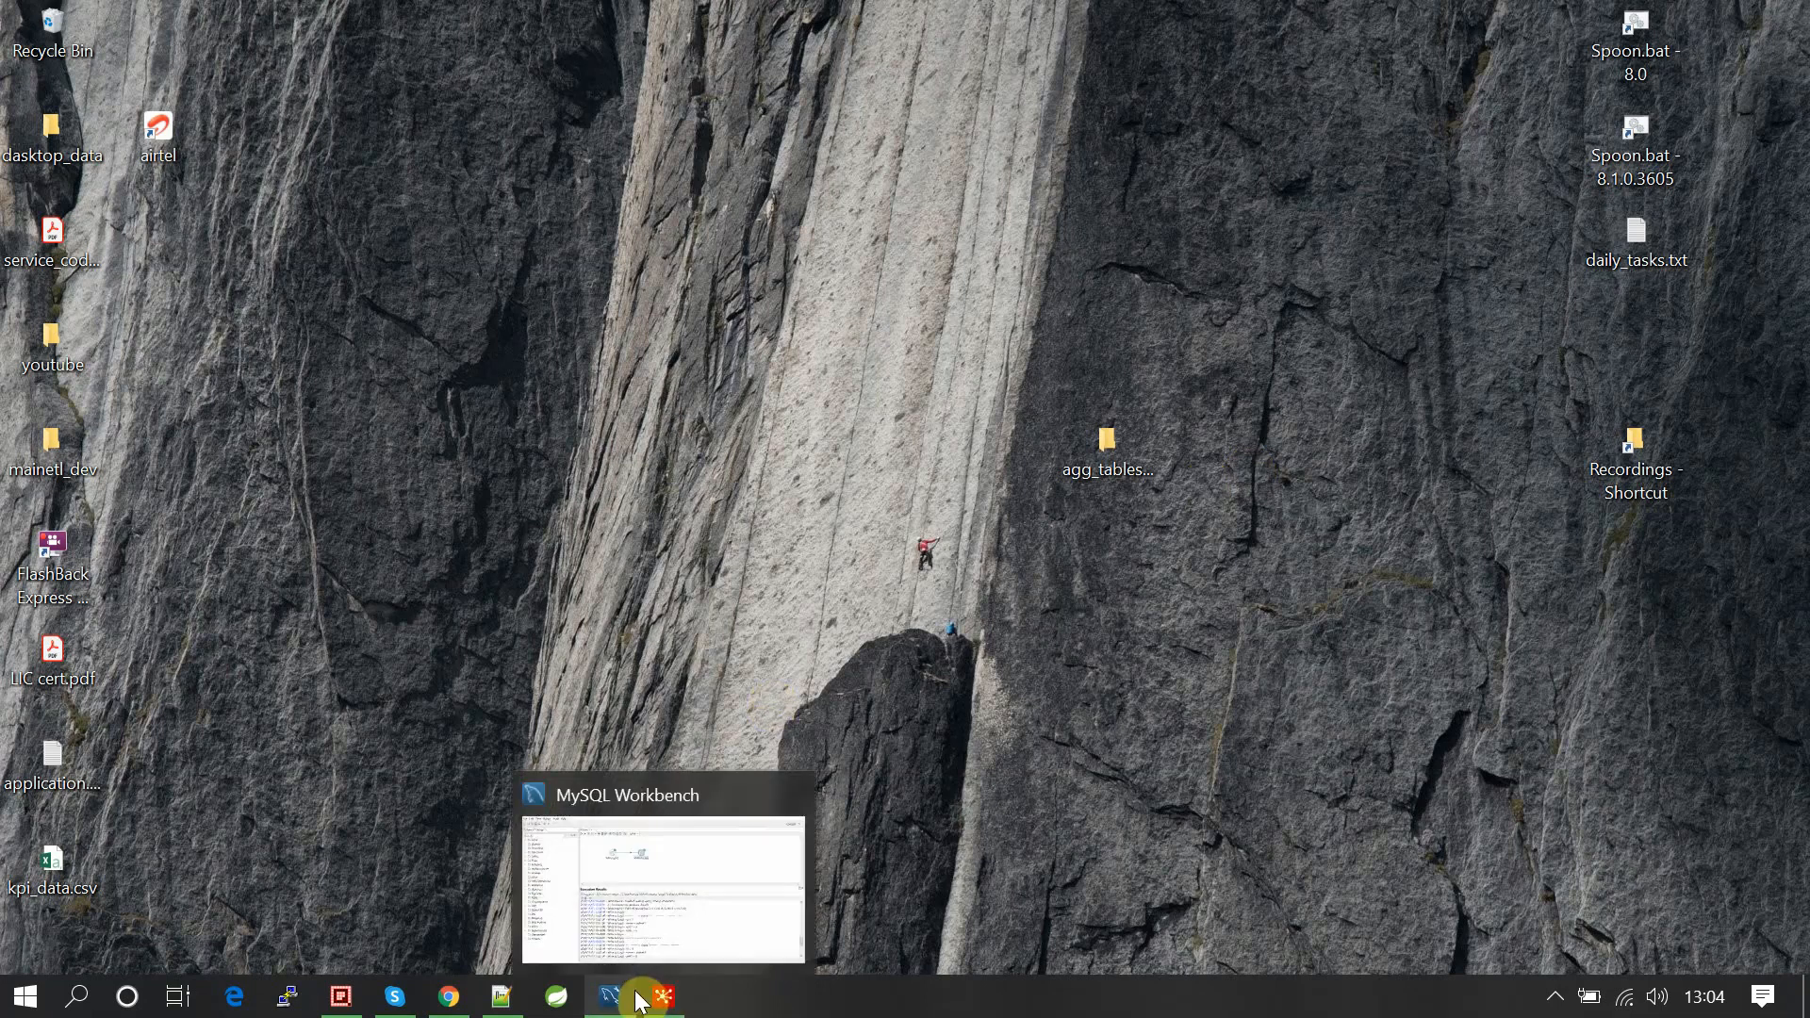
Bring MySQL Workbench with the patients and patient_address query script to the front.
{"action": "left_click", "coordinate": [609, 995]}
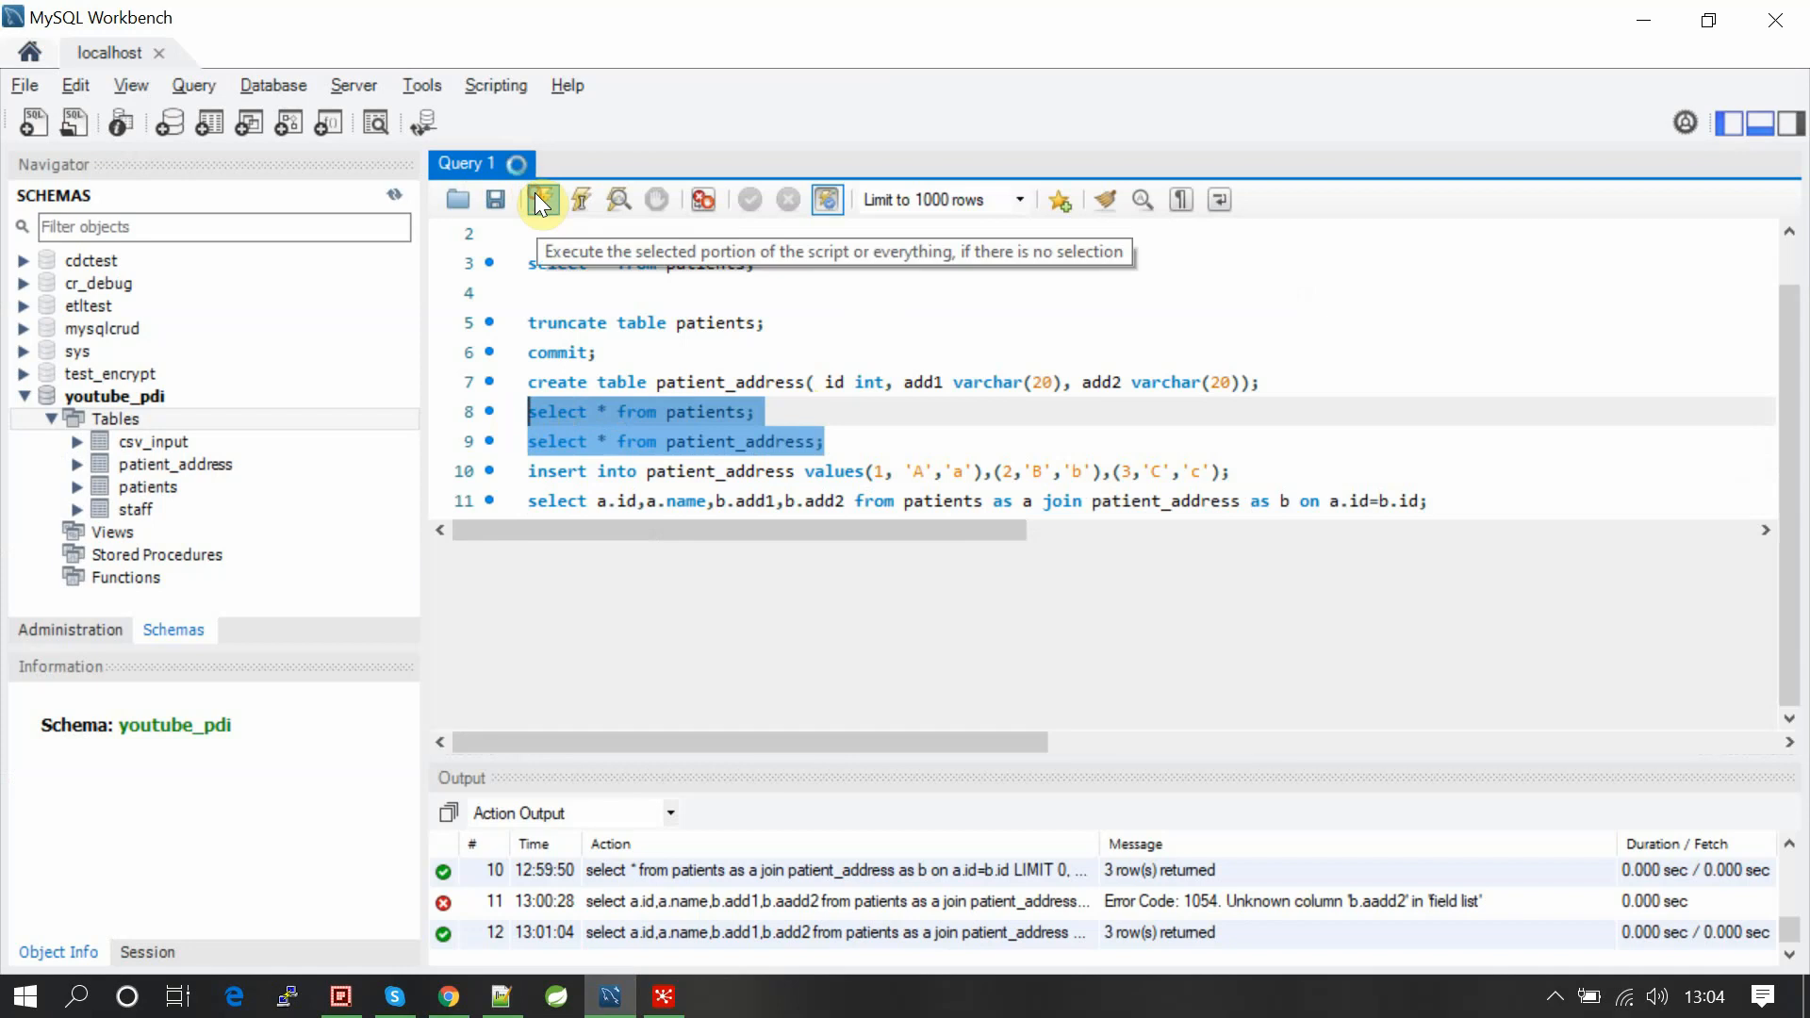
Run both SELECT queries and compare the five patients rows with the three patient_address rows.
{"action": "left_click", "coordinate": [542, 199]}
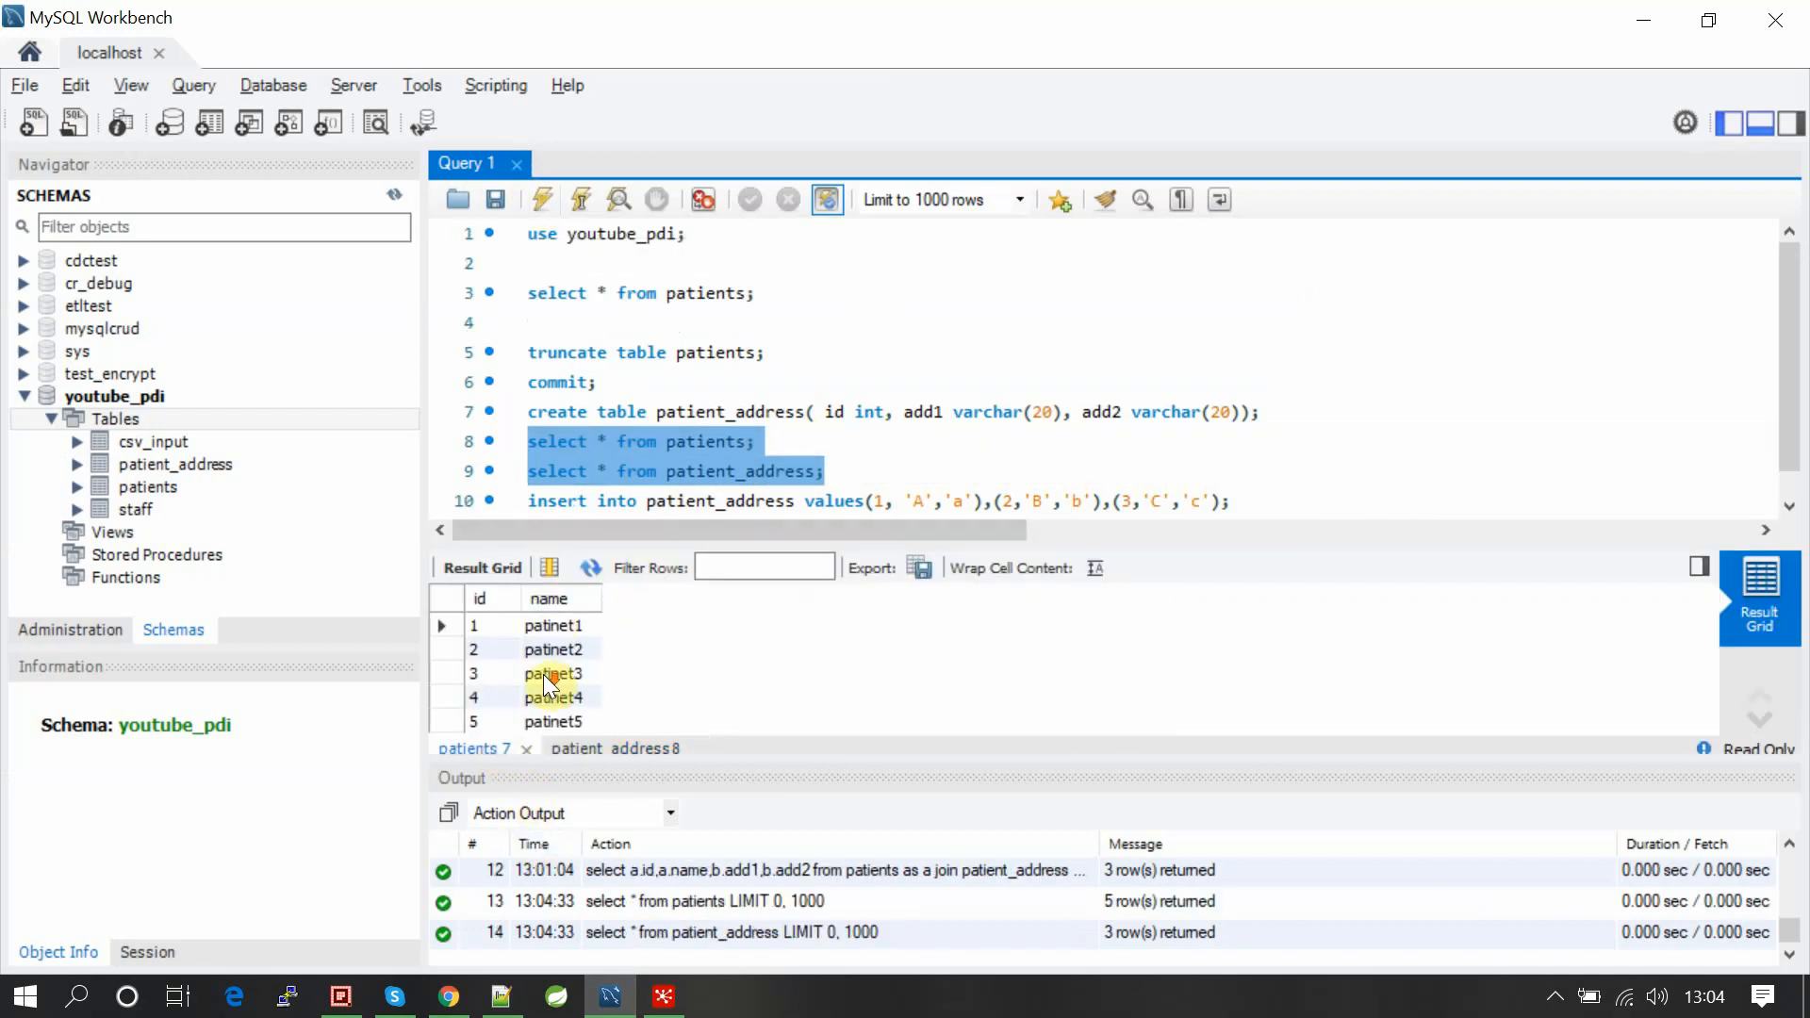
{"action": "mouse_move", "coordinate": [496, 627]}
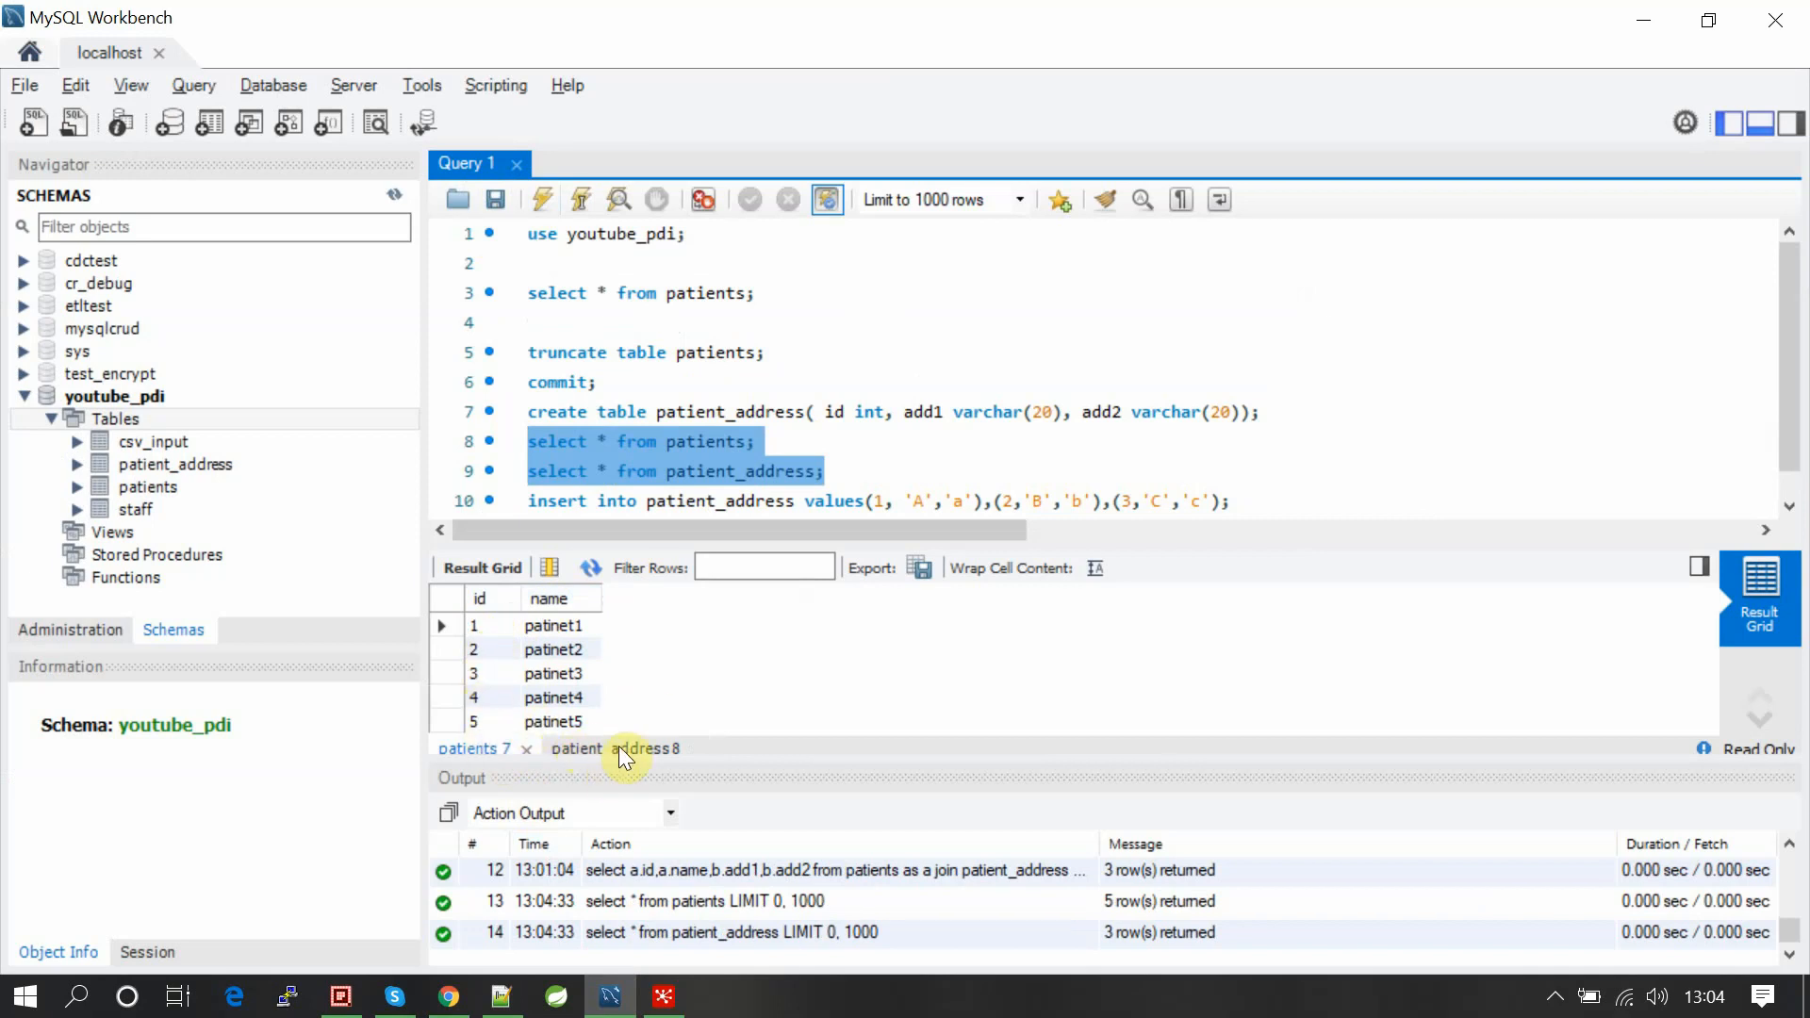
{"action": "left_click", "coordinate": [617, 748]}
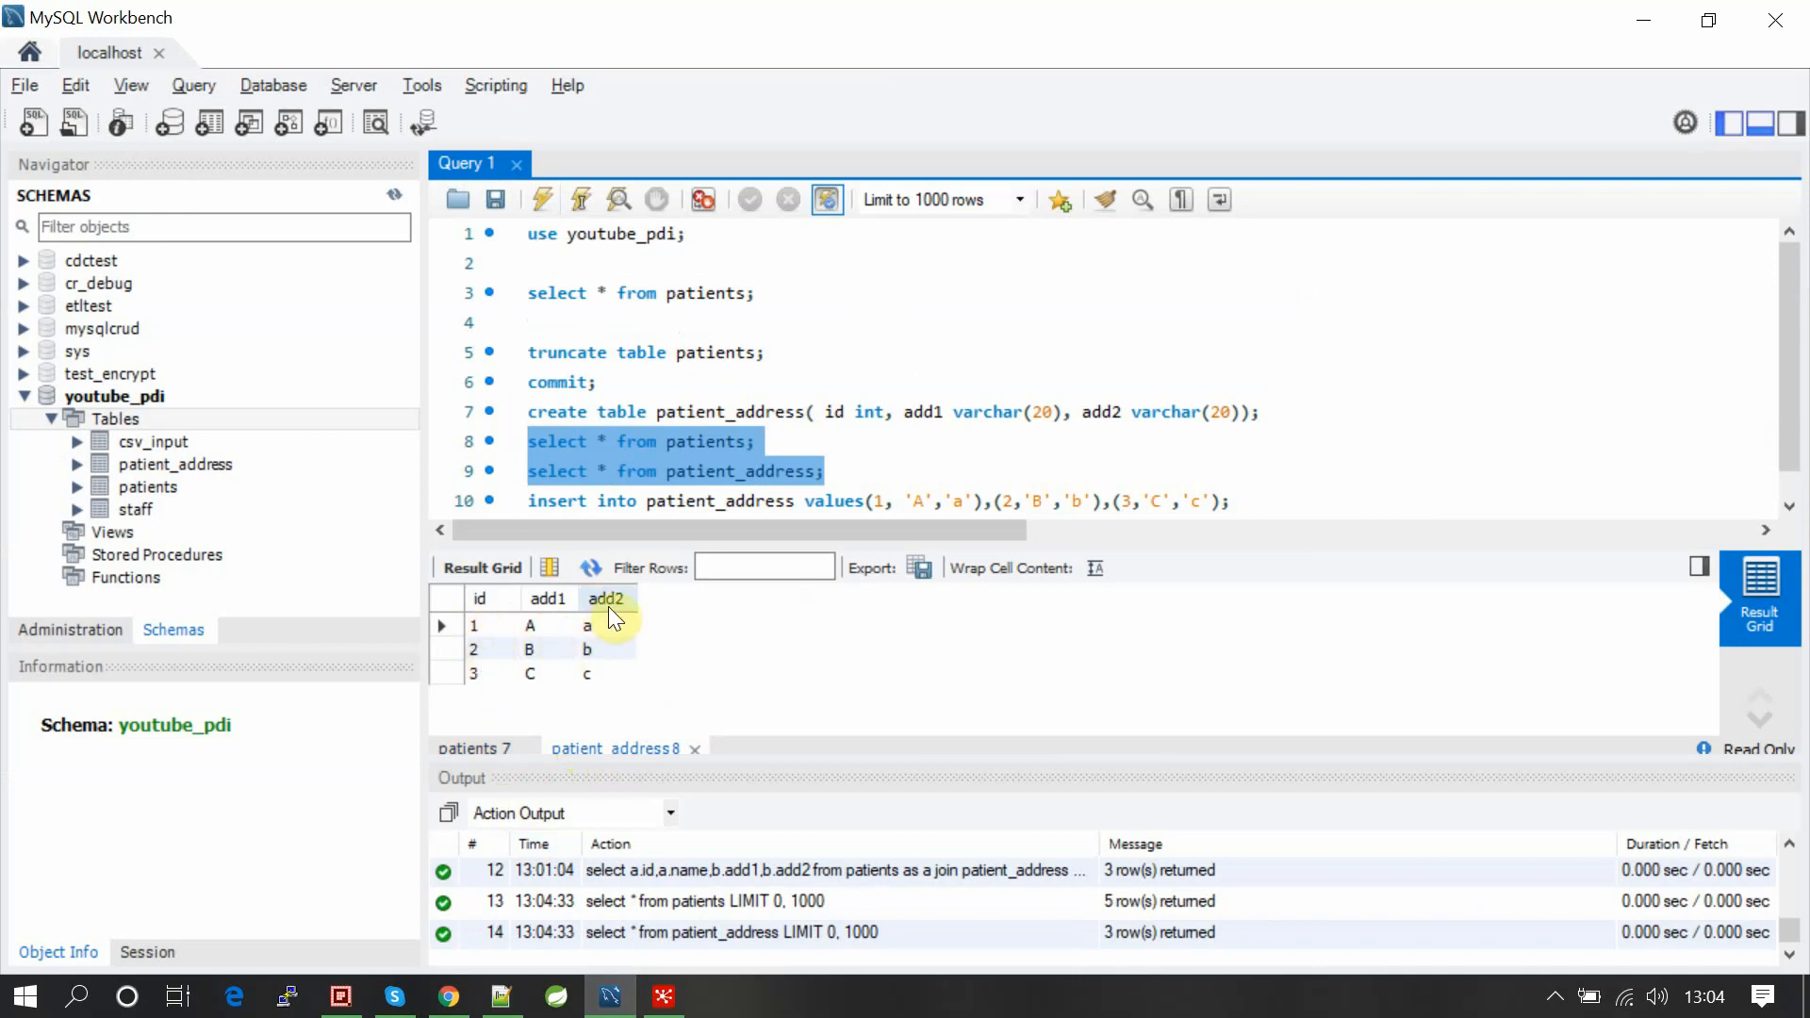
{"action": "left_click", "coordinate": [468, 748]}
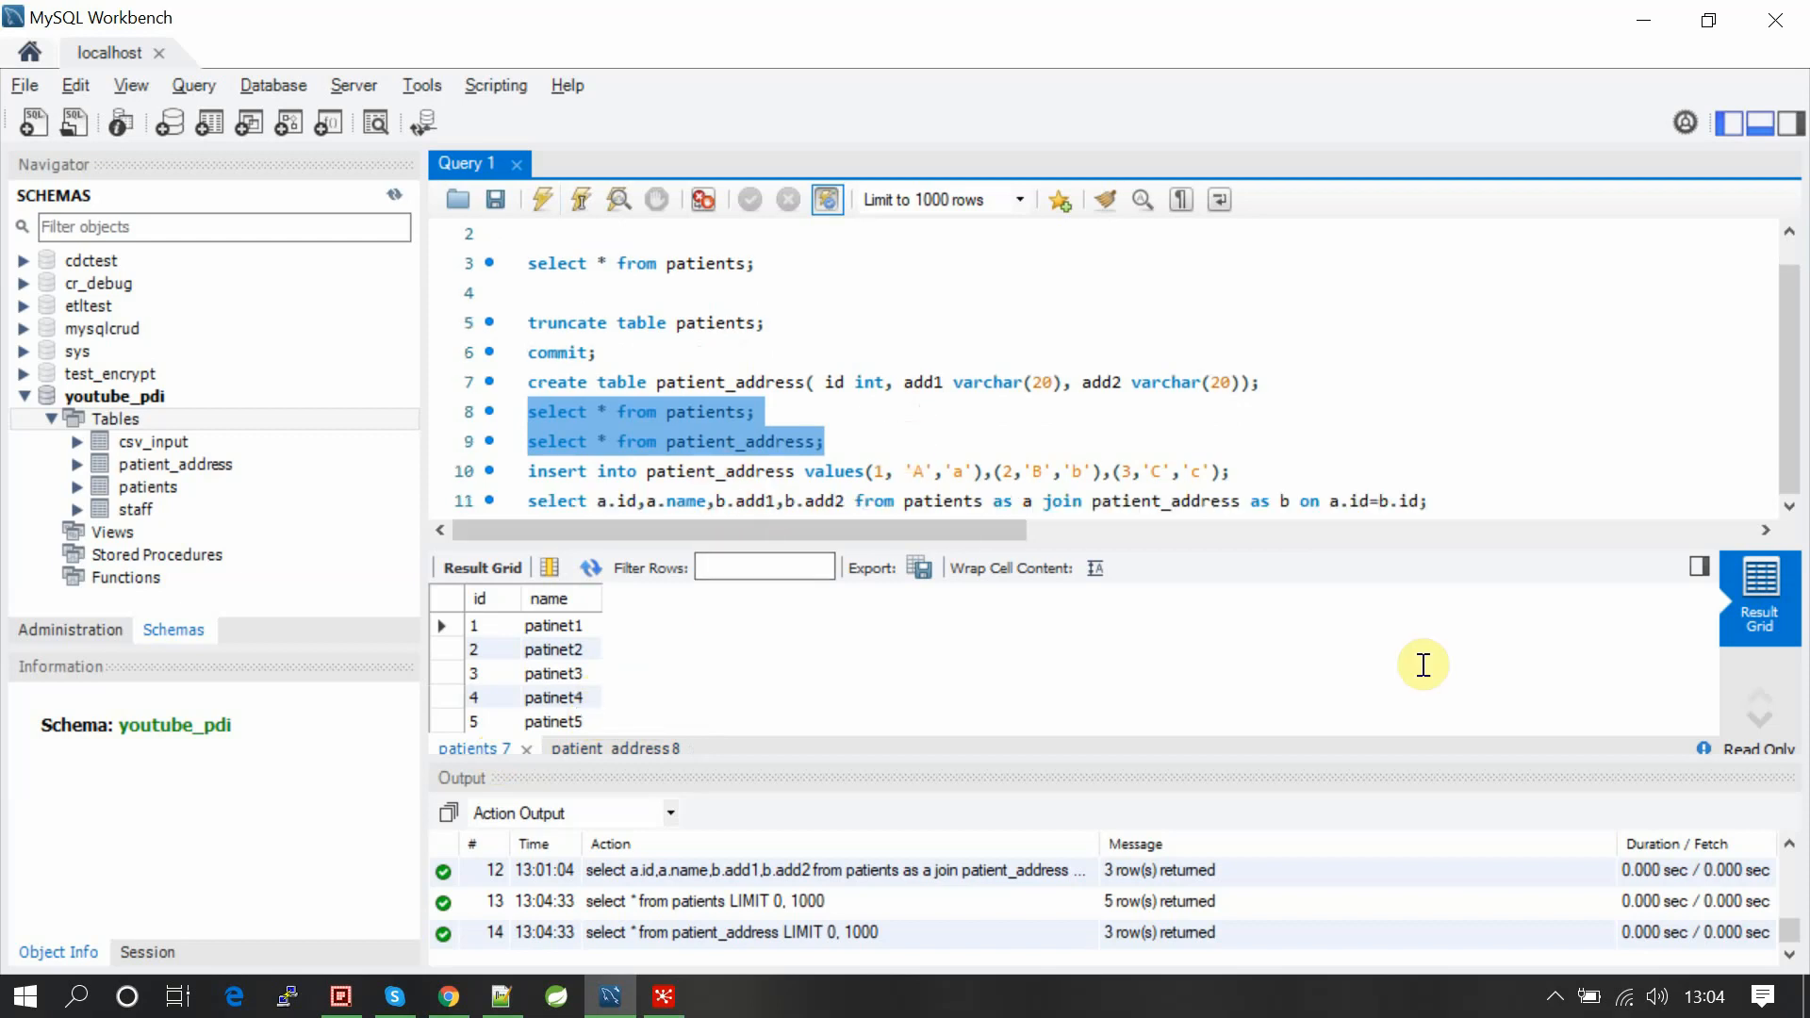
{"action": "mouse_move", "coordinate": [1444, 494]}
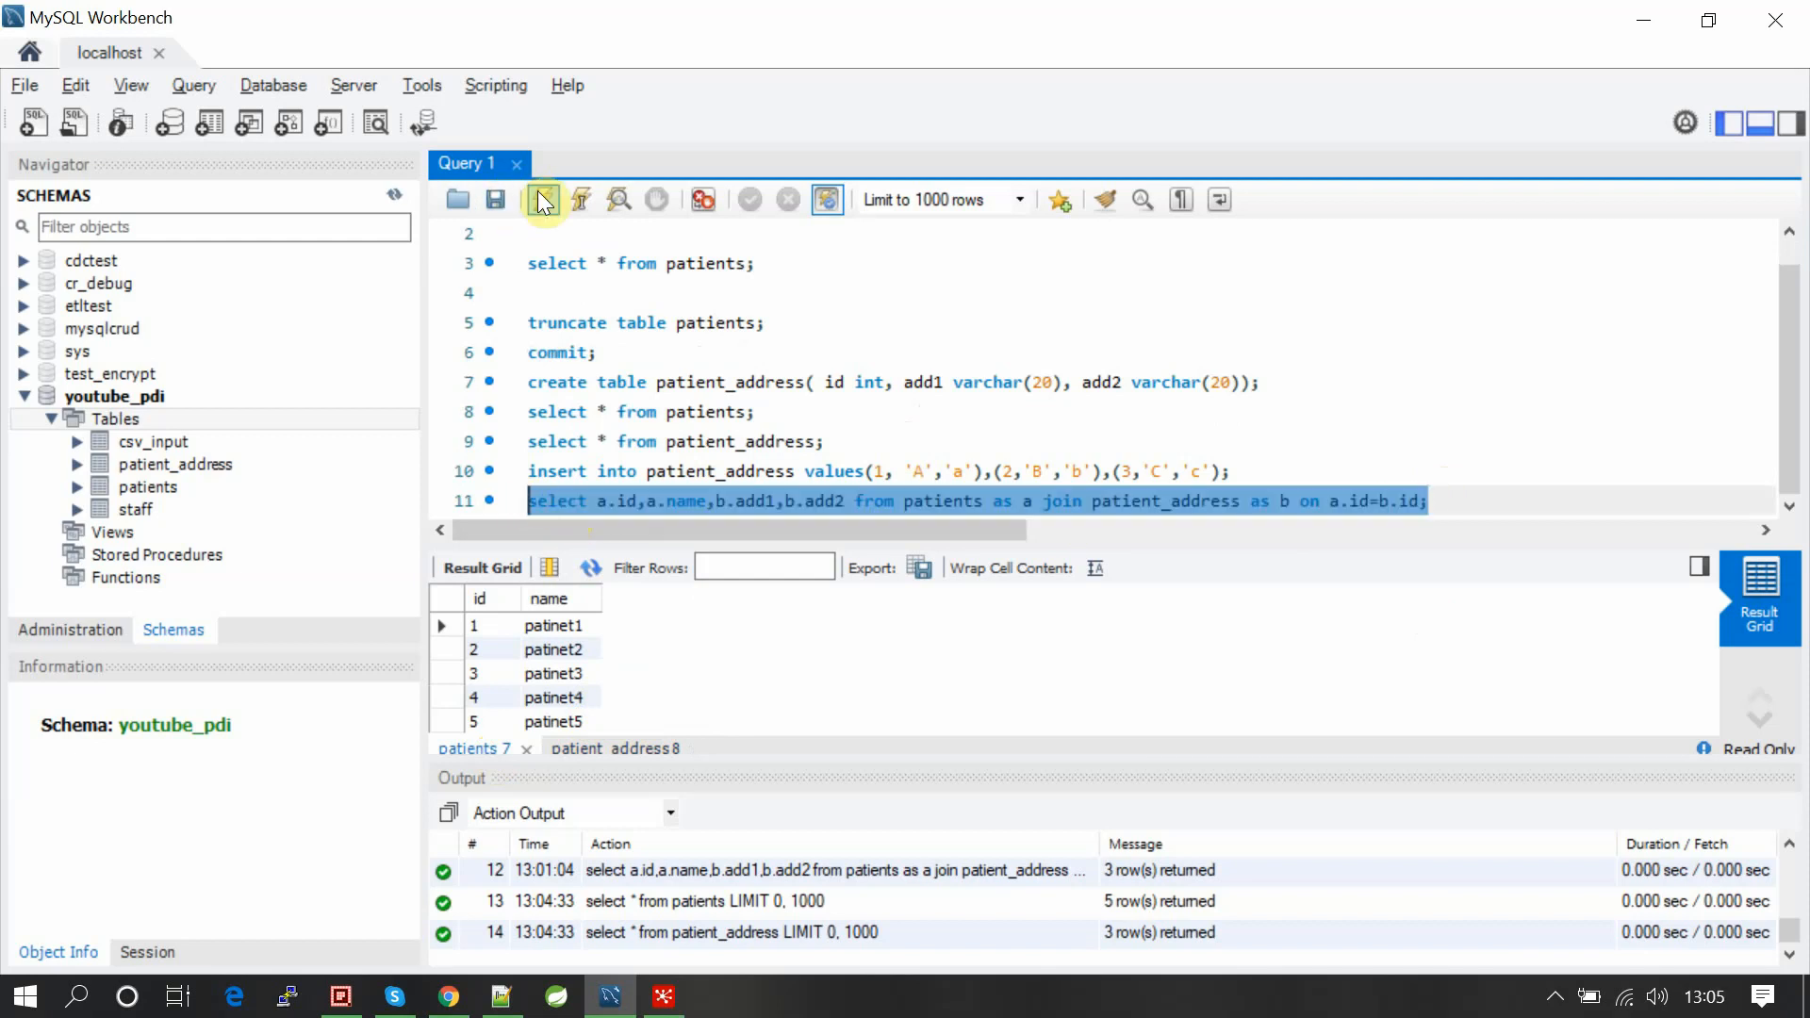
{"action": "mouse_move", "coordinate": [543, 200]}
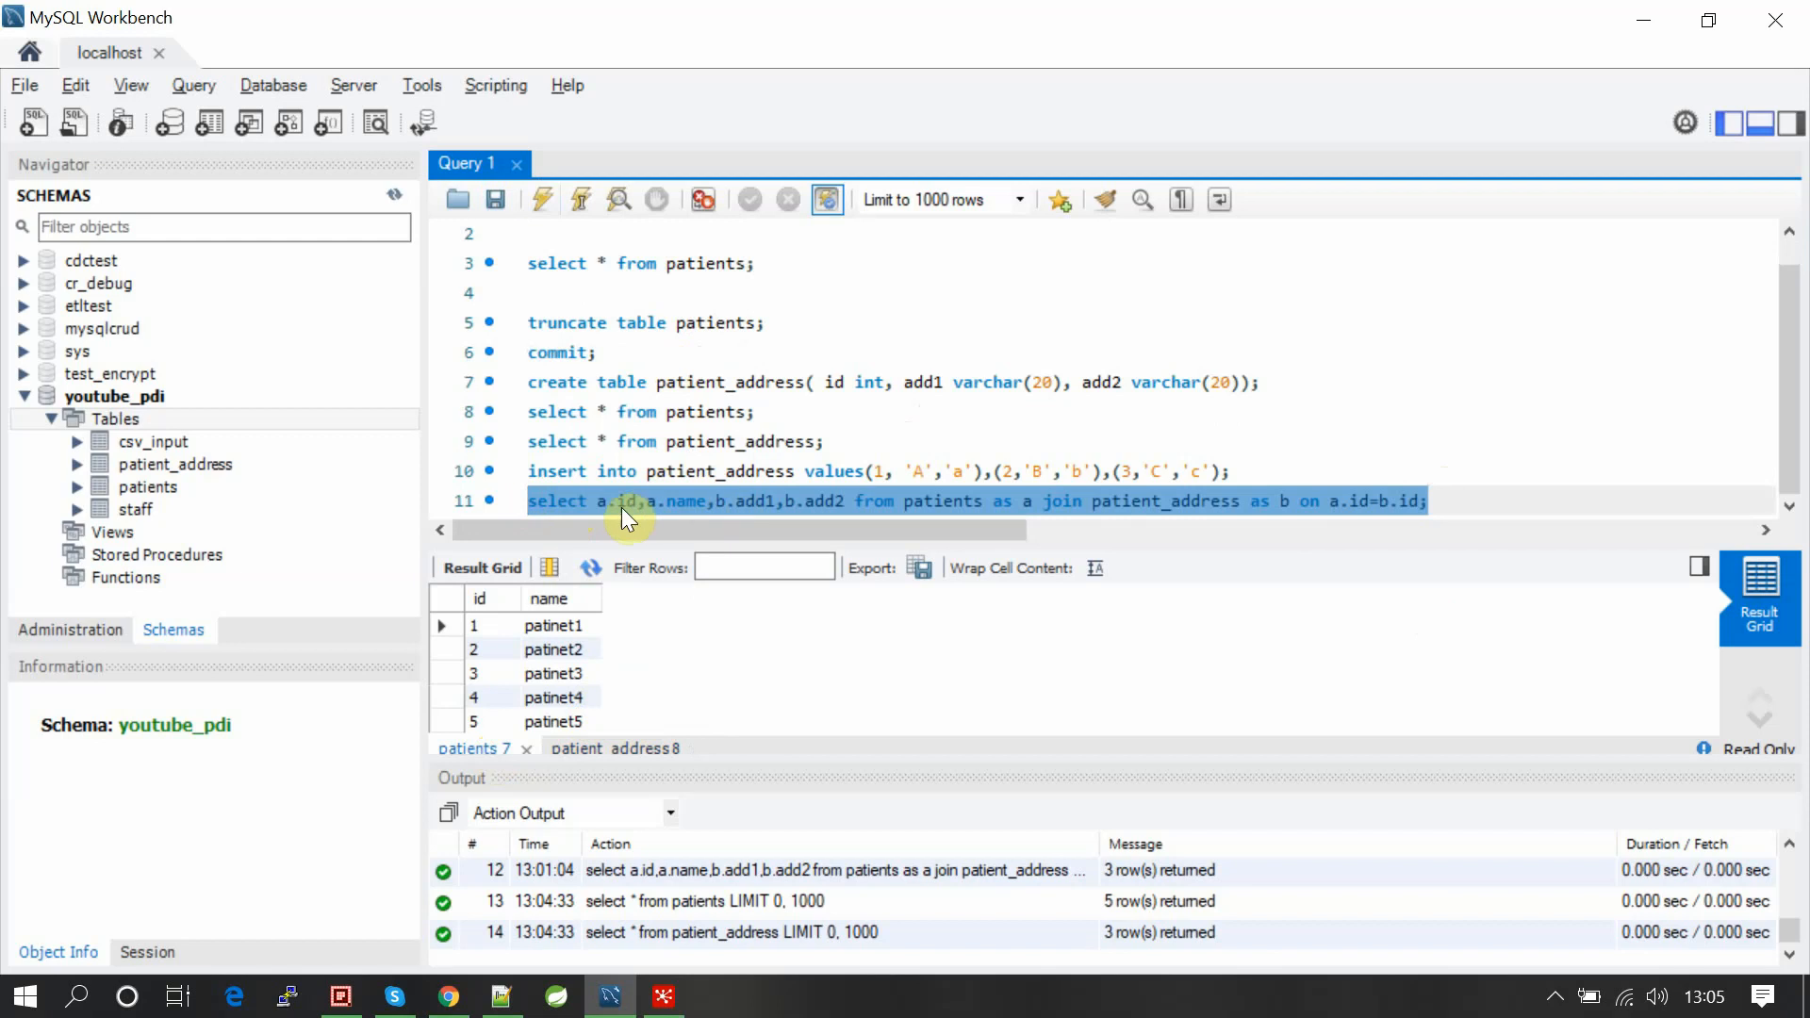
{"action": "mouse_move", "coordinate": [906, 498]}
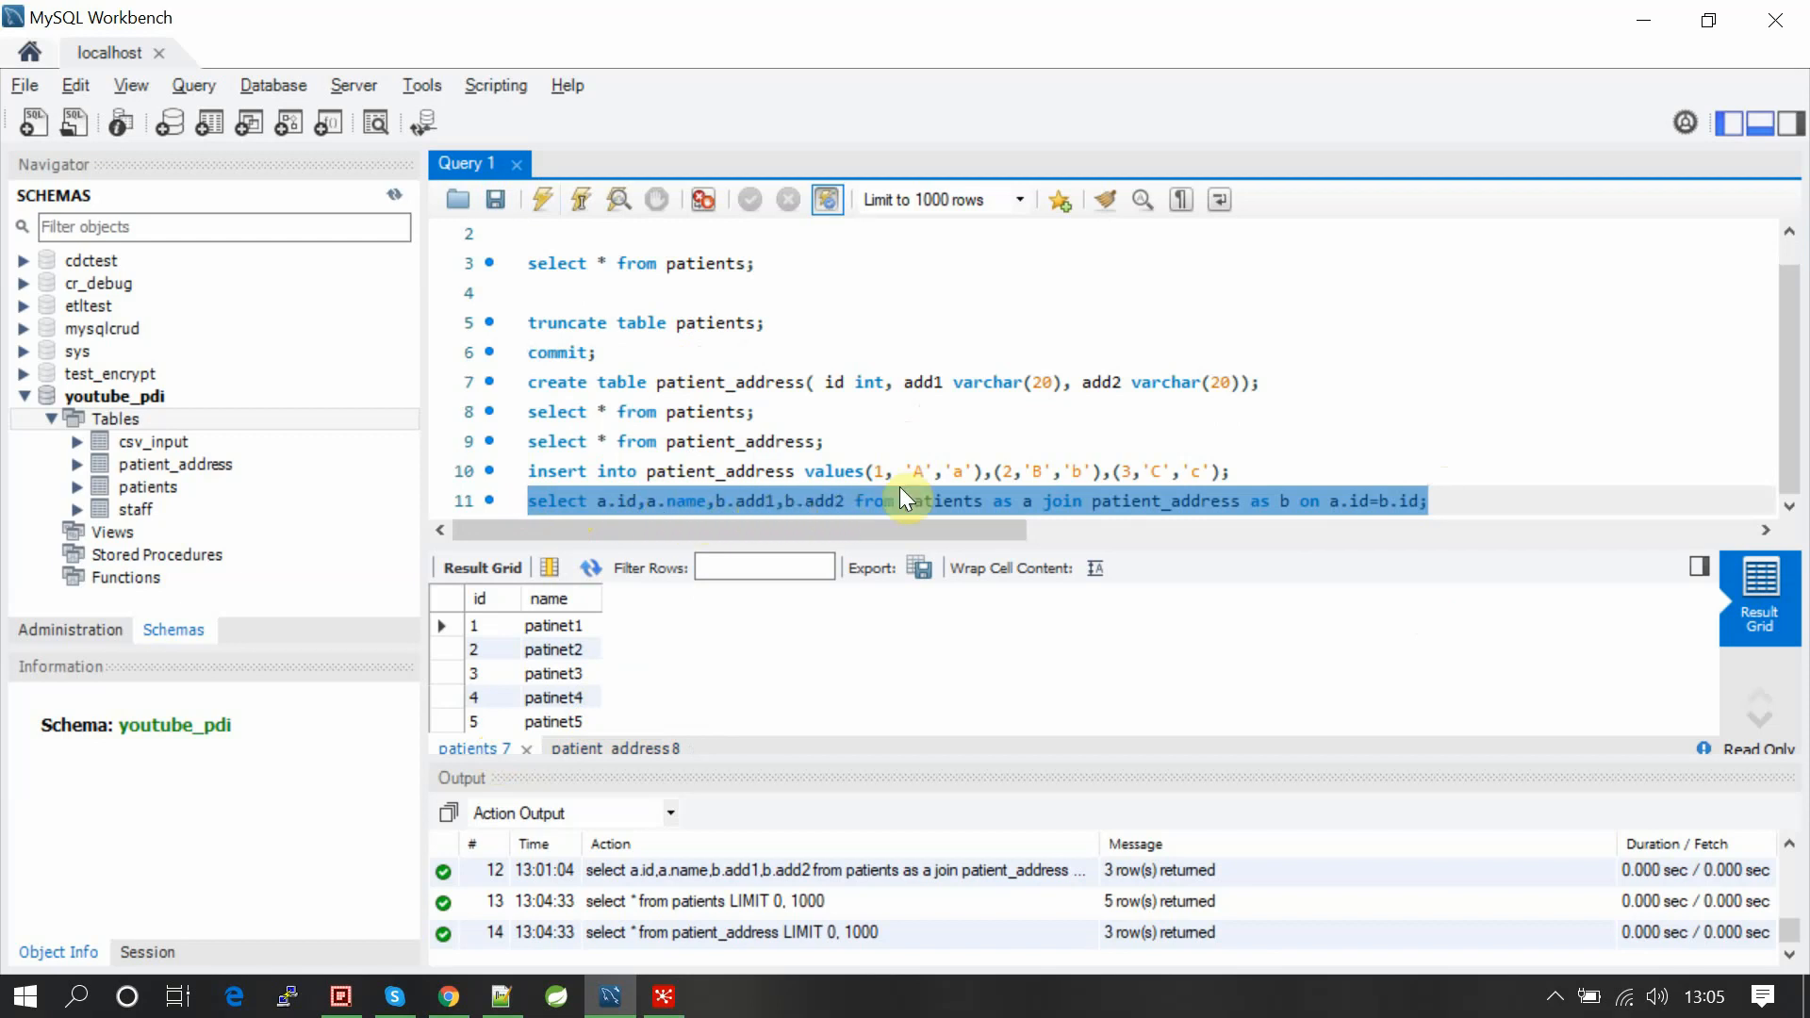
{"action": "mouse_move", "coordinate": [1091, 516]}
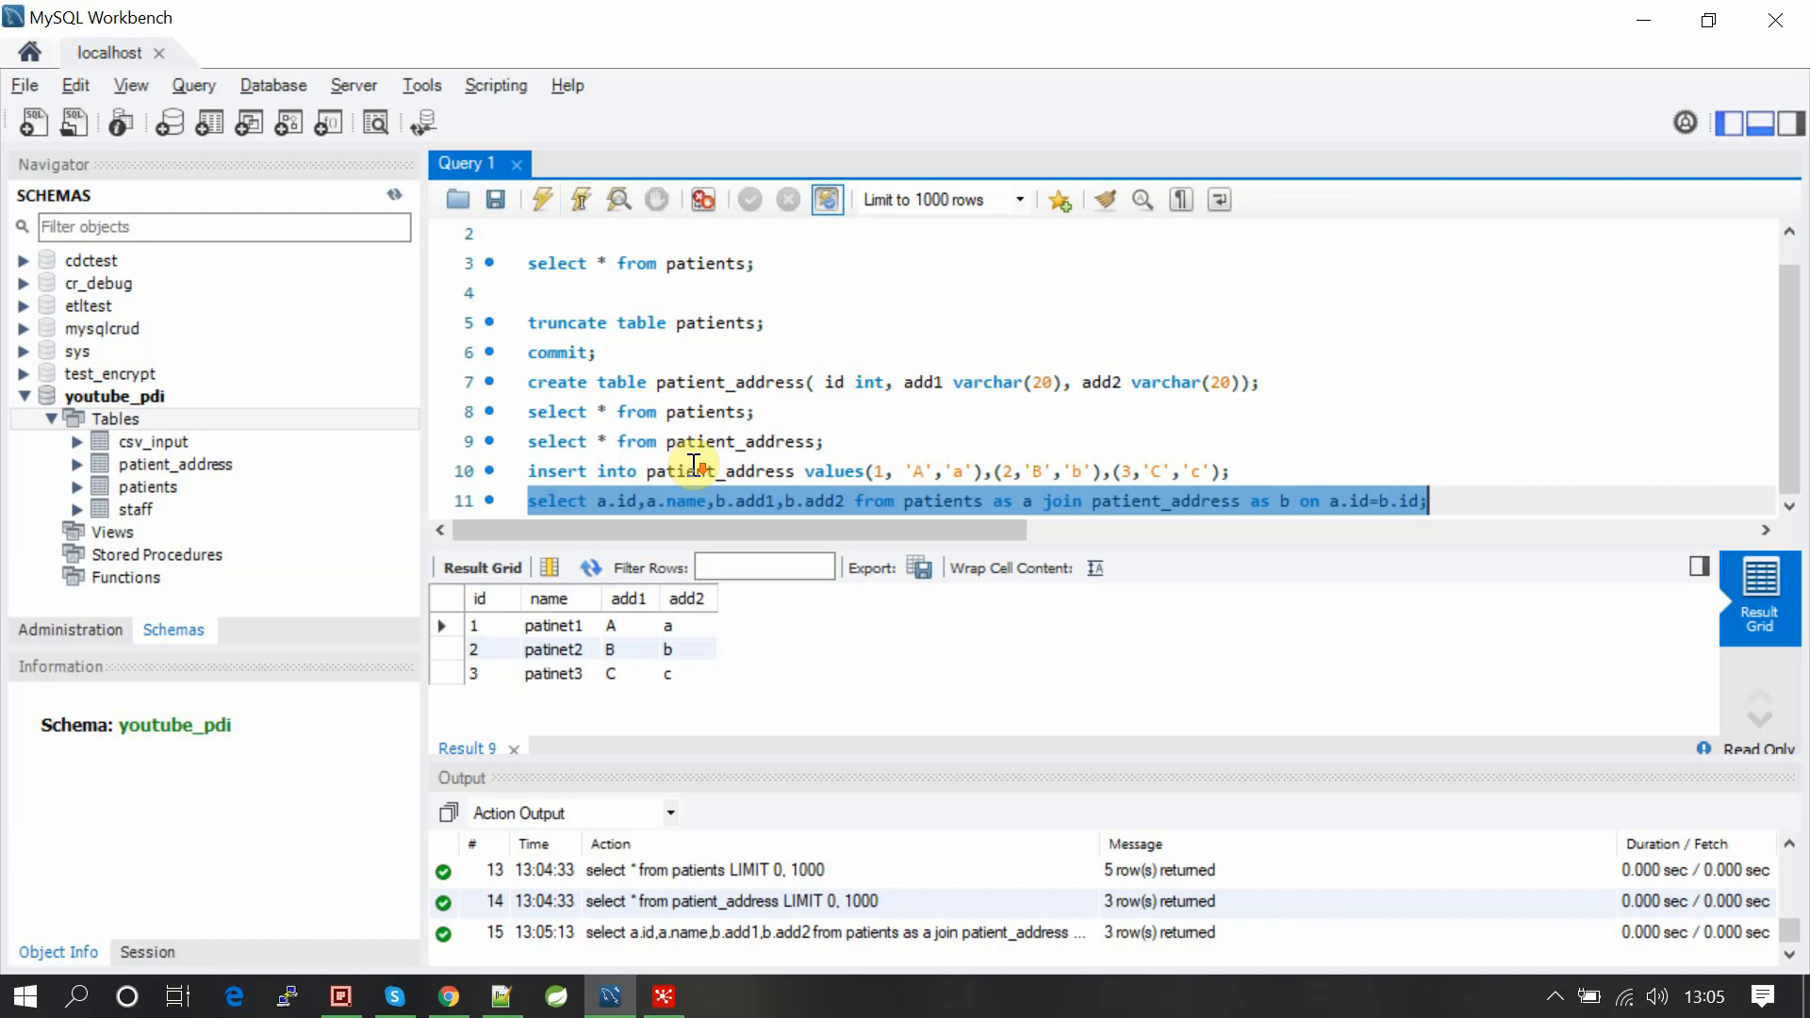
{"action": "mouse_move", "coordinate": [1479, 509]}
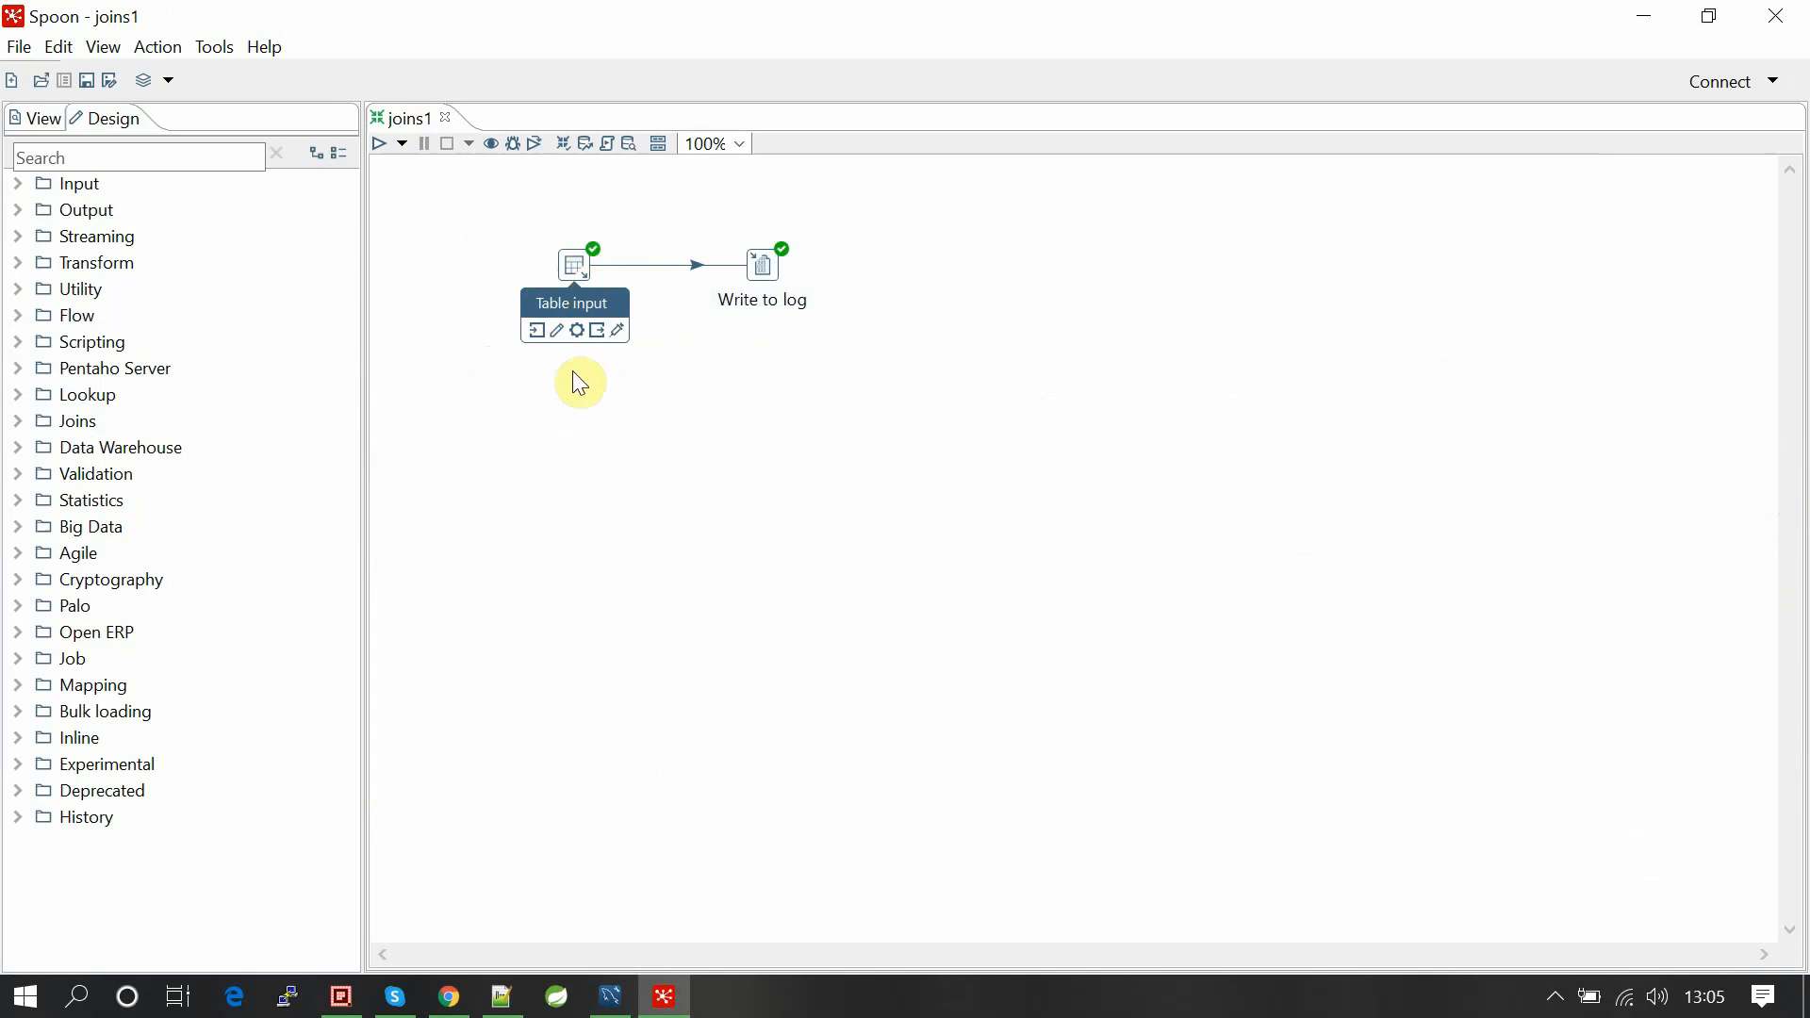
{"action": "mouse_move", "coordinate": [21, 199]}
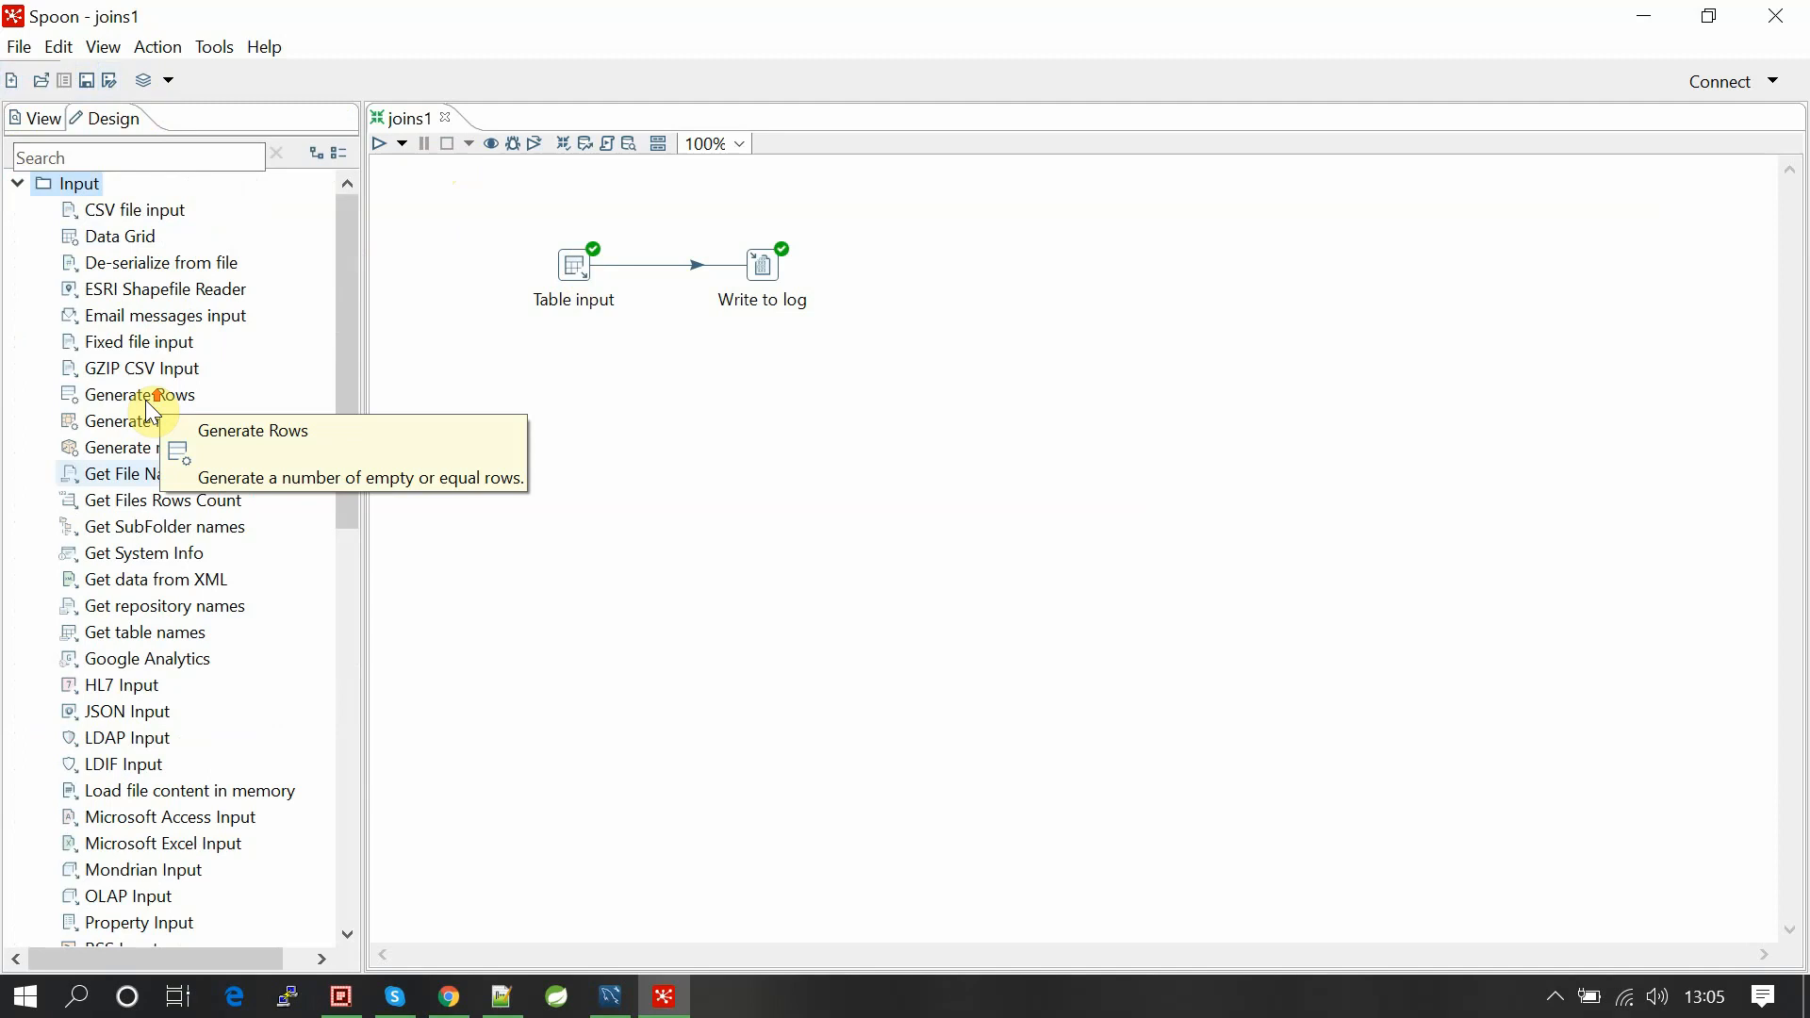
Browse the Input step category in Spoon's Design tree, then collapse it.
{"action": "scroll", "scroll_direction": "down", "scroll_amount": 3}
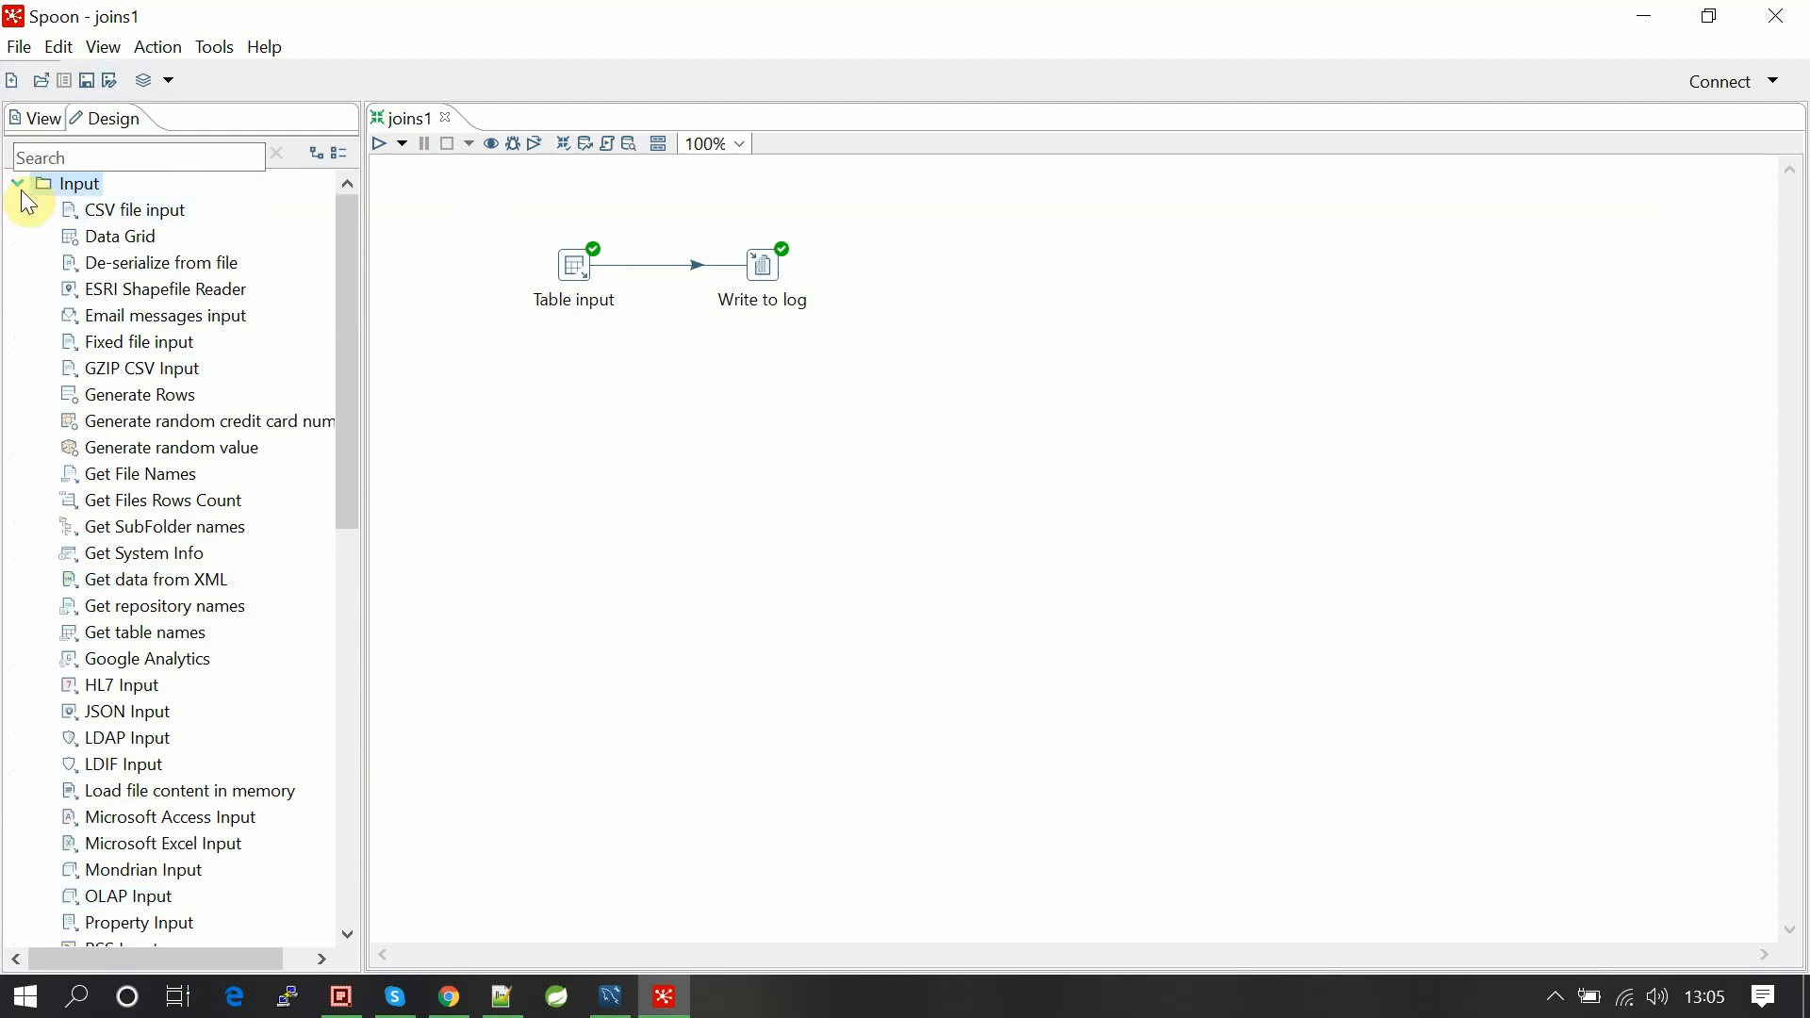
{"action": "left_click", "coordinate": [19, 184]}
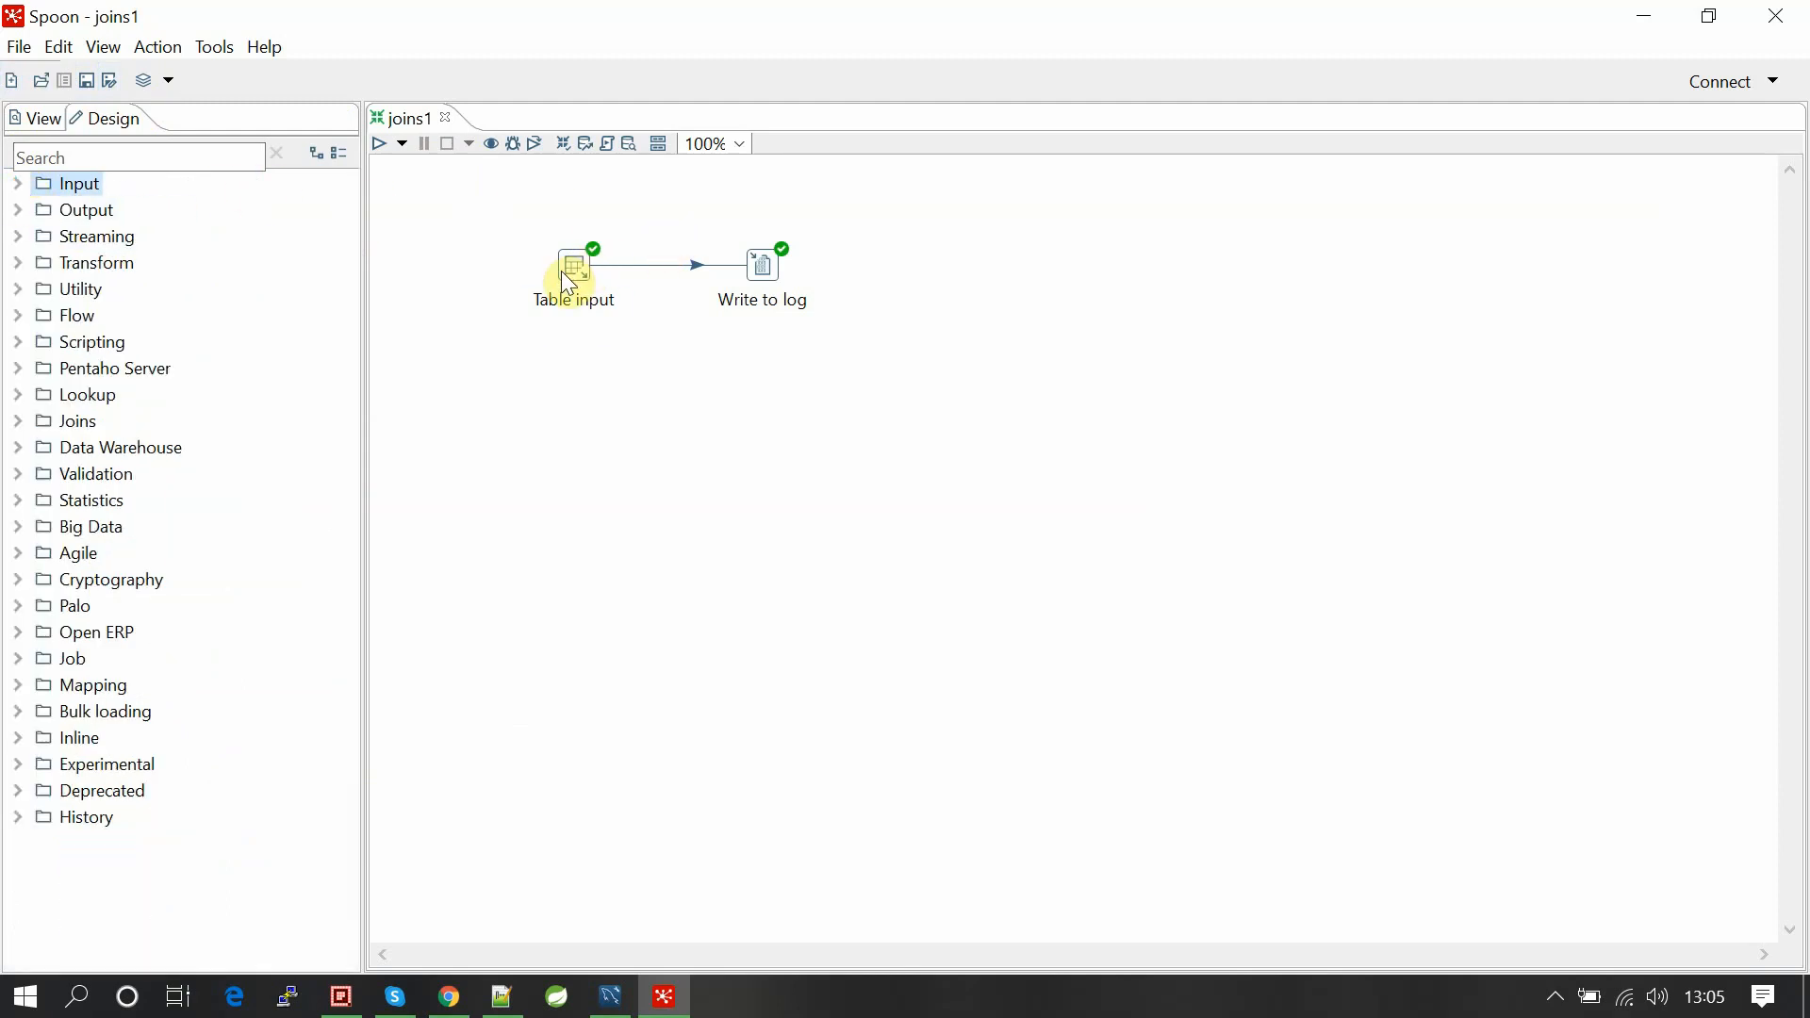
Review the Table input step's patients–patient_address join SQL, then open connection a's settings.
{"action": "double_click", "coordinate": [573, 264]}
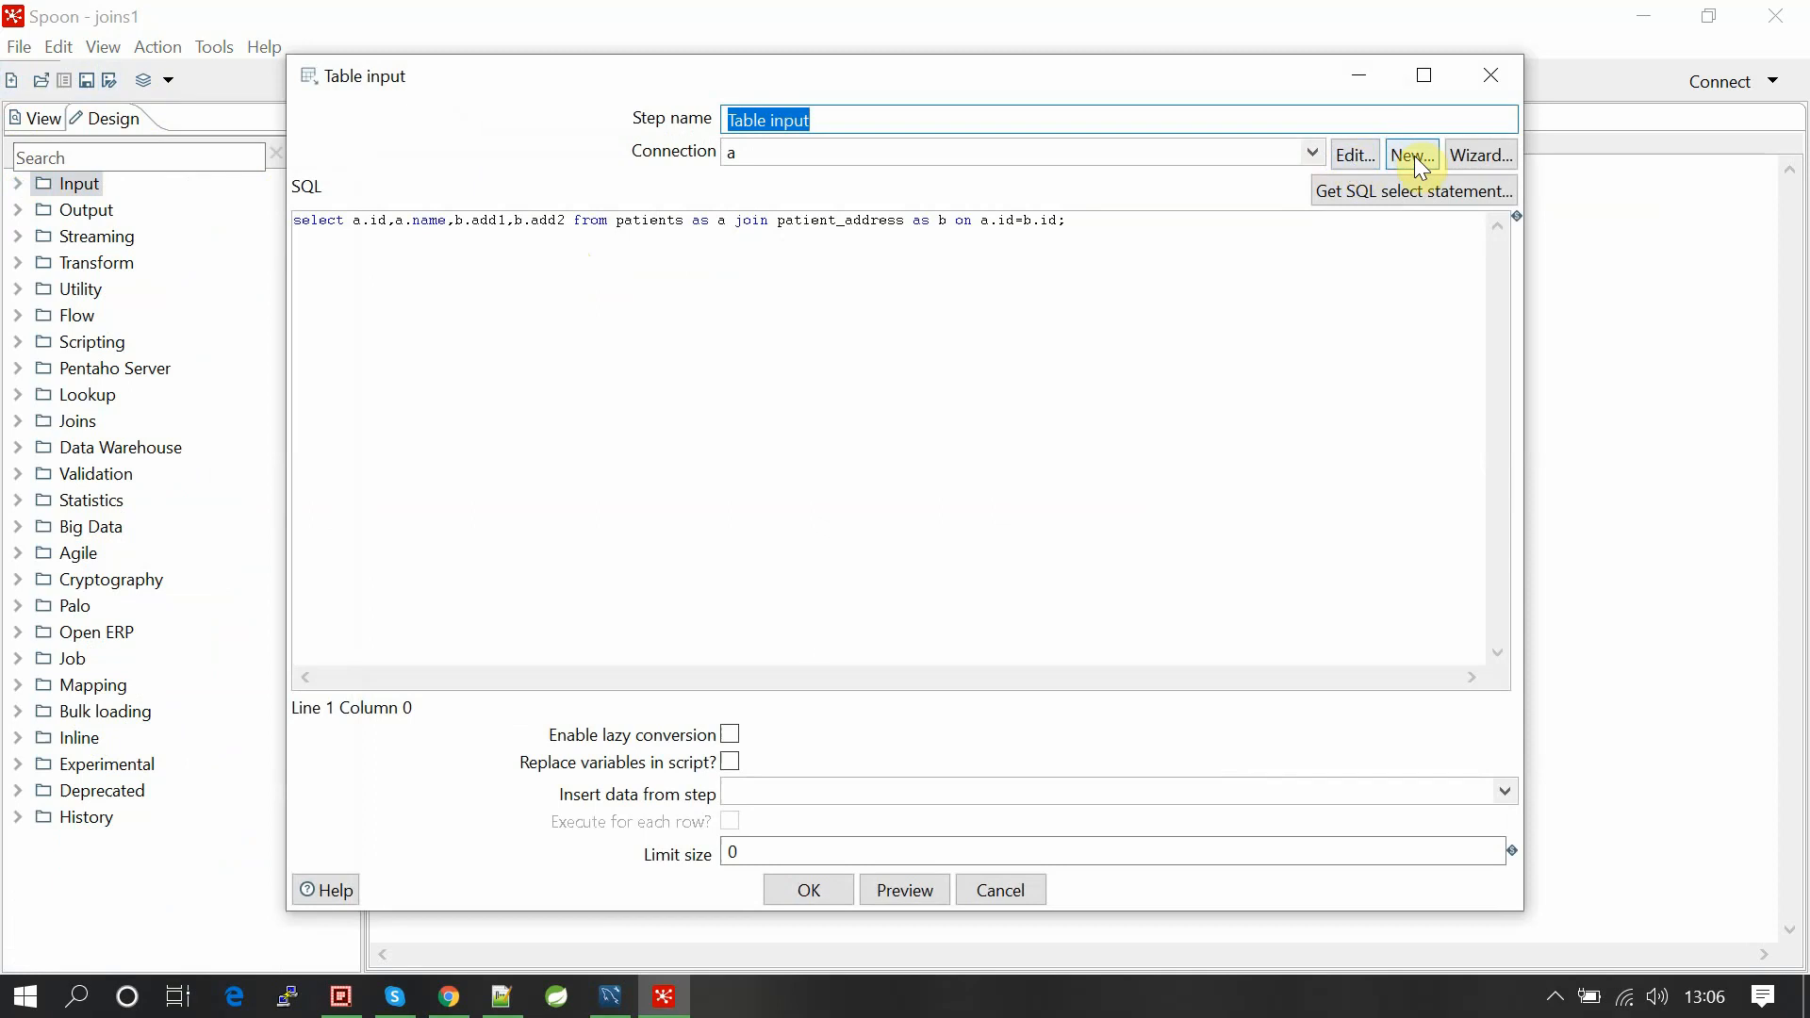
{"action": "mouse_move", "coordinate": [1351, 156]}
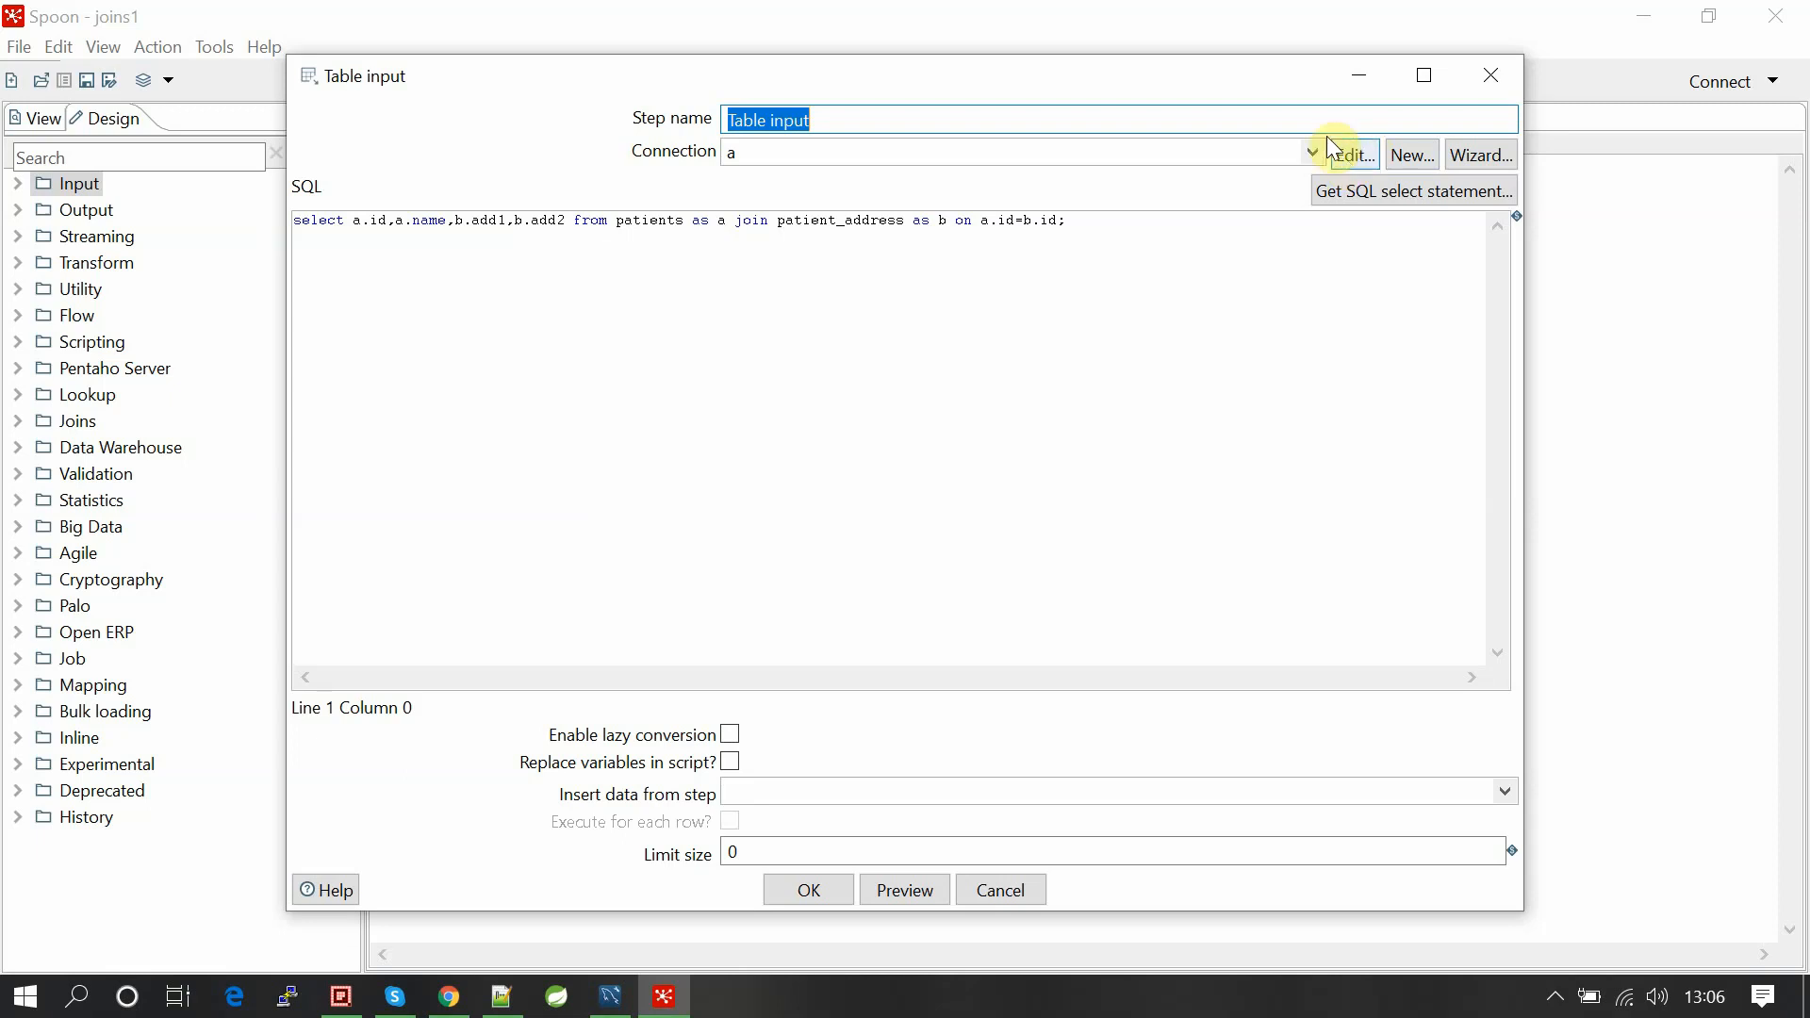
{"action": "mouse_move", "coordinate": [1378, 172]}
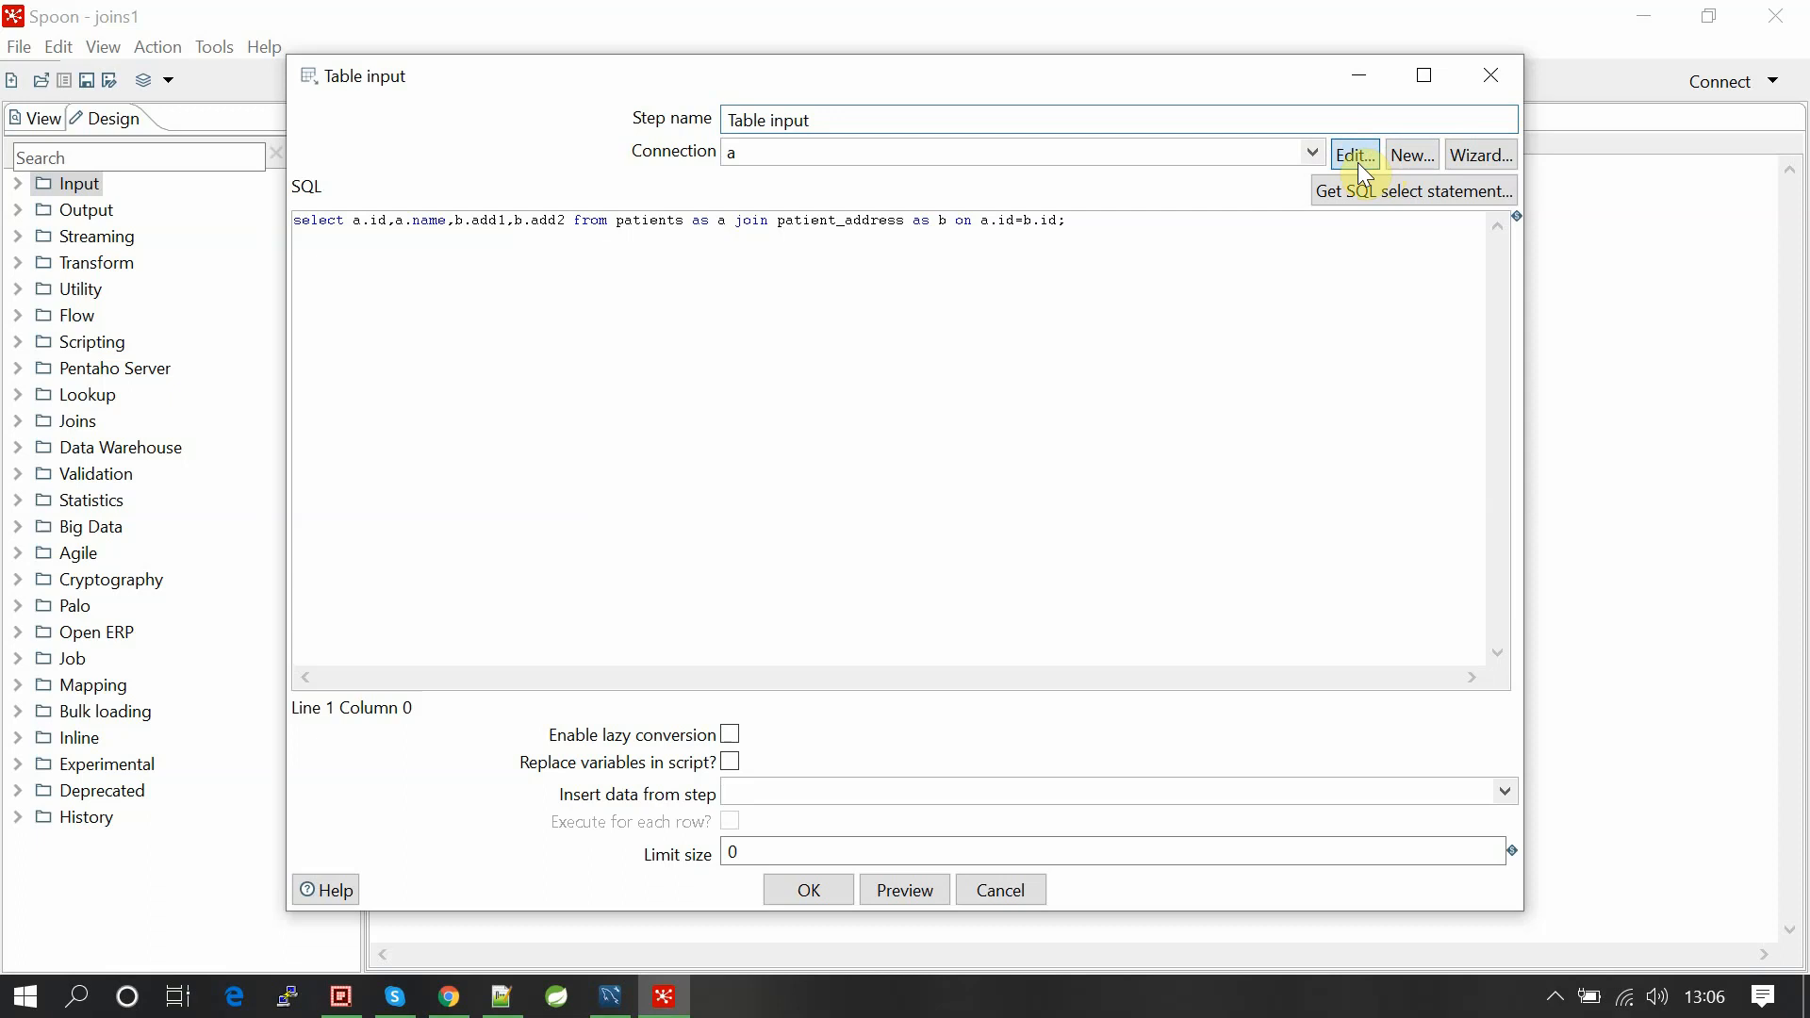
{"action": "left_click", "coordinate": [1353, 155]}
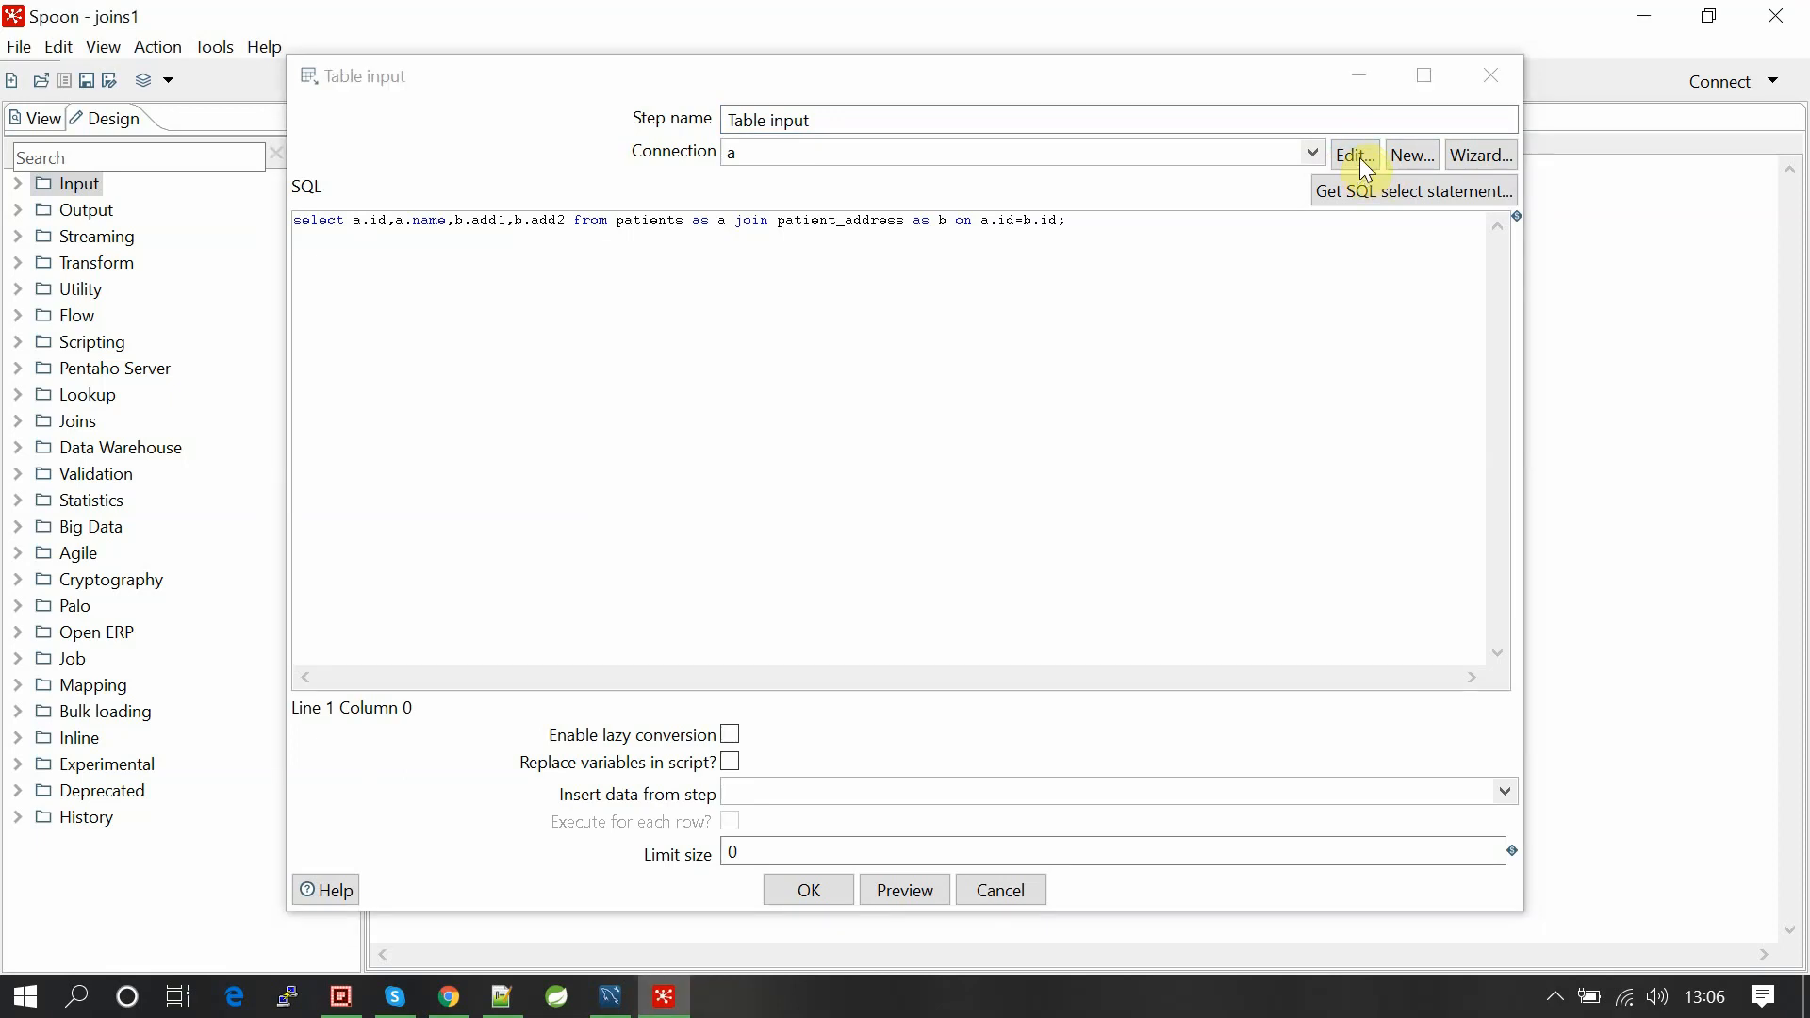
Test connection a to MySQL youtube_pdi on localhost:3306 and dismiss the success message.
{"action": "left_click", "coordinate": [1351, 155]}
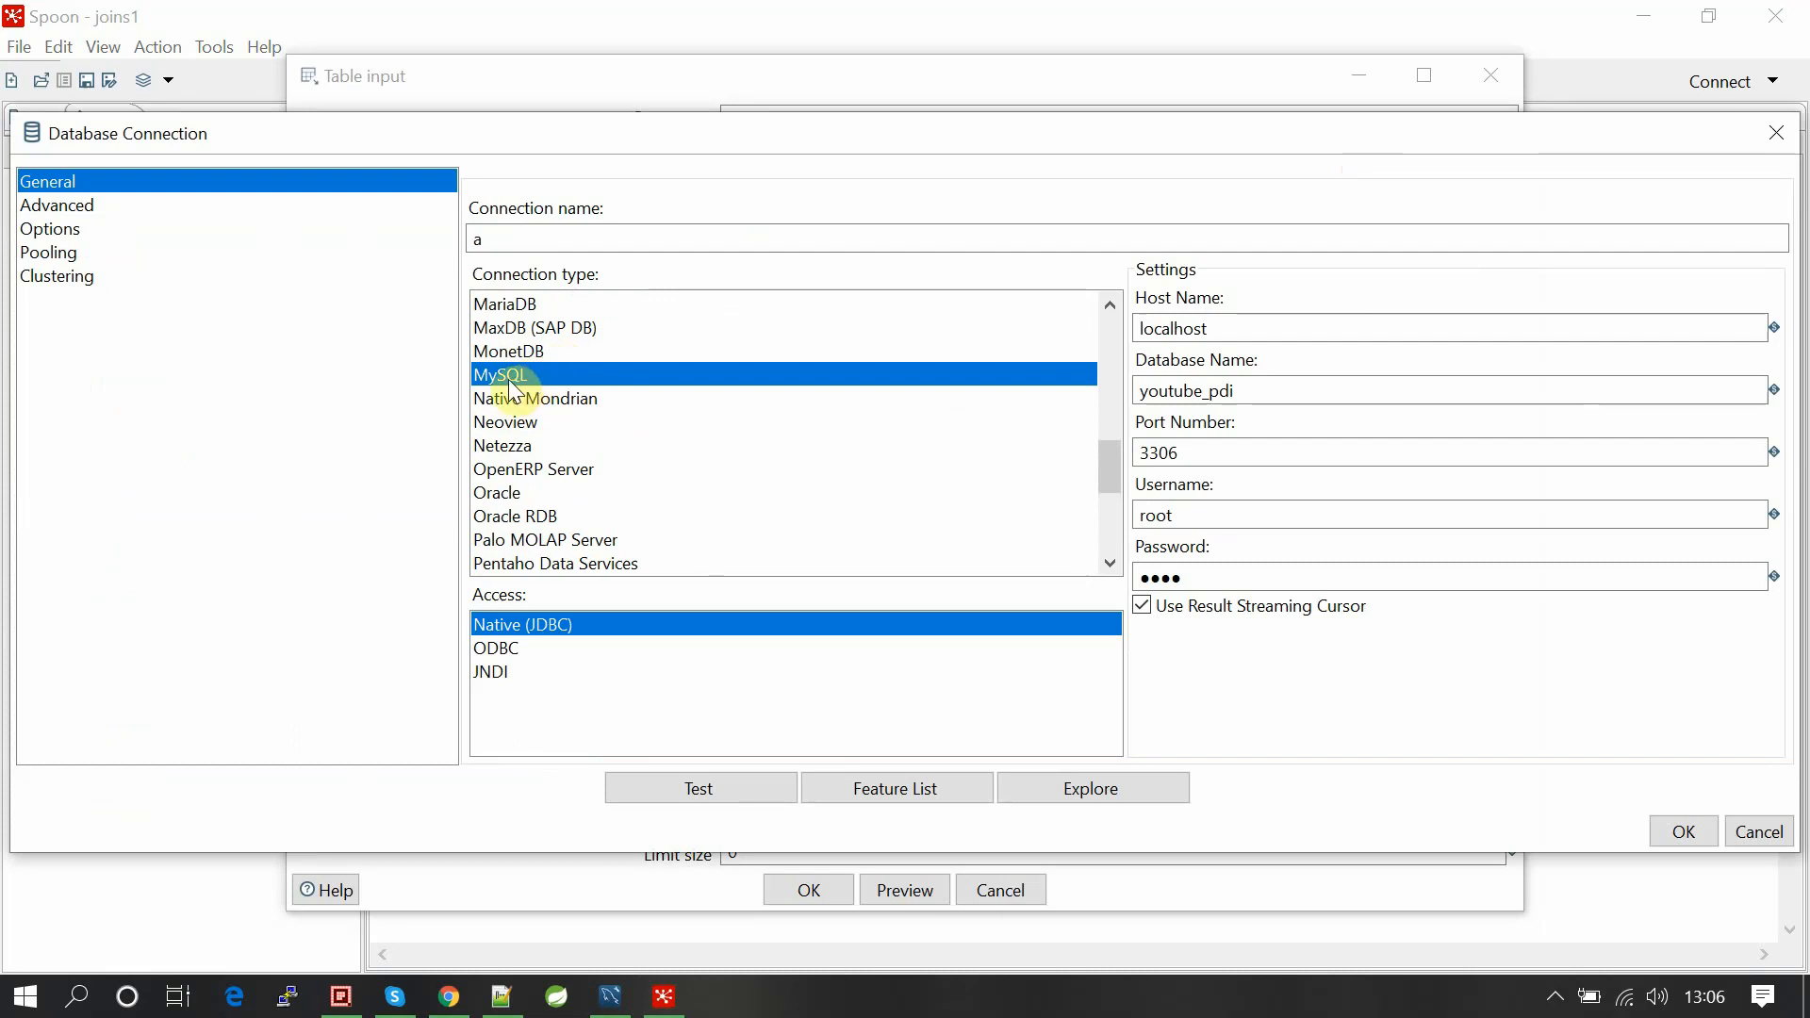
{"action": "mouse_move", "coordinate": [516, 430]}
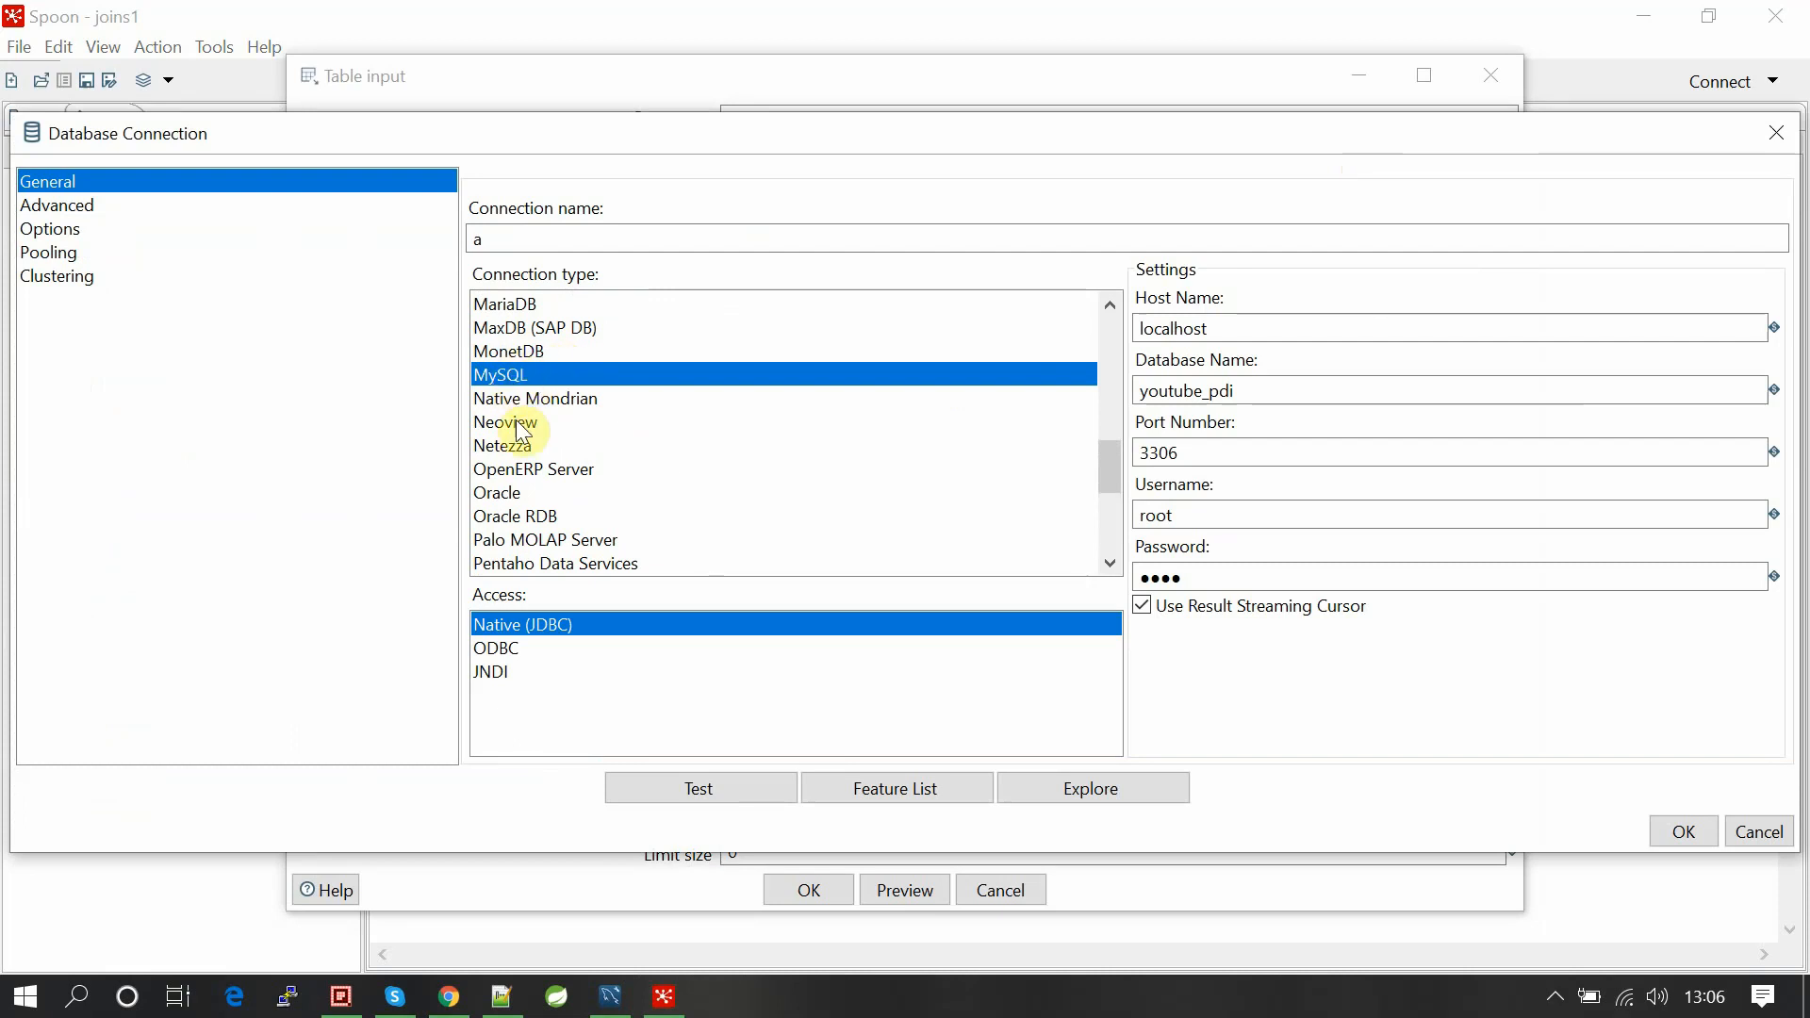
{"action": "mouse_move", "coordinate": [372, 292]}
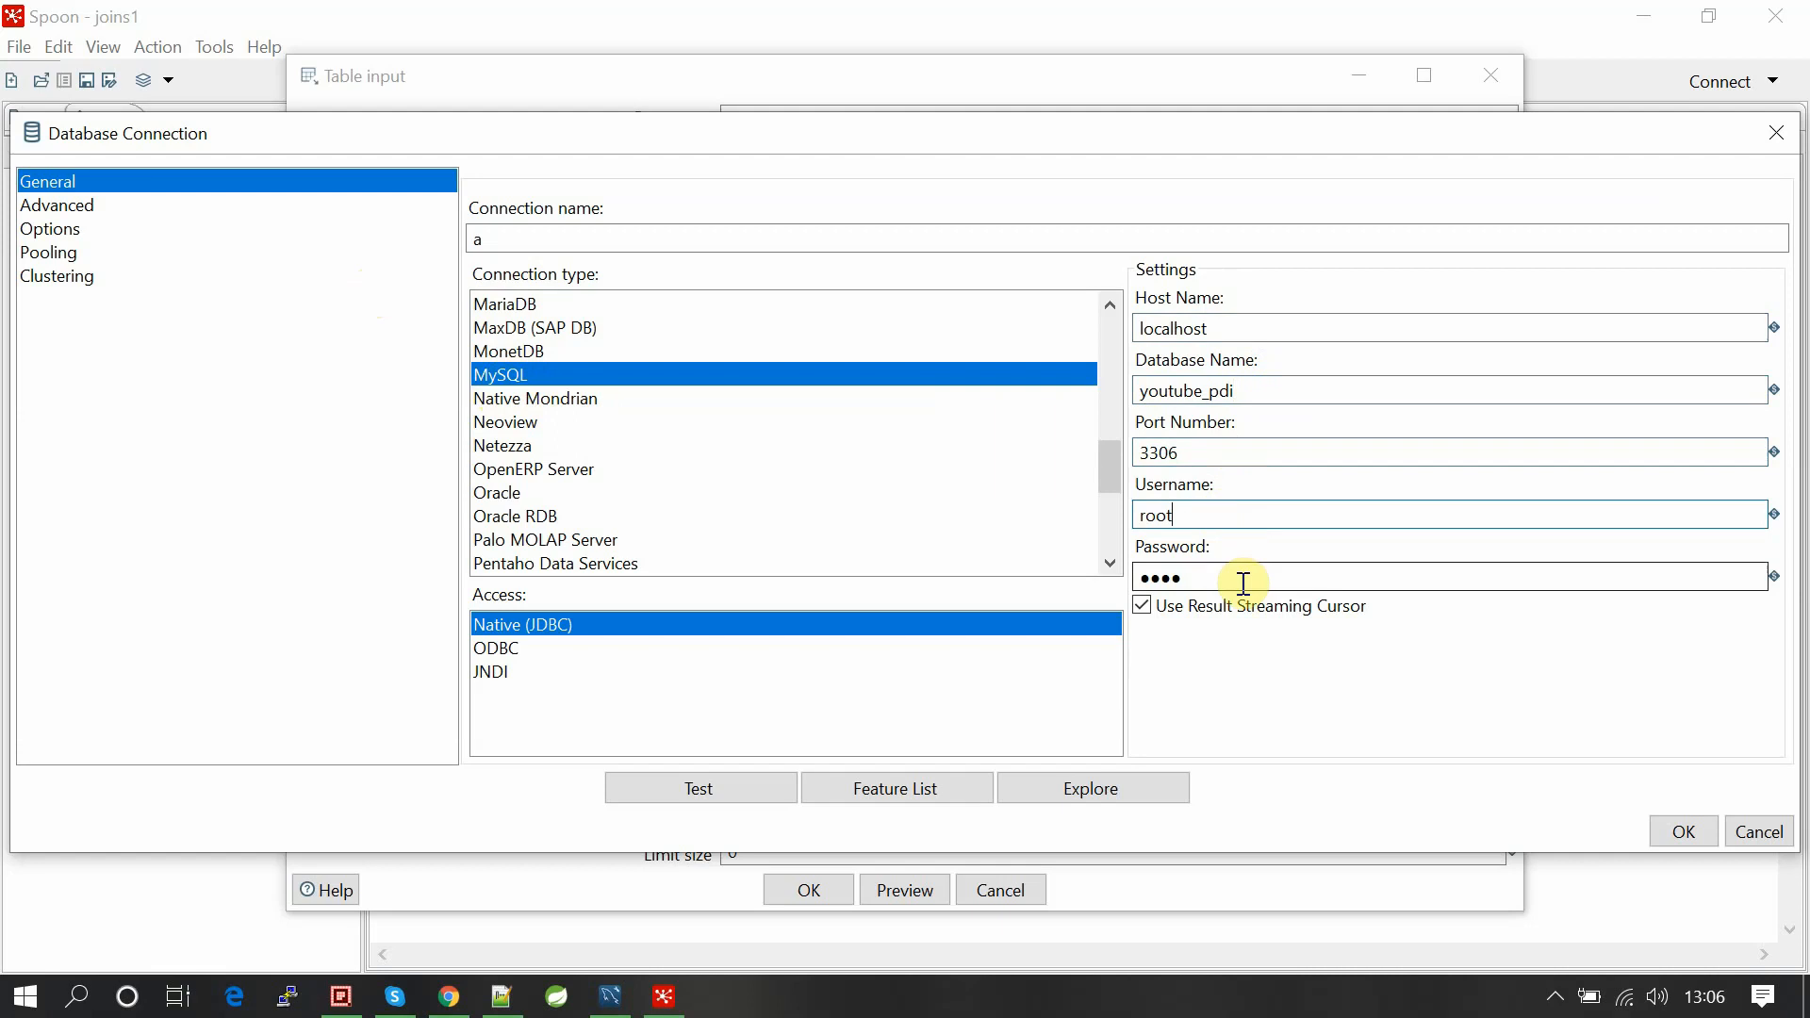
{"action": "left_click", "coordinate": [699, 789]}
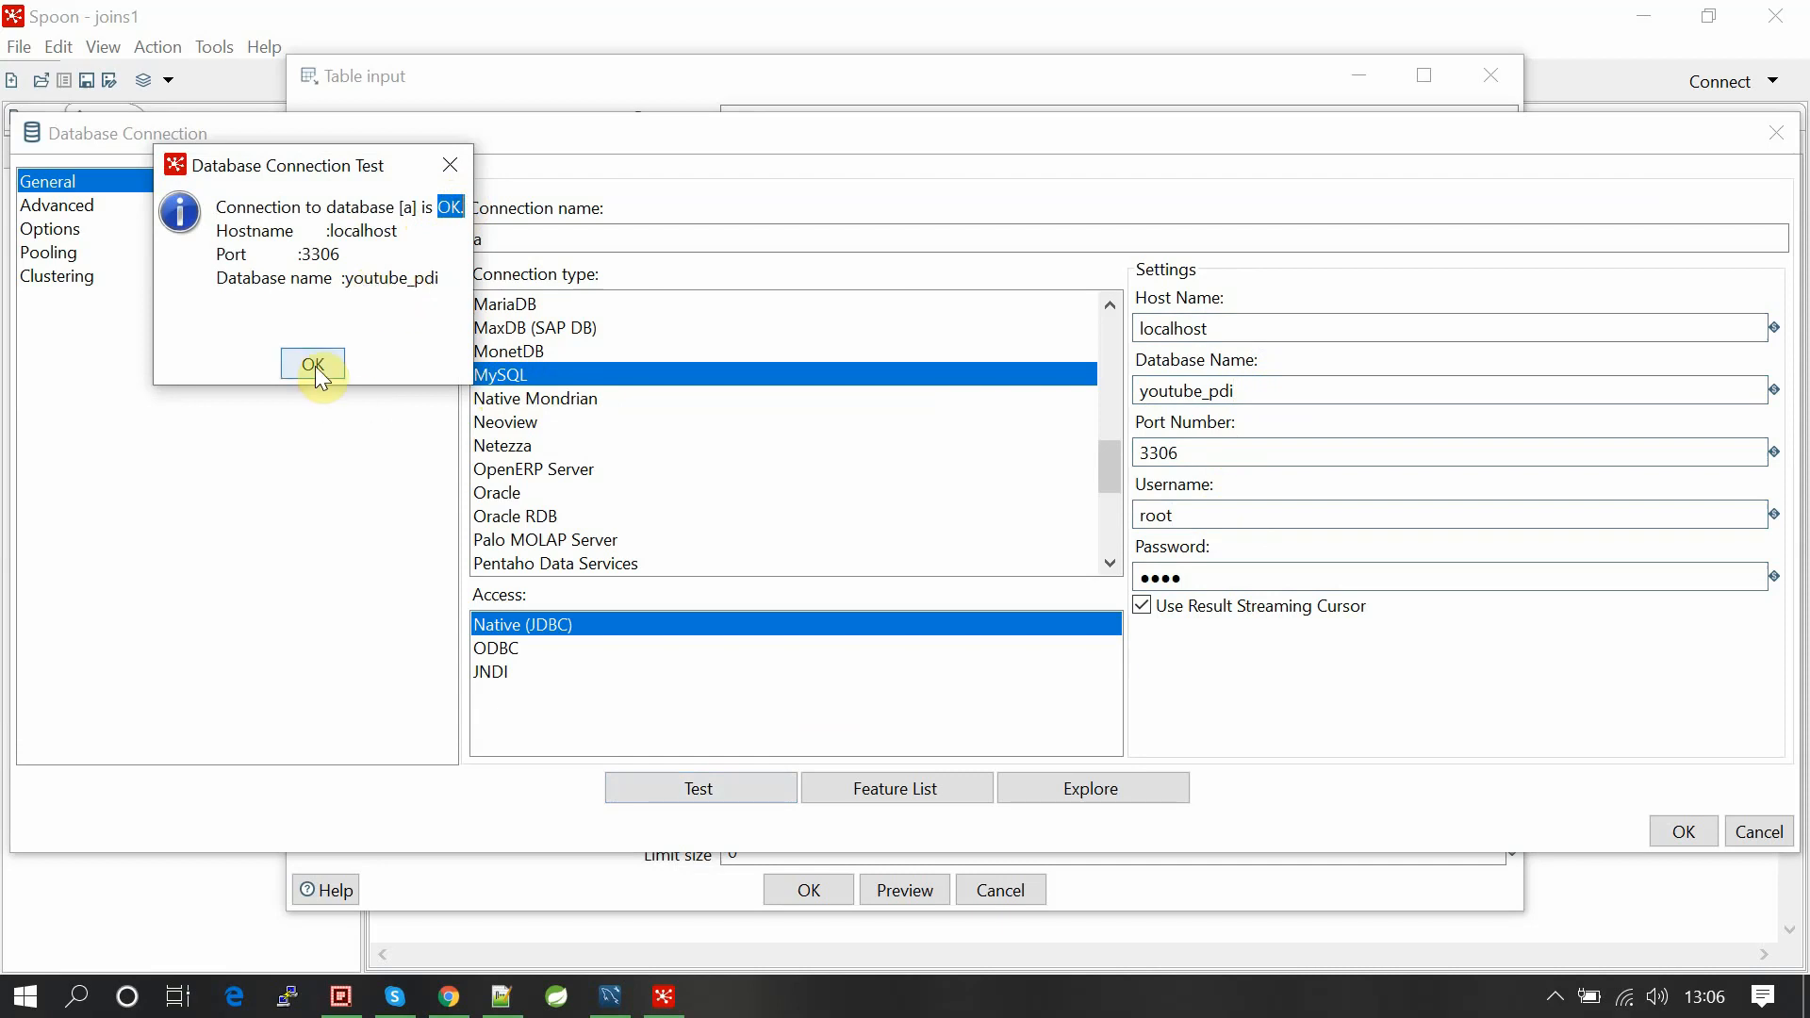
{"action": "left_click", "coordinate": [312, 364]}
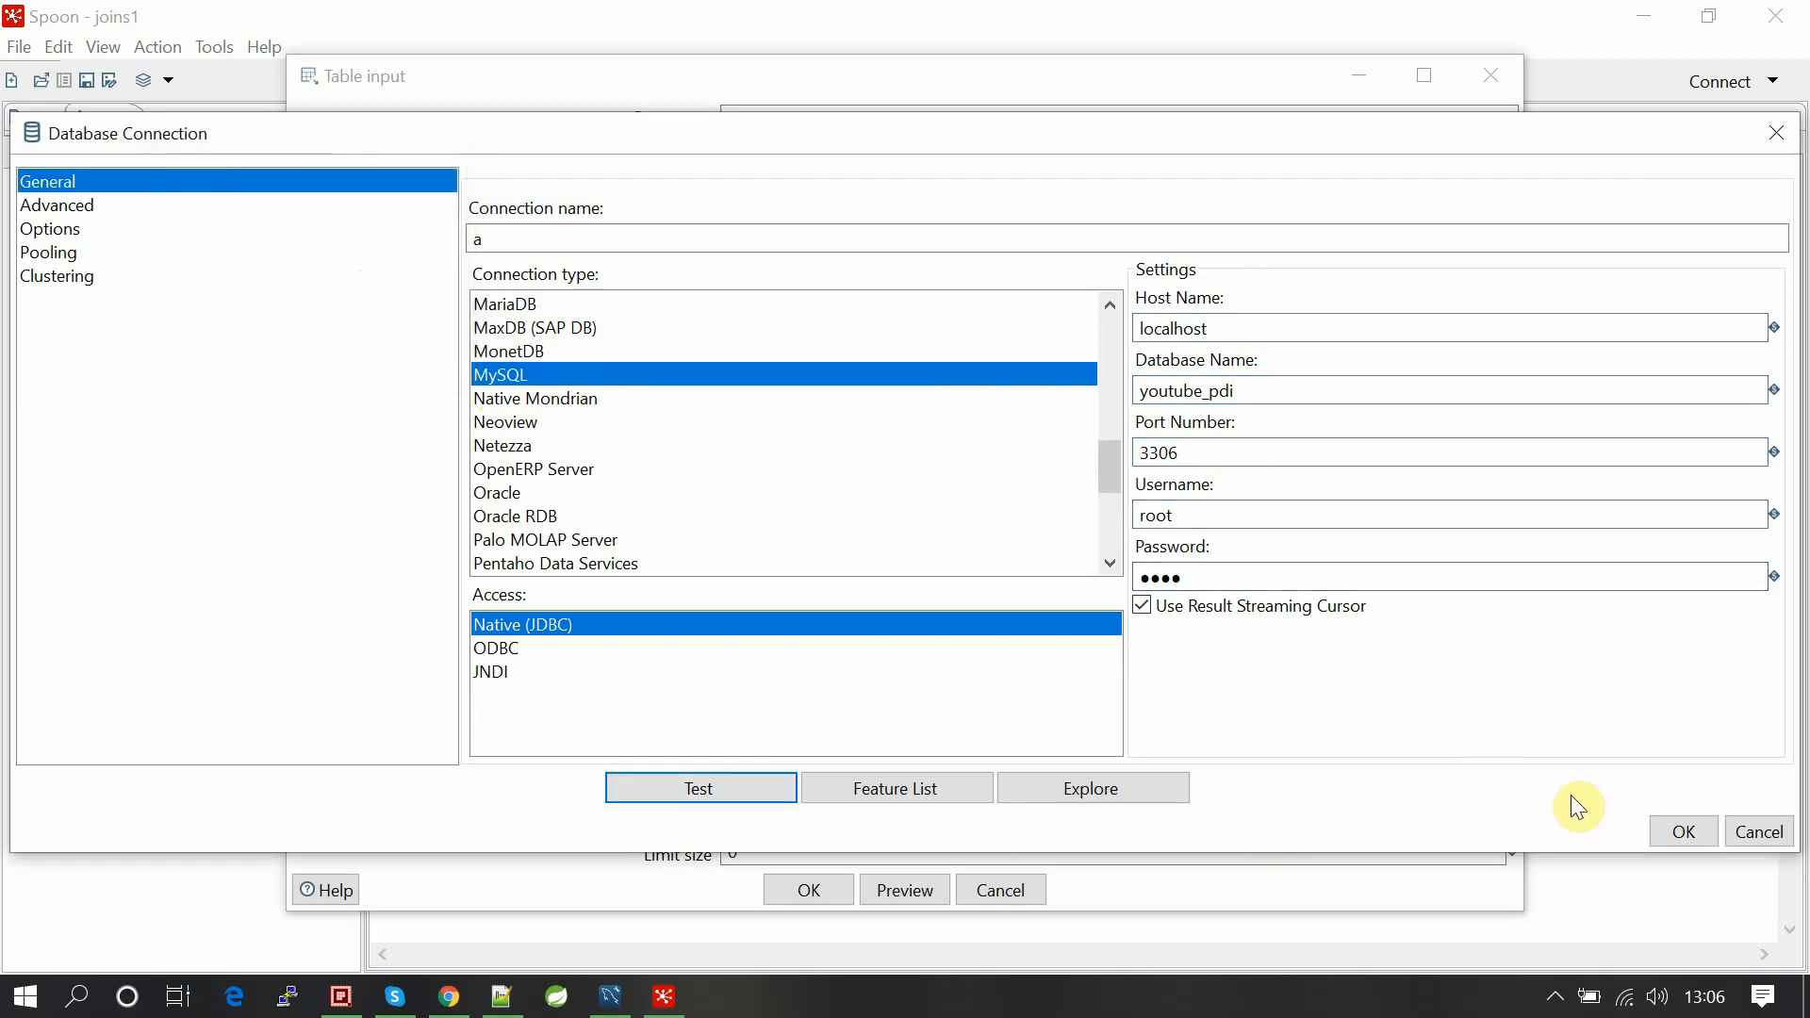
Preview the join query's three rows (id, name, add1, add2) and accept the Table input settings.
{"action": "left_click", "coordinate": [1681, 832]}
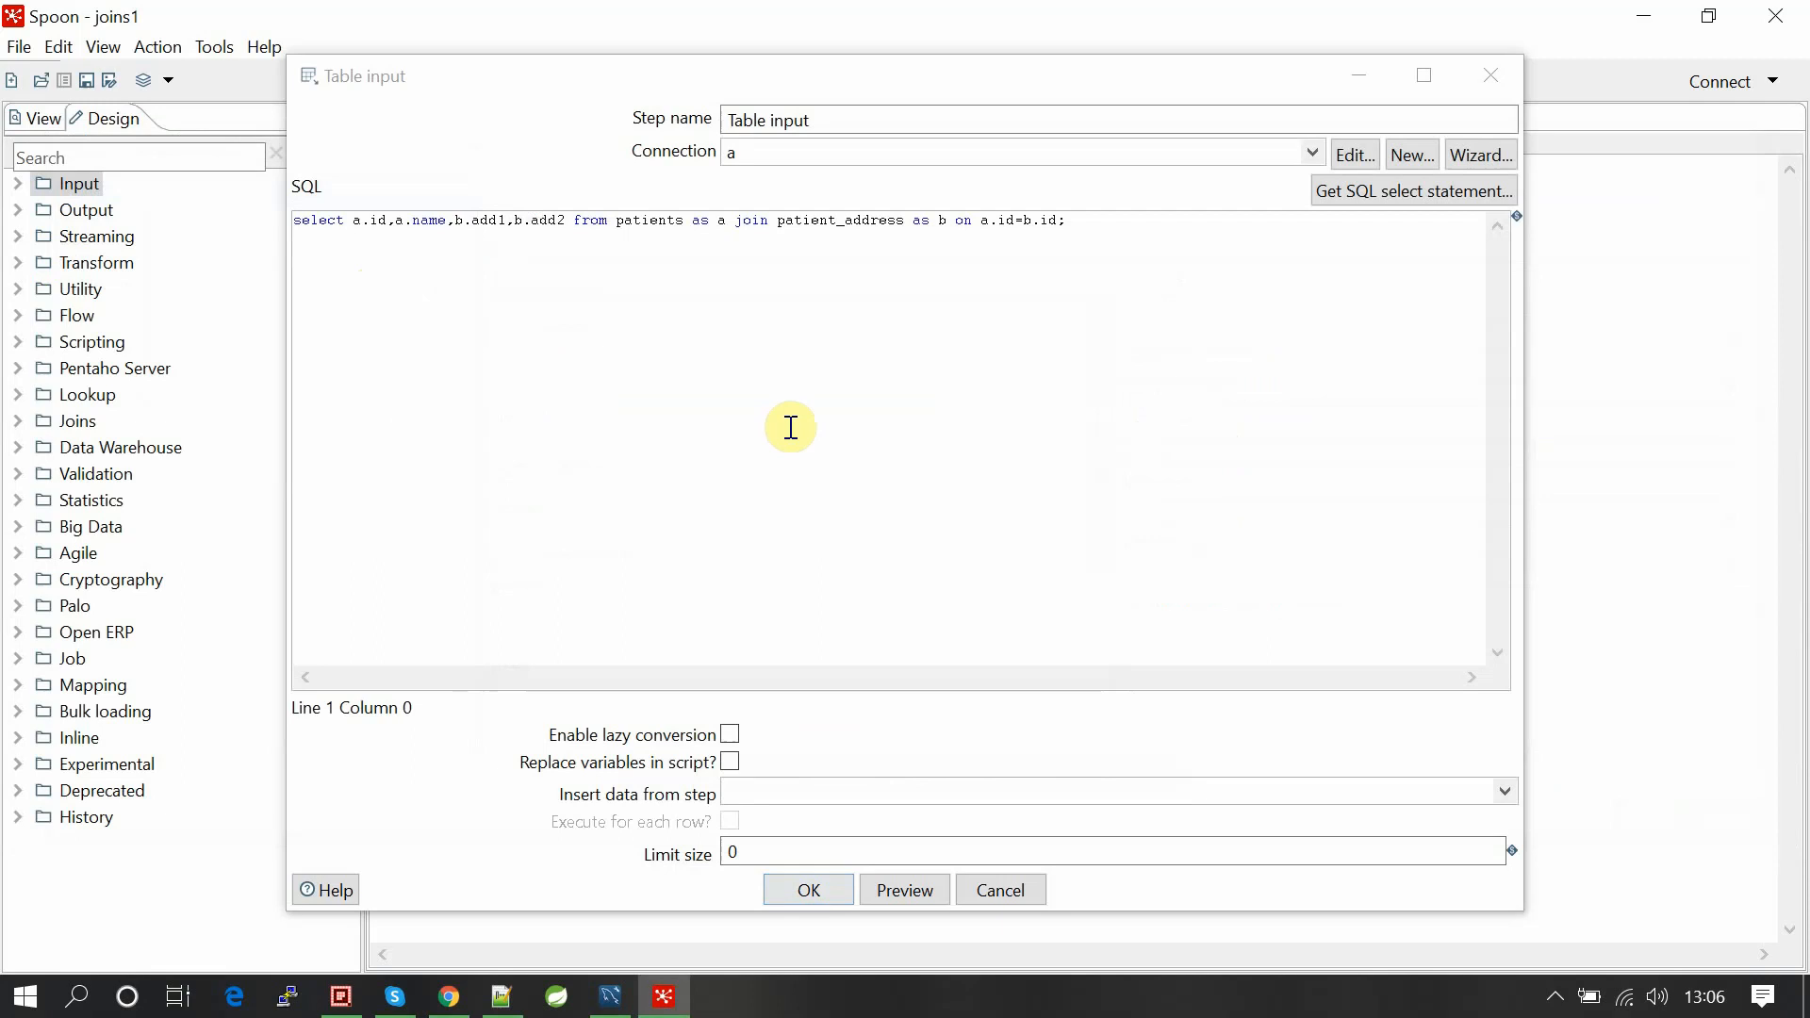
{"action": "mouse_move", "coordinate": [611, 996]}
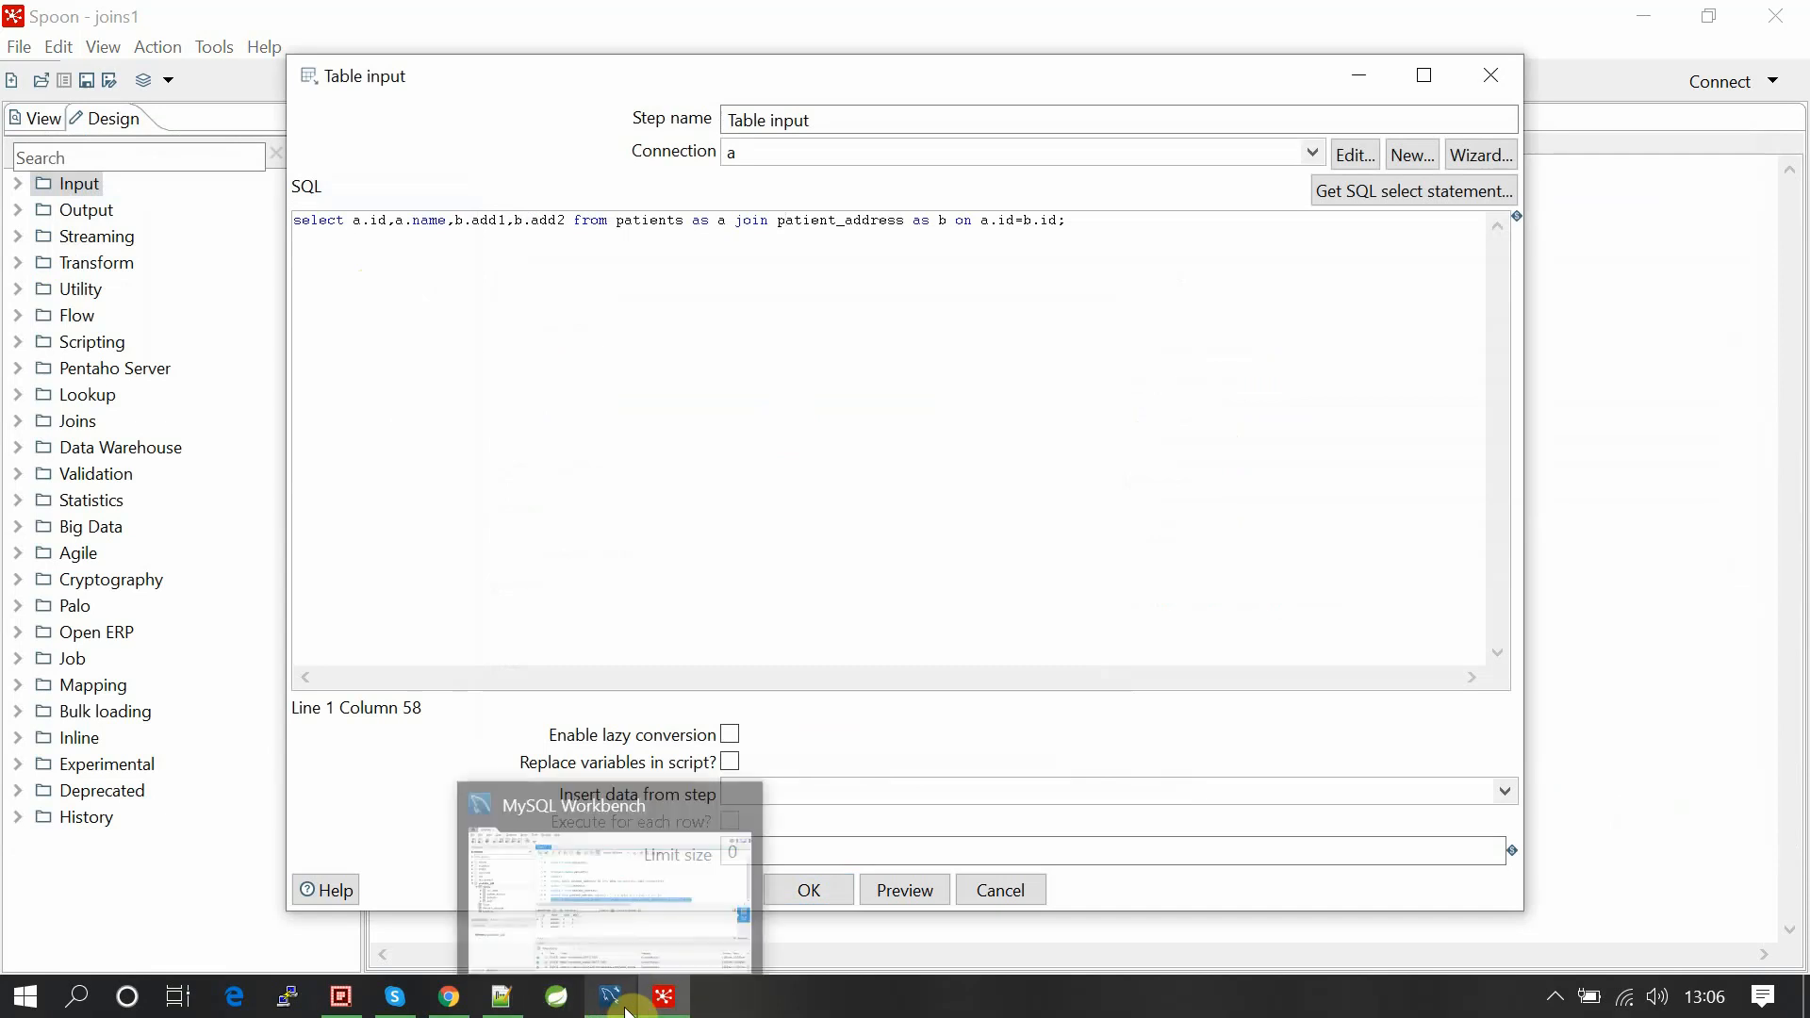
{"action": "right_click", "coordinate": [935, 501]}
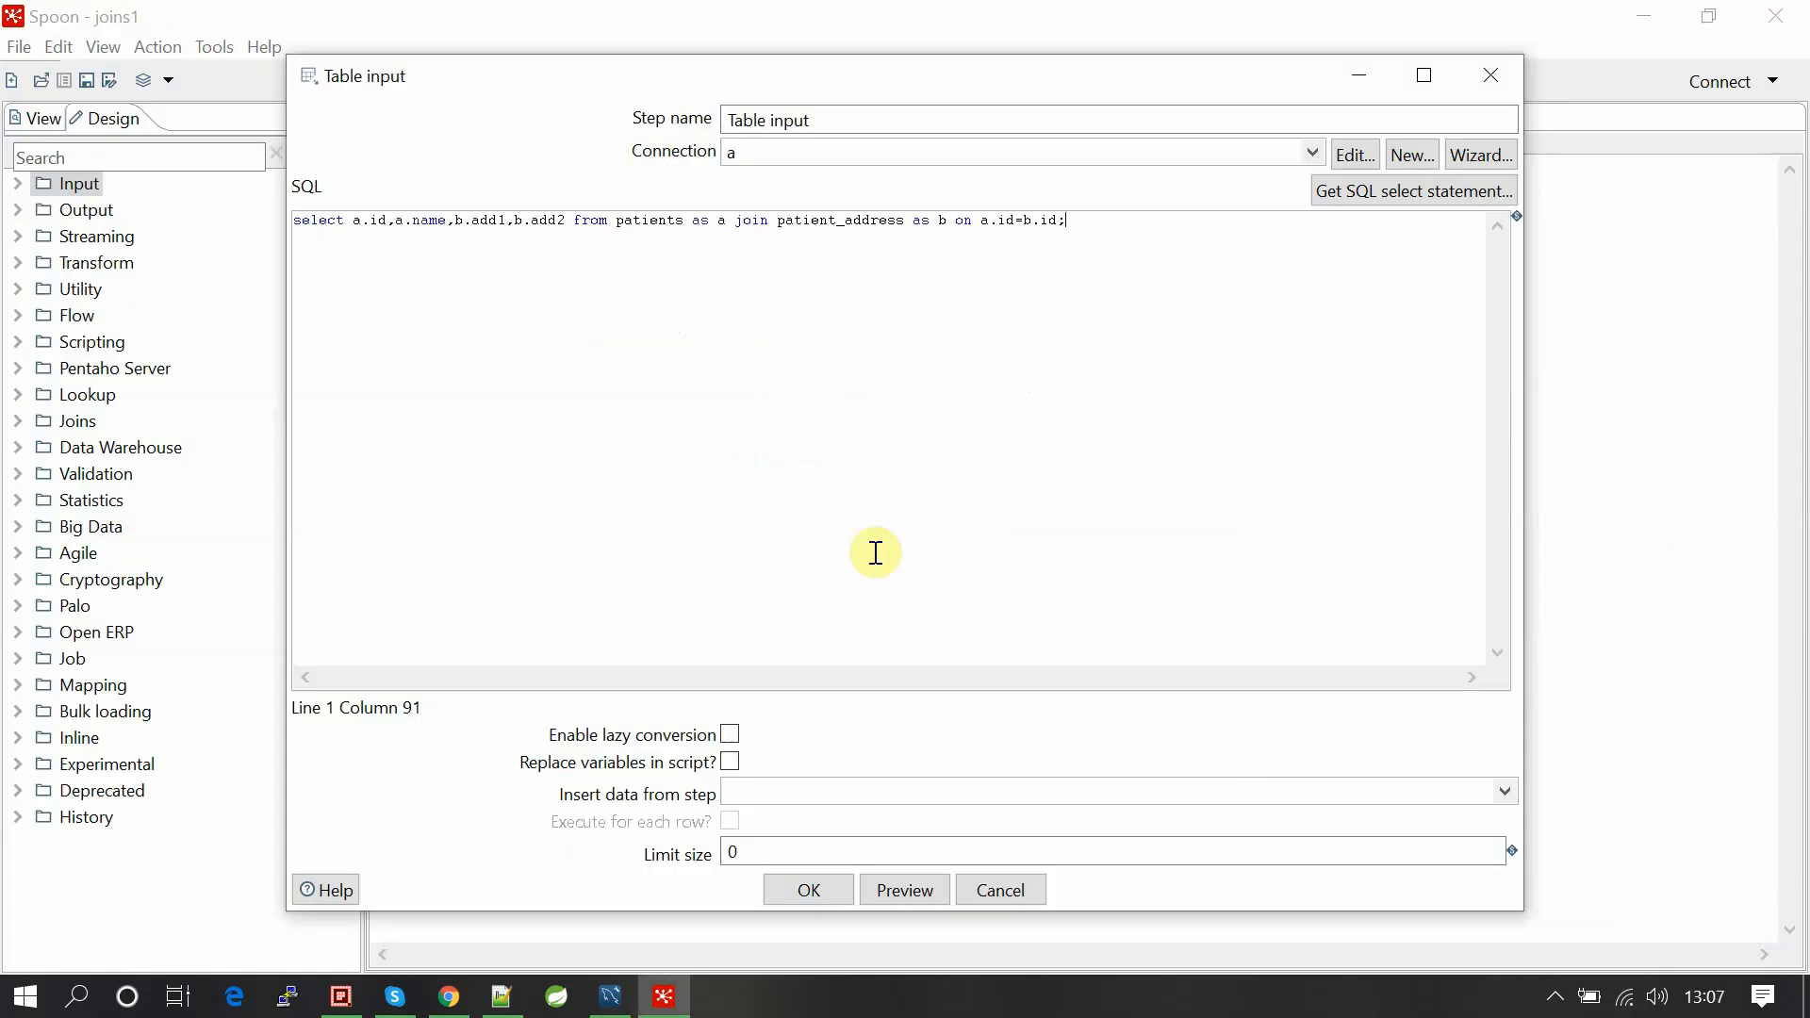
{"action": "left_click", "coordinate": [905, 890]}
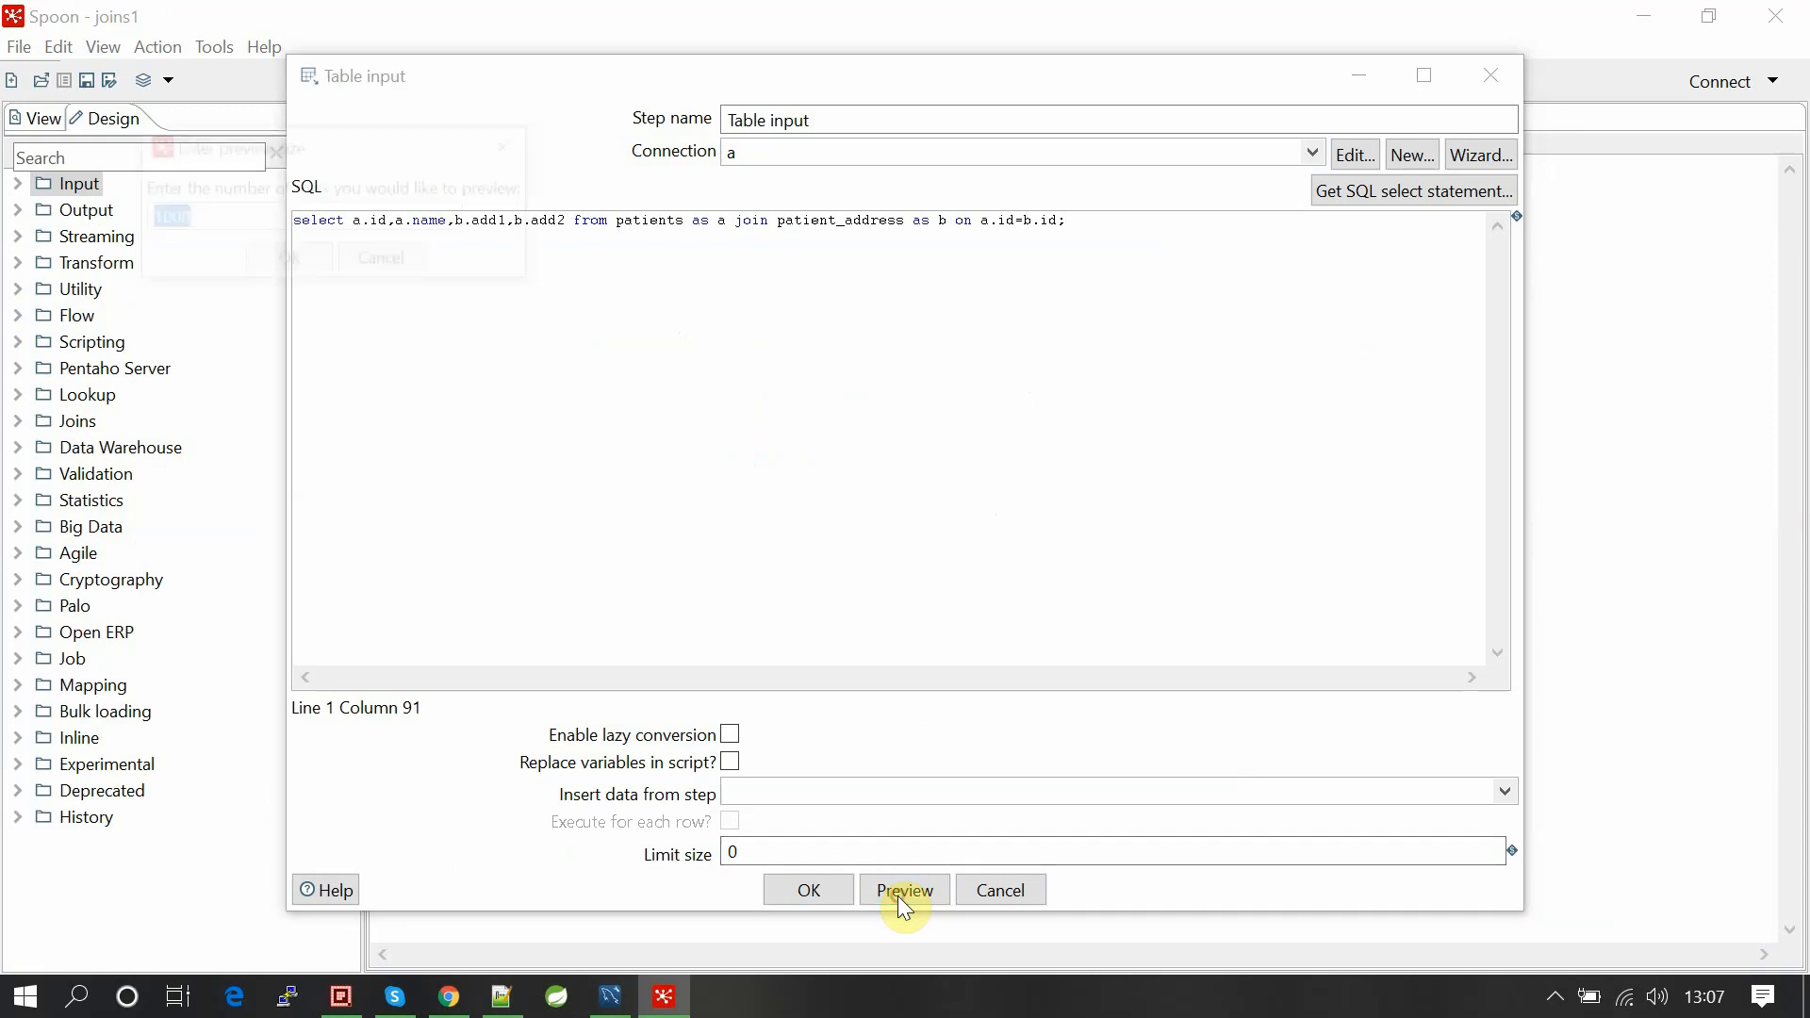
{"action": "left_click", "coordinate": [904, 890]}
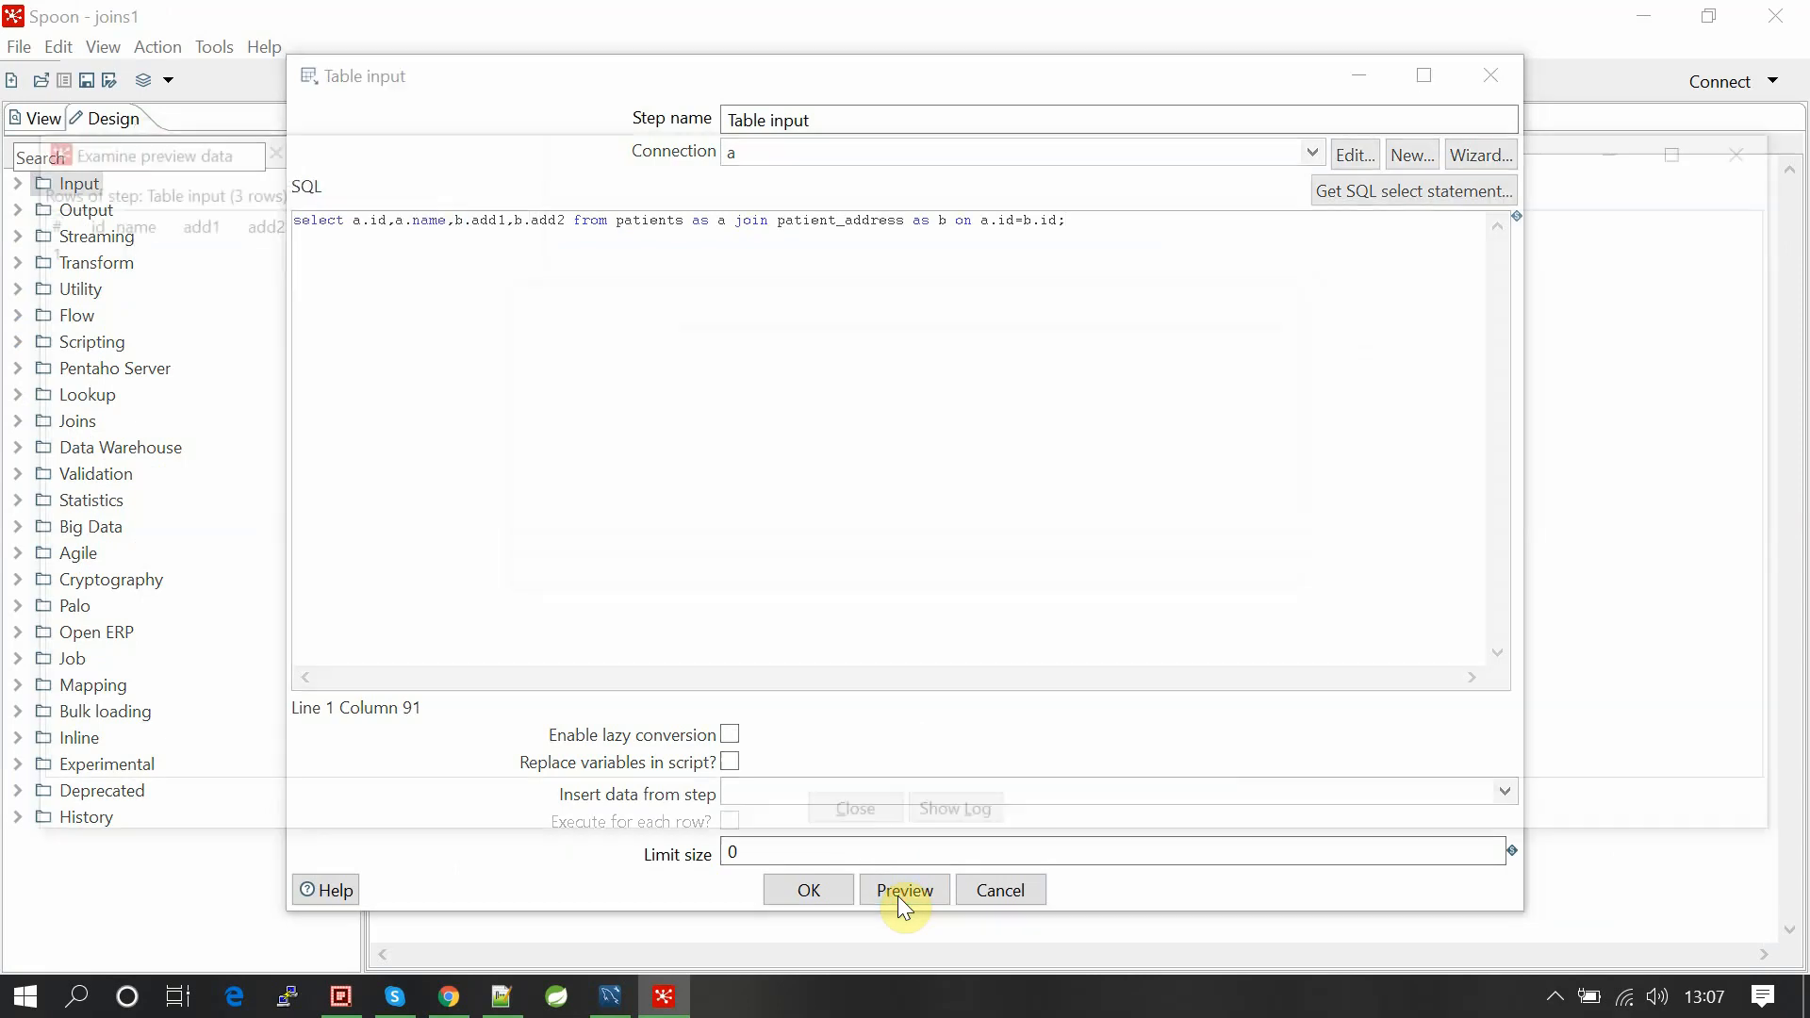
{"action": "left_click", "coordinate": [904, 890]}
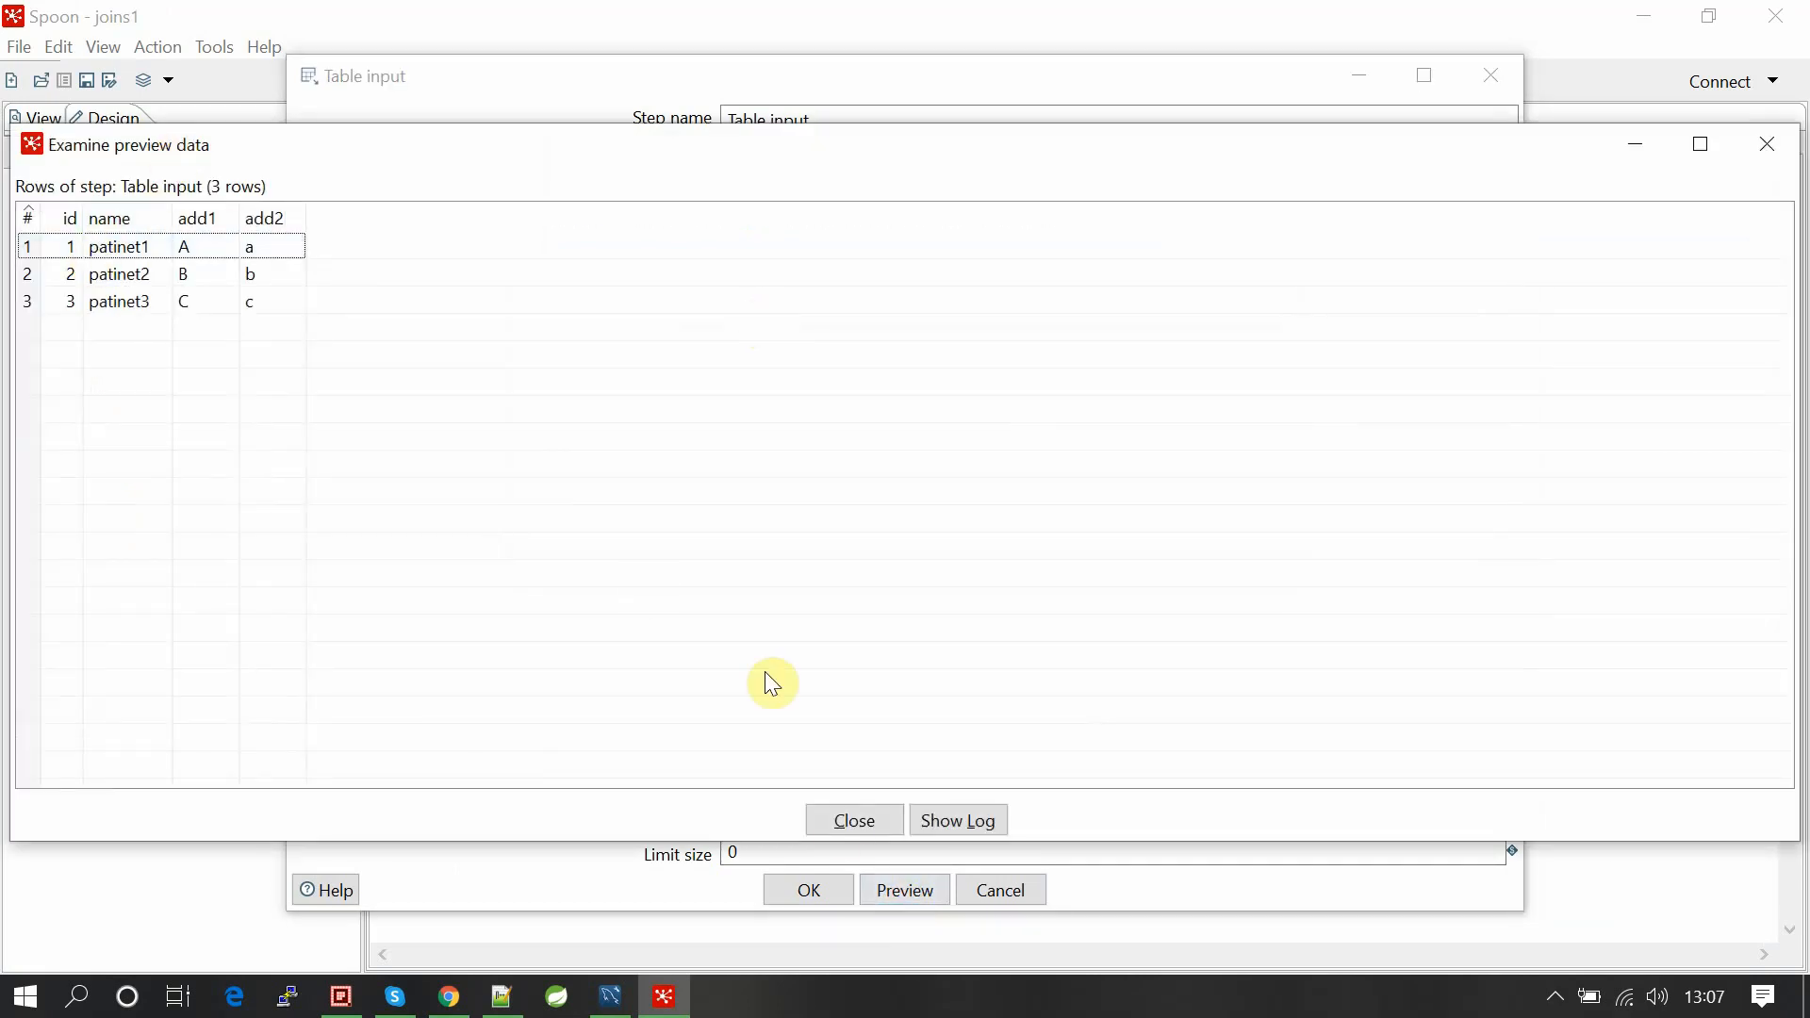
{"action": "left_click", "coordinate": [853, 821]}
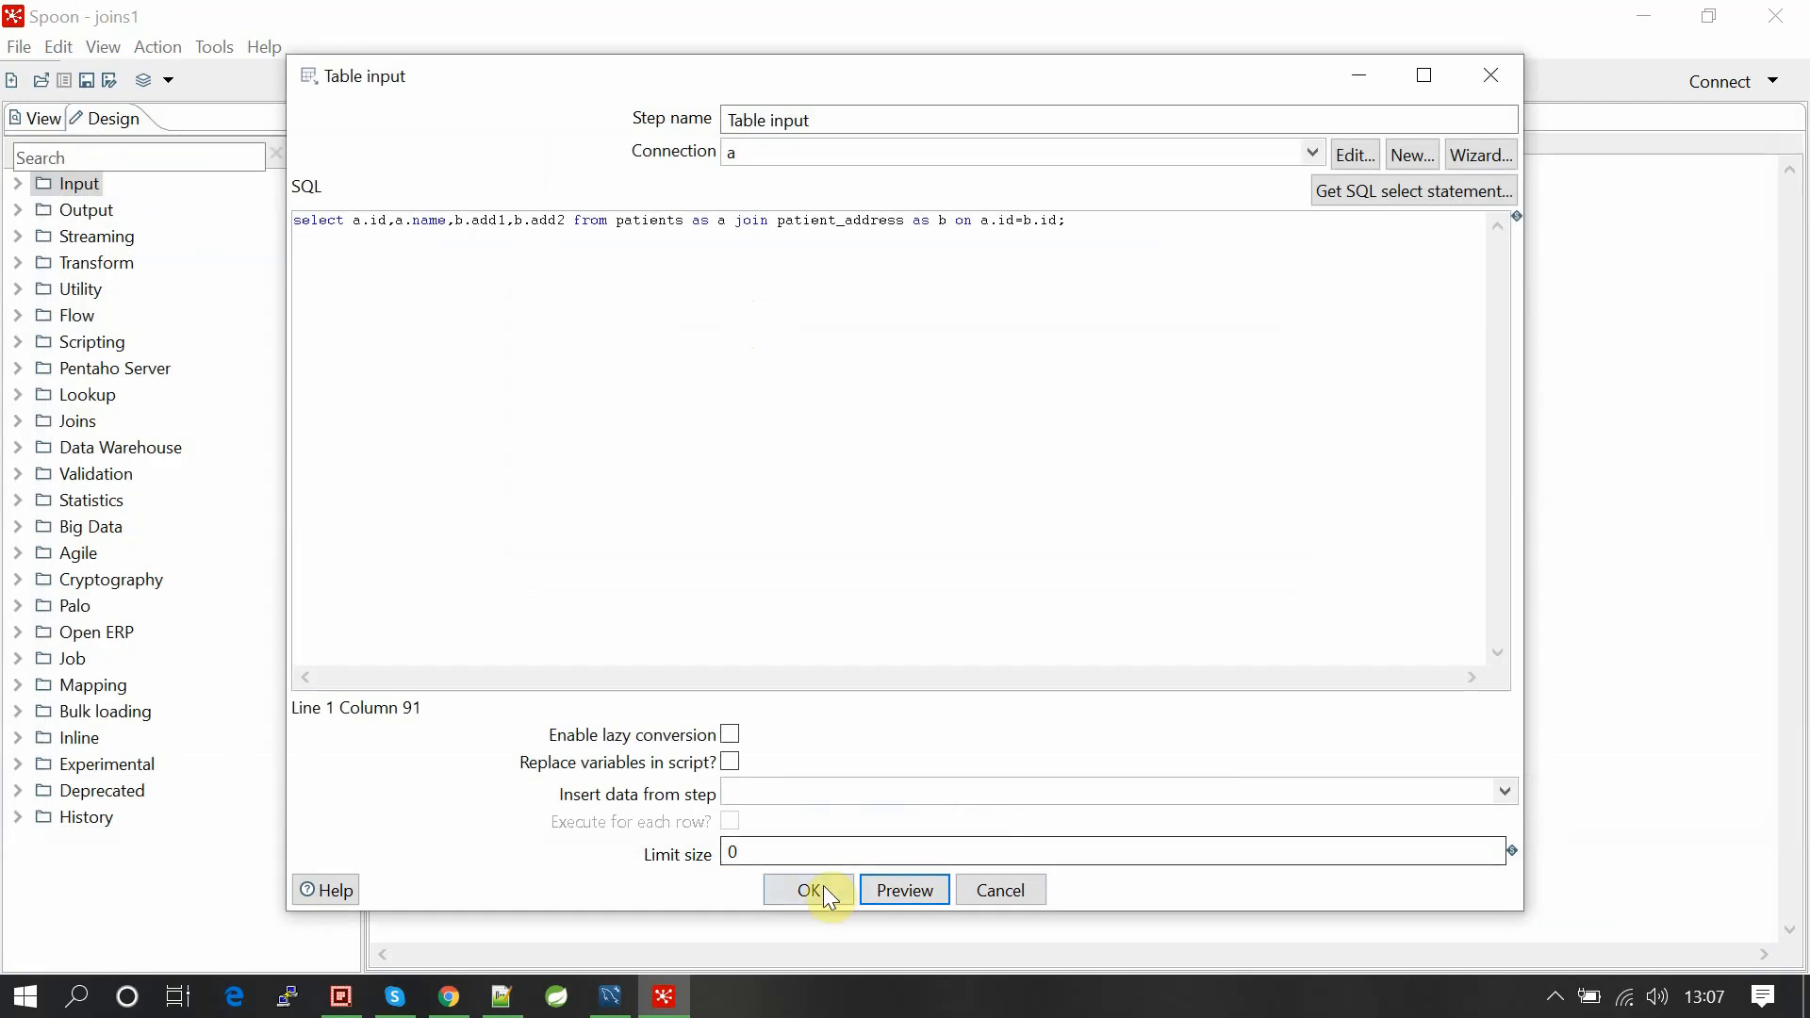
{"action": "left_click", "coordinate": [808, 890]}
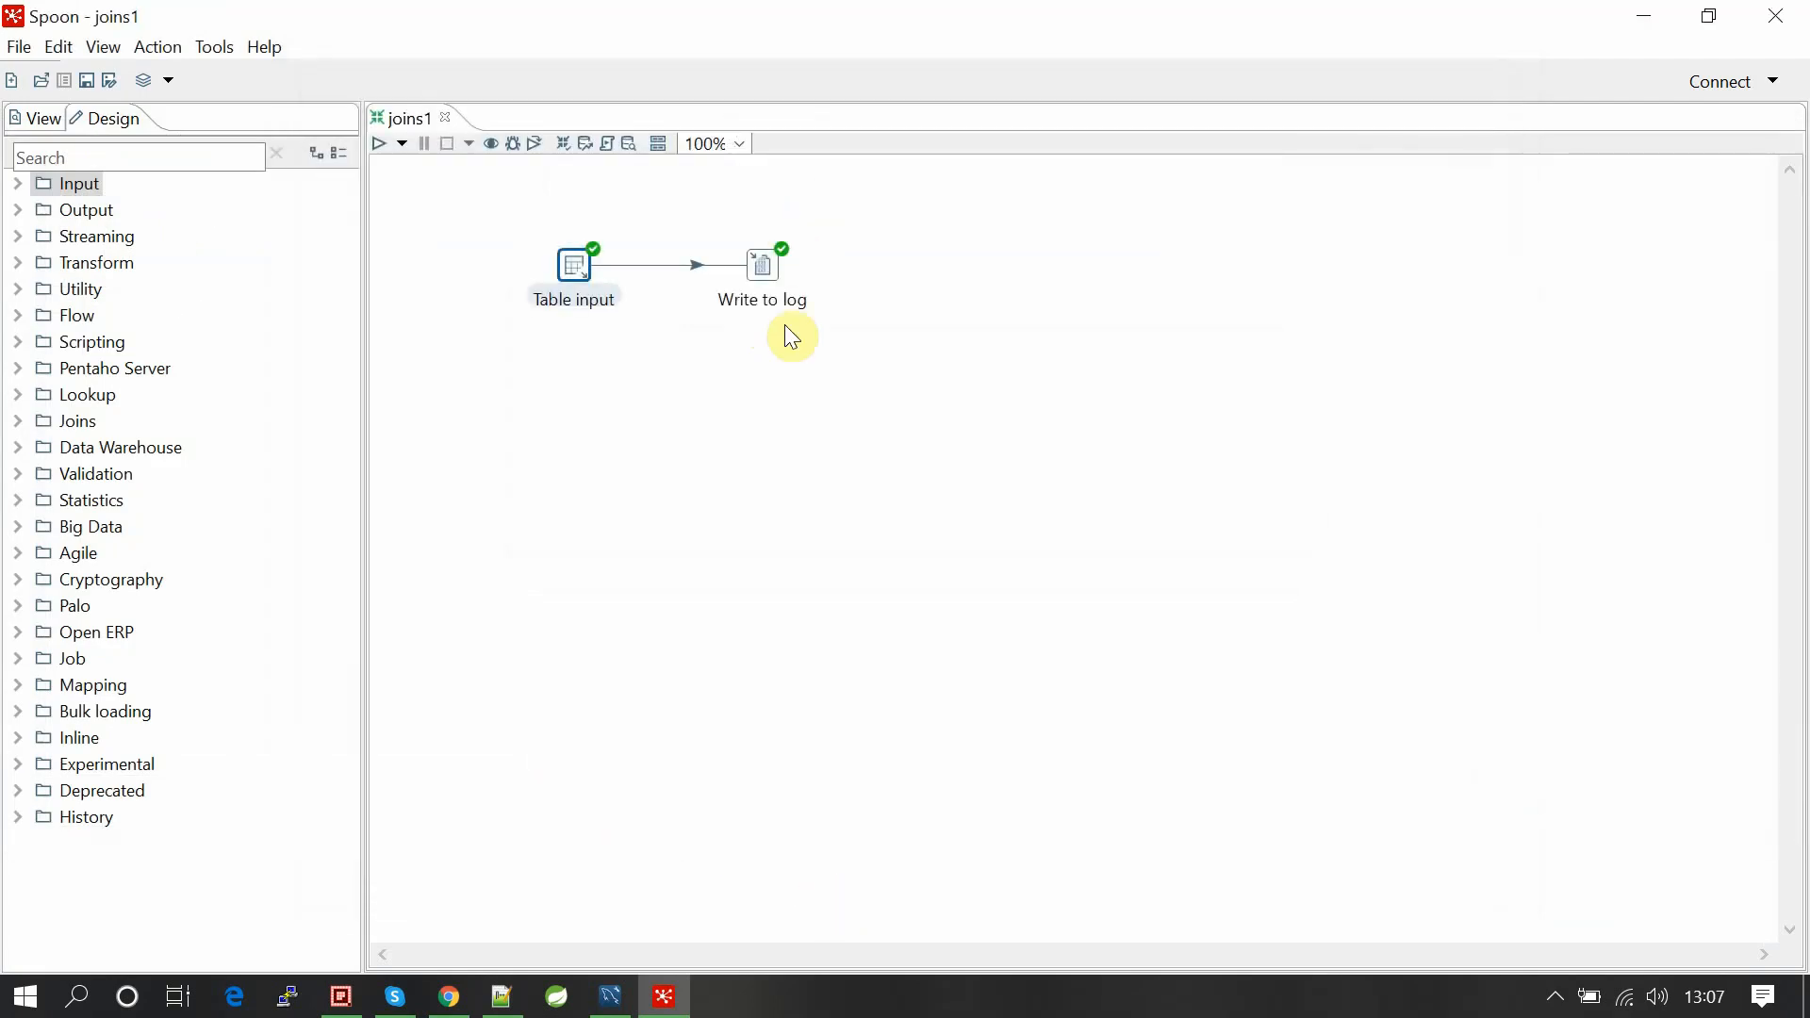
Confirm Write to log lists the id, name, add1 and add2 fields.
{"action": "double_click", "coordinate": [761, 264]}
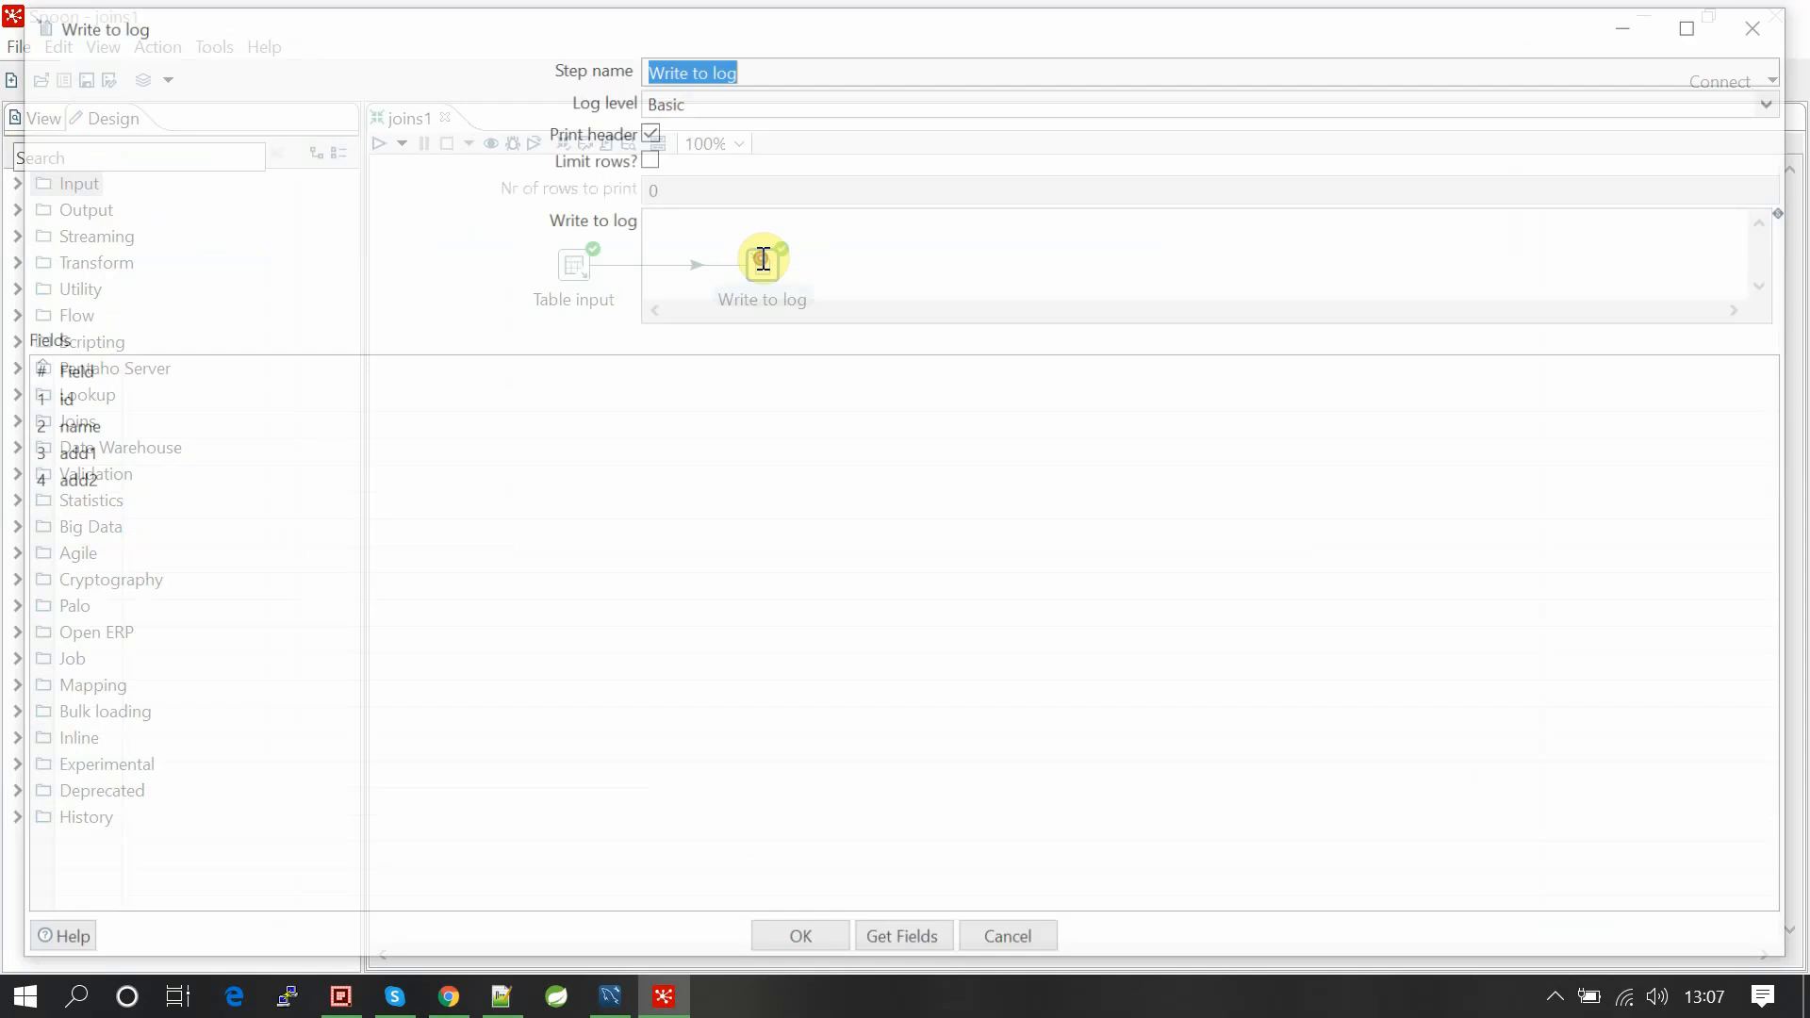
{"action": "left_click", "coordinate": [903, 943]}
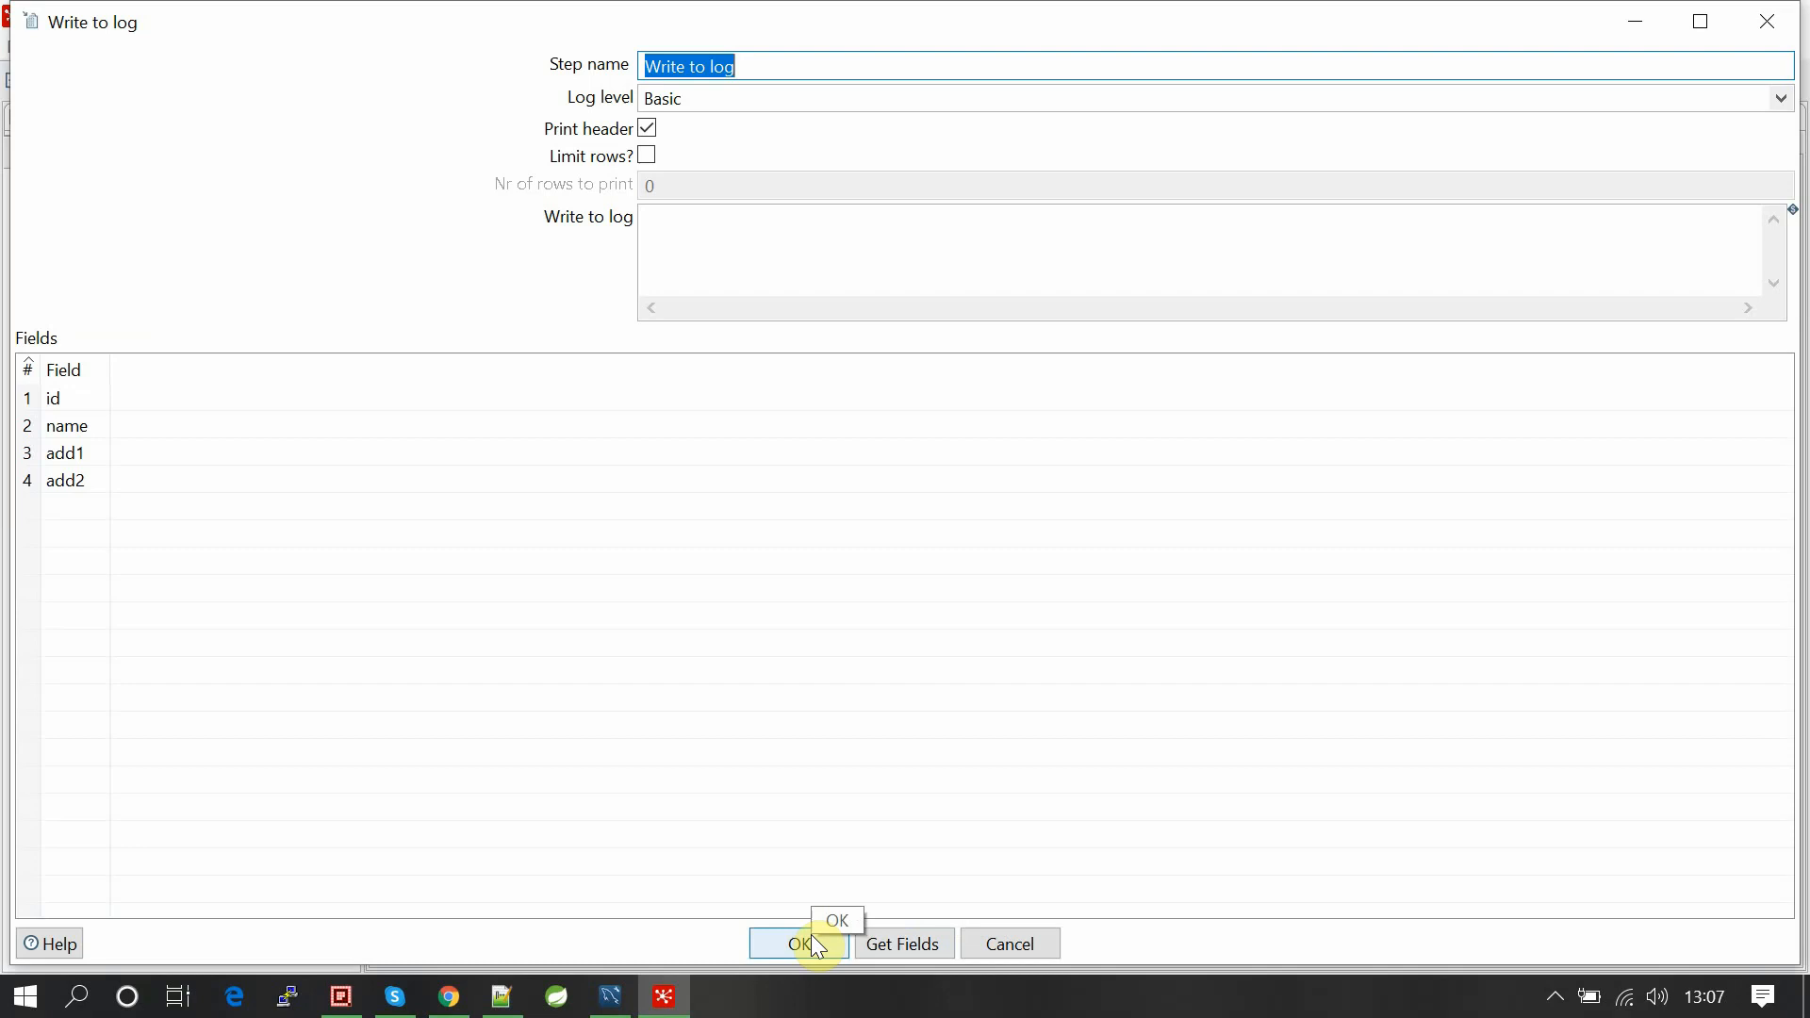
{"action": "left_click", "coordinate": [798, 943]}
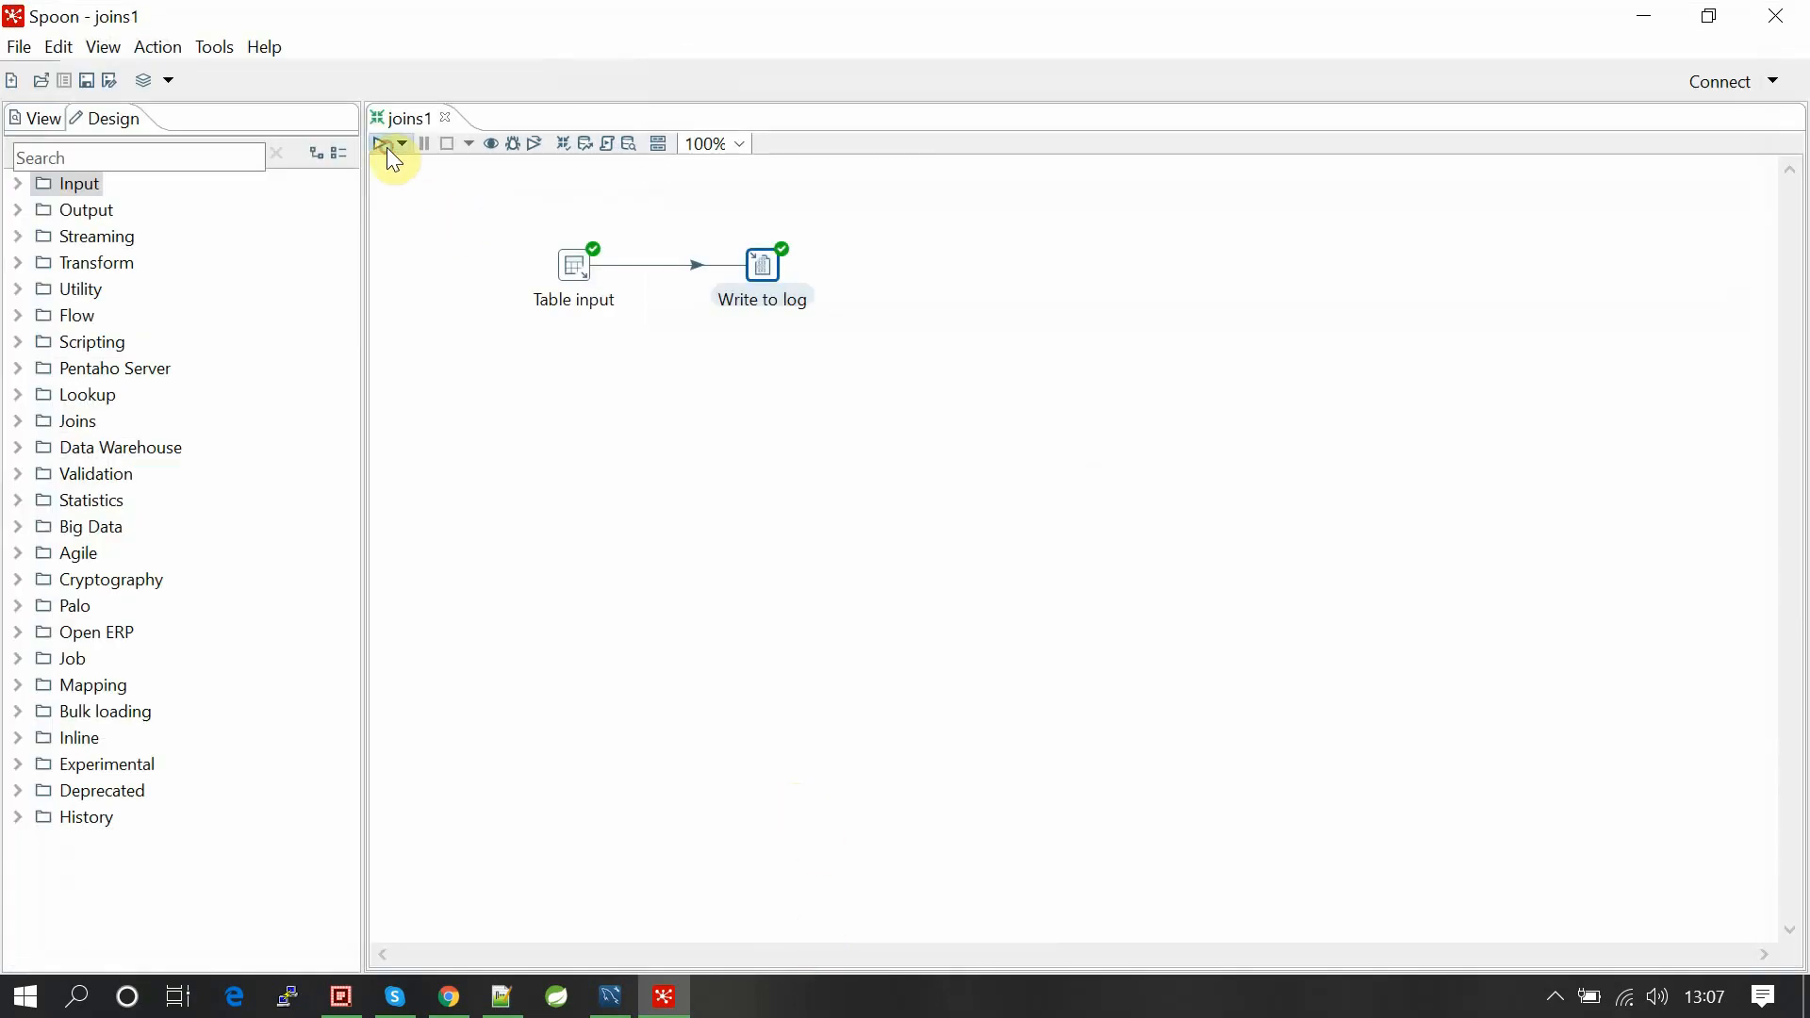
Run joins1 locally and scroll the log to read rows patinet1 to patinet3.
{"action": "left_click", "coordinate": [380, 143]}
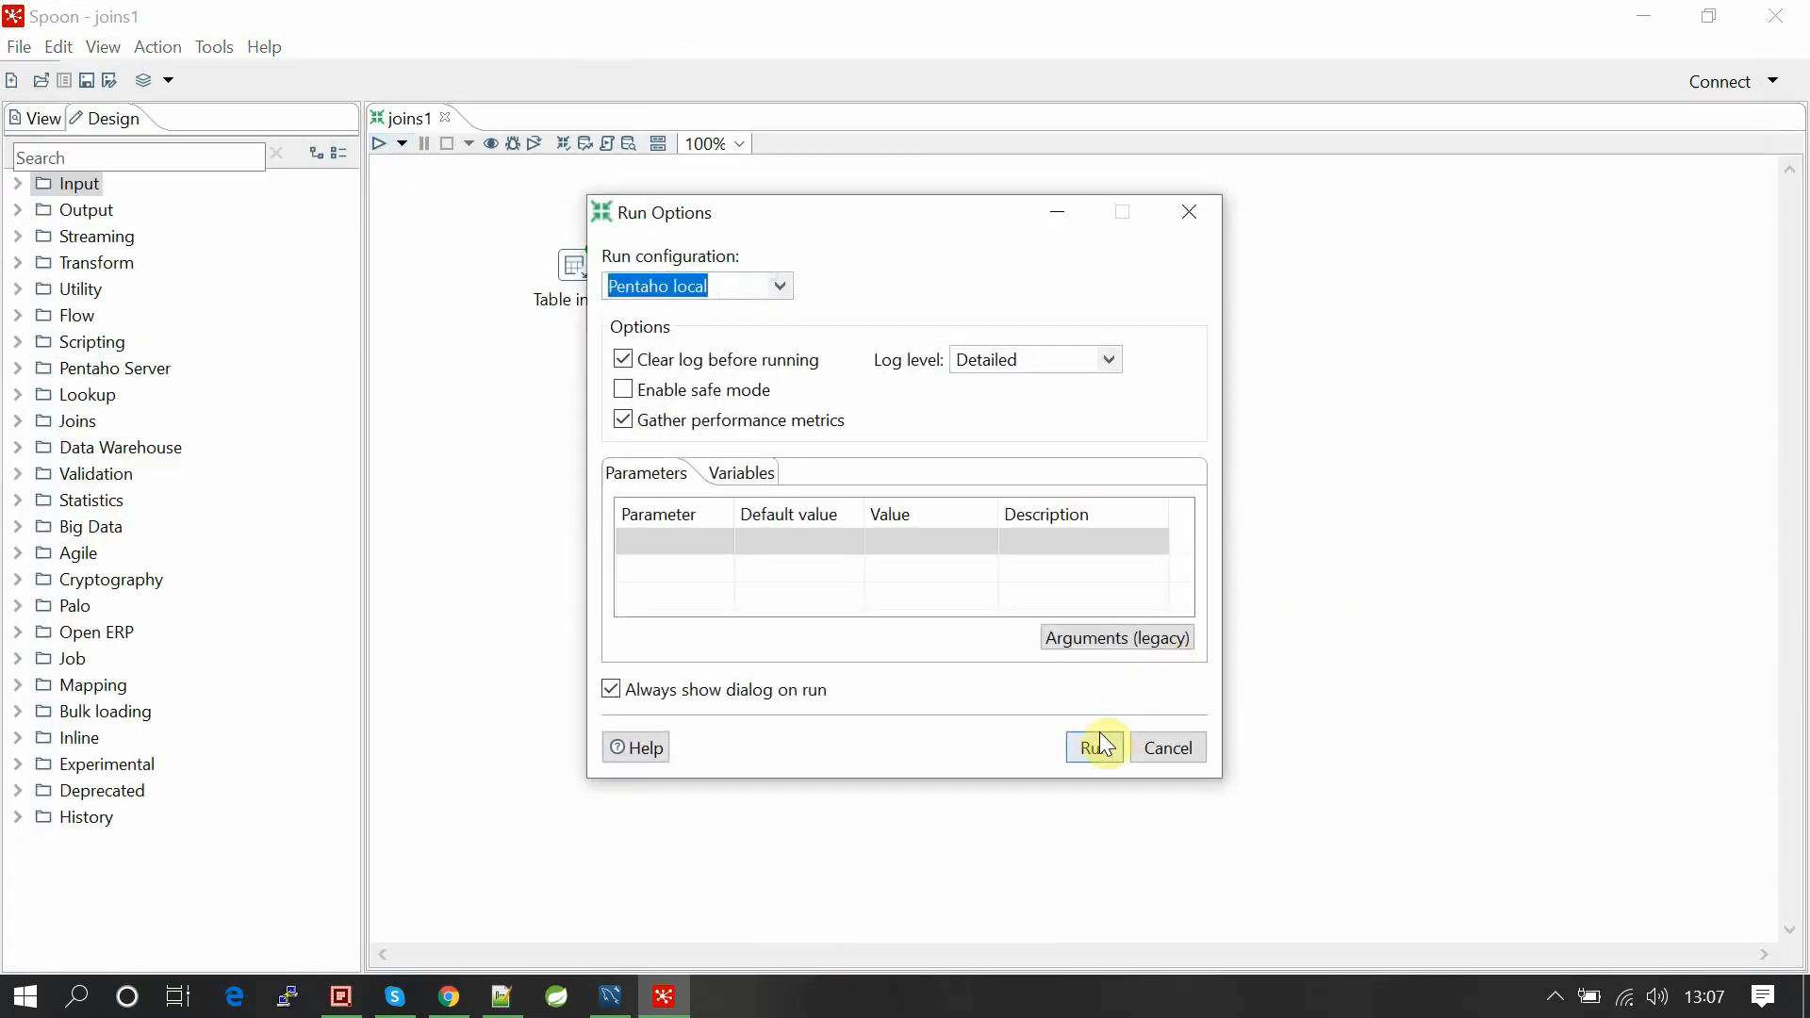
{"action": "left_click", "coordinate": [1093, 746]}
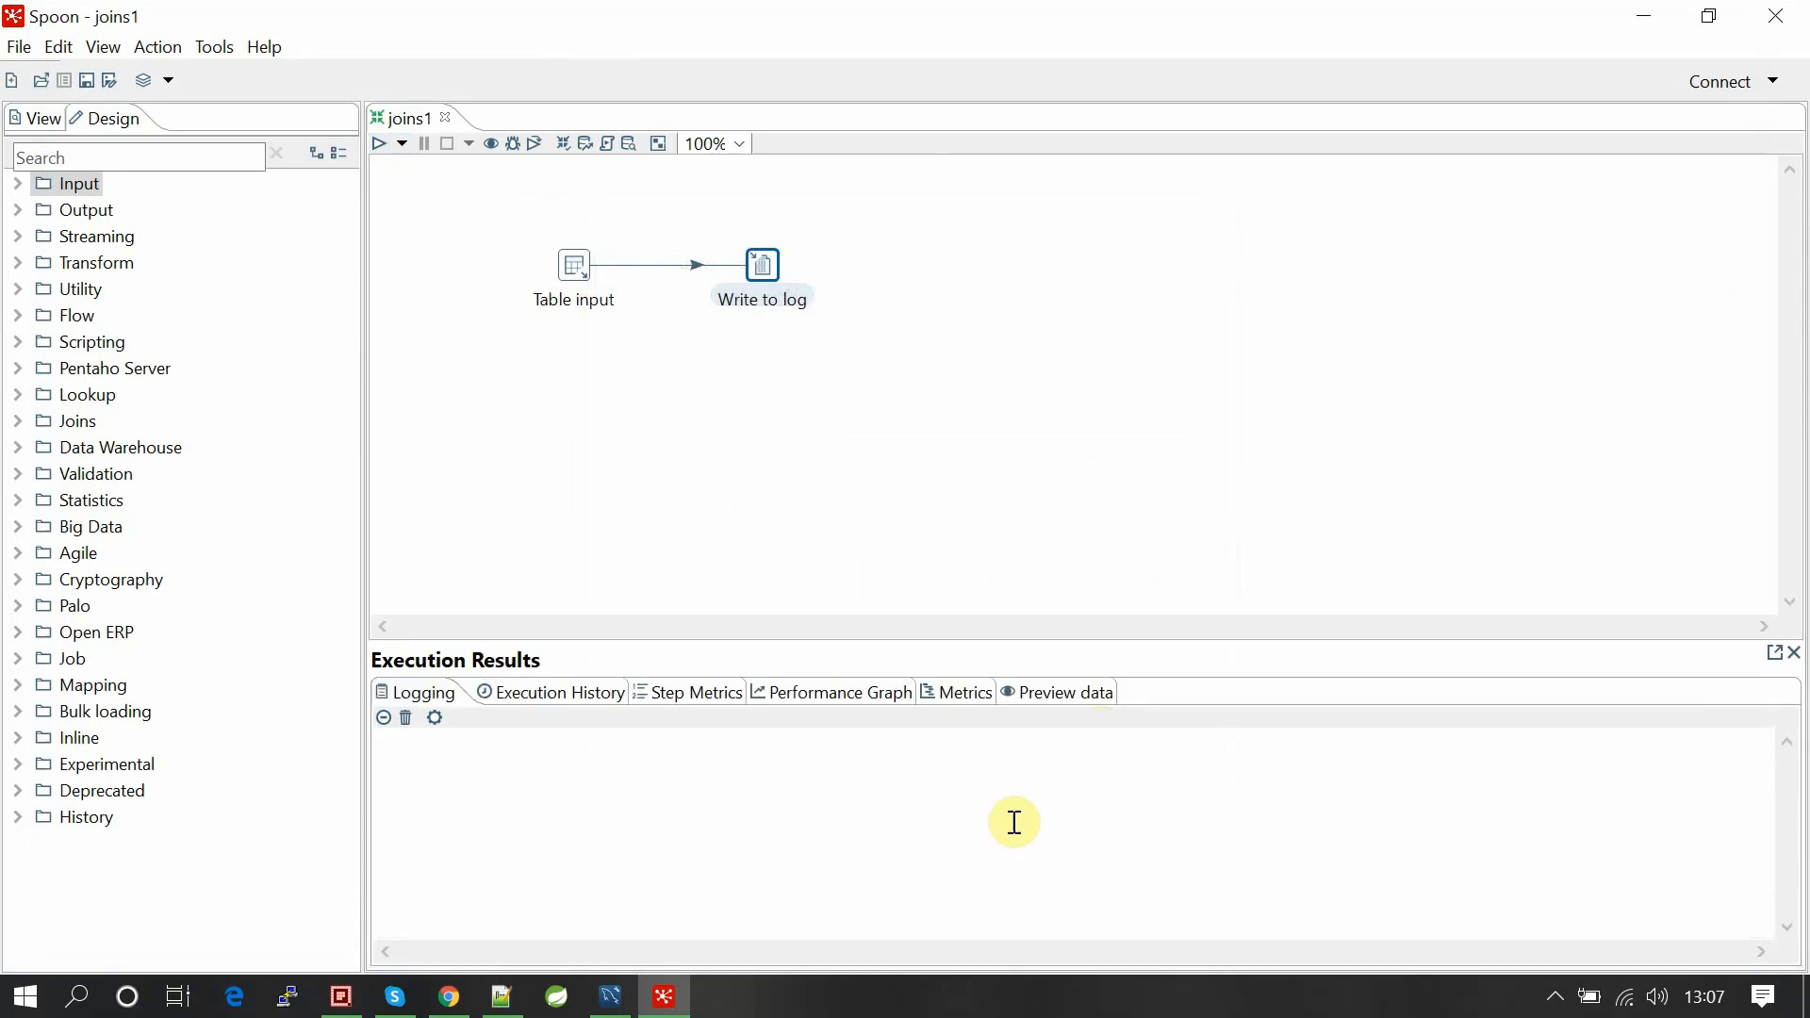
{"action": "left_click", "coordinate": [378, 143]}
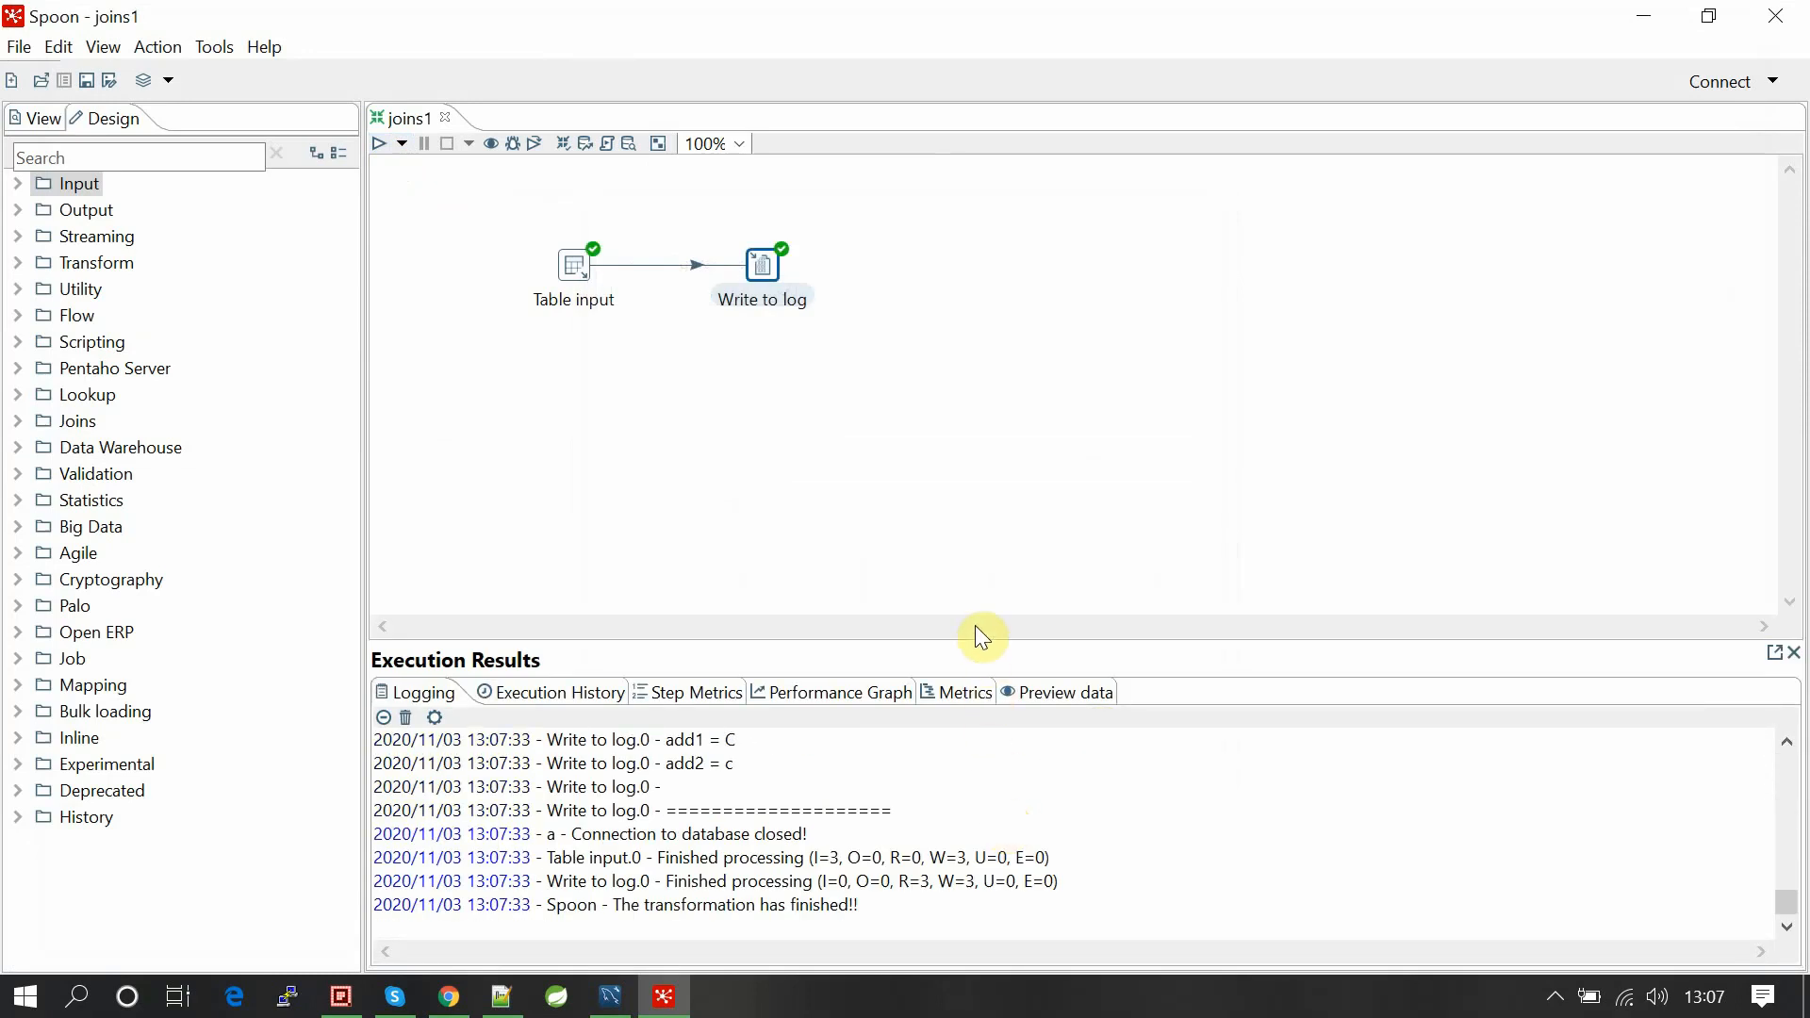
{"action": "mouse_move", "coordinate": [988, 552]}
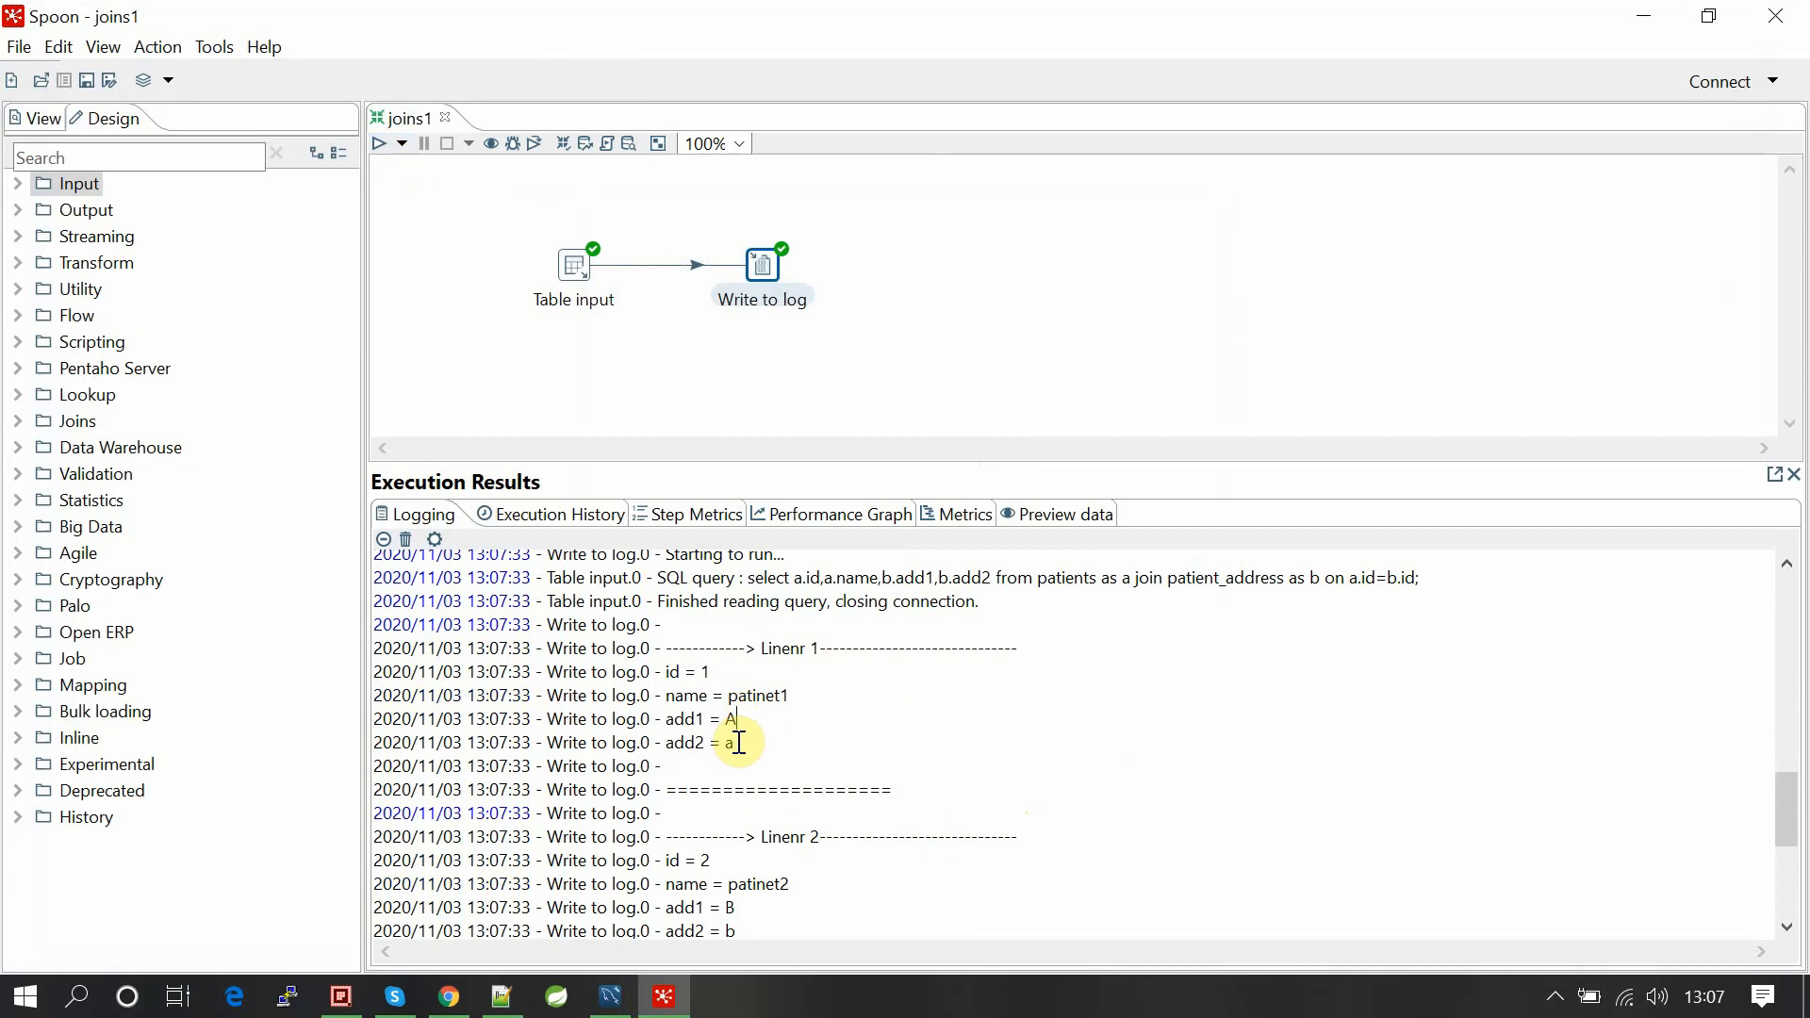
{"action": "scroll", "scroll_direction": "down", "scroll_amount": 3}
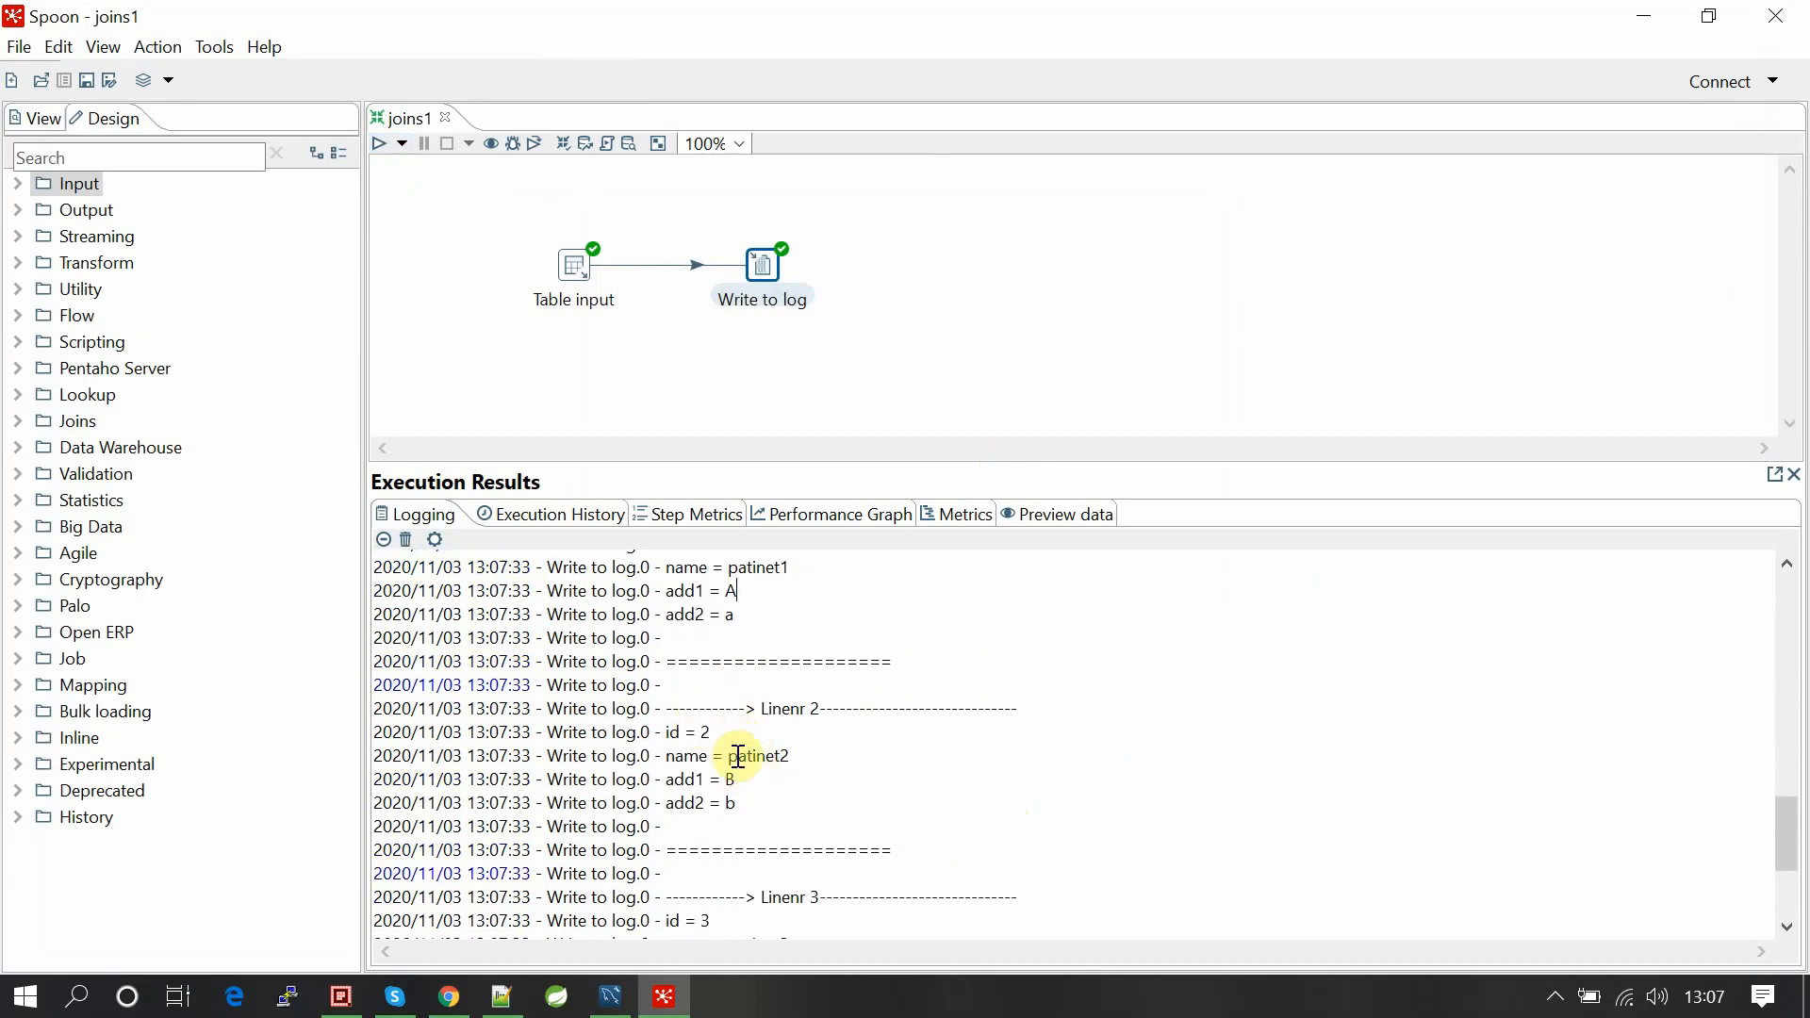
{"action": "scroll", "scroll_direction": "down", "scroll_amount": 3}
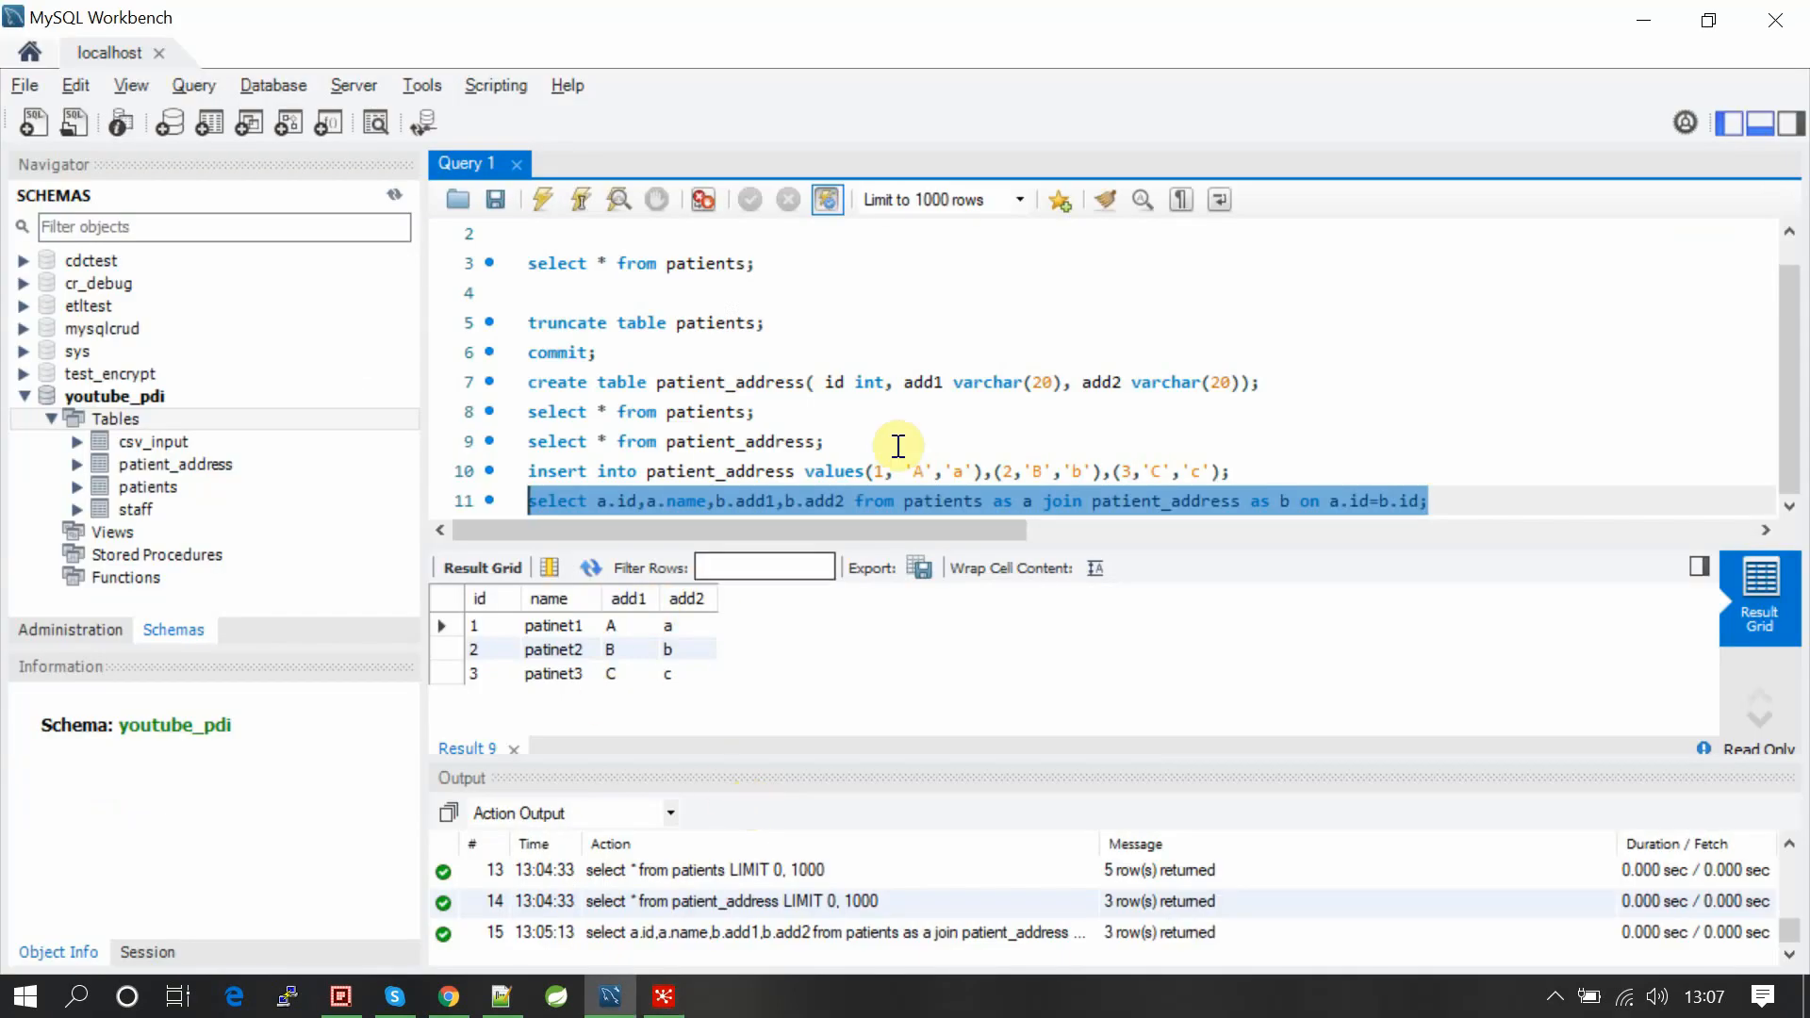
Change the Workbench query to a left join and run it, returning five rows.
{"action": "left_click", "coordinate": [853, 500]}
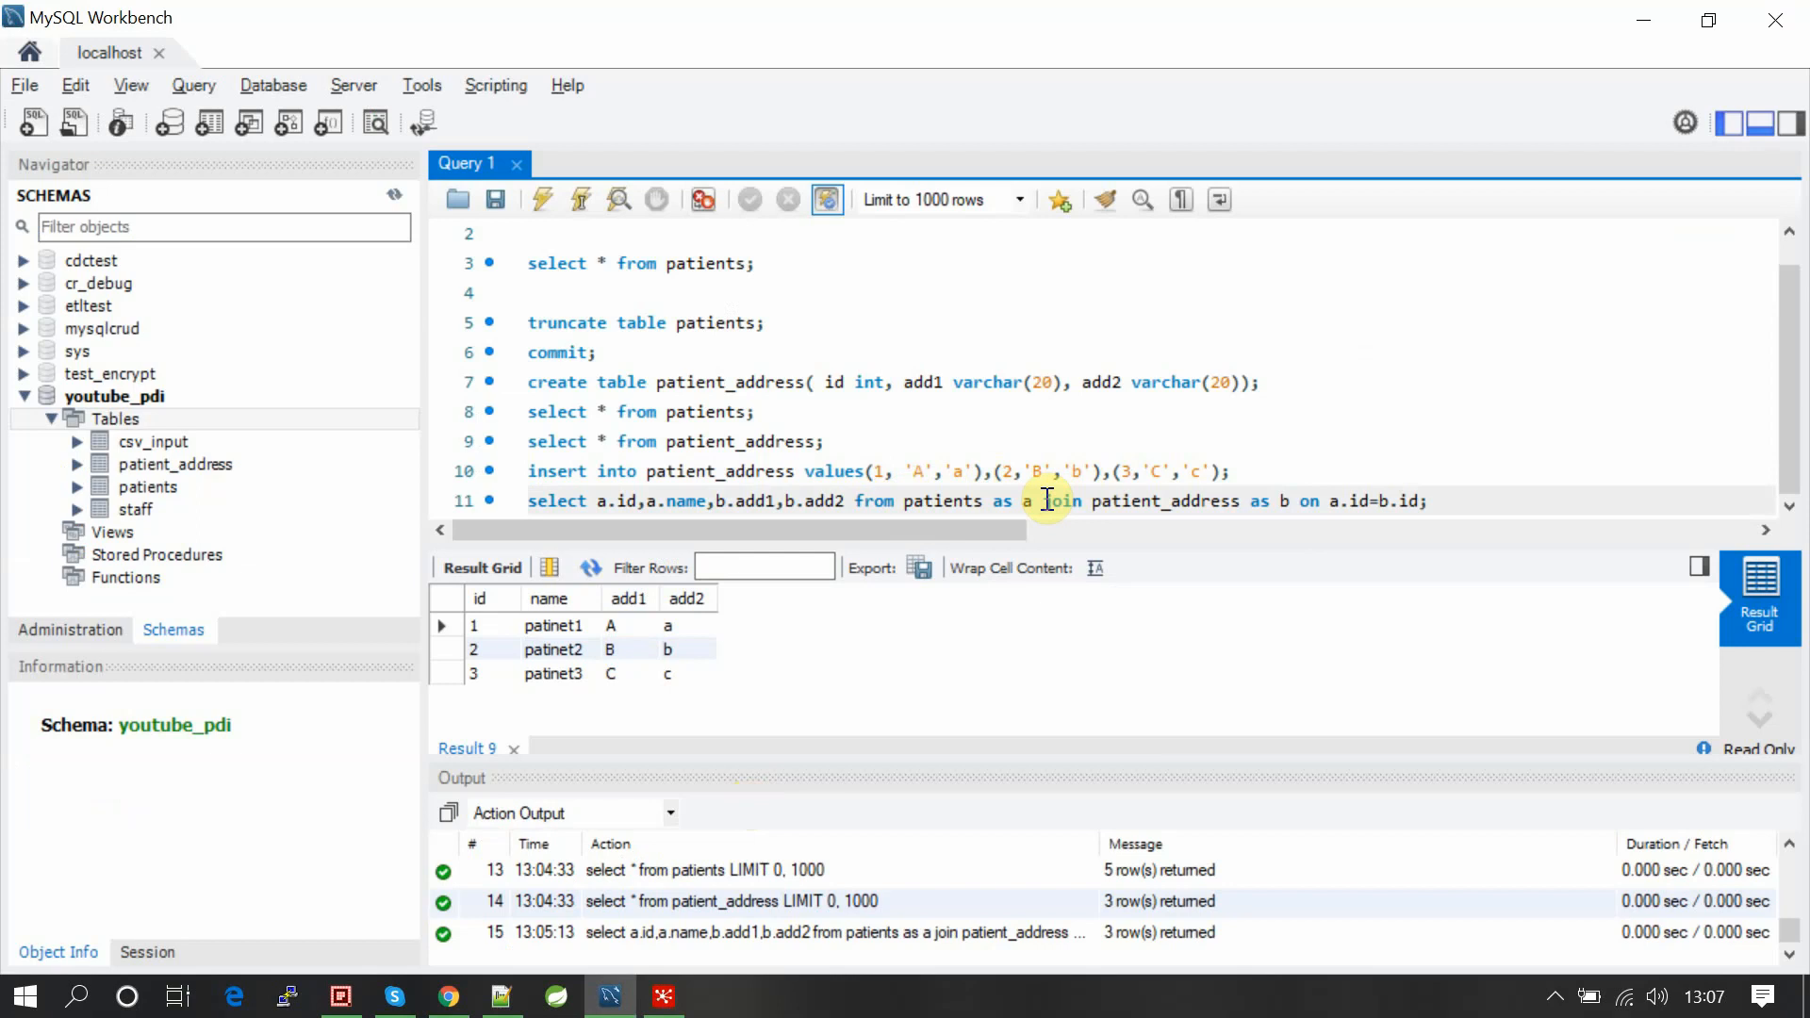
{"action": "type", "text": "left"}
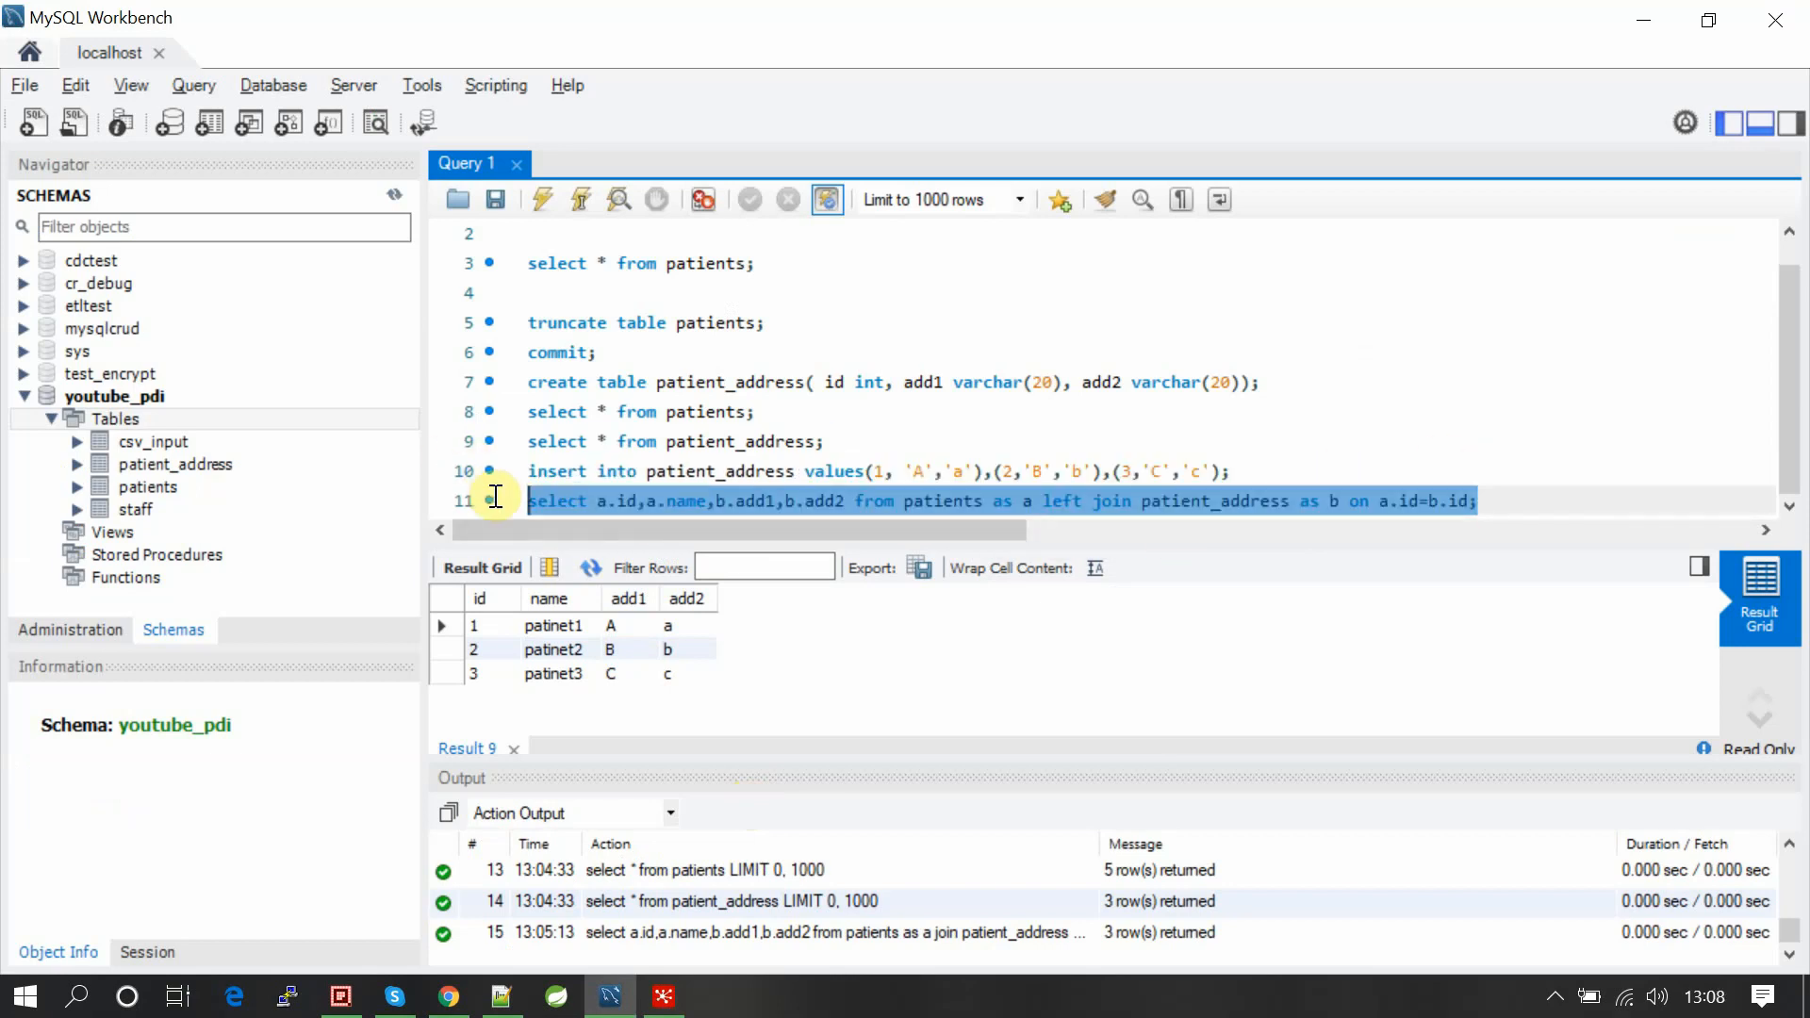
{"action": "left_click", "coordinate": [542, 200]}
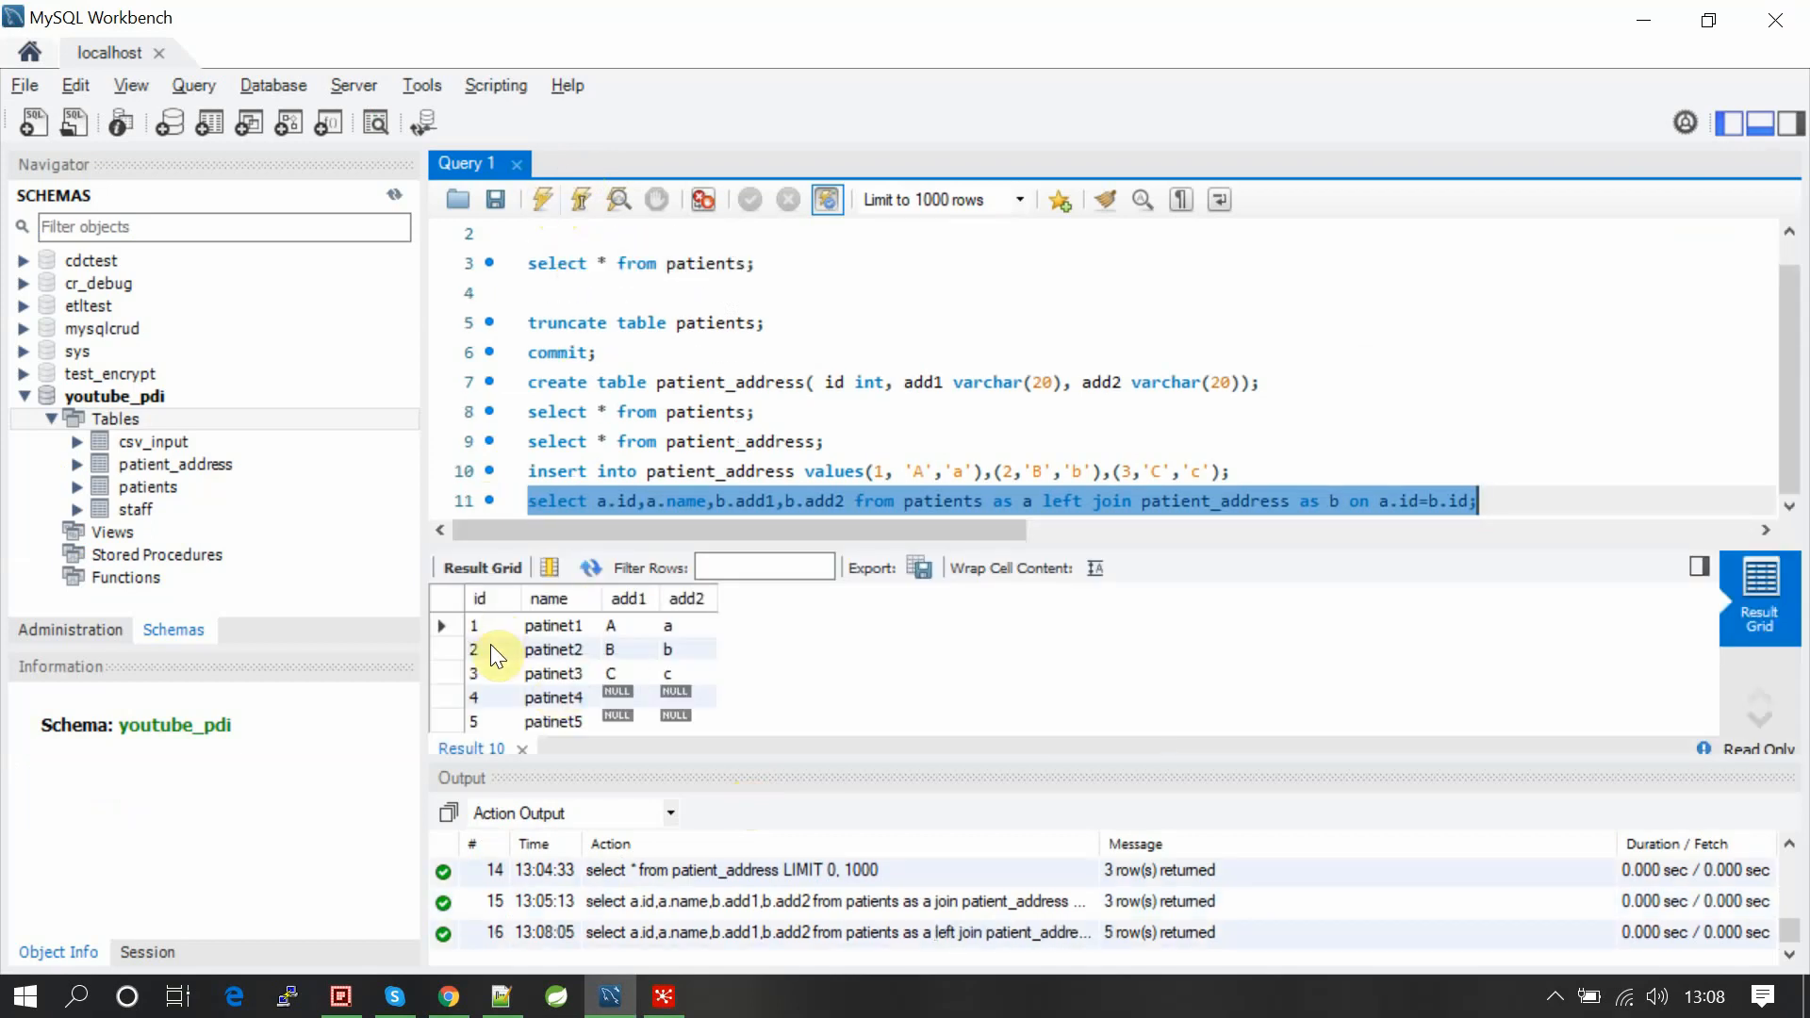
{"action": "mouse_move", "coordinate": [649, 654]}
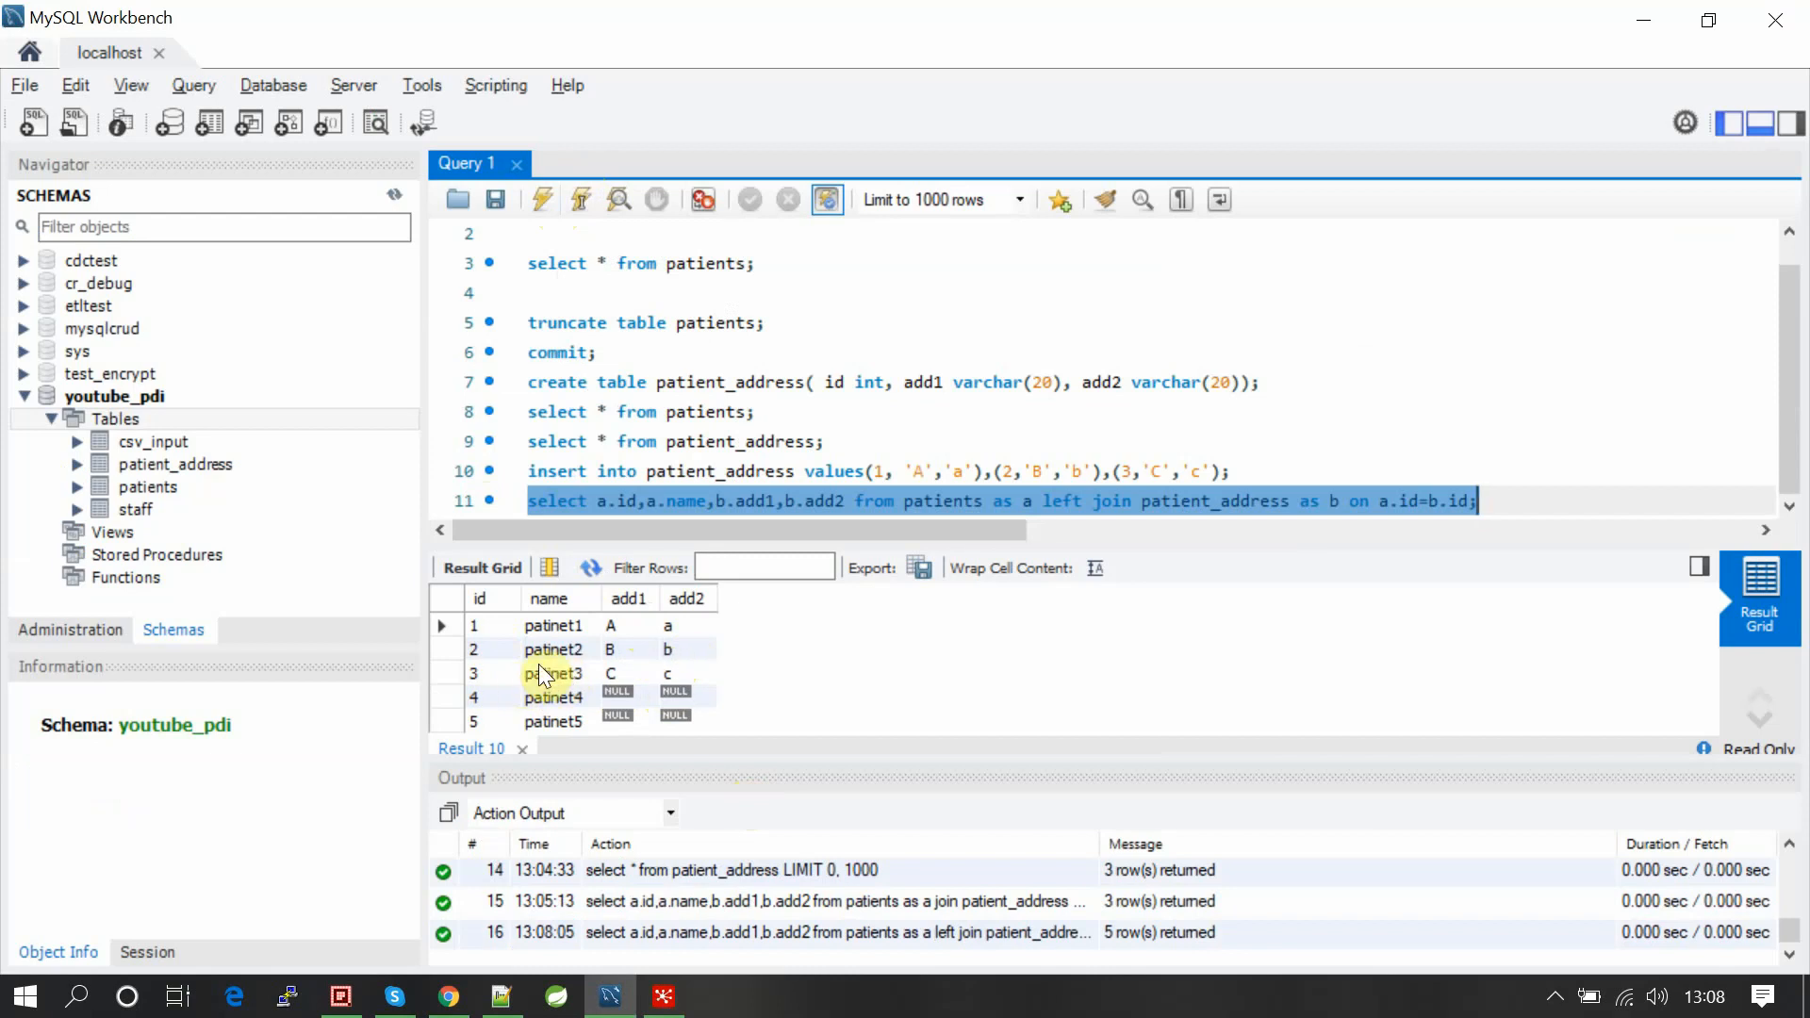
{"action": "mouse_move", "coordinate": [730, 669]}
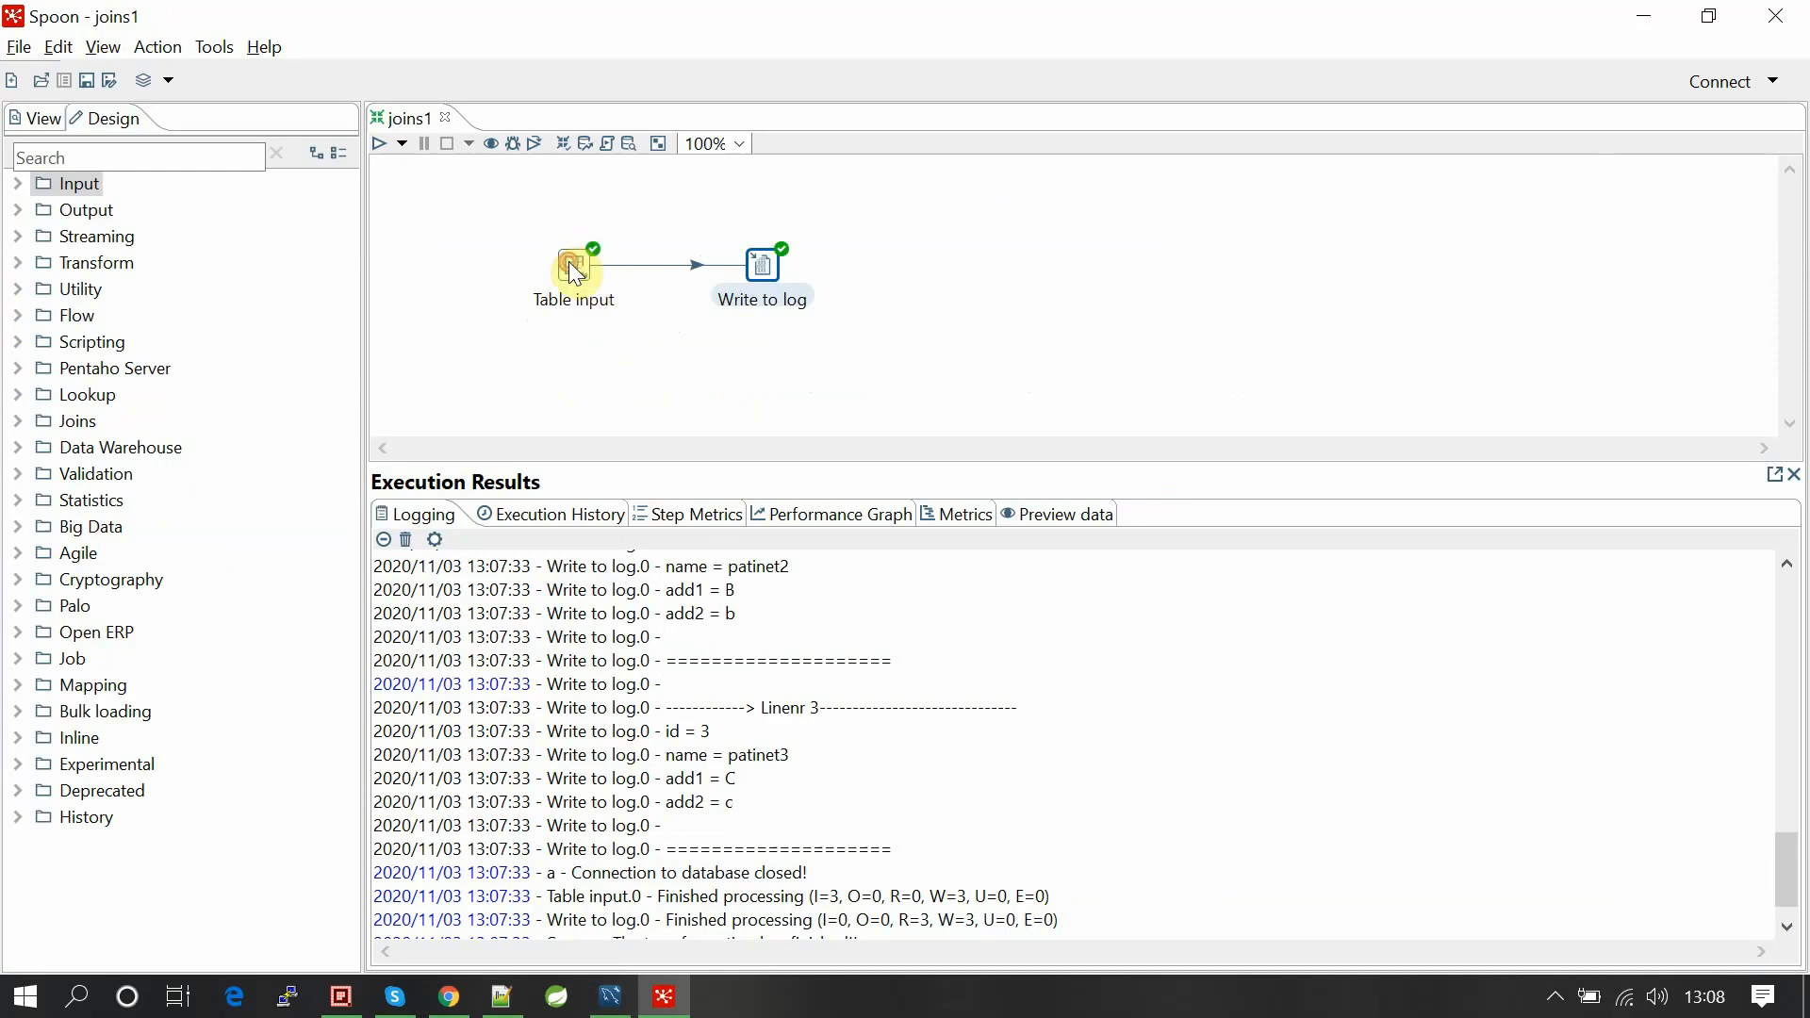
Make the Table input SQL a left join, preview five rows with null addresses, and accept.
{"action": "double_click", "coordinate": [572, 263]}
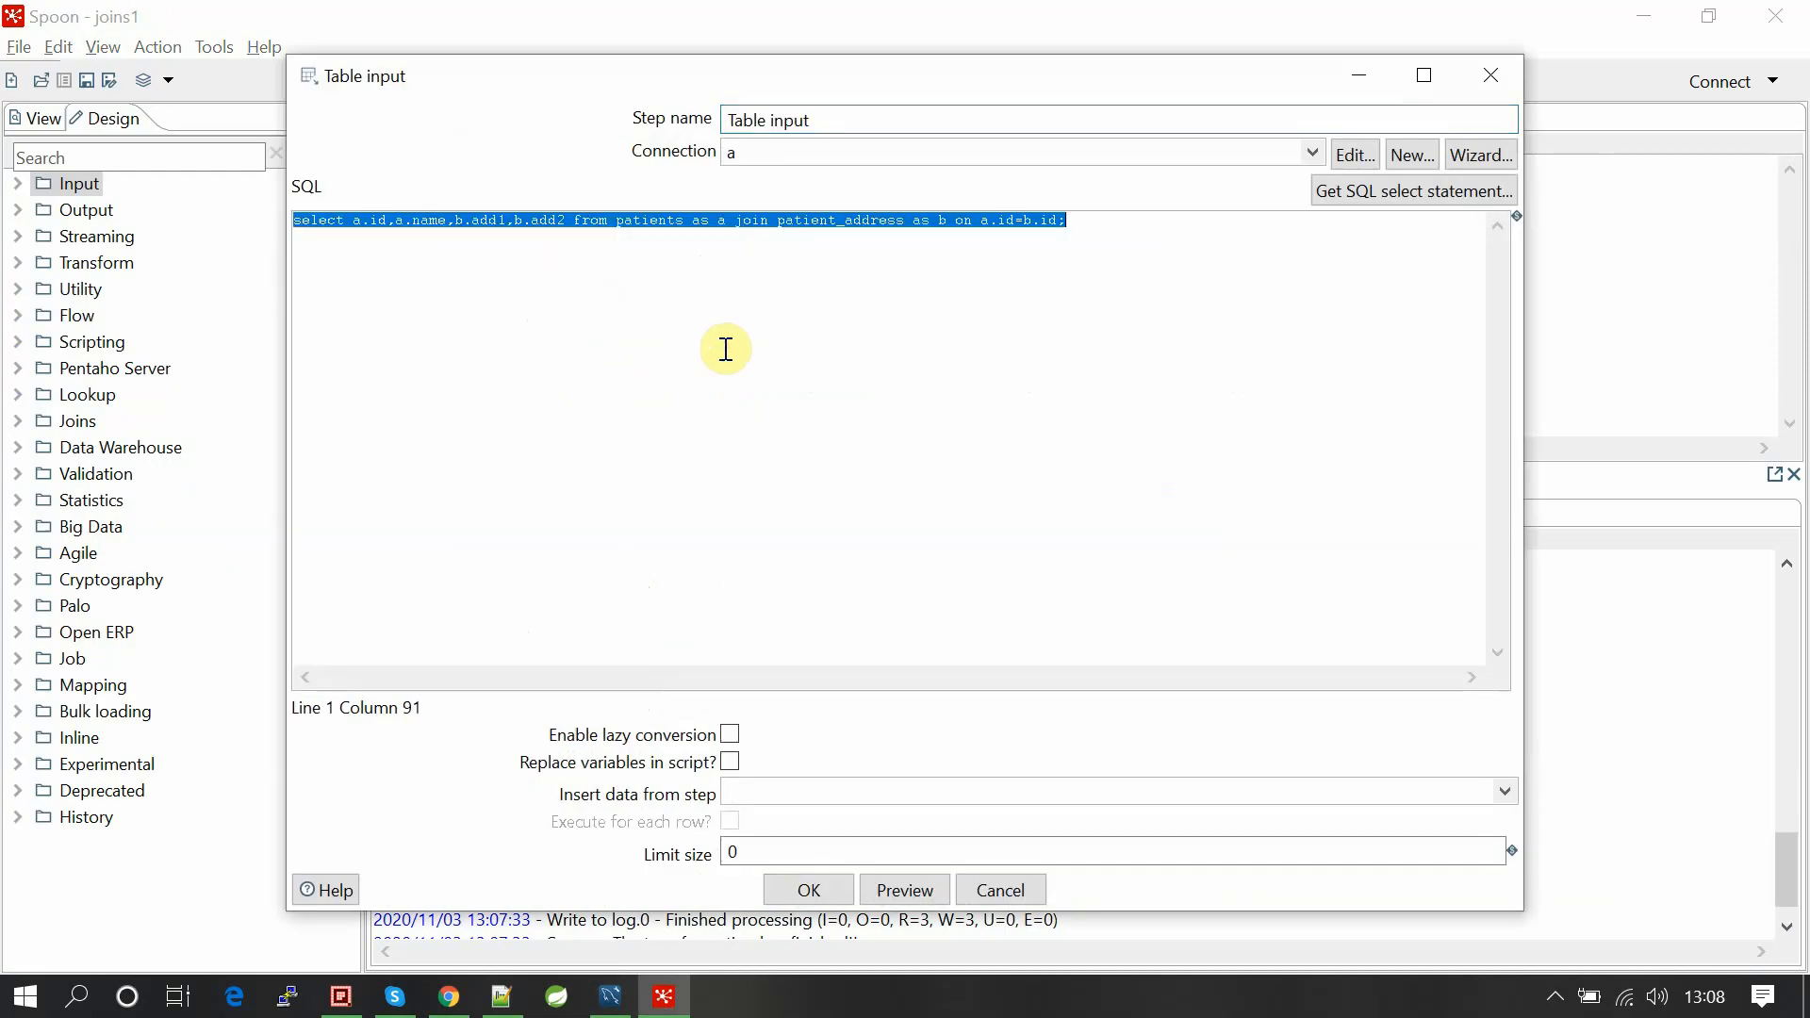
{"action": "type", "text": "left"}
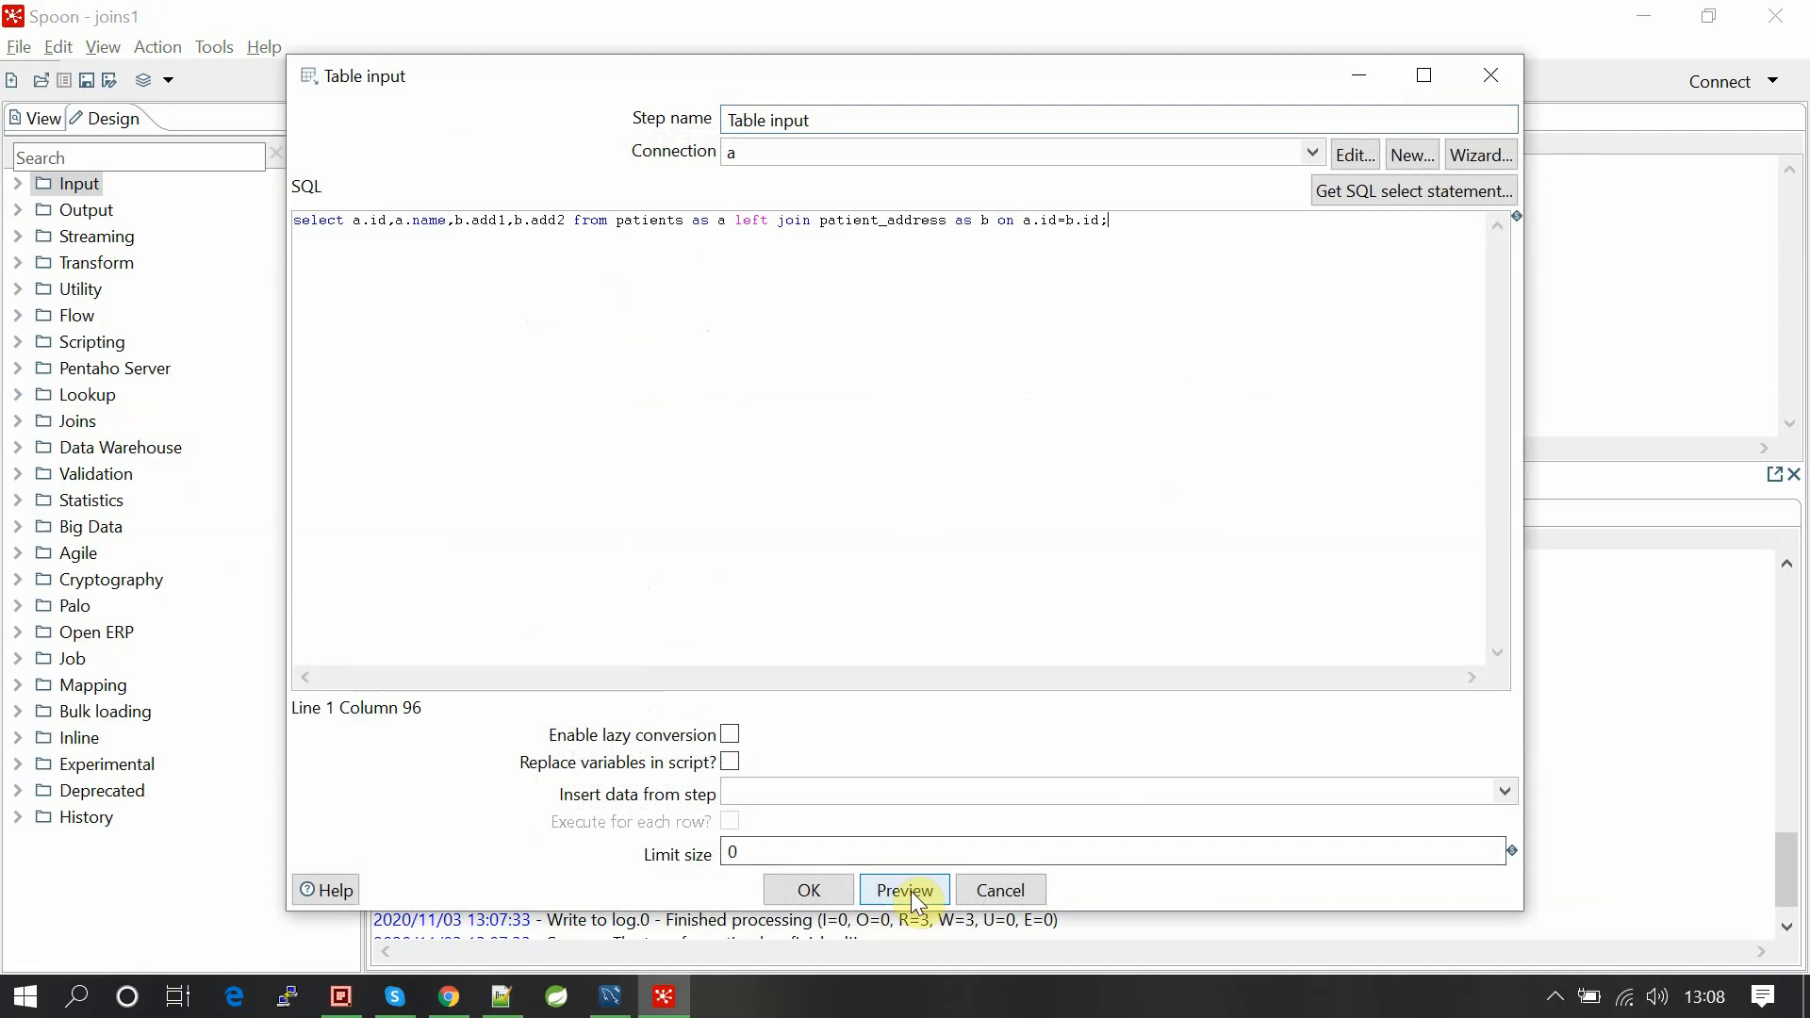
{"action": "left_click", "coordinate": [904, 890]}
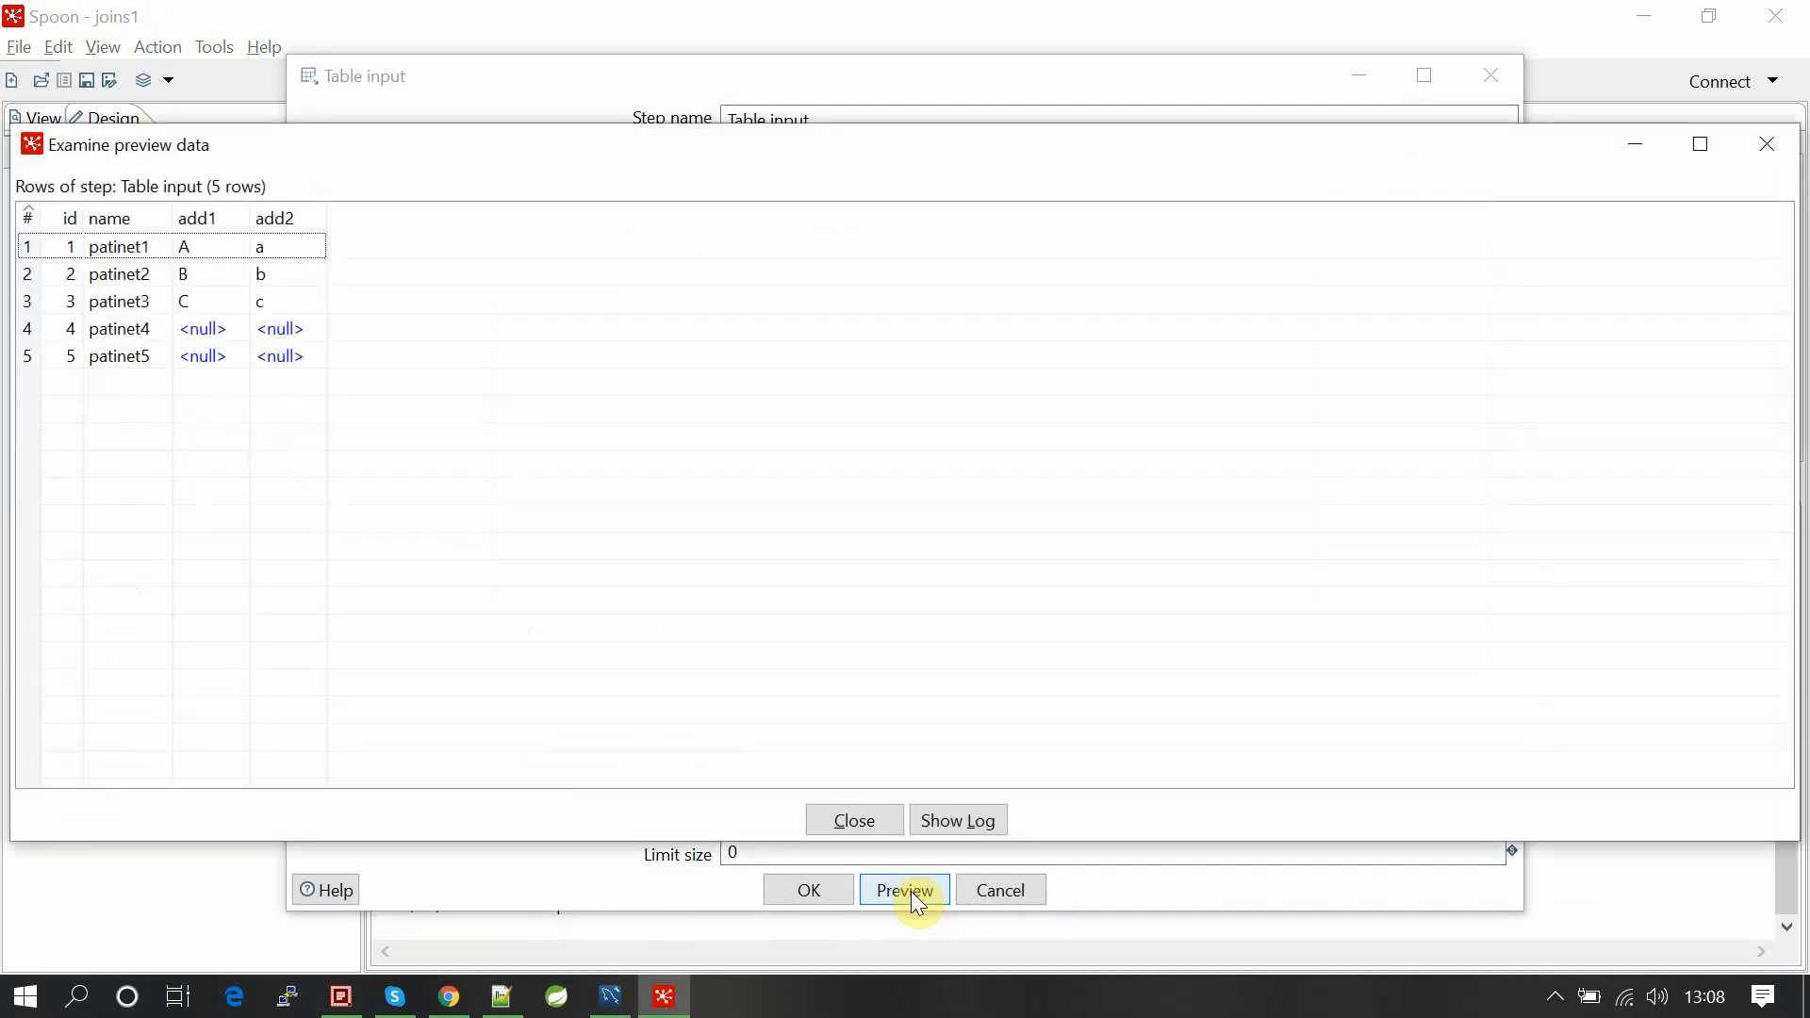
{"action": "left_click", "coordinate": [853, 819]}
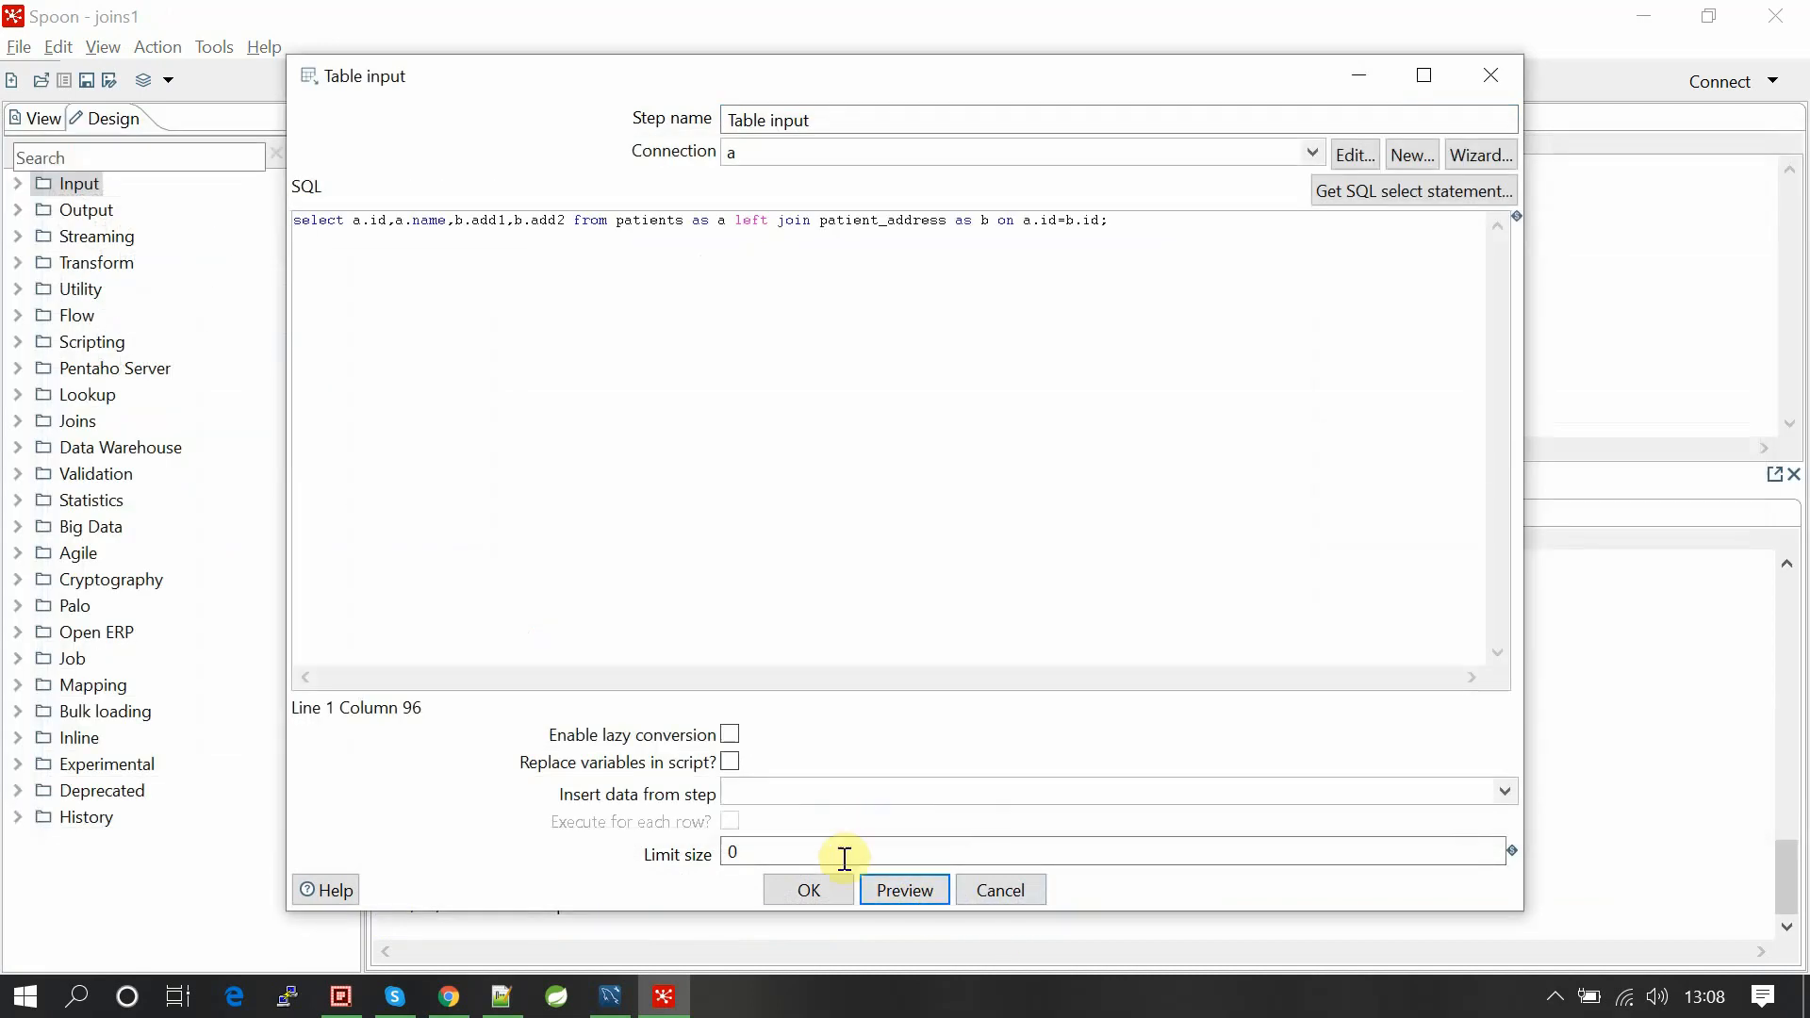
{"action": "left_click", "coordinate": [807, 890]}
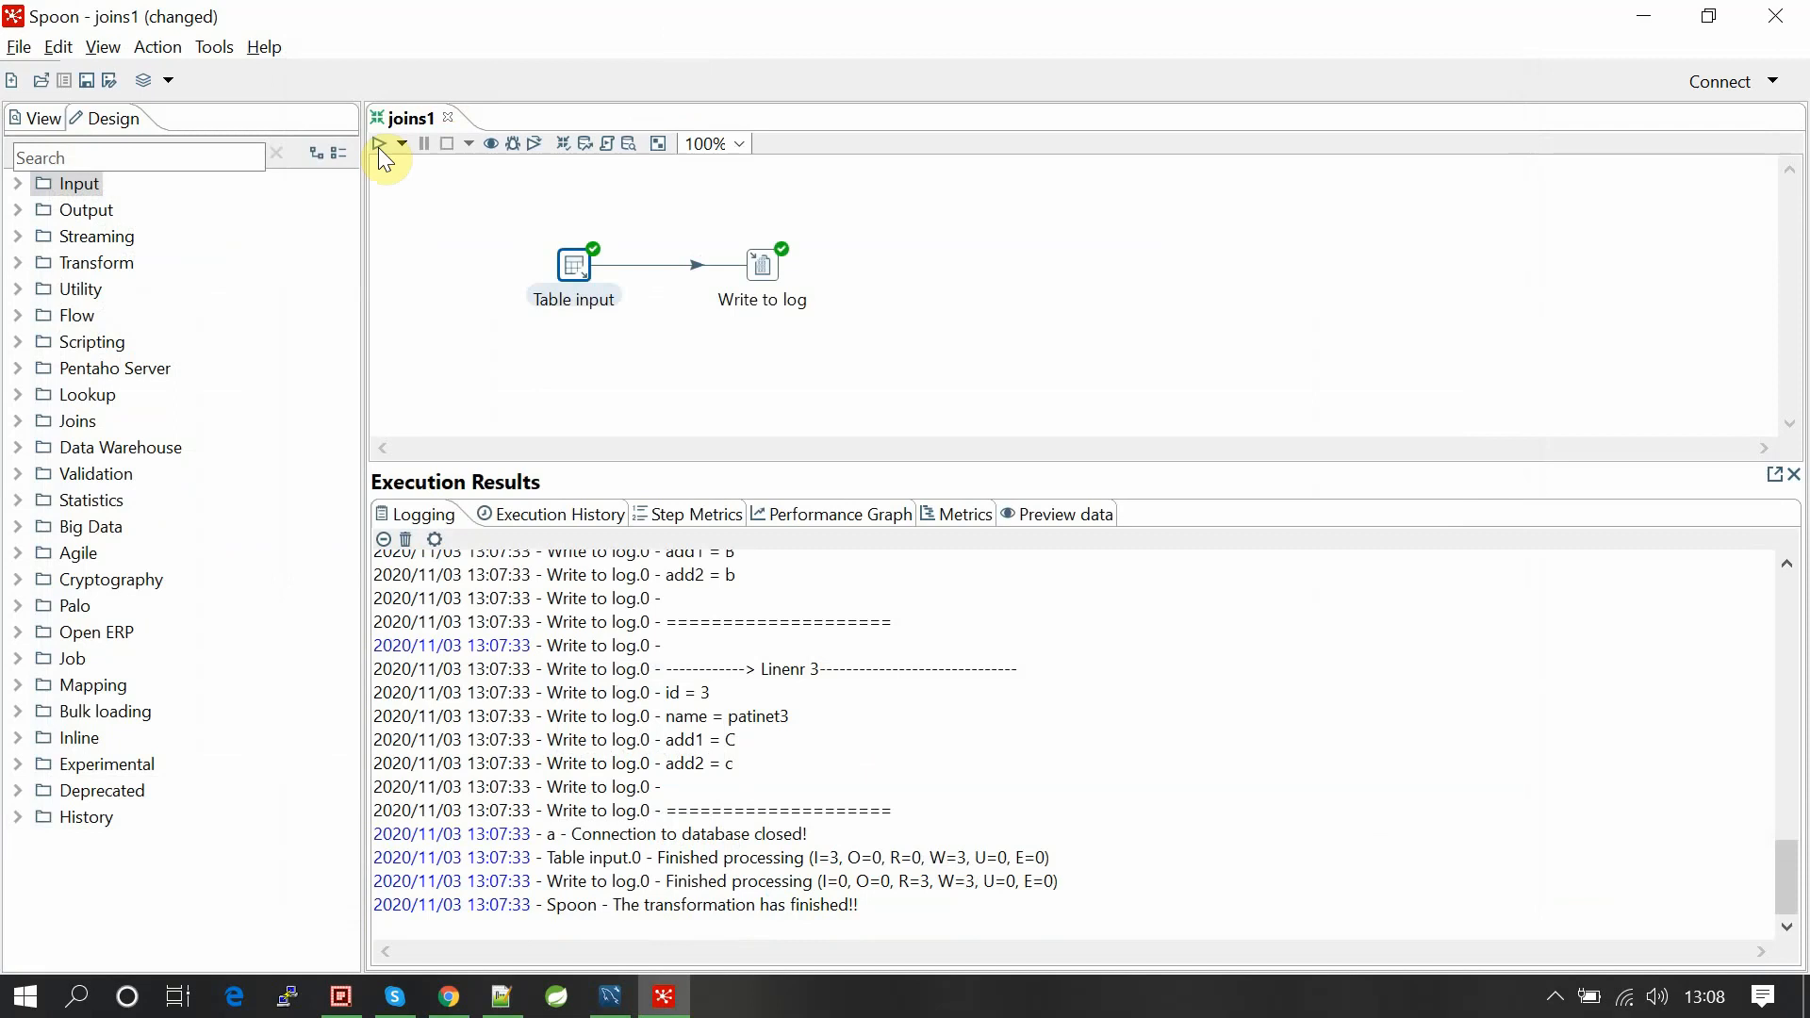
Save and run joins1 with the left join, review the five-row log, then hide results.
{"action": "left_click", "coordinate": [381, 143]}
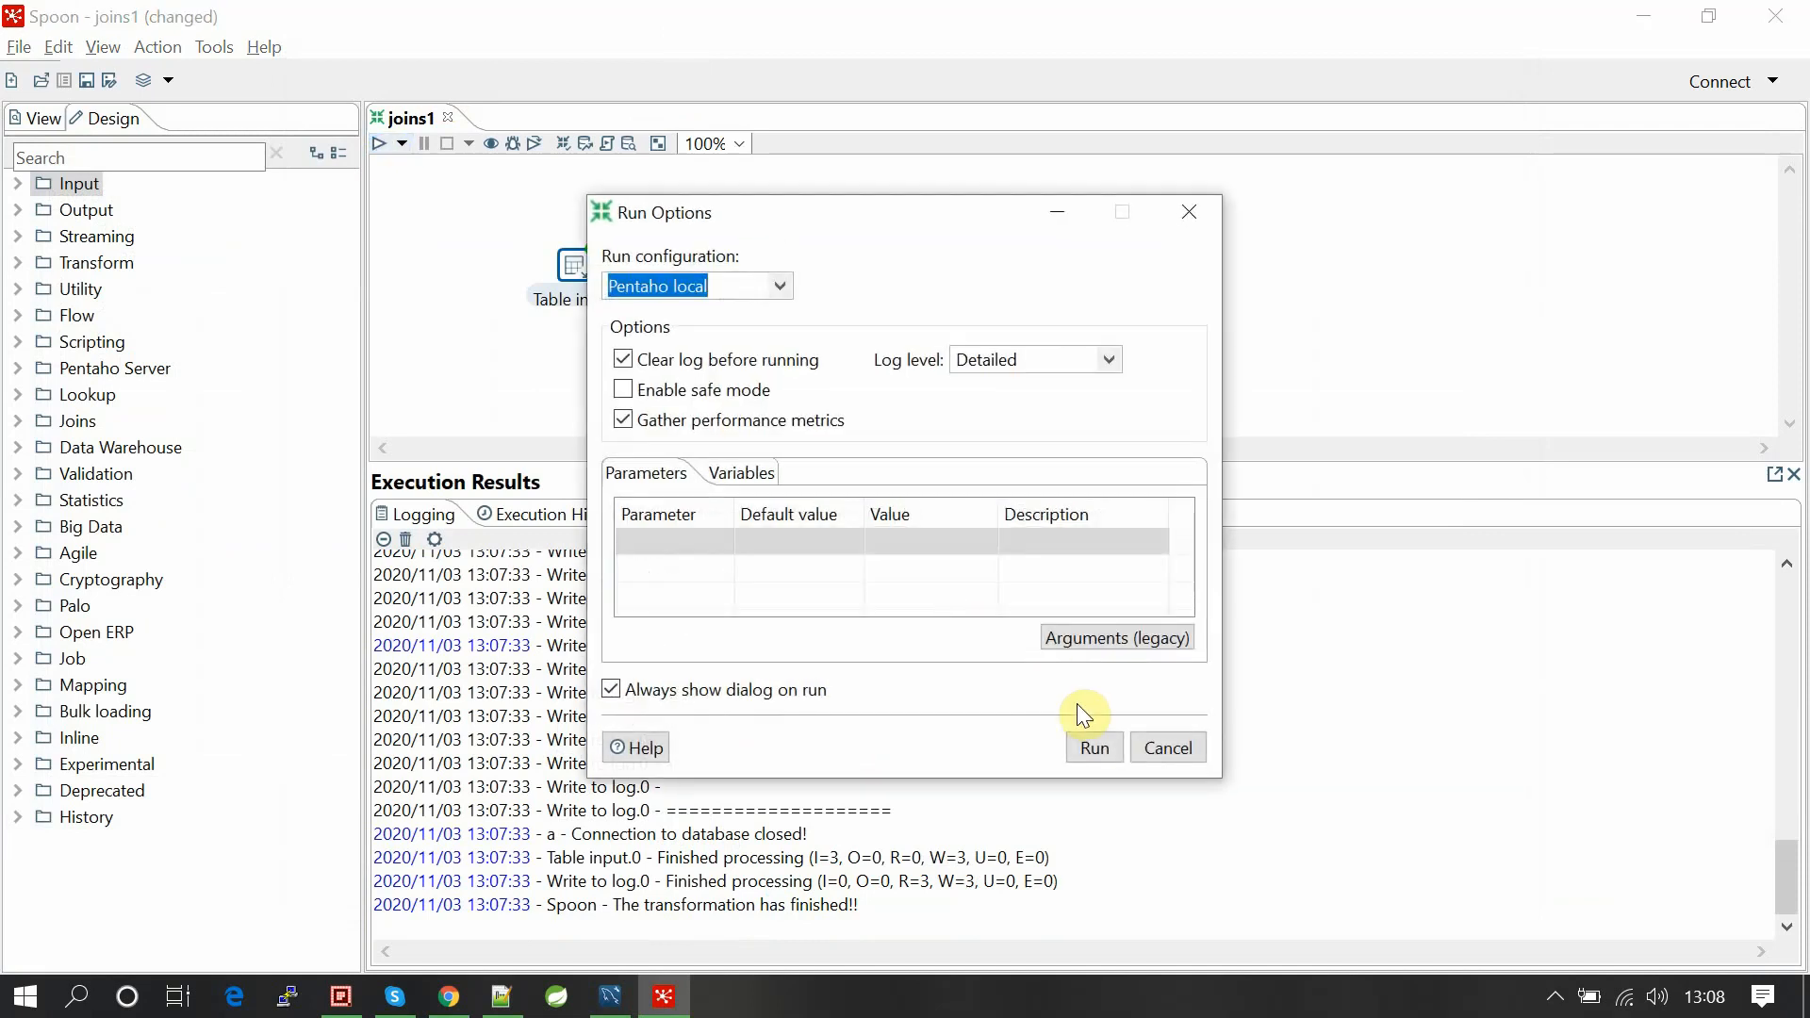
{"action": "left_click", "coordinate": [1091, 747]}
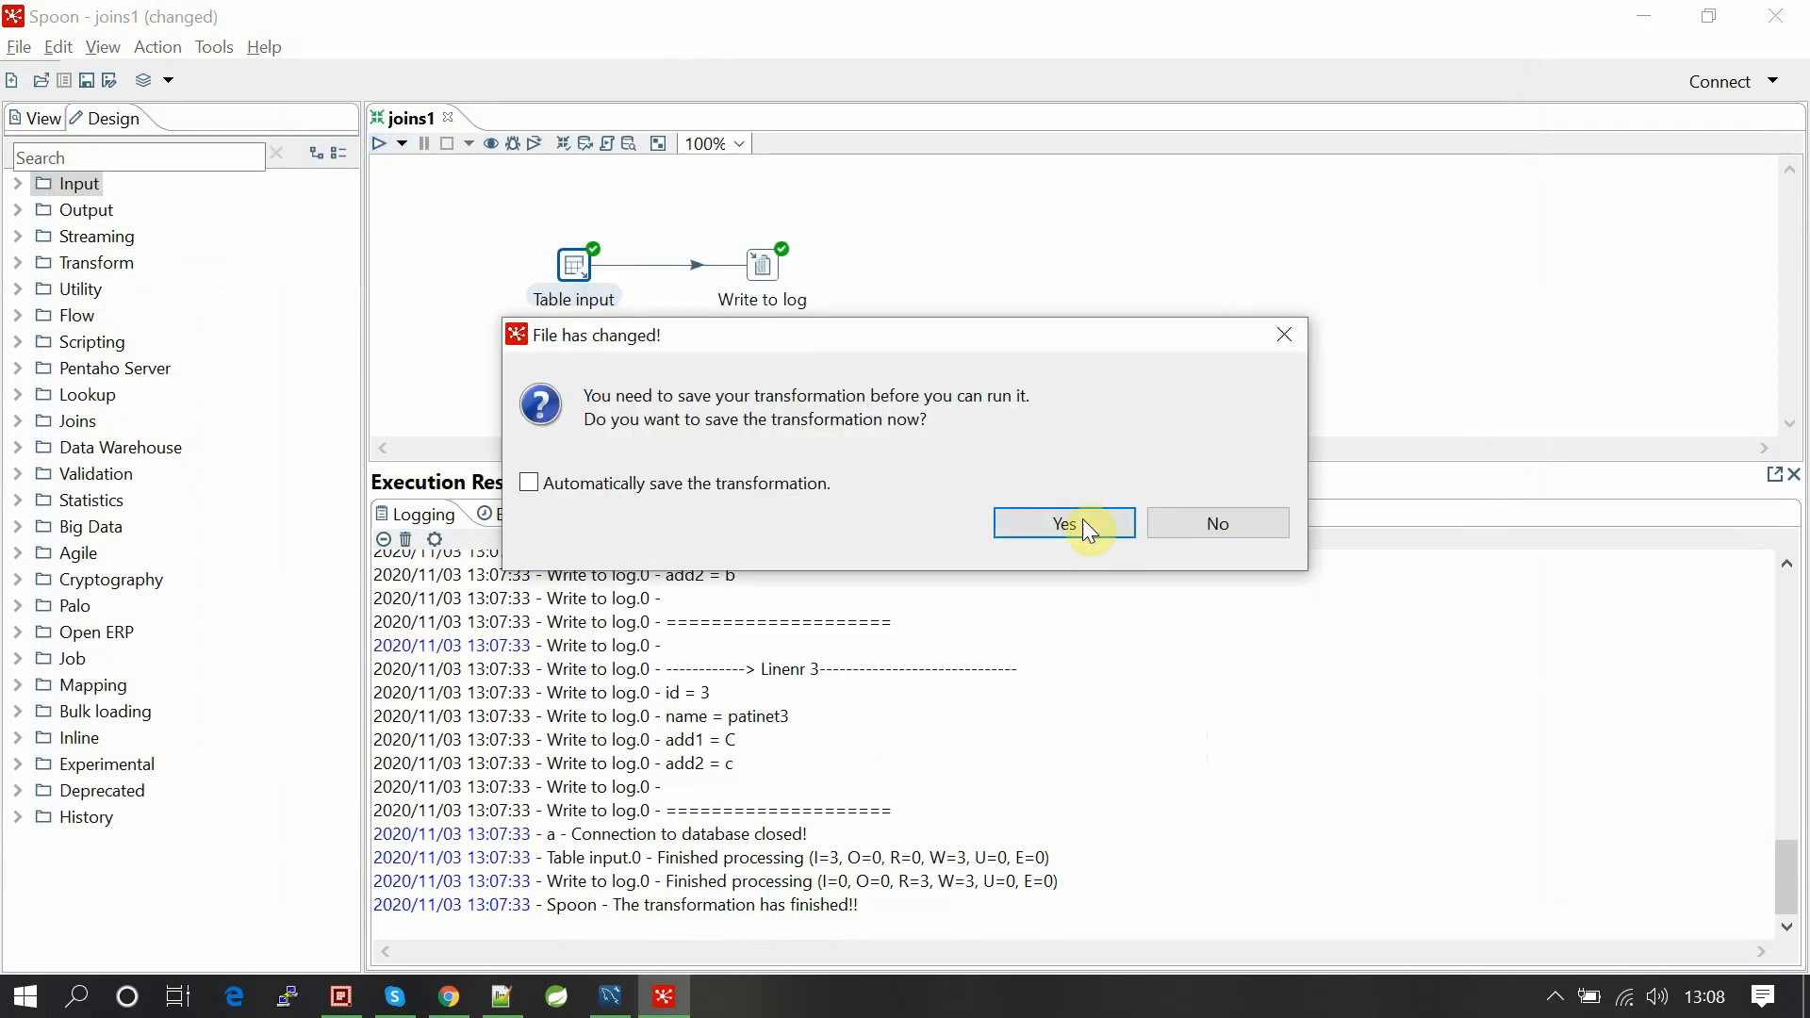
{"action": "left_click", "coordinate": [1060, 523]}
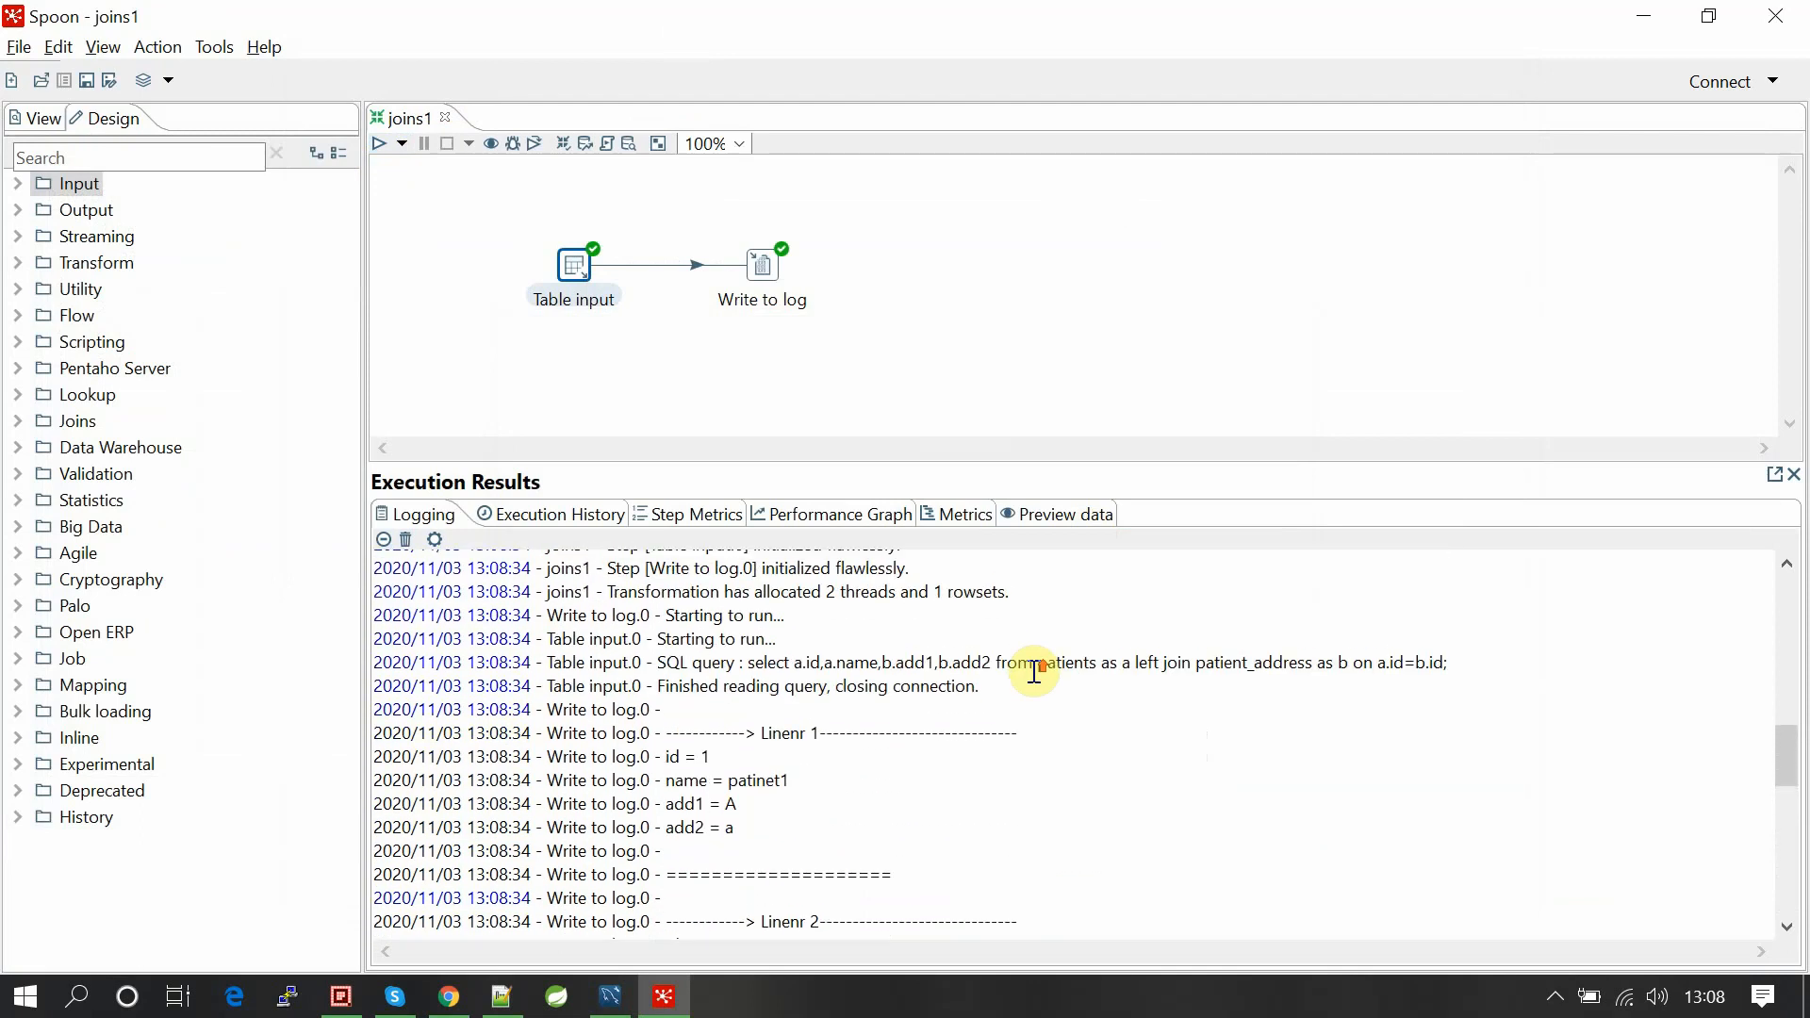
{"action": "scroll", "scroll_direction": "down", "scroll_amount": 3}
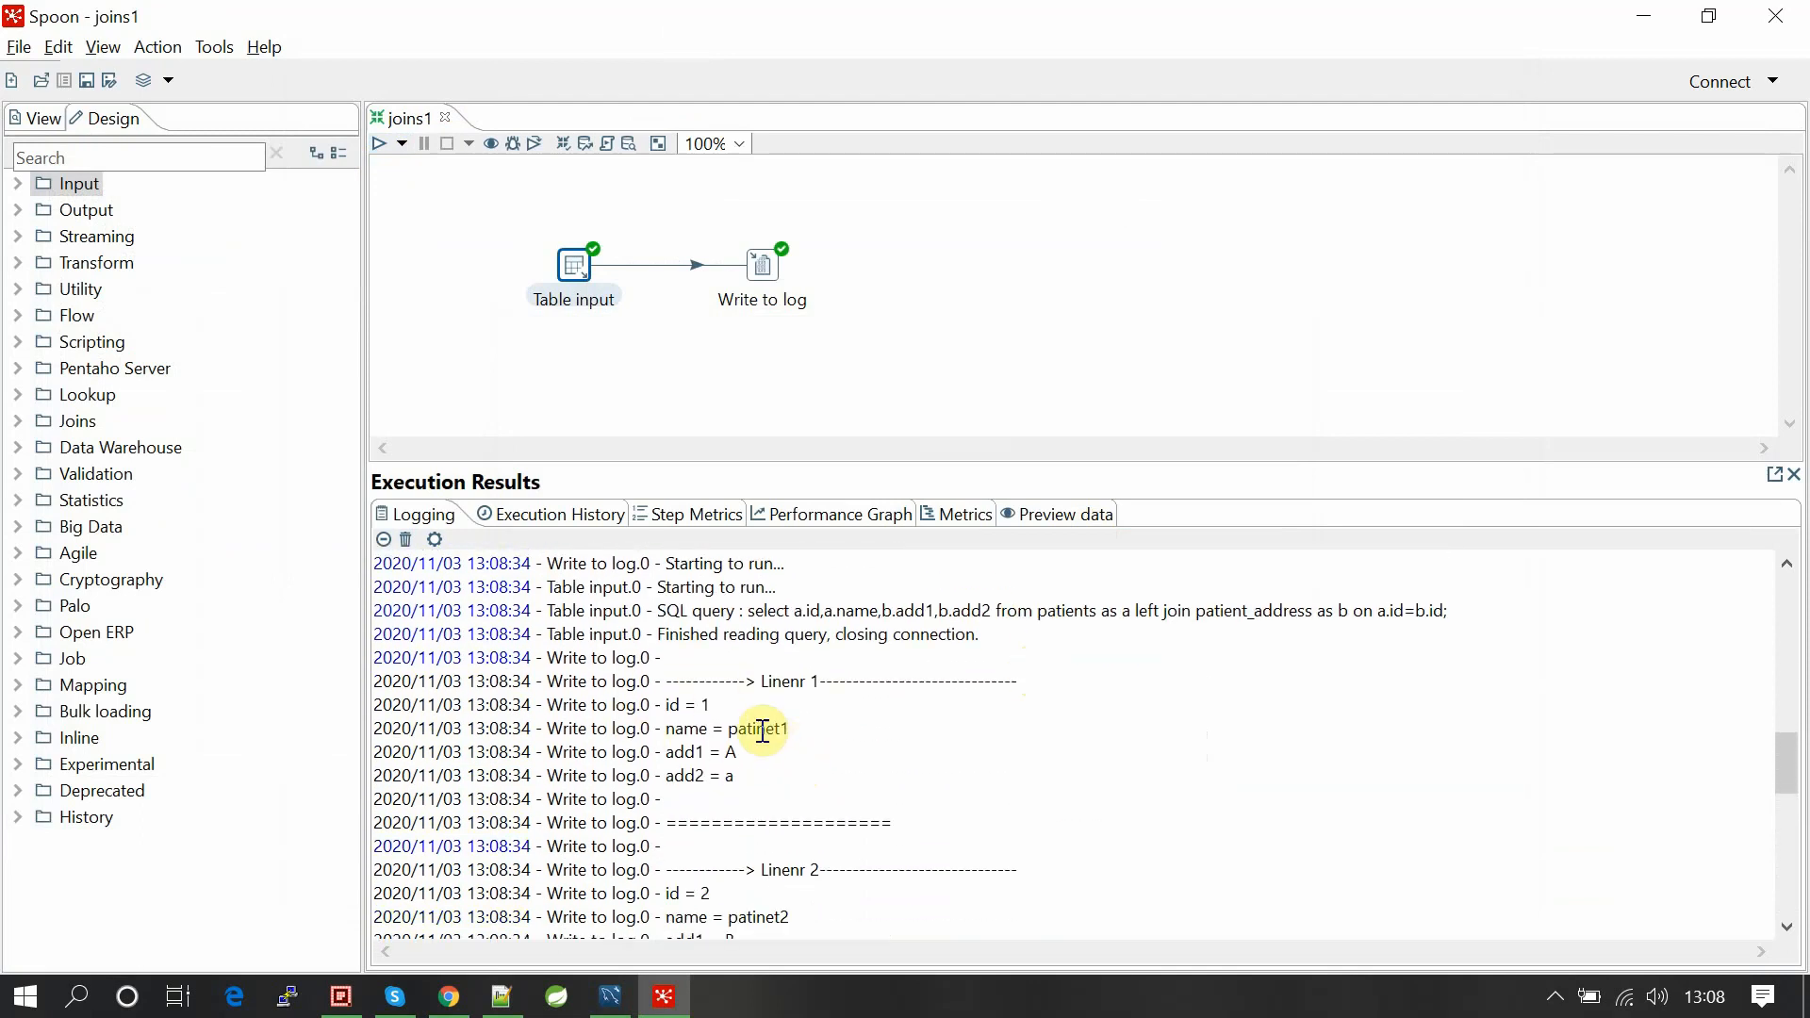
{"action": "scroll", "scroll_direction": "down", "scroll_amount": 3}
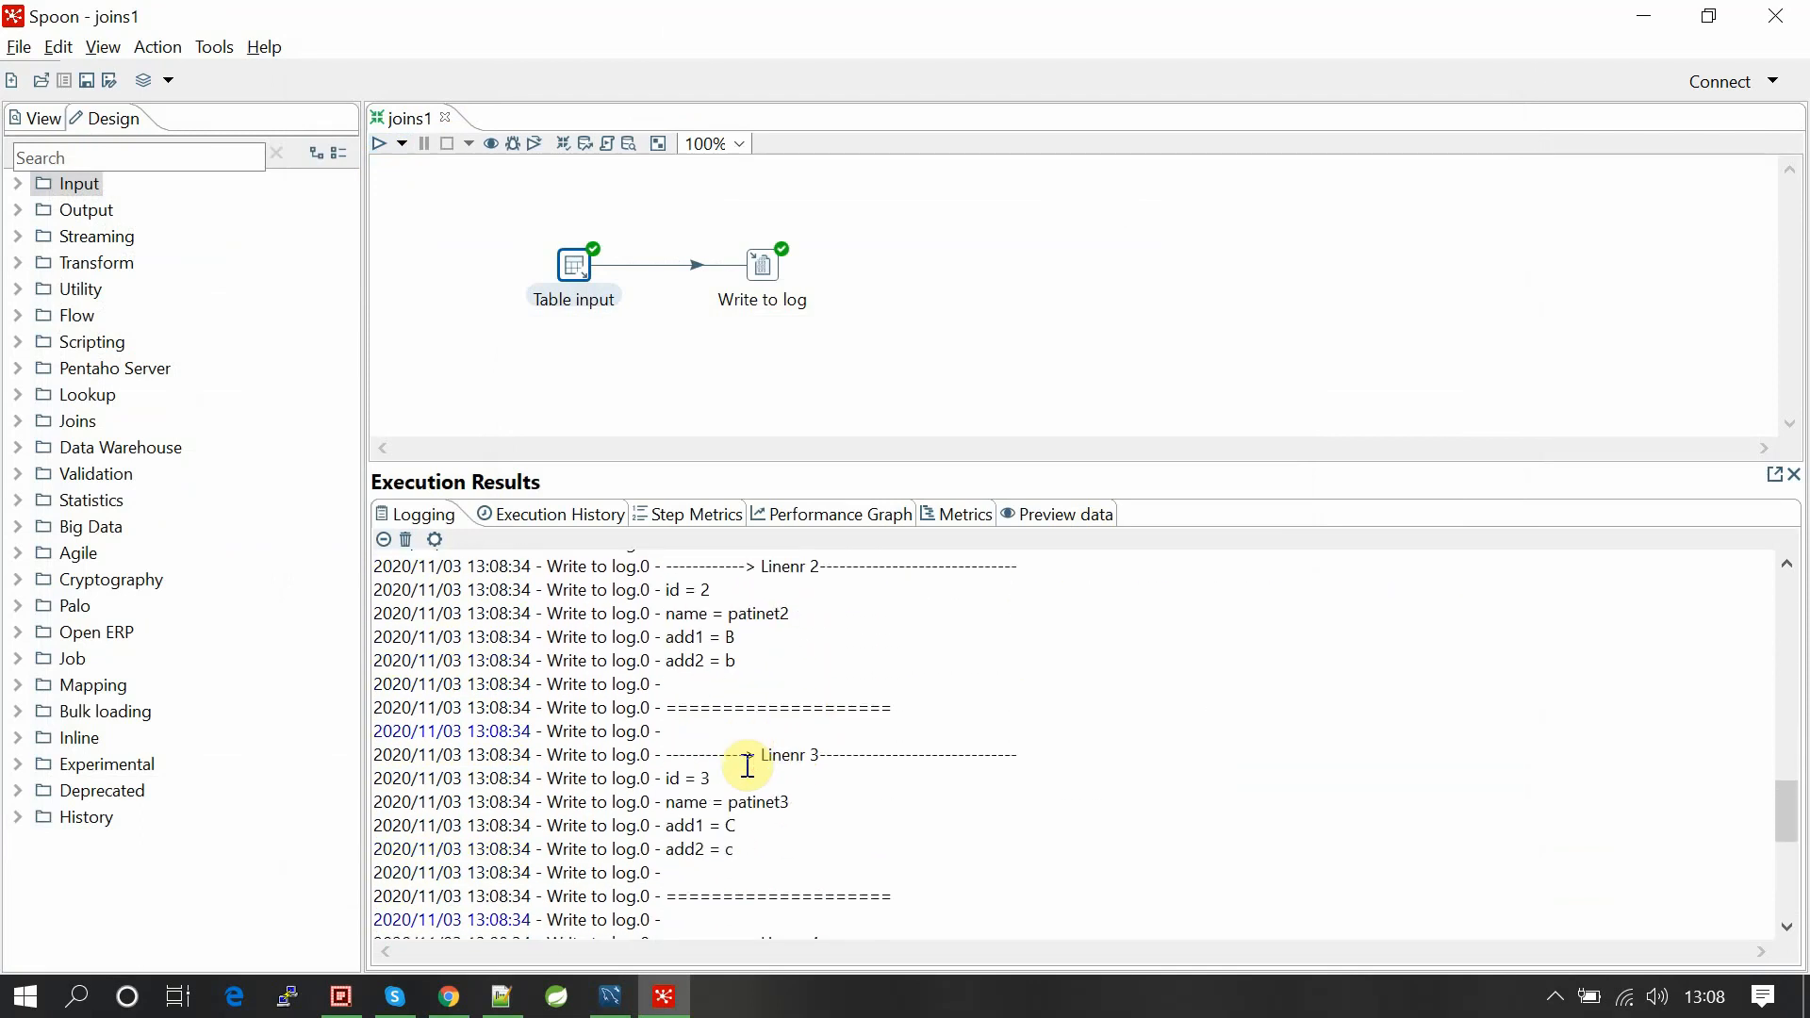
{"action": "scroll", "scroll_direction": "down", "scroll_amount": 3}
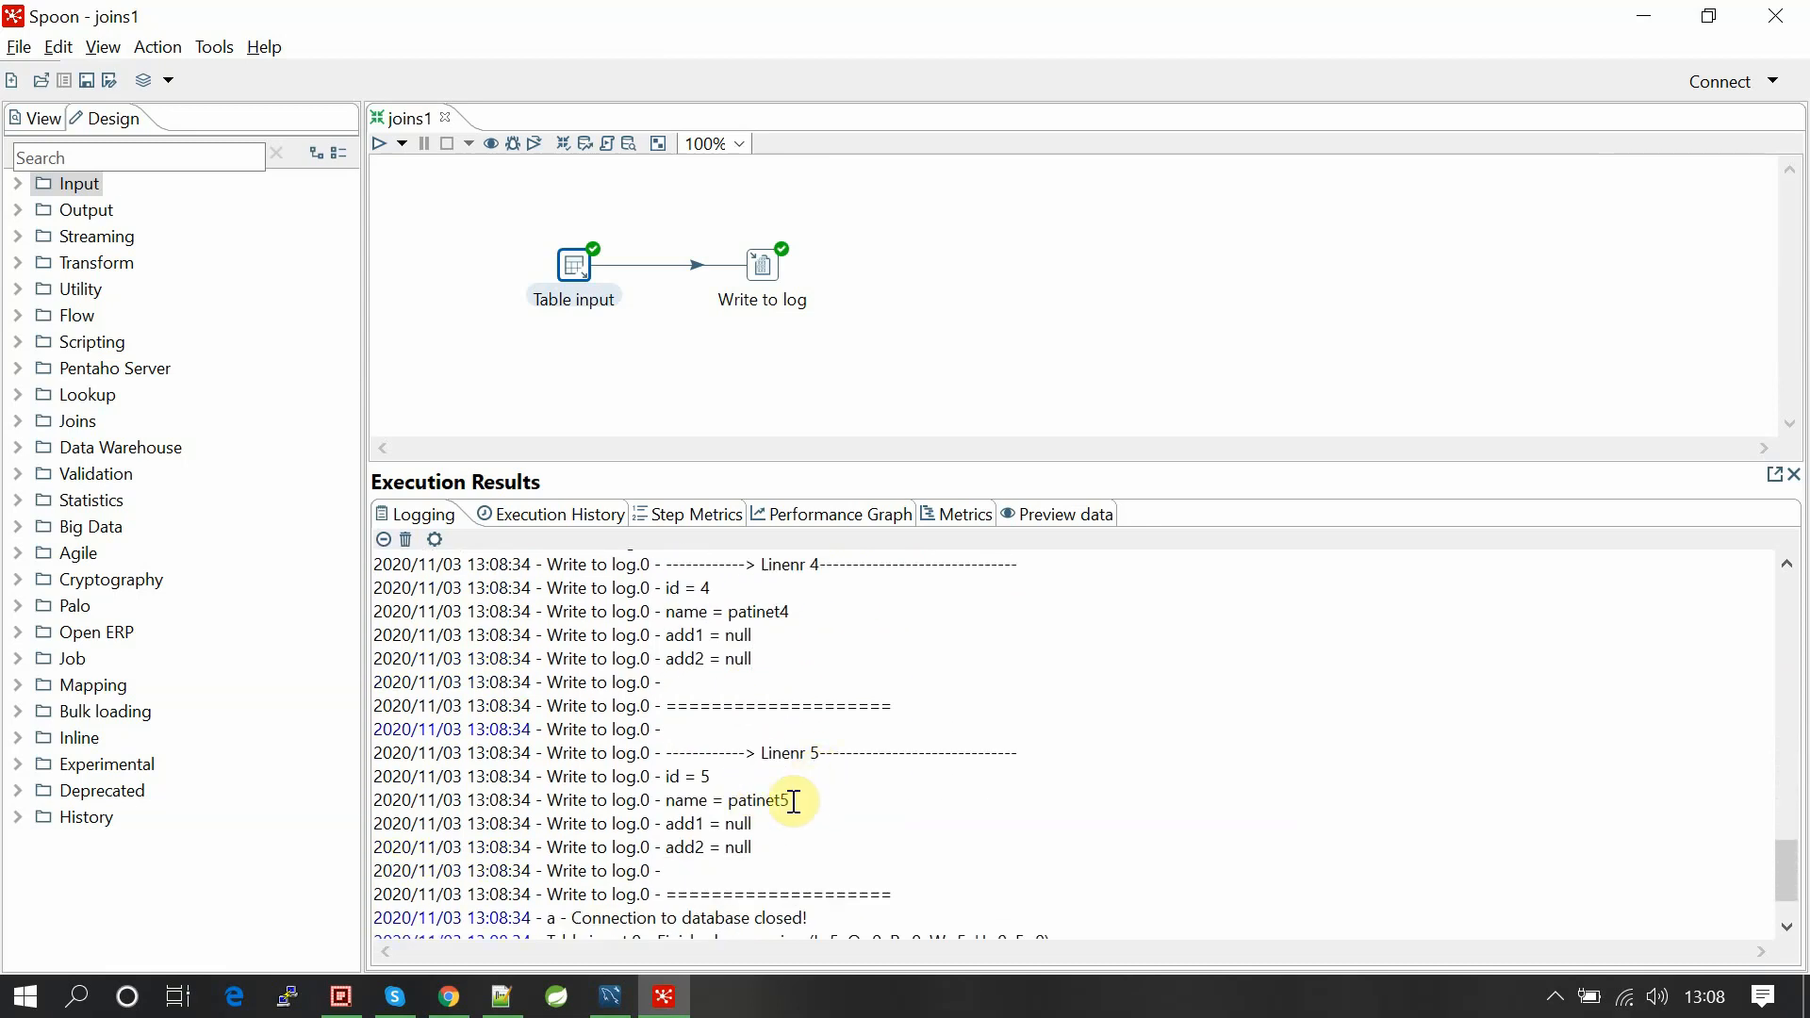
{"action": "scroll", "scroll_direction": "down", "scroll_amount": 3}
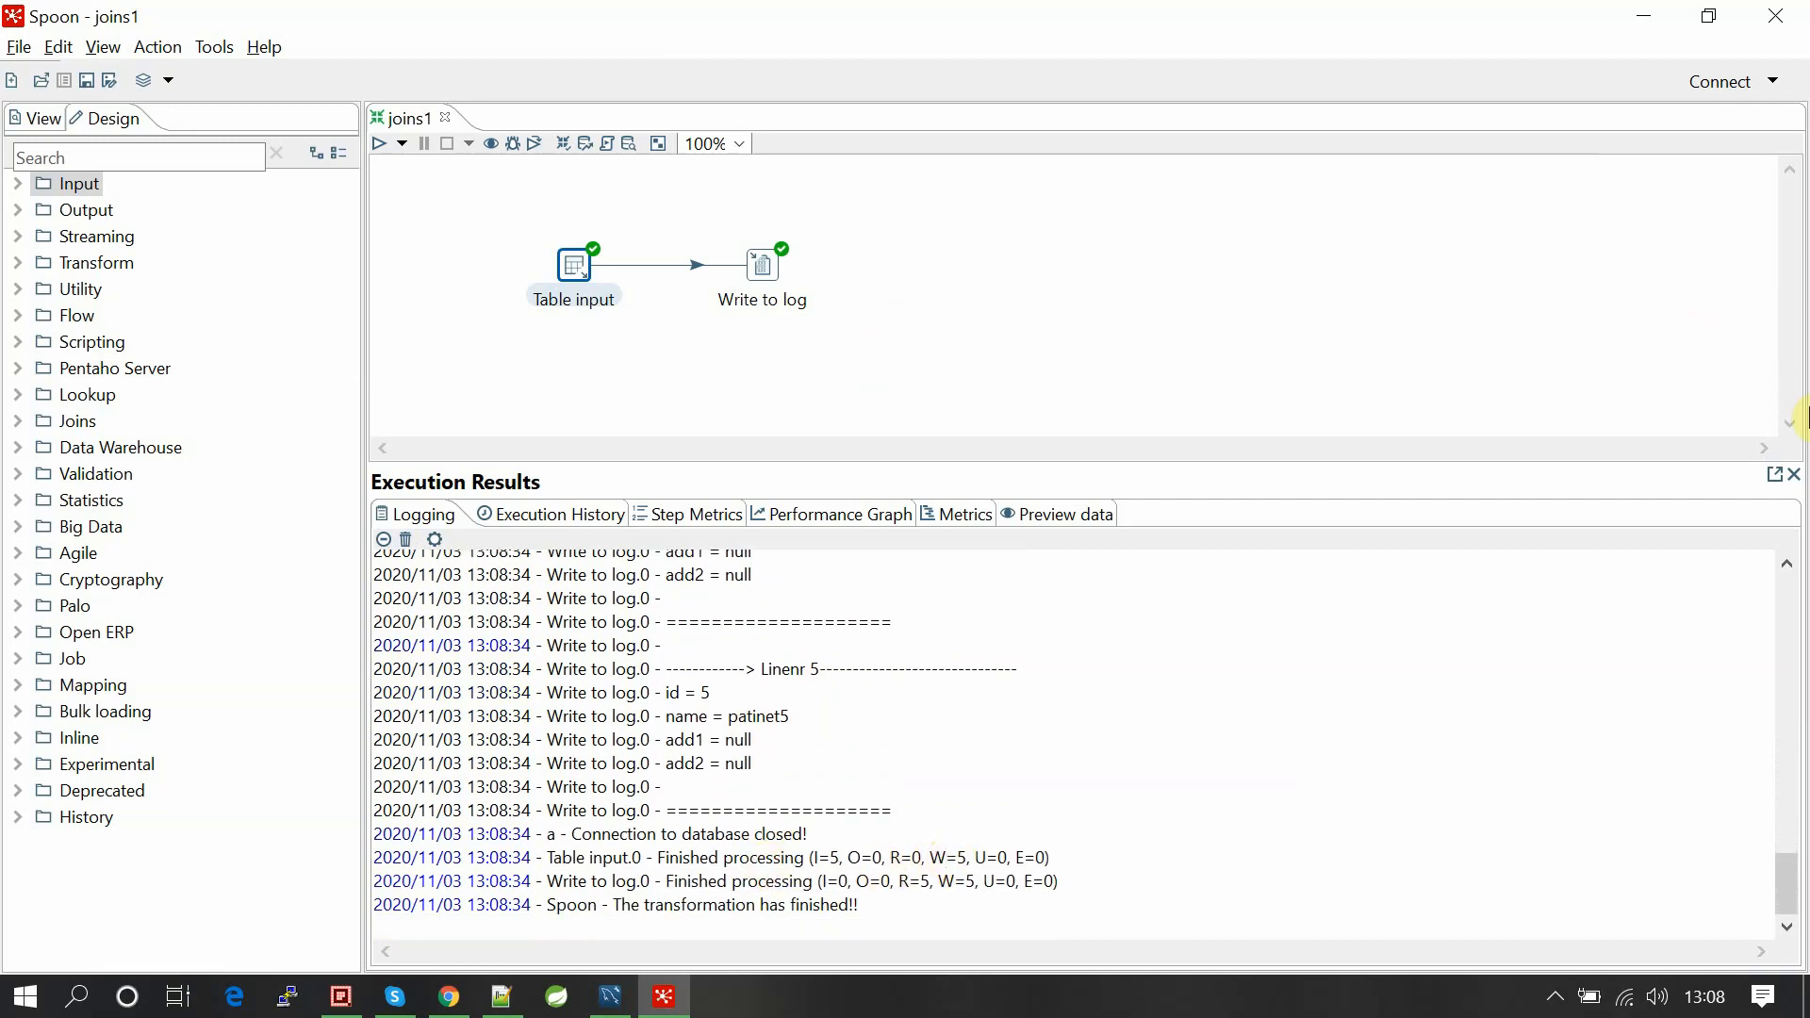
{"action": "mouse_move", "coordinate": [1794, 475]}
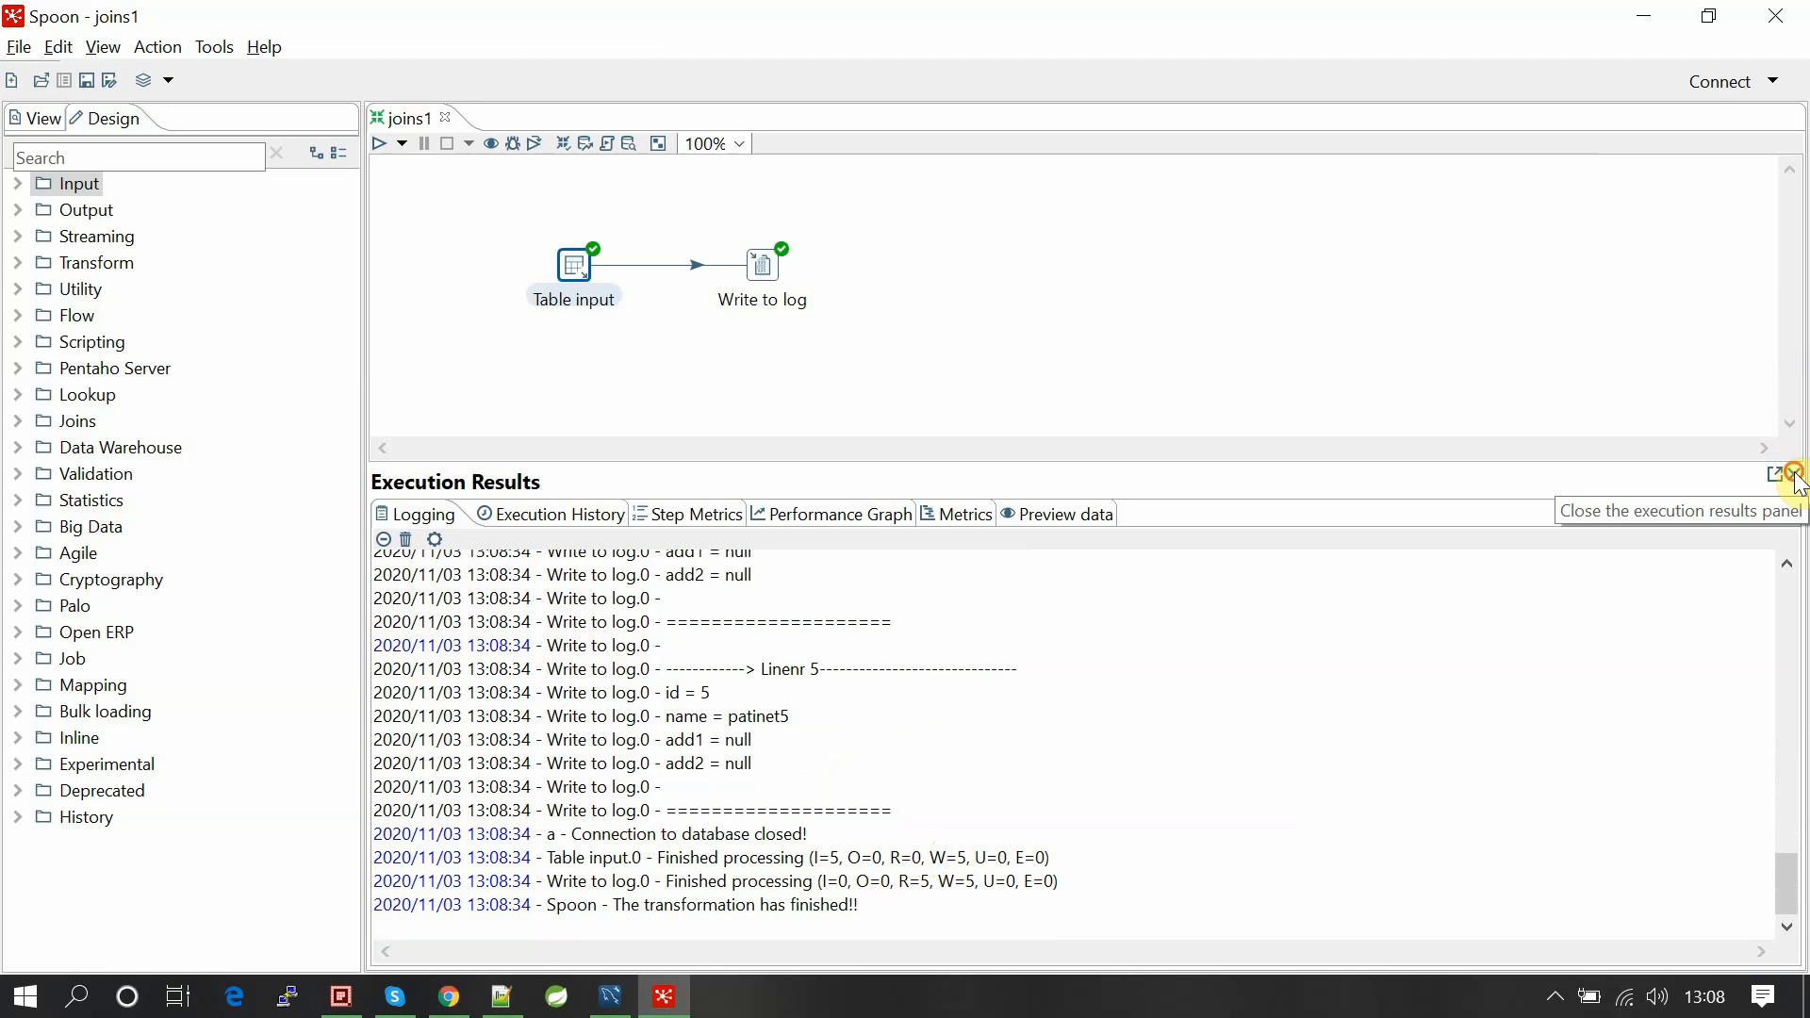
{"action": "left_click", "coordinate": [1797, 474]}
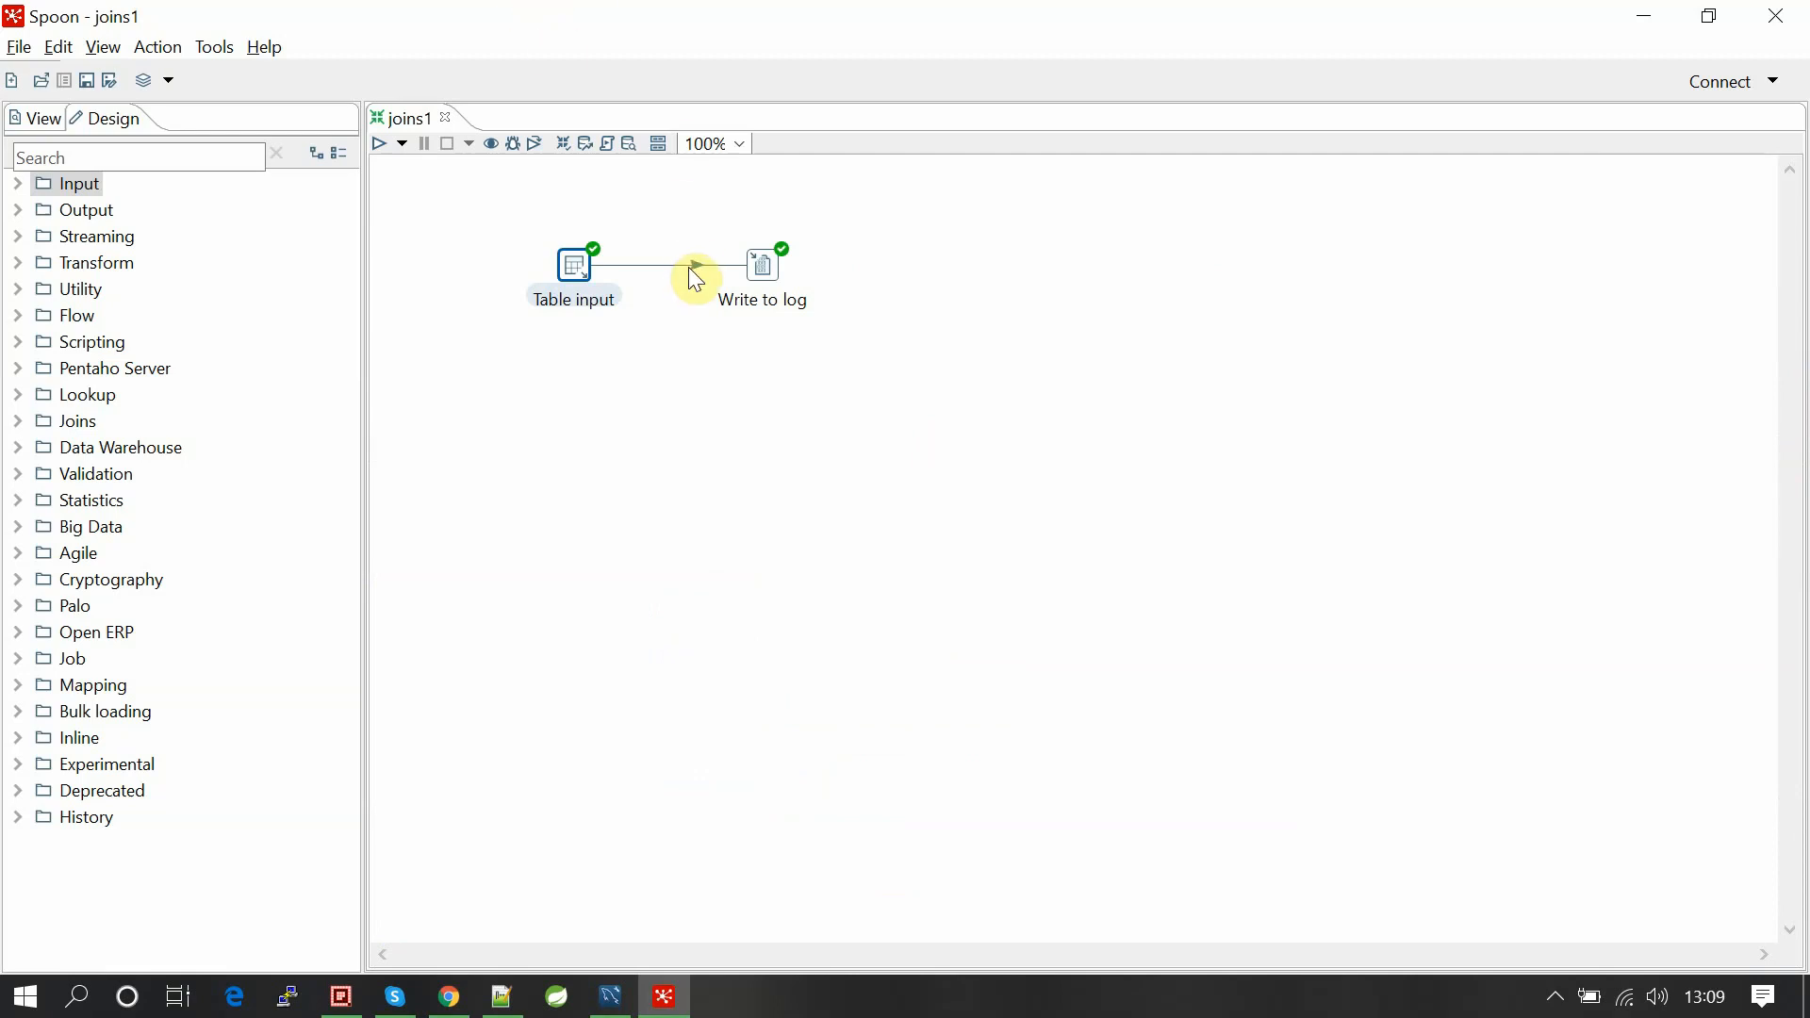
Delete the hop from Table input to Write to log and move Table input 2 below Table input.
{"action": "right_click", "coordinate": [693, 277]}
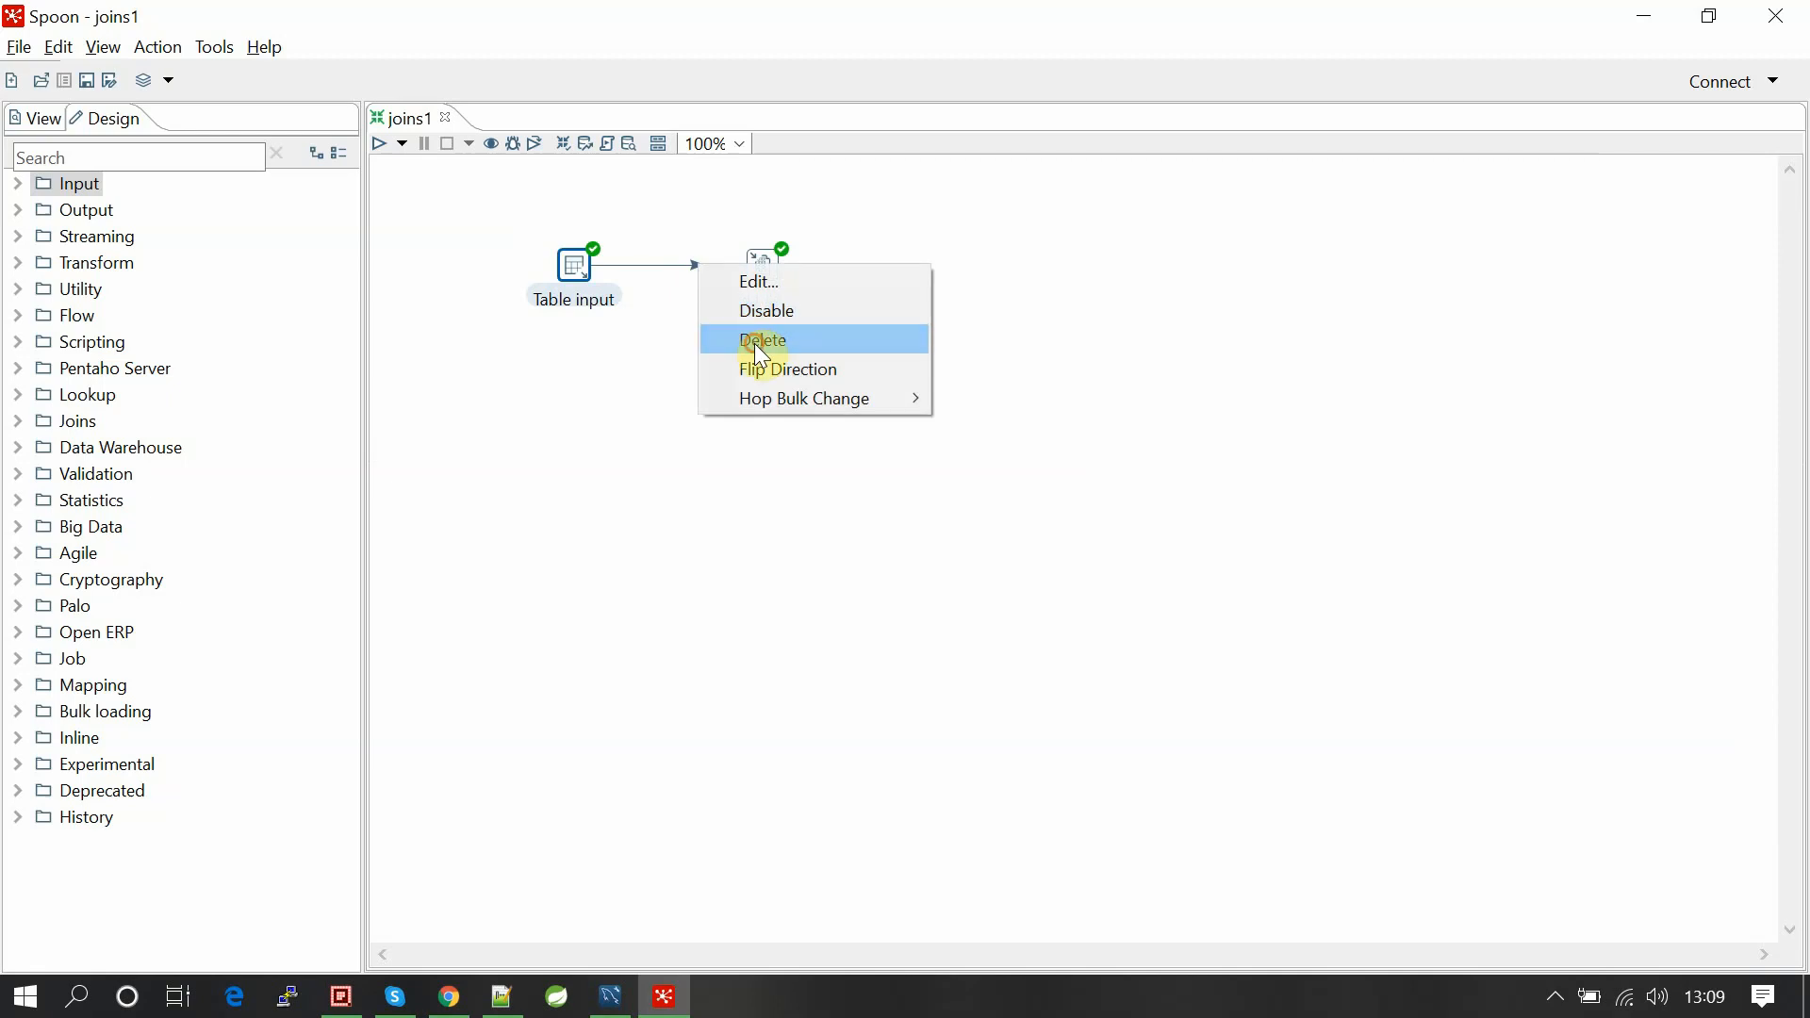
{"action": "left_click", "coordinate": [762, 339]}
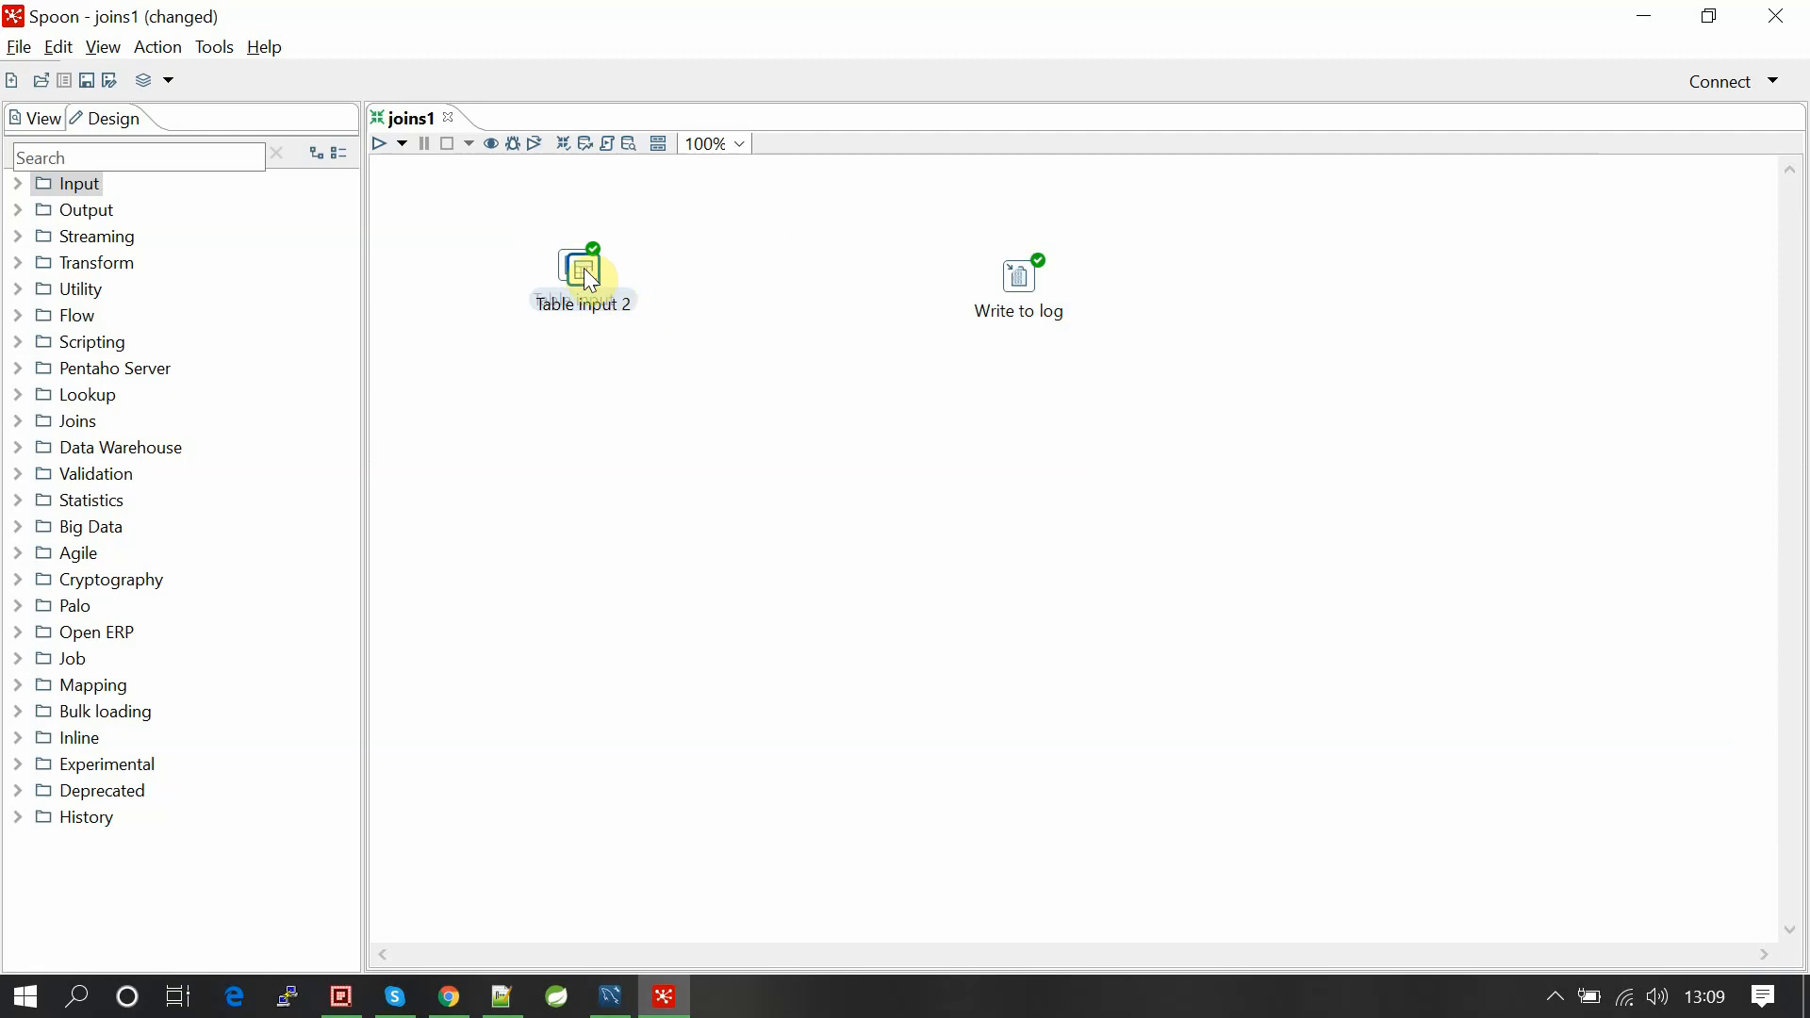
{"action": "left_click_drag", "start_coordinate": [583, 273], "coordinate": [581, 419]}
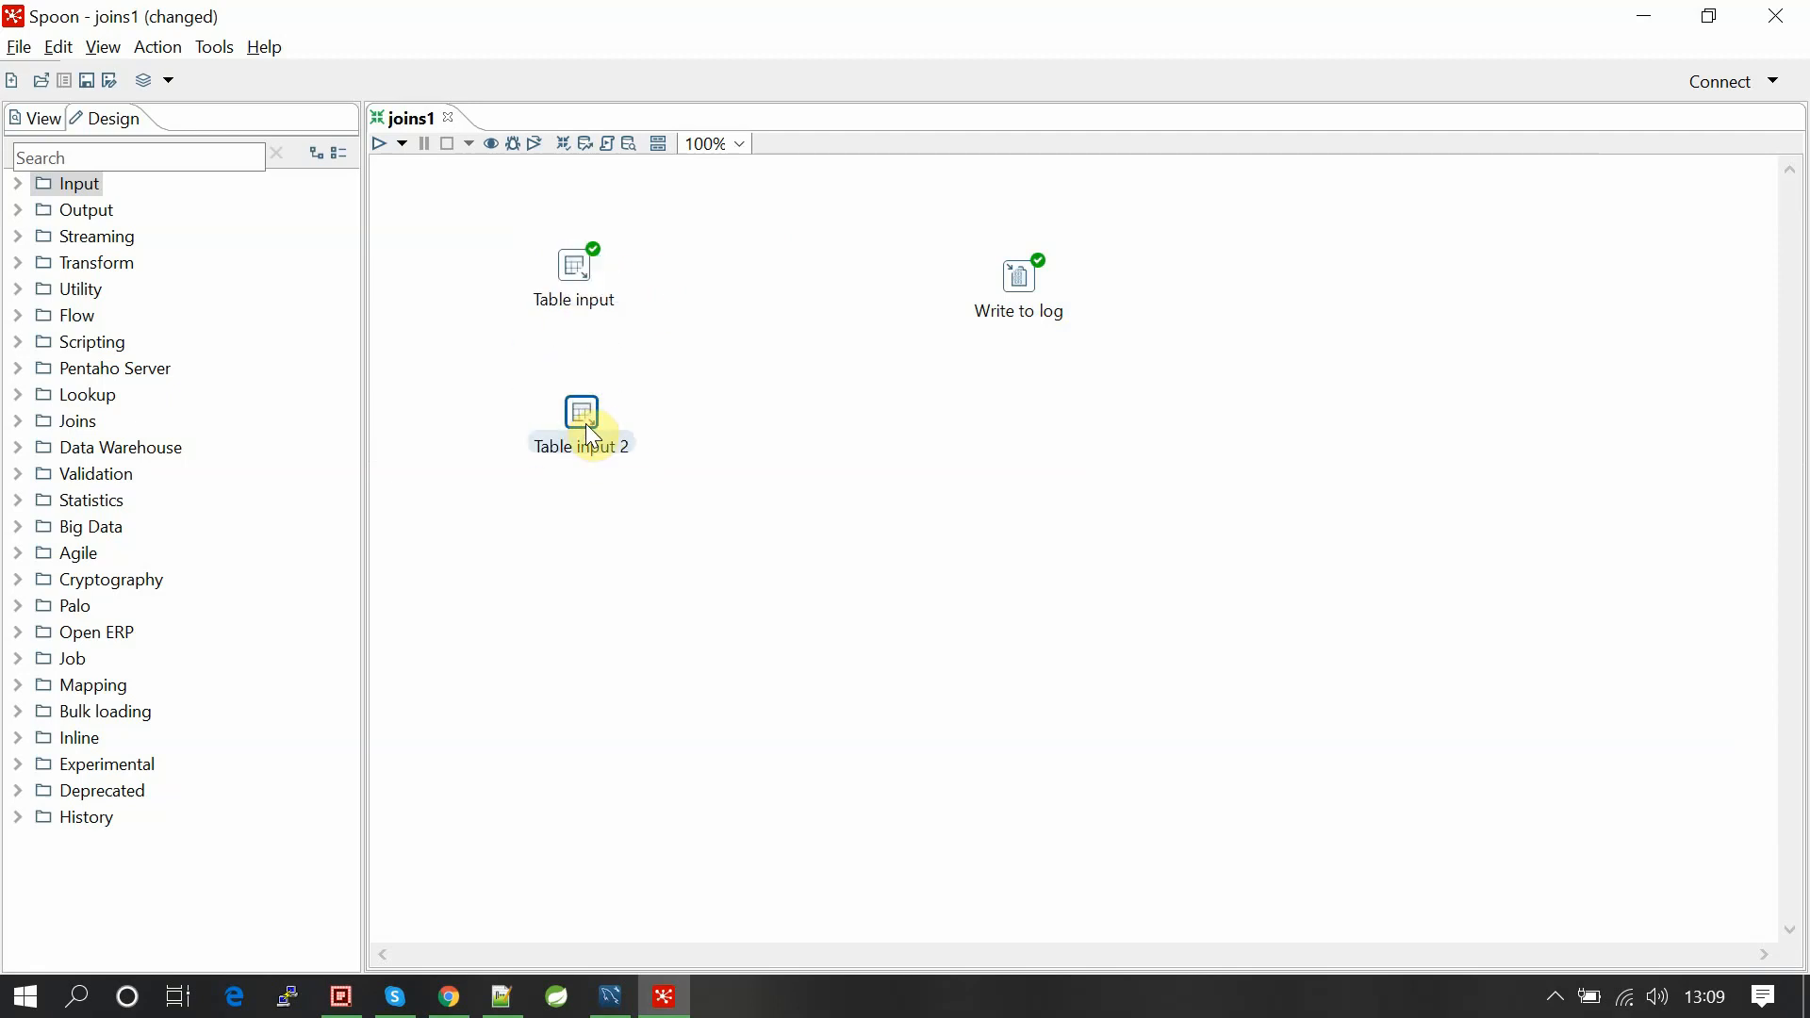
Set Table input's query to 'select * from patients;'.
{"action": "double_click", "coordinate": [581, 412]}
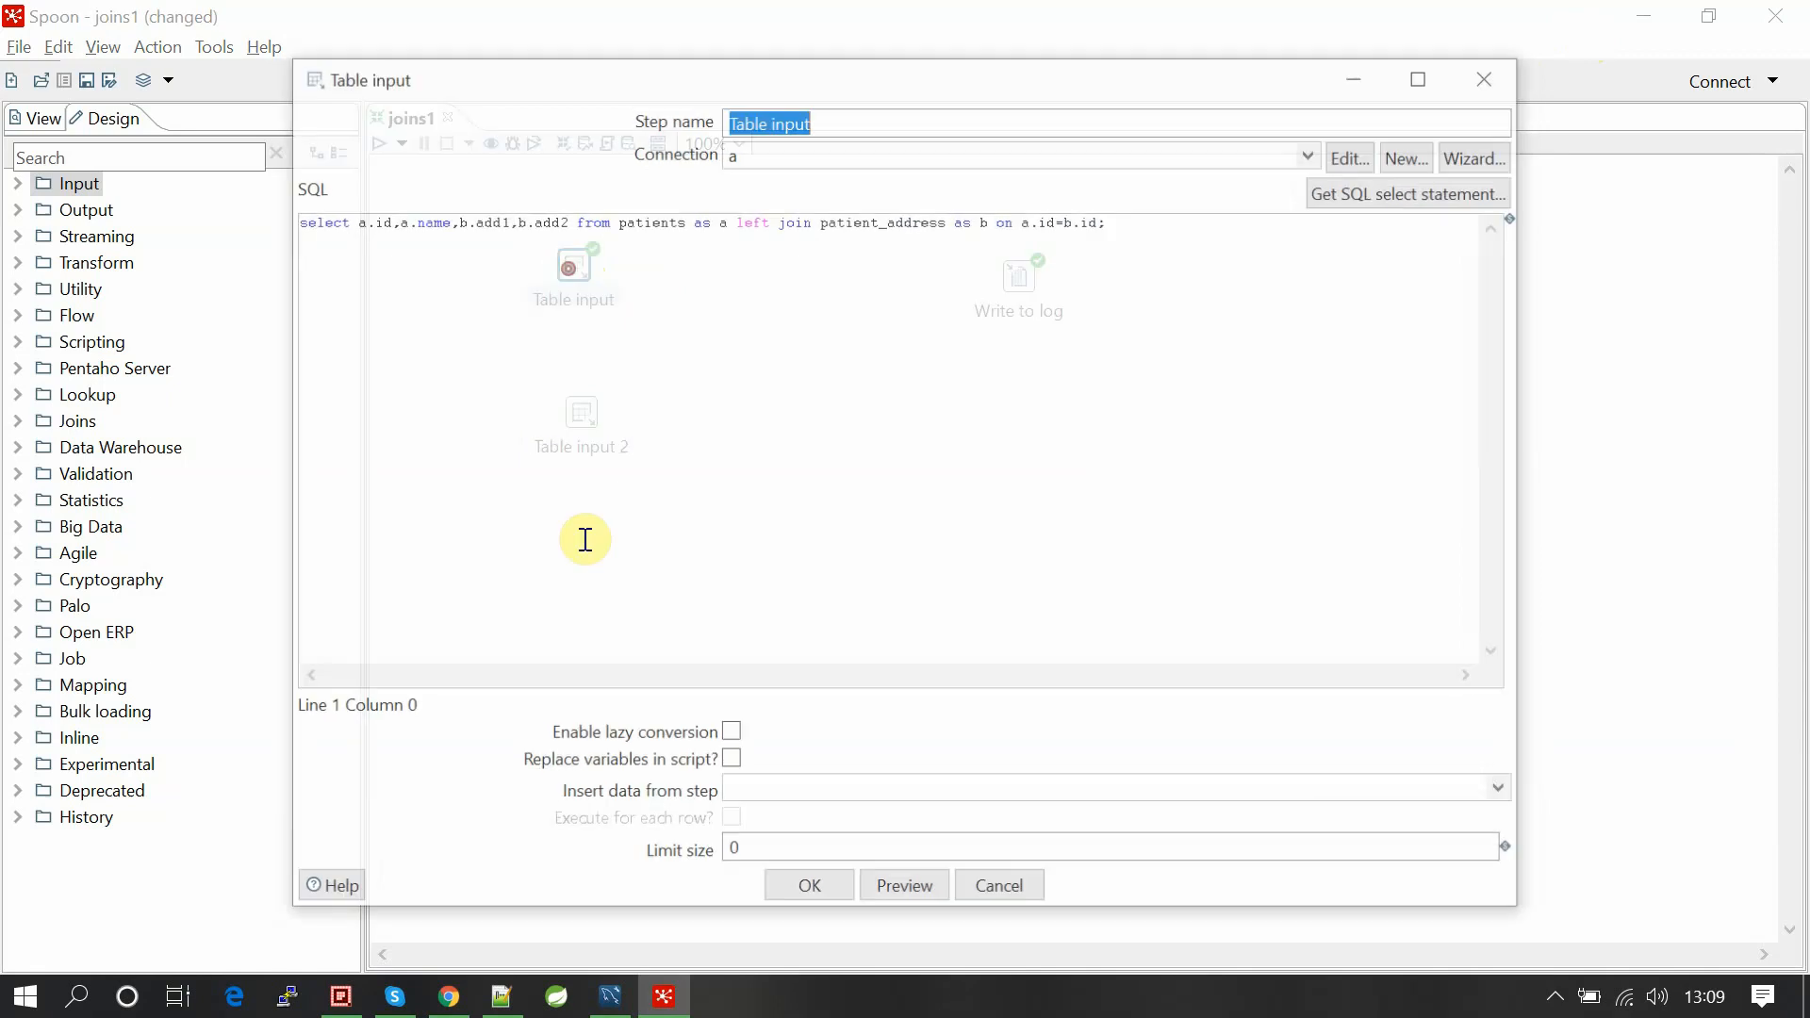
{"action": "left_click", "coordinate": [608, 996]}
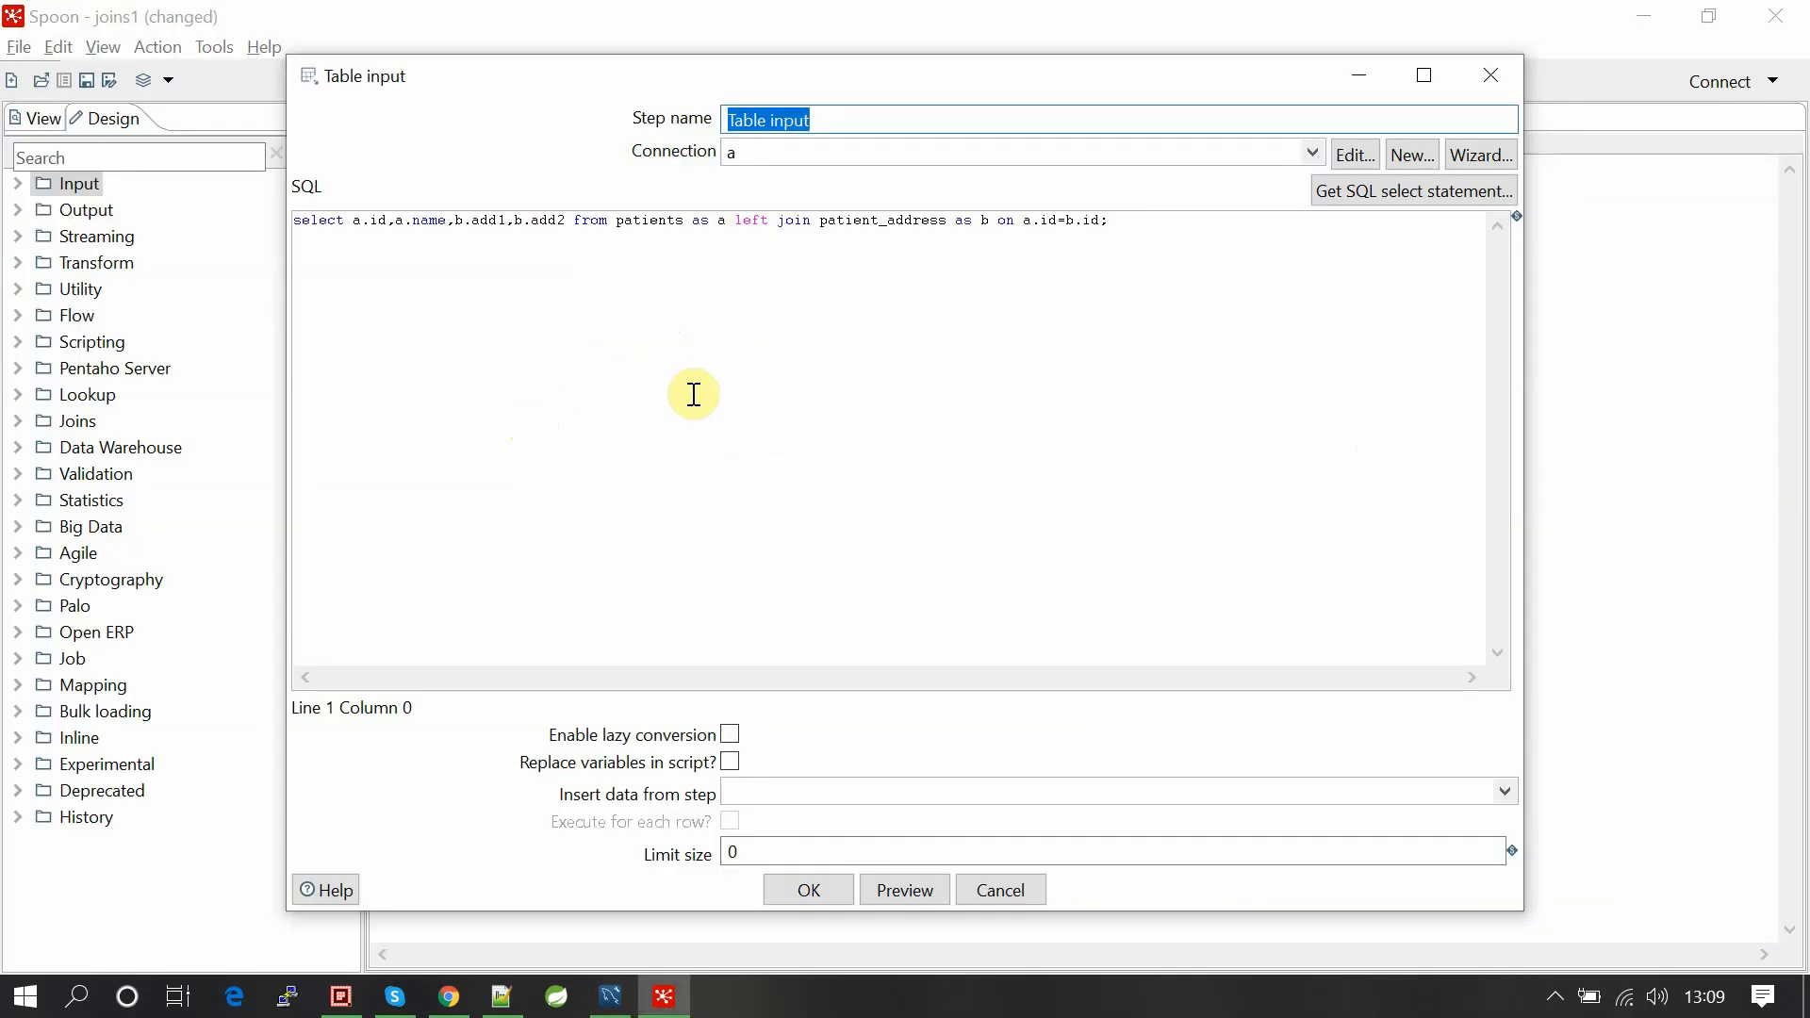
{"action": "type", "text": "select * from patients;"}
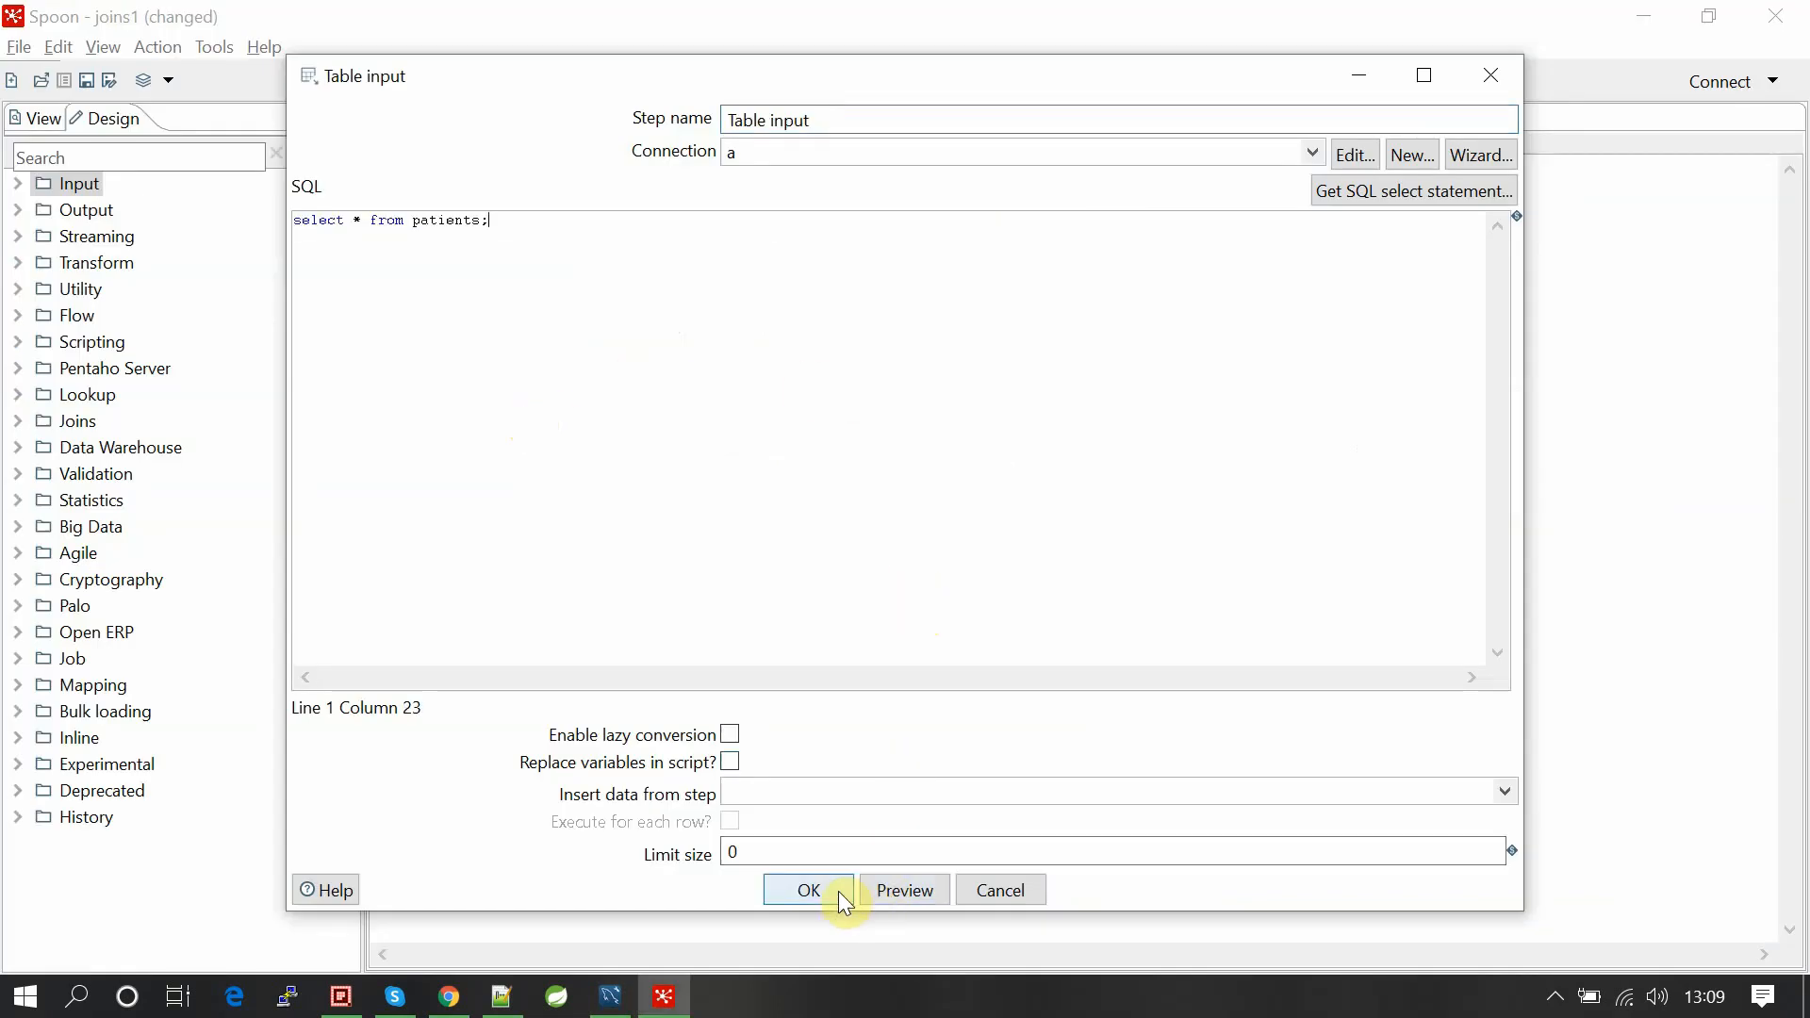
{"action": "left_click", "coordinate": [807, 890]}
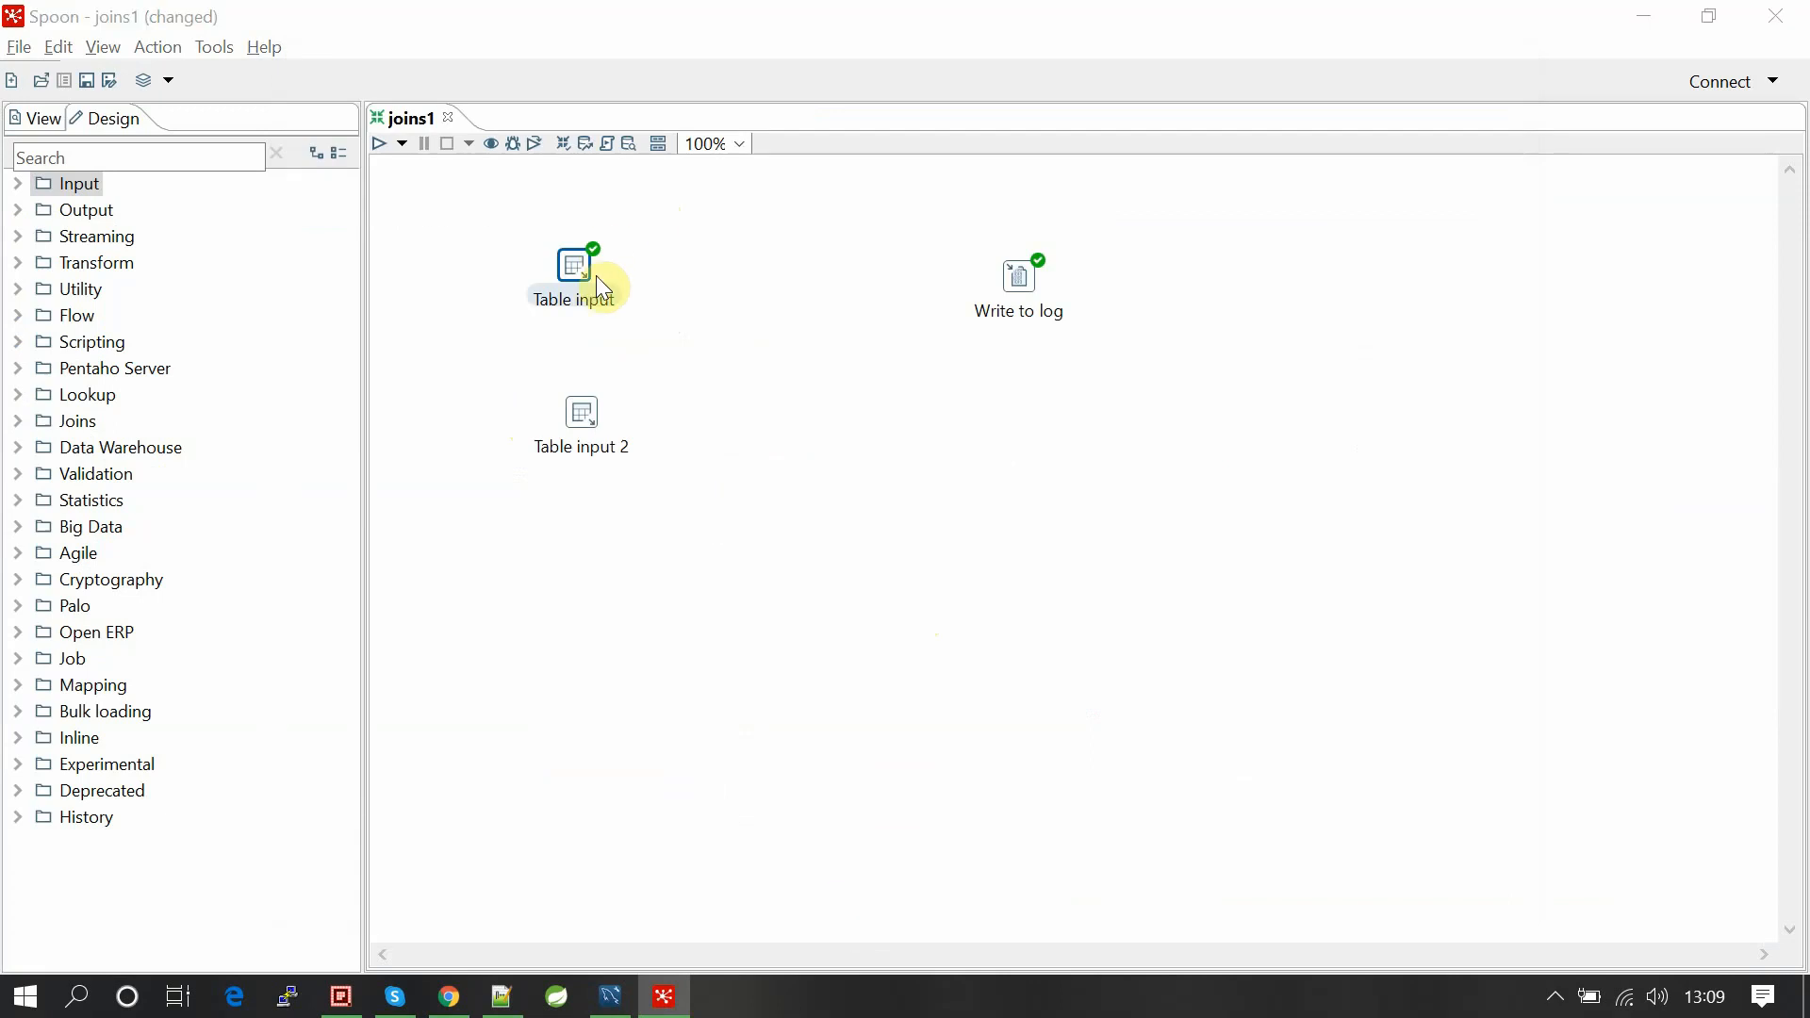
Set Table input 2 to read all rows from patient_address.
{"action": "left_click", "coordinate": [610, 996]}
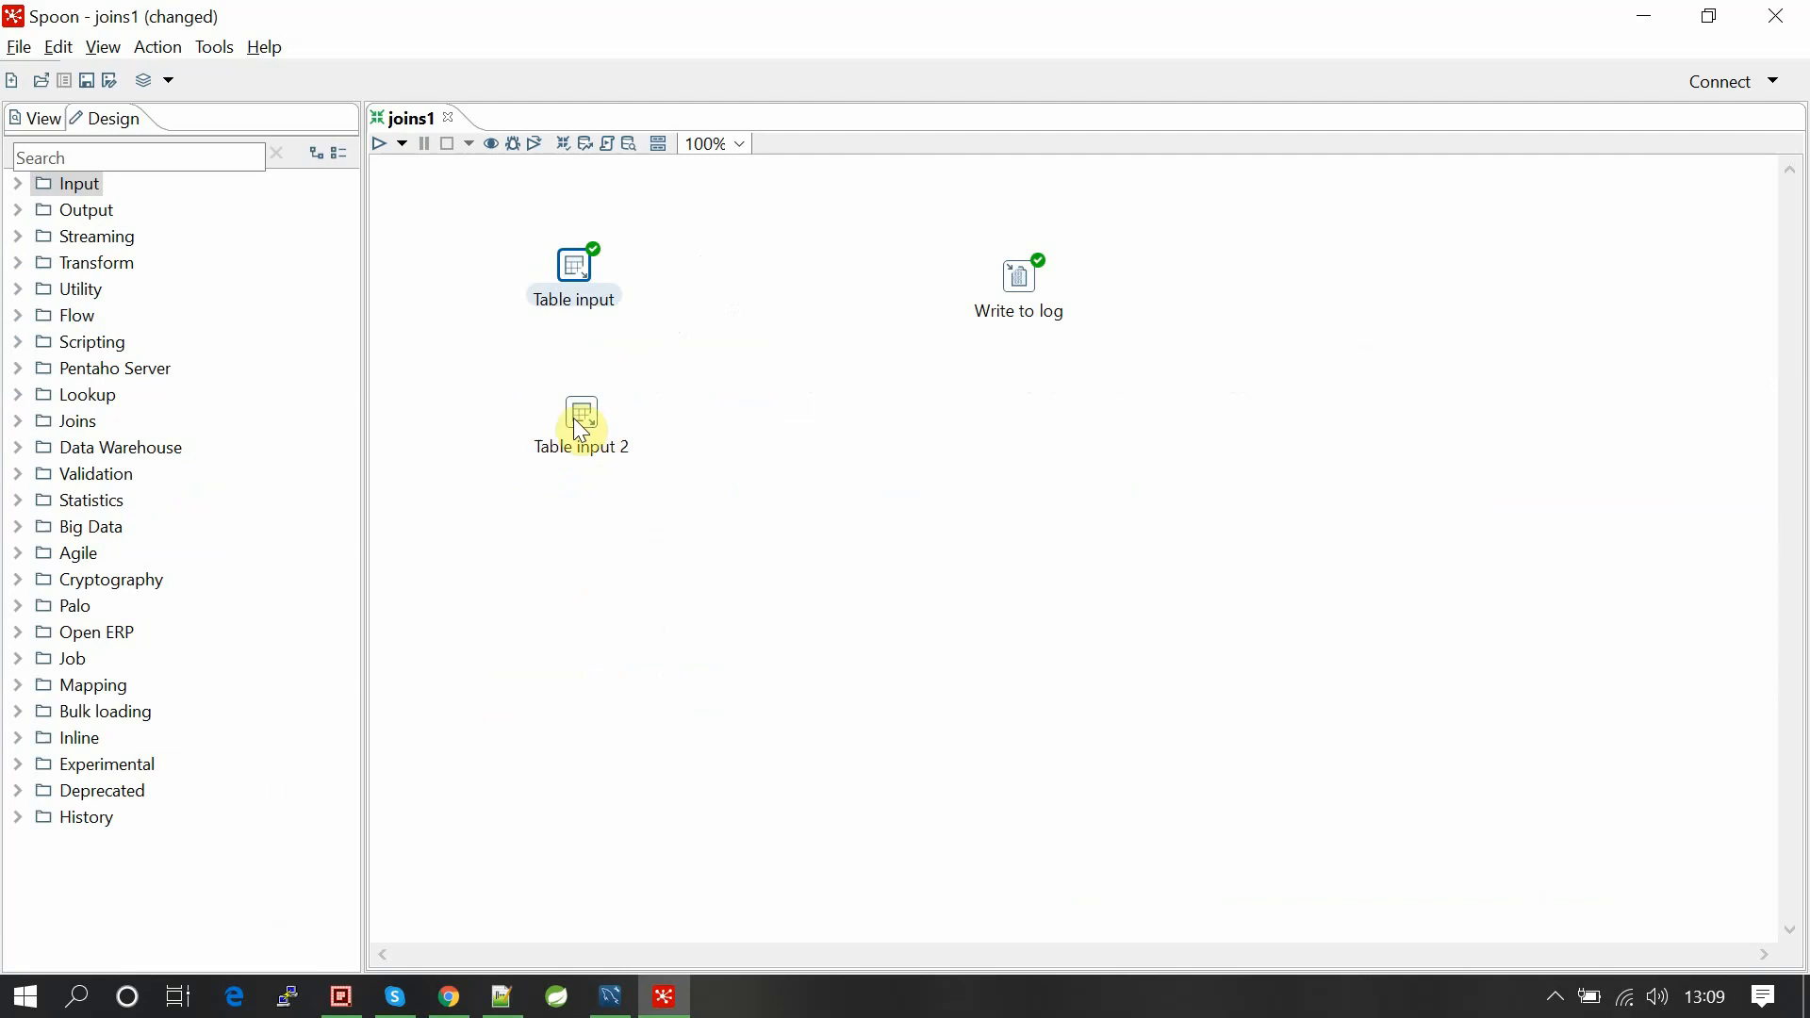
{"action": "double_click", "coordinate": [582, 411]}
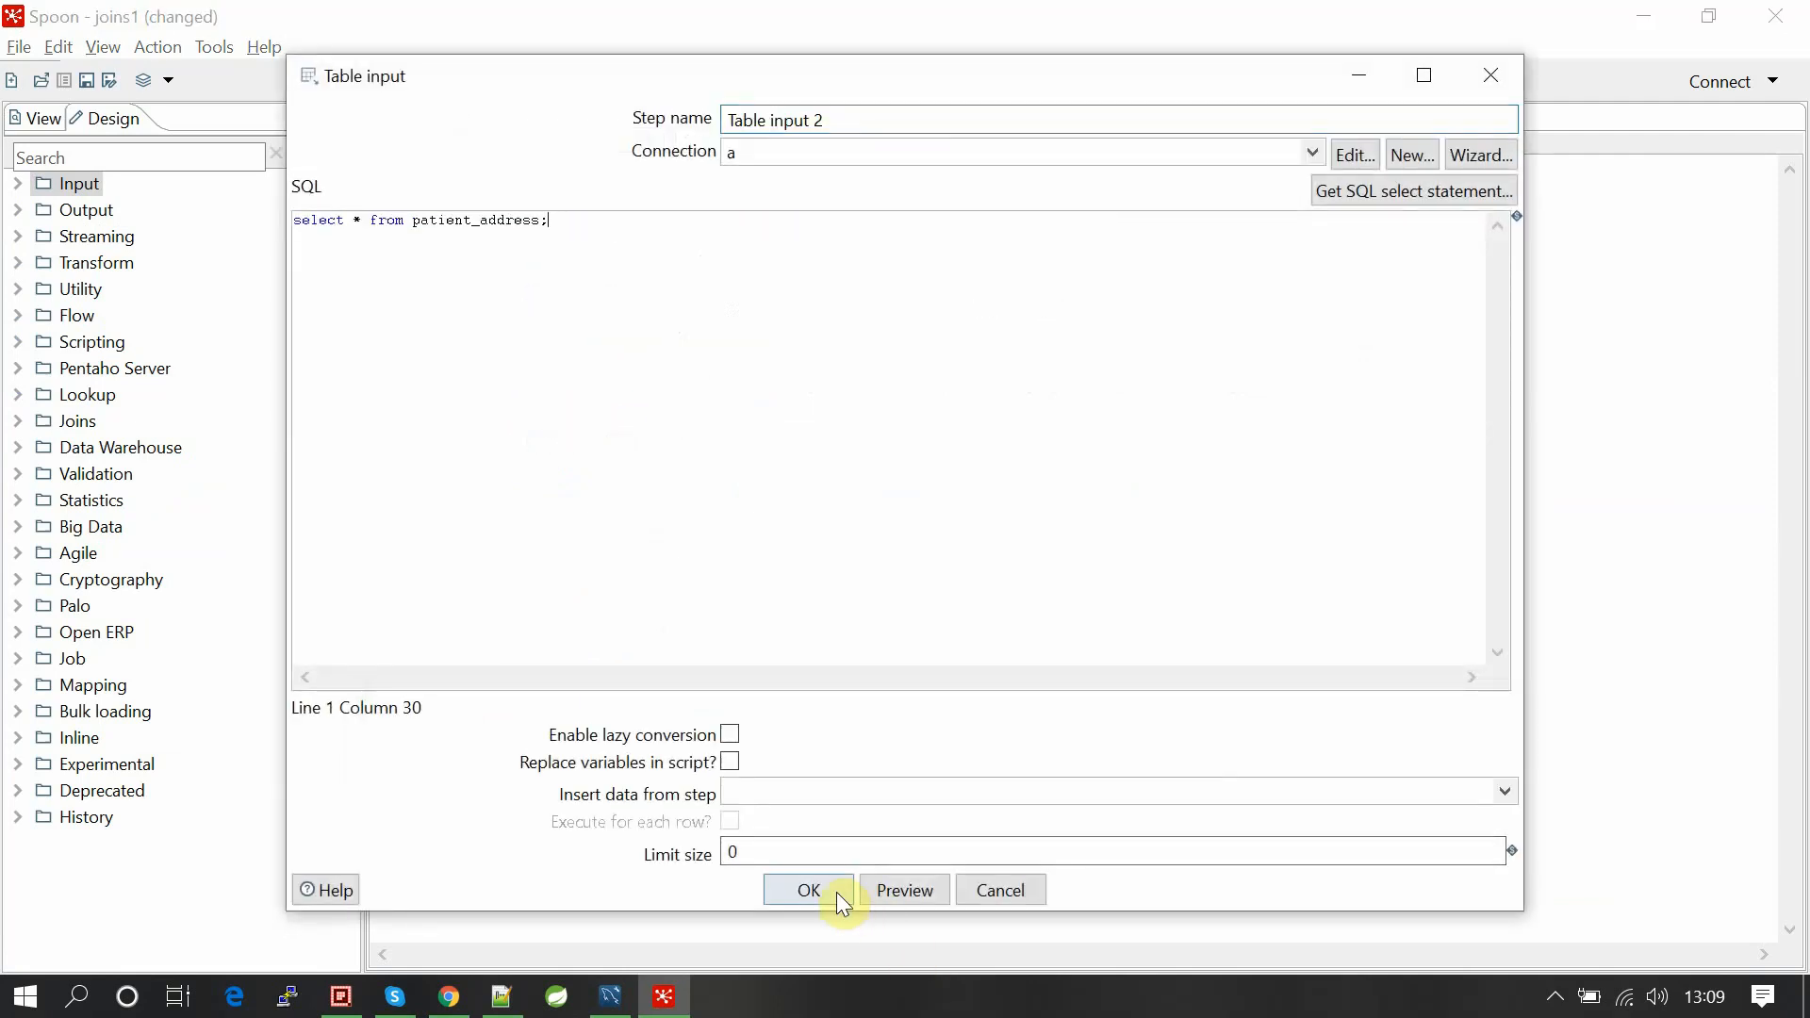
{"action": "left_click", "coordinate": [807, 891]}
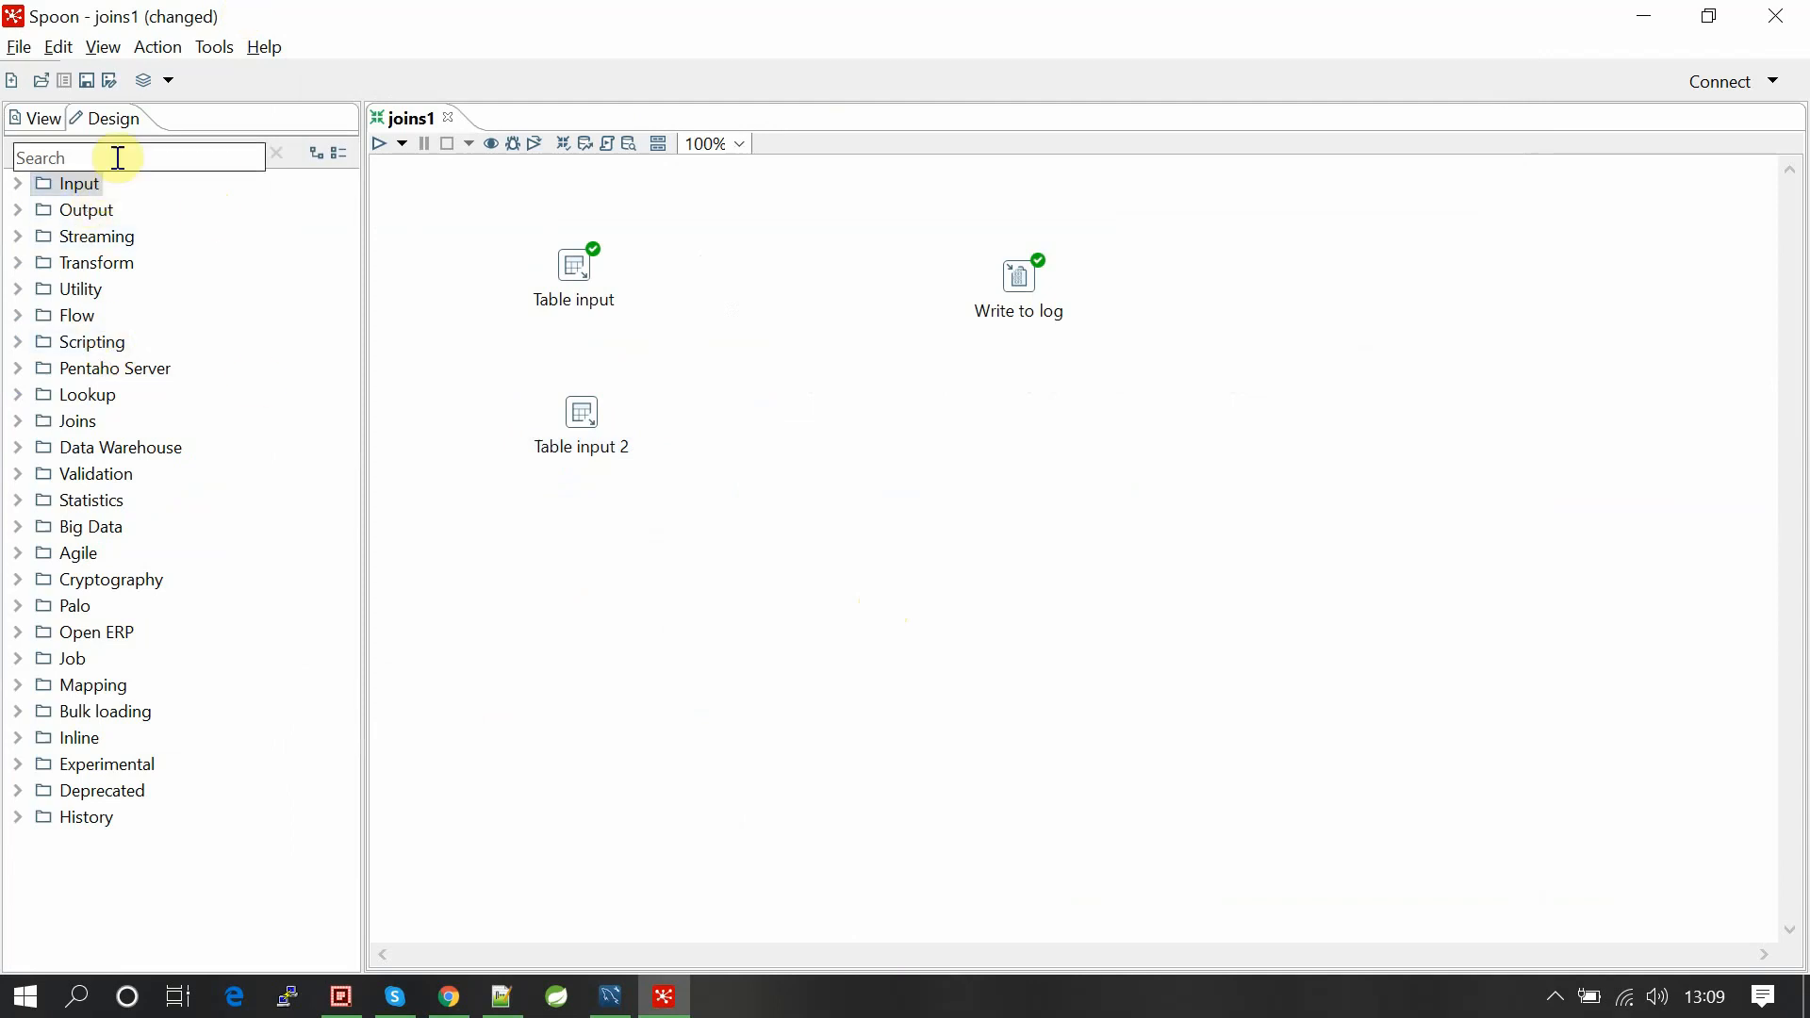
Add a Merge Join step from the 'jo' search and hop Table input into it.
{"action": "type", "text": "joi"}
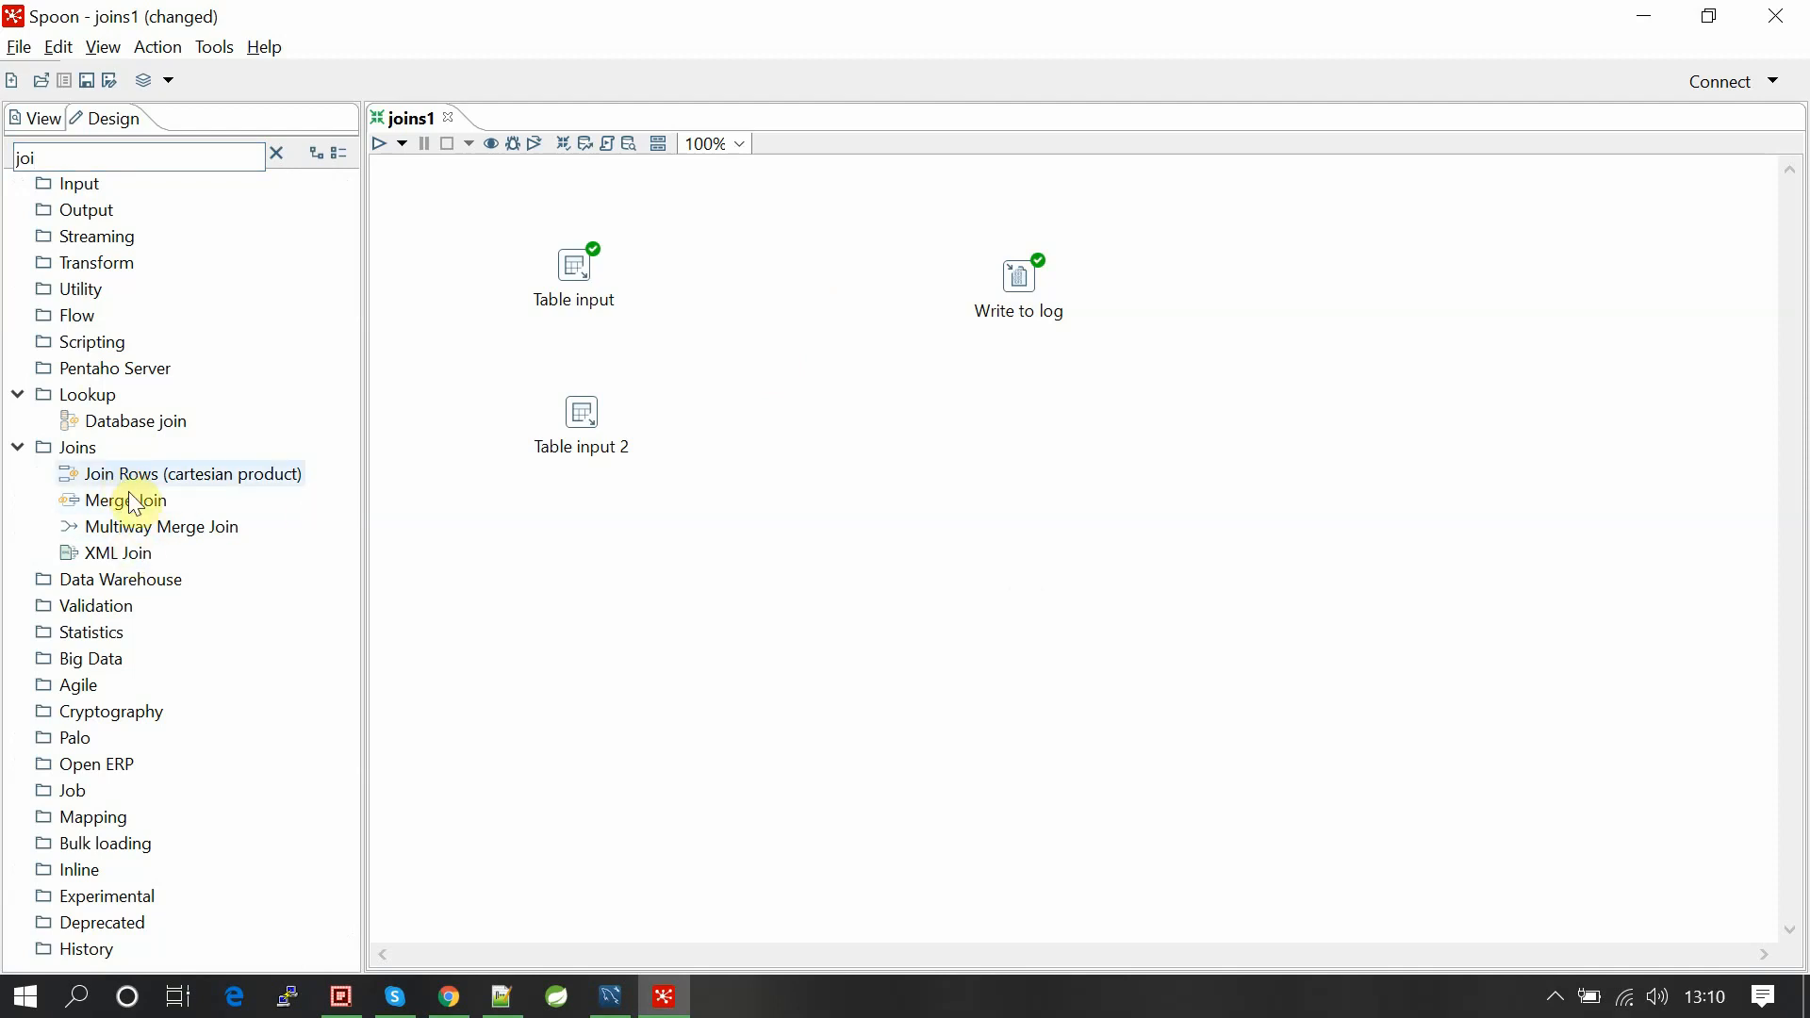
{"action": "mouse_move", "coordinate": [127, 500]}
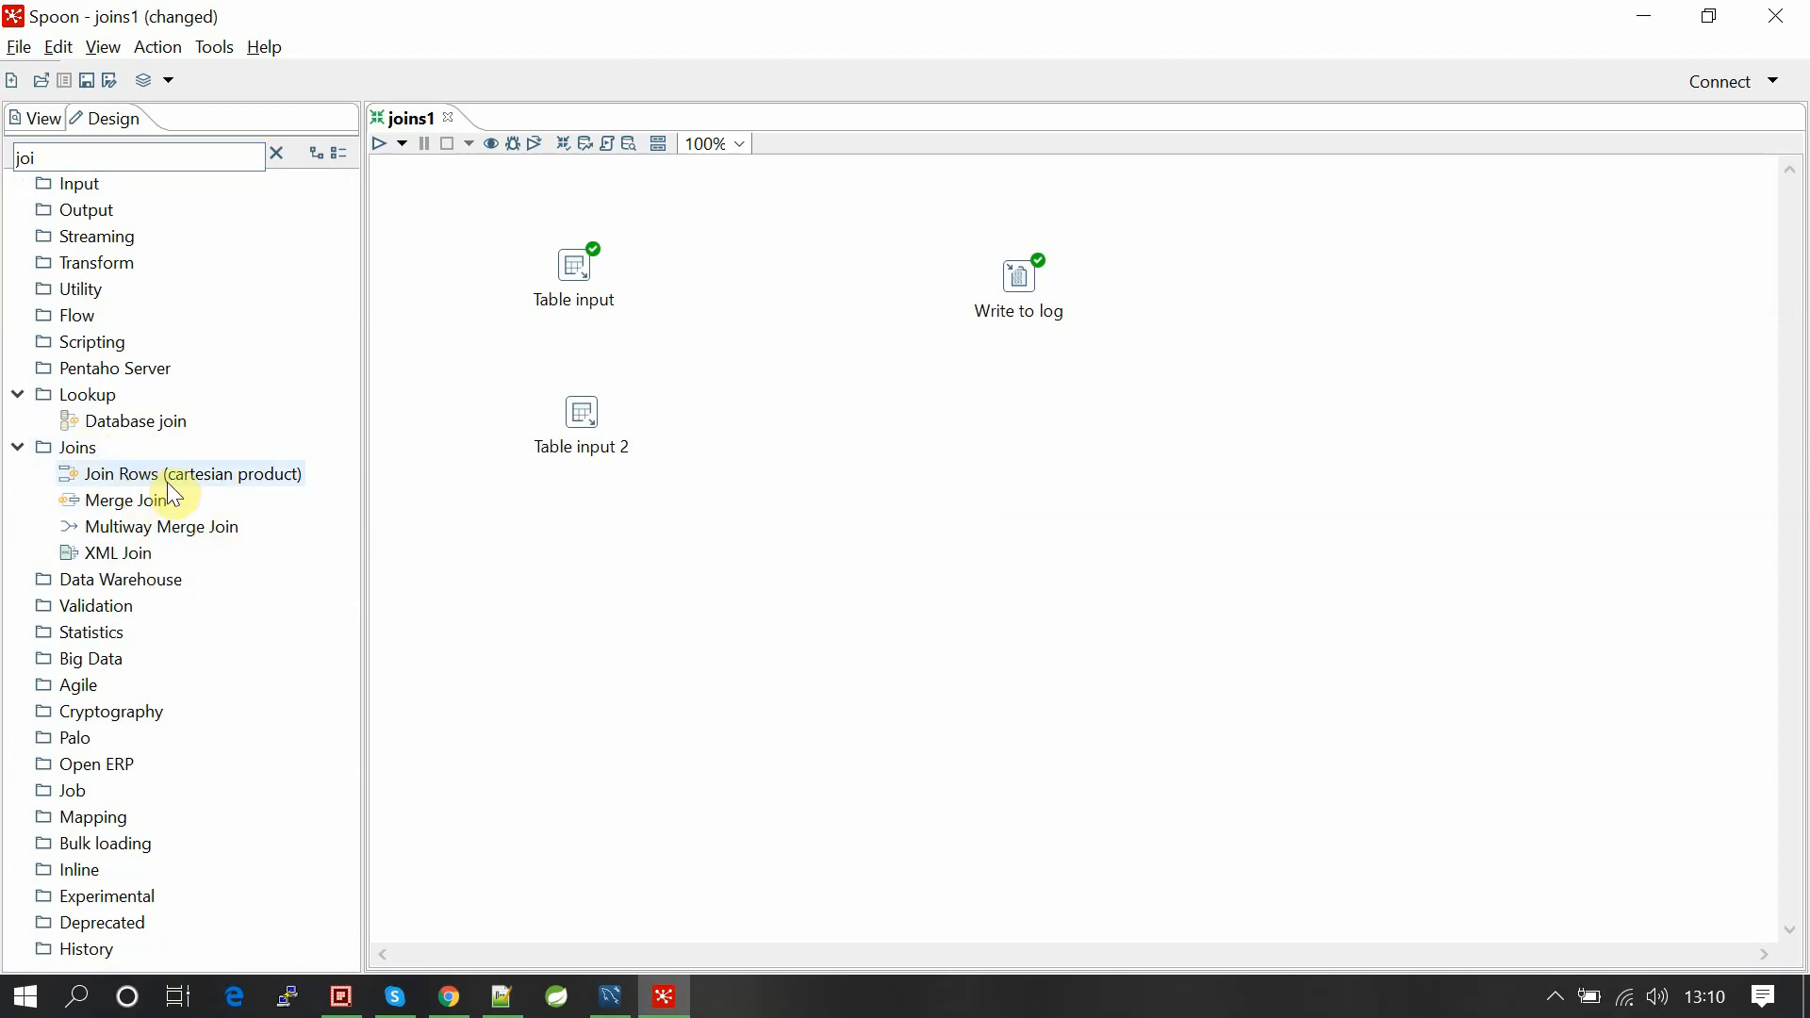
{"action": "mouse_move", "coordinate": [130, 505]}
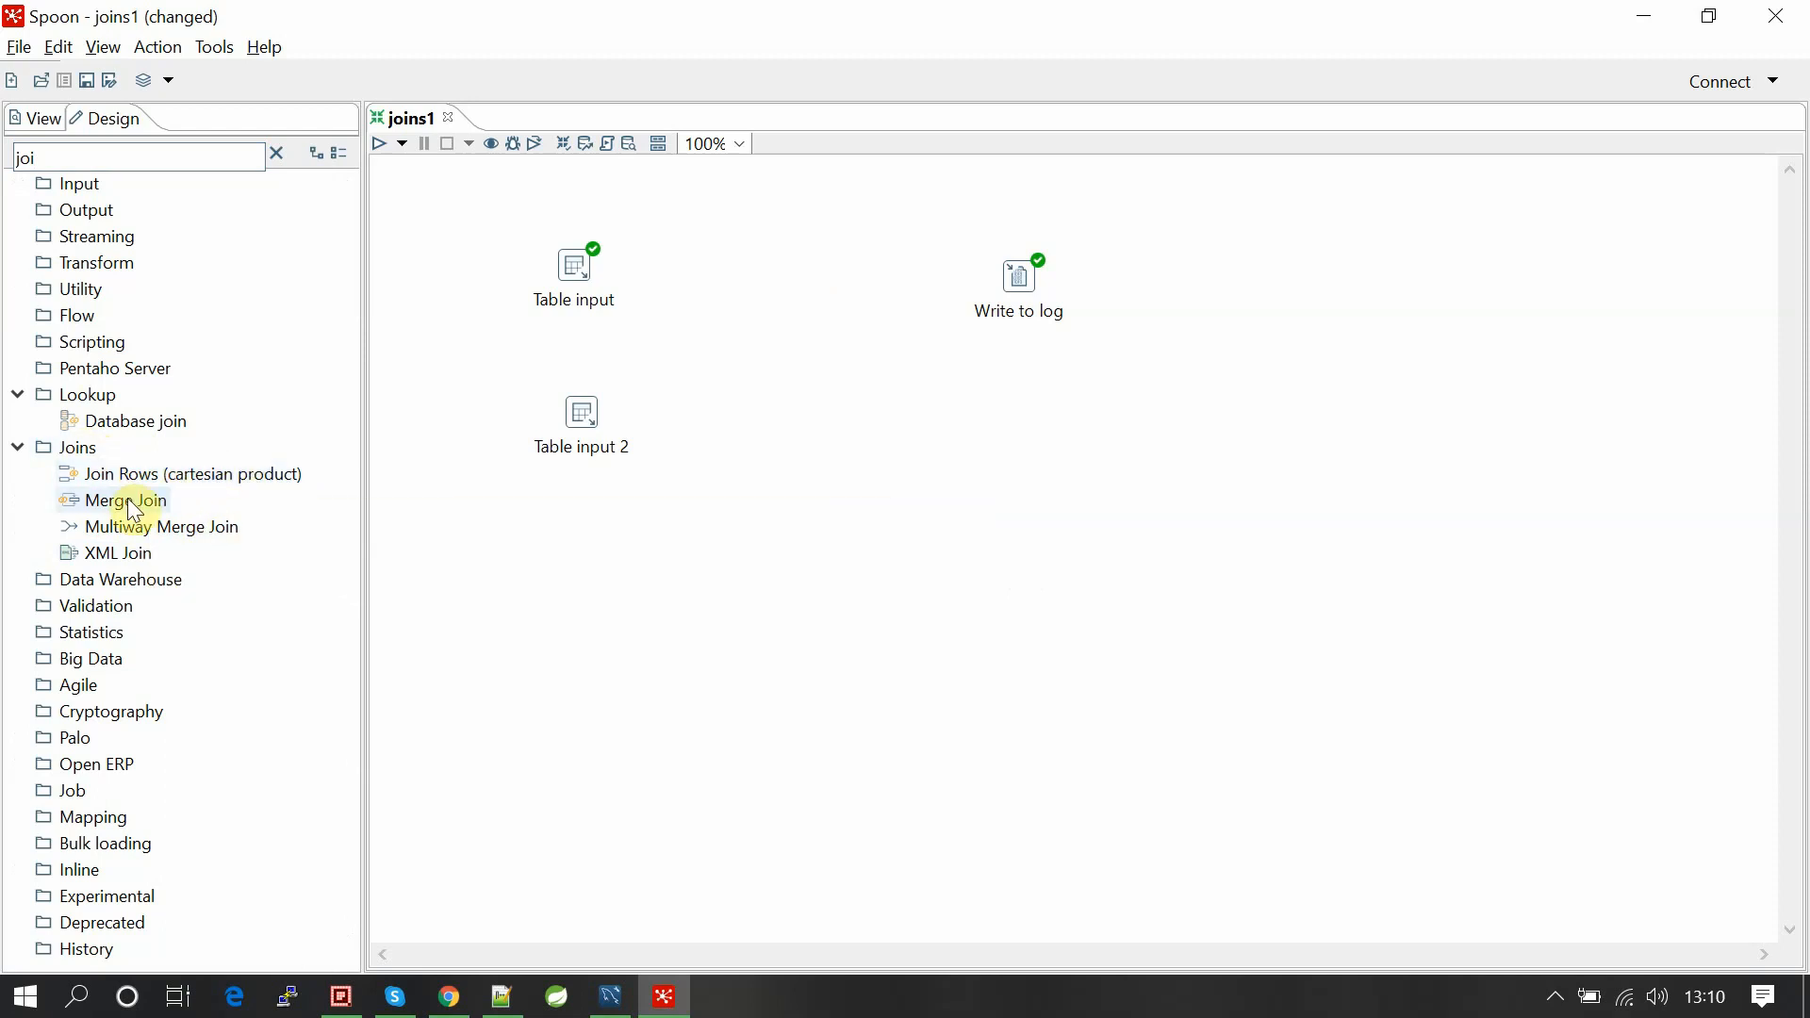
{"action": "mouse_move", "coordinate": [145, 530]}
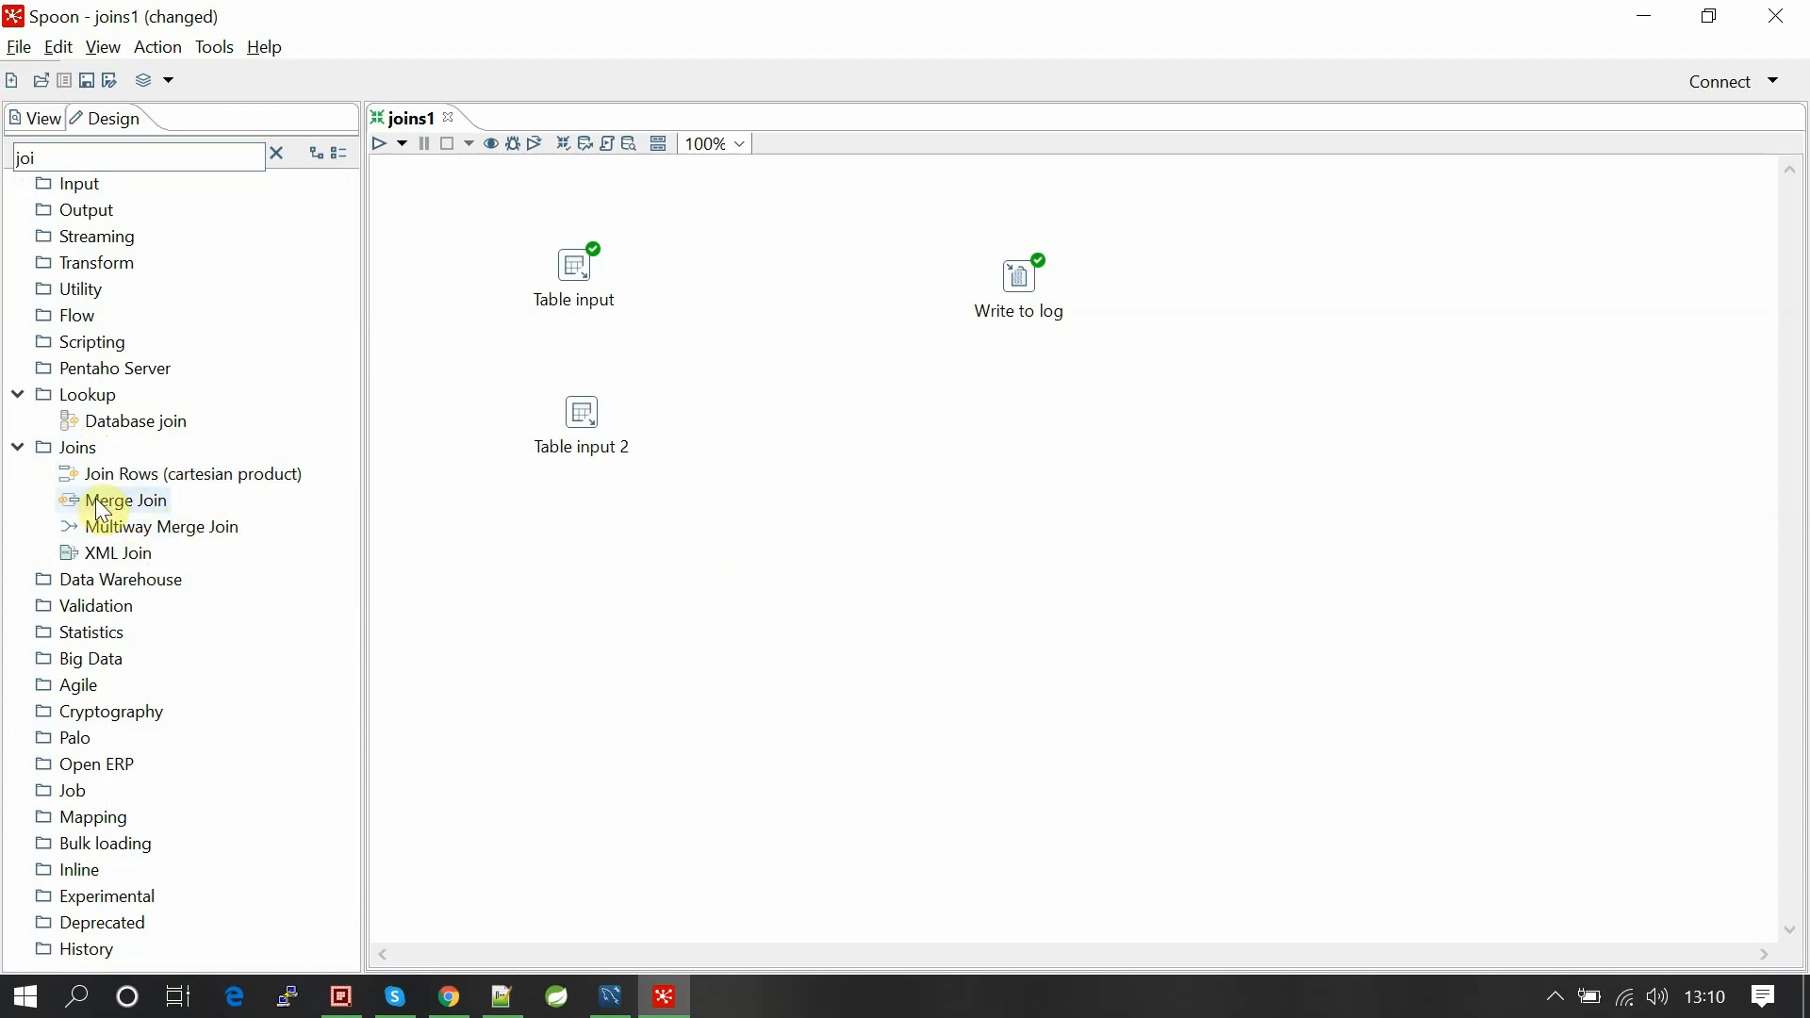
{"action": "left_click_drag", "start_coordinate": [128, 500], "coordinate": [807, 339]}
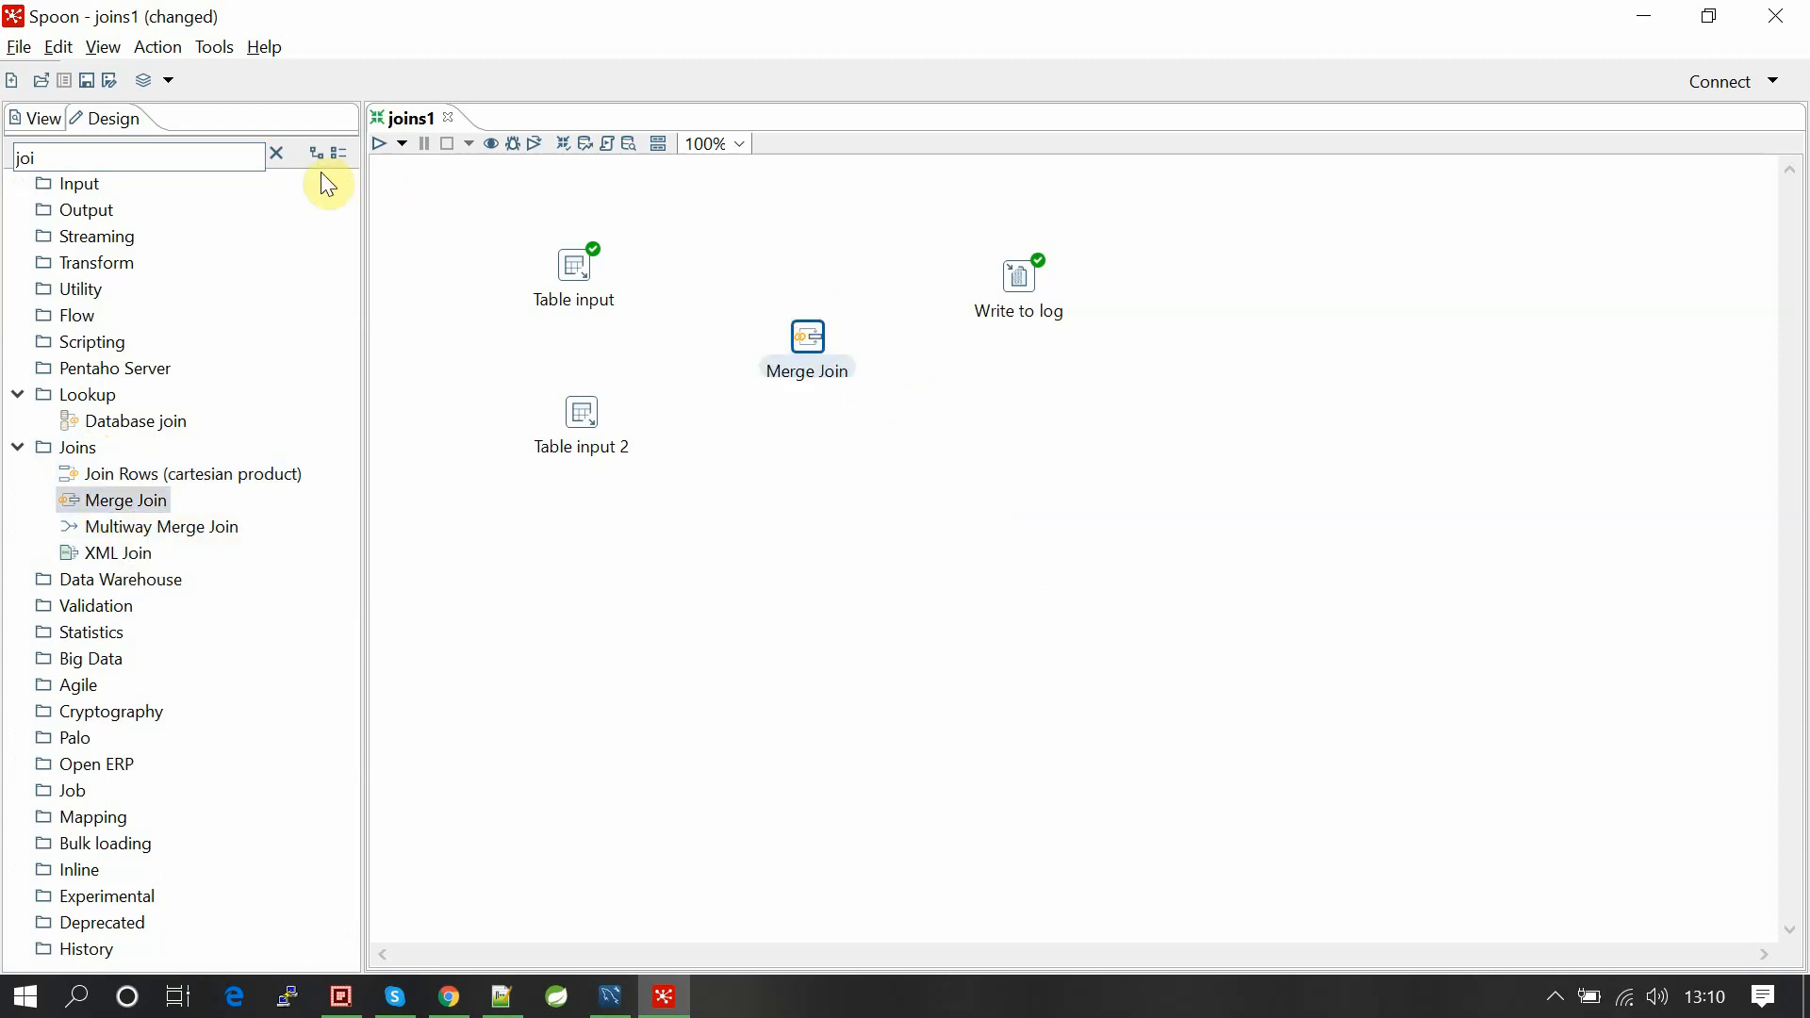
{"action": "left_click", "coordinate": [275, 153]}
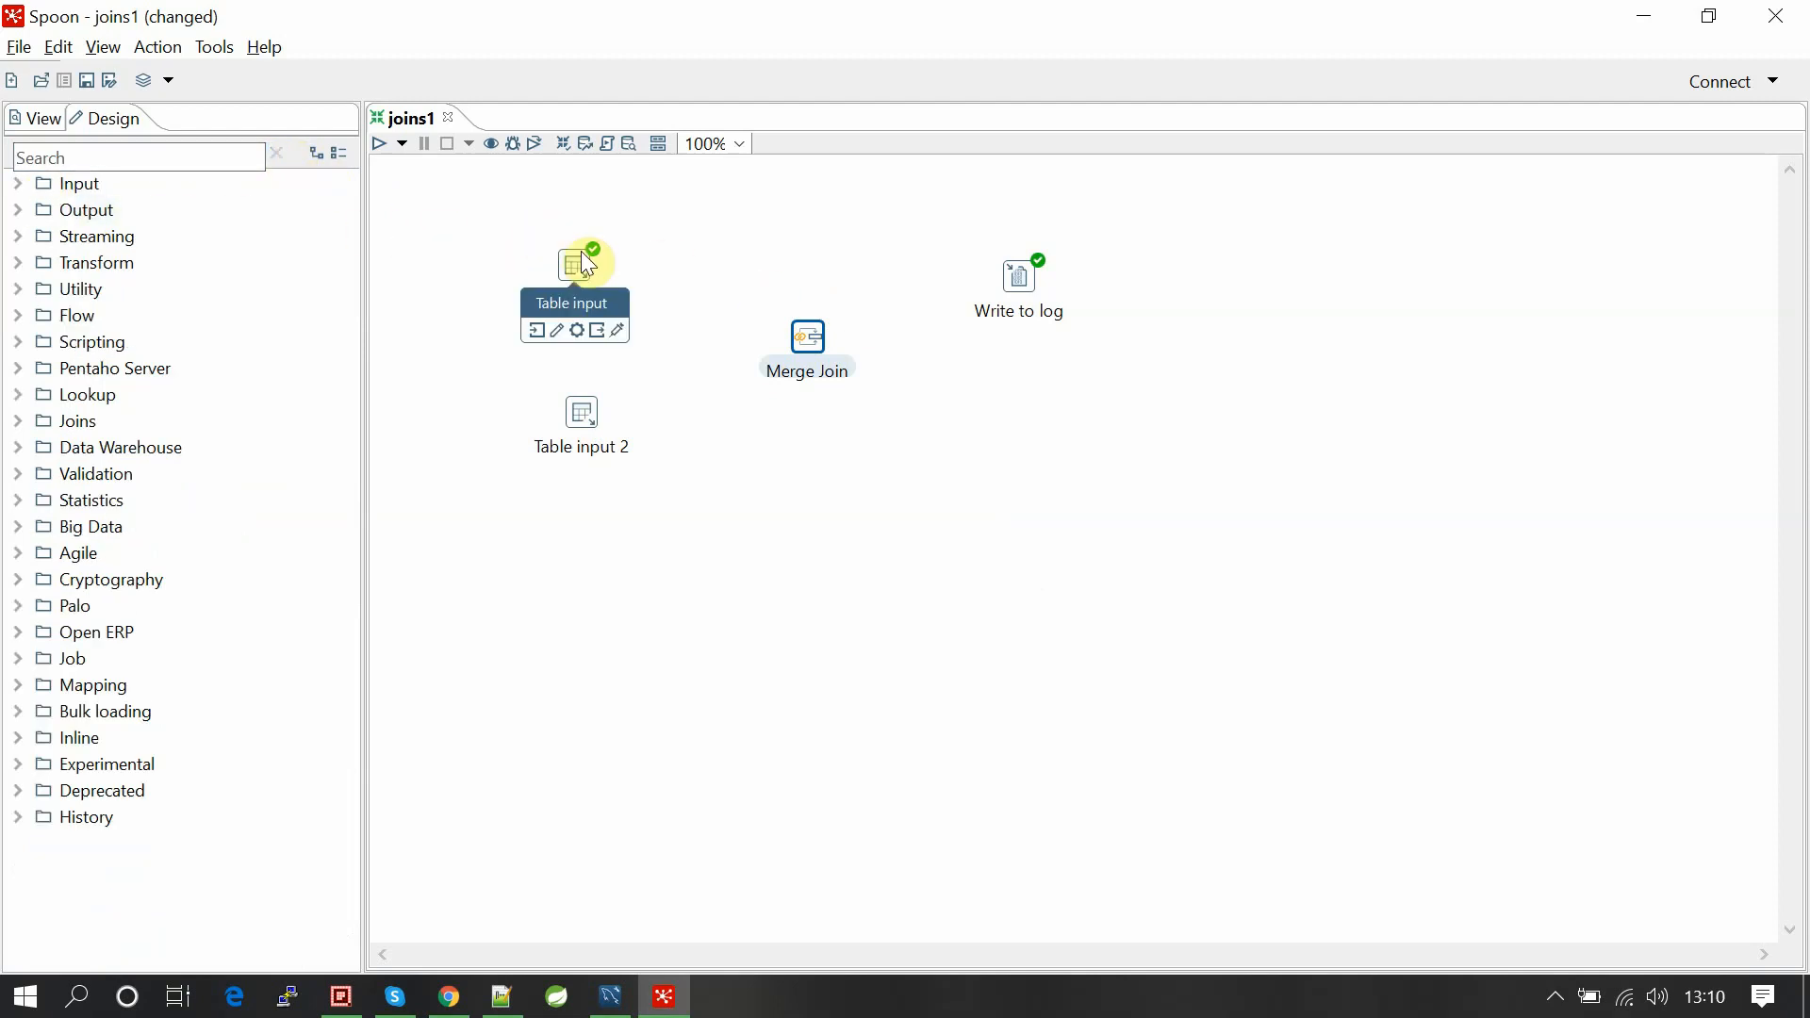
{"action": "left_click_drag", "start_coordinate": [574, 262], "coordinate": [807, 327]}
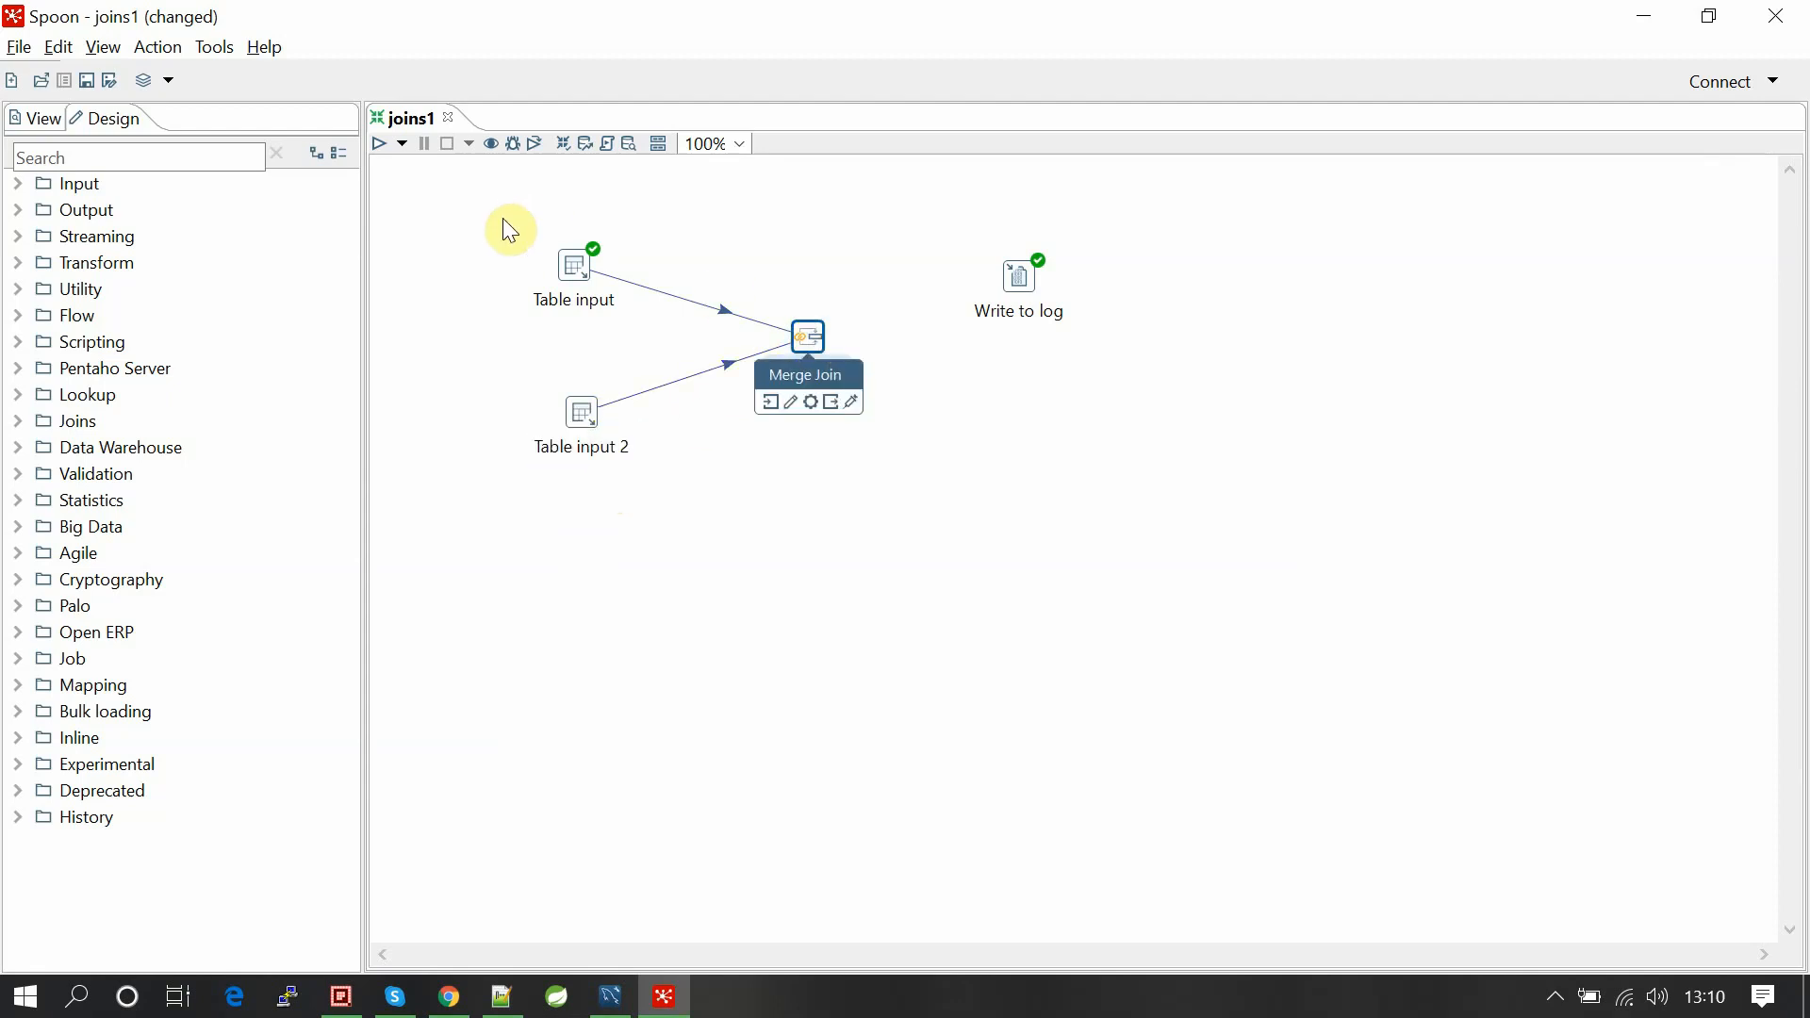
{"action": "mouse_move", "coordinate": [621, 343]}
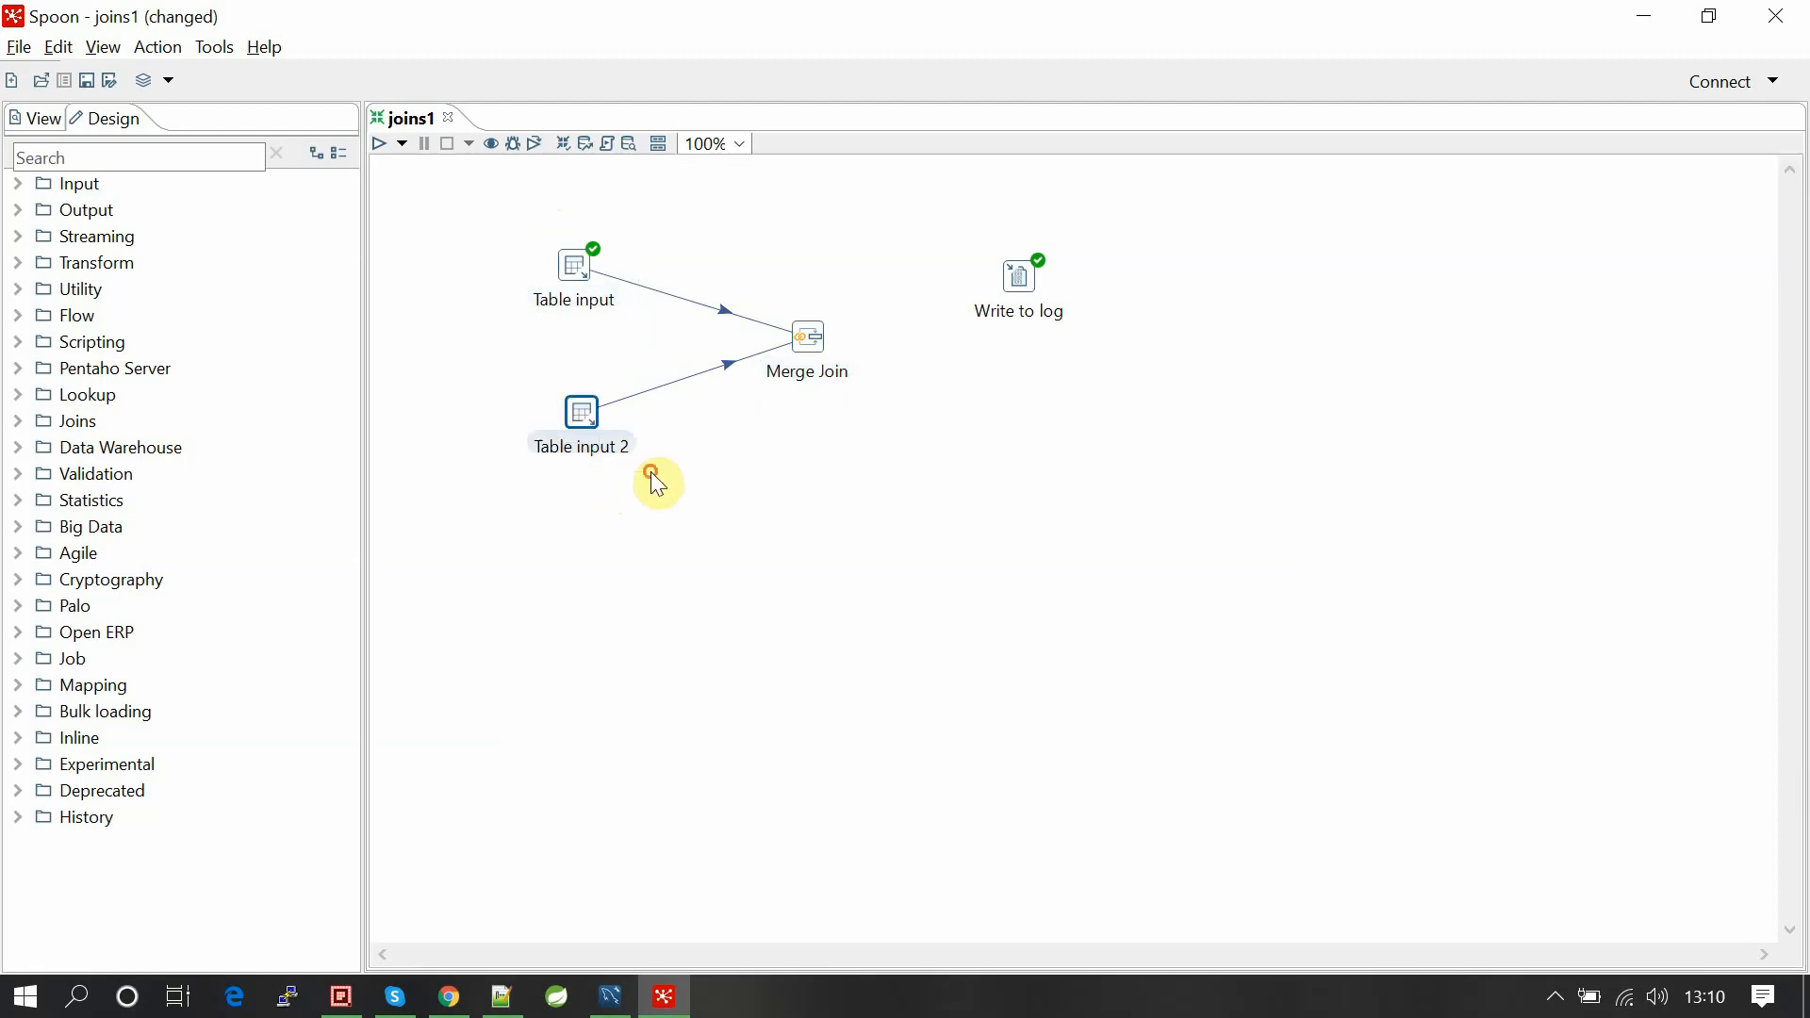
{"action": "double_click", "coordinate": [807, 336]}
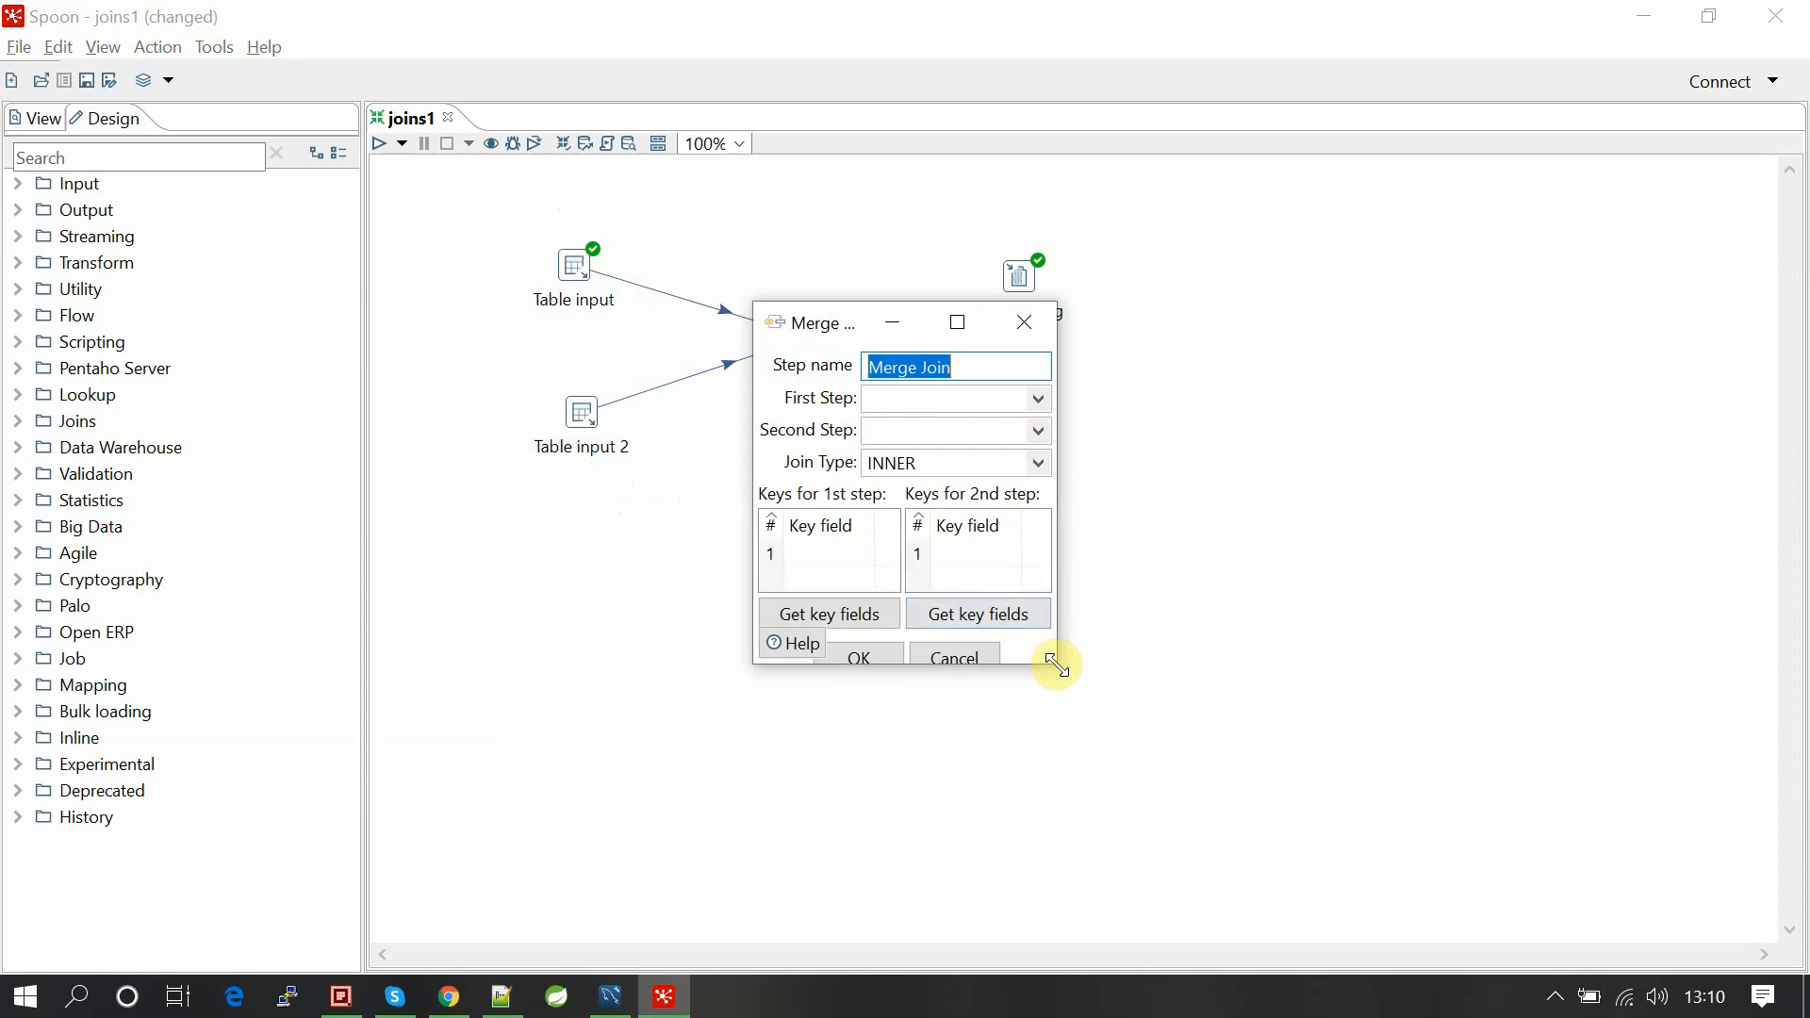
{"action": "left_click_drag", "start_coordinate": [1051, 664], "coordinate": [1360, 754]}
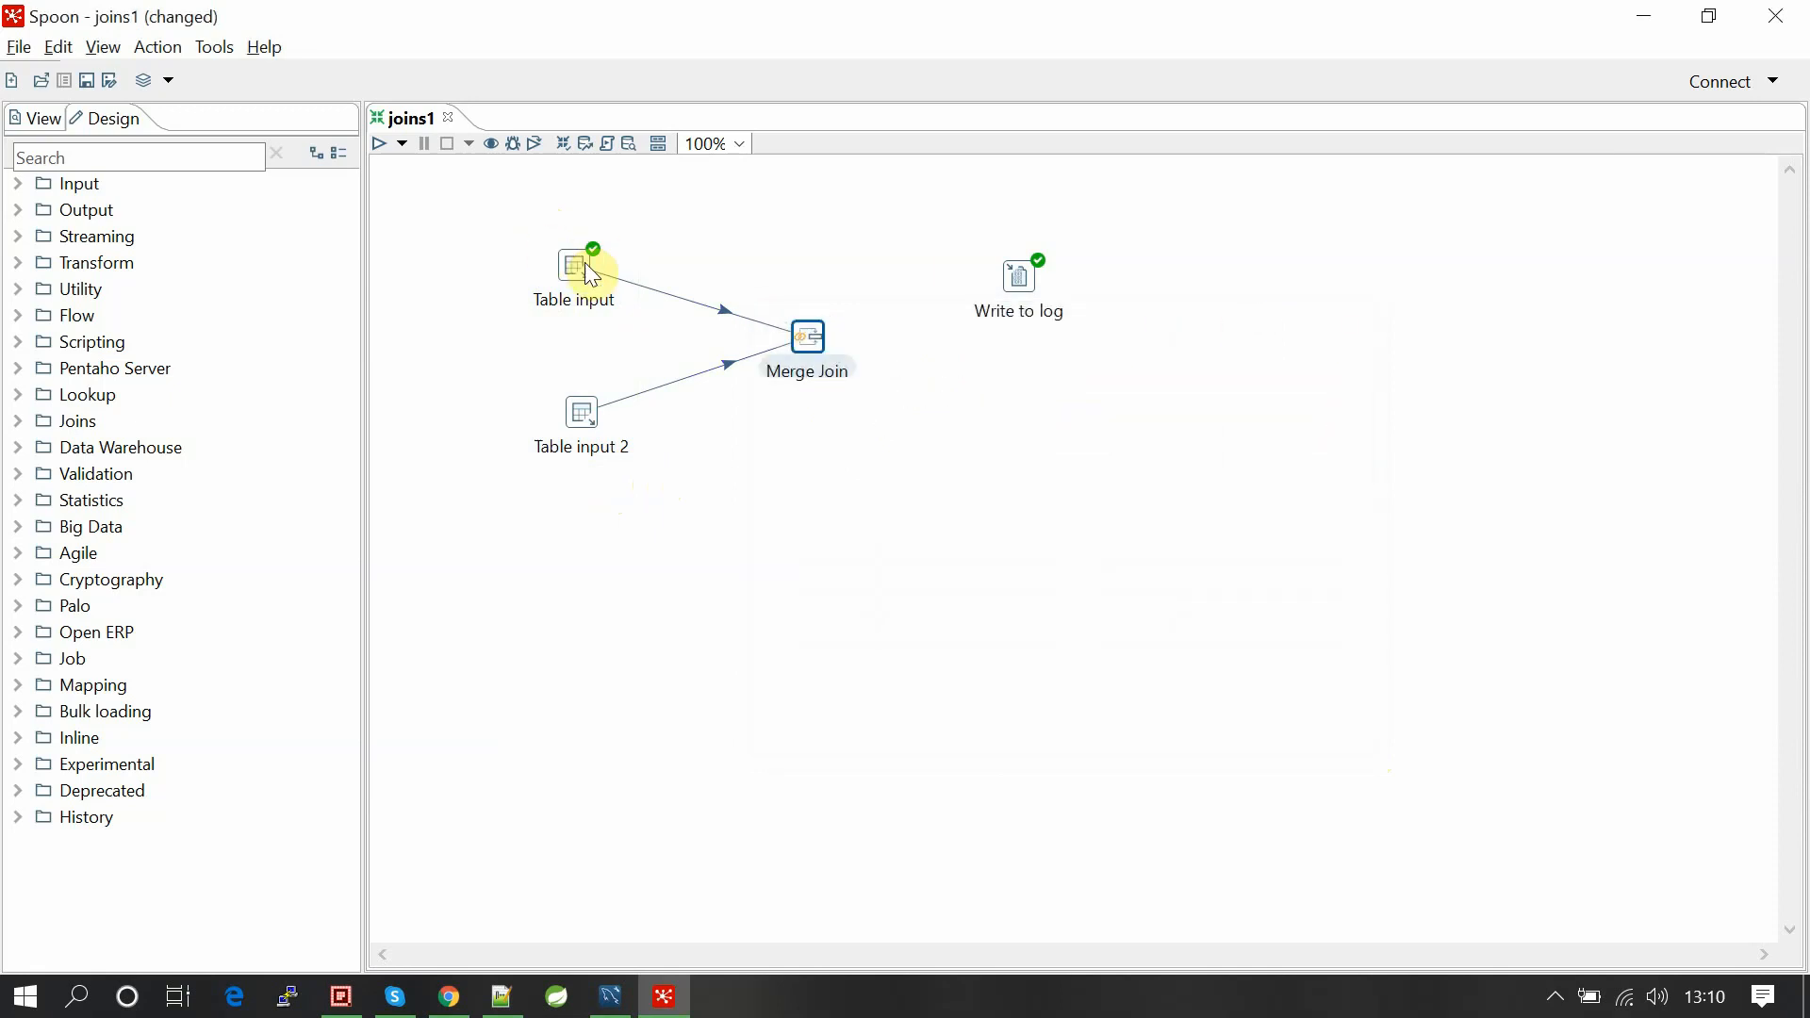
{"action": "double_click", "coordinate": [574, 267]}
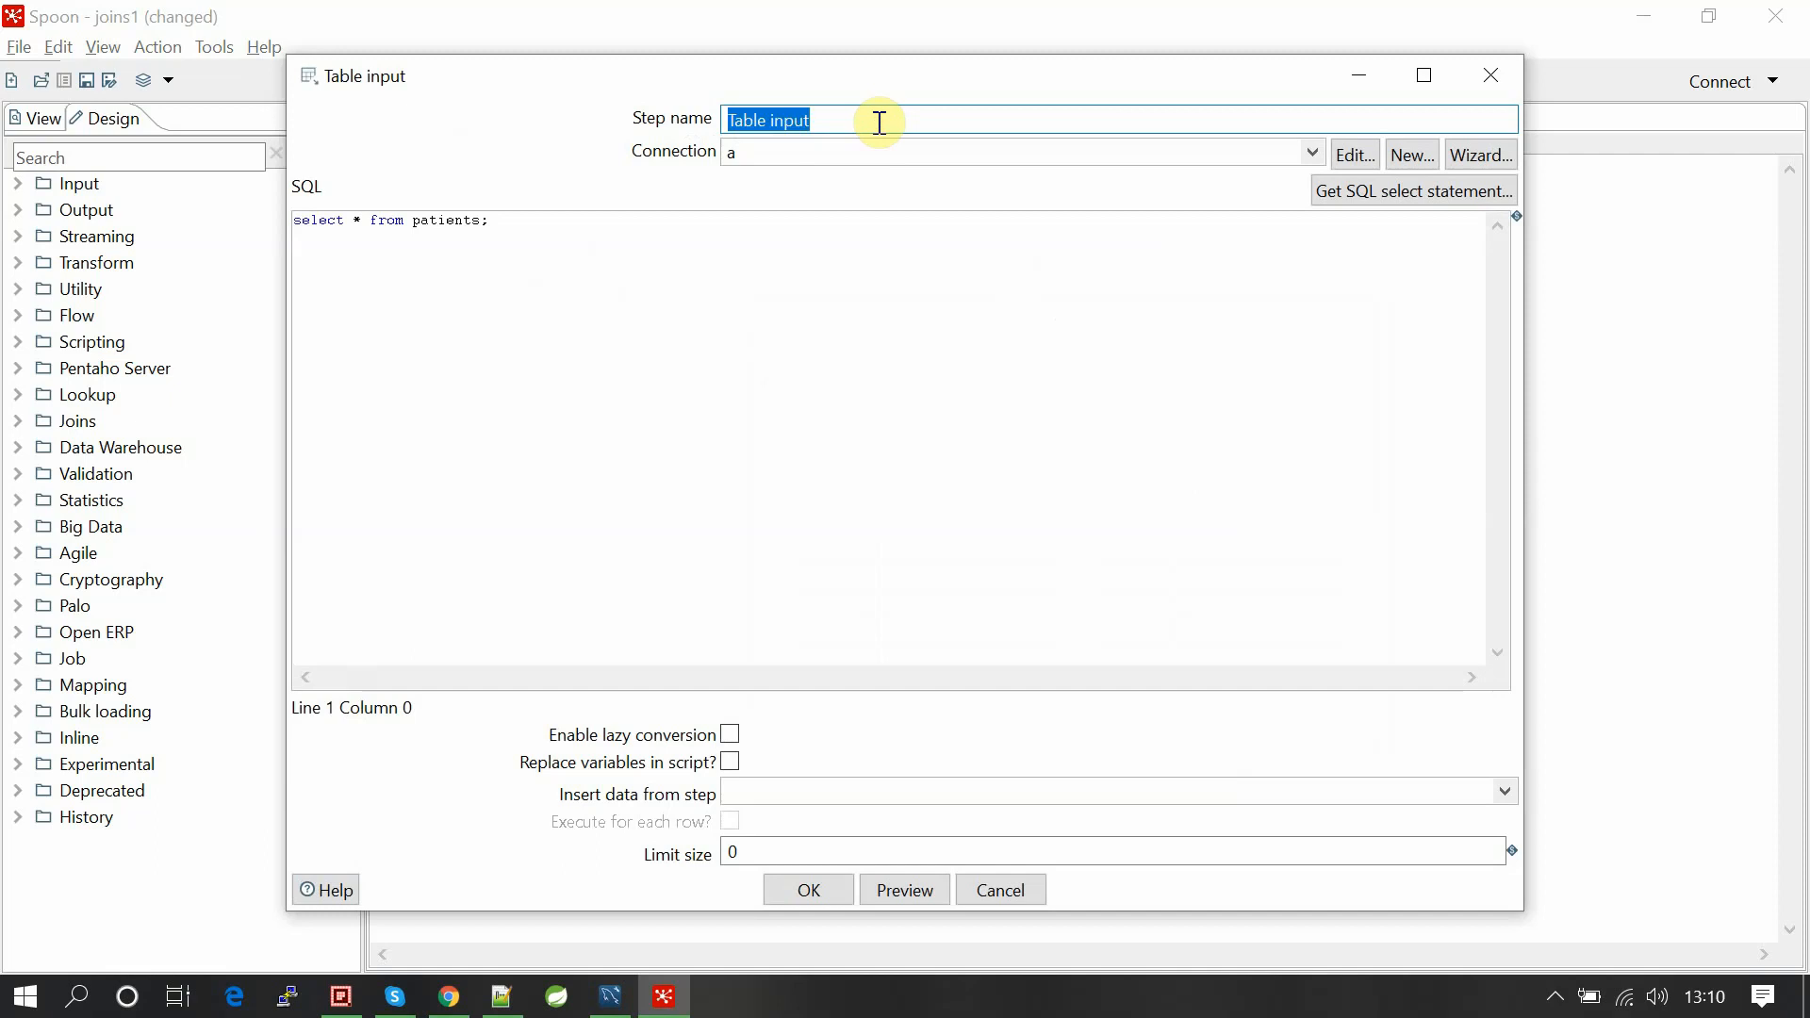
Rename Table input to patients_input and Table input 2 to patient_add_input.
{"action": "type", "text": "patients_ino"}
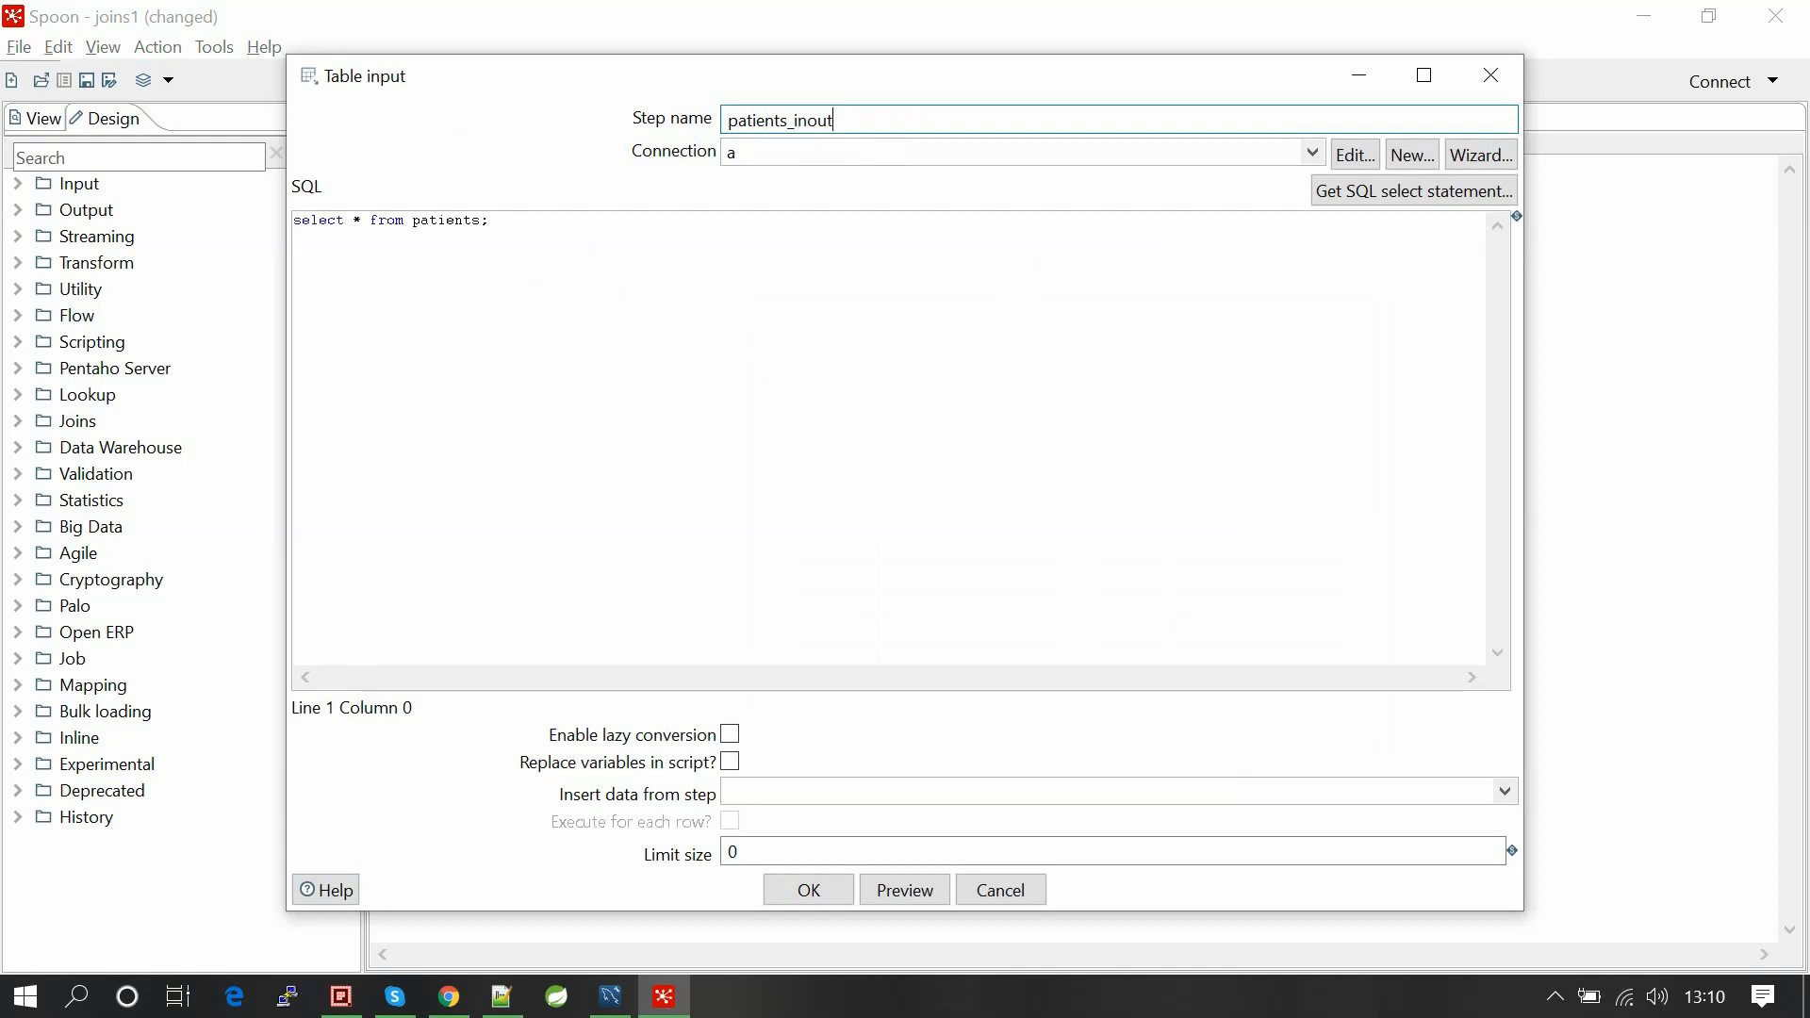
{"action": "key", "text": "backspace"}
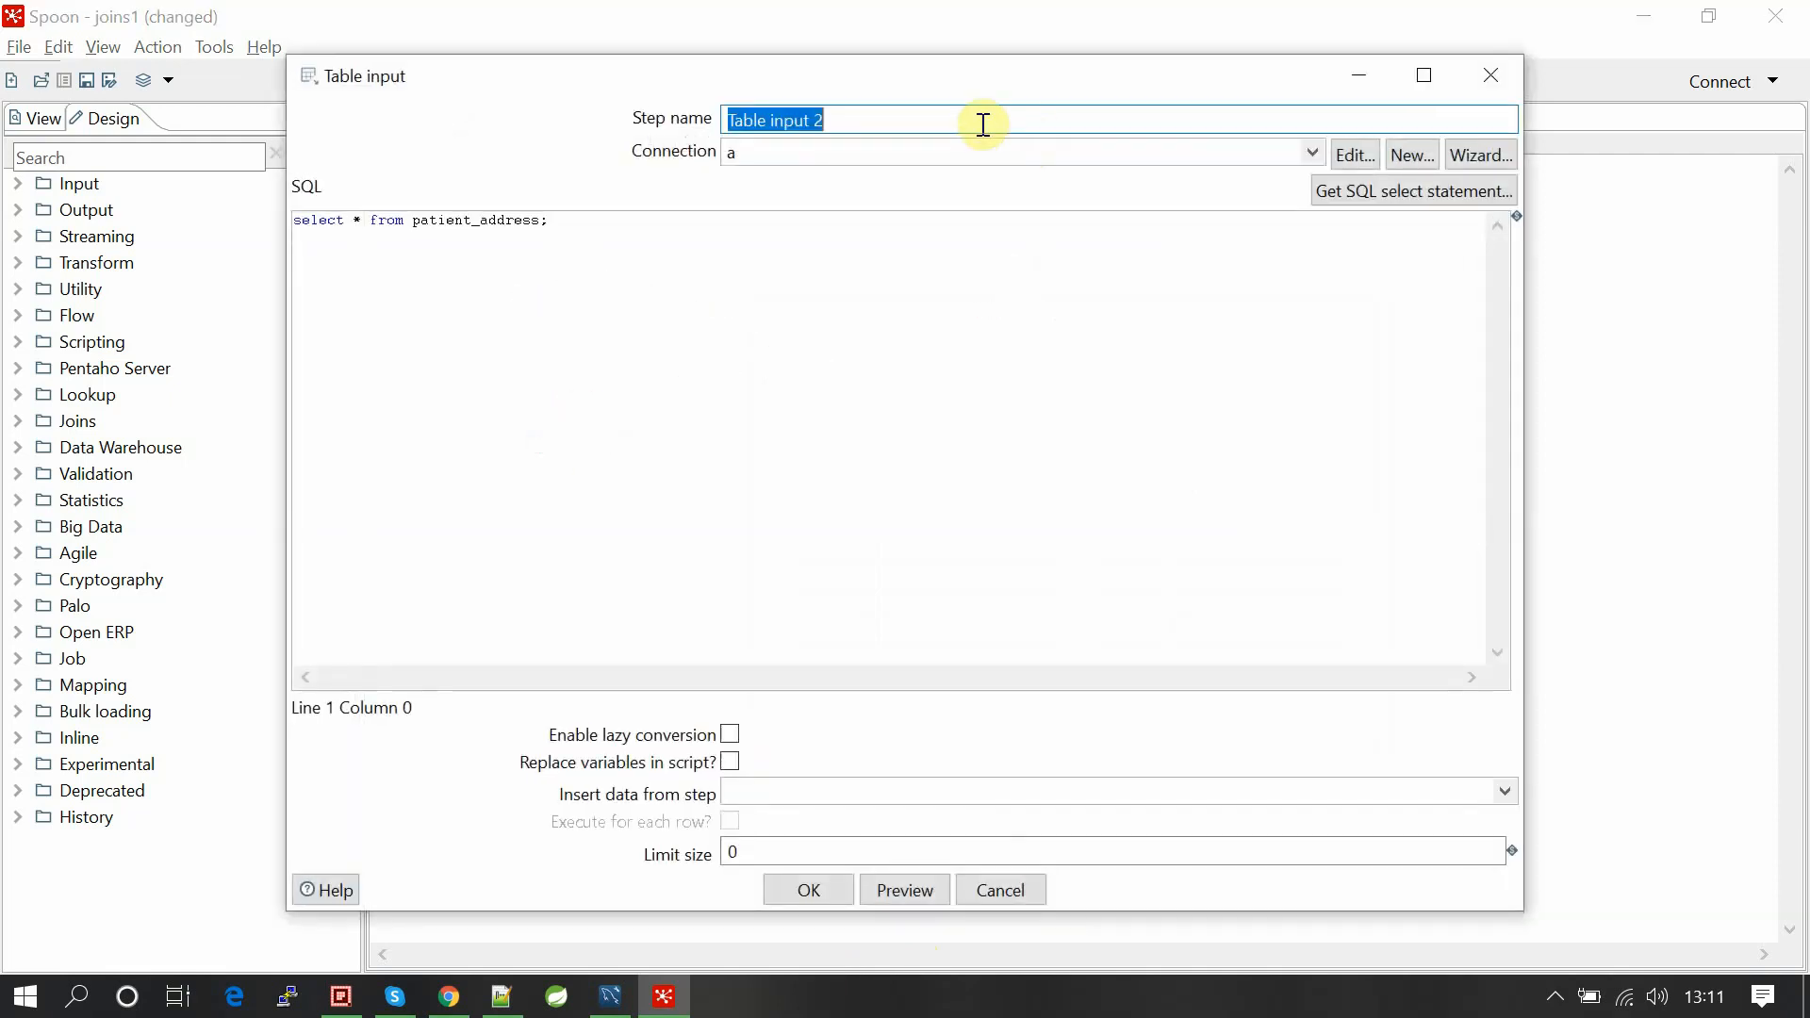
{"action": "type", "text": "pat"}
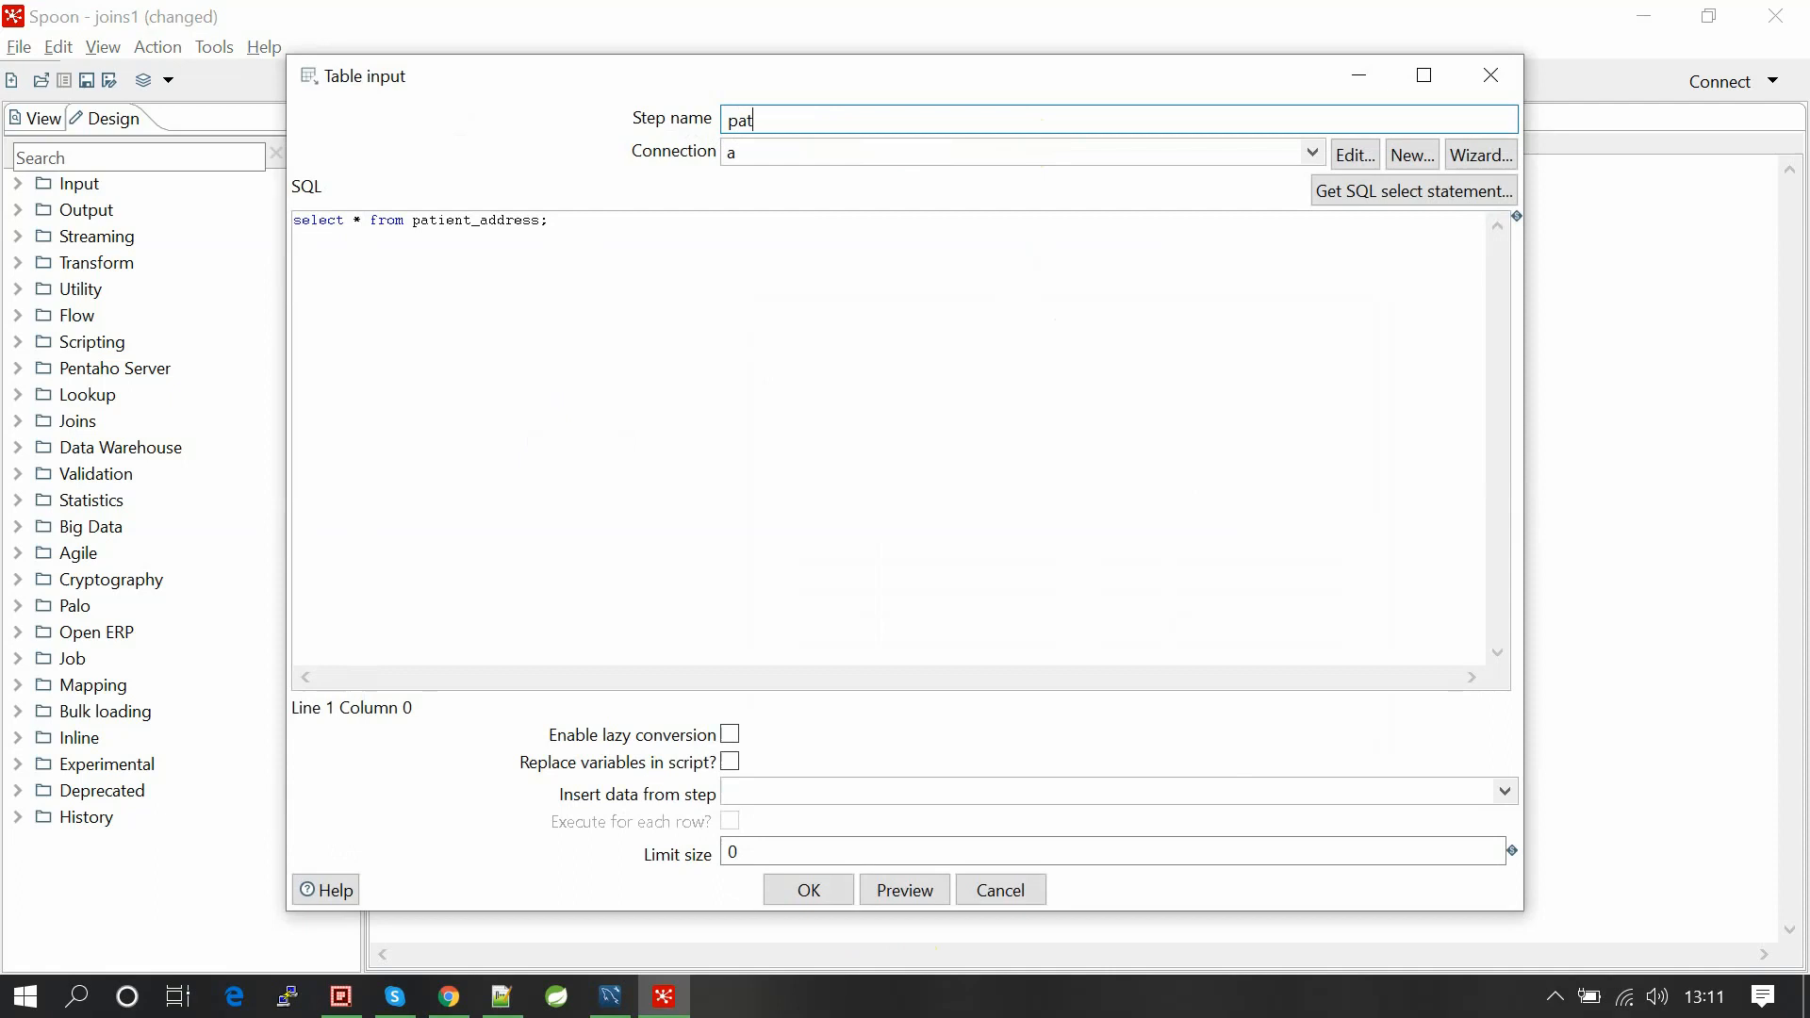
{"action": "type", "text": "ient_add"}
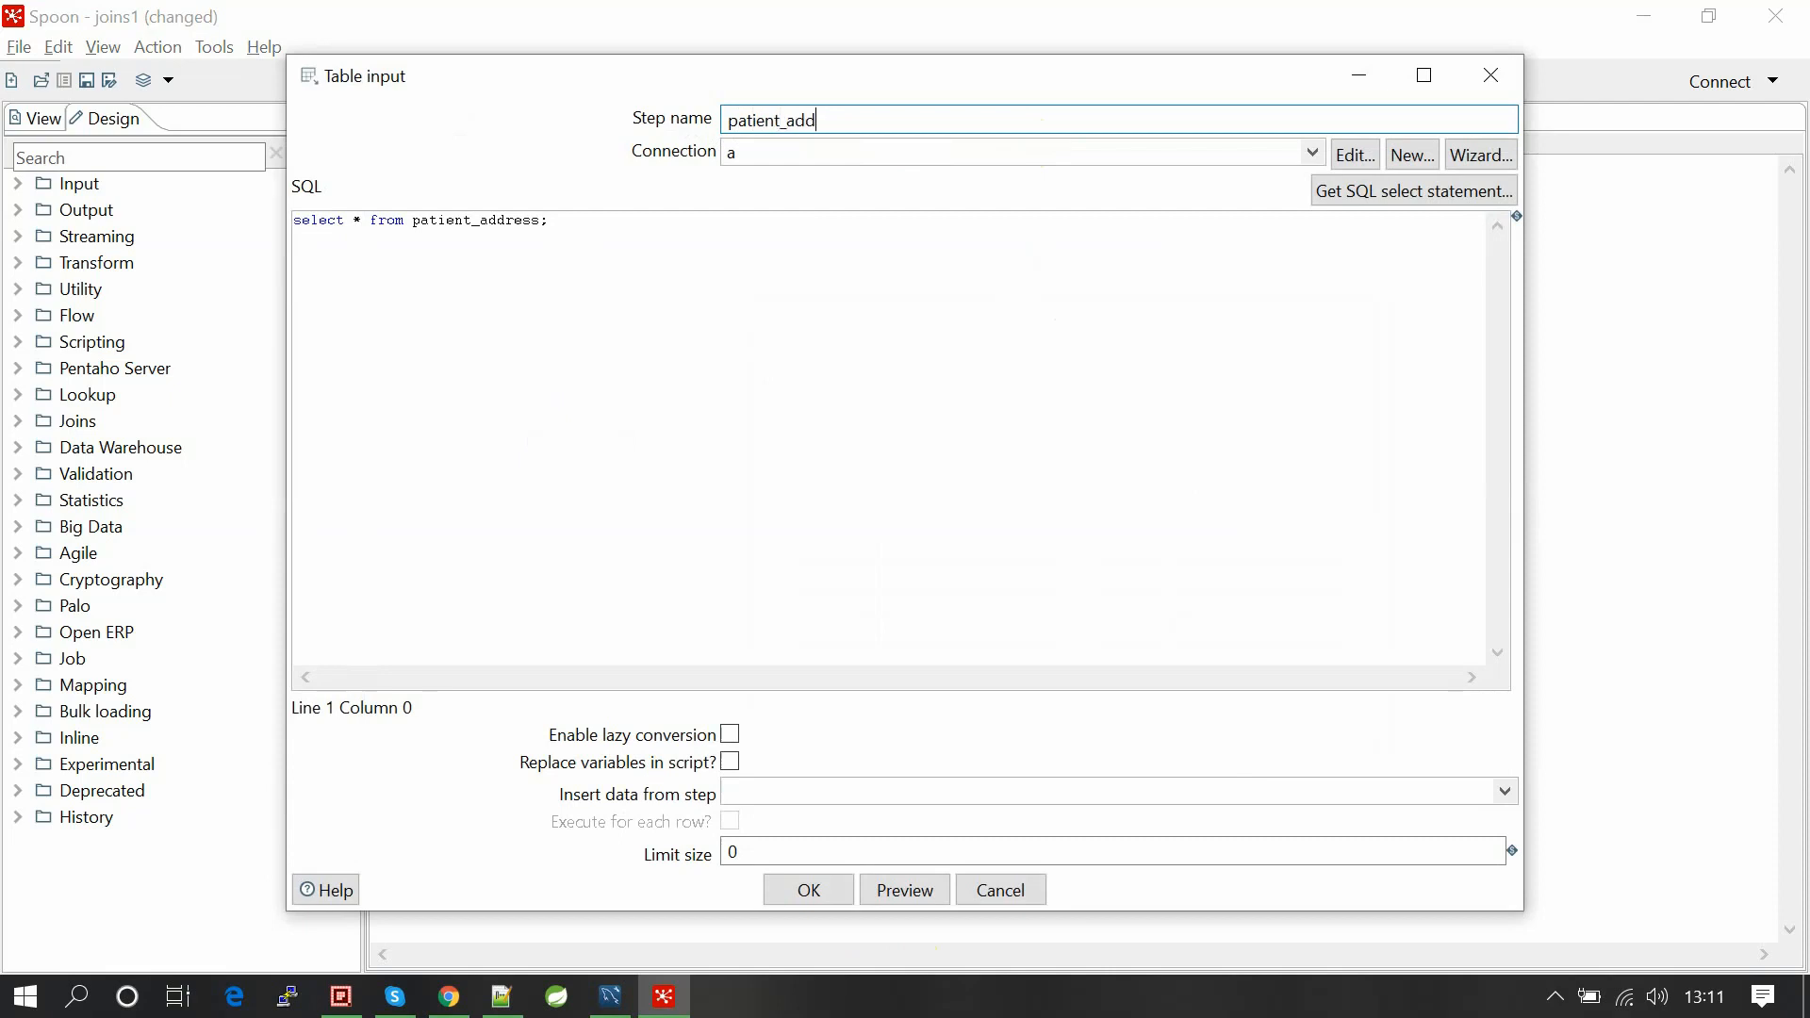
{"action": "type", "text": "_input"}
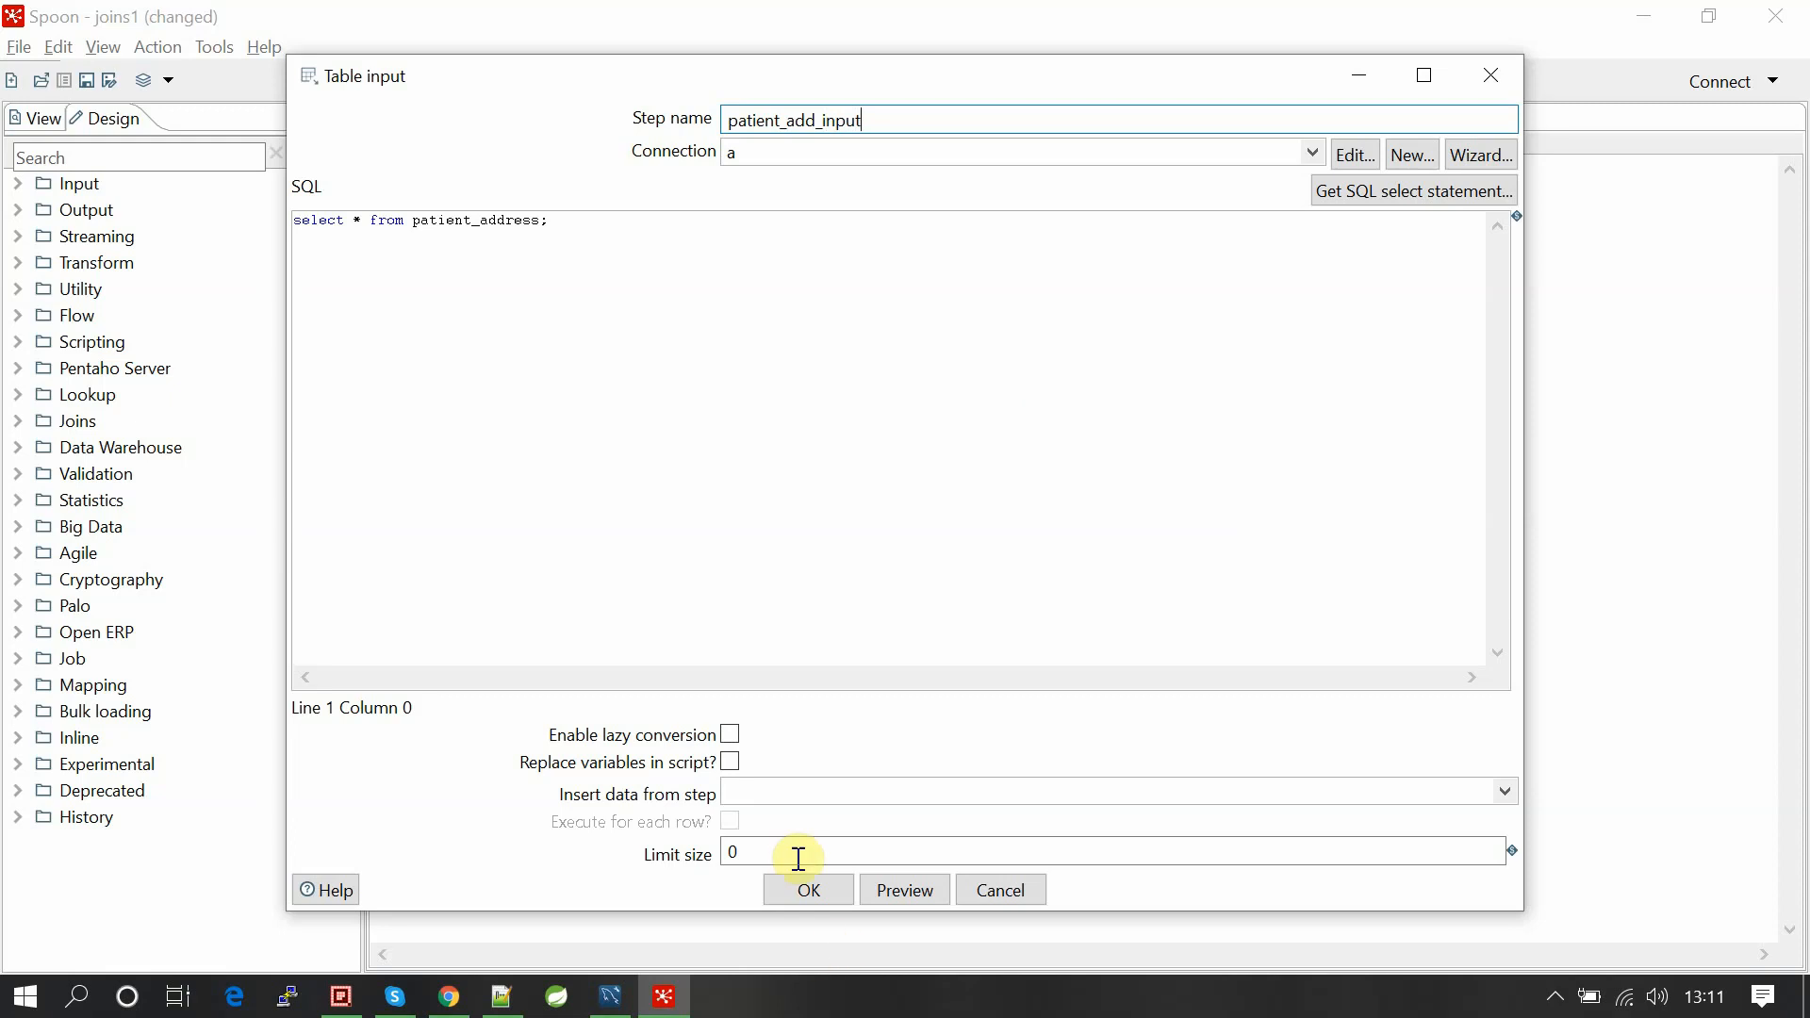
{"action": "left_click", "coordinate": [807, 889]}
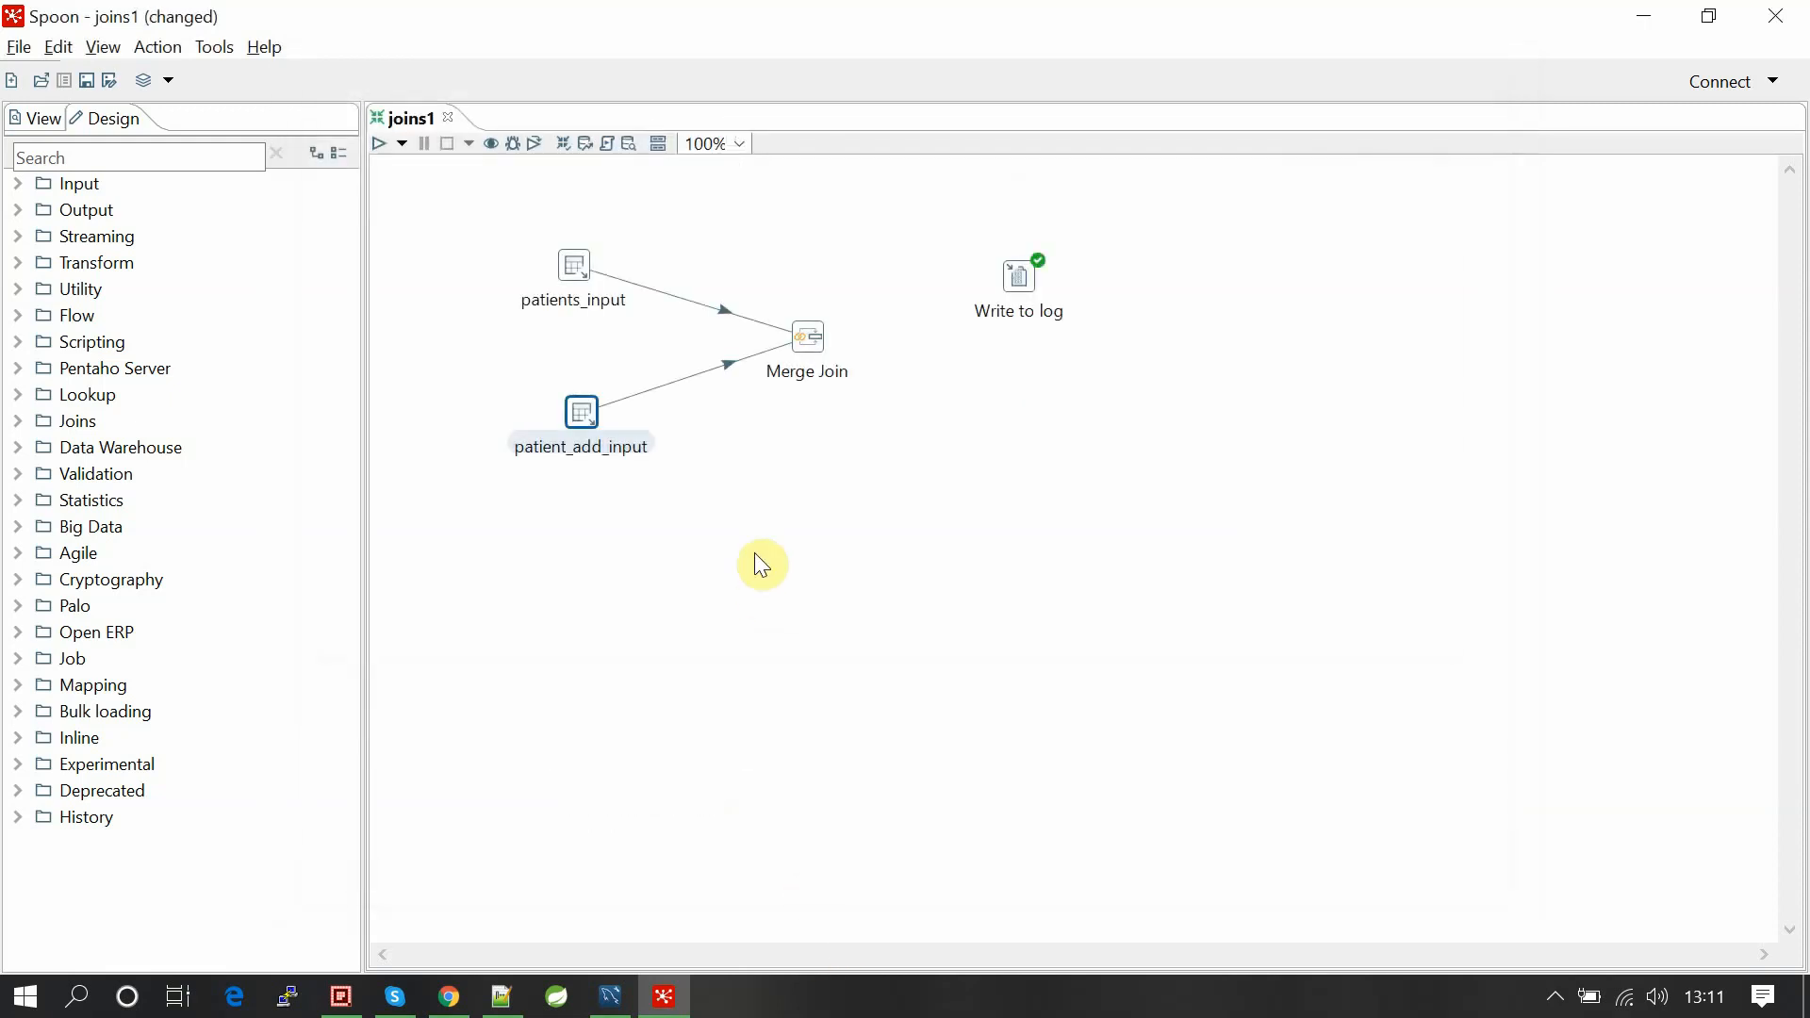
{"action": "mouse_move", "coordinate": [807, 336]}
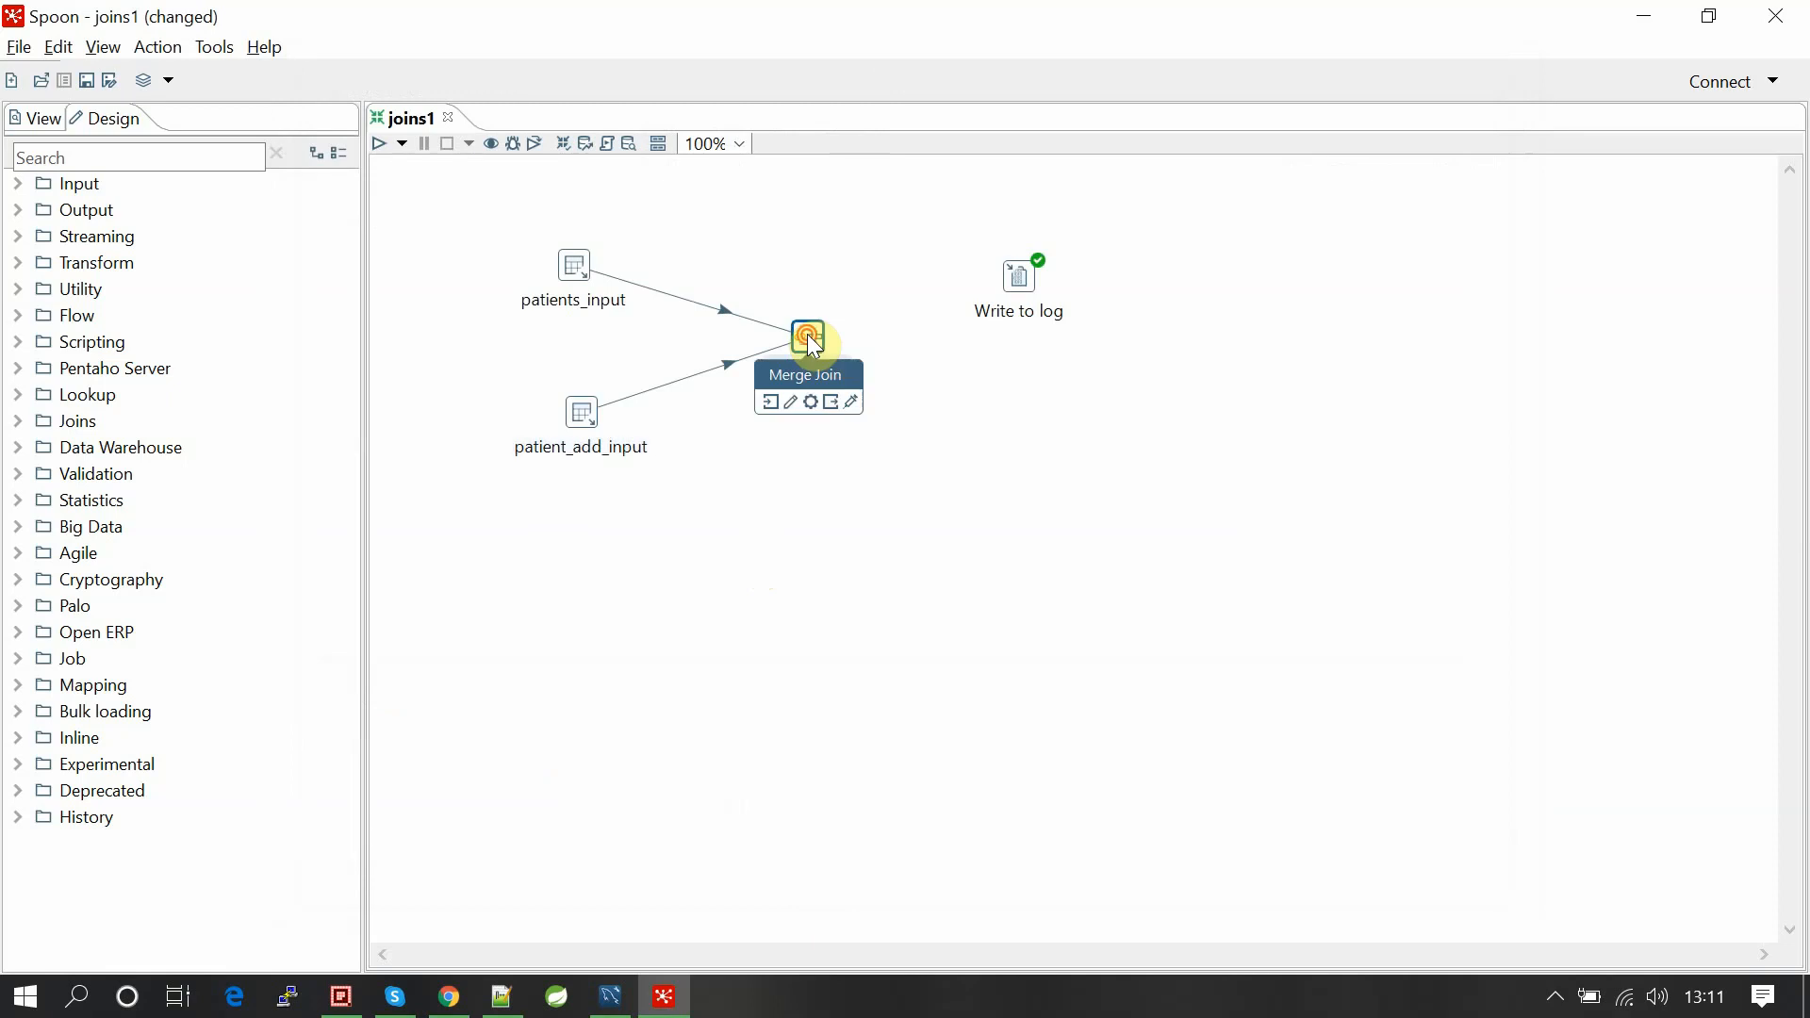
Configure Merge Join as INNER on key id between patients_input and patient_add_input.
{"action": "double_click", "coordinate": [808, 335]}
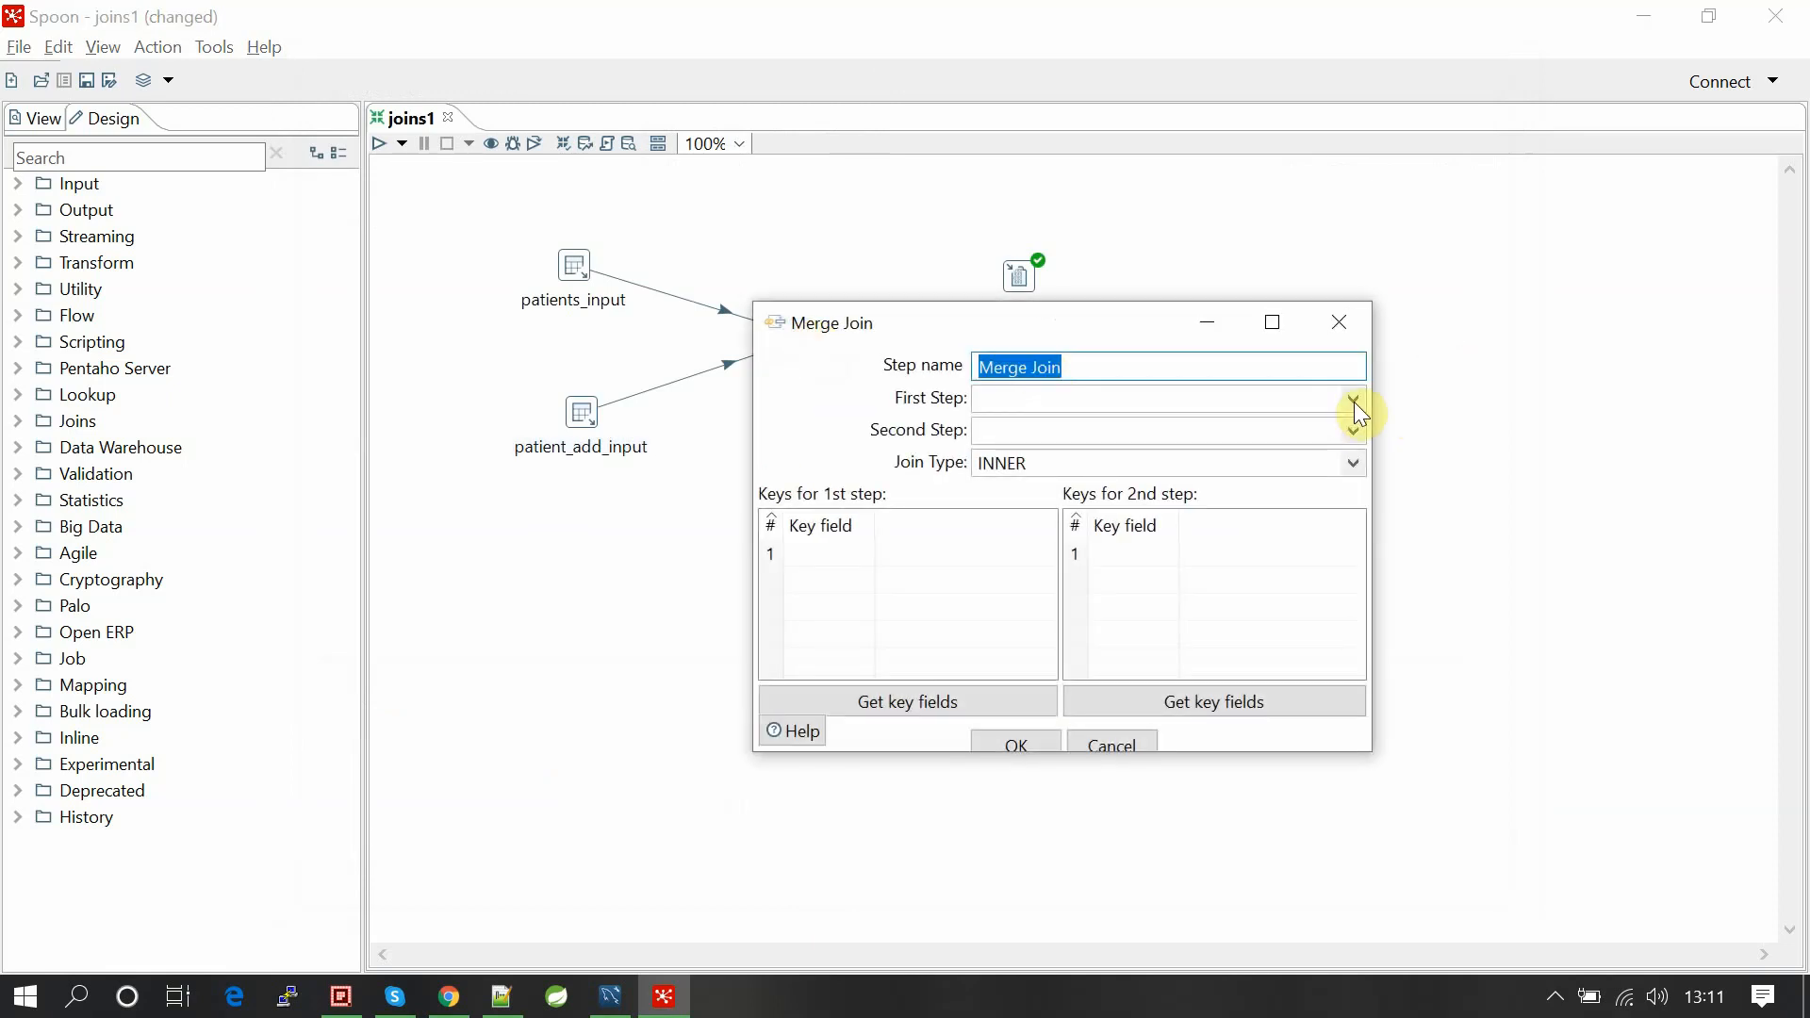
{"action": "left_click", "coordinate": [1352, 397]}
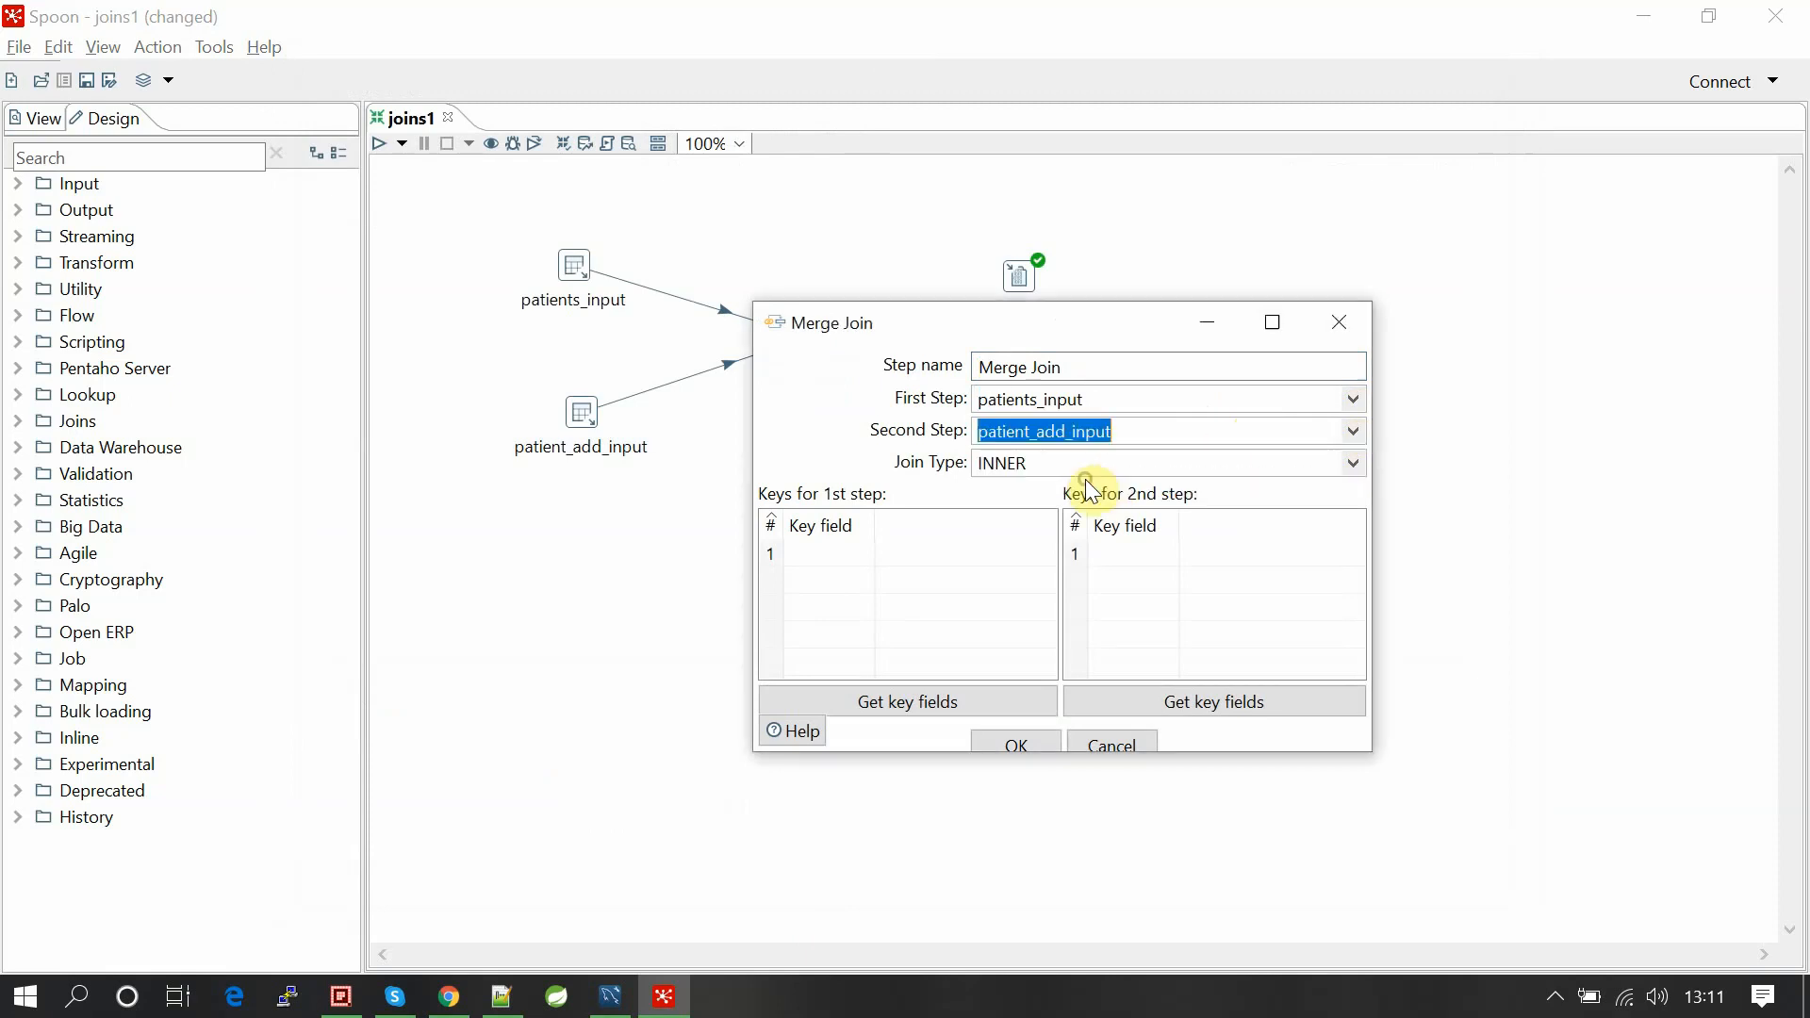
{"action": "mouse_move", "coordinate": [930, 427]}
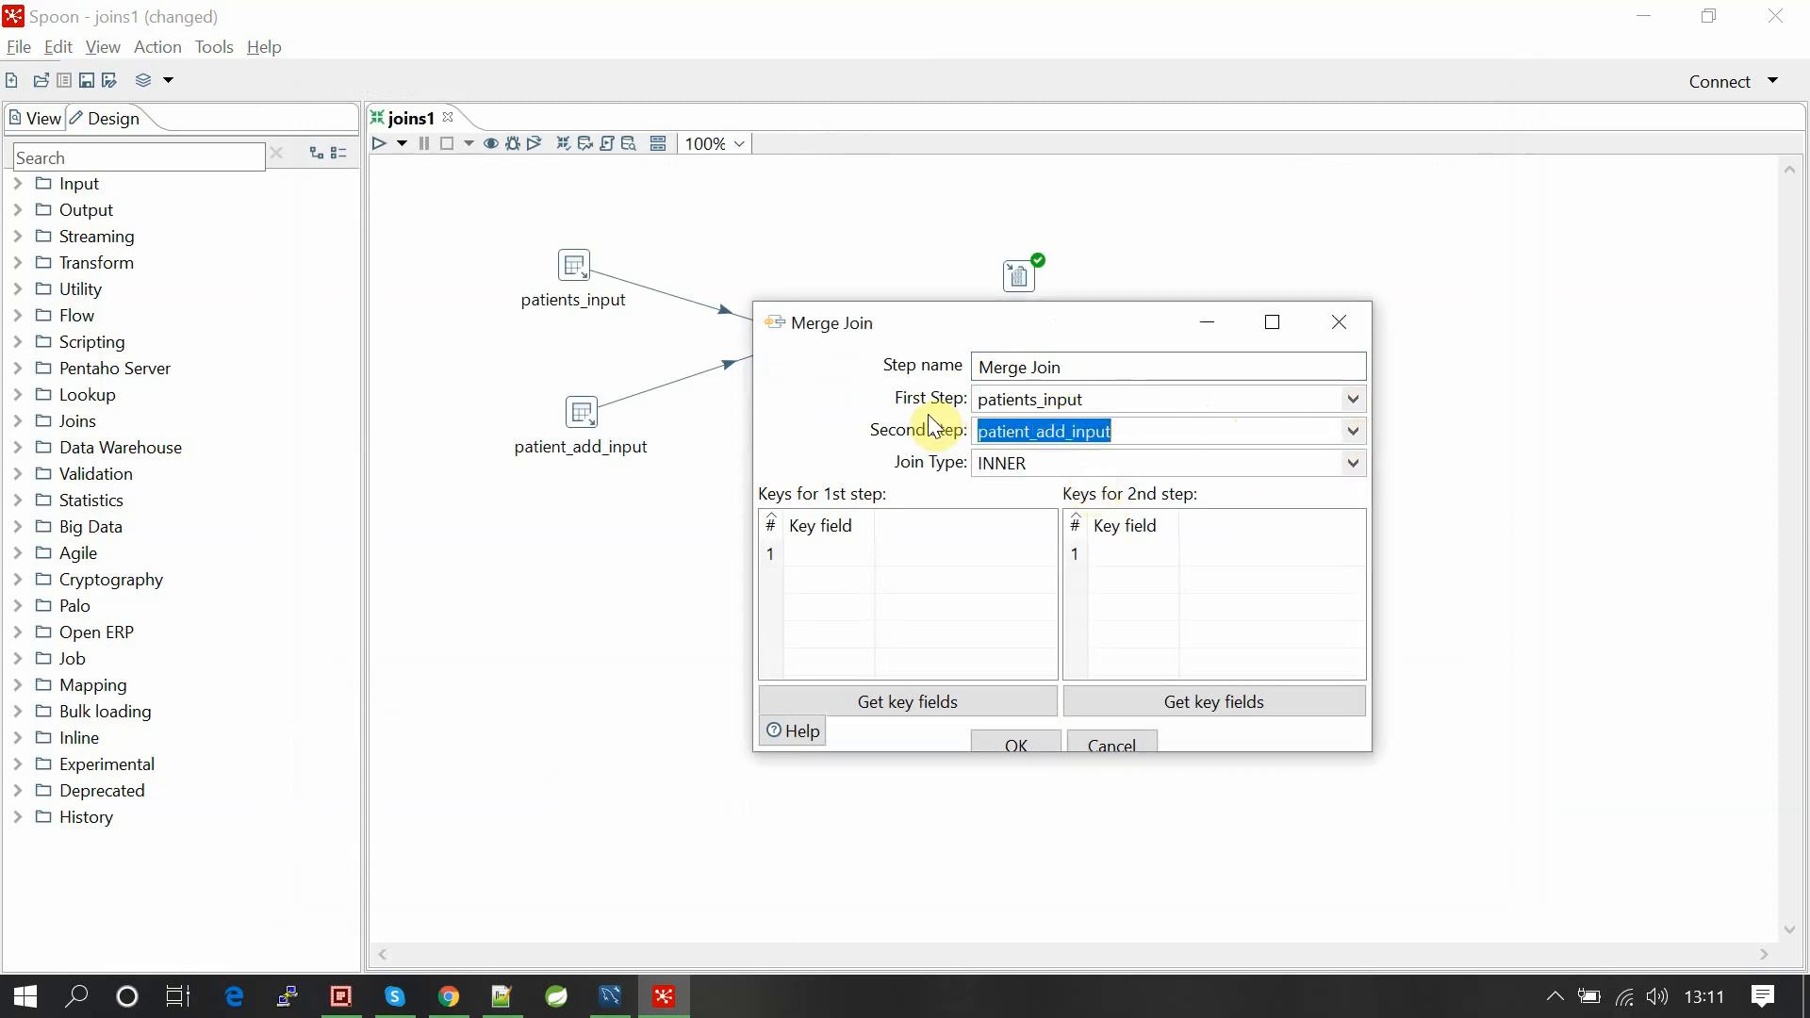
{"action": "mouse_move", "coordinate": [1414, 473]}
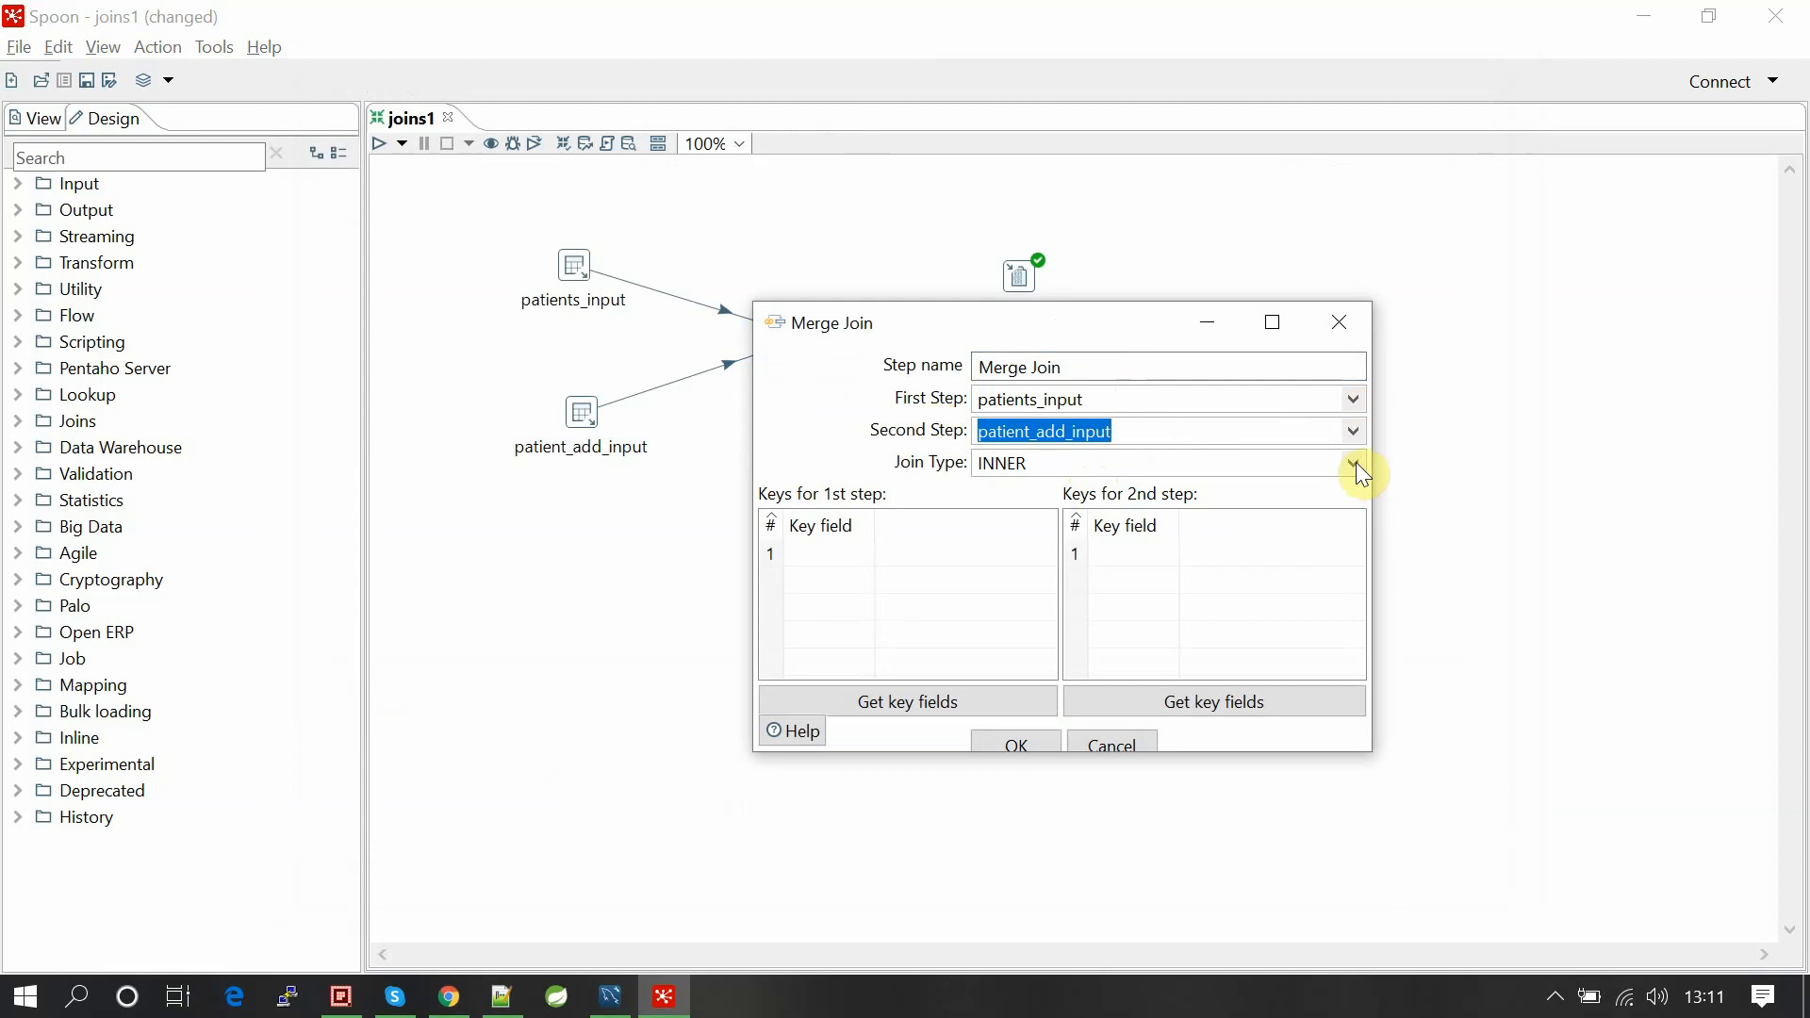
{"action": "mouse_move", "coordinate": [1345, 468]}
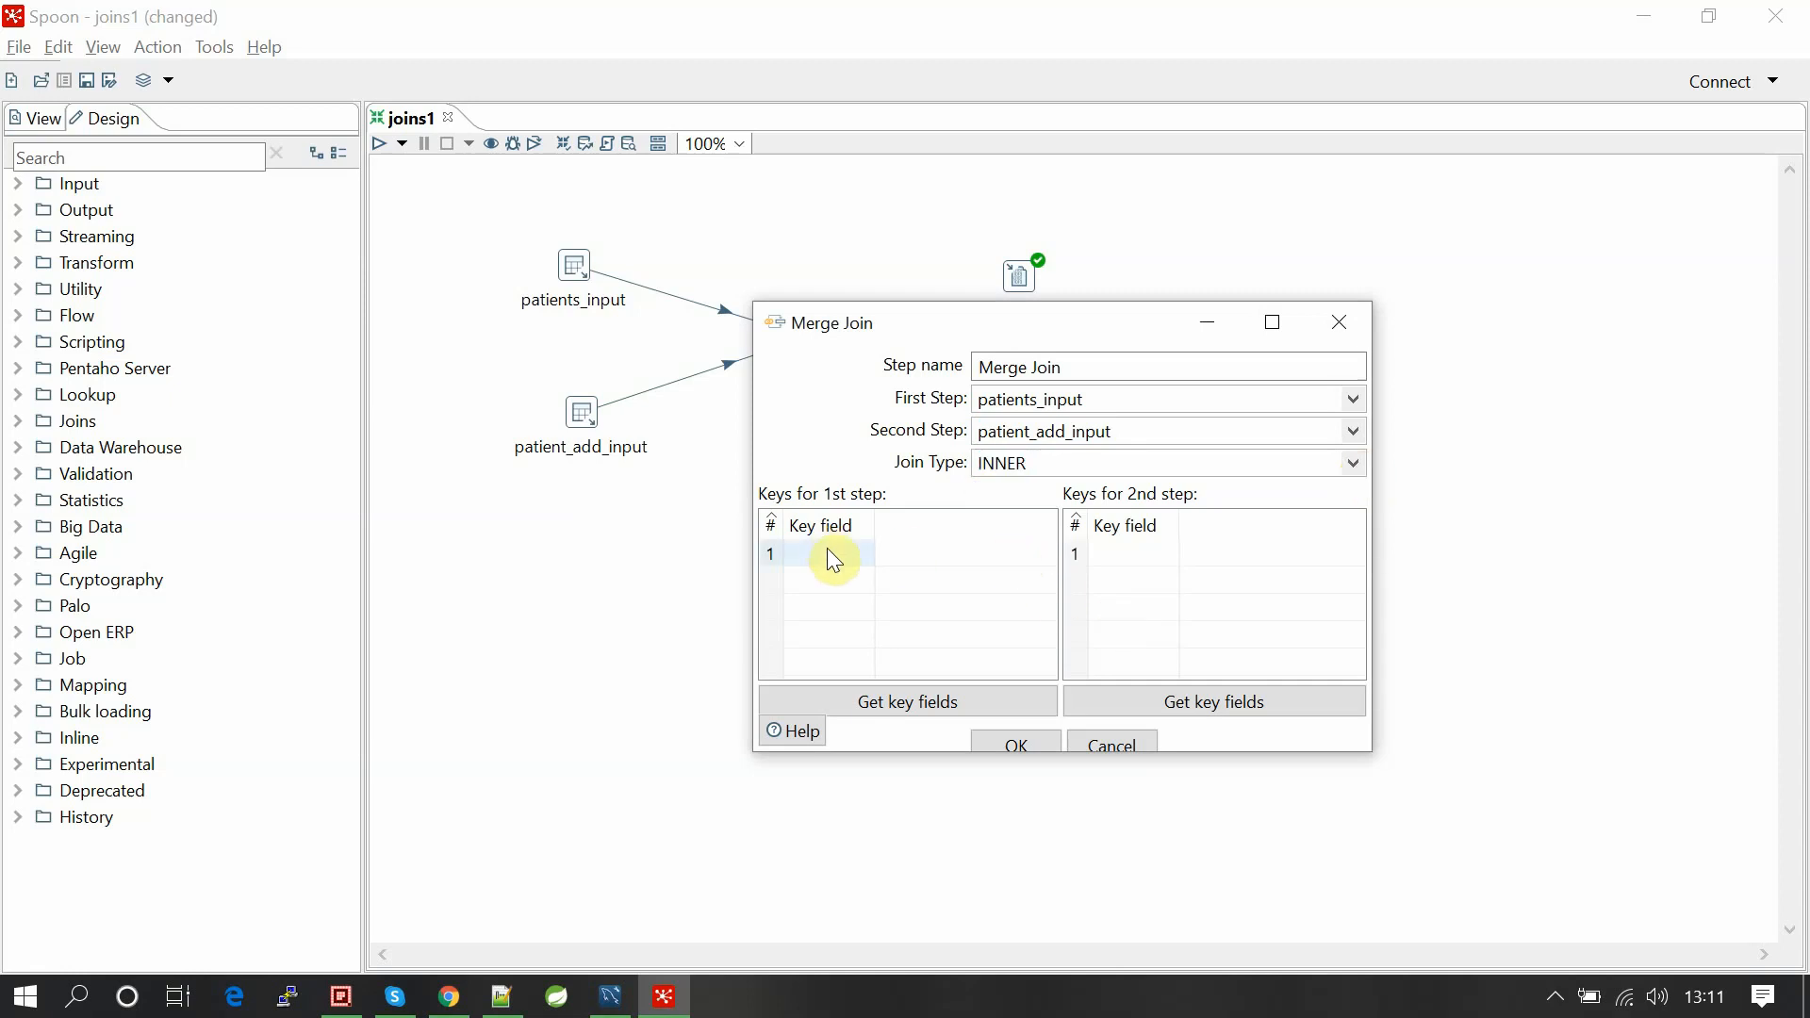
{"action": "mouse_move", "coordinate": [979, 647]}
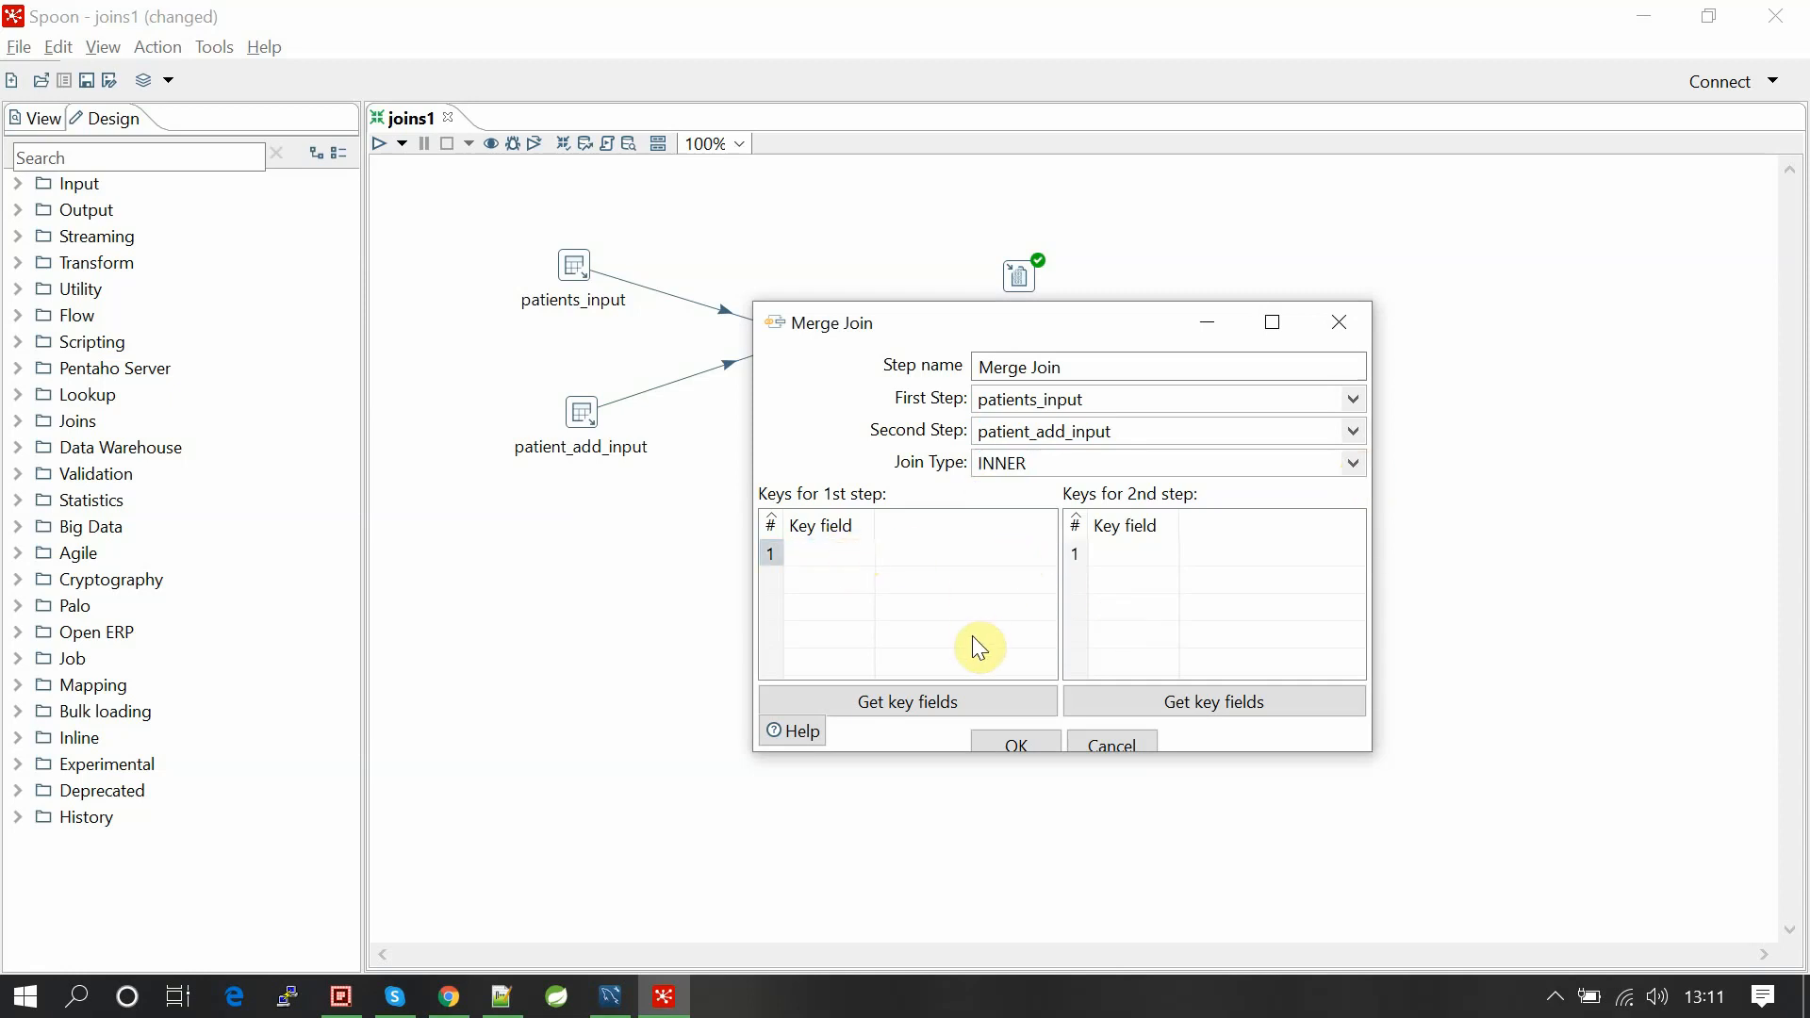
{"action": "left_click", "coordinate": [907, 701]}
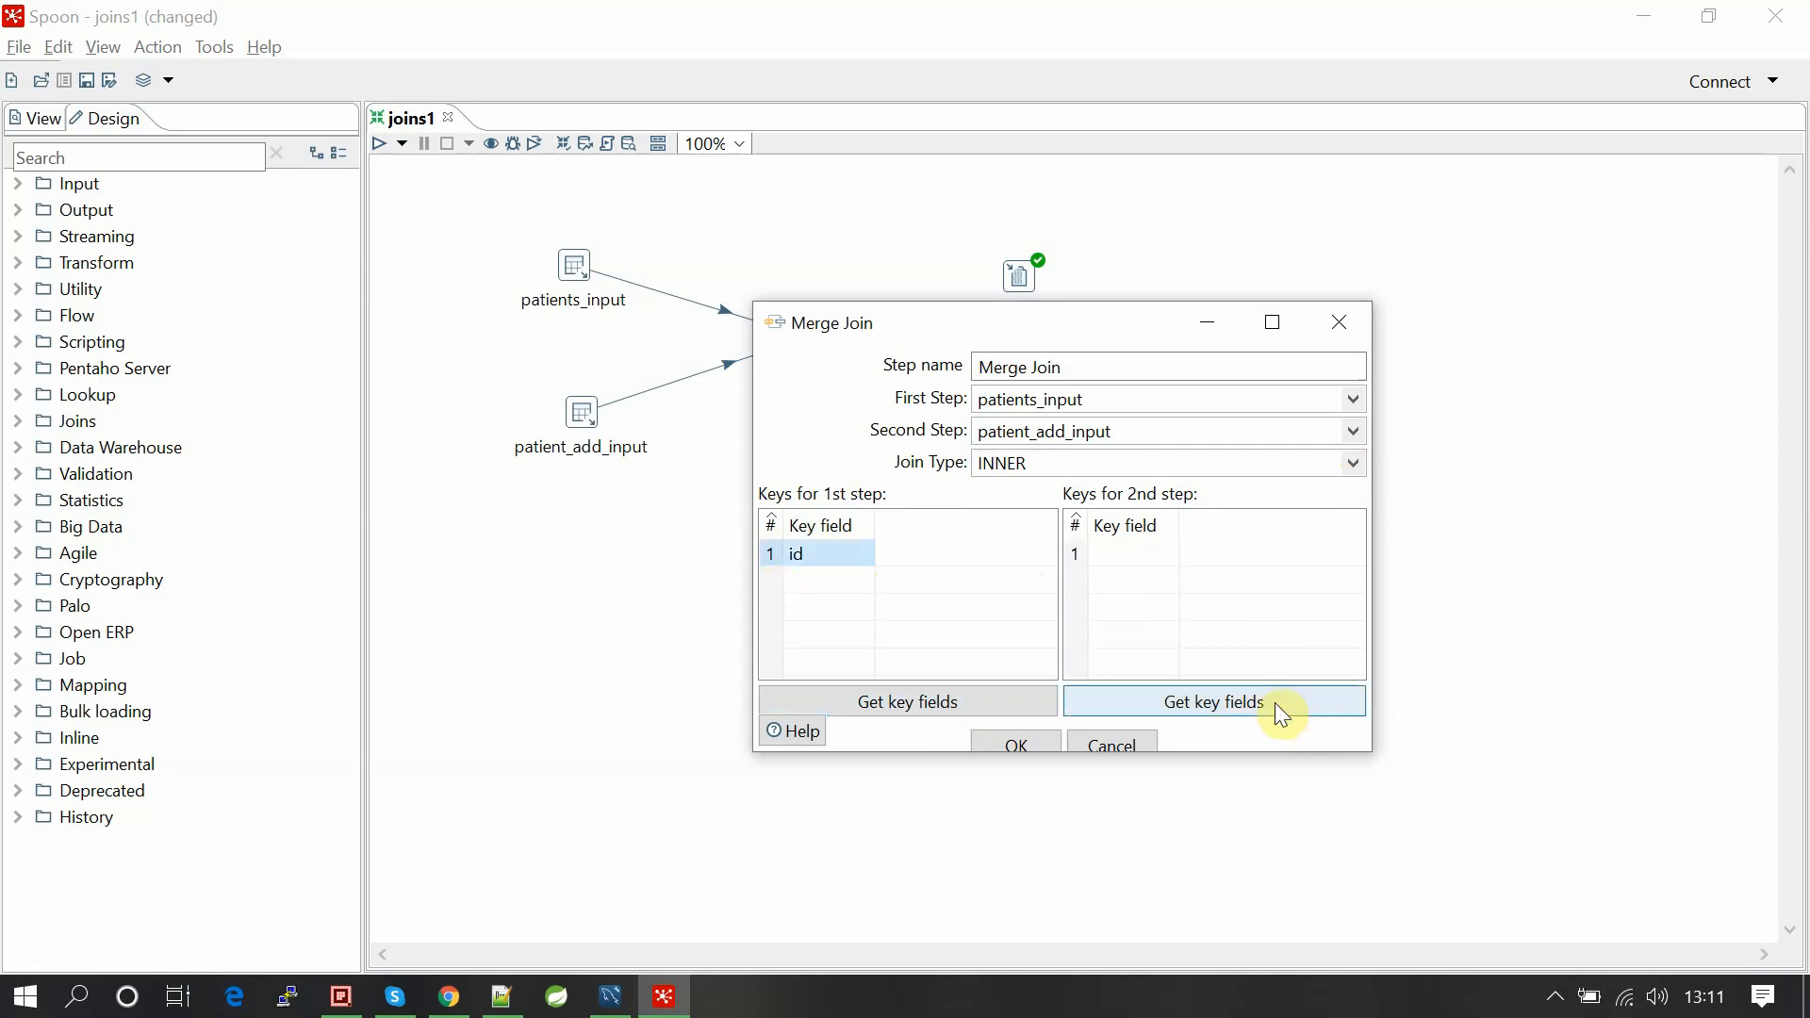
{"action": "left_click", "coordinate": [1213, 700]}
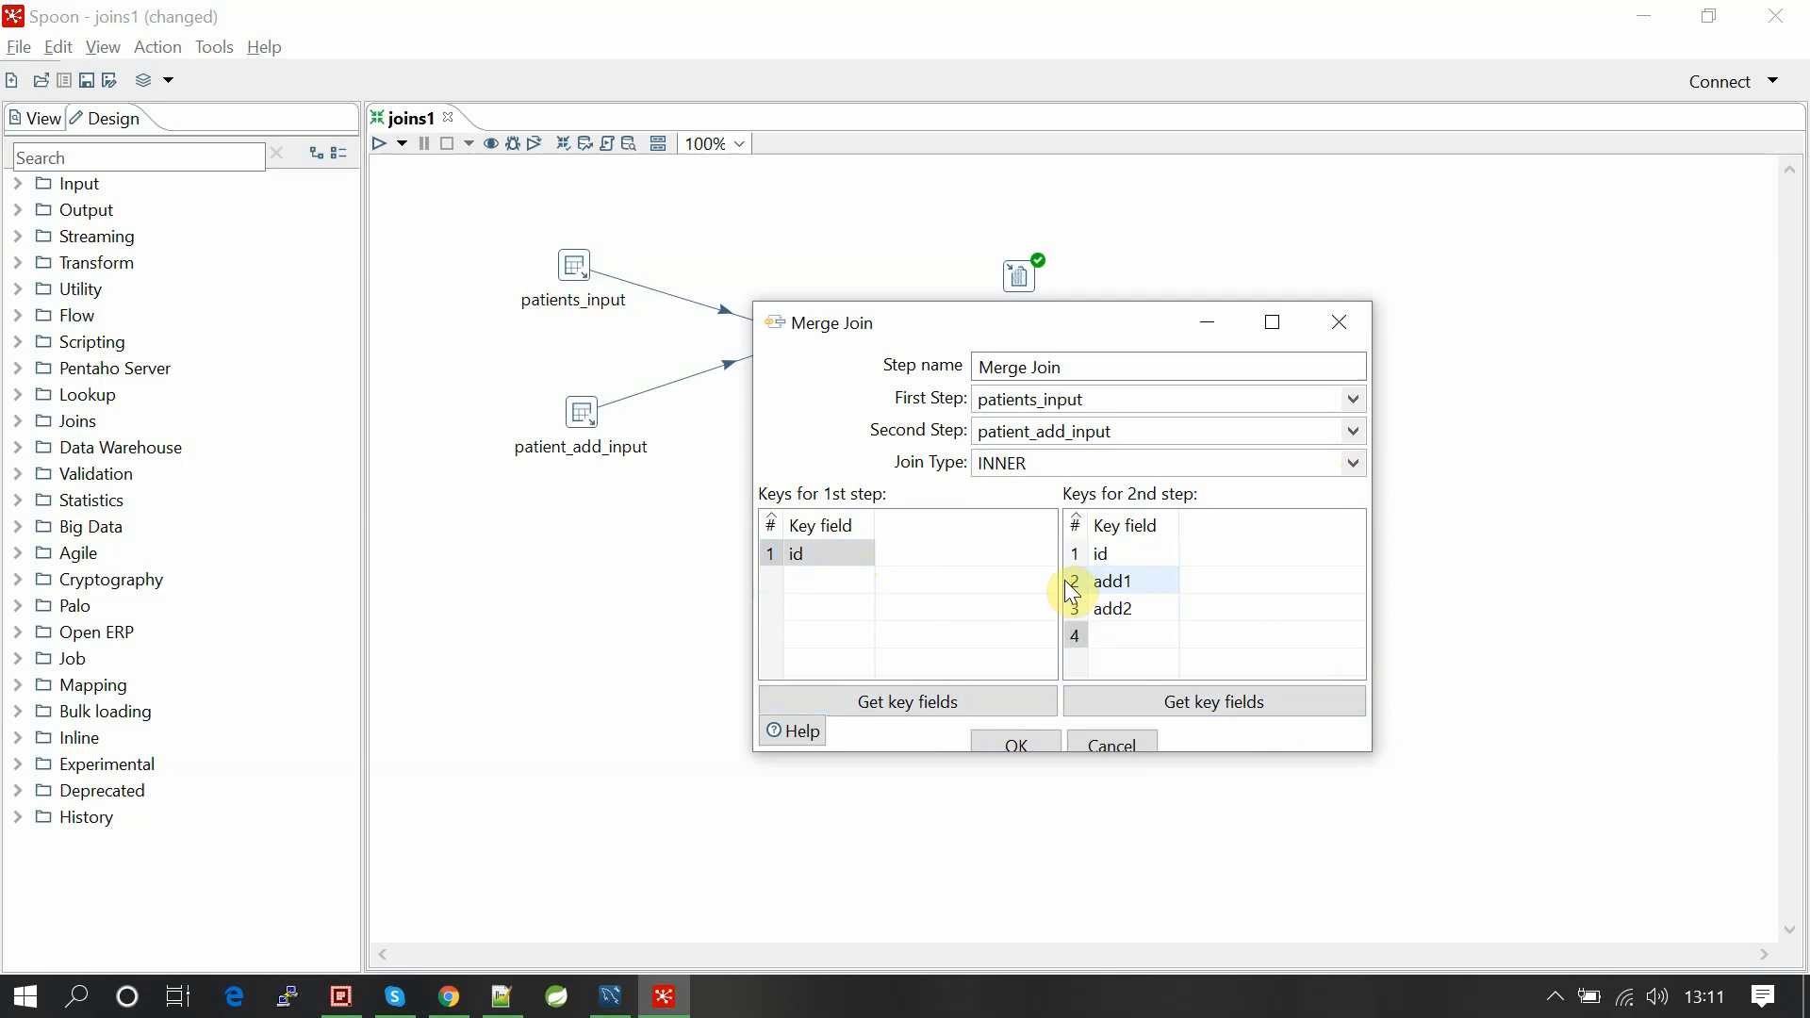
{"action": "left_click", "coordinate": [1113, 581]}
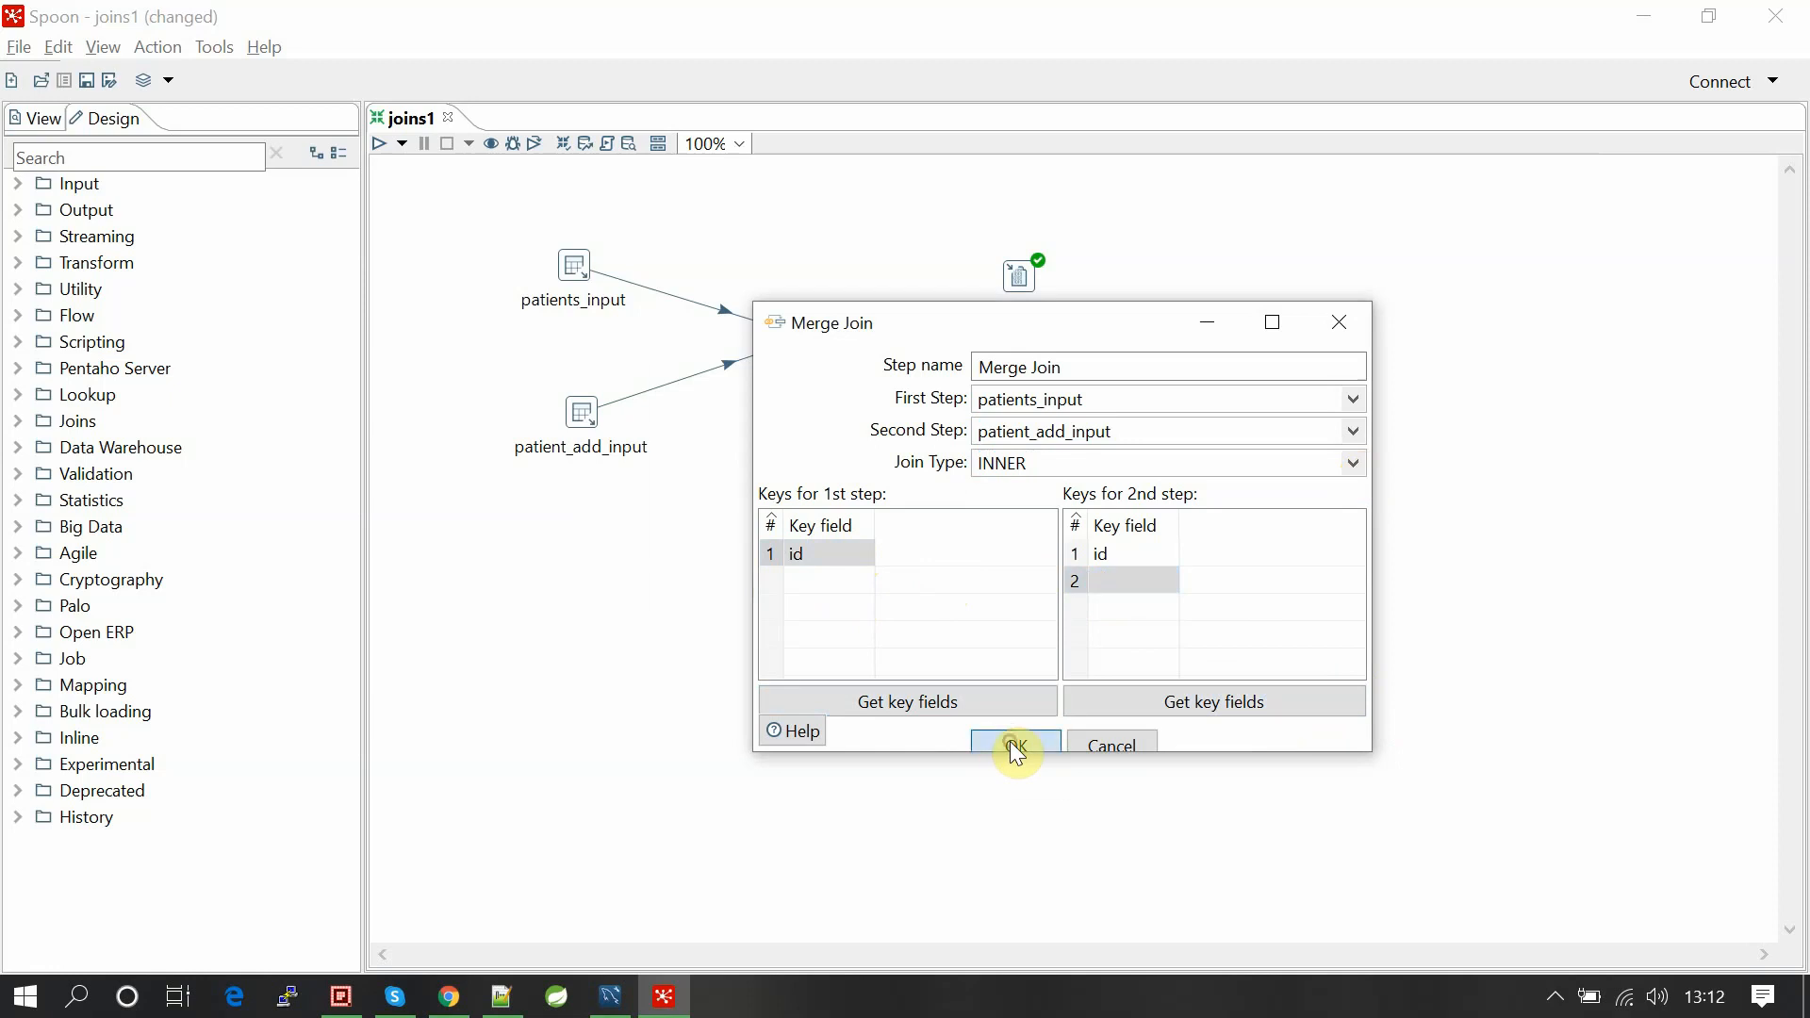
{"action": "left_click", "coordinate": [1012, 745]}
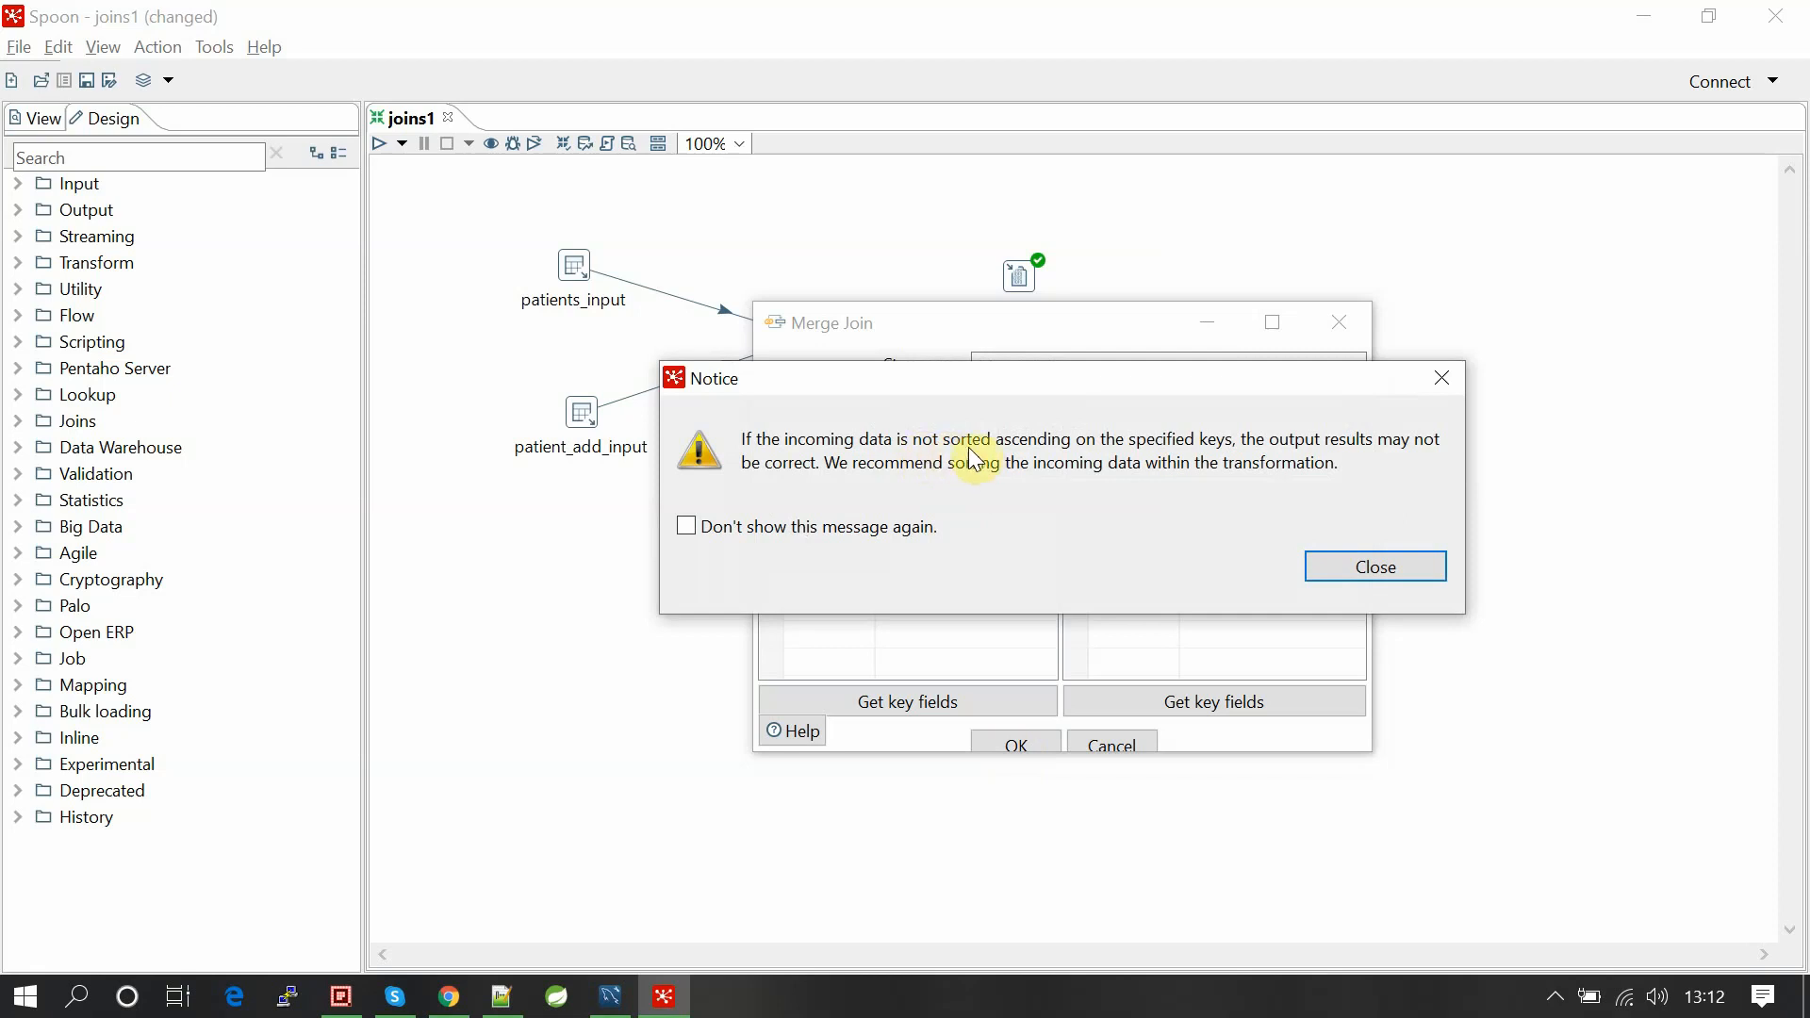
{"action": "mouse_move", "coordinate": [1090, 467]}
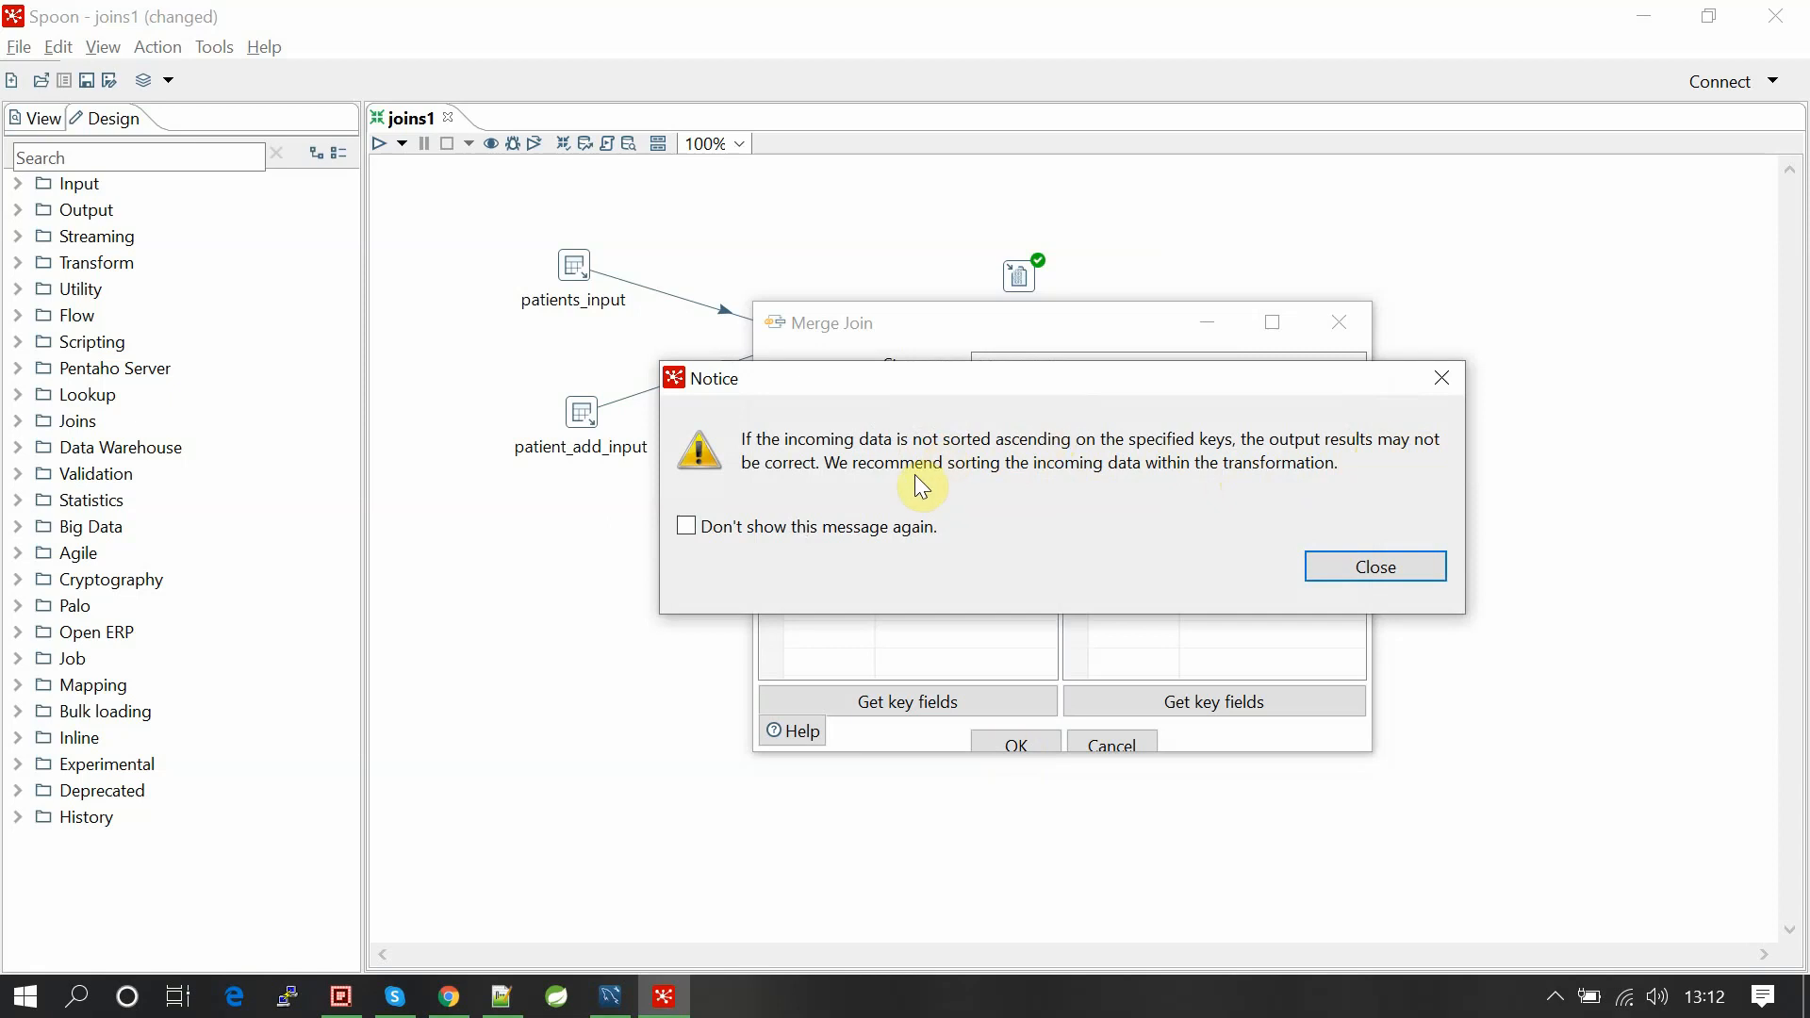
{"action": "mouse_move", "coordinate": [1106, 478]}
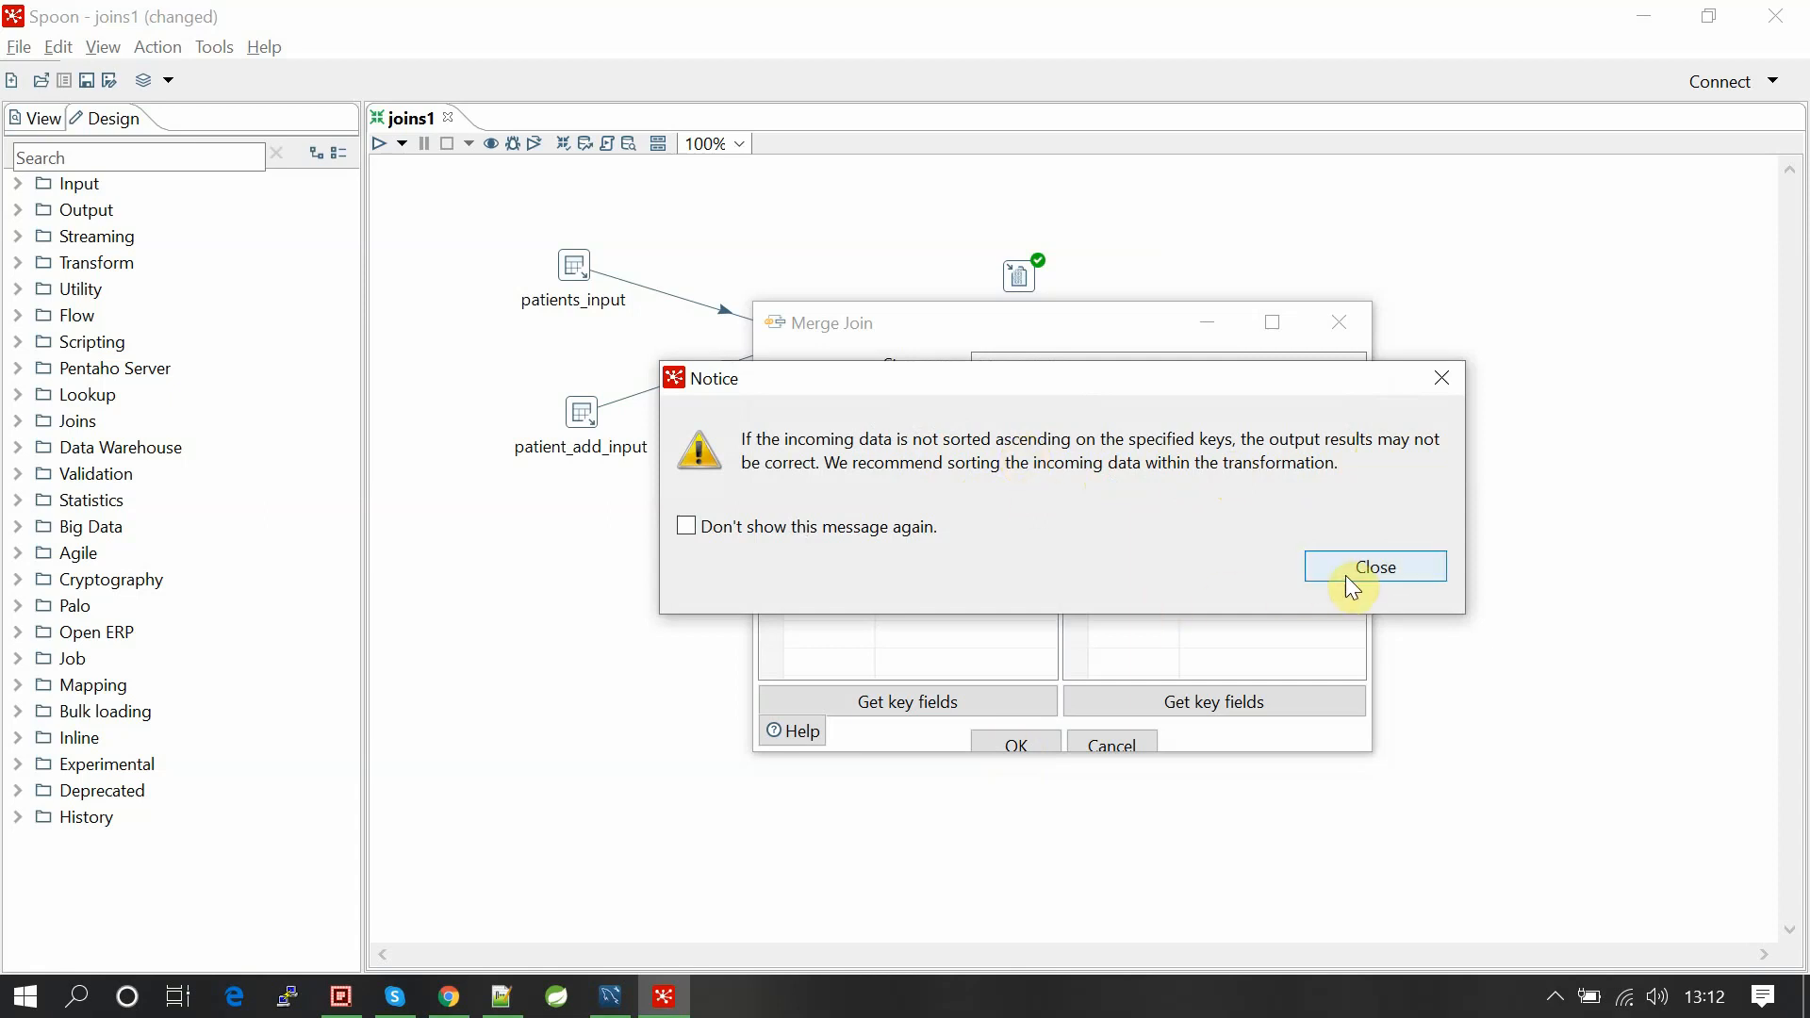
{"action": "mouse_move", "coordinate": [850, 451]}
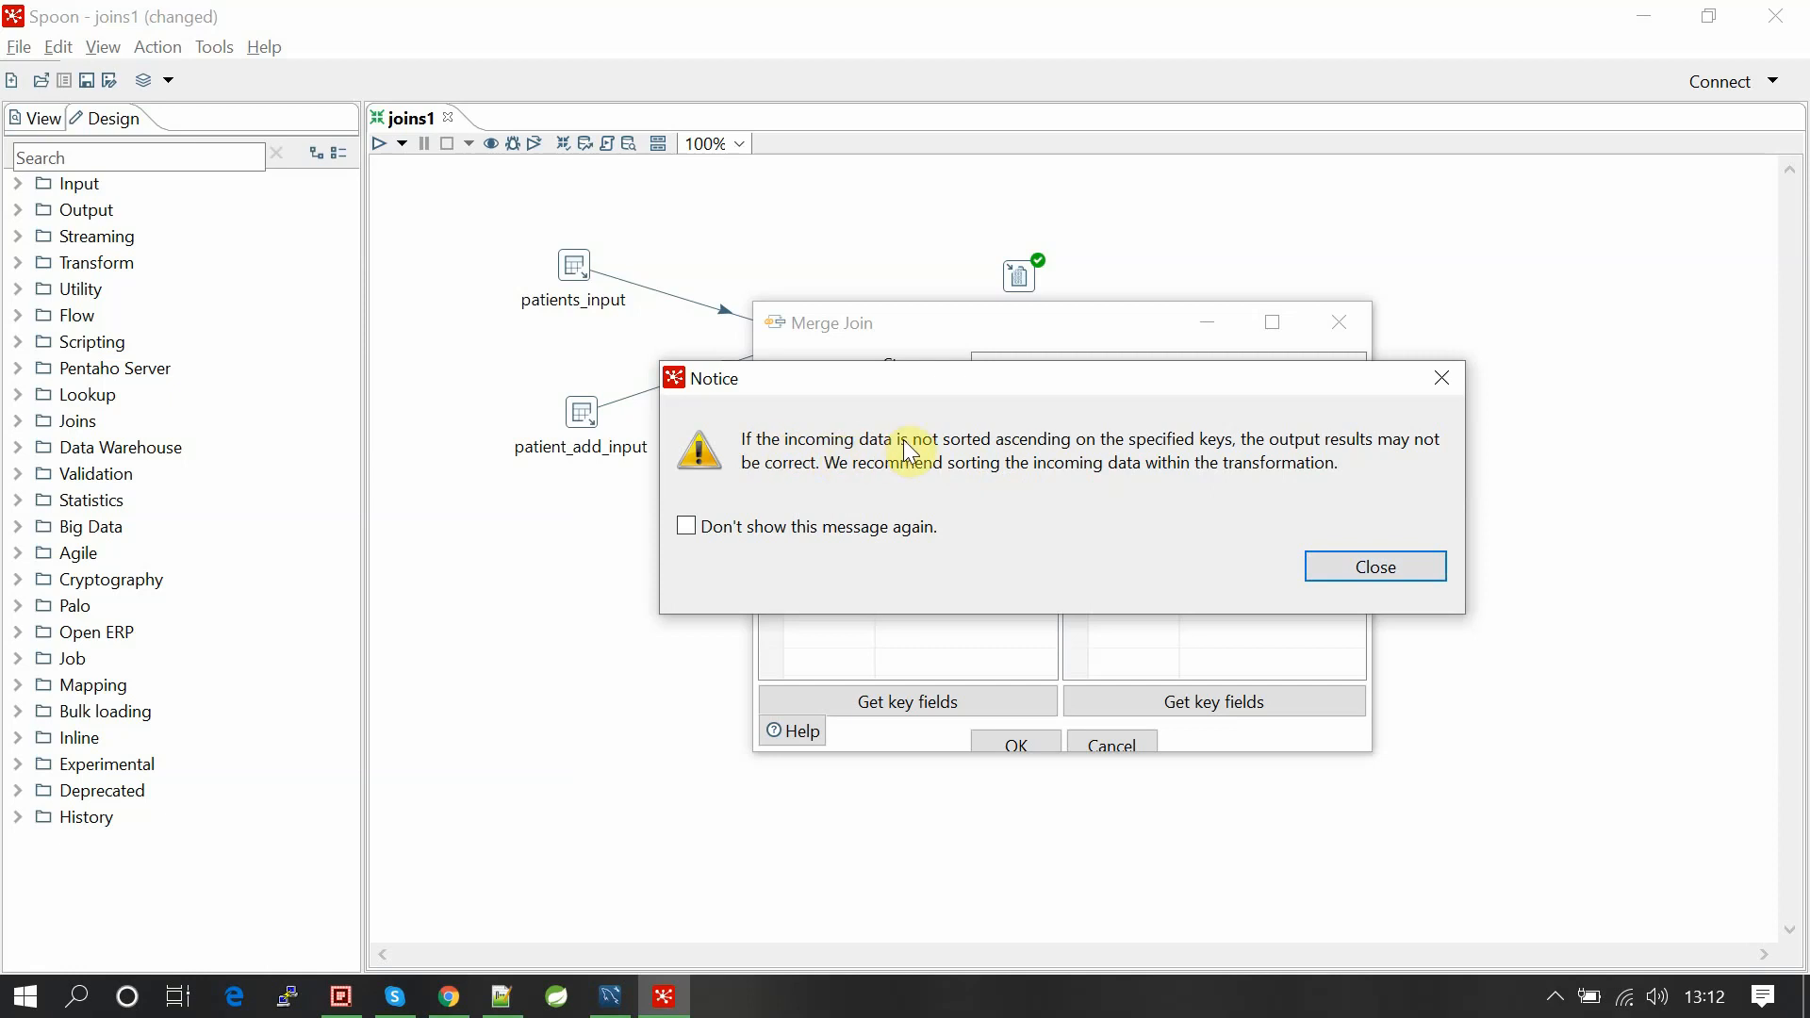
{"action": "mouse_move", "coordinate": [1303, 528]}
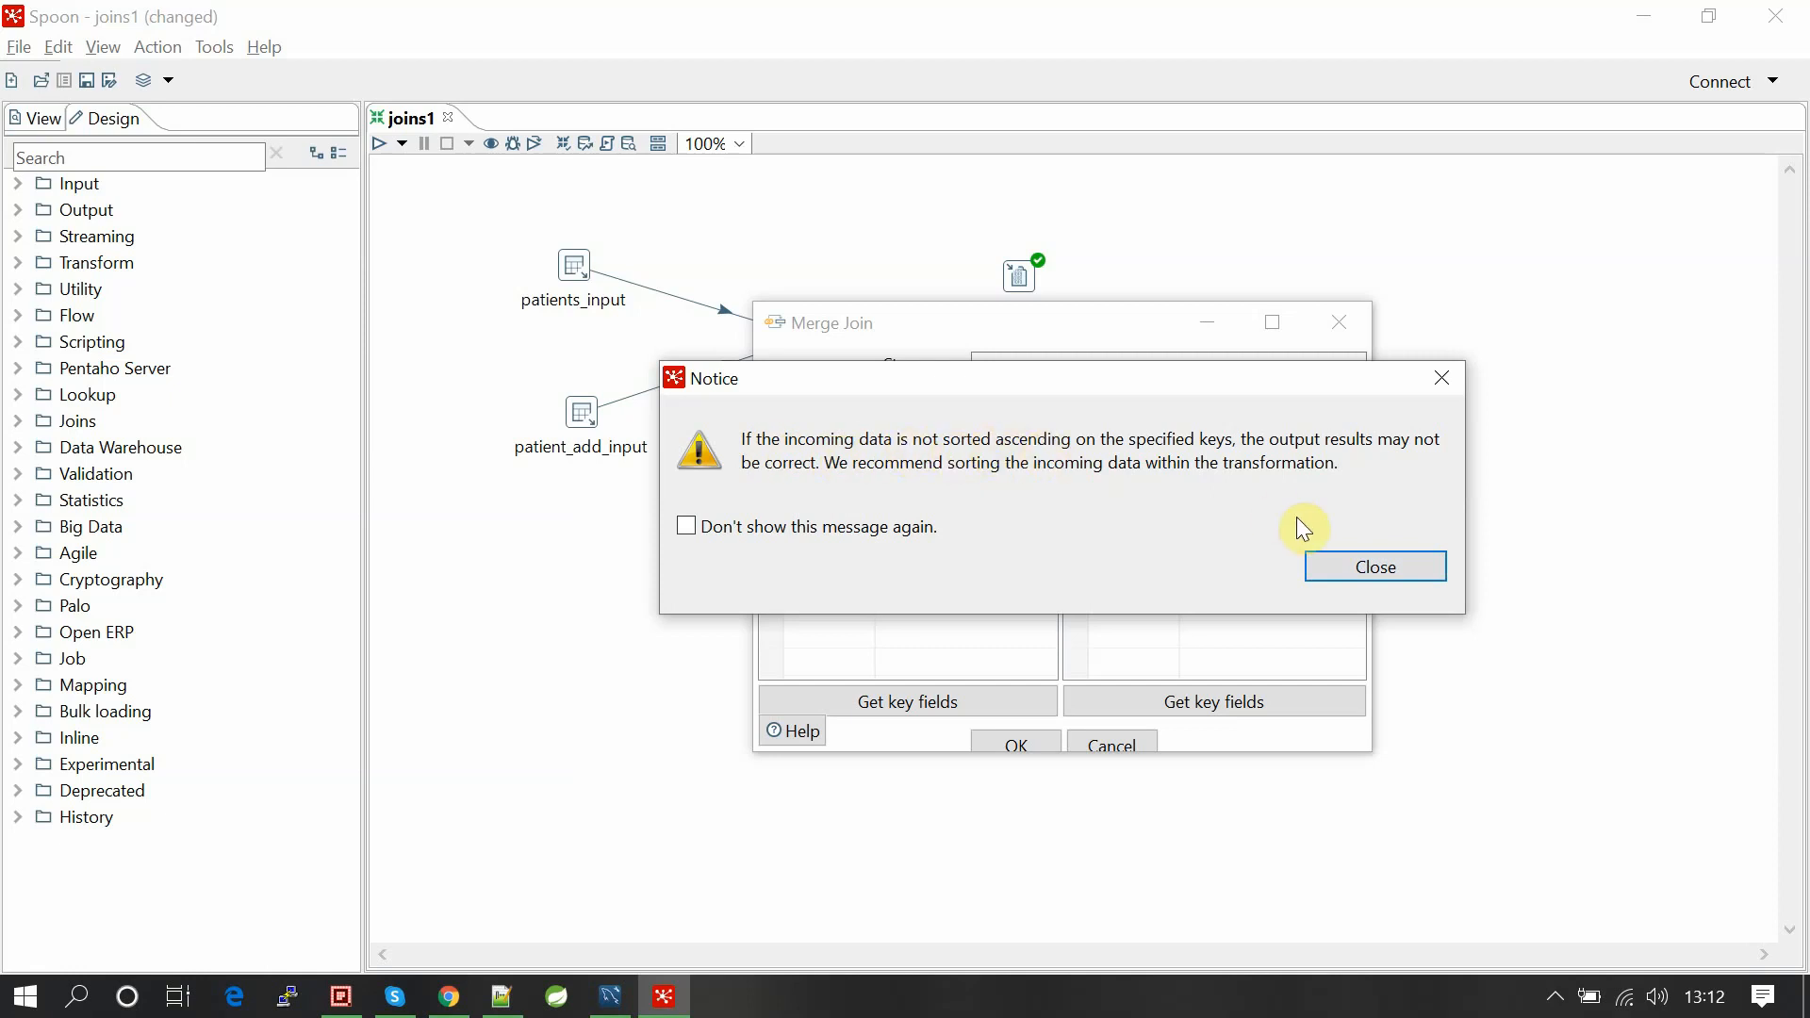
Dismiss the unsorted-data notice, re-accept Merge Join settings, and detach its hops.
{"action": "left_click", "coordinate": [1374, 567]}
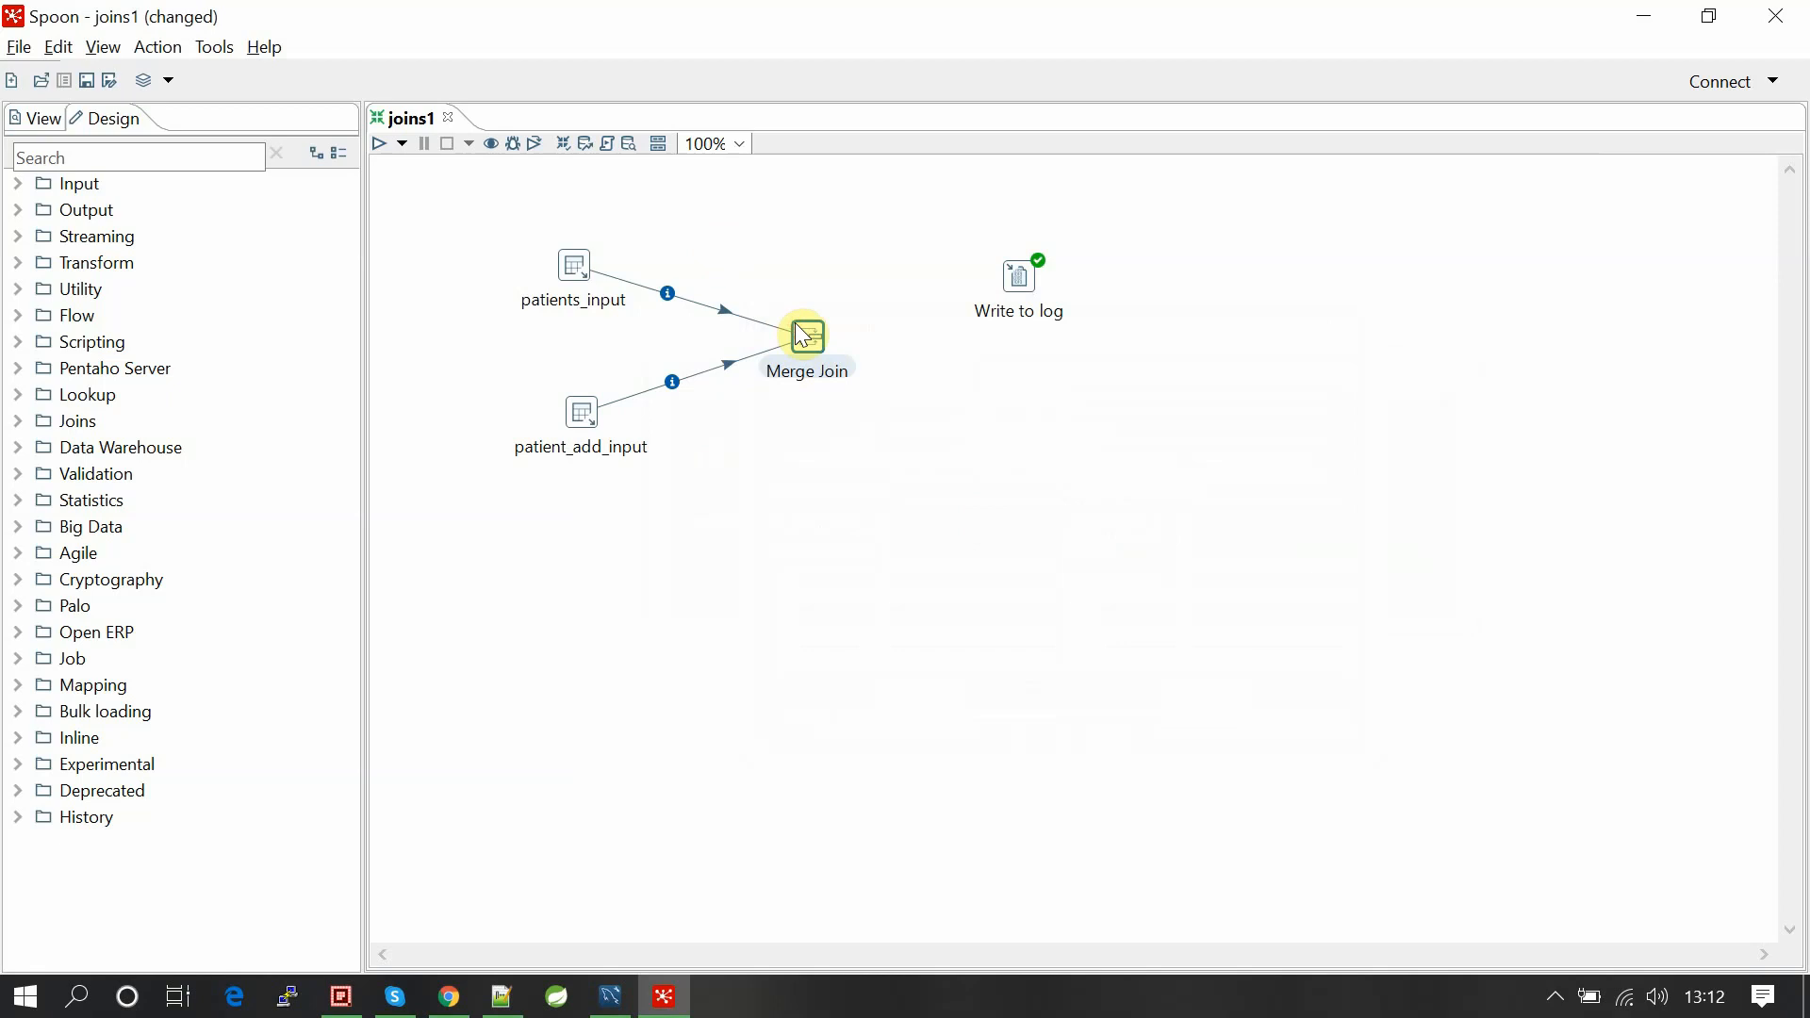
{"action": "double_click", "coordinate": [806, 333]}
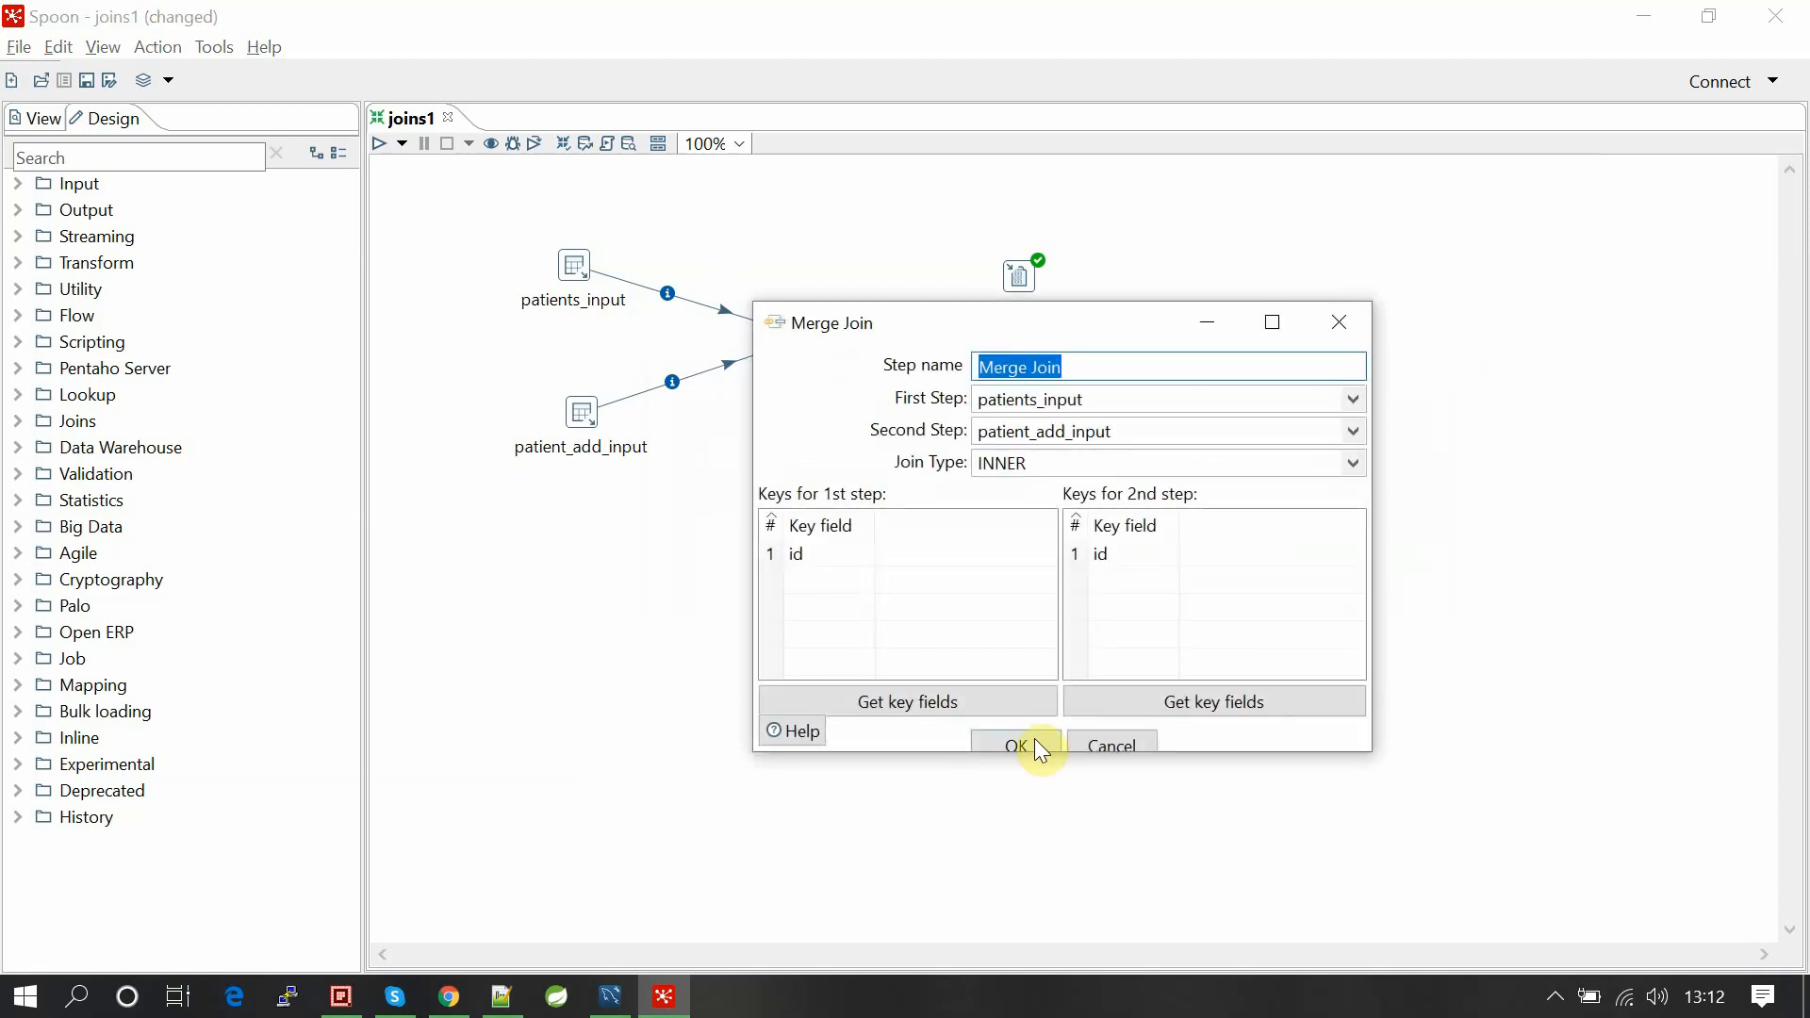
{"action": "left_click", "coordinate": [1013, 746]}
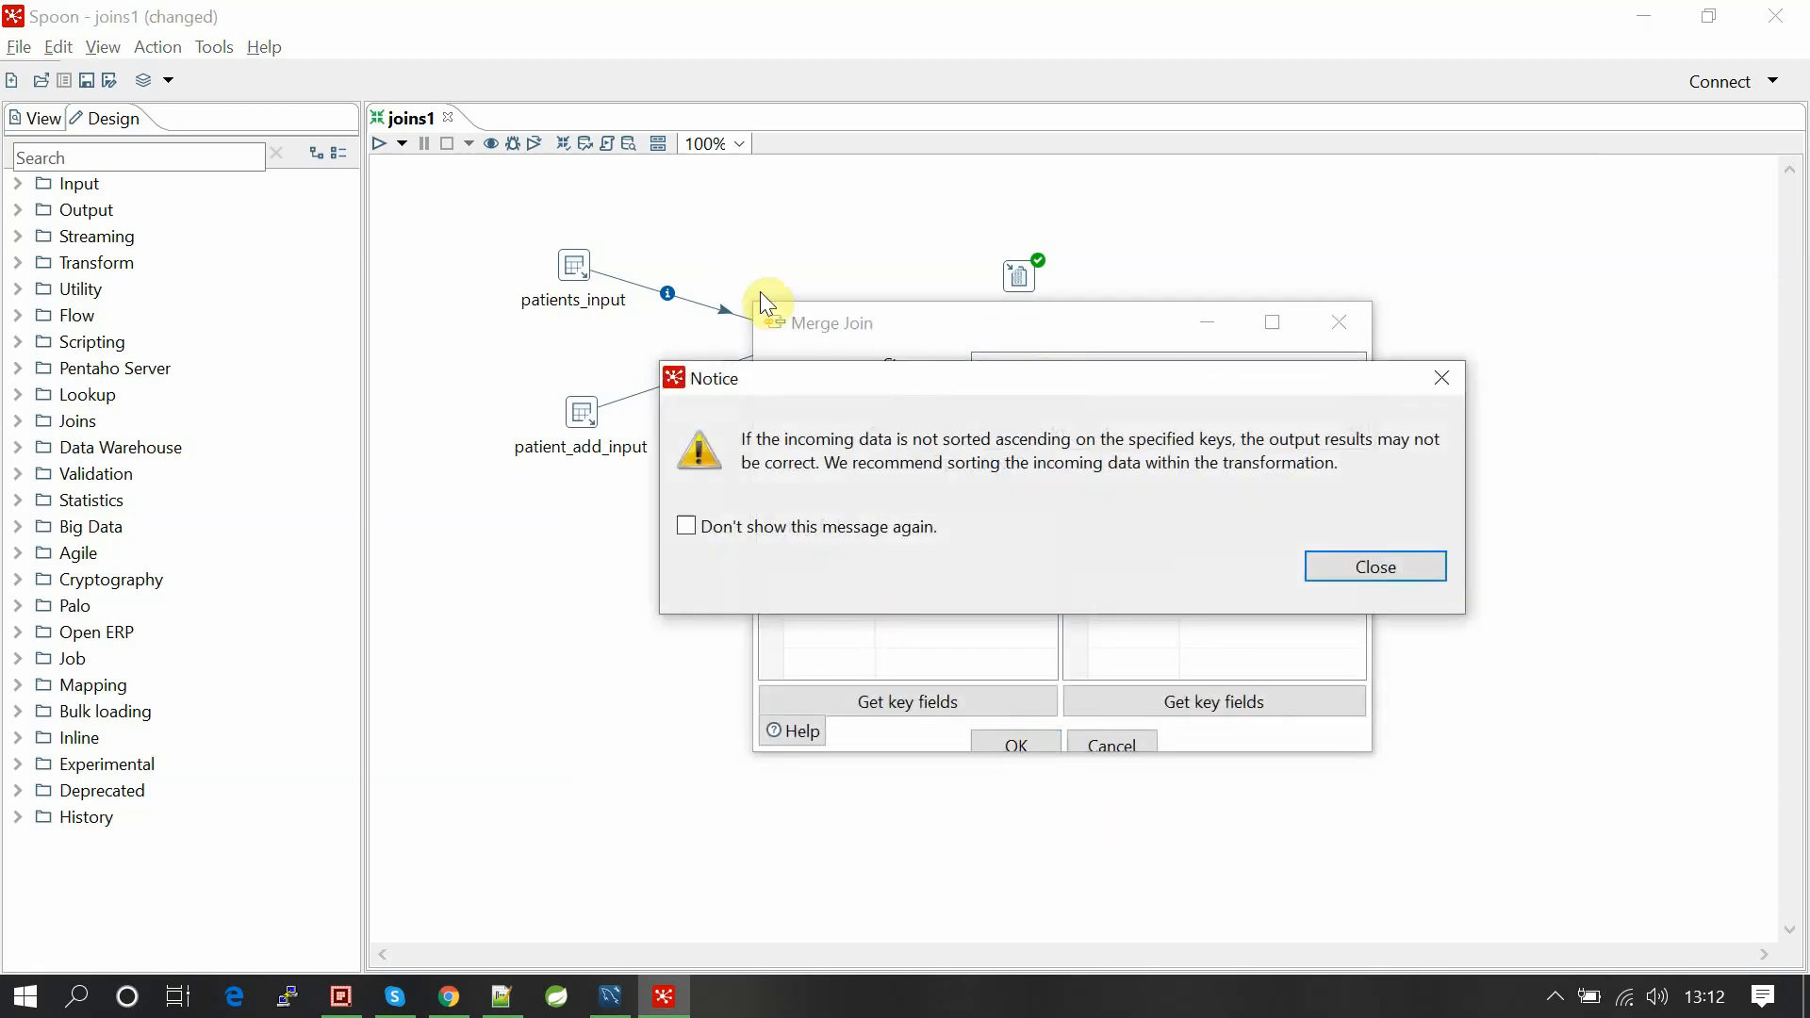
{"action": "left_click", "coordinate": [1373, 566]}
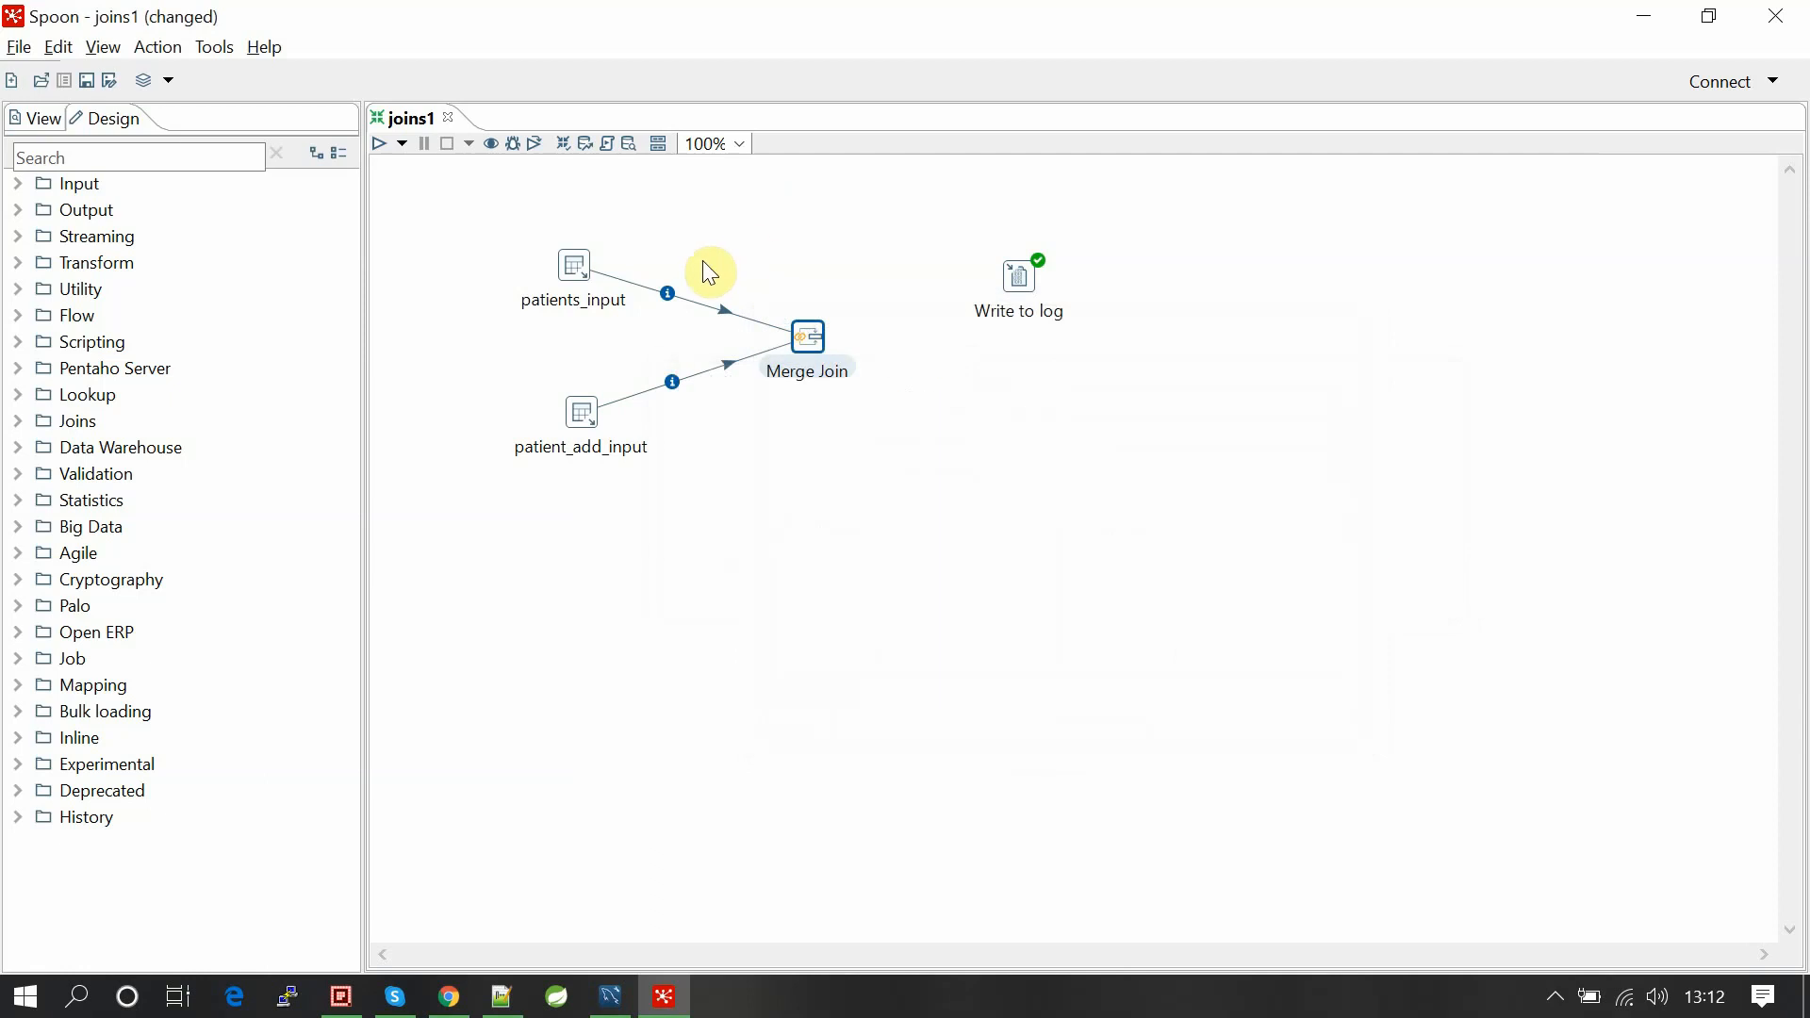
{"action": "right_click", "coordinate": [667, 294]}
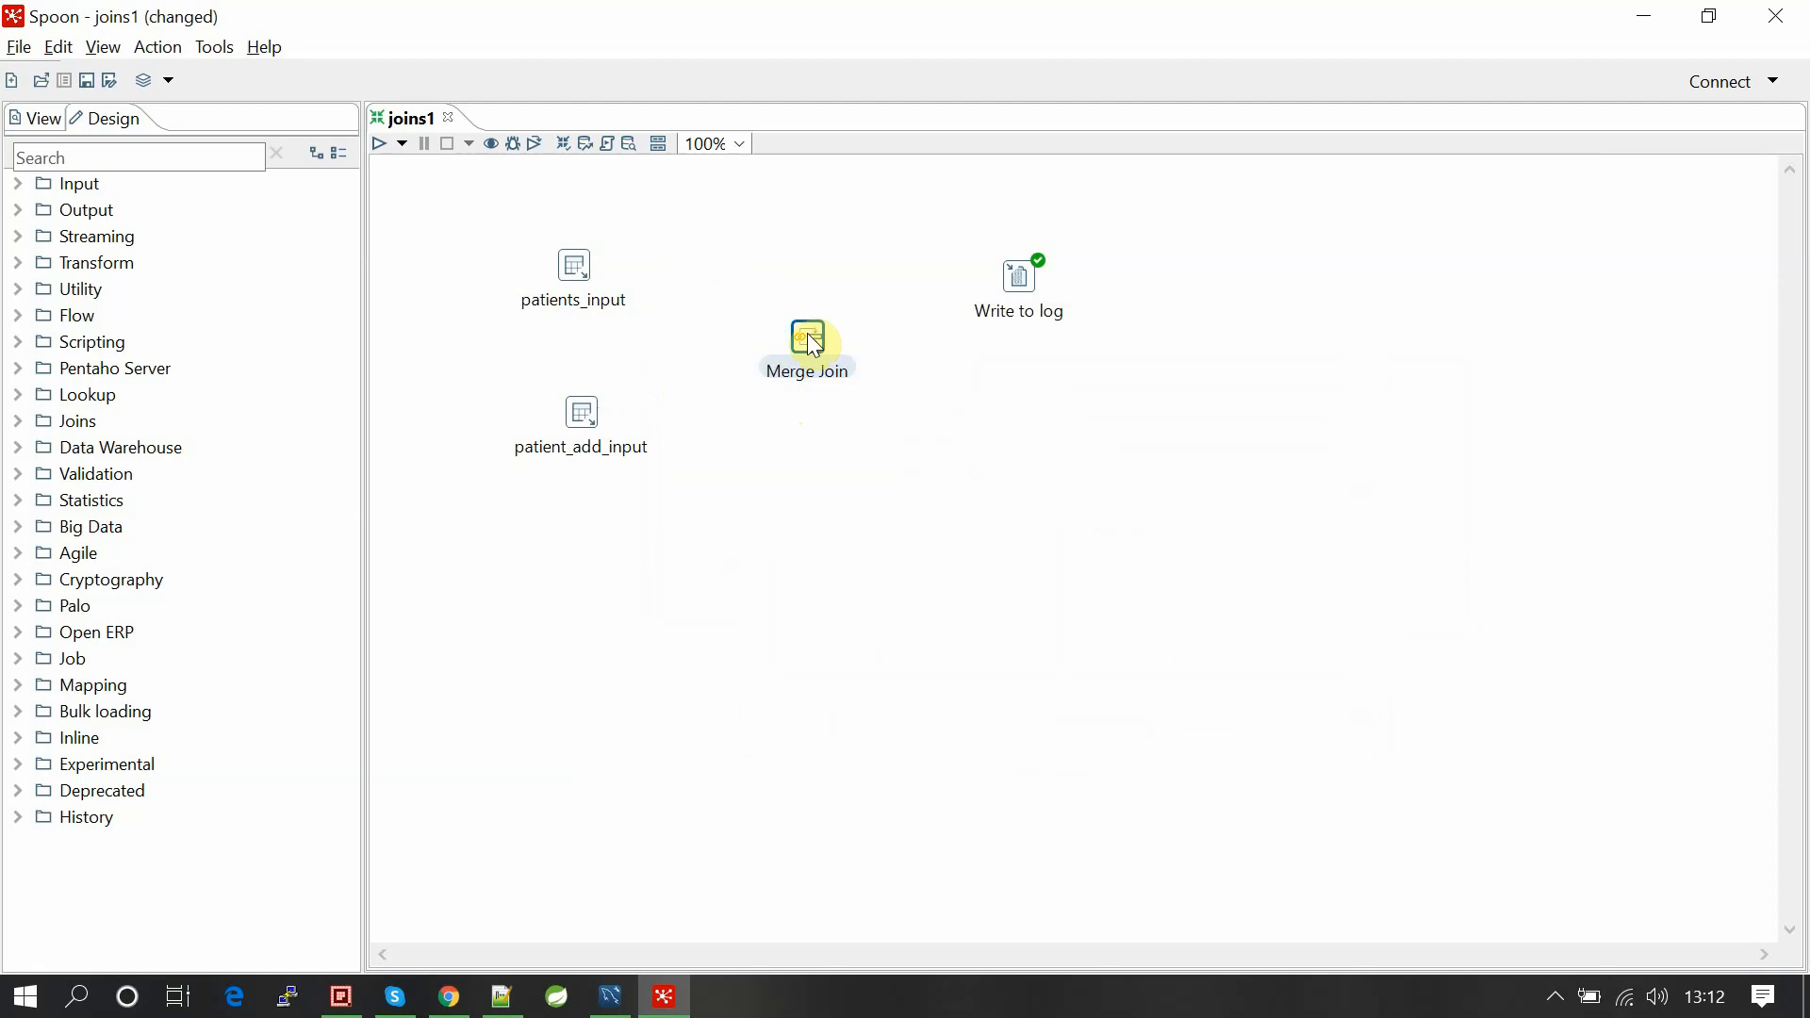
Add Sort rows steps after both inputs; first one sorts on id ascending.
{"action": "left_click_drag", "start_coordinate": [808, 346], "coordinate": [927, 364]}
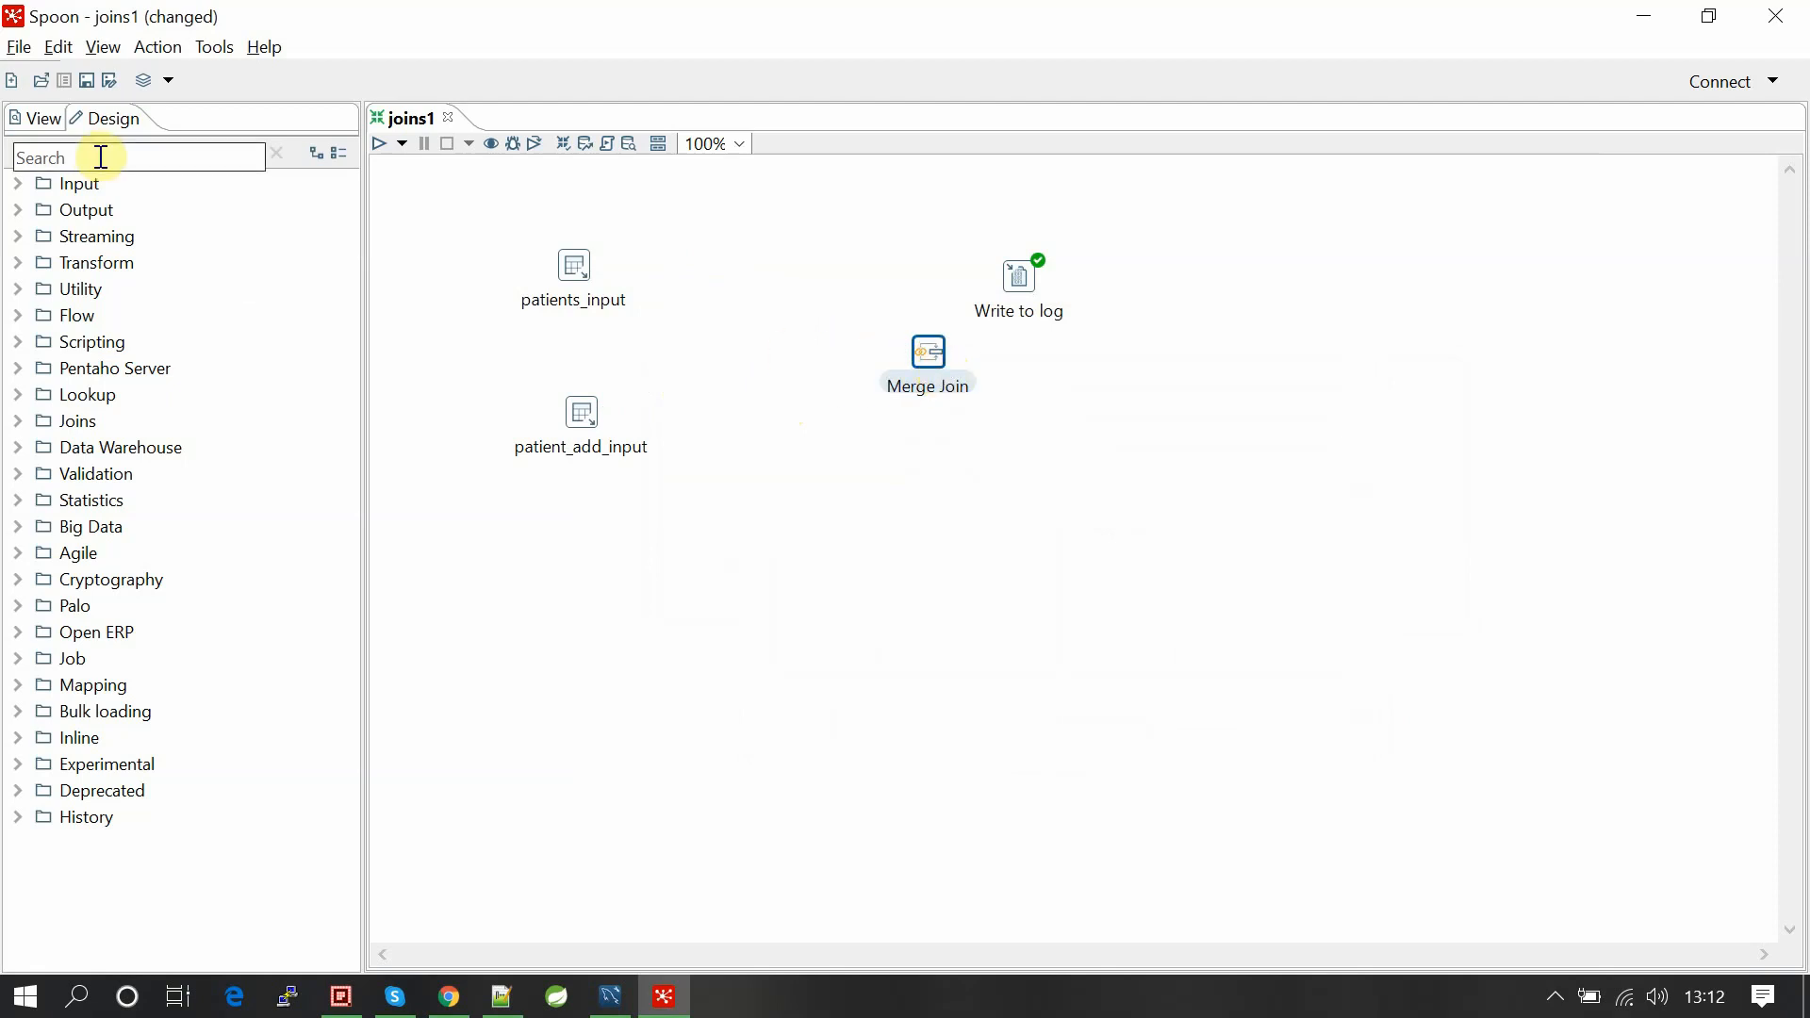
{"action": "type", "text": "sort"}
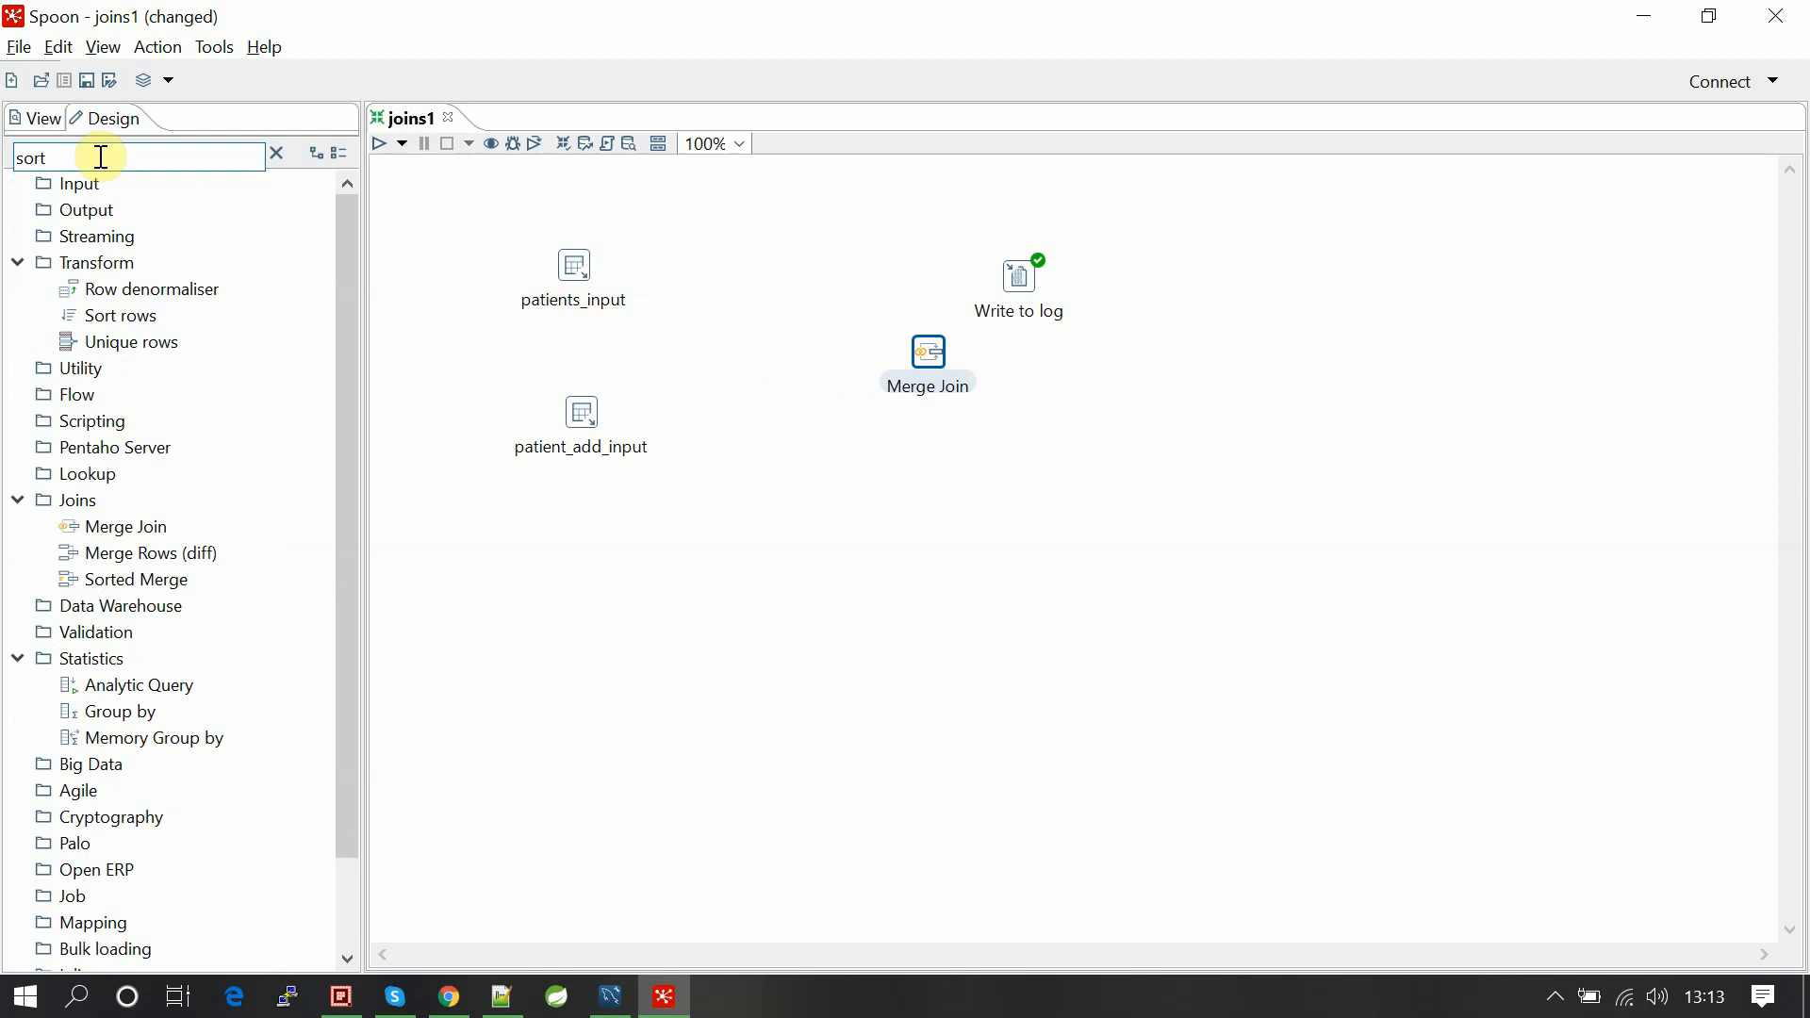
{"action": "mouse_move", "coordinate": [574, 270]}
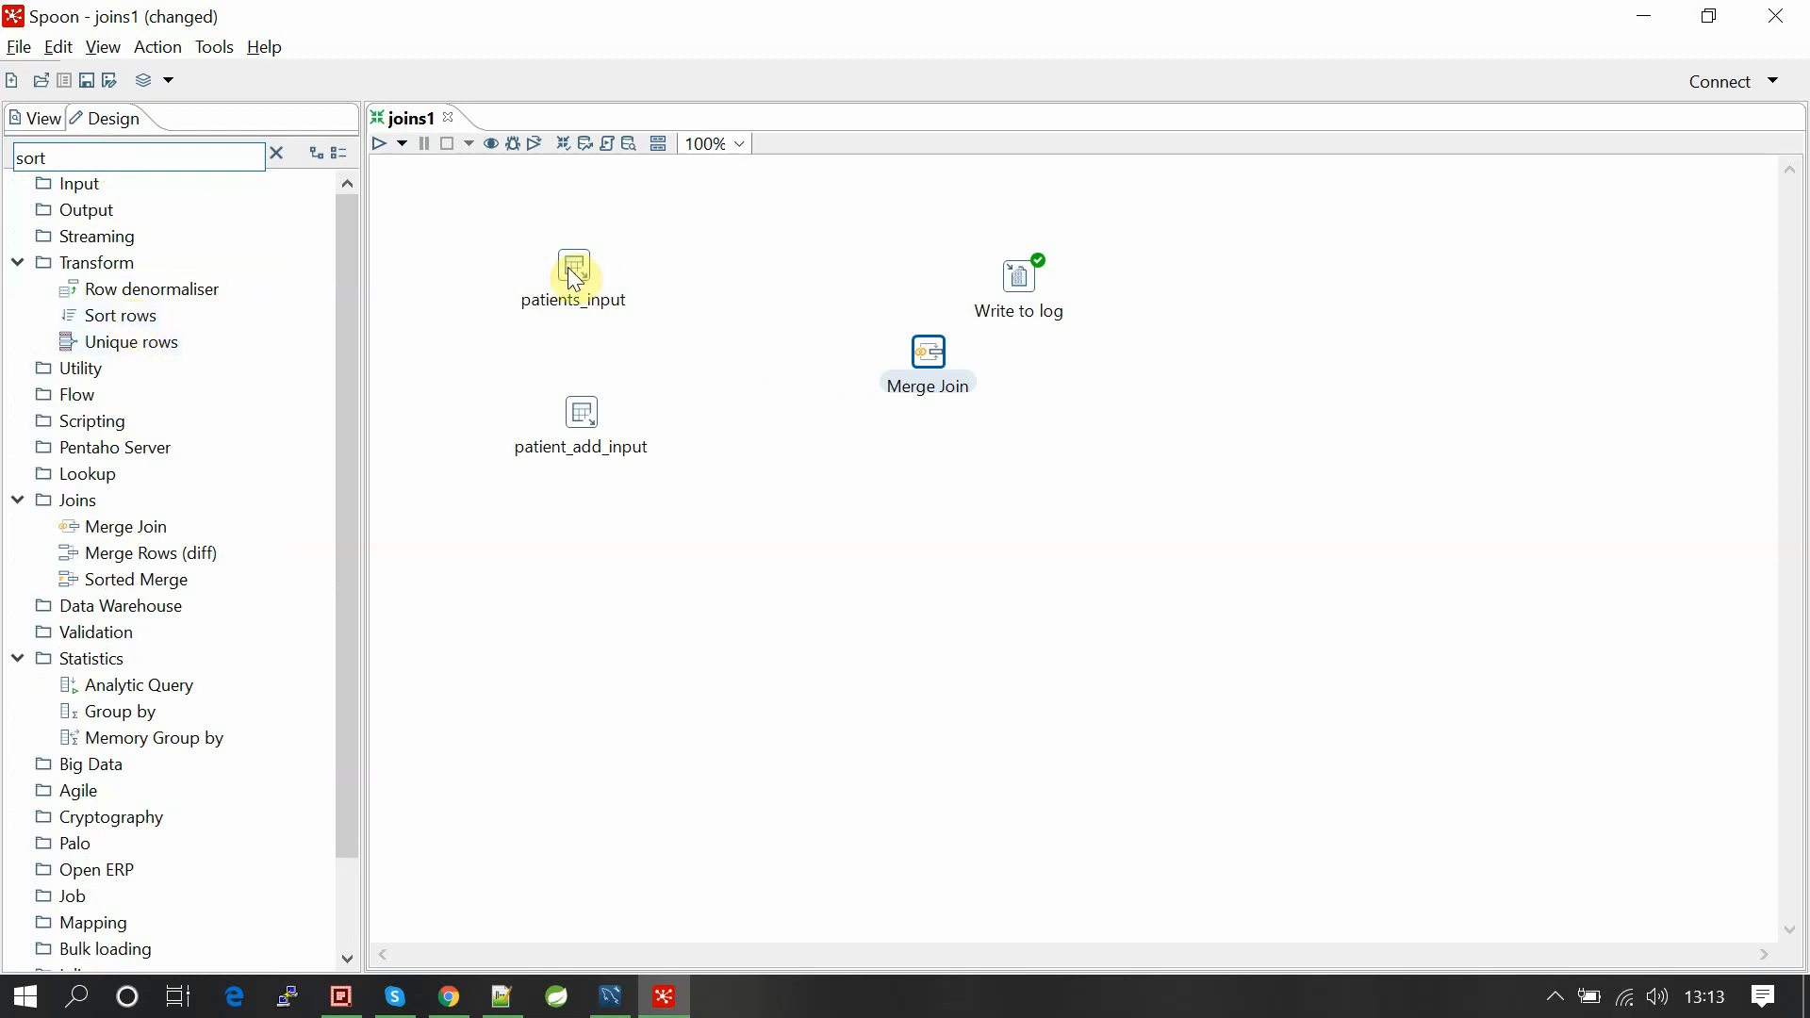
{"action": "mouse_move", "coordinate": [115, 315]}
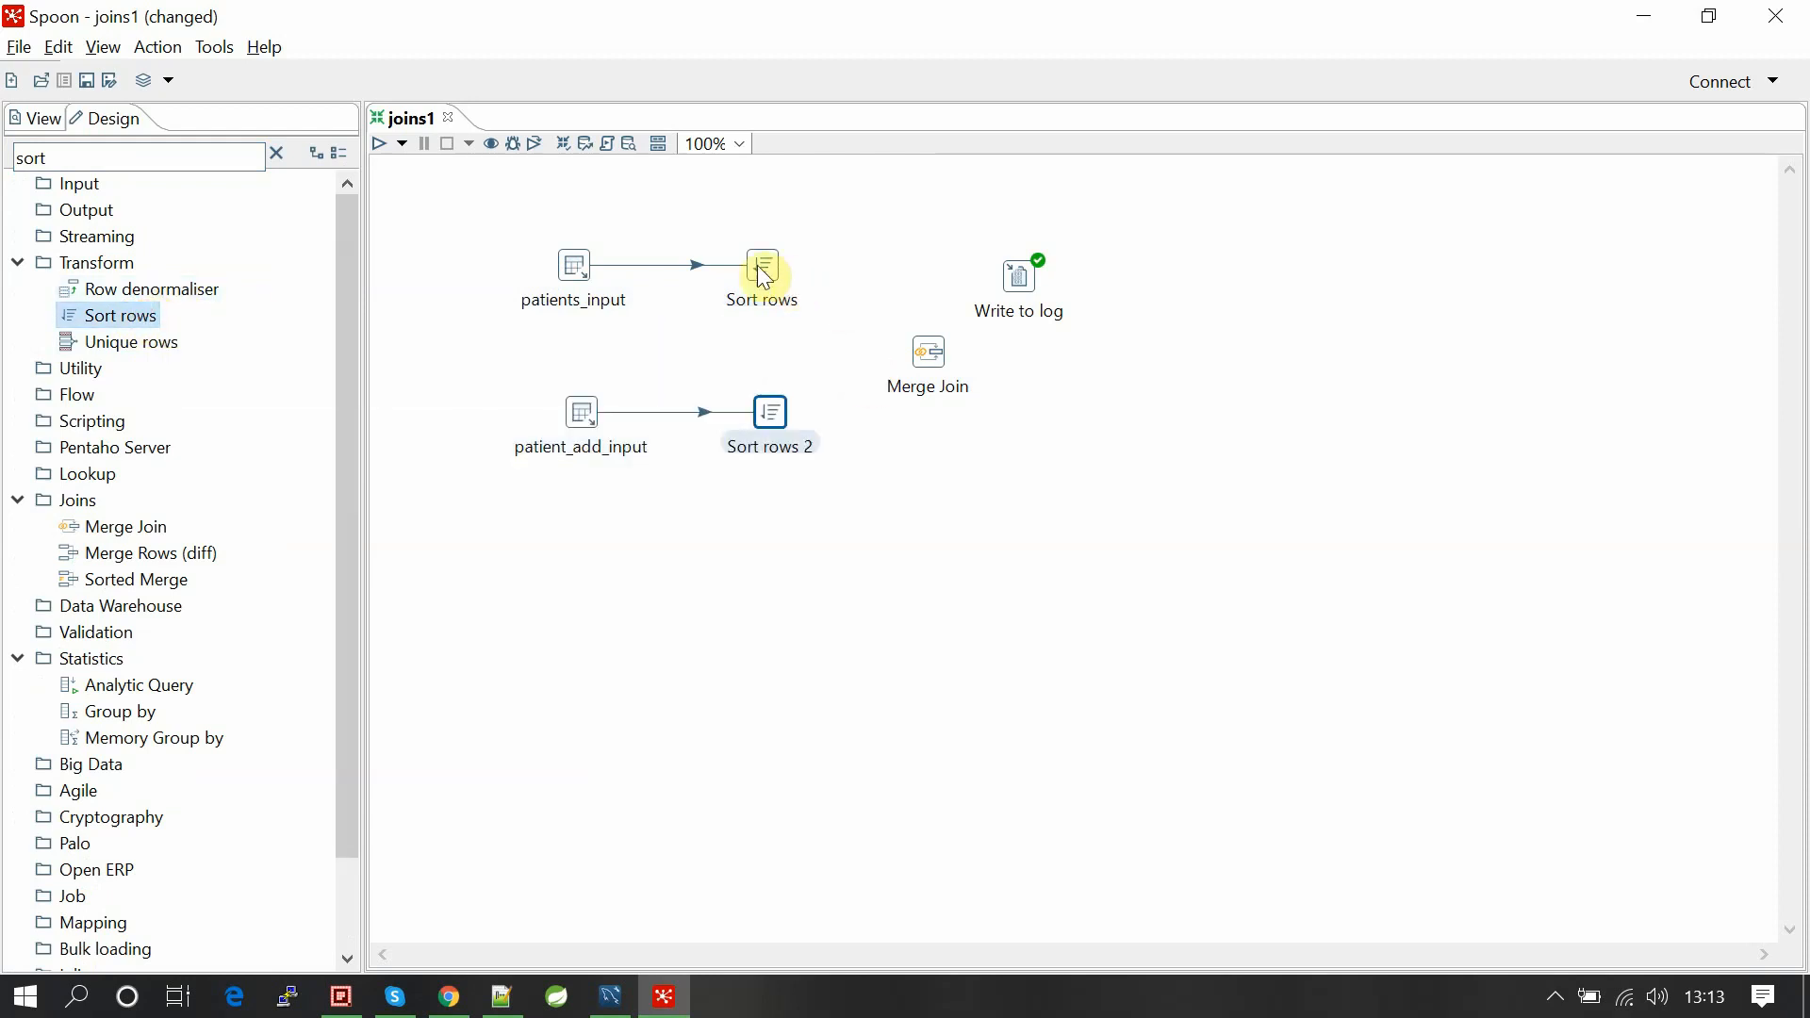
{"action": "double_click", "coordinate": [761, 264]}
{"action": "type", "text": "Sort rows_patients"}
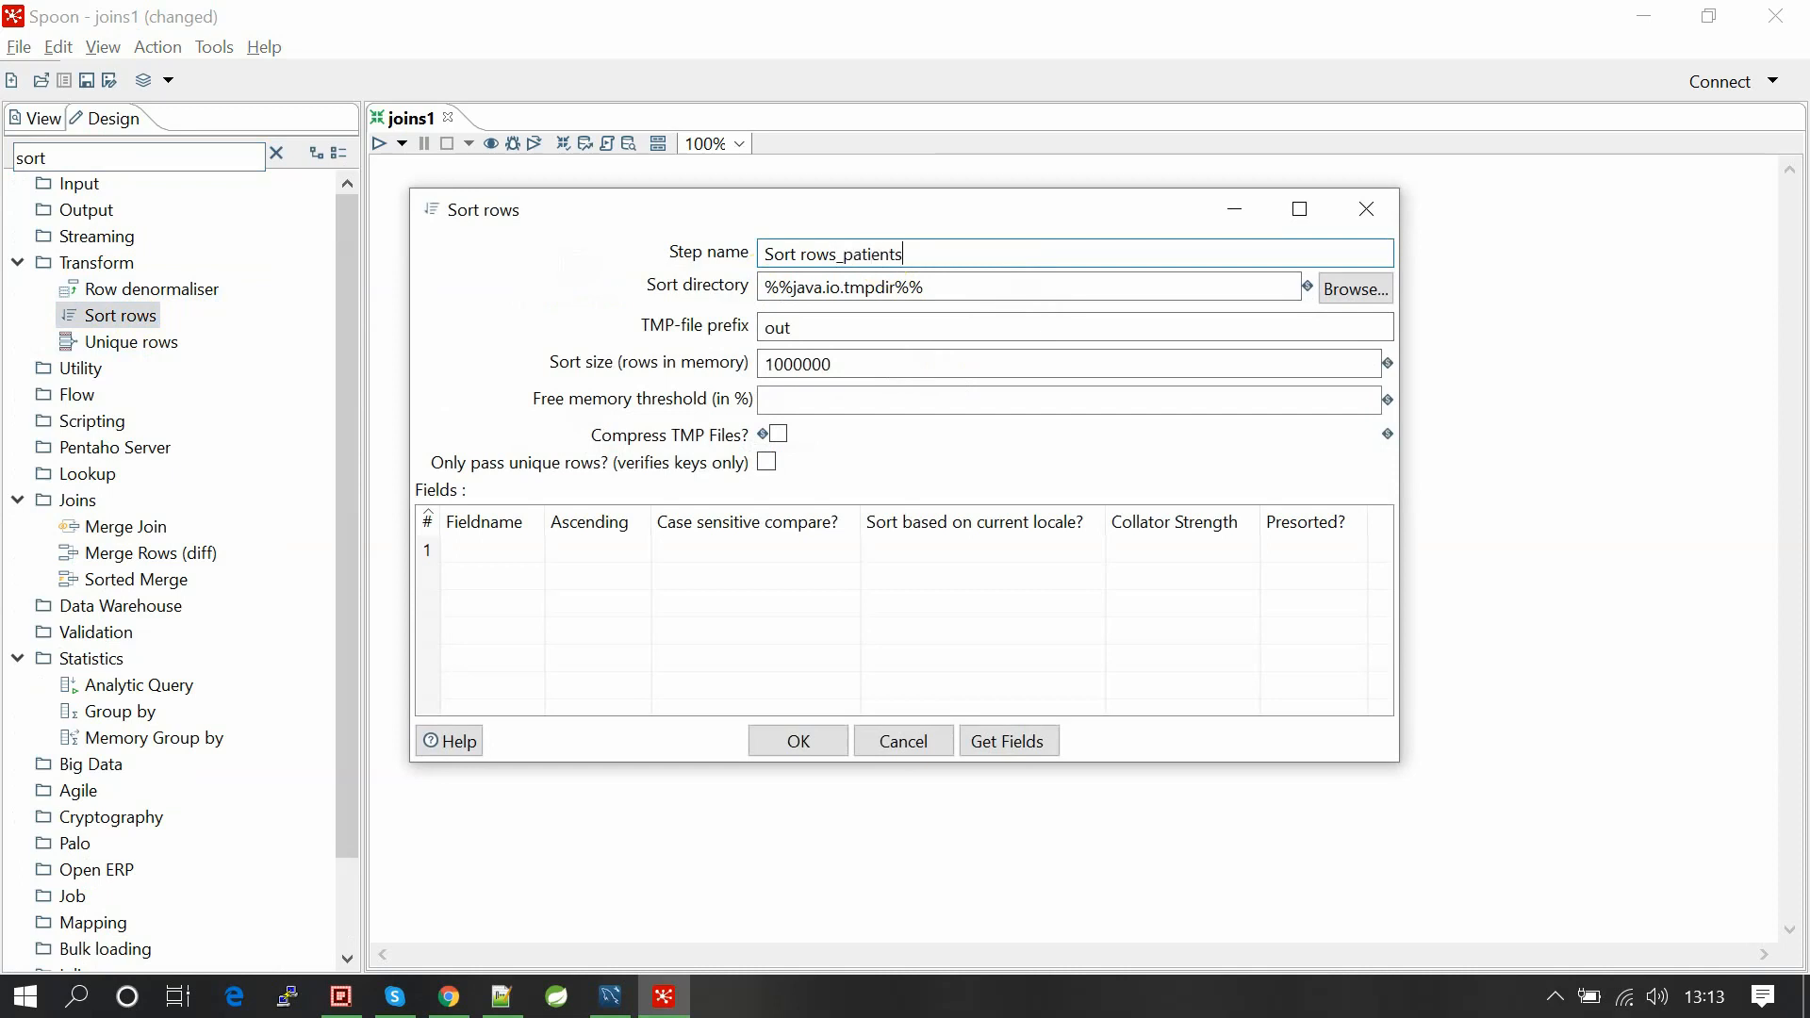
{"action": "left_click", "coordinate": [497, 550]}
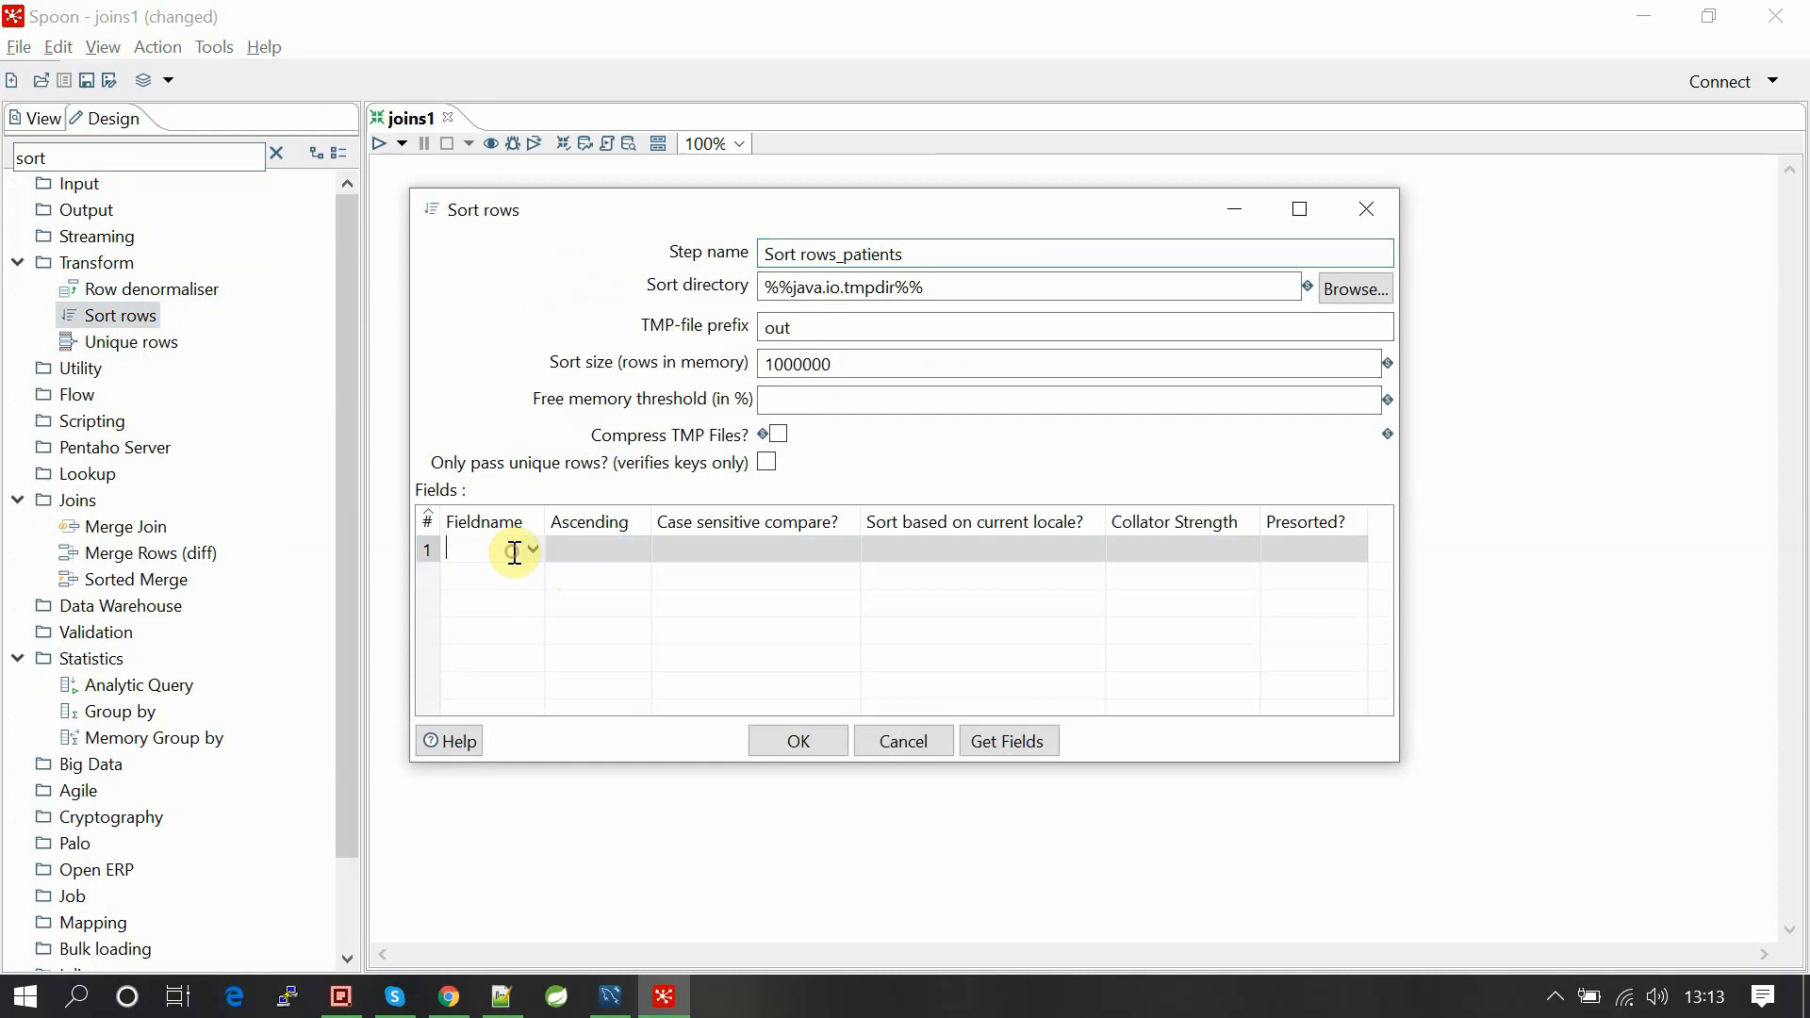
{"action": "left_click", "coordinate": [532, 550]}
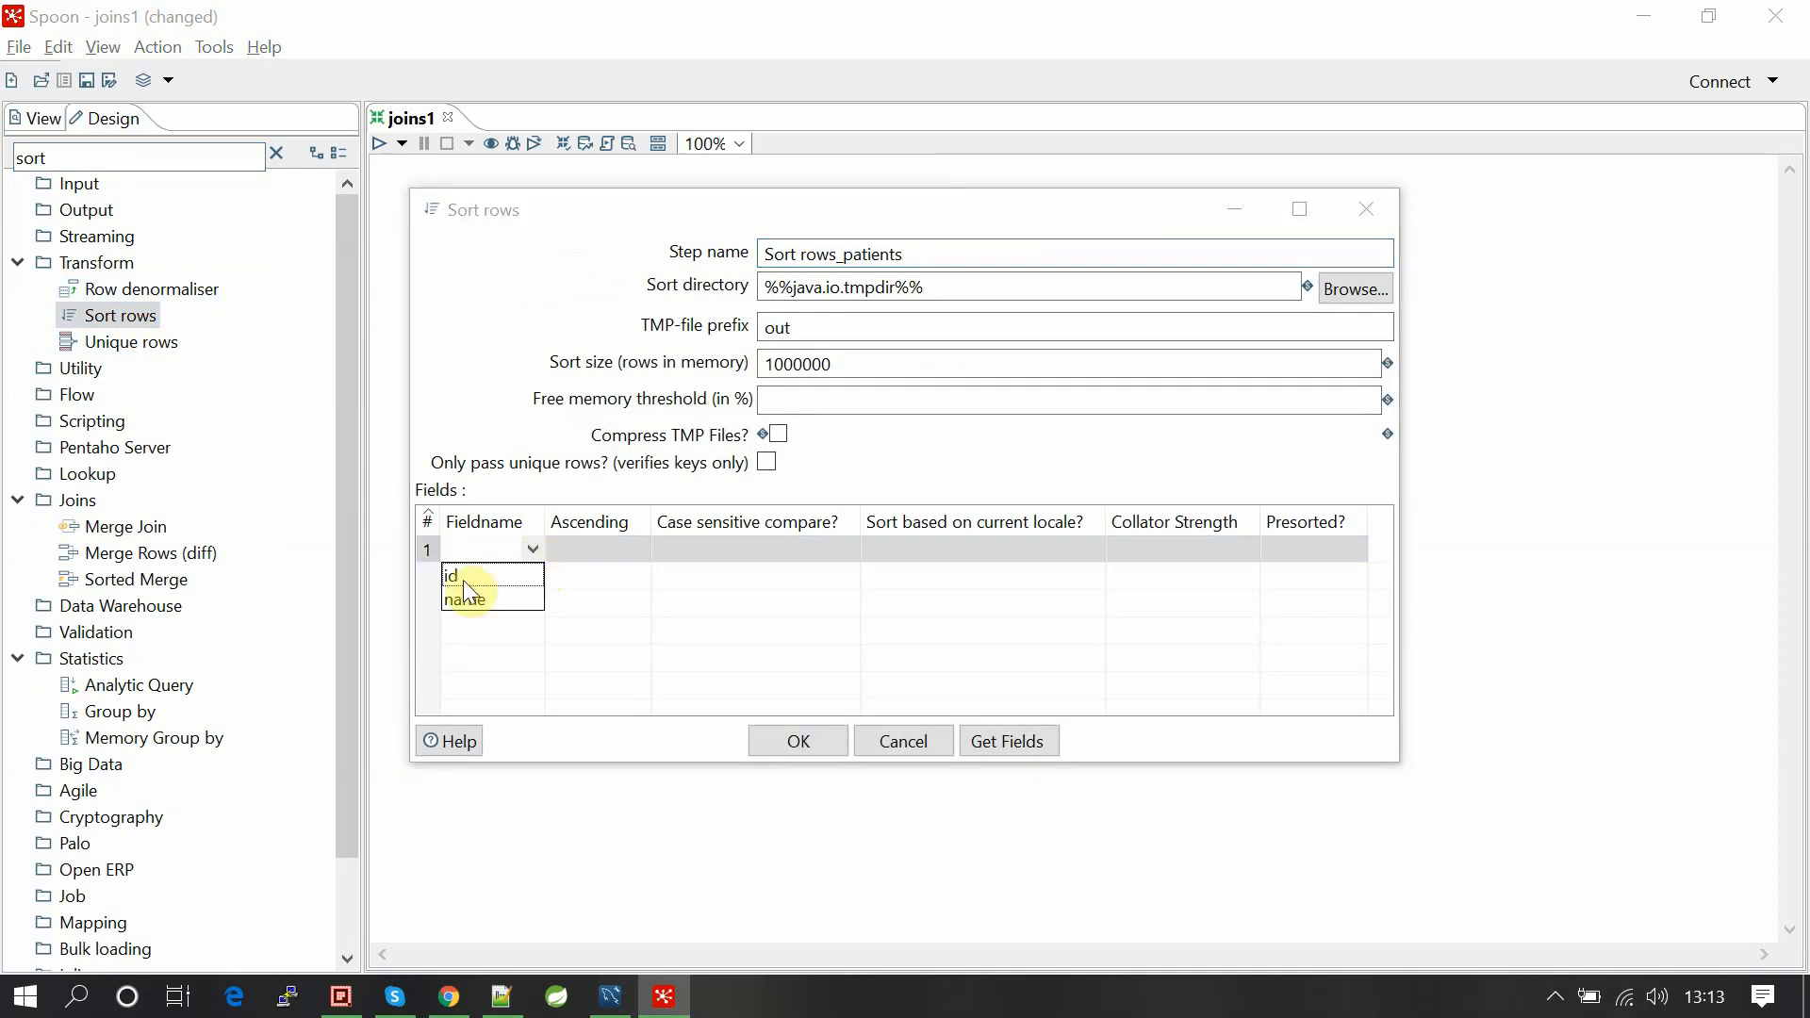
{"action": "left_click", "coordinate": [451, 576]}
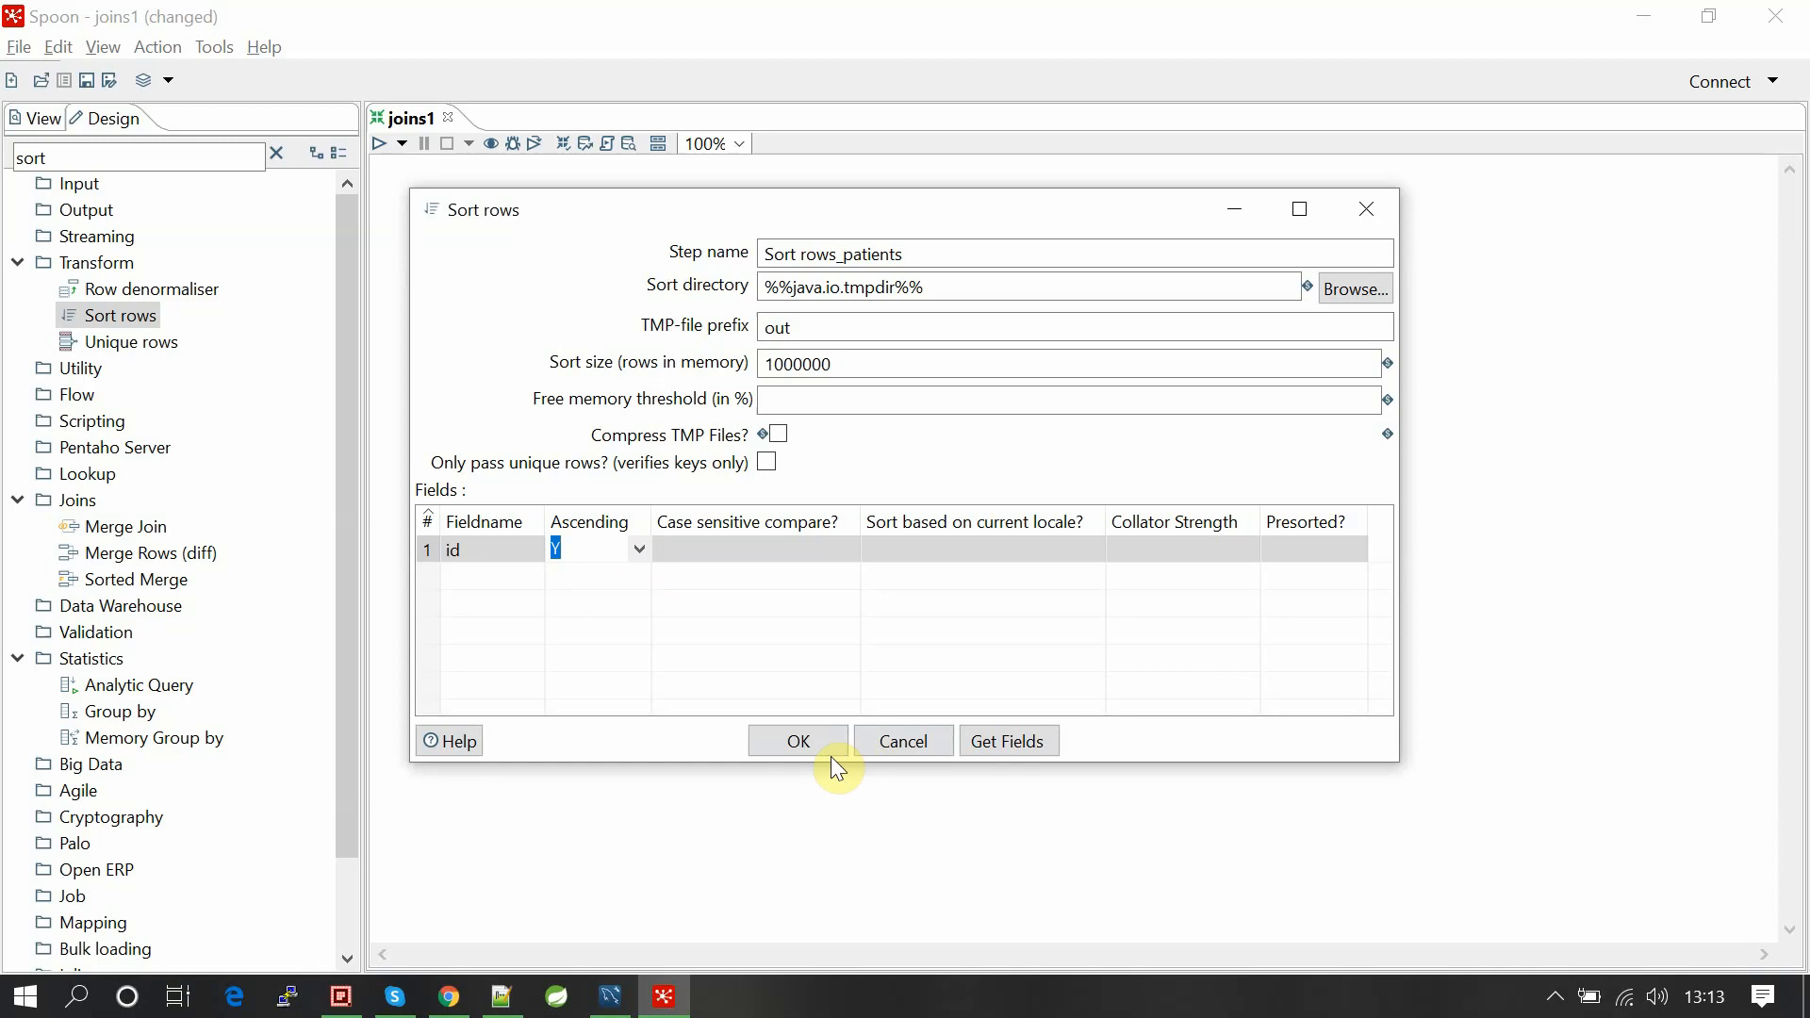
{"action": "mouse_move", "coordinate": [556, 577]}
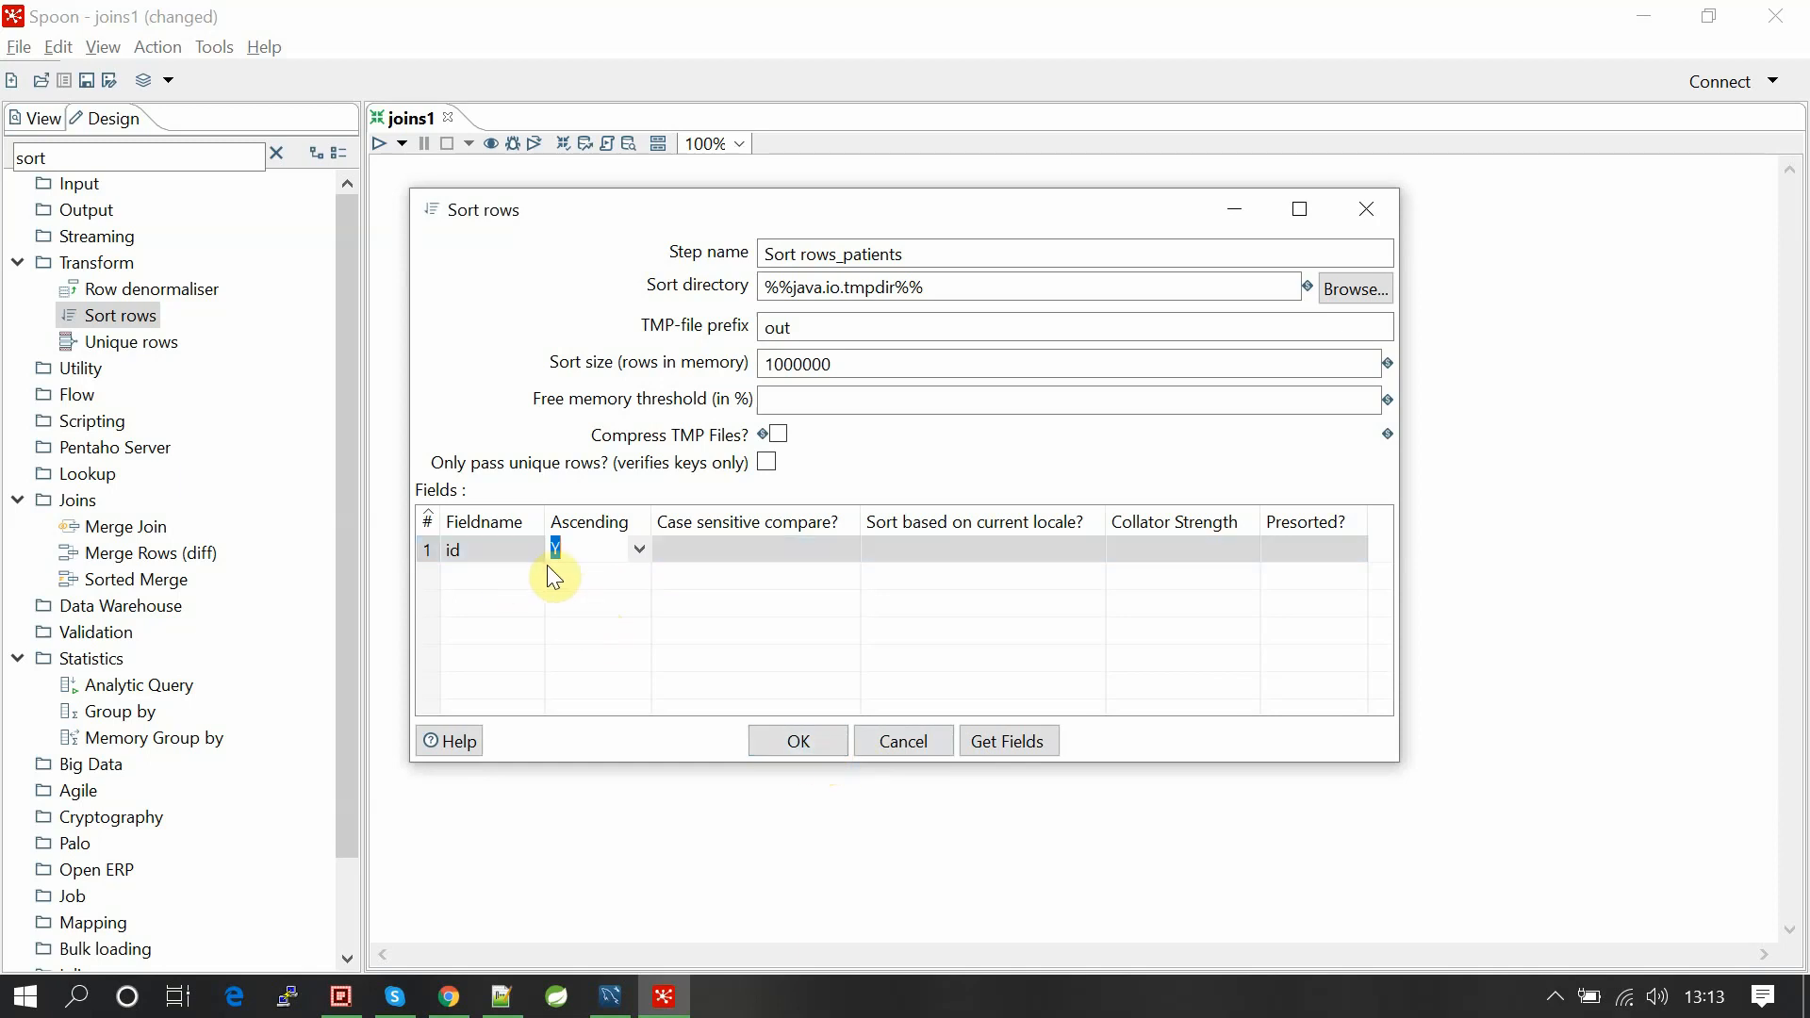
{"action": "mouse_move", "coordinate": [596, 577]}
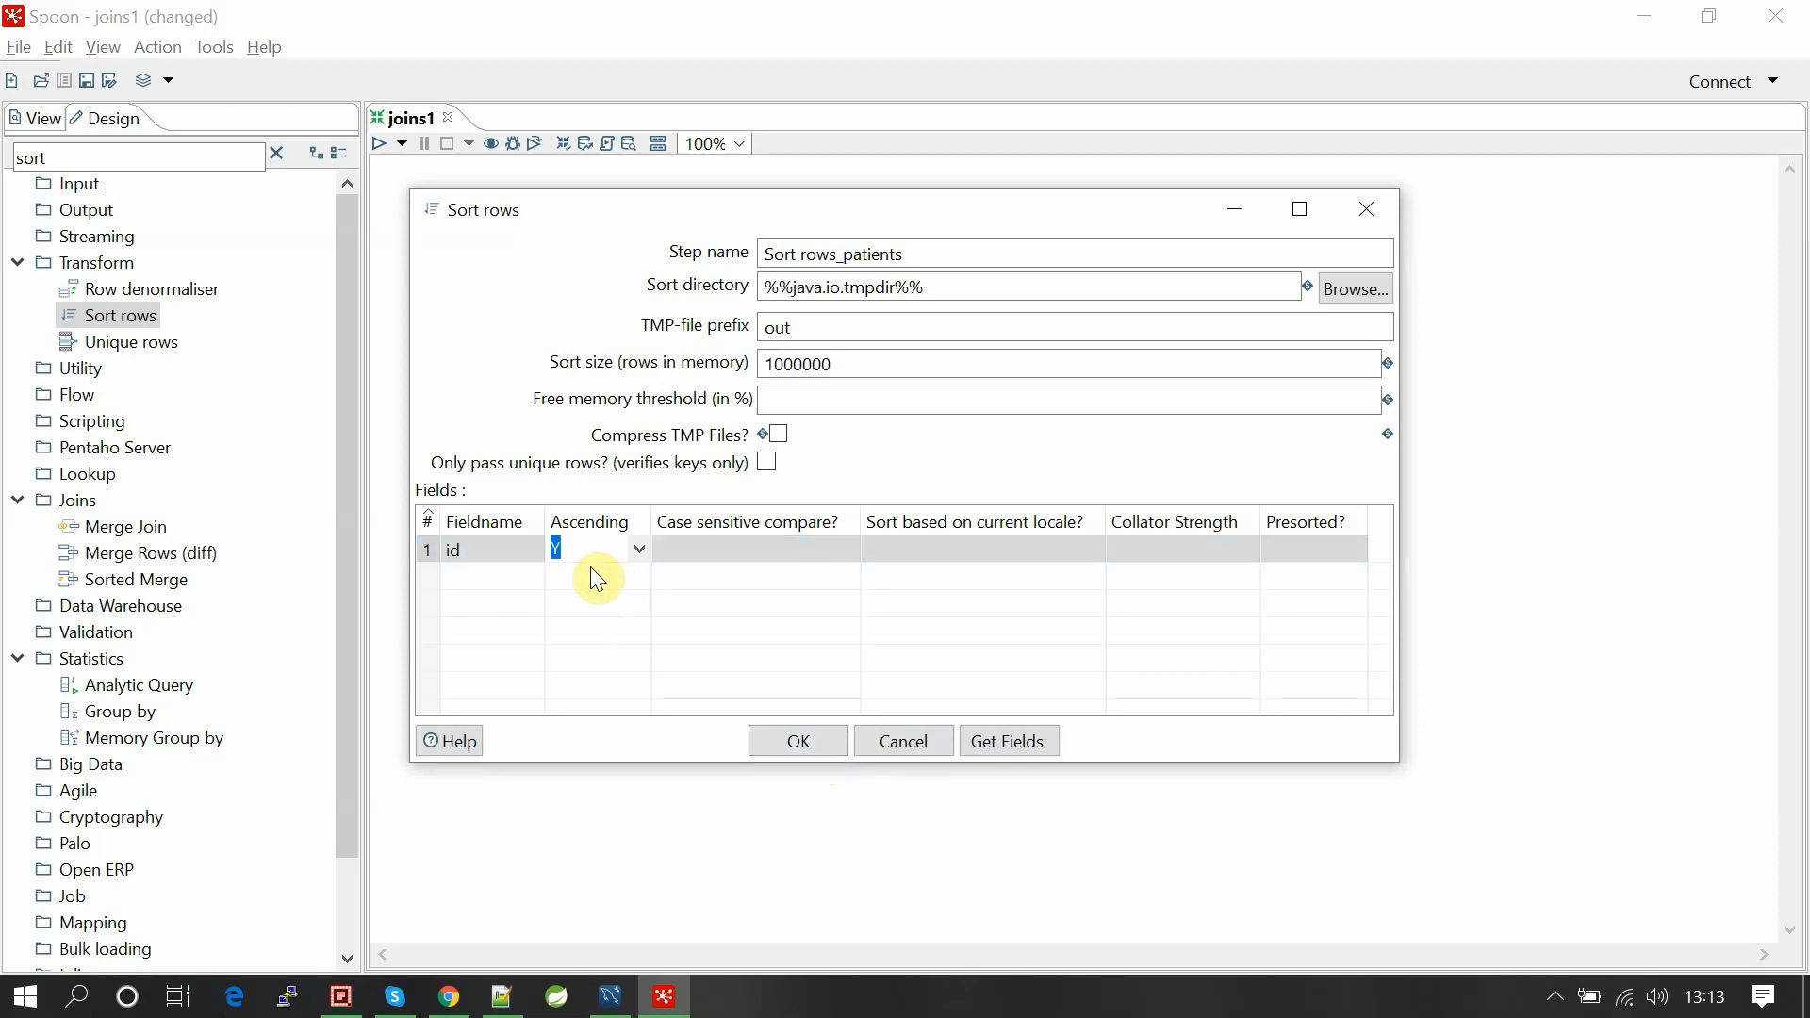
{"action": "left_click", "coordinate": [474, 550]}
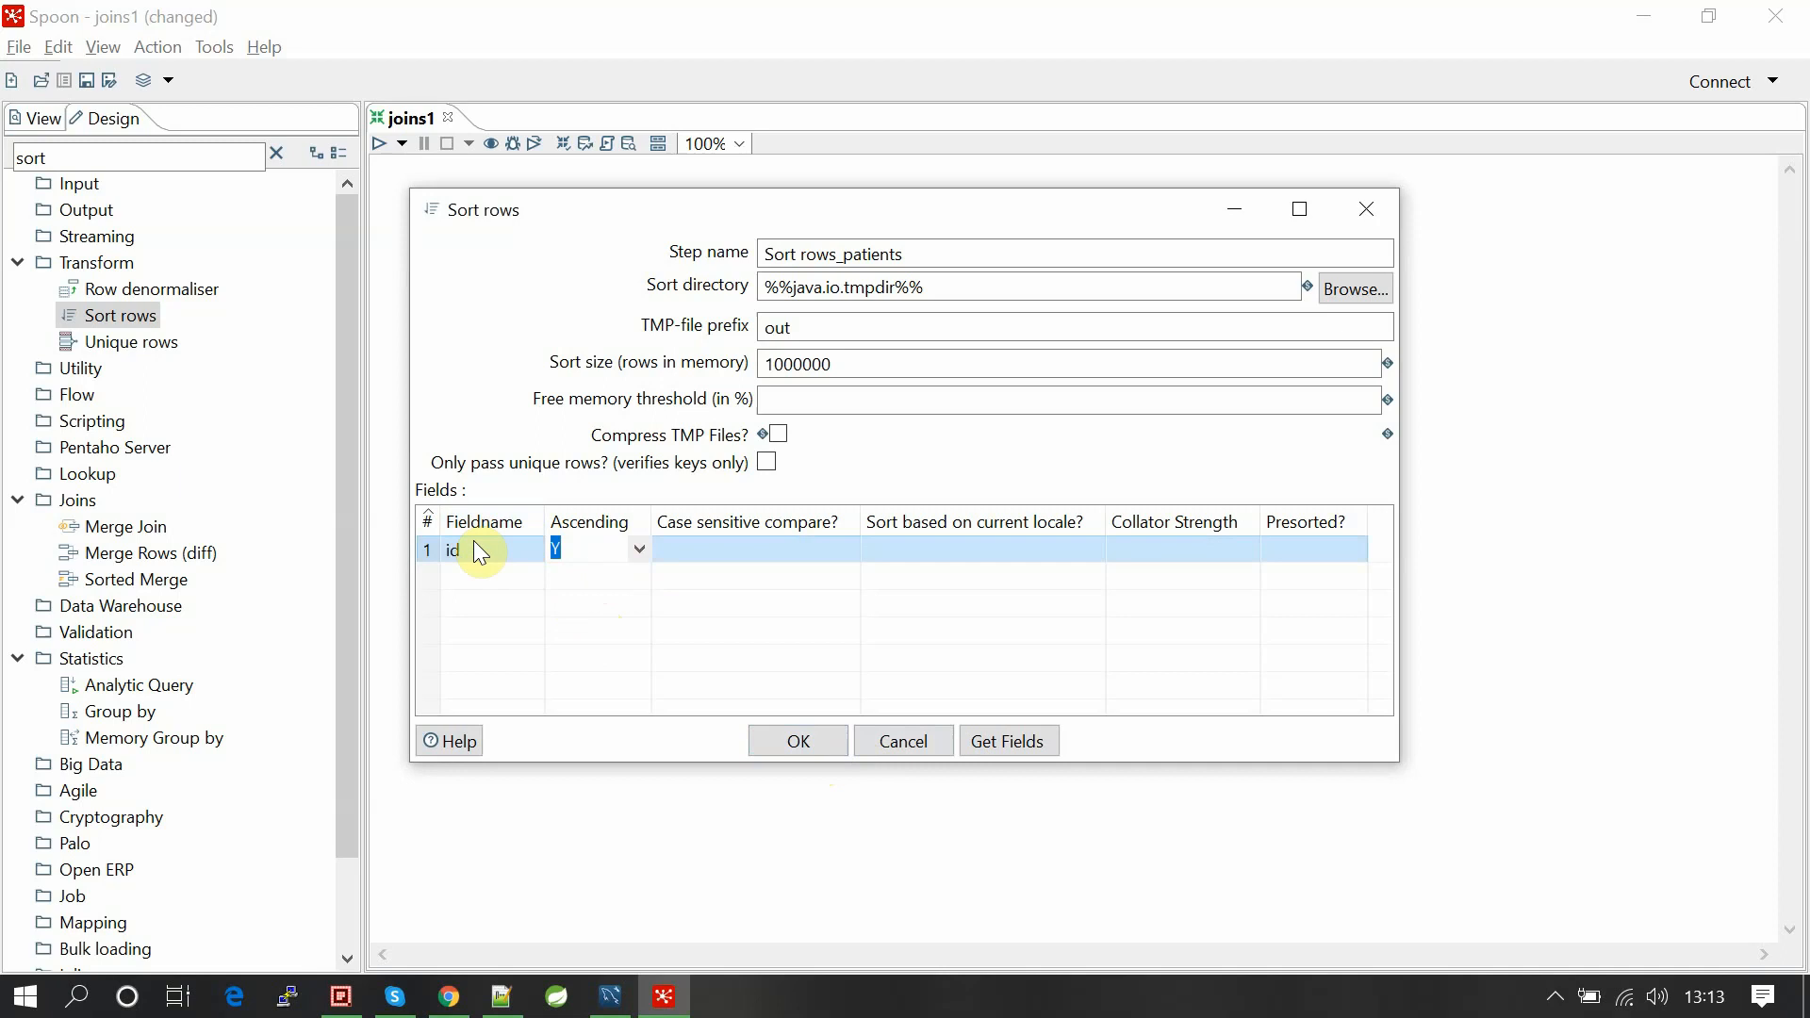
{"action": "left_click", "coordinate": [796, 740]}
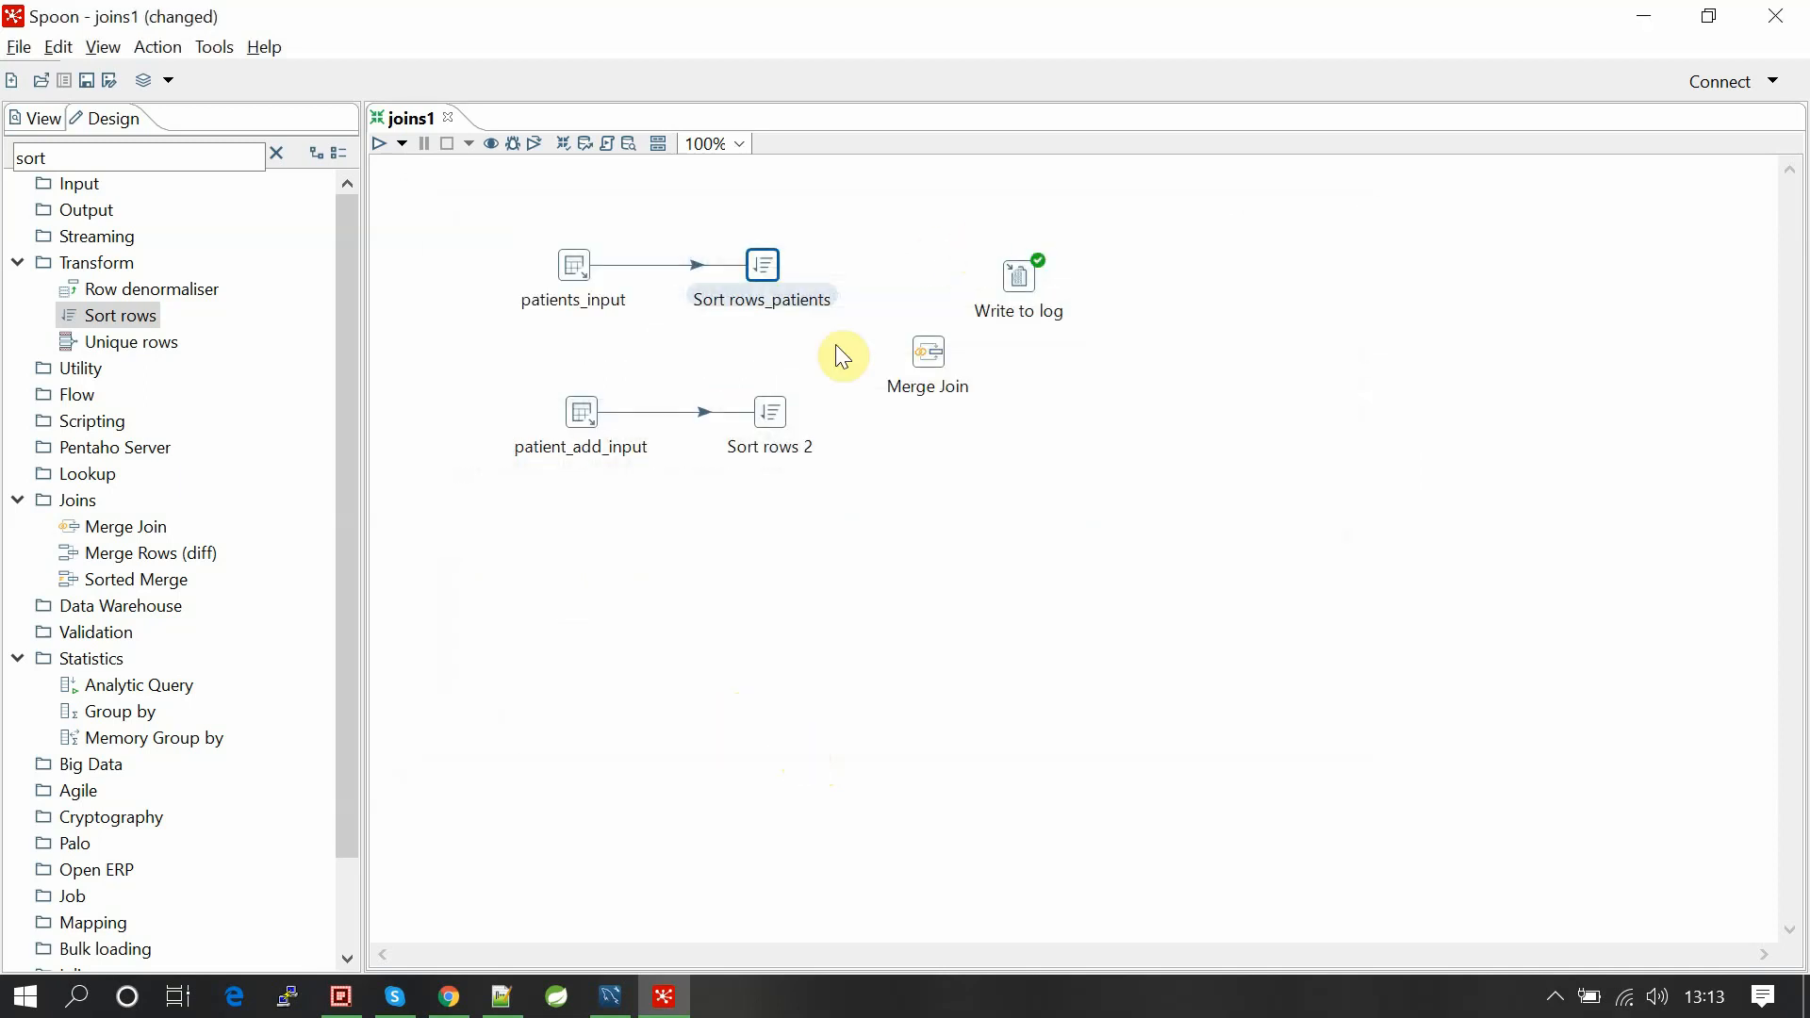
Rename Sort rows 2 to Sort rows_patient_add and sort it on id ascending.
{"action": "double_click", "coordinate": [771, 412]}
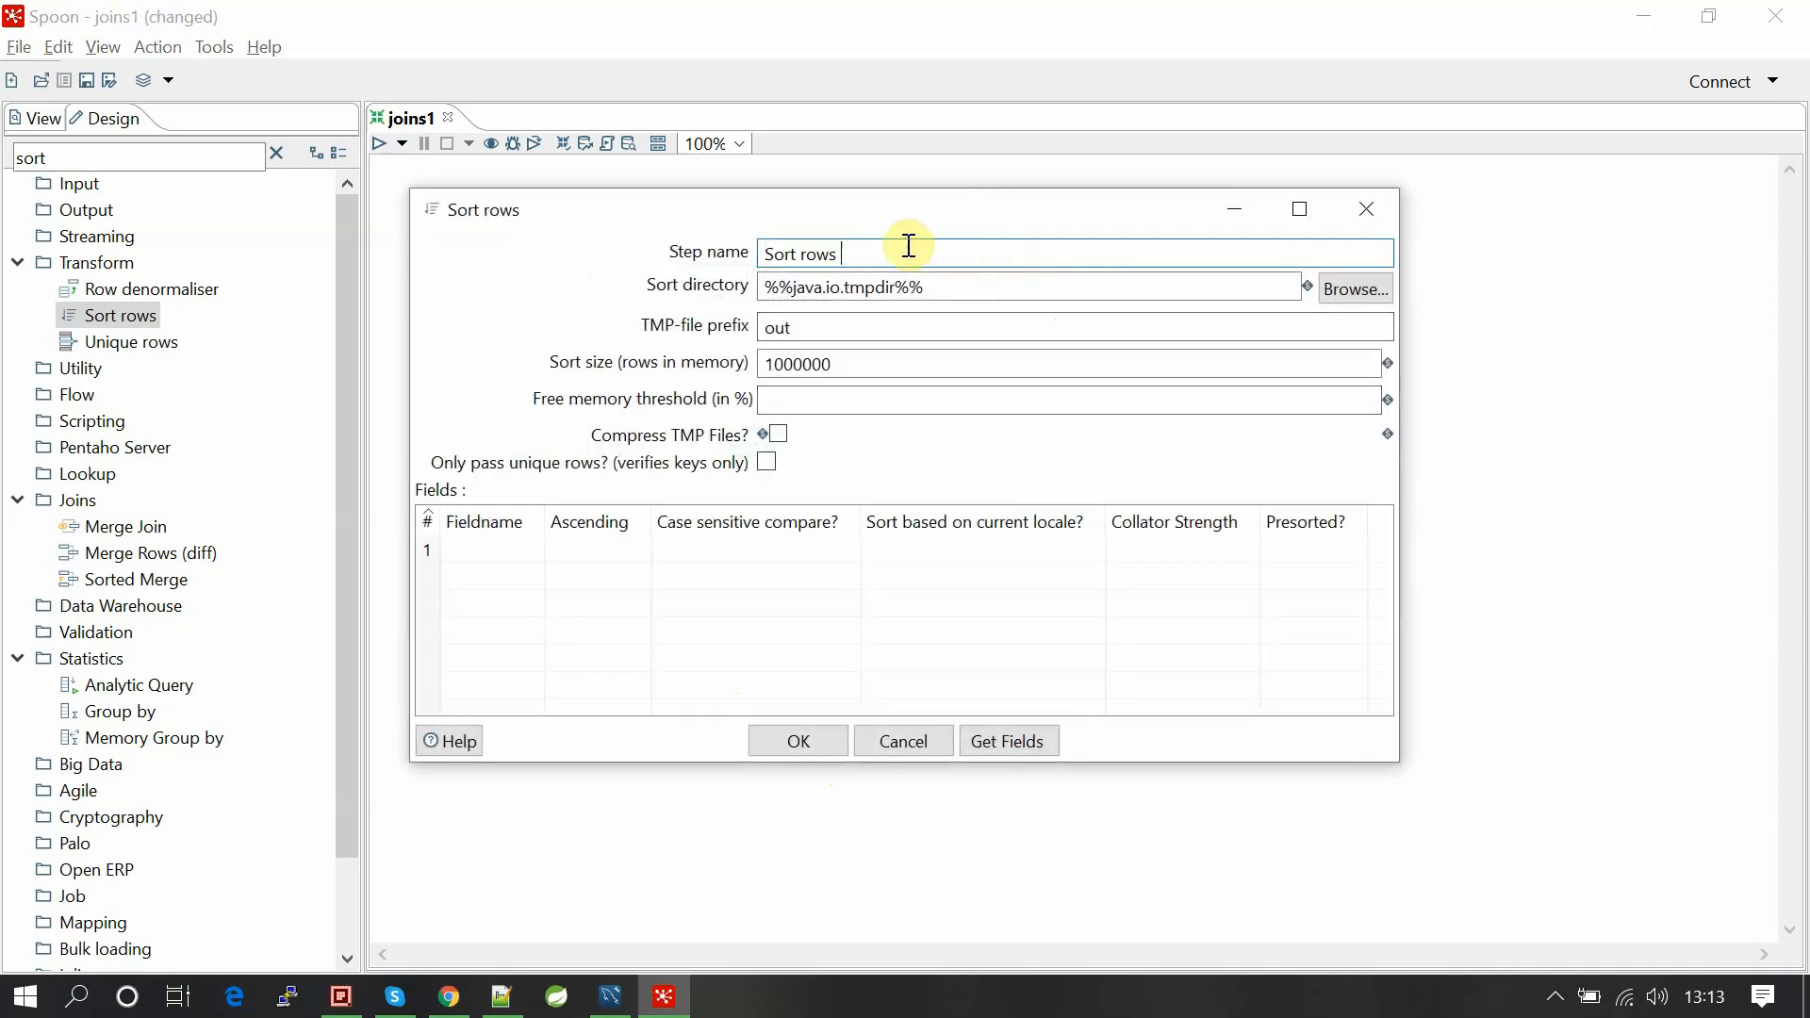
{"action": "type", "text": "_patient_"}
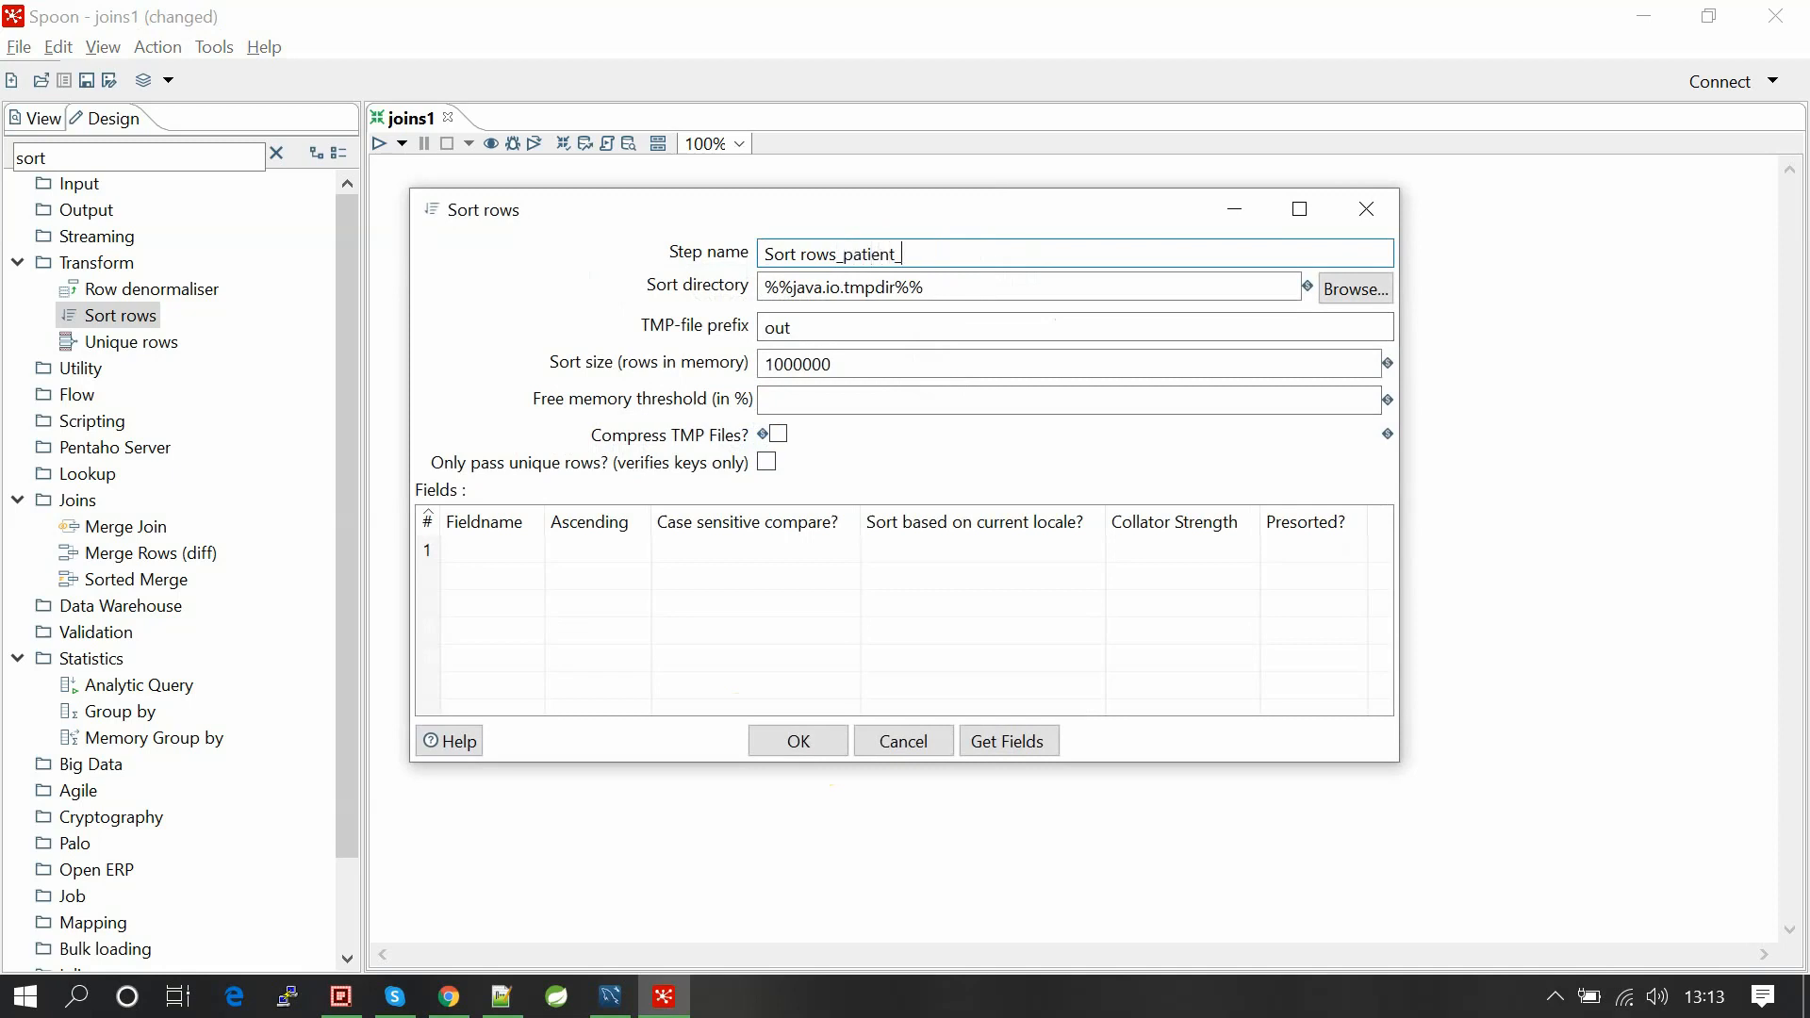
{"action": "type", "text": "add"}
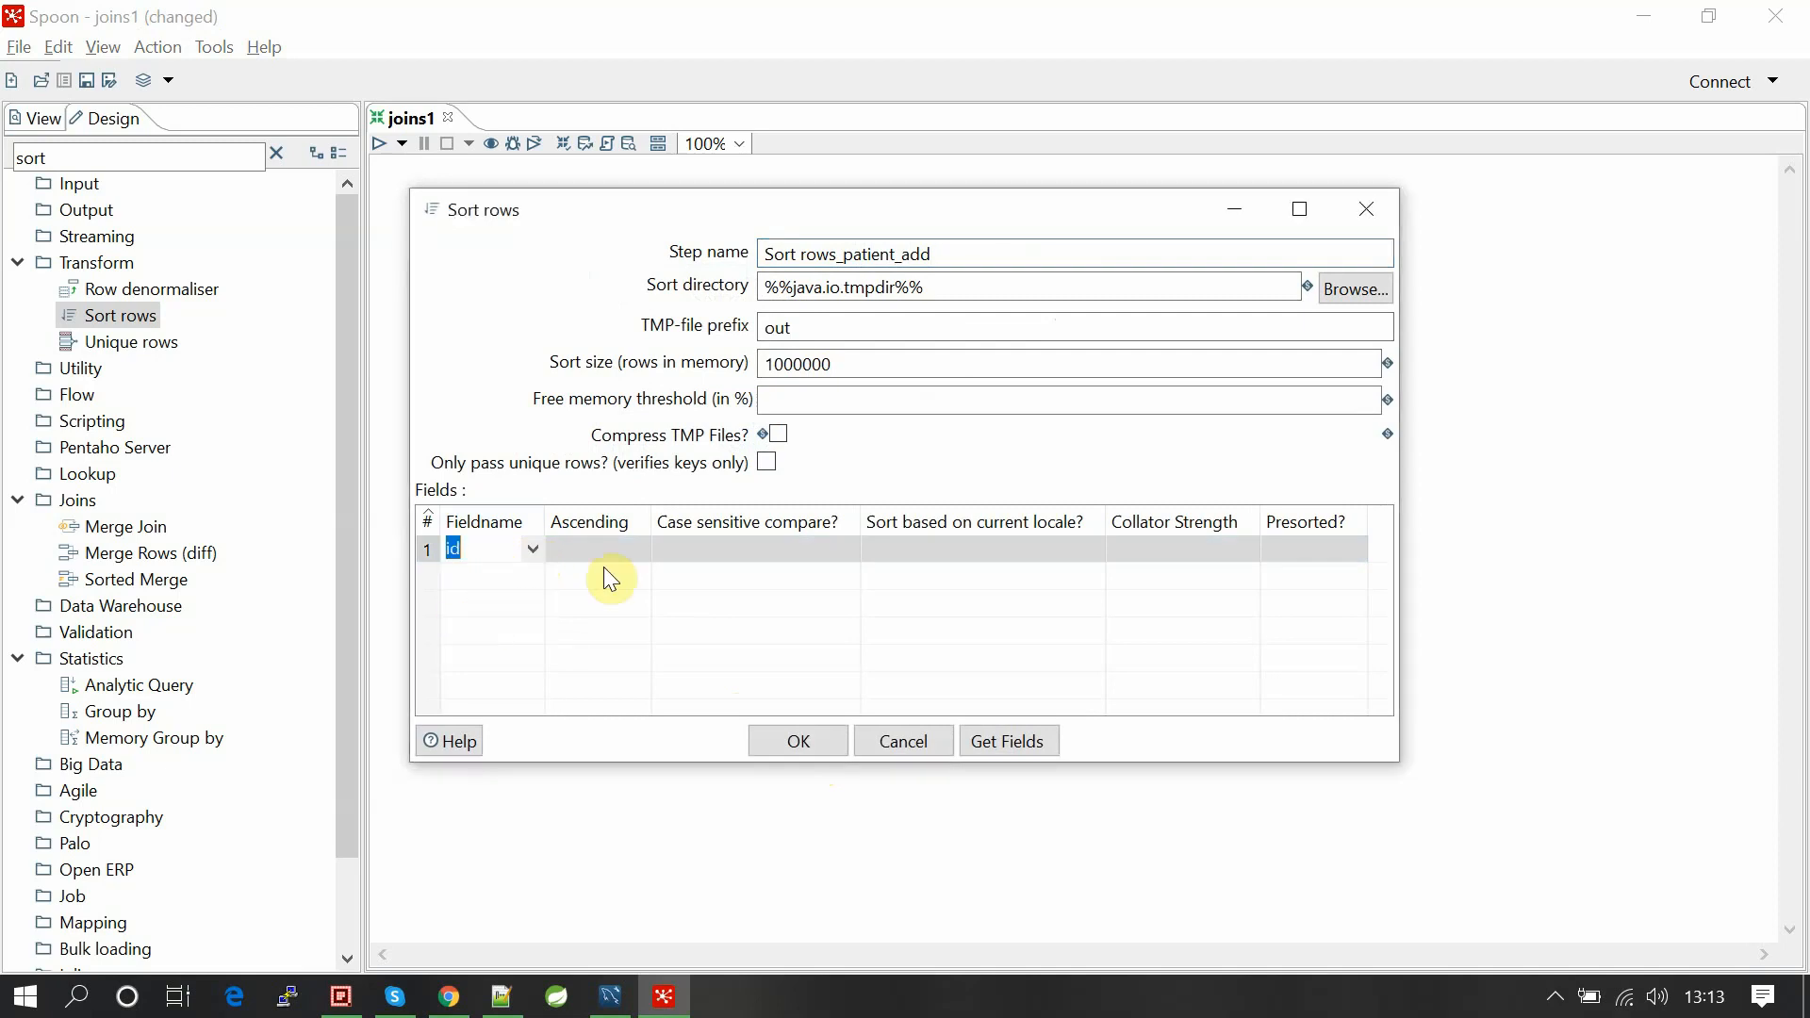
{"action": "left_click", "coordinate": [638, 549]}
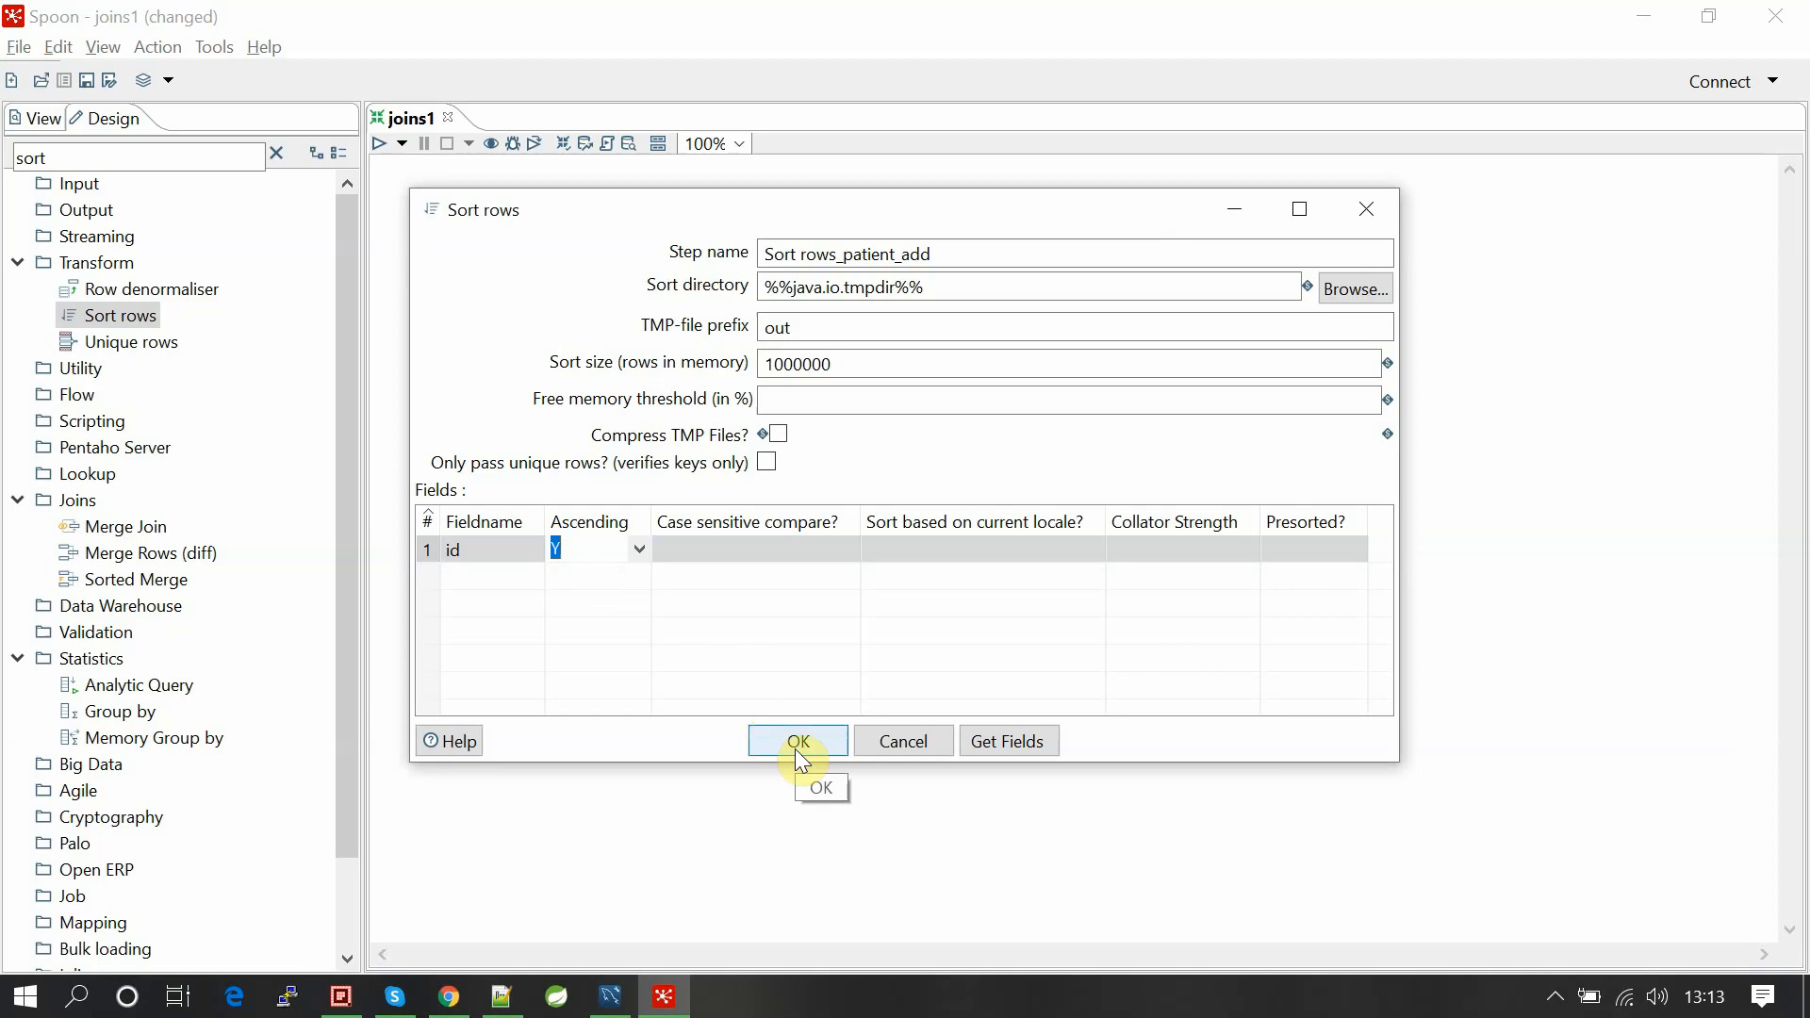
{"action": "left_click", "coordinate": [797, 740]}
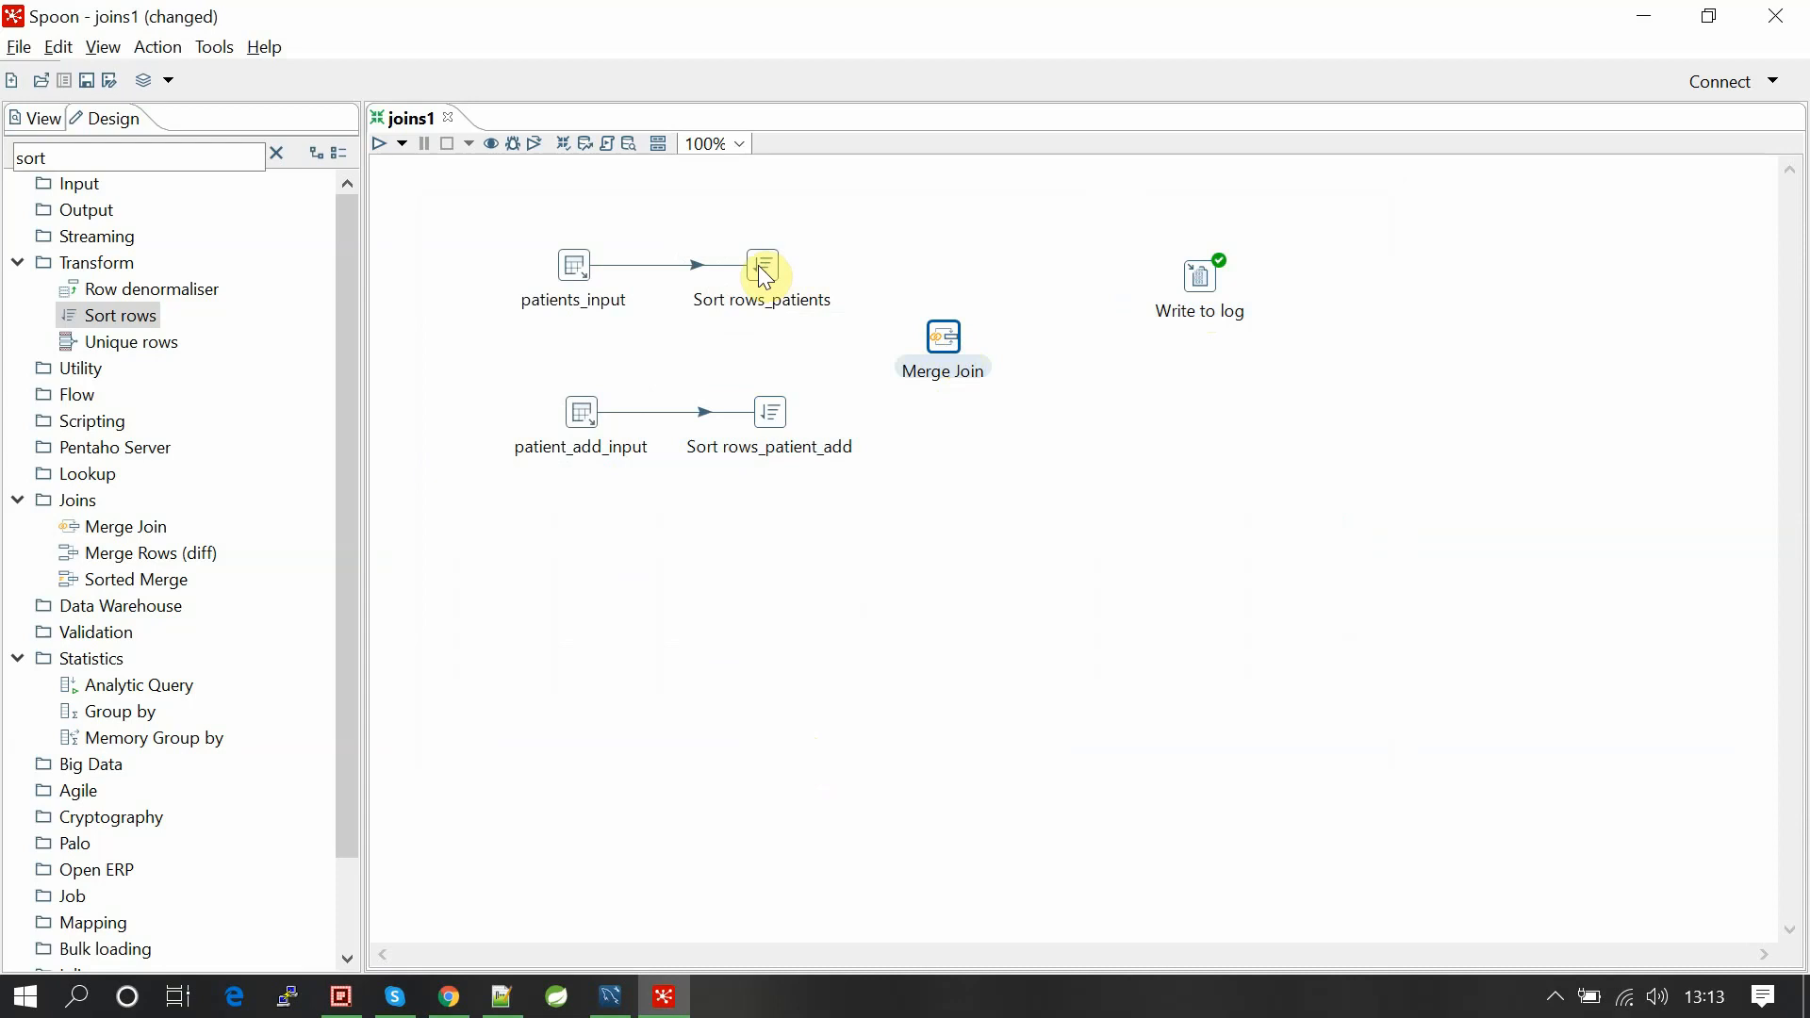
Hop the sort steps into Merge Join, with Sort rows_patients as first input.
{"action": "left_click_drag", "start_coordinate": [760, 265], "coordinate": [942, 341]}
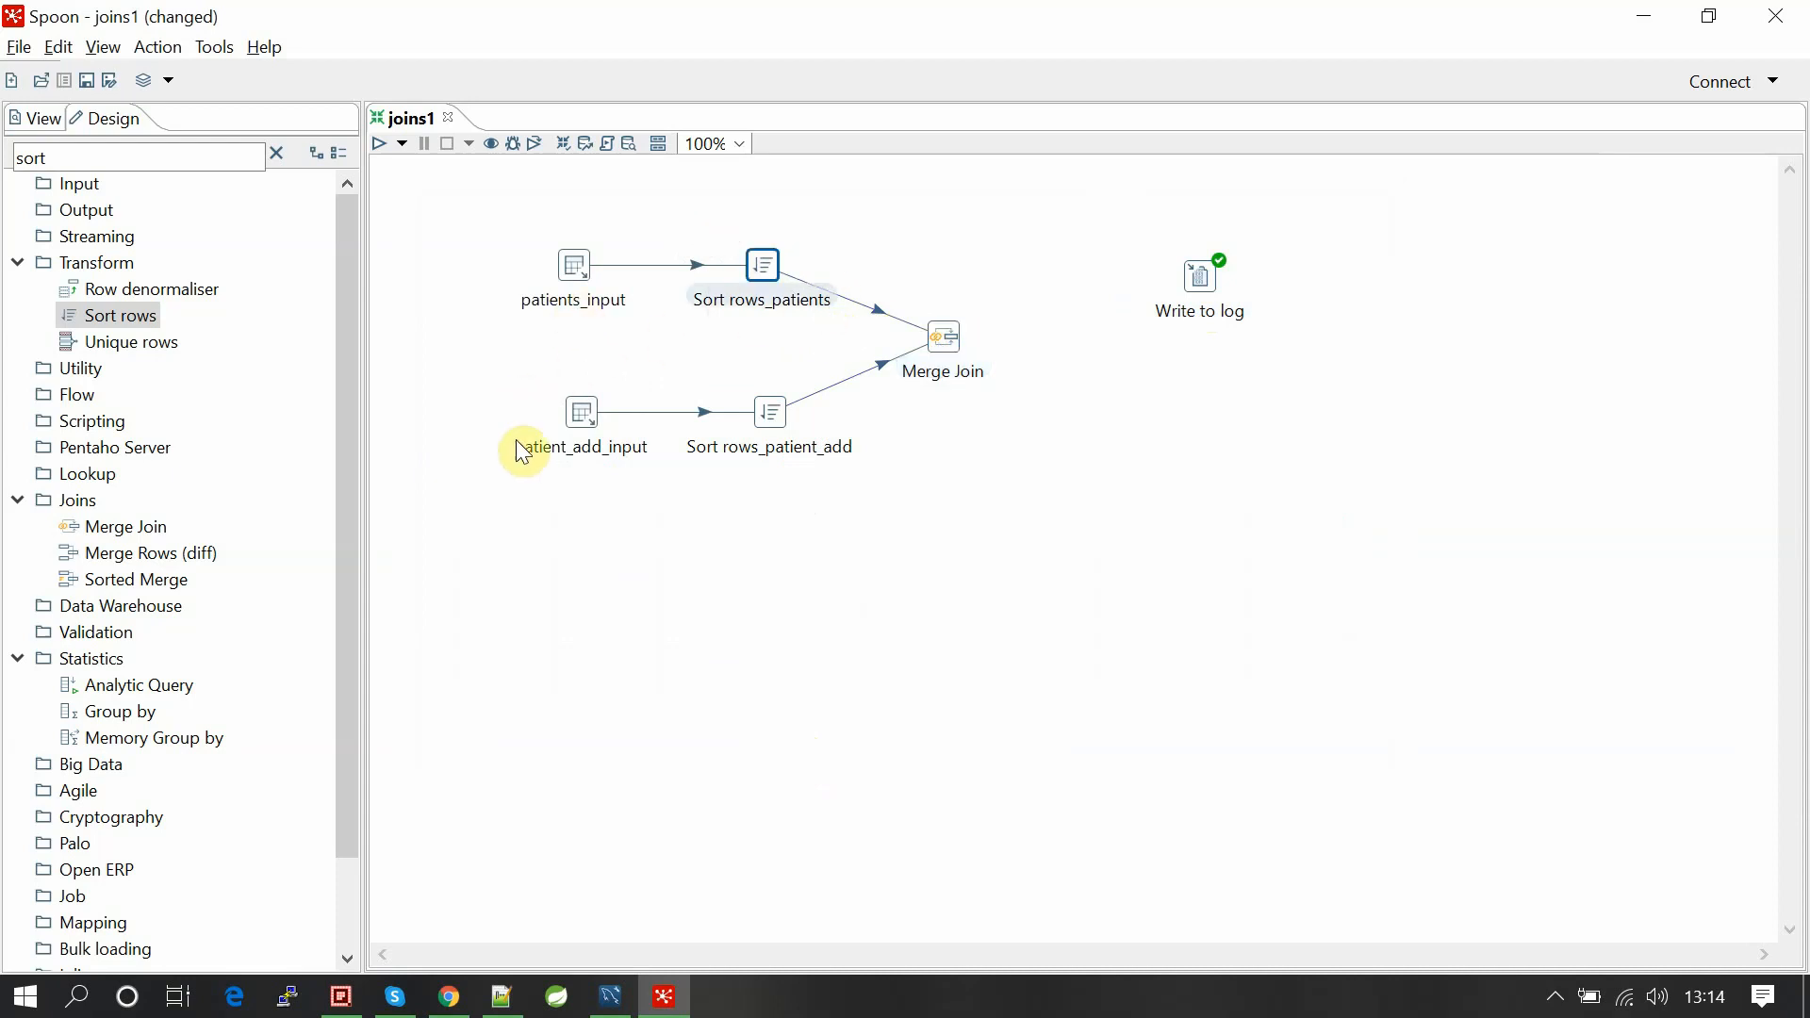
{"action": "mouse_move", "coordinate": [817, 314]}
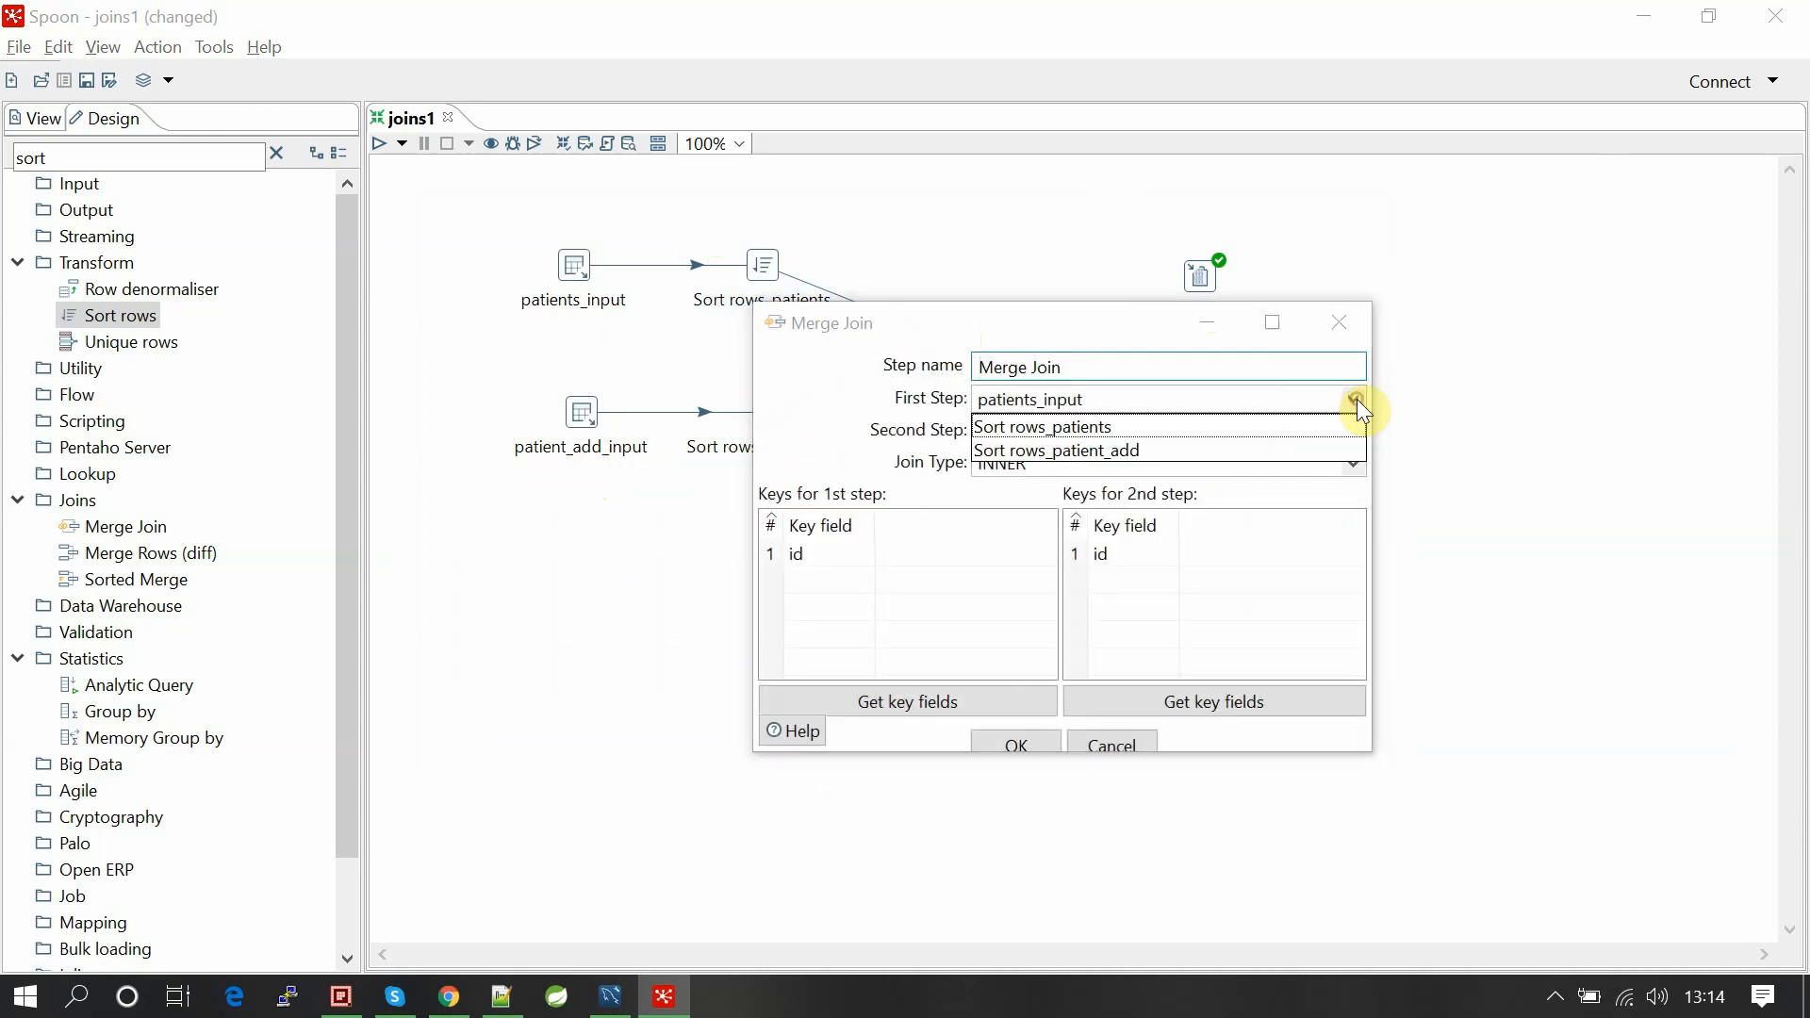
{"action": "left_click", "coordinate": [1041, 426]}
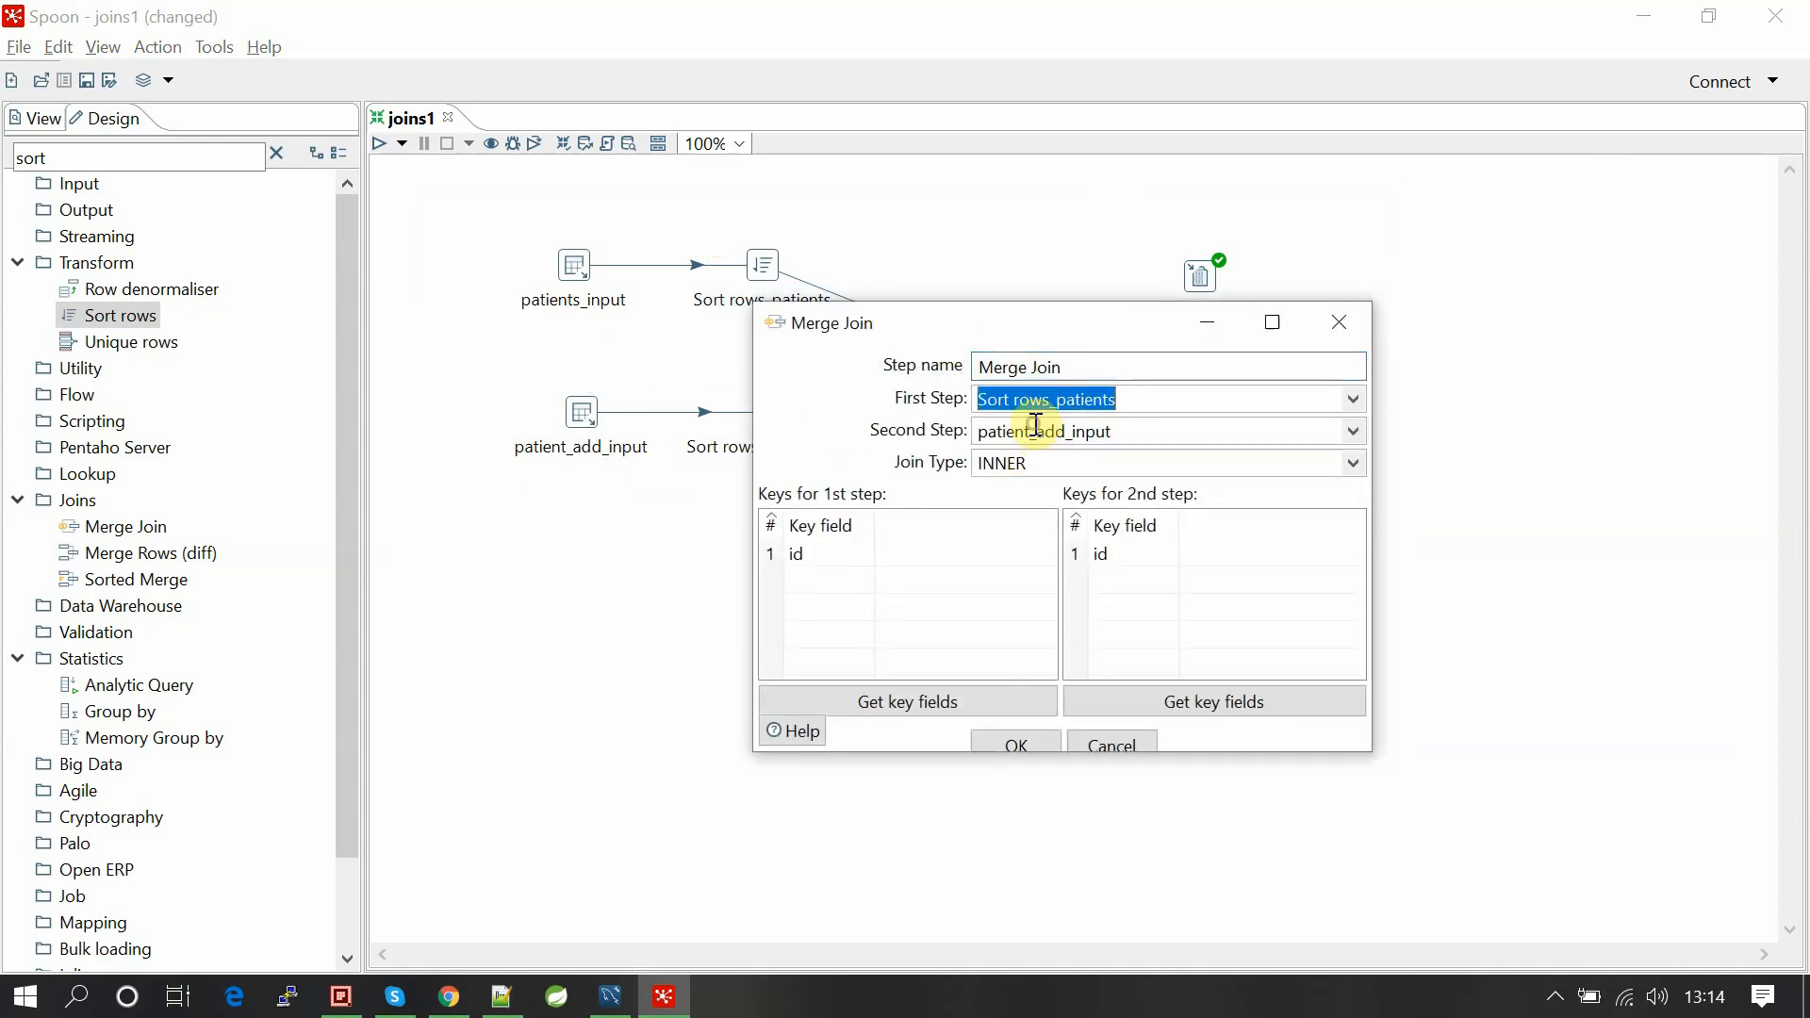
{"action": "left_click", "coordinate": [1347, 397]}
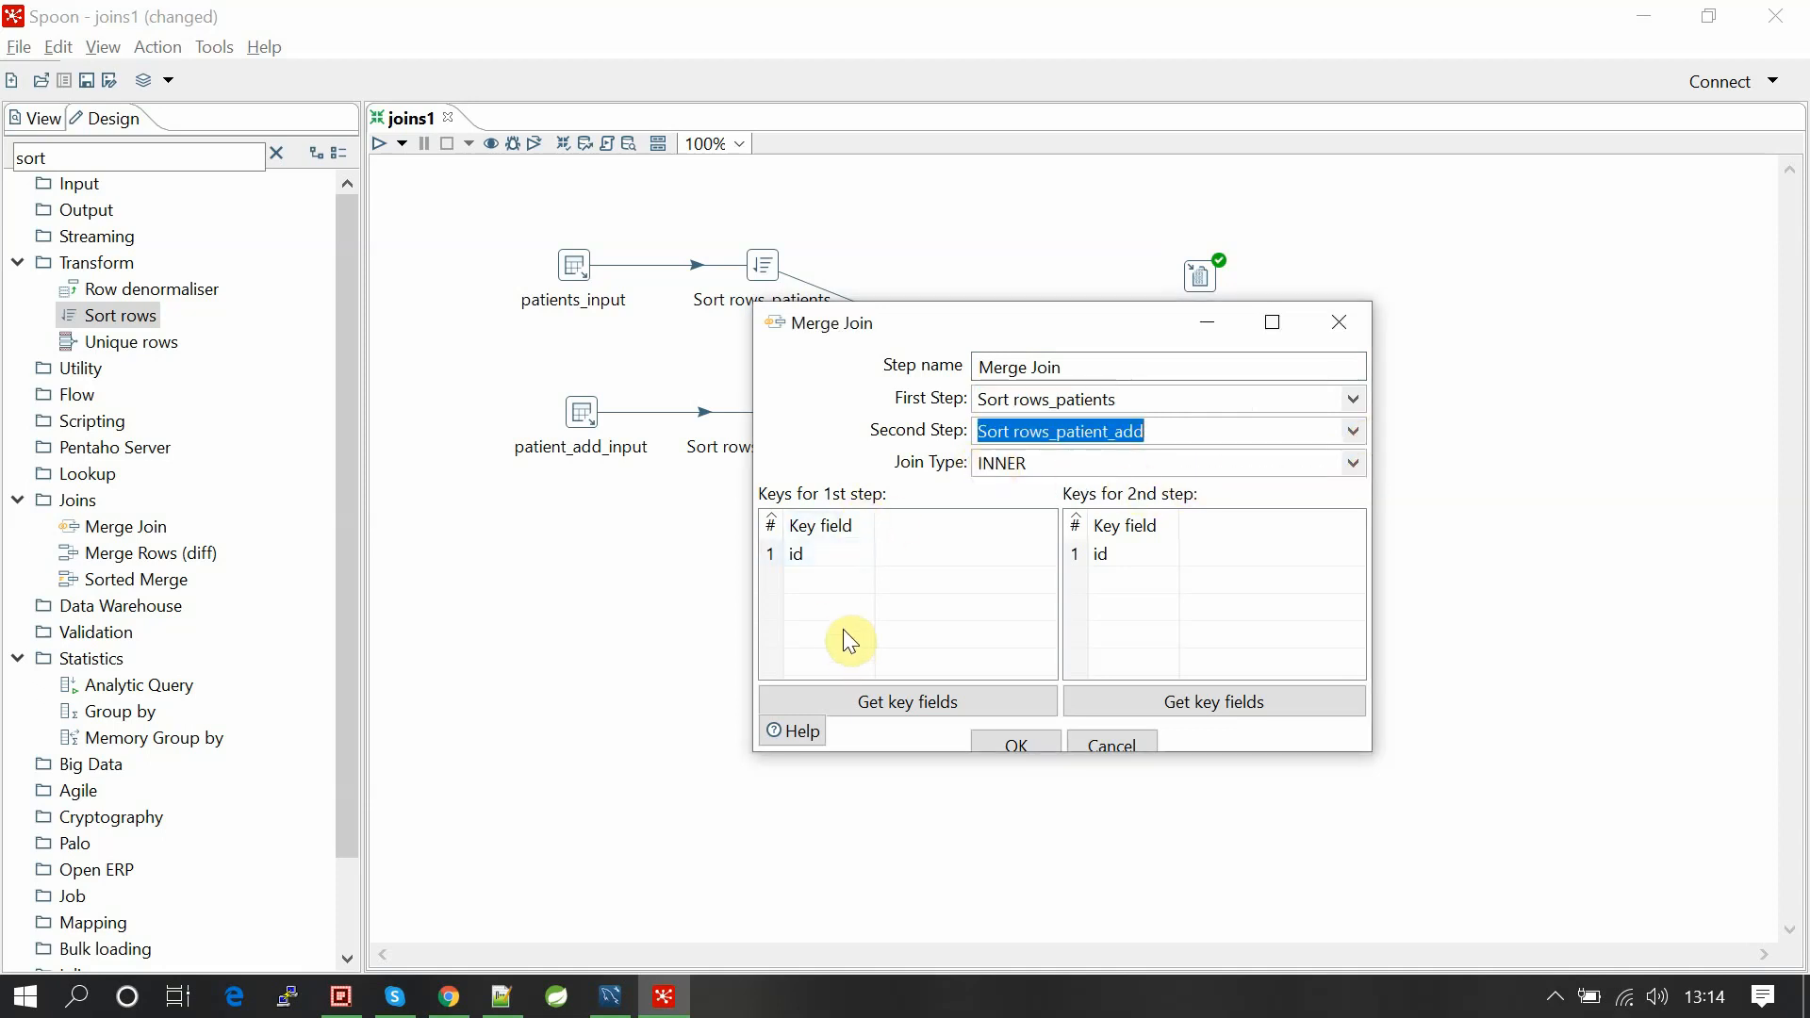
Fetch key fields for both inputs, keeping only id, accept, and dismiss the notice.
{"action": "left_click", "coordinate": [908, 700]}
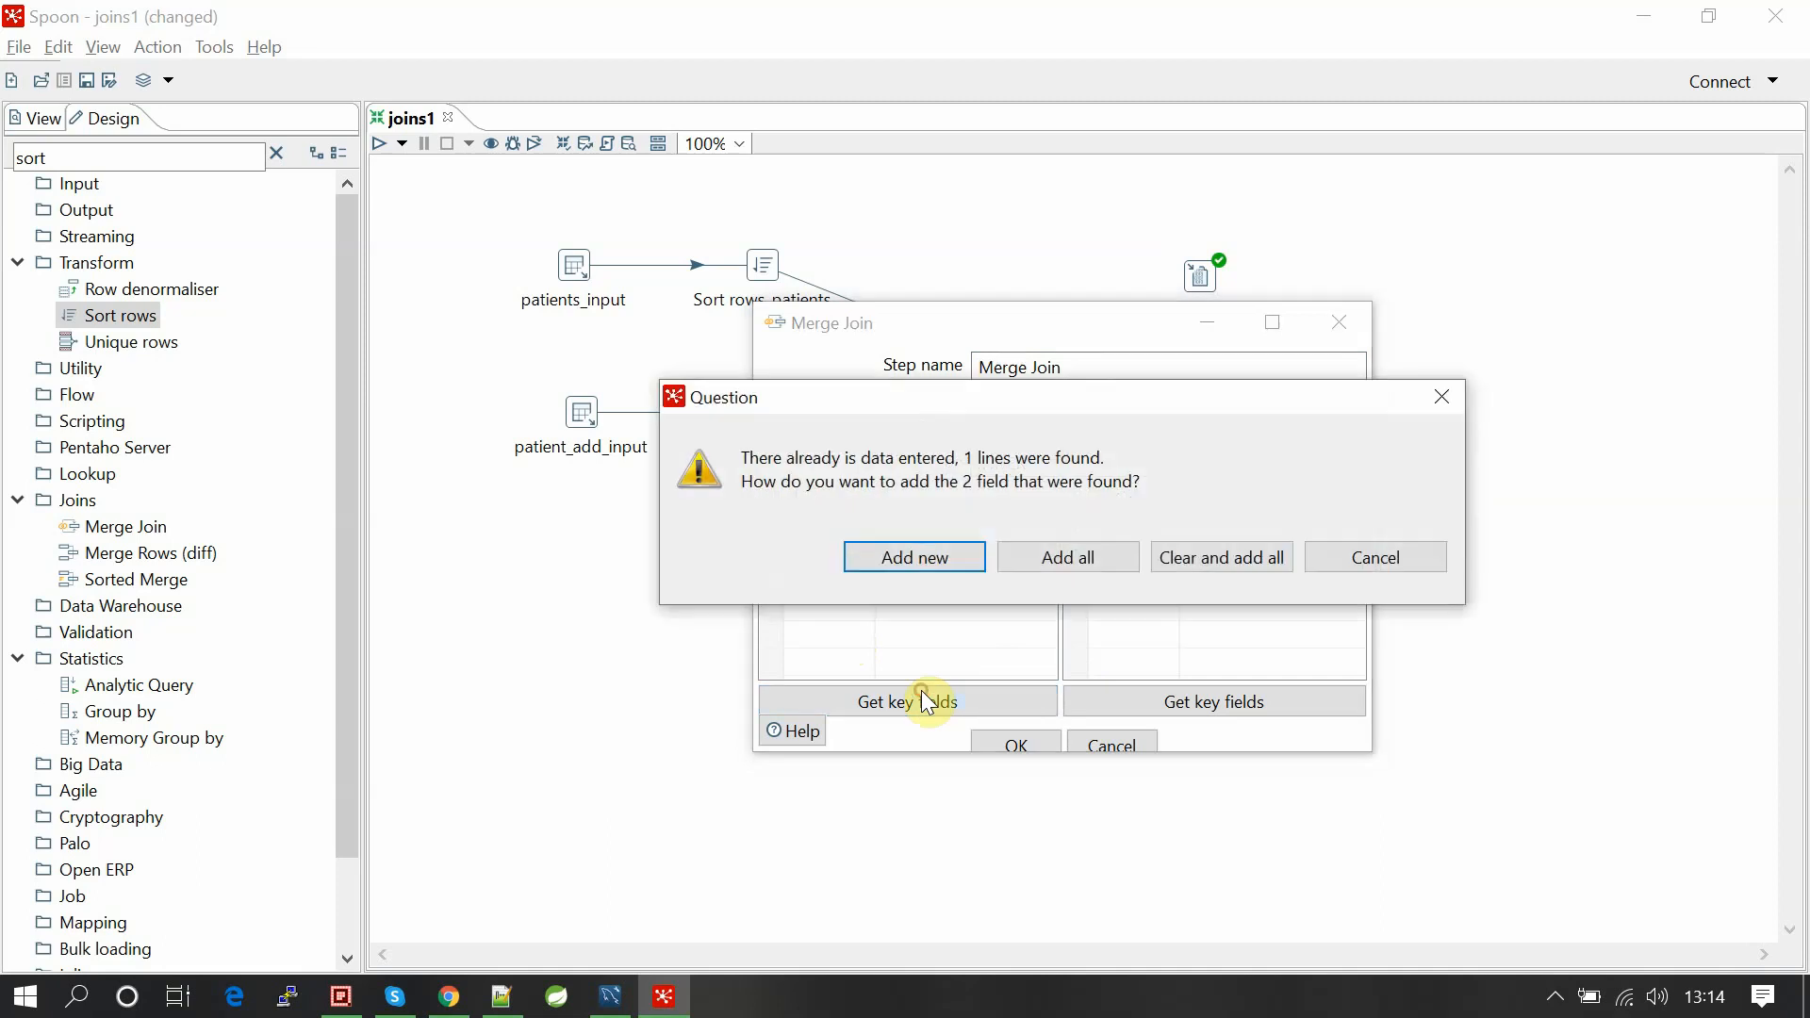
{"action": "left_click", "coordinate": [914, 557]}
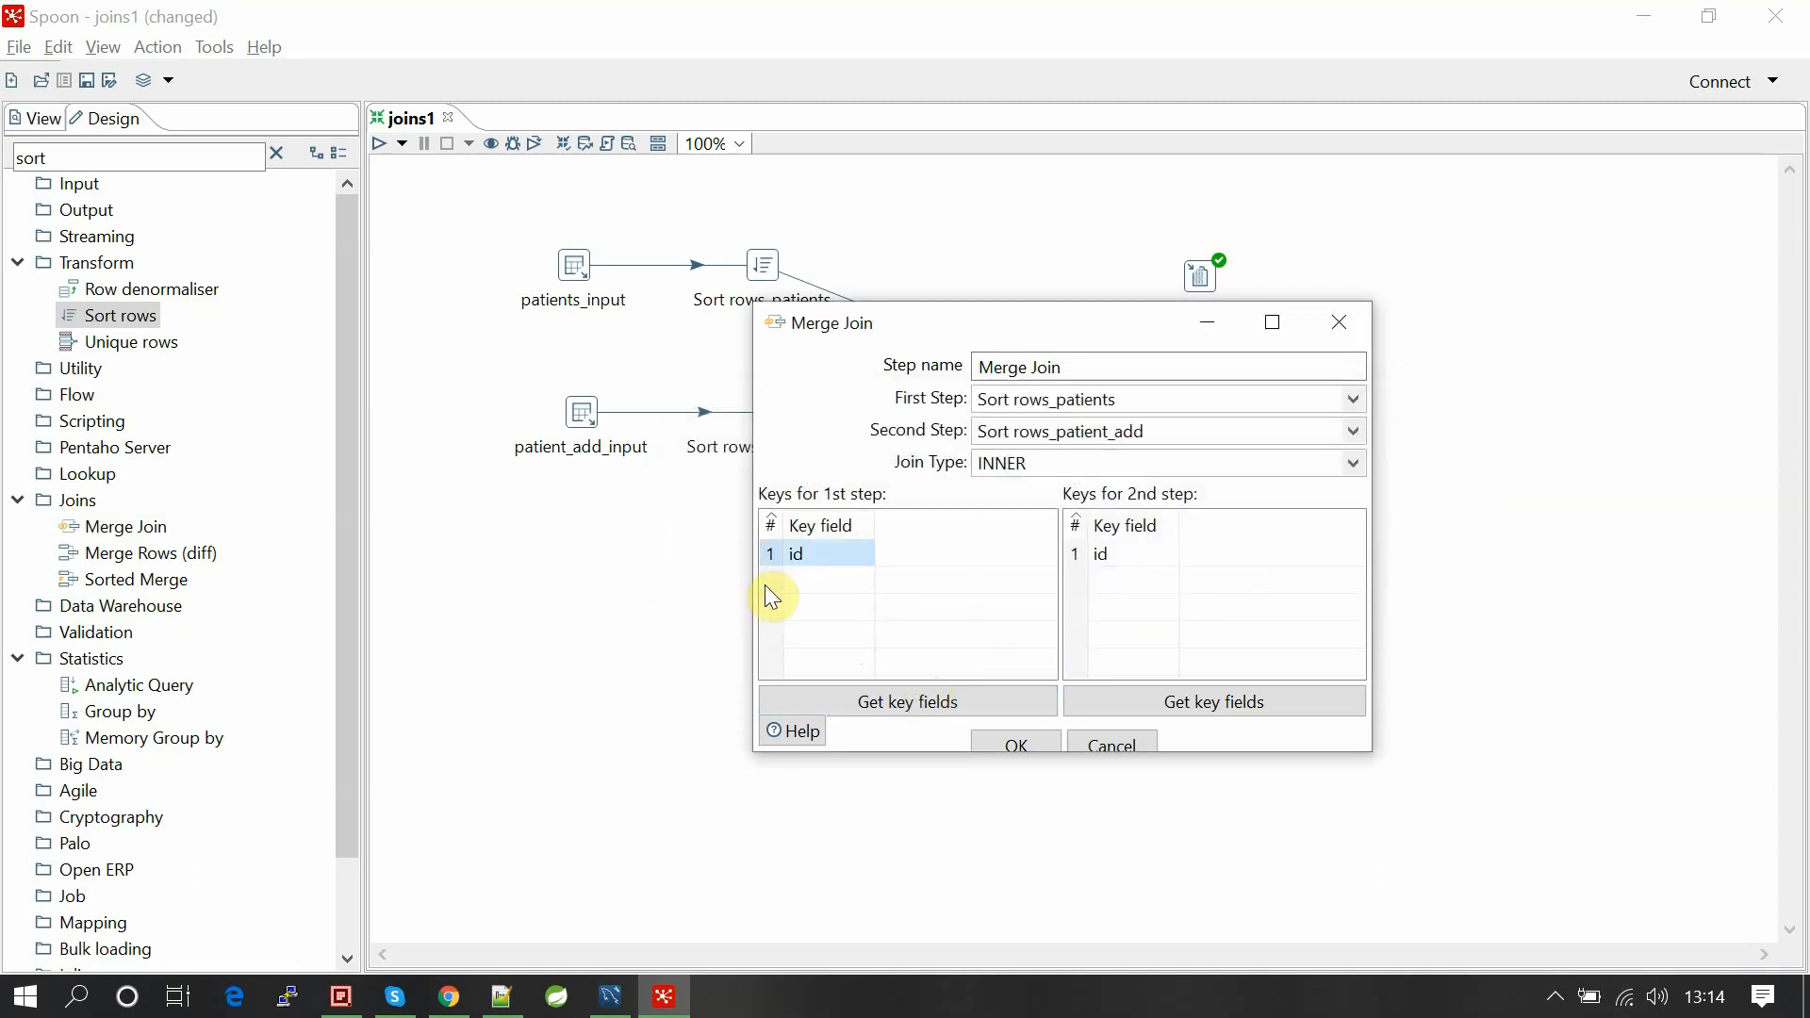
{"action": "left_click", "coordinate": [1214, 700]}
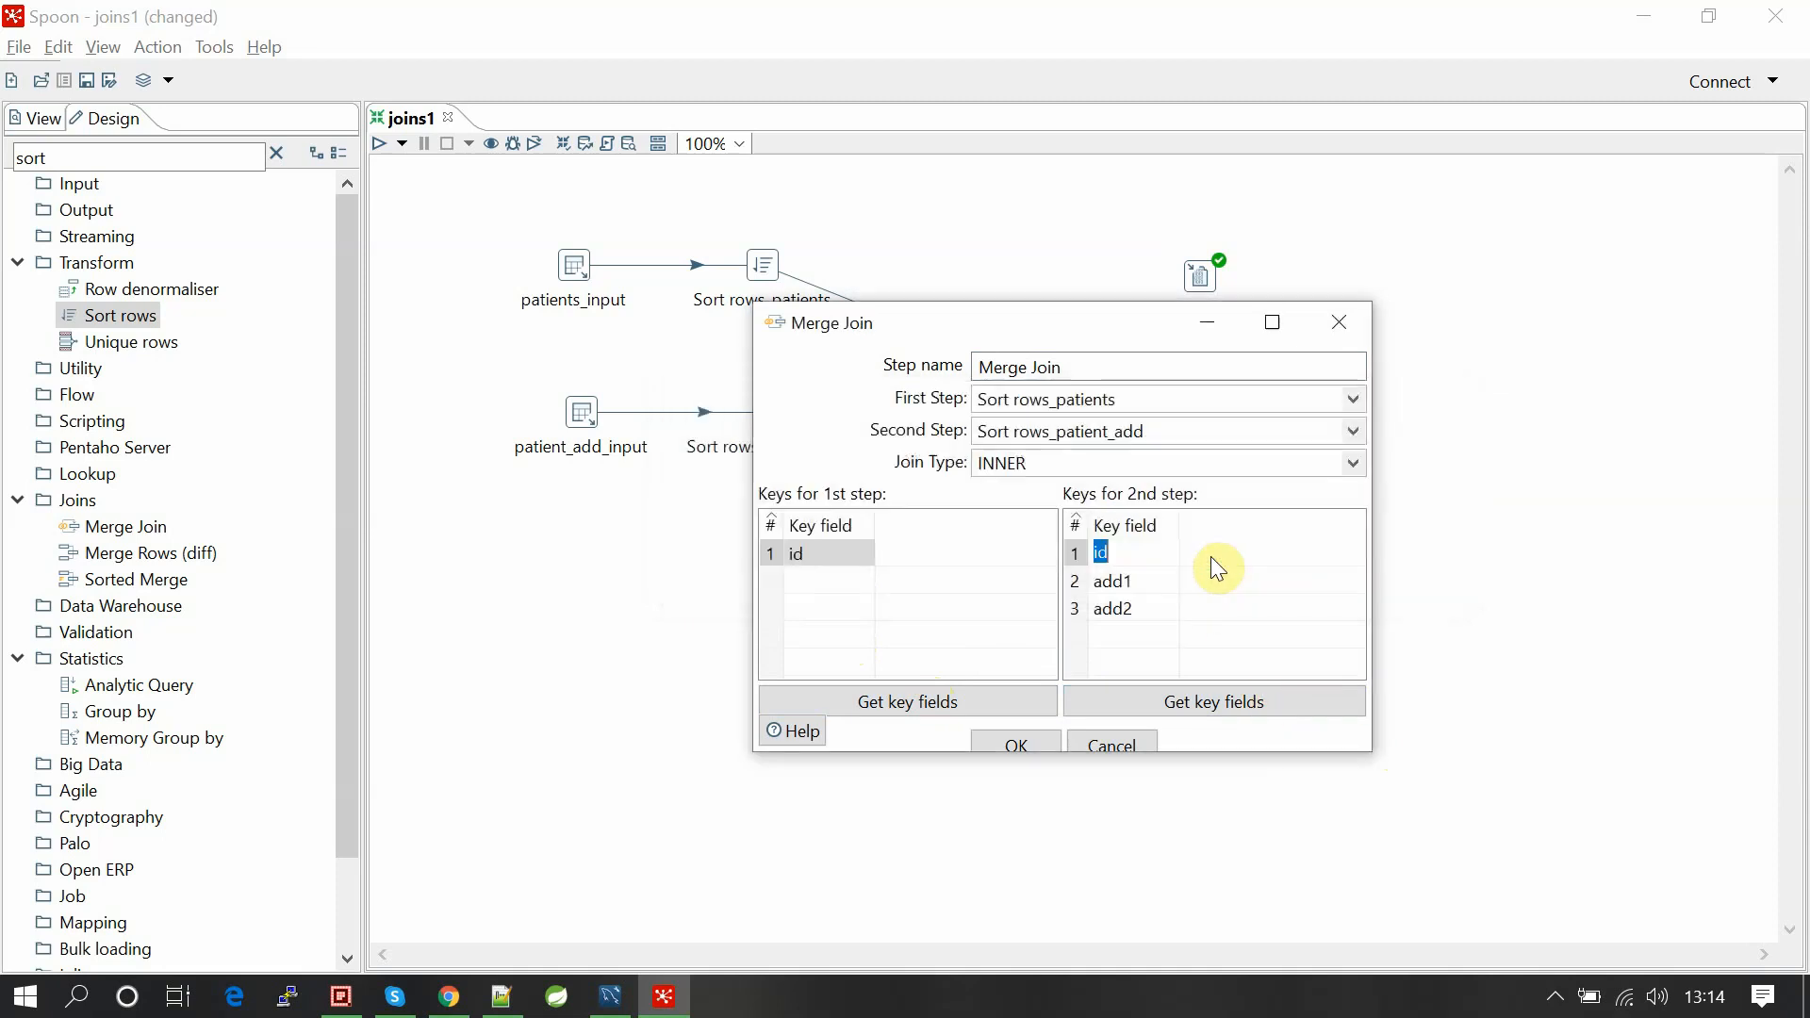
{"action": "left_click", "coordinate": [1112, 581]}
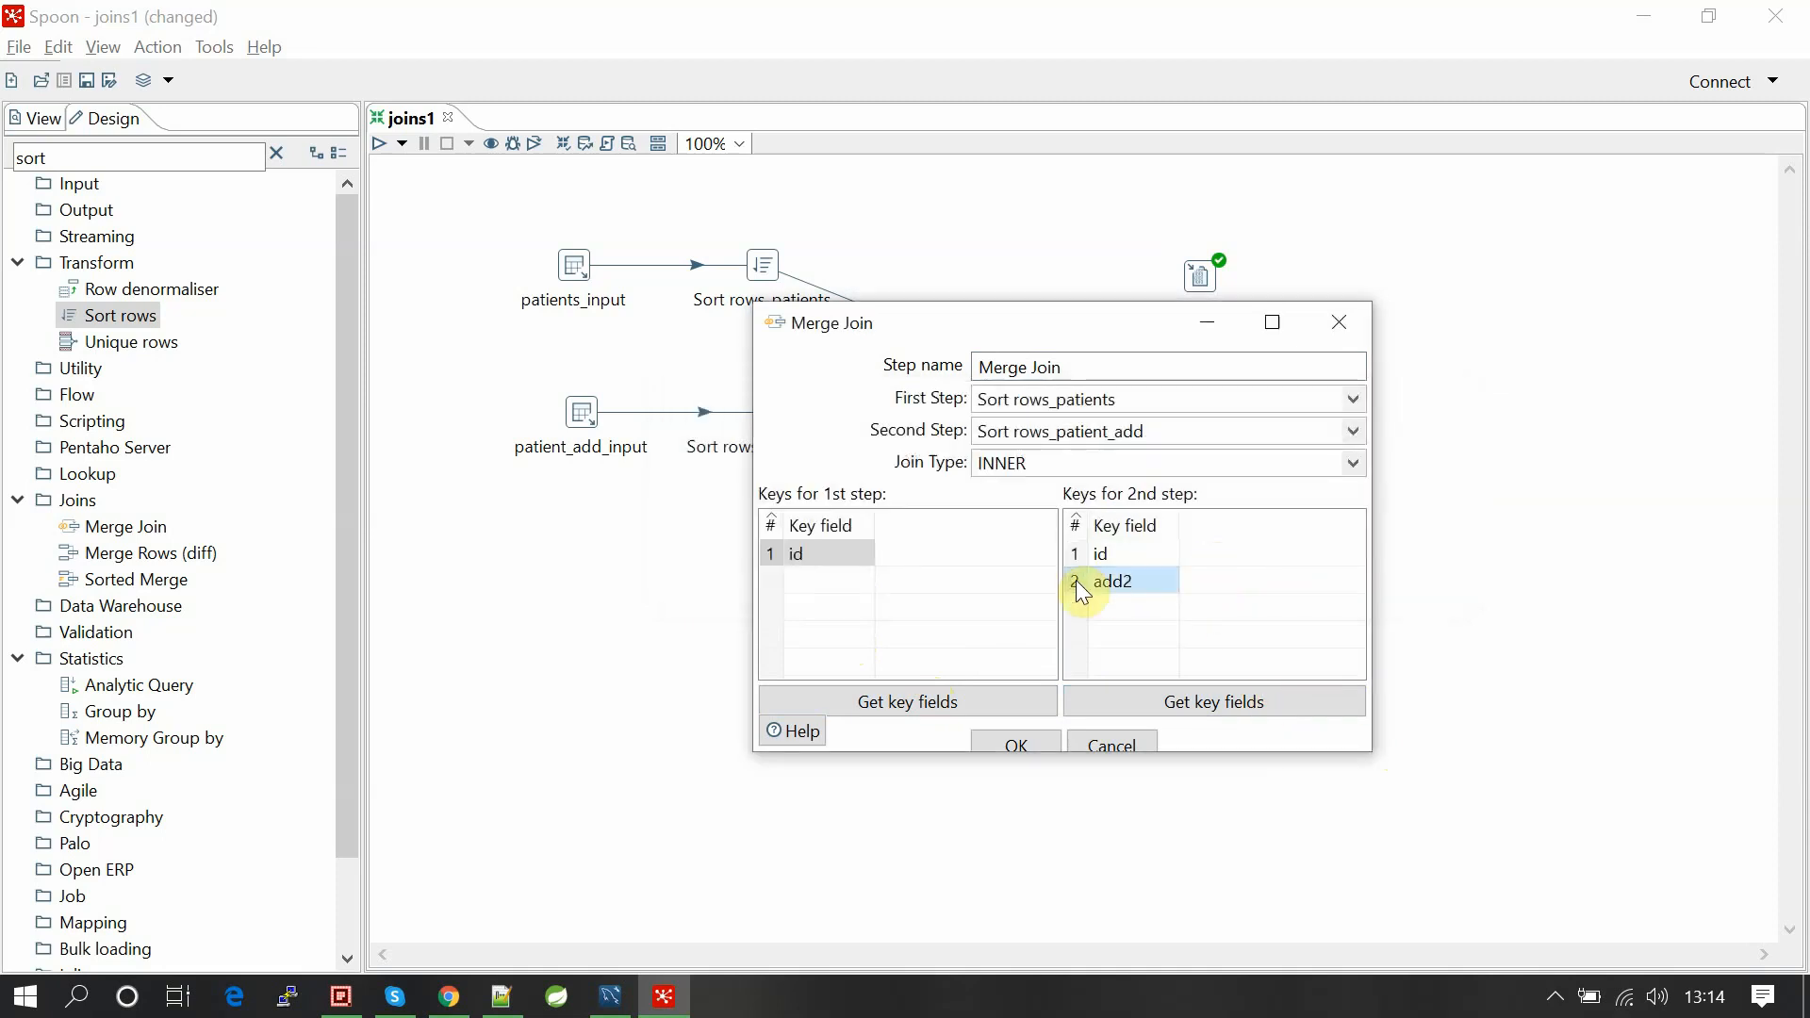
{"action": "left_click", "coordinate": [1013, 745]}
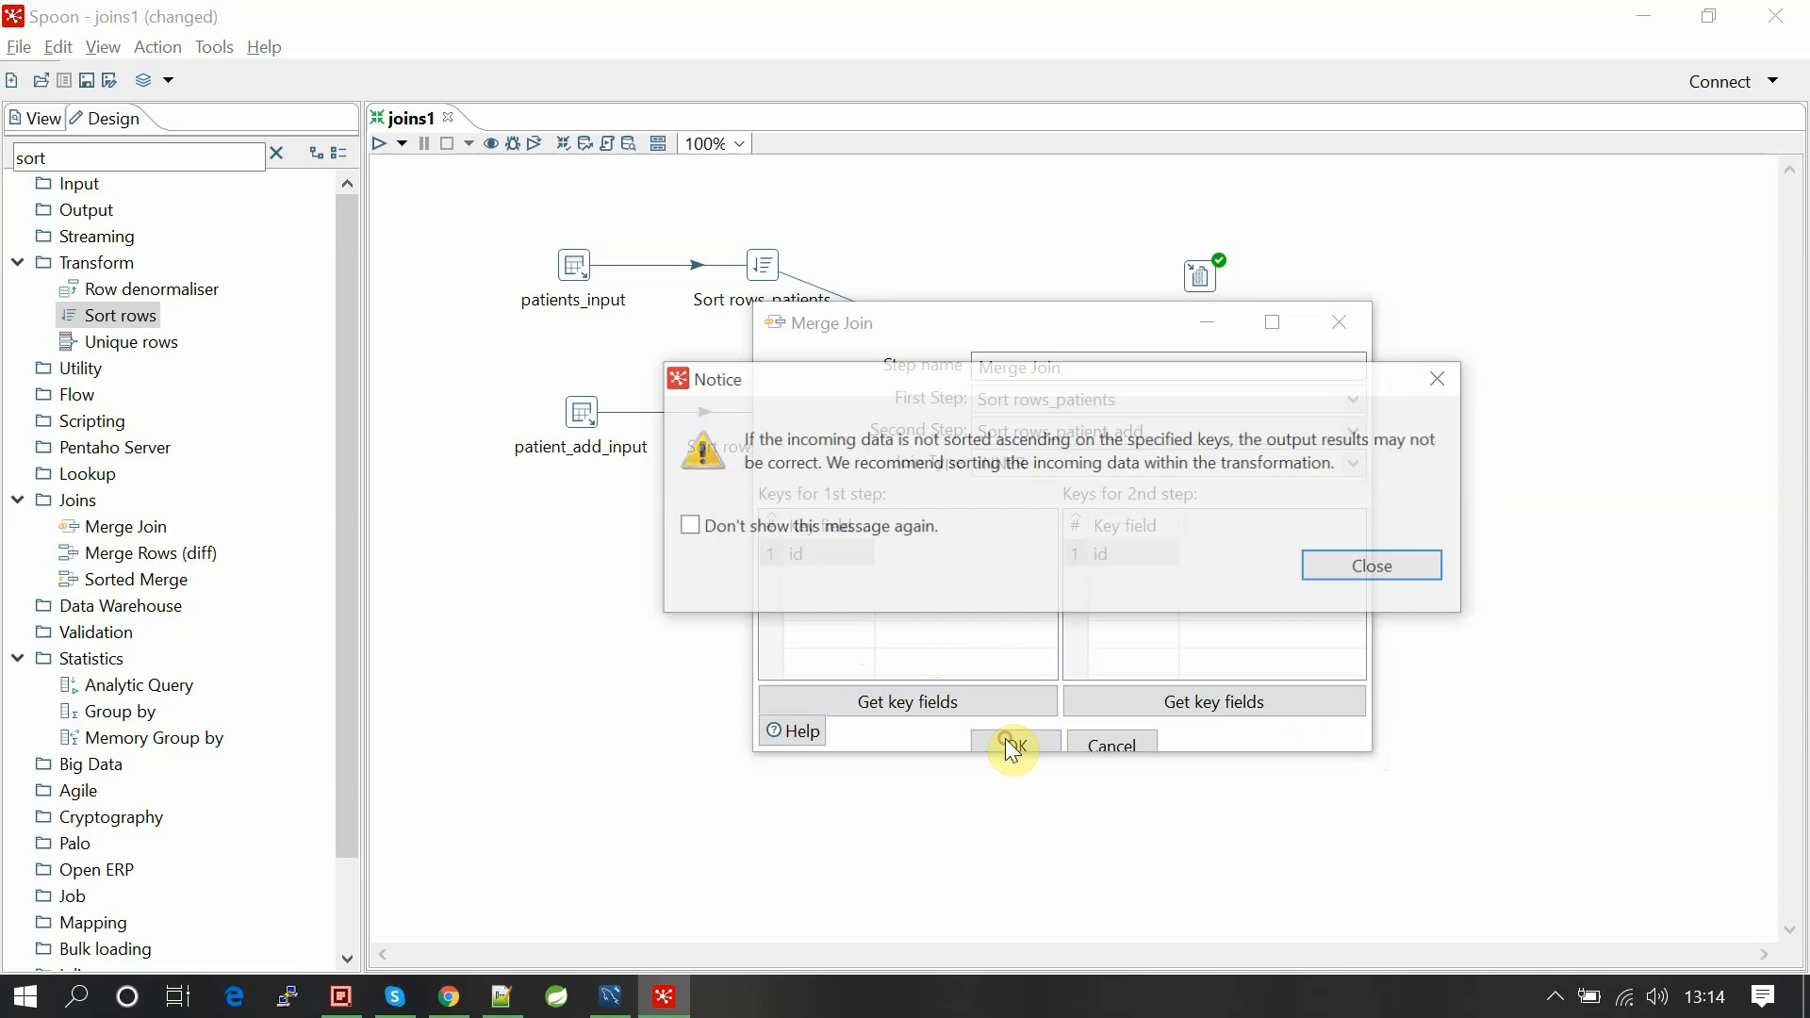
{"action": "left_click", "coordinate": [1013, 746]}
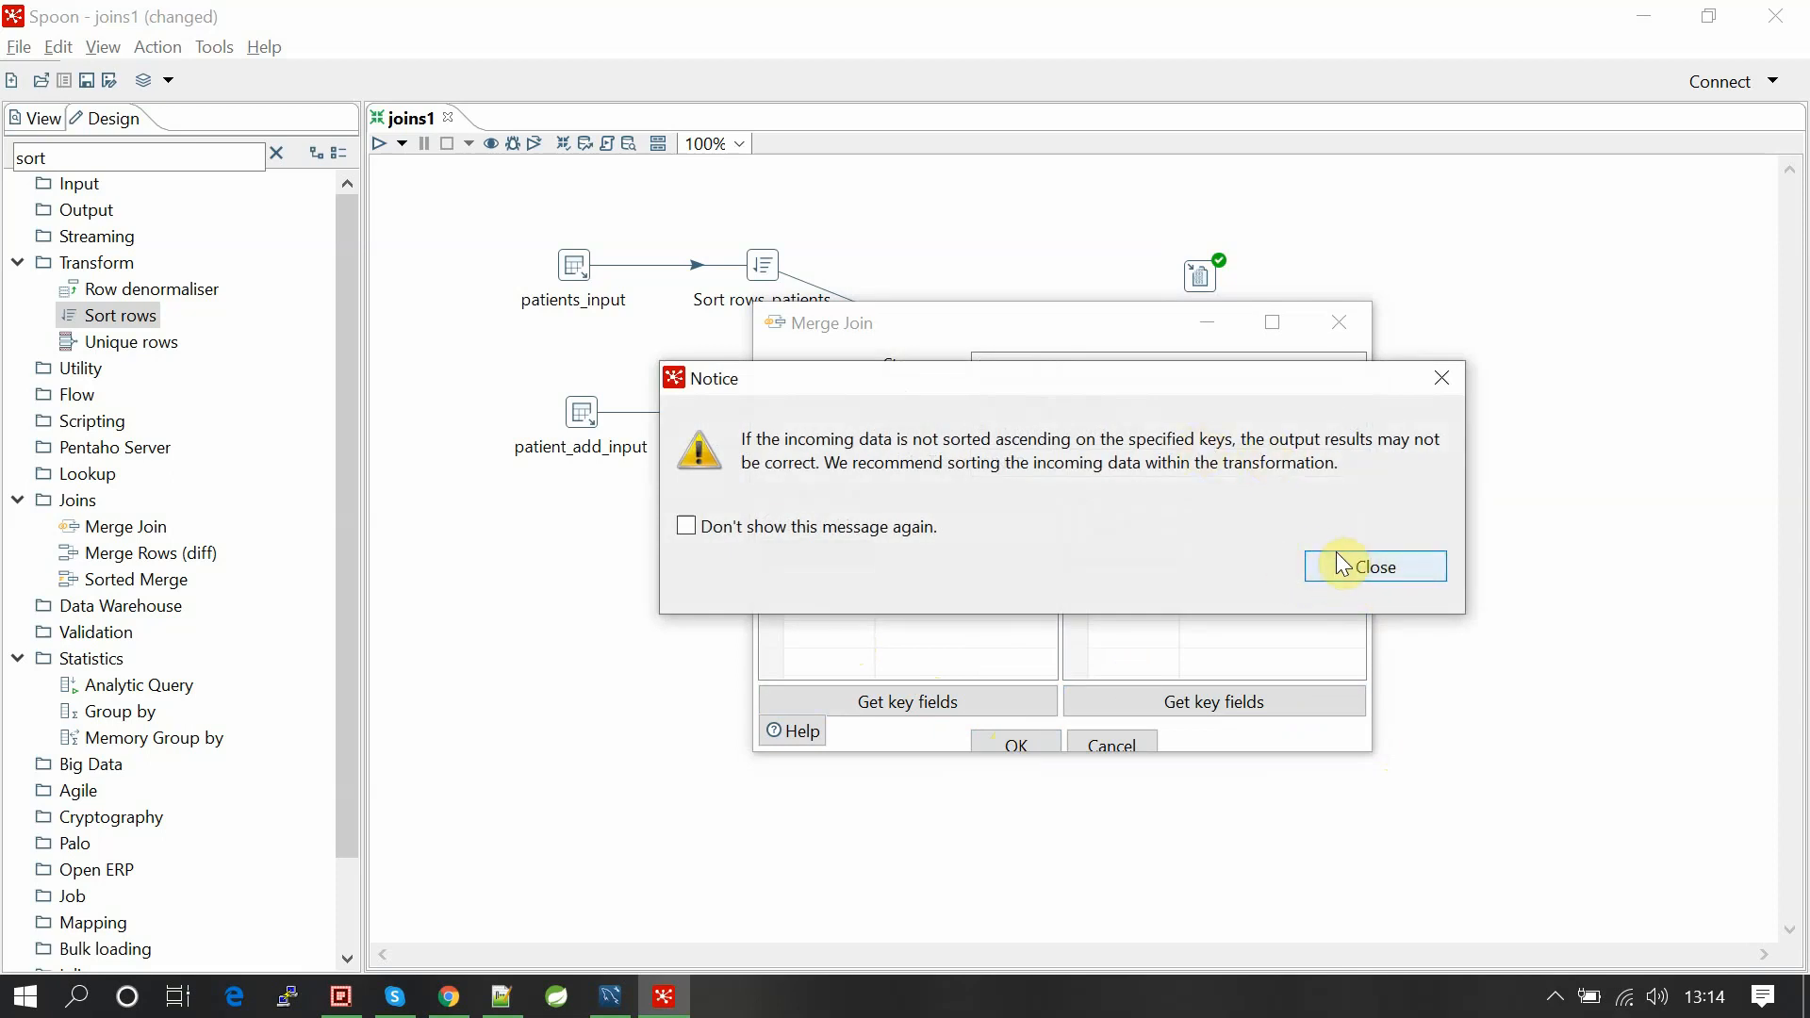
{"action": "left_click", "coordinate": [1374, 567]}
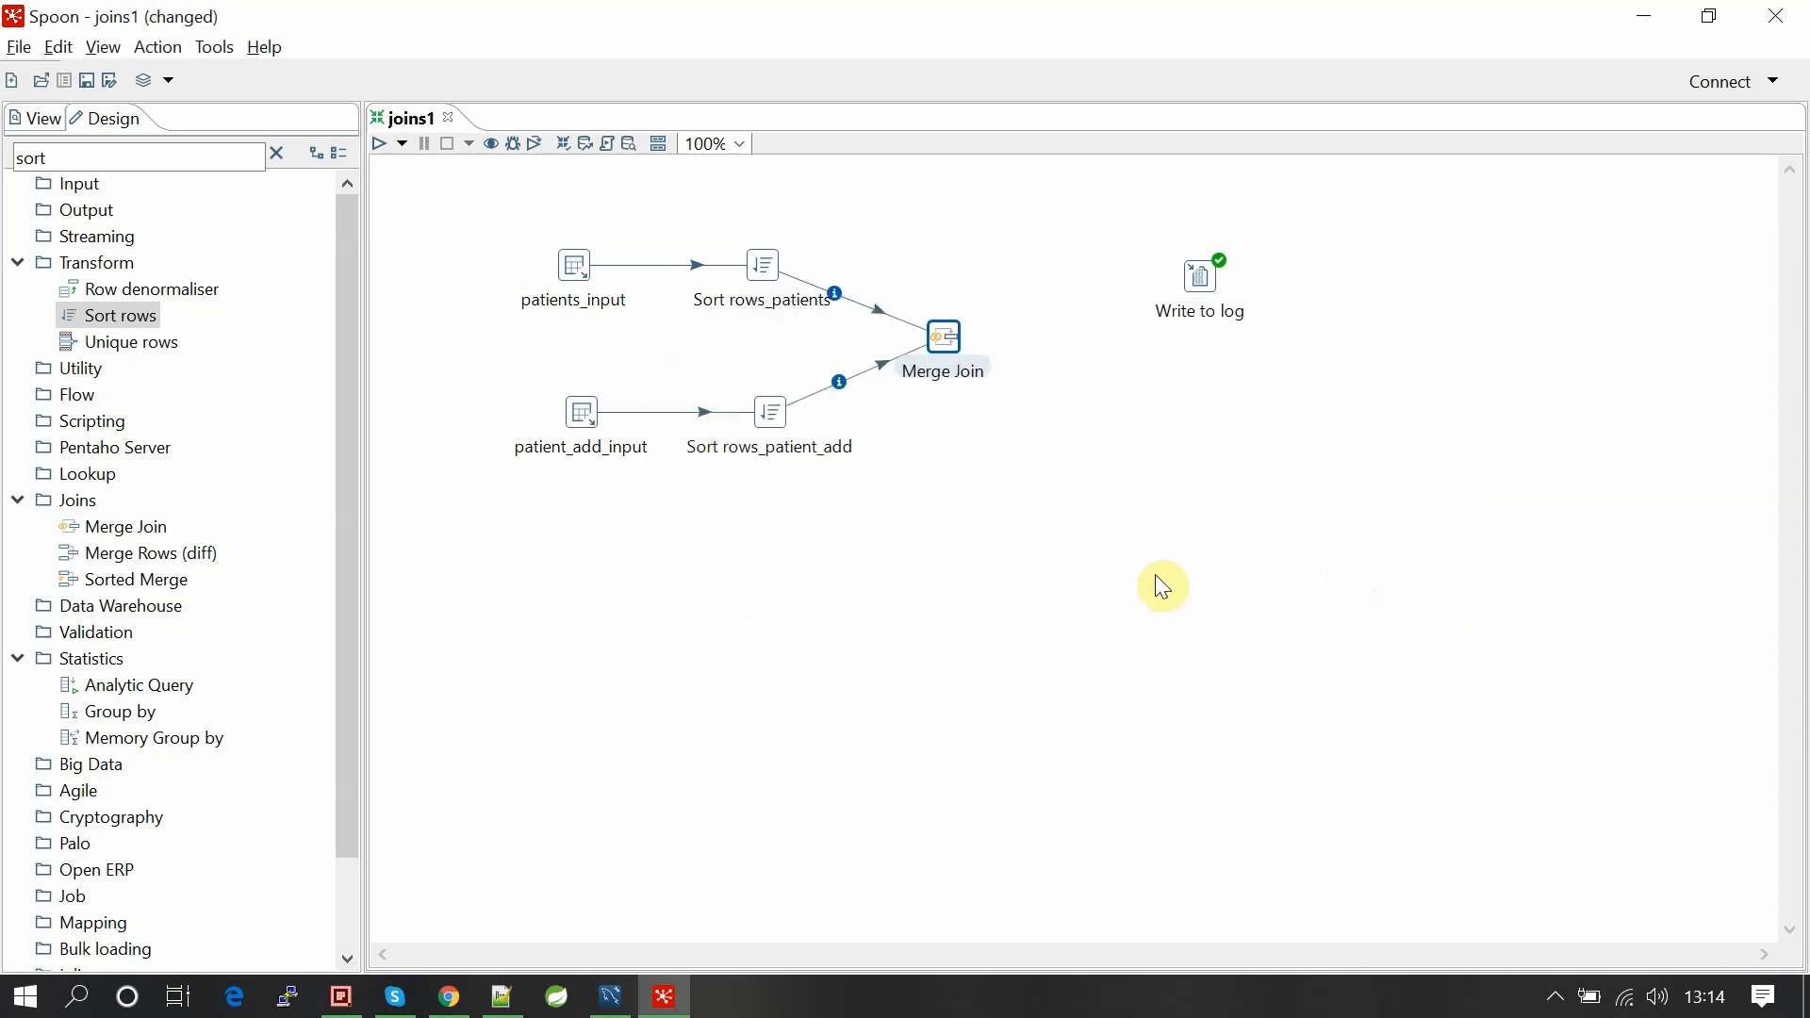
Hop Merge Join into Write to log and log fields id, name, id_1, add1, add2.
{"action": "left_click_drag", "start_coordinate": [1199, 277], "coordinate": [1154, 336]}
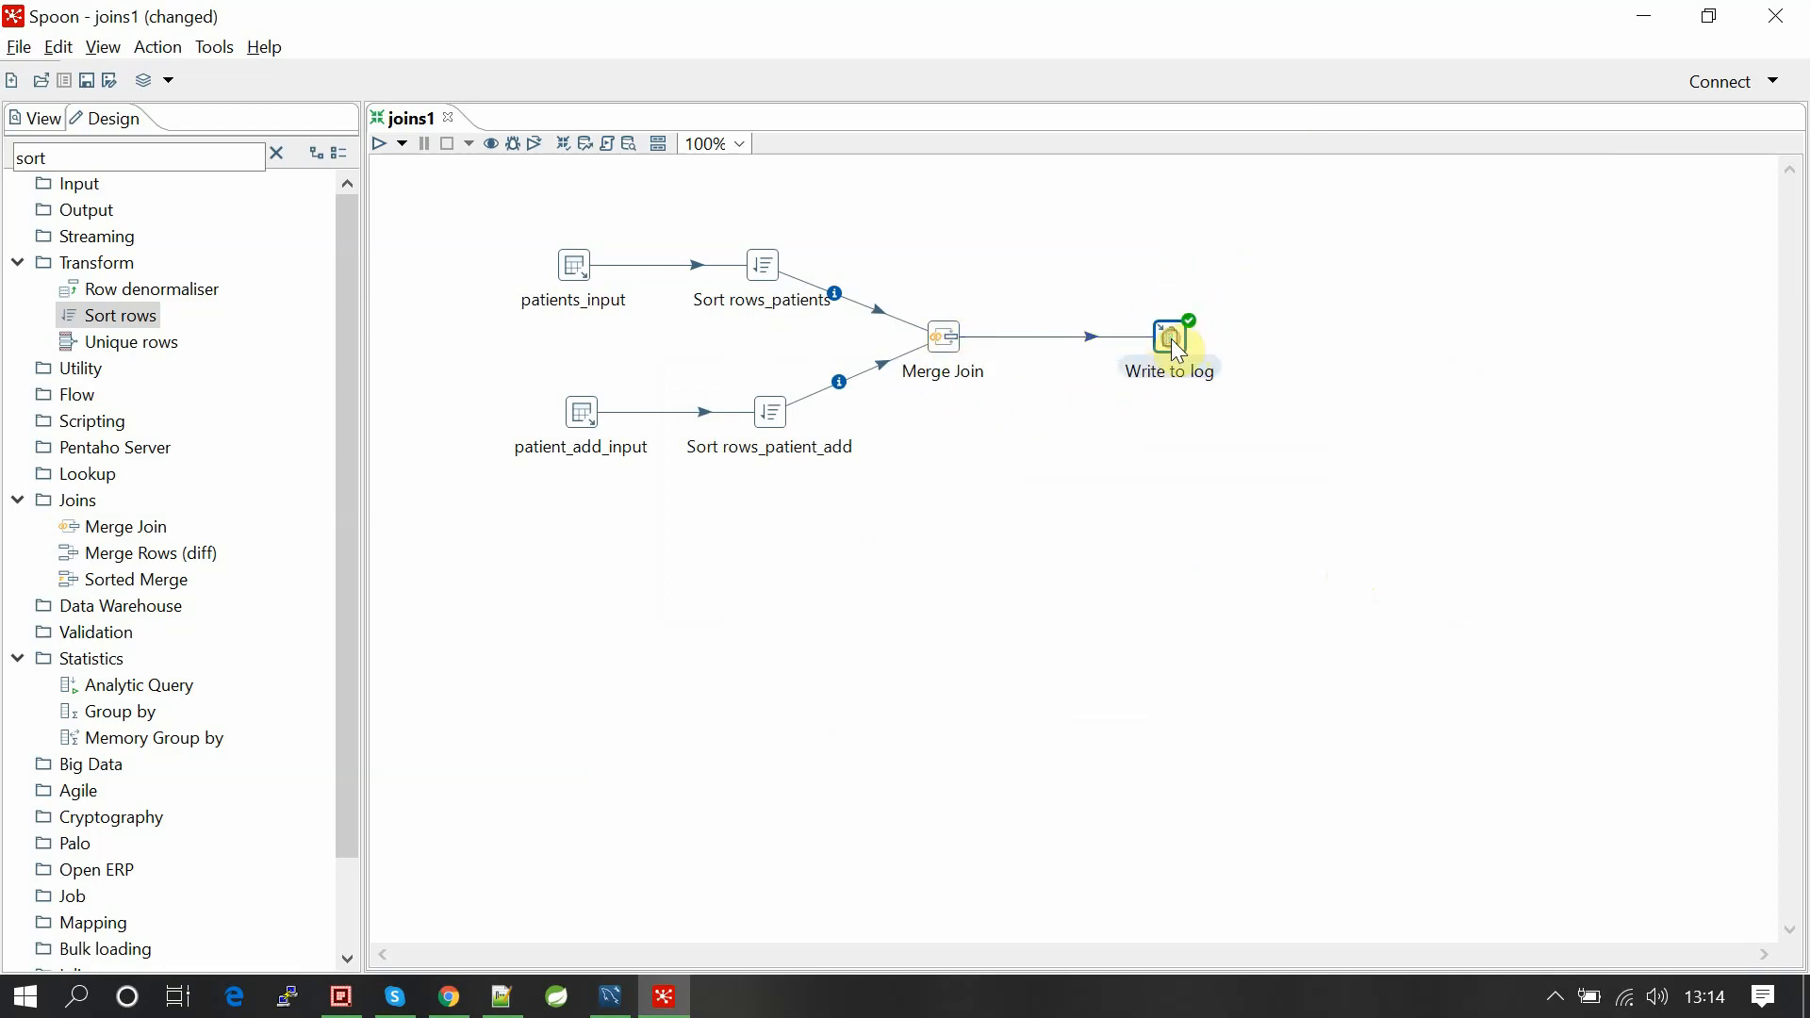
{"action": "double_click", "coordinate": [1170, 335]}
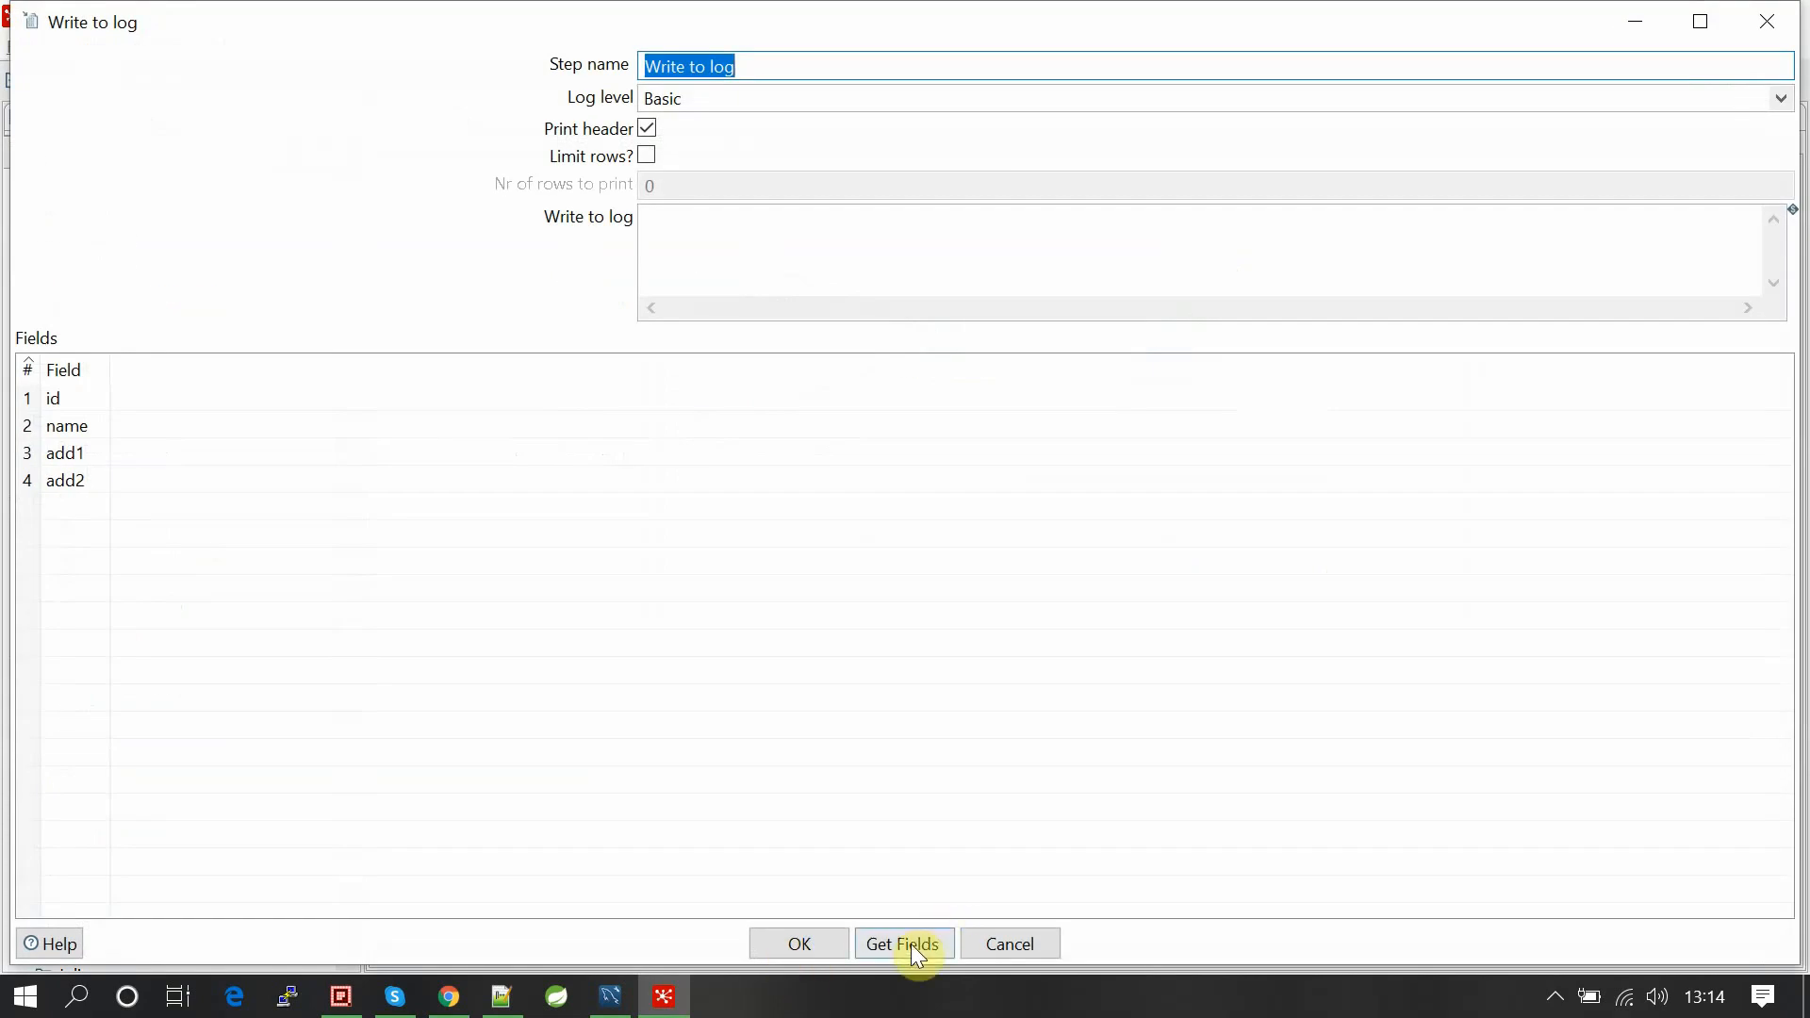
{"action": "left_click", "coordinate": [904, 942]}
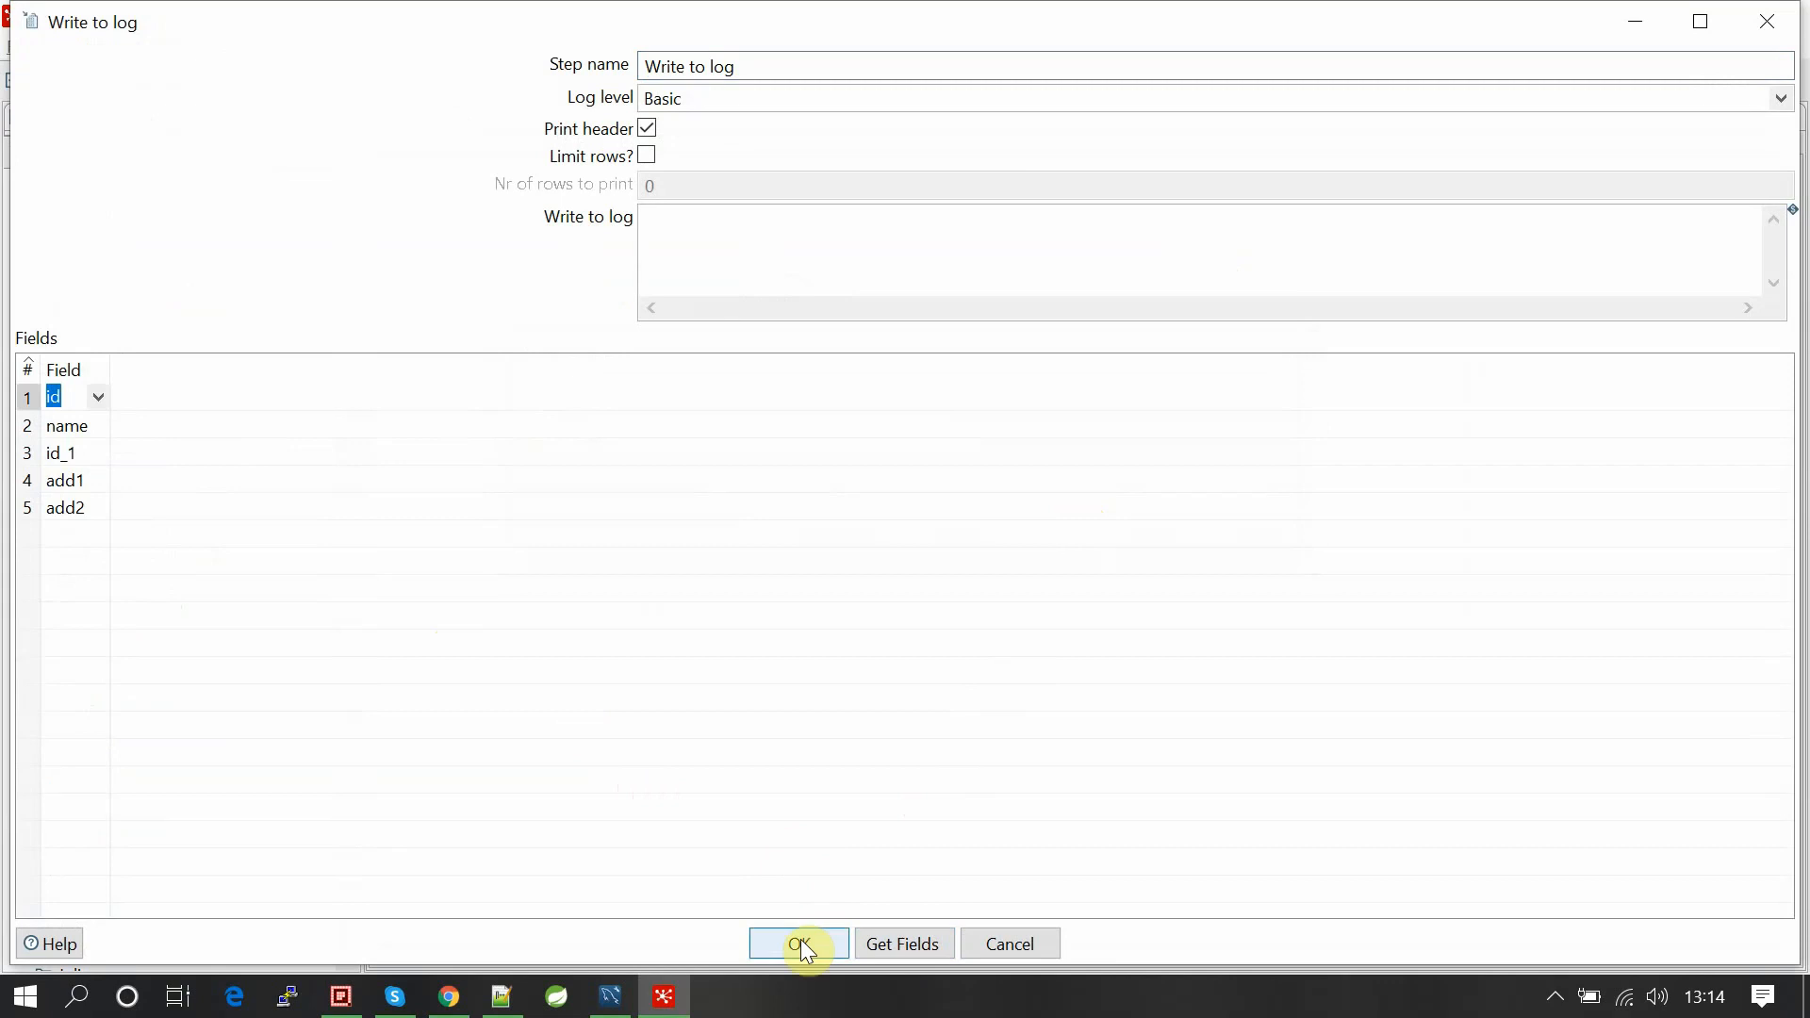
{"action": "left_click", "coordinate": [797, 943]}
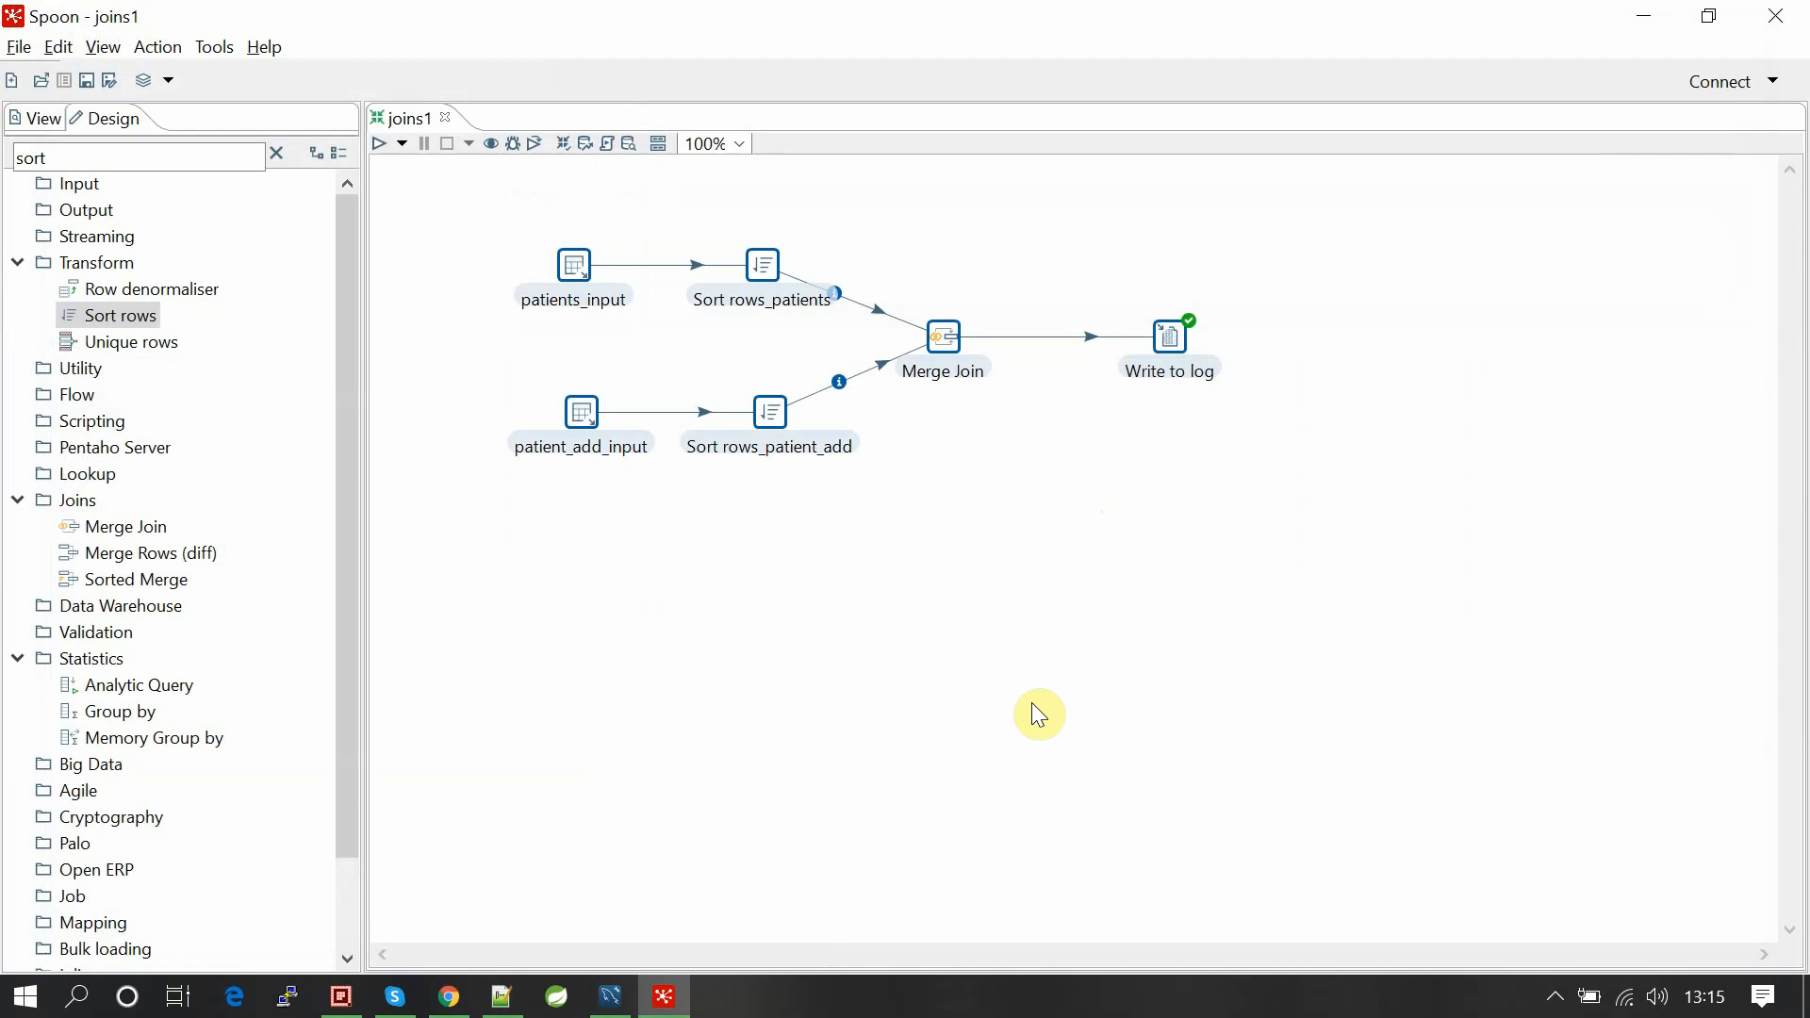
{"action": "mouse_move", "coordinate": [292, 90]}
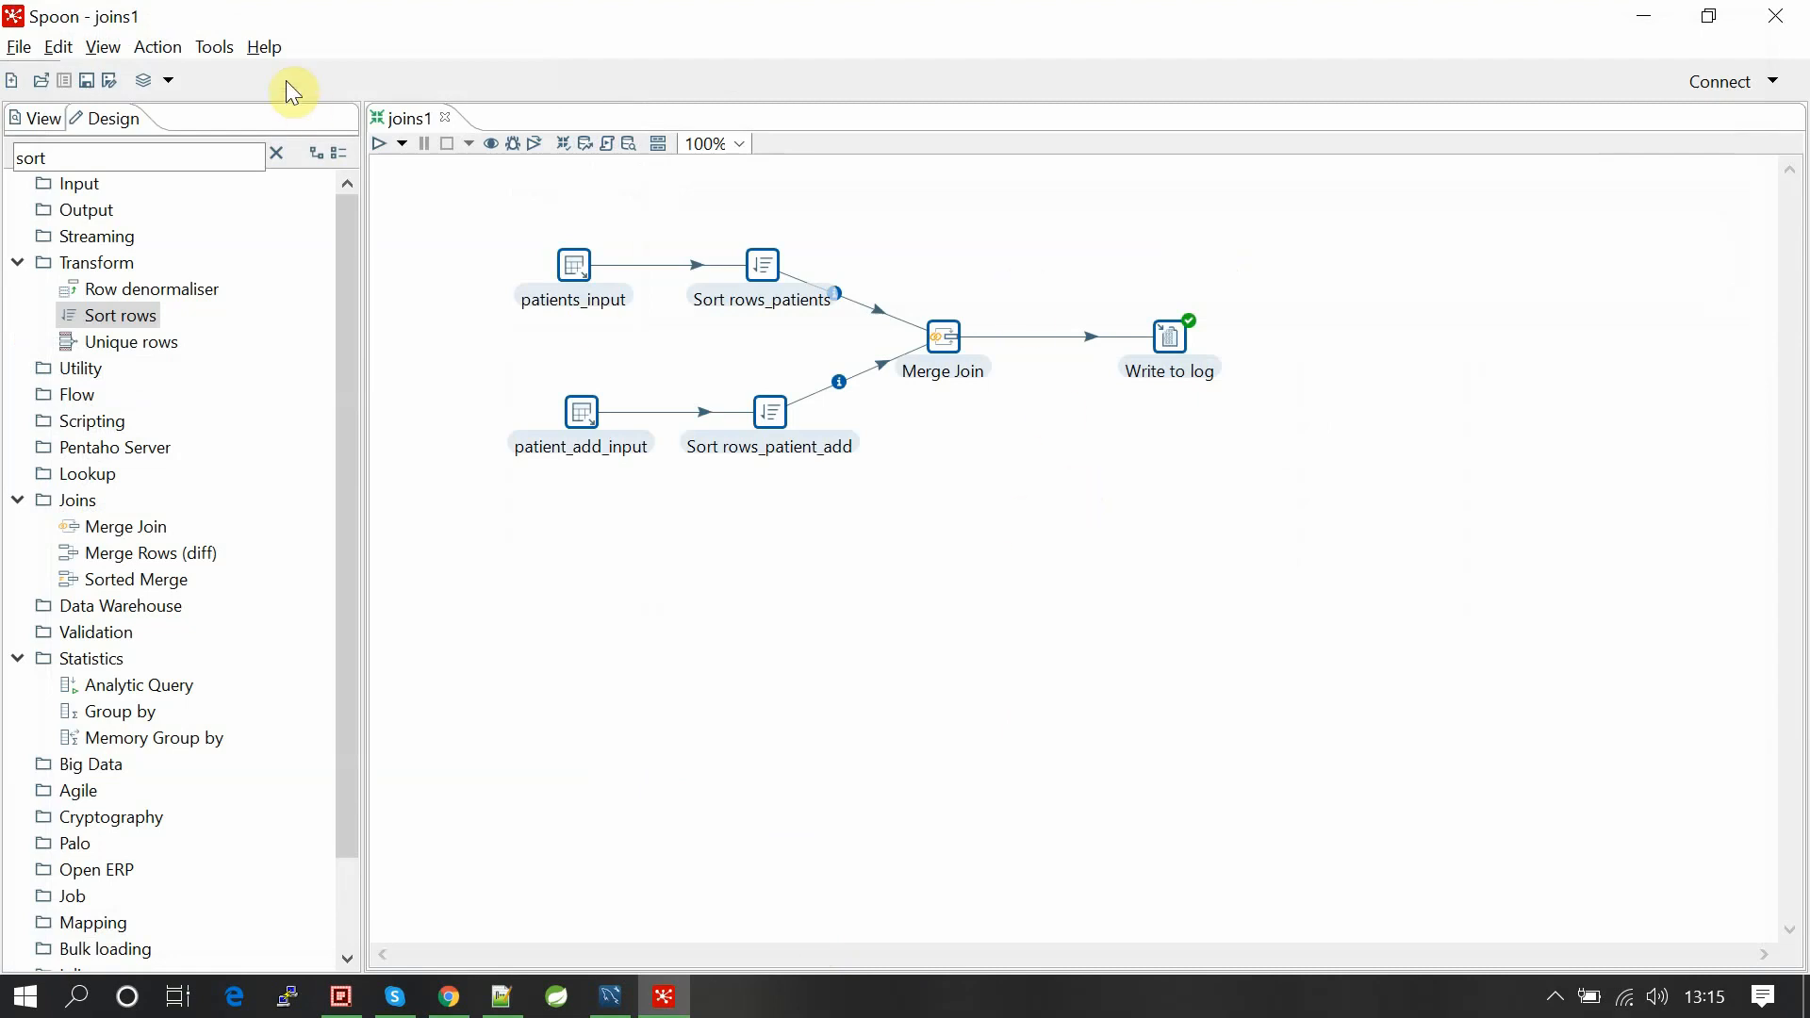
{"action": "mouse_move", "coordinate": [381, 143]}
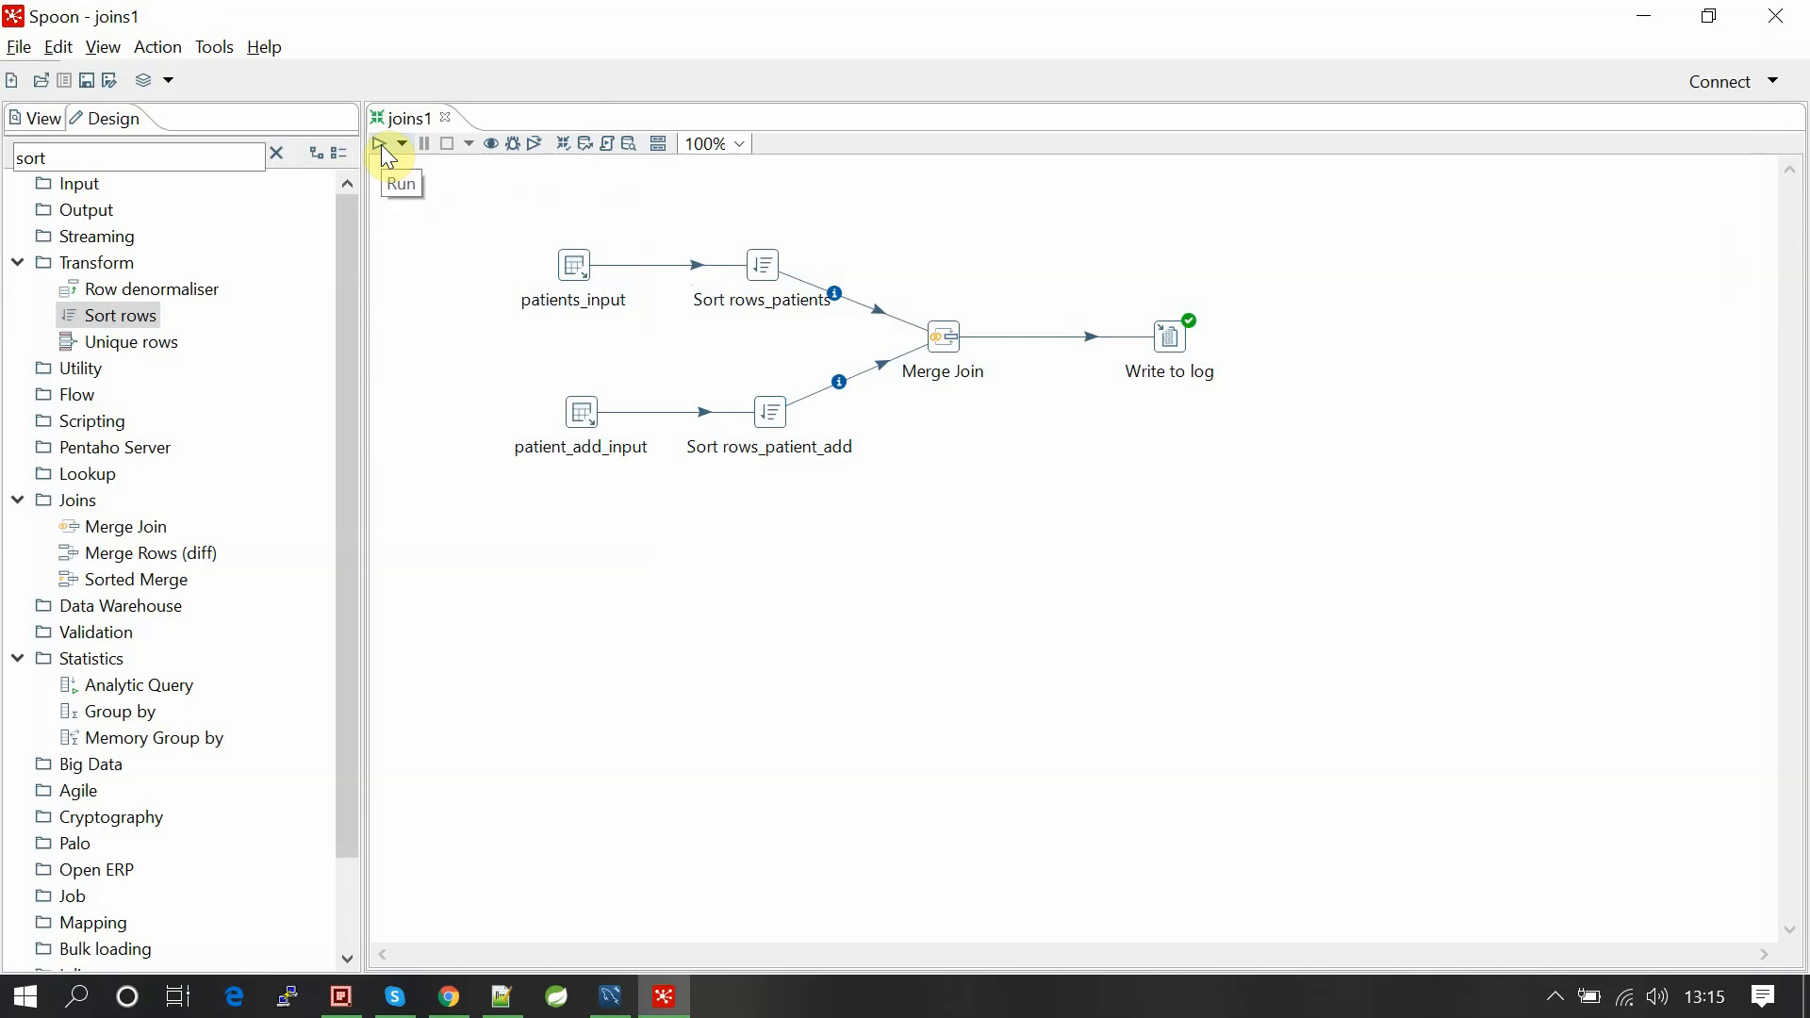
Run joins1 with the inner Merge Join and review the three logged rows, patinet1–patinet3.
{"action": "left_click", "coordinate": [381, 144]}
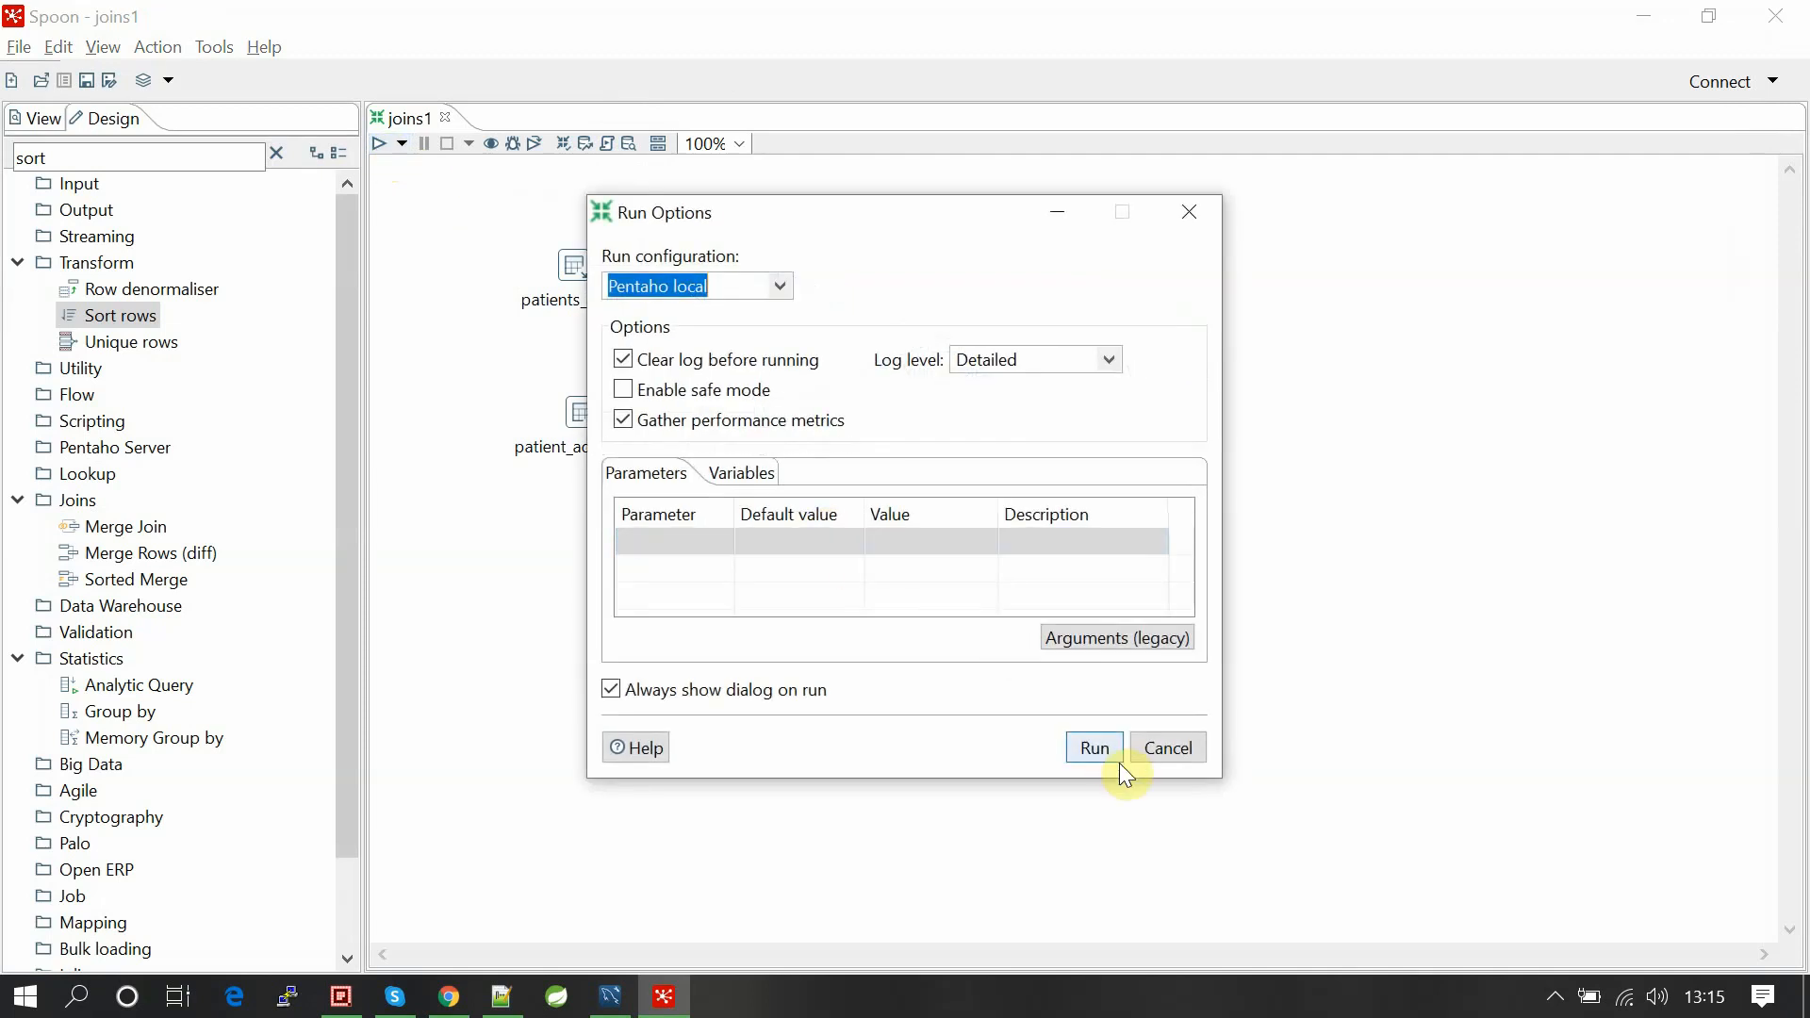
{"action": "left_click", "coordinate": [1092, 747]}
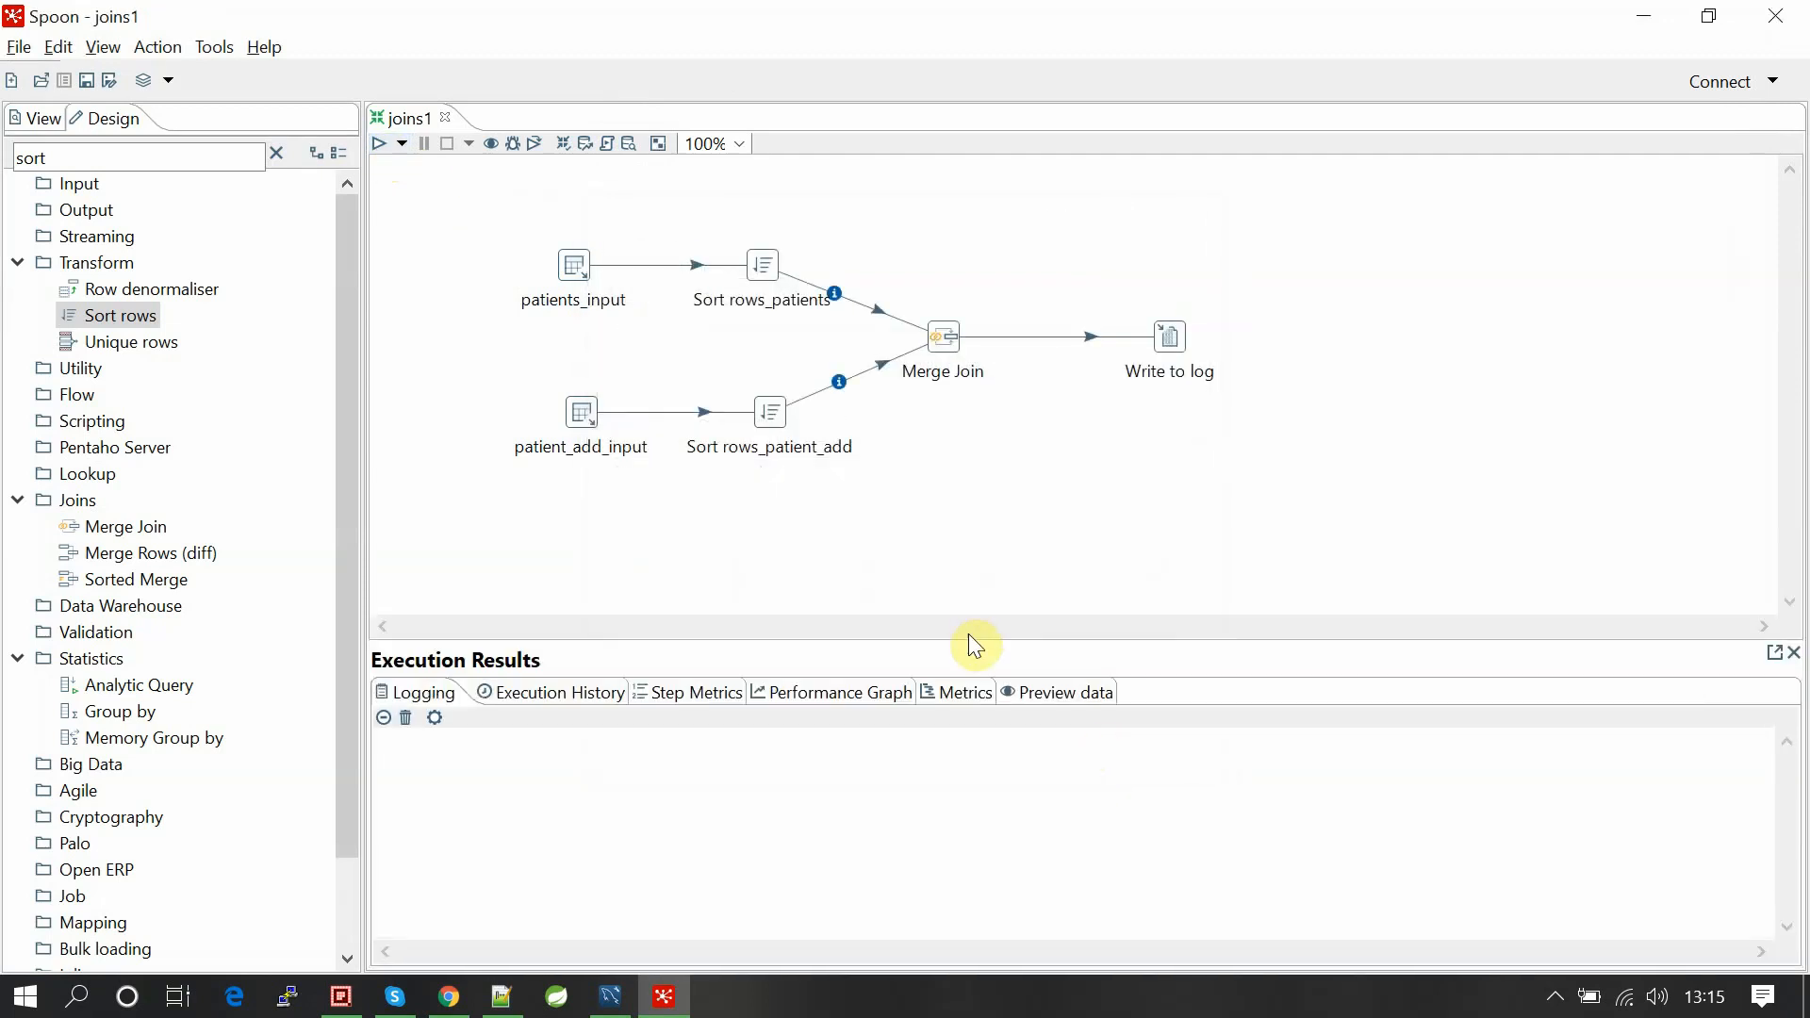
{"action": "left_click", "coordinate": [380, 143]}
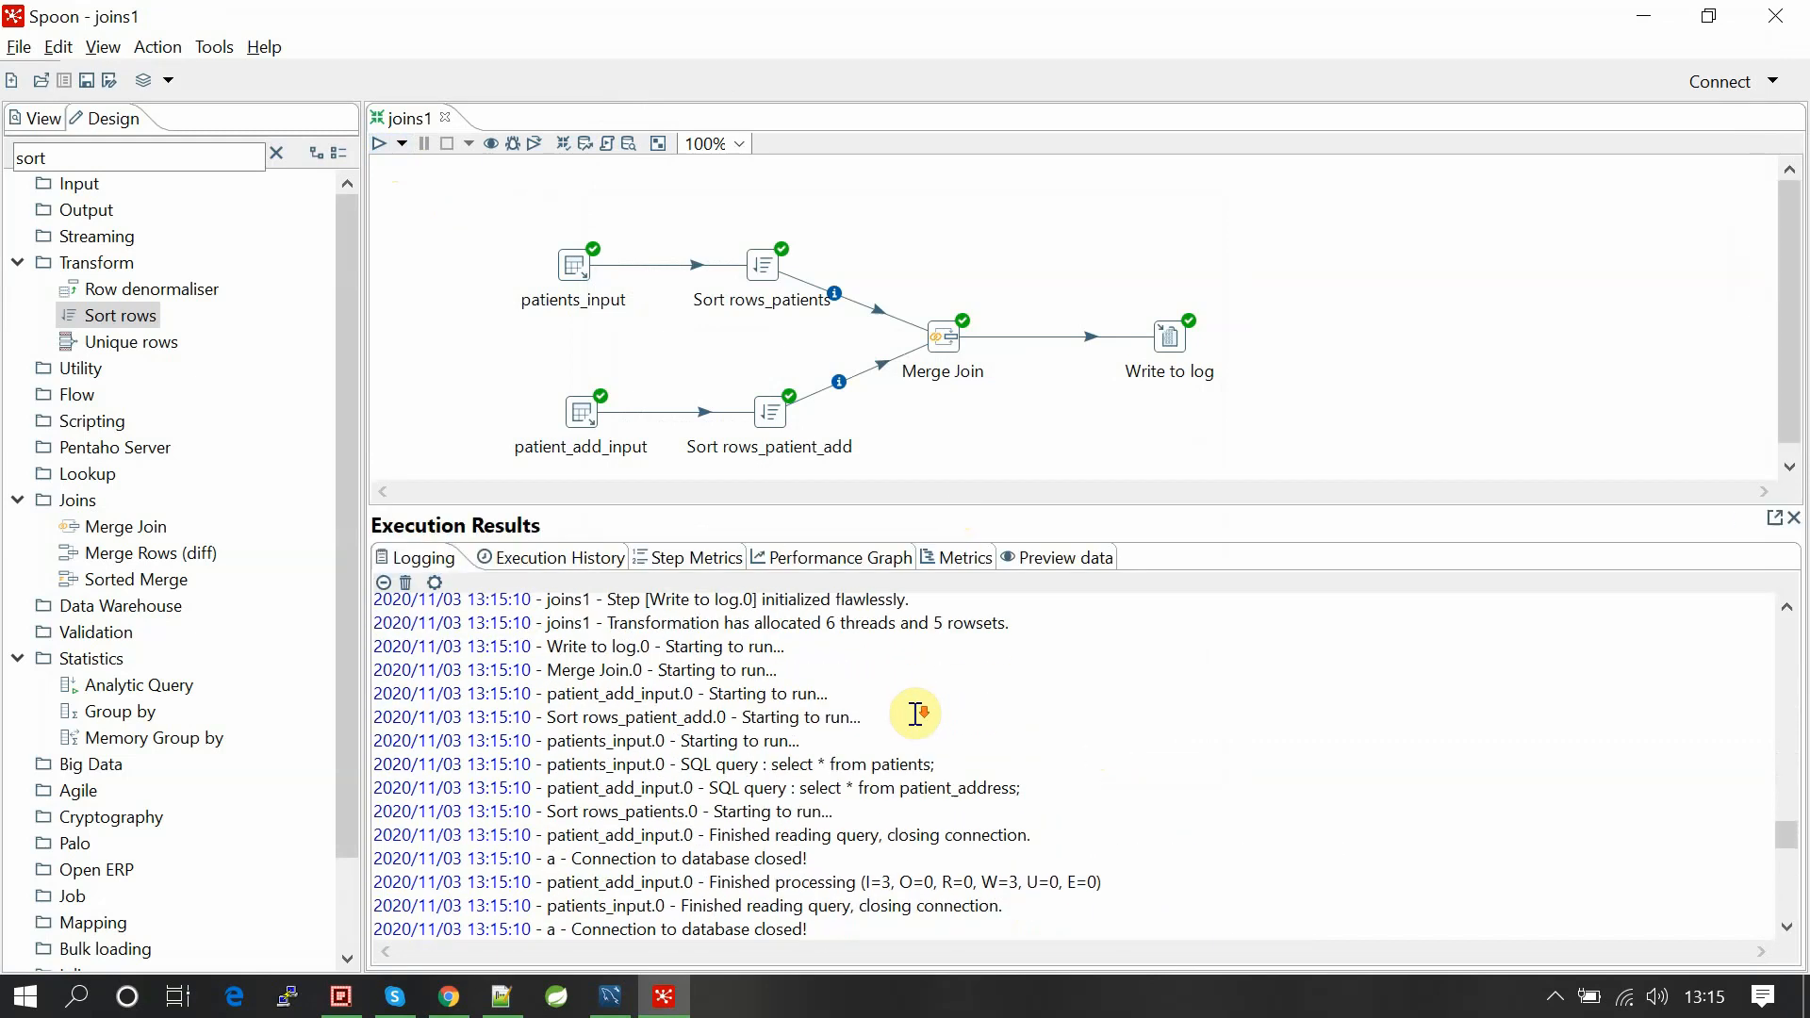
{"action": "scroll", "scroll_direction": "down", "scroll_amount": 3}
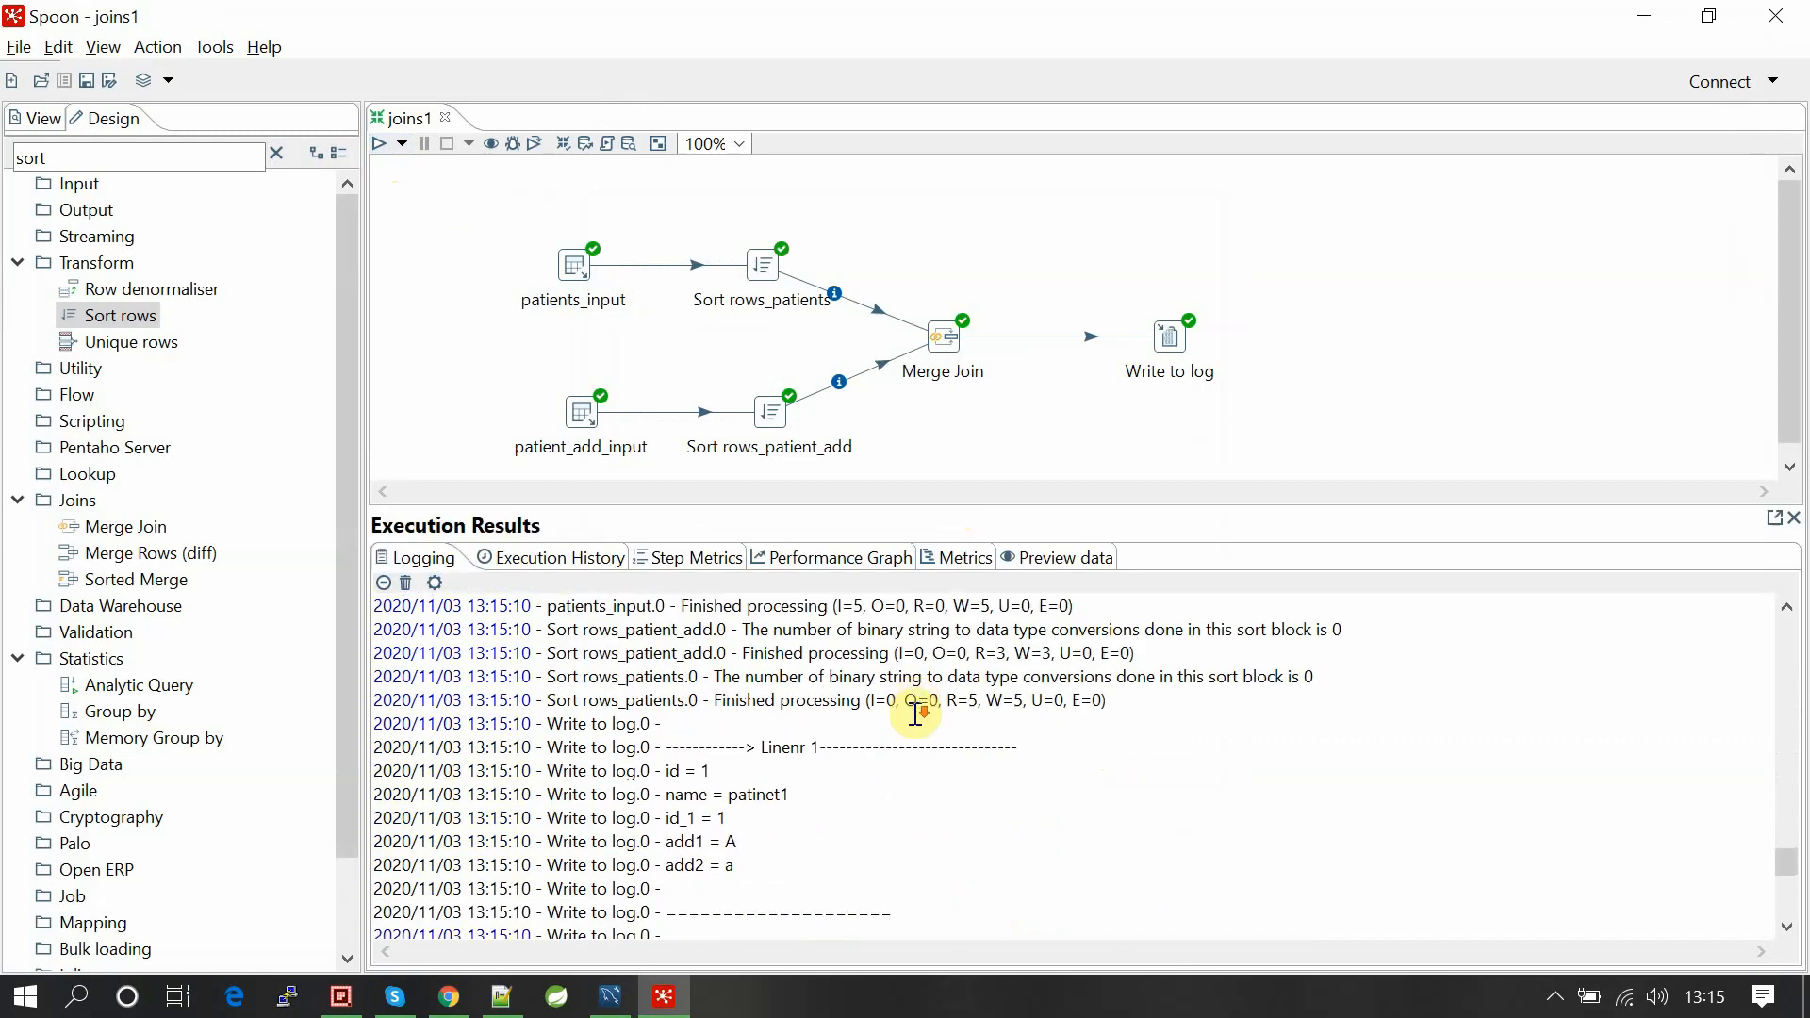
{"action": "scroll", "scroll_direction": "down", "scroll_amount": 3}
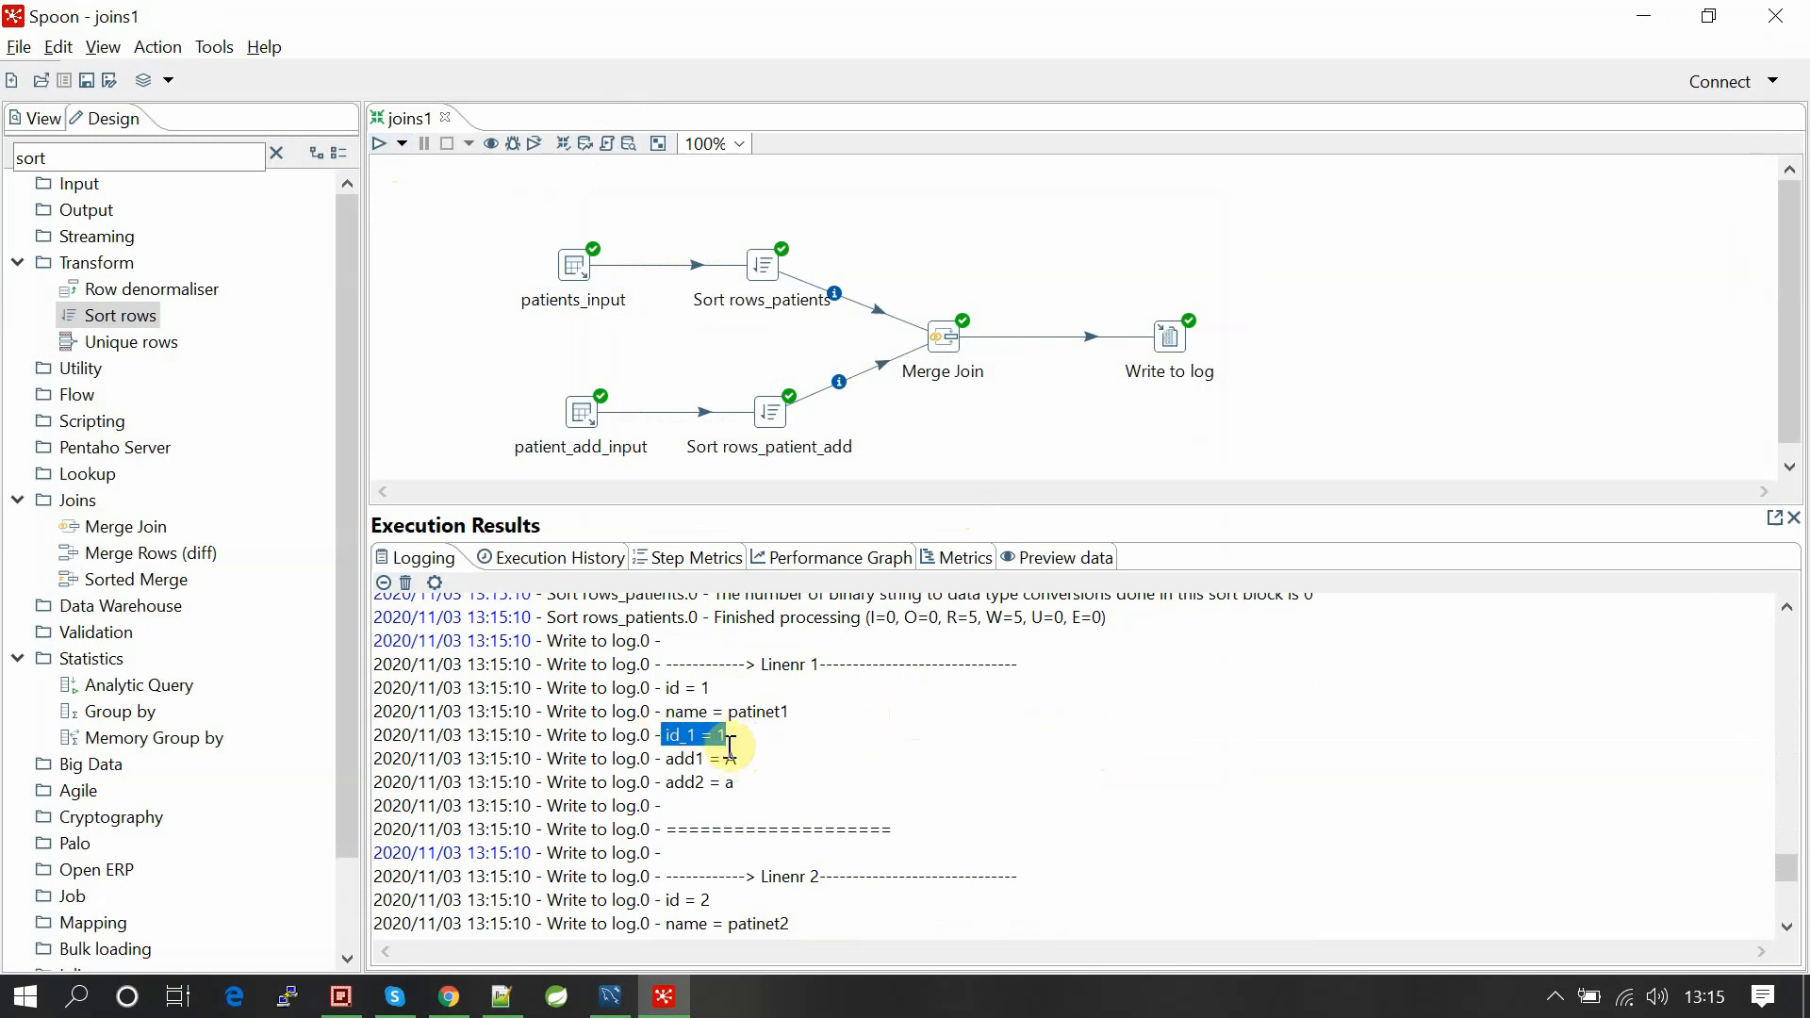
{"action": "scroll", "scroll_direction": "down", "scroll_amount": 3}
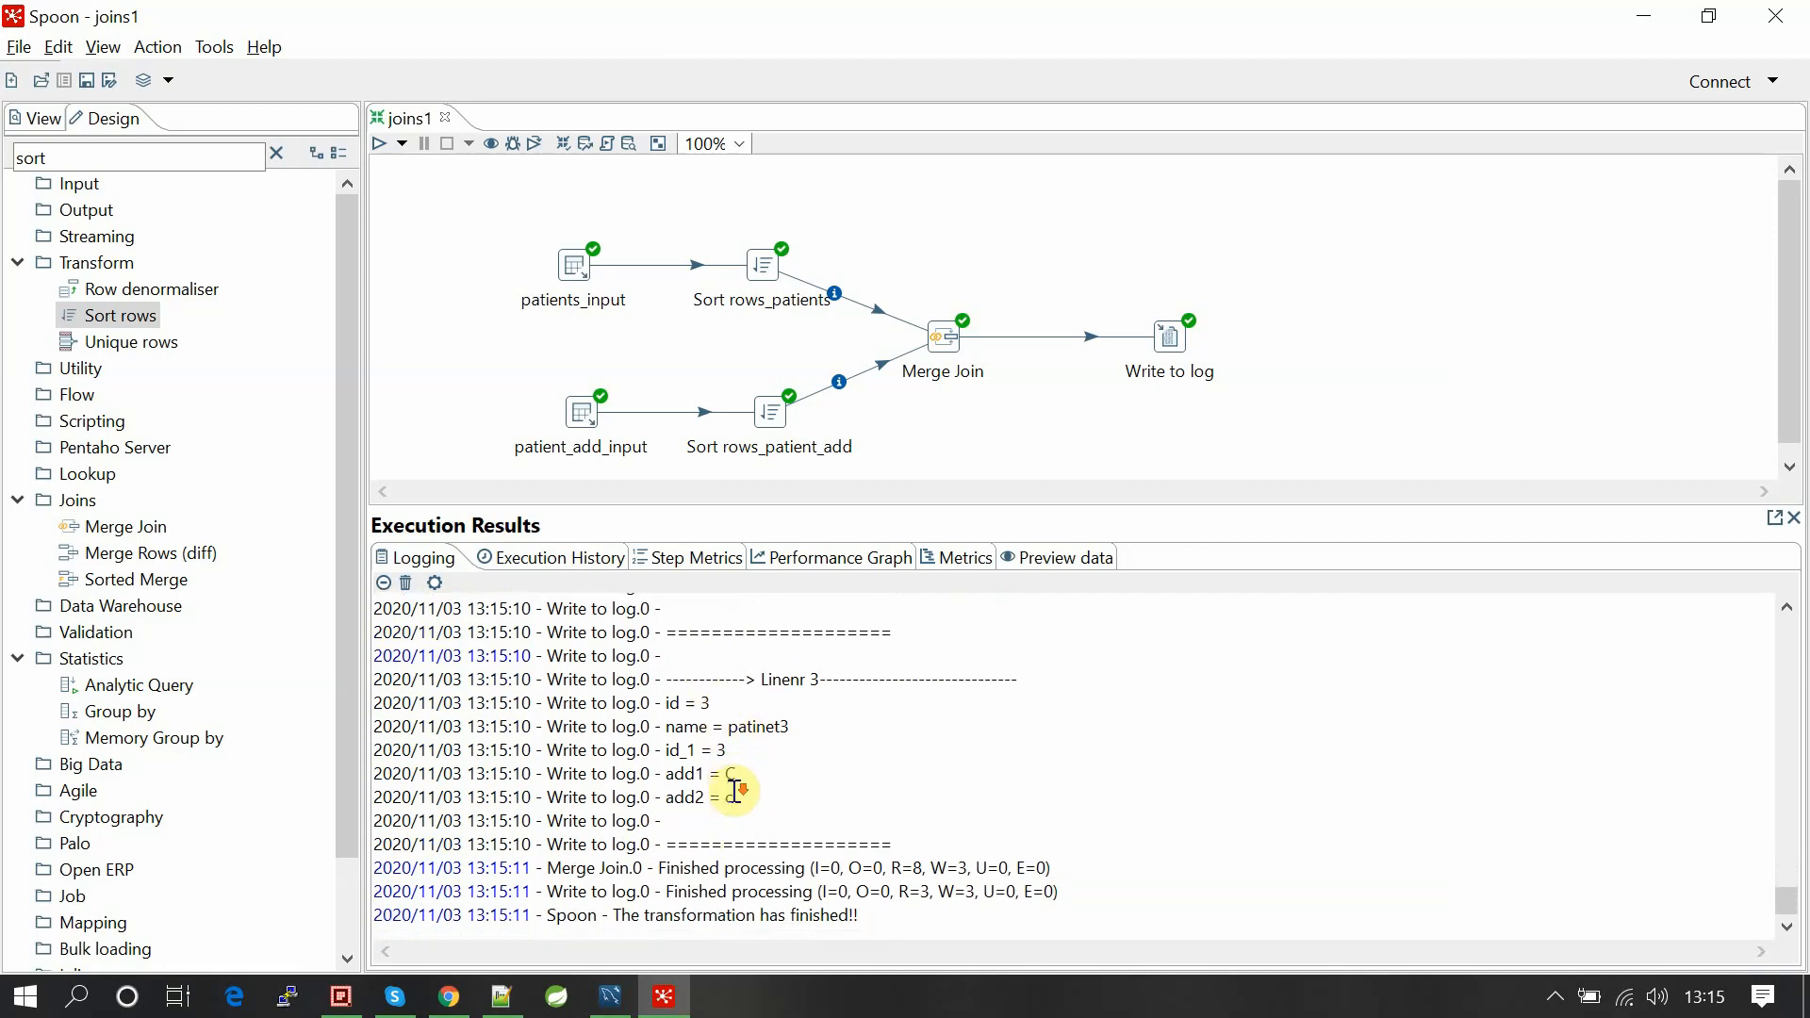
{"action": "left_click", "coordinate": [610, 996]}
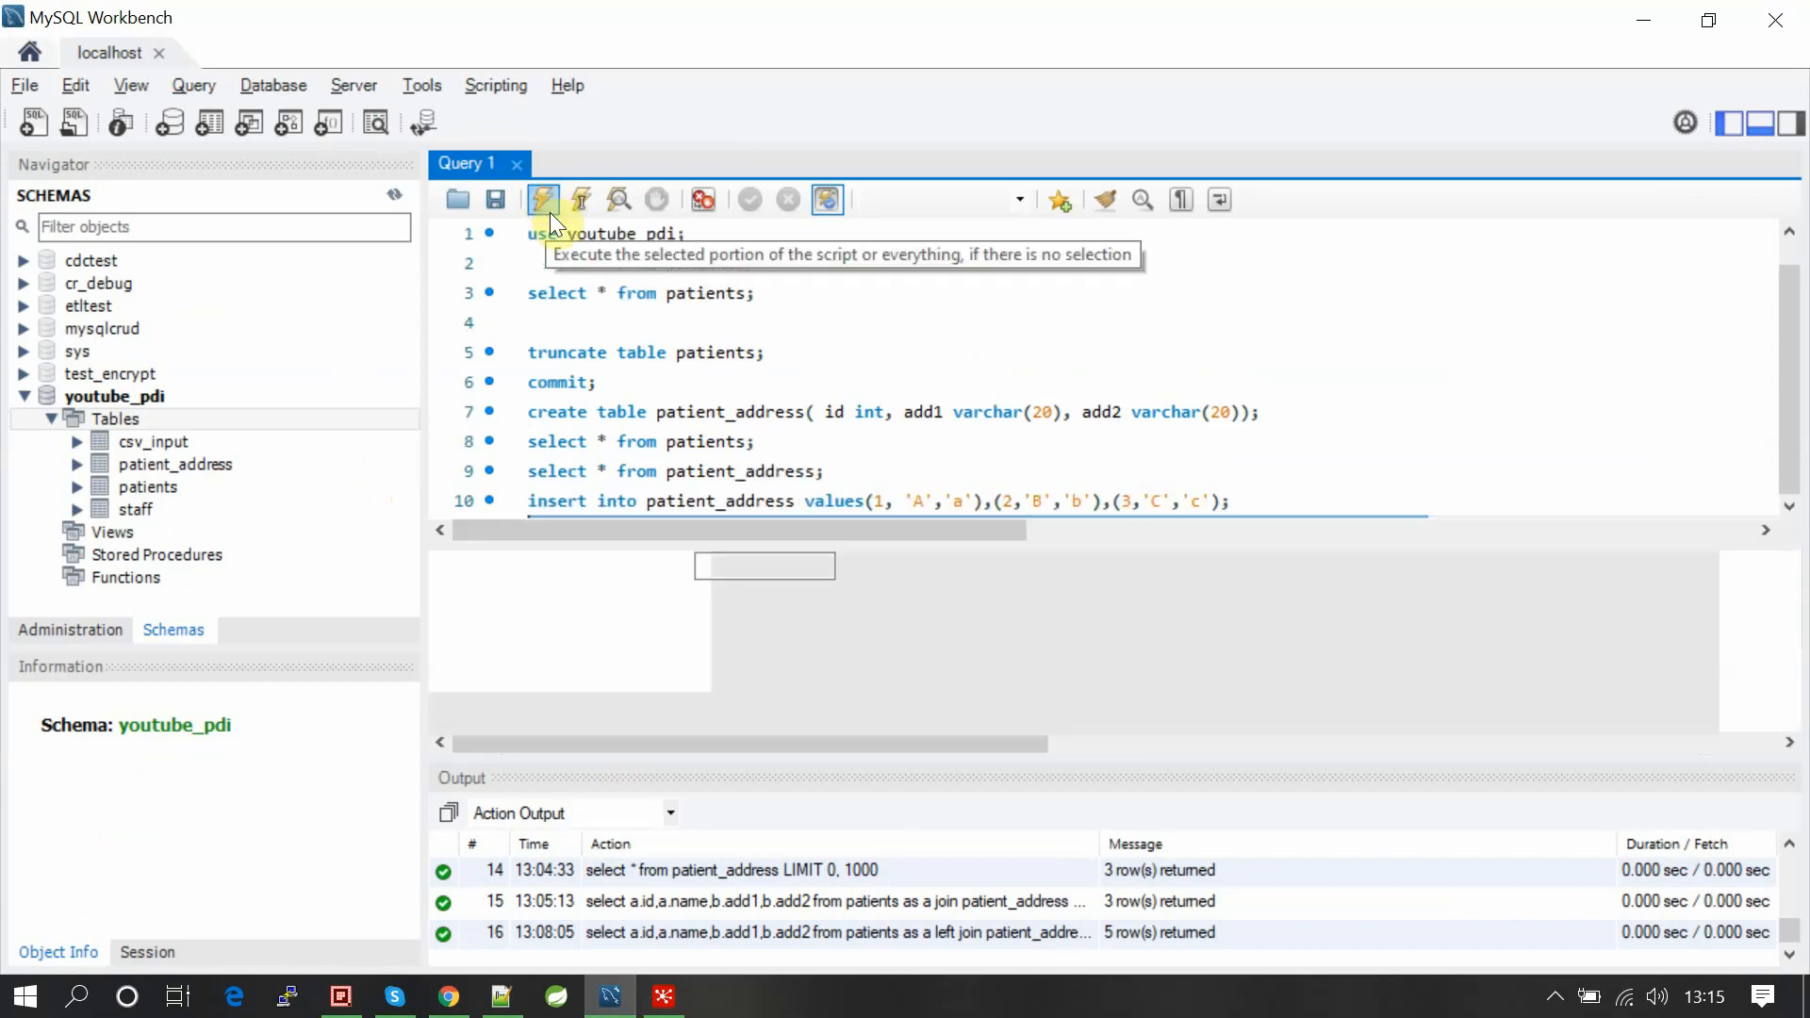
Rerun the inner join query, then change it to a left join returning five rows.
{"action": "left_click", "coordinate": [541, 199]}
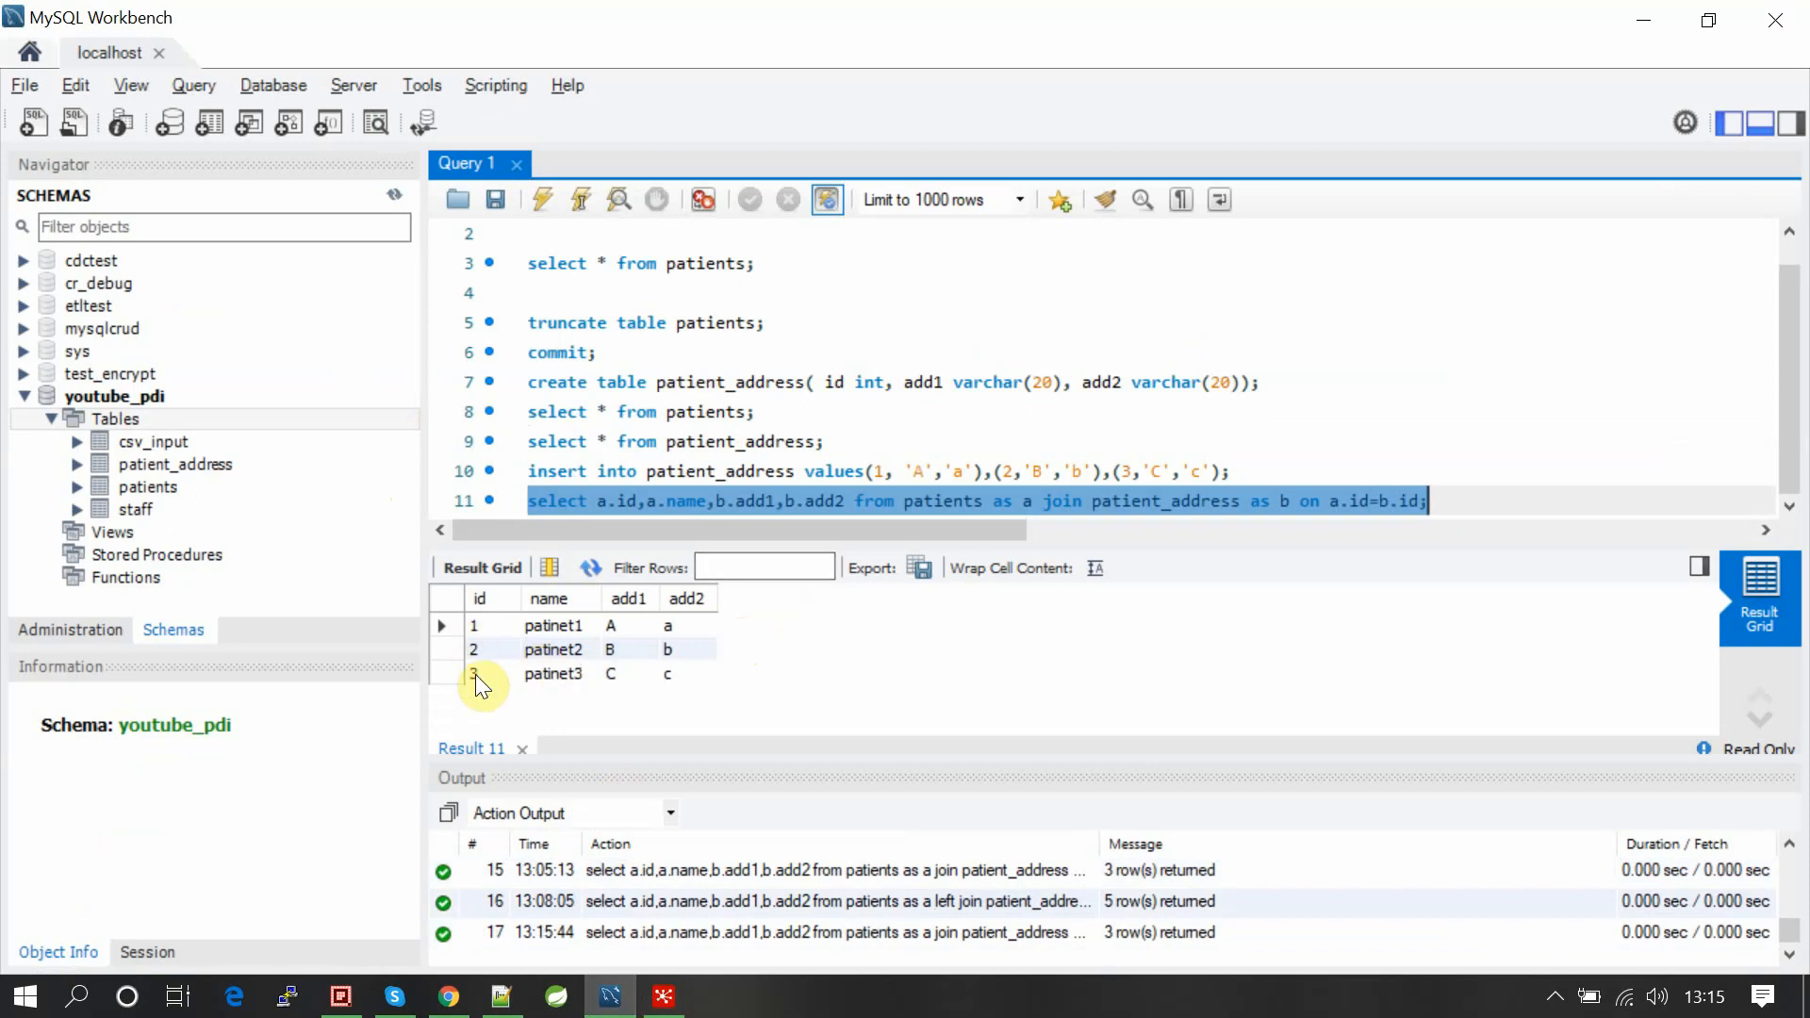
{"action": "left_click", "coordinate": [662, 995]}
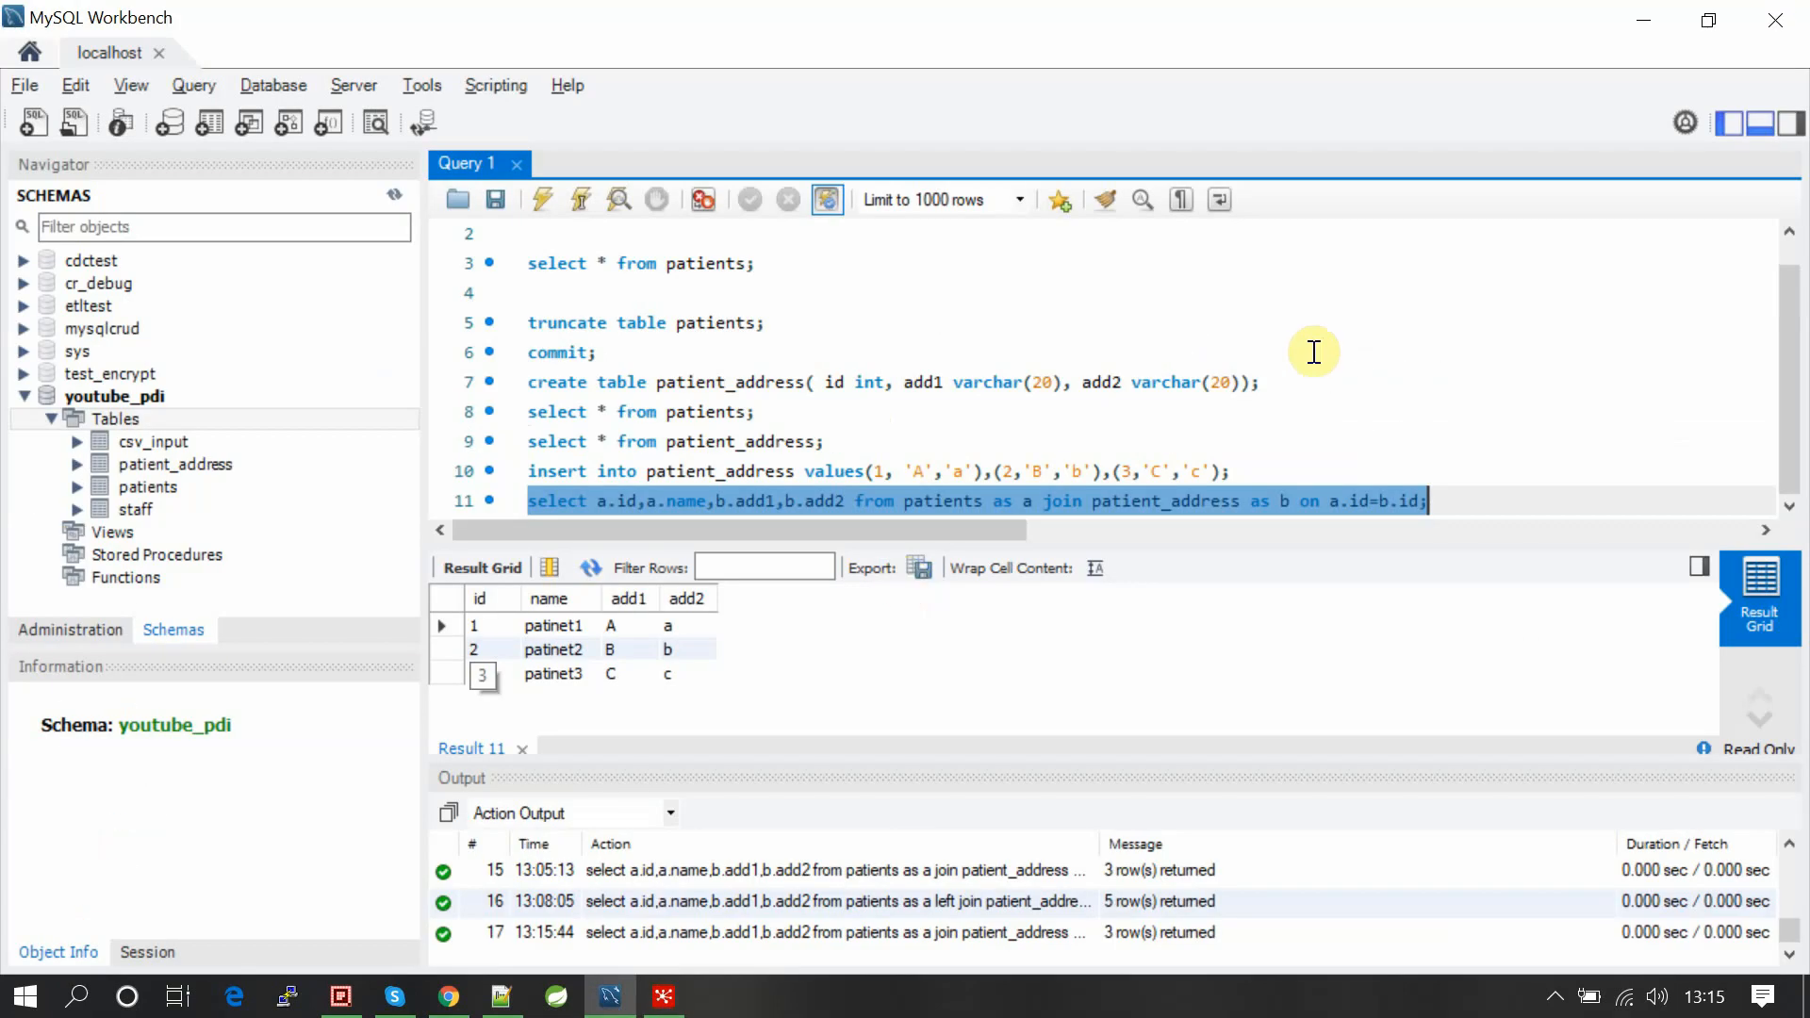
{"action": "type", "text": "left"}
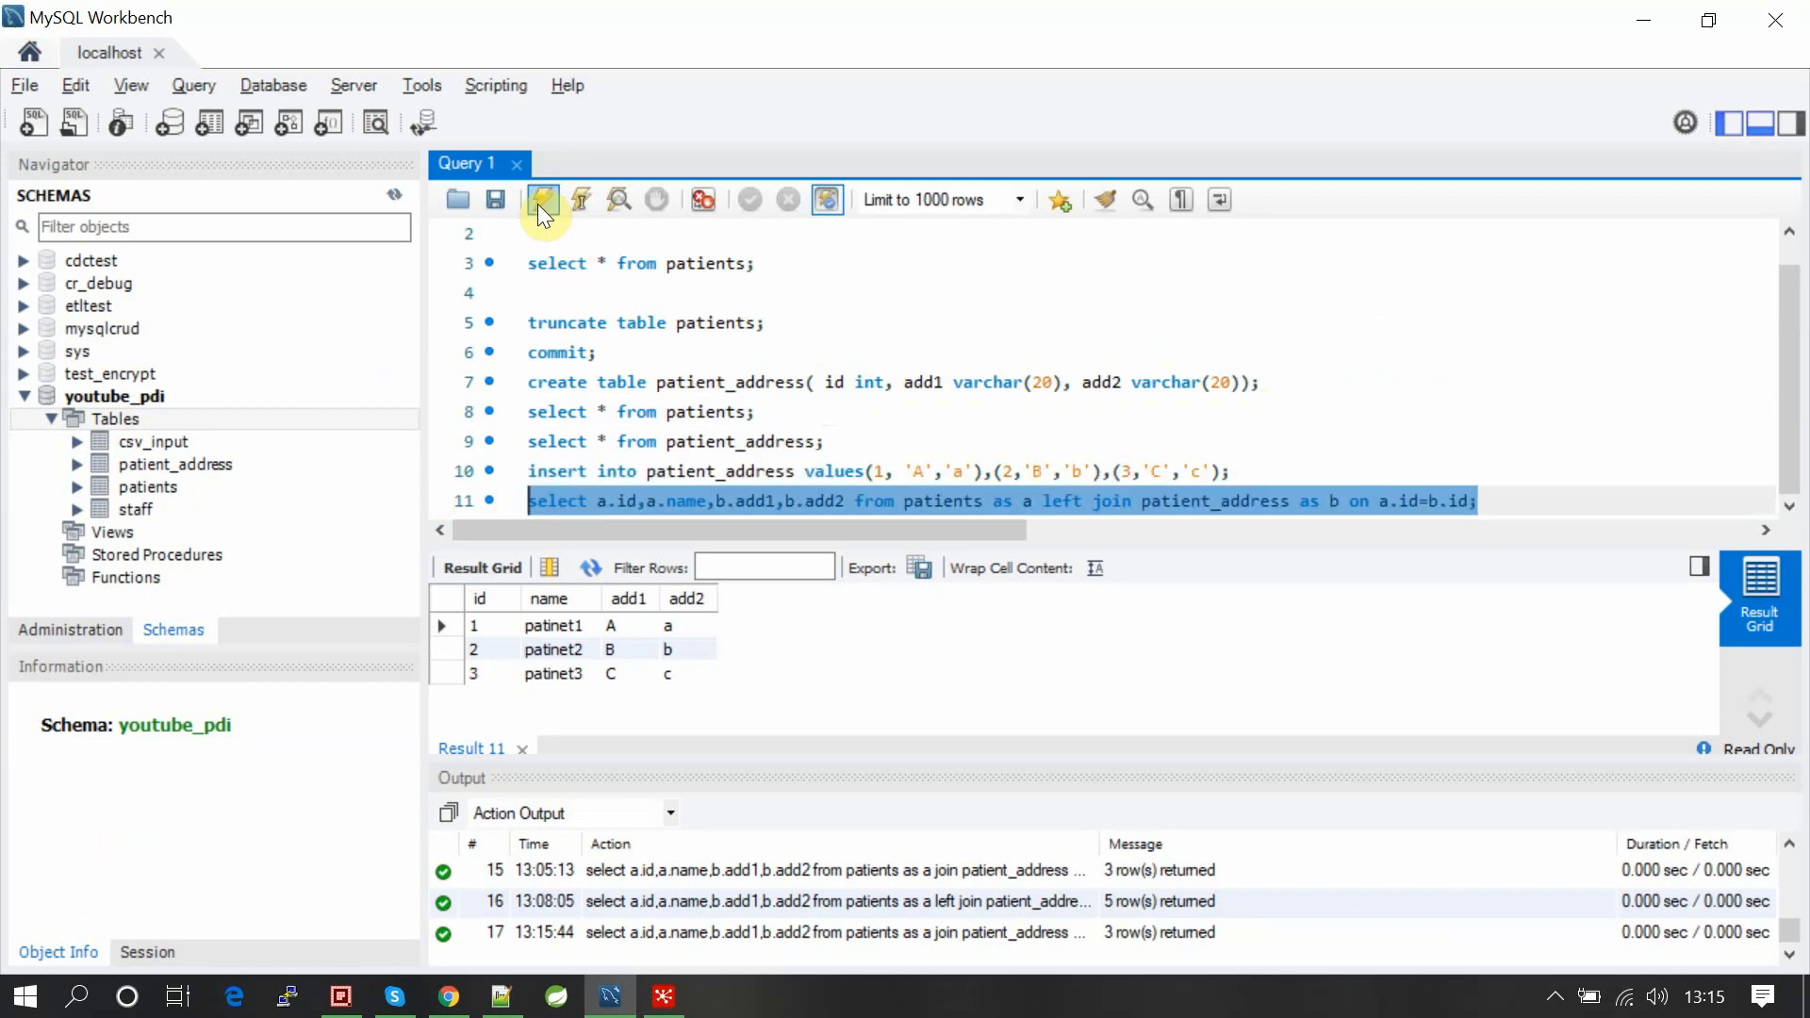
{"action": "left_click", "coordinate": [543, 200]}
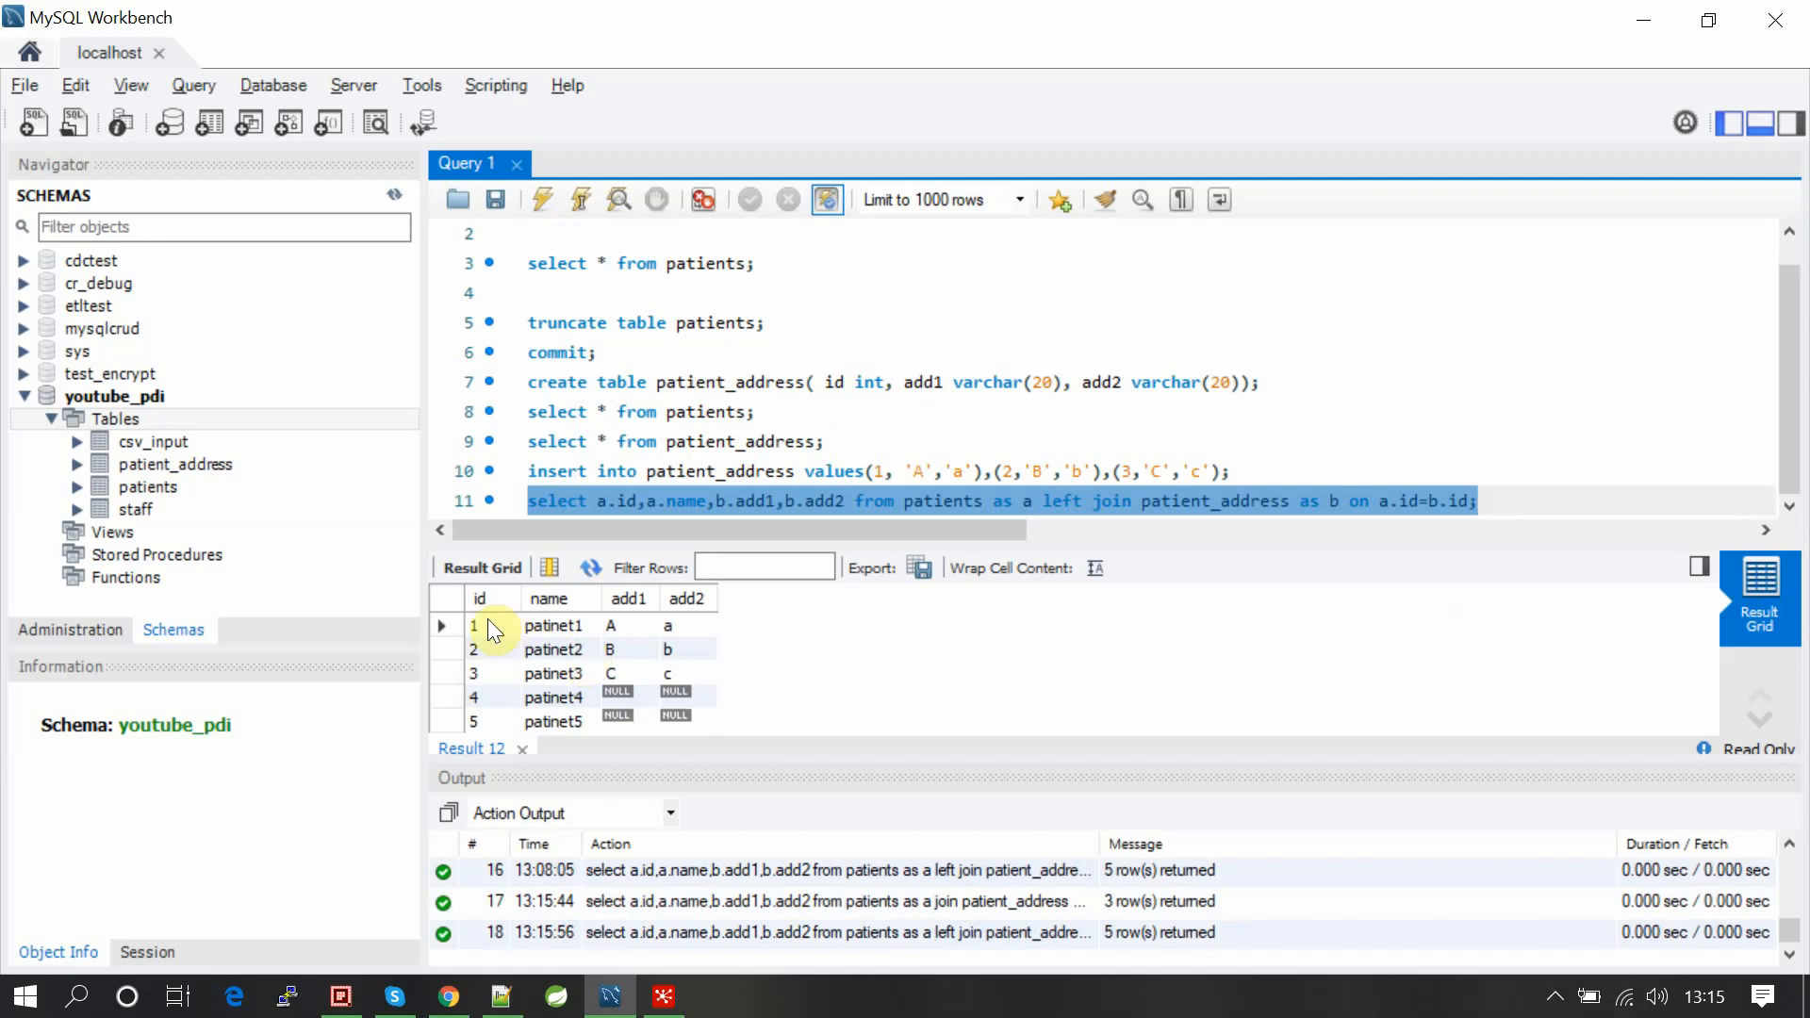
{"action": "left_click", "coordinate": [473, 673]}
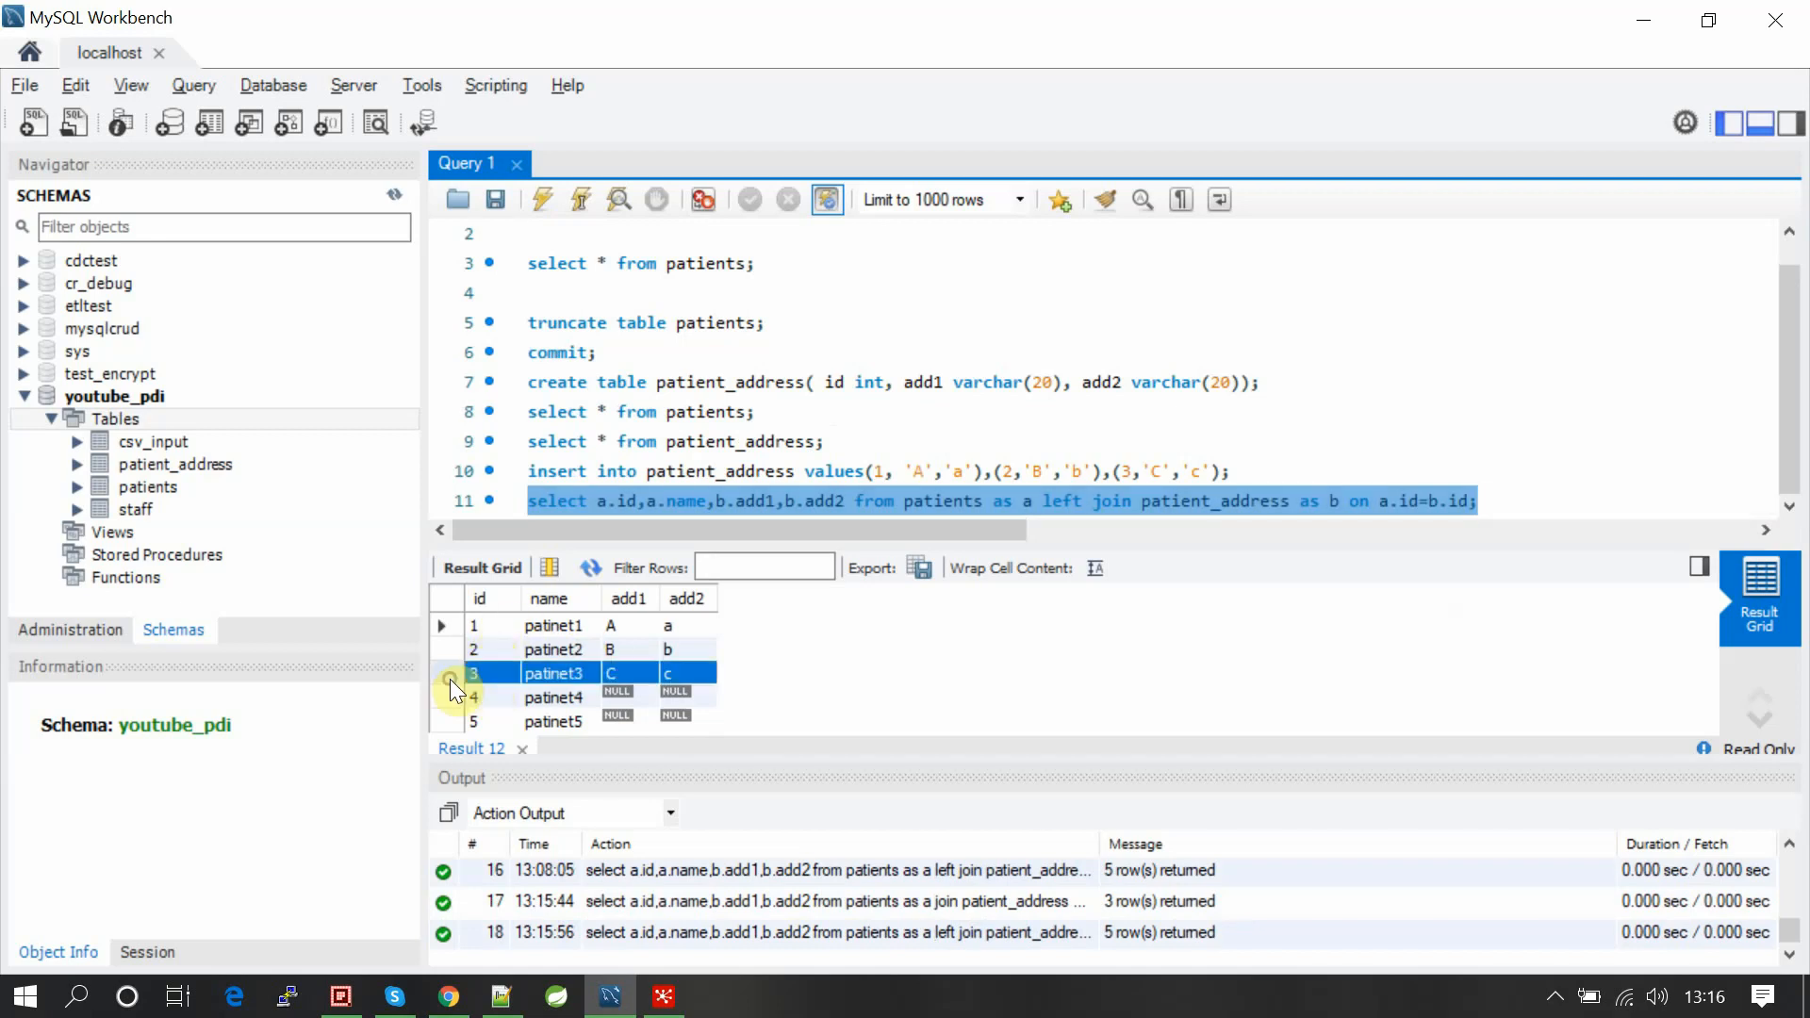
{"action": "left_click", "coordinate": [662, 996]}
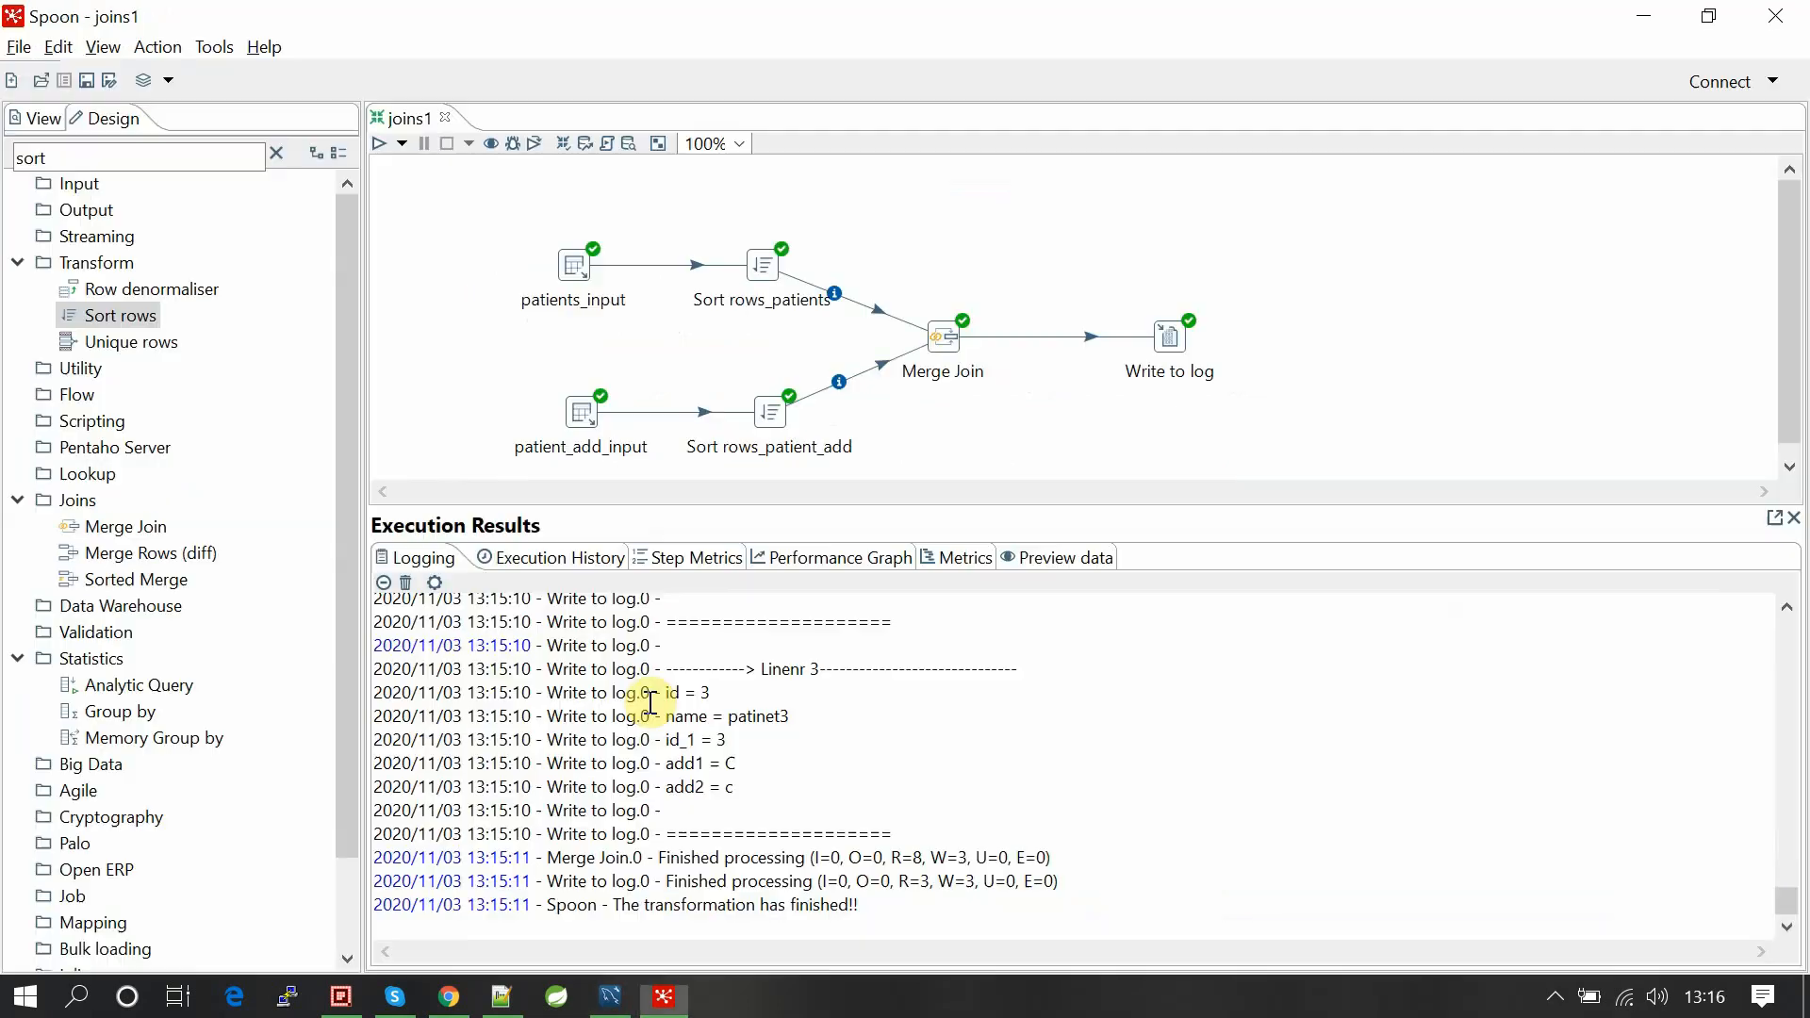
Set the Merge Join step's join type to LEFT OUTER.
{"action": "double_click", "coordinate": [942, 336]}
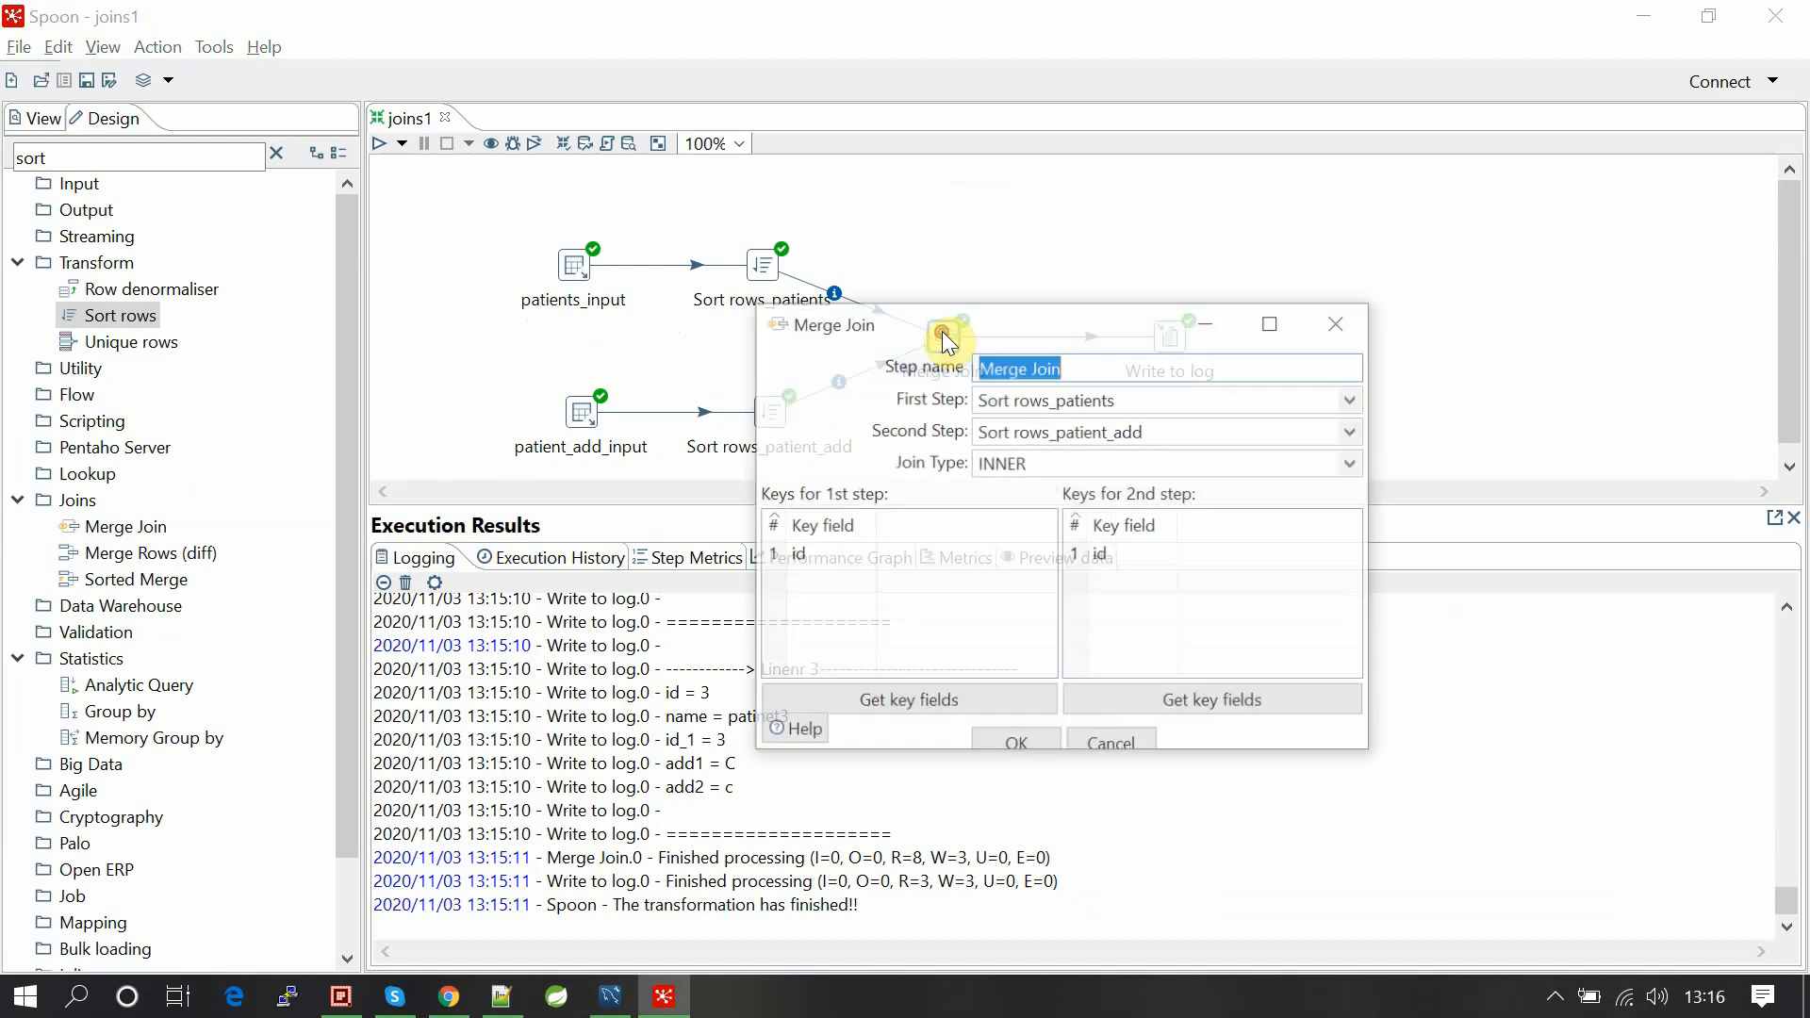
{"action": "left_click", "coordinate": [1346, 463]}
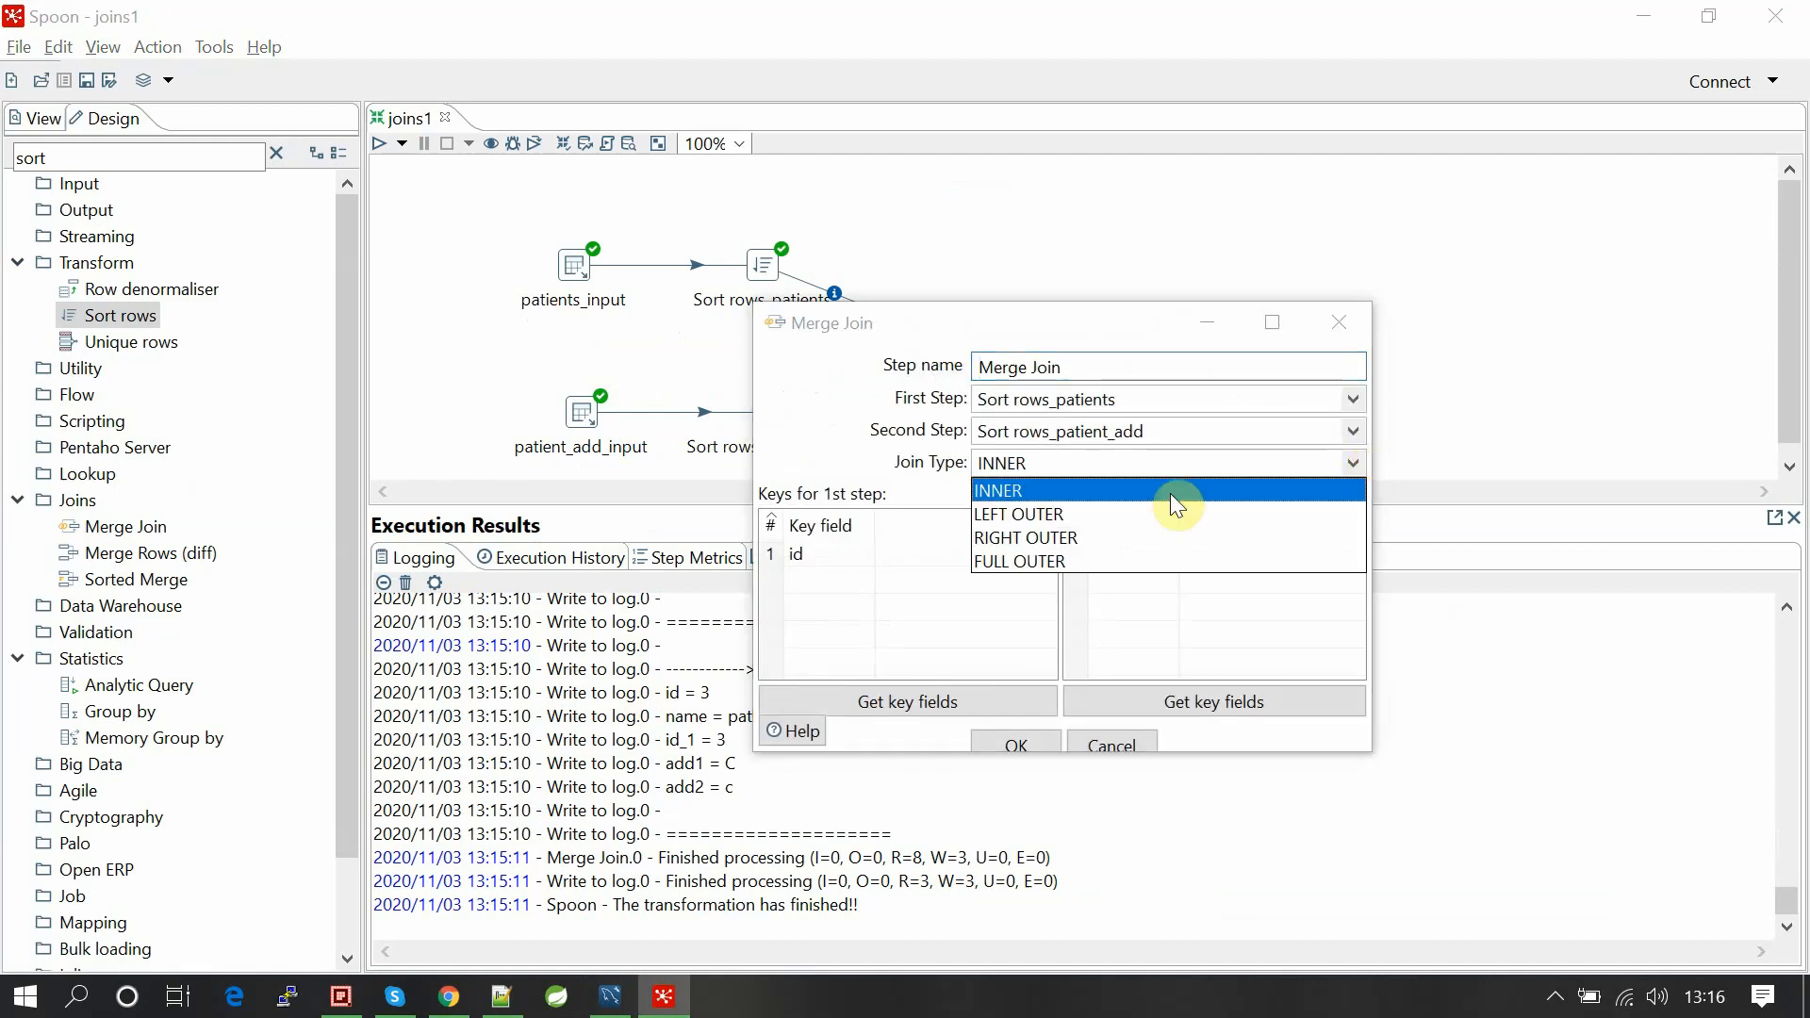
{"action": "left_click", "coordinate": [1019, 514]}
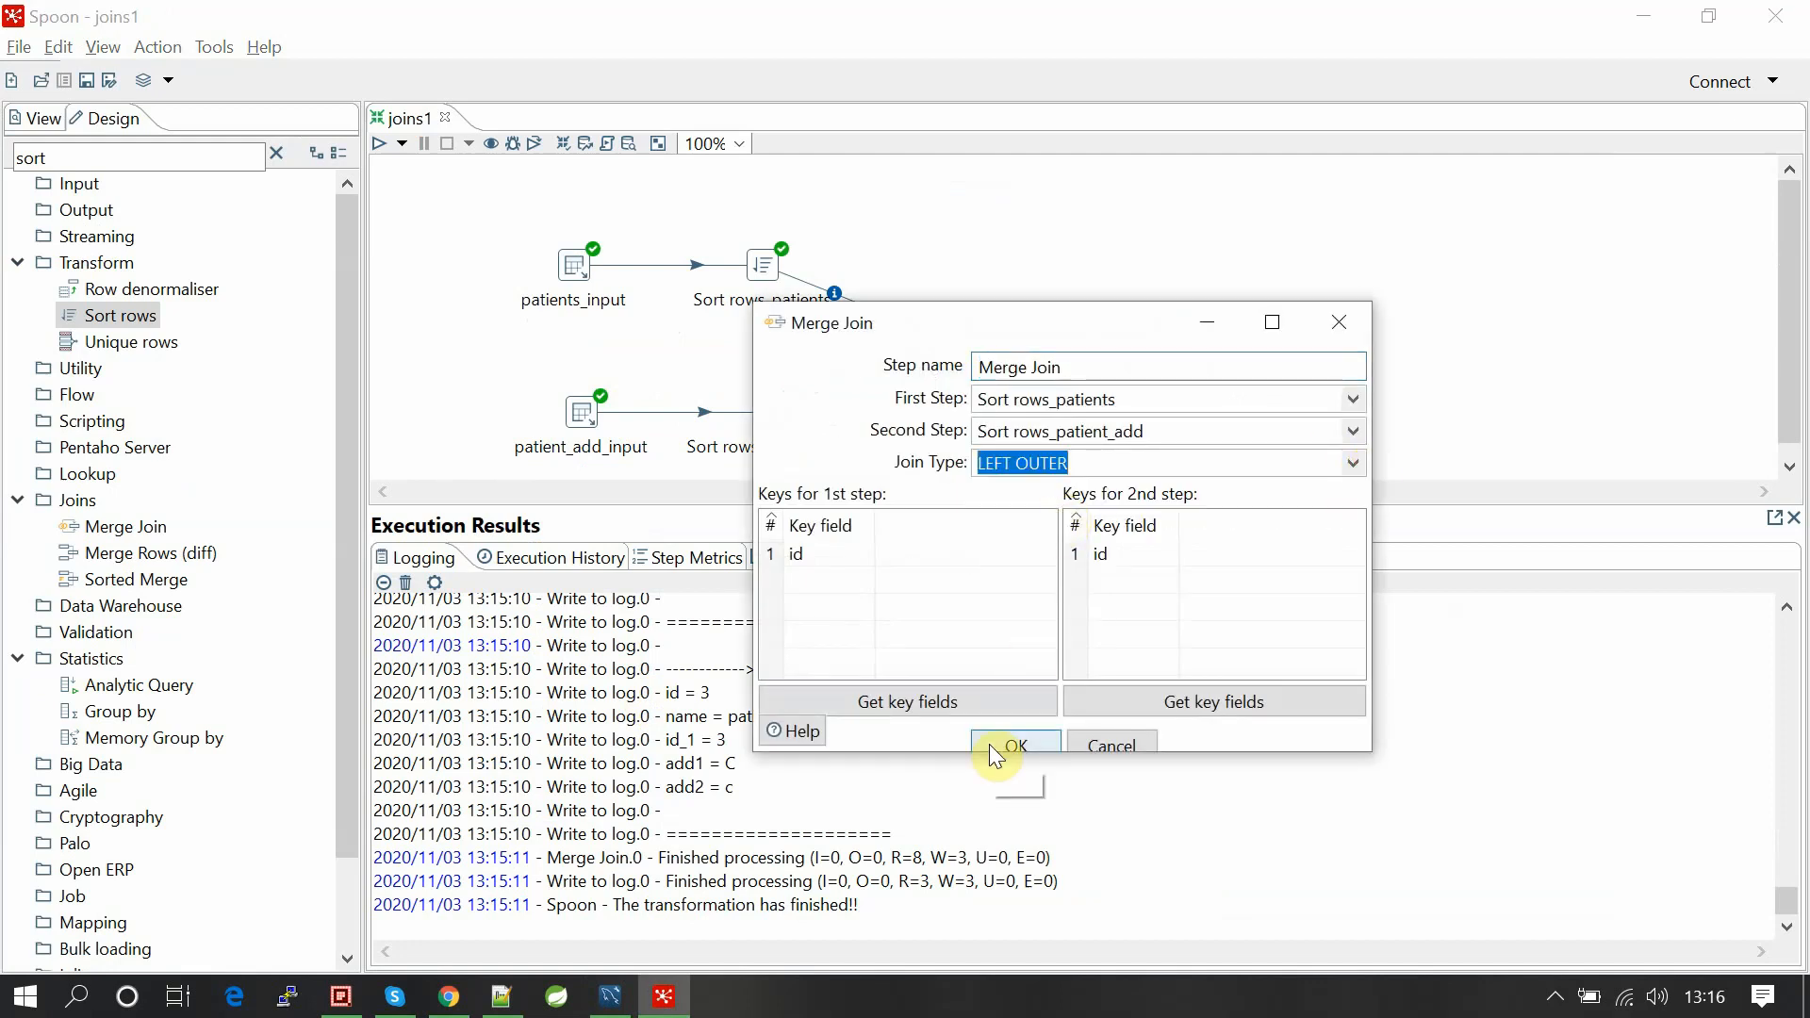
{"action": "left_click", "coordinate": [1012, 745]}
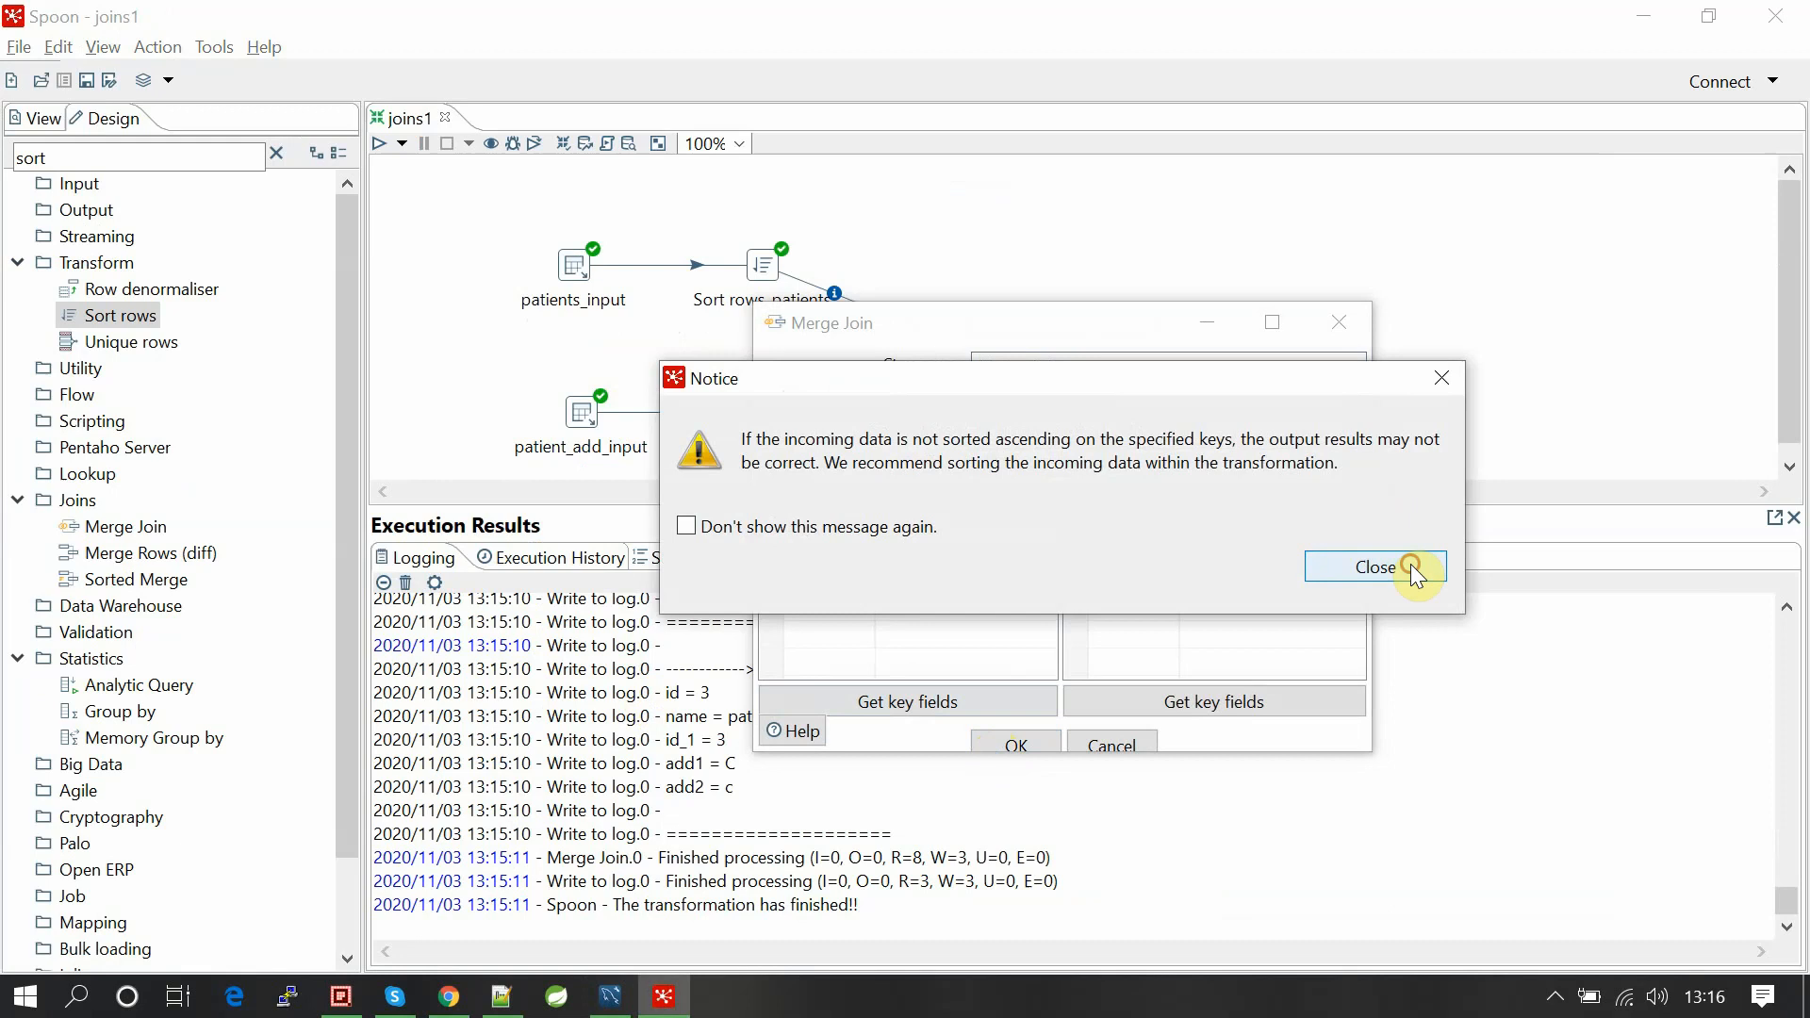
{"action": "left_click", "coordinate": [1374, 567]}
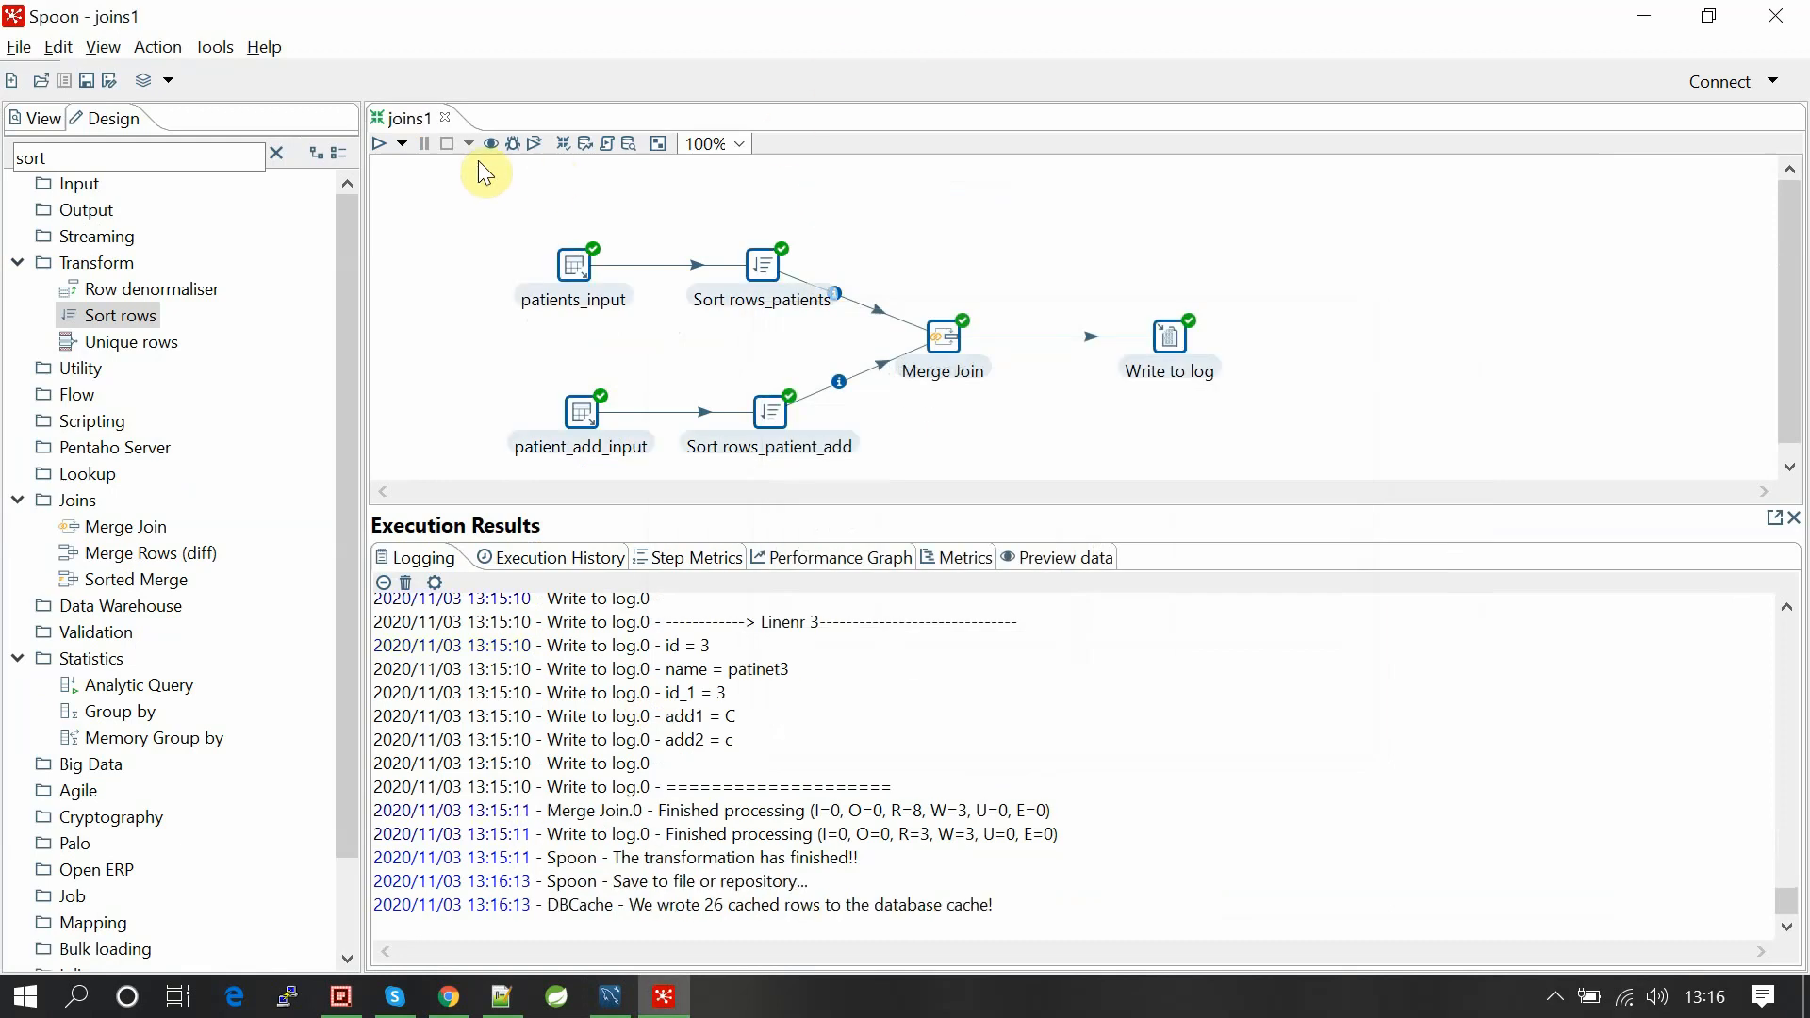
Rerun joins1 and review the five logged rows, including patinet4 and patinet5 with null addresses.
{"action": "left_click", "coordinate": [380, 143]}
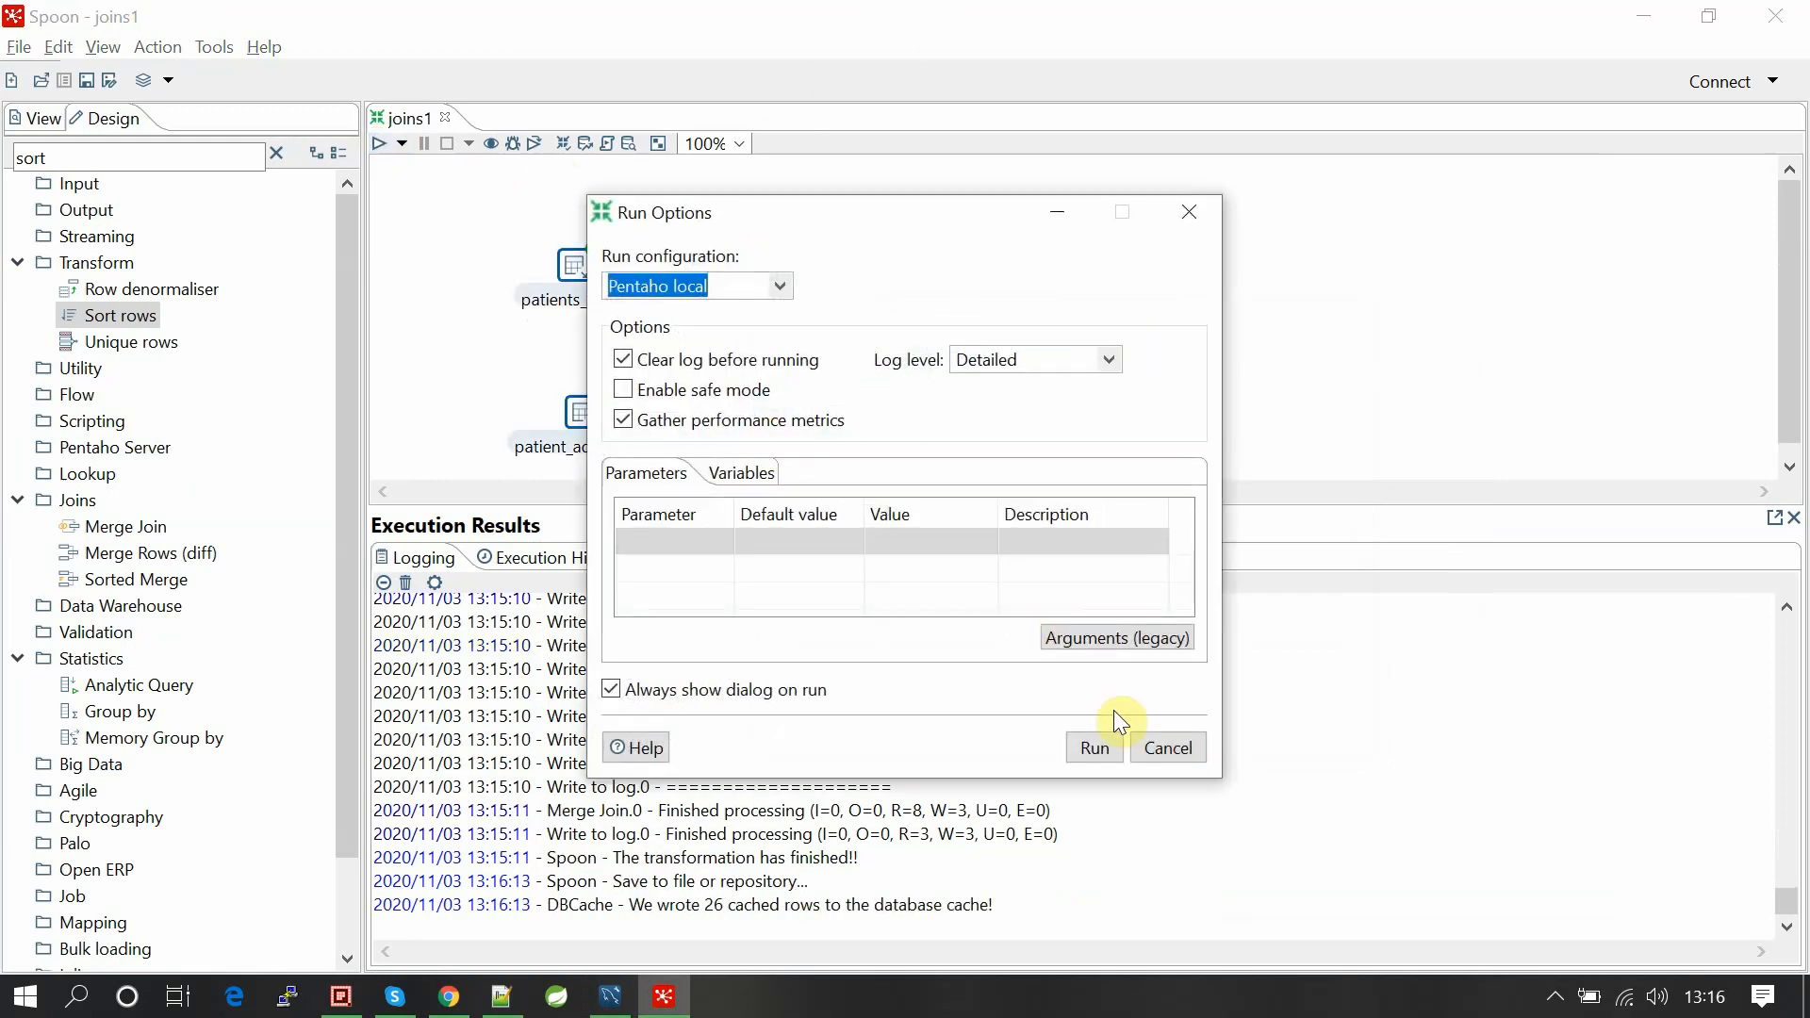
{"action": "left_click", "coordinate": [1092, 747]}
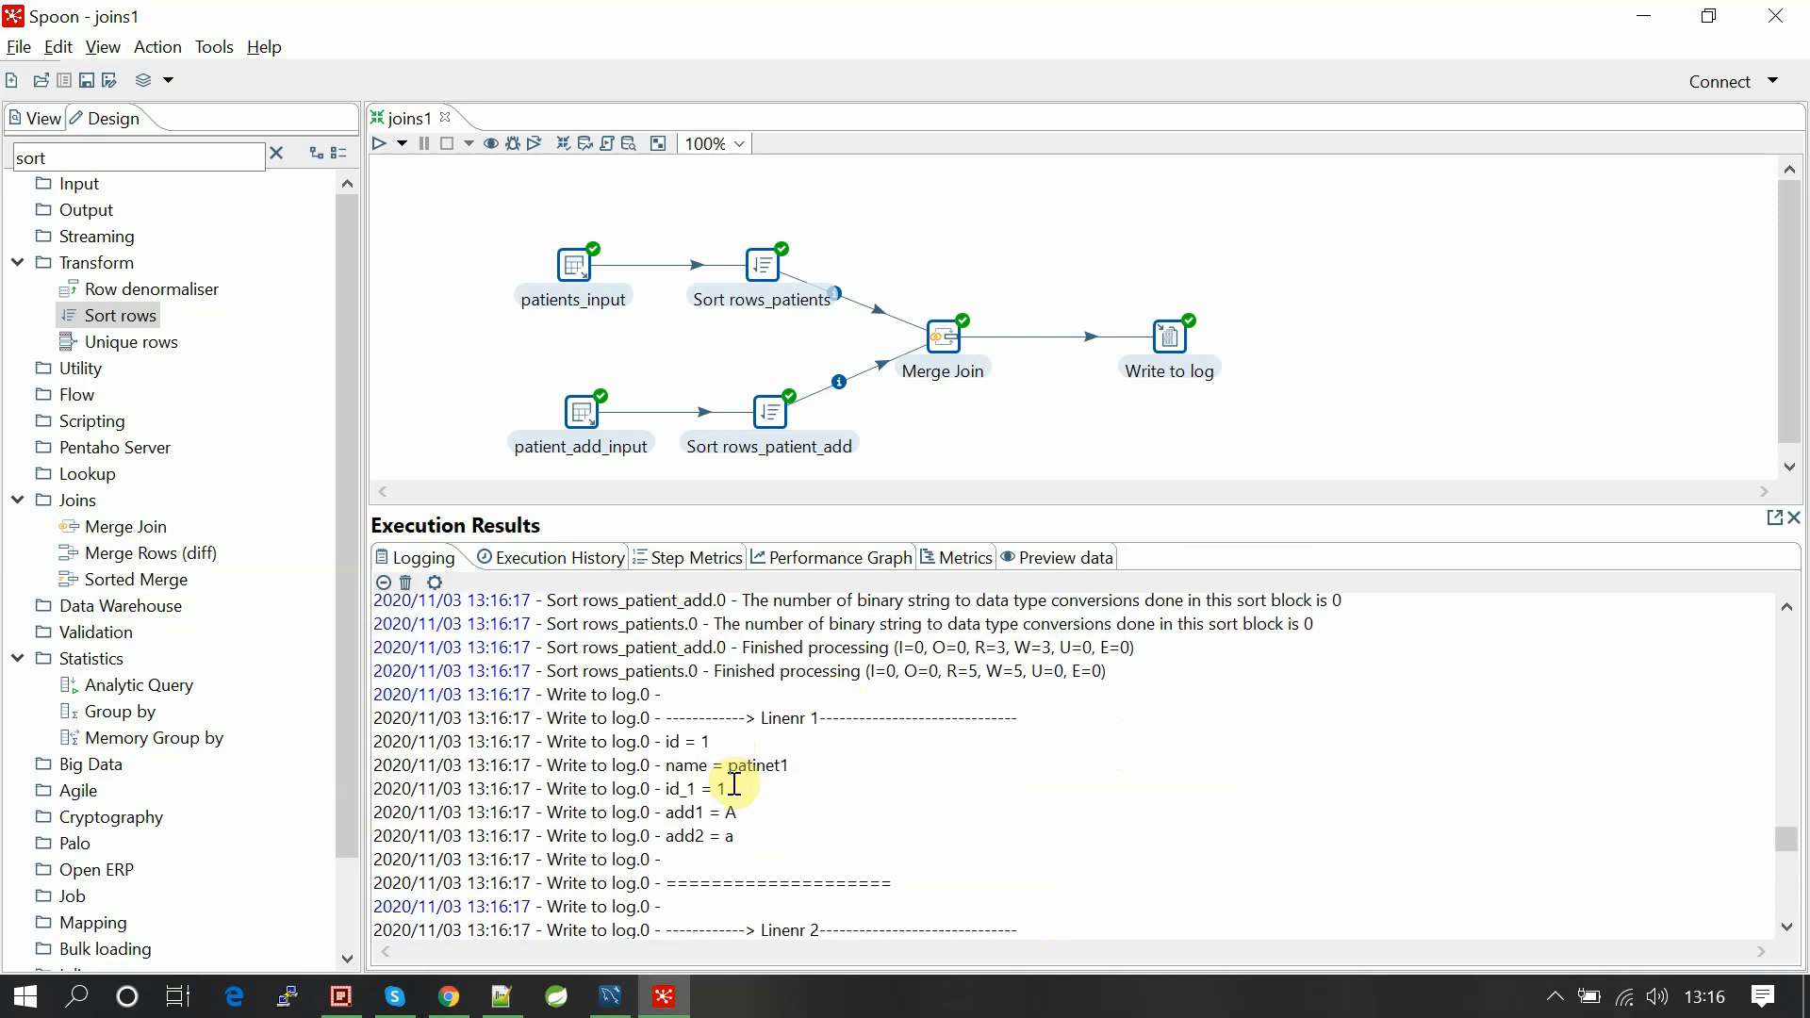
{"action": "scroll", "scroll_direction": "down", "scroll_amount": 3}
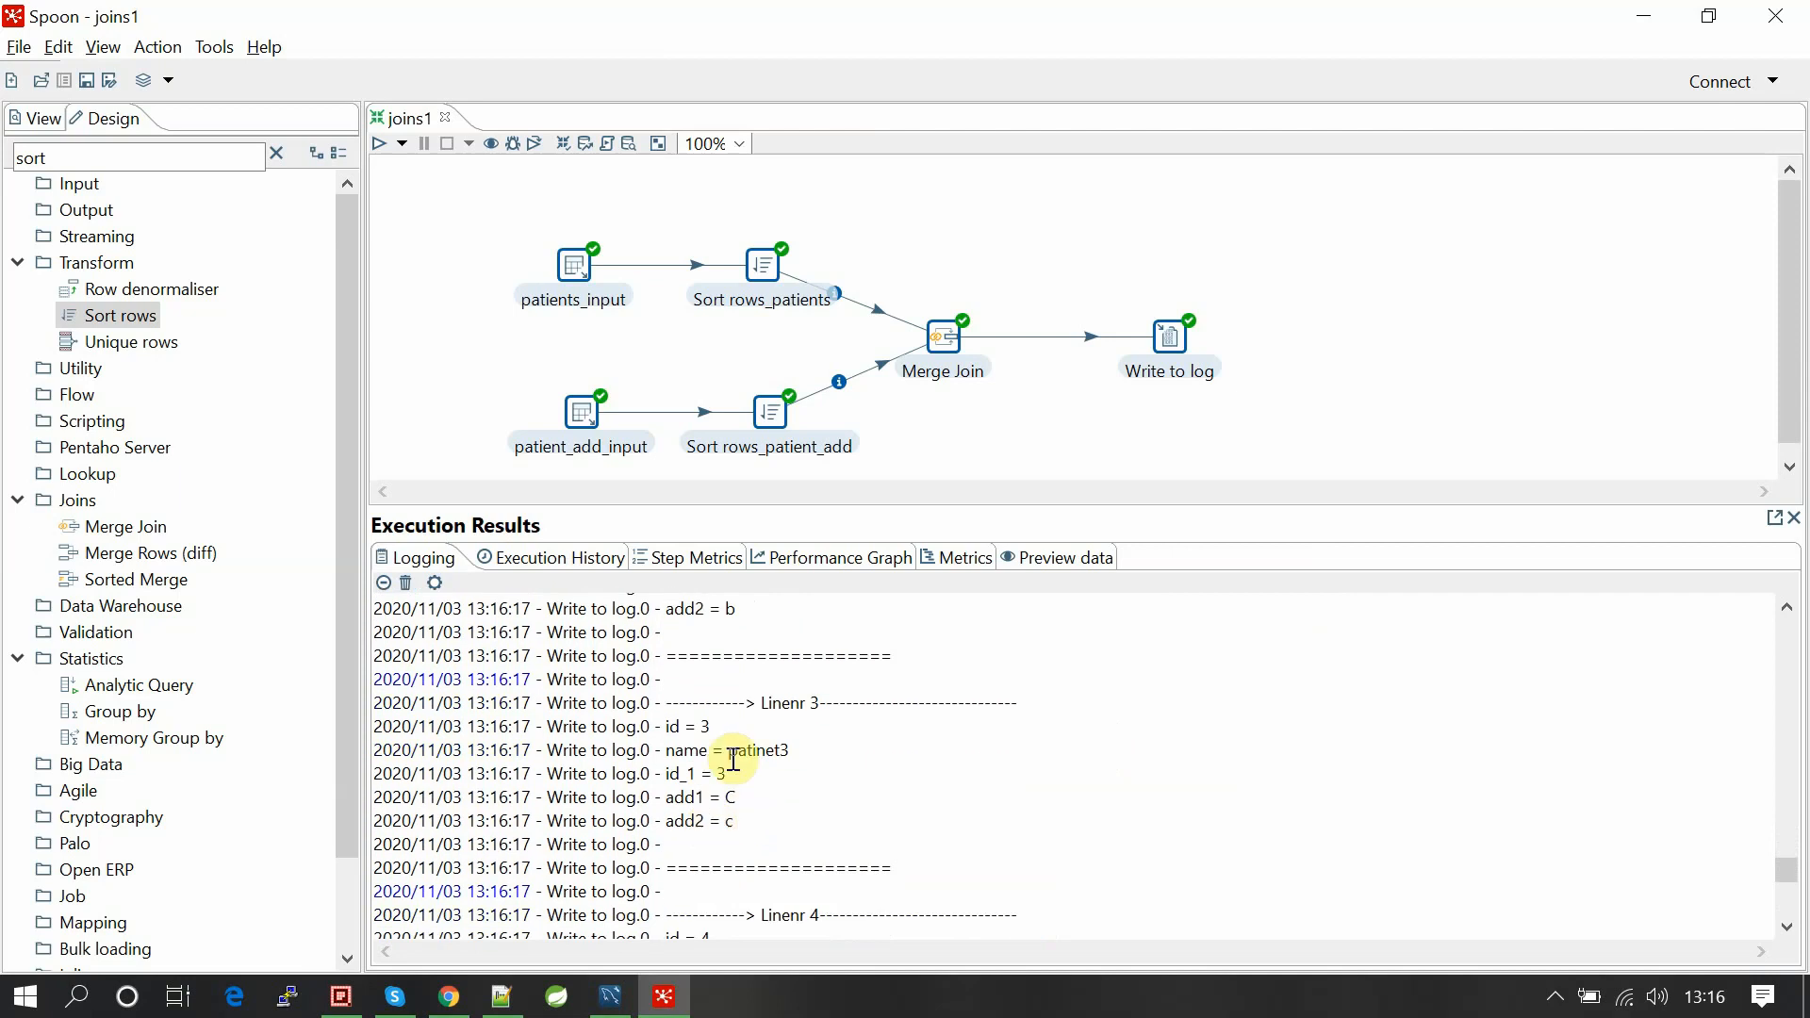
{"action": "left_click_drag", "start_coordinate": [693, 726], "coordinate": [722, 802]}
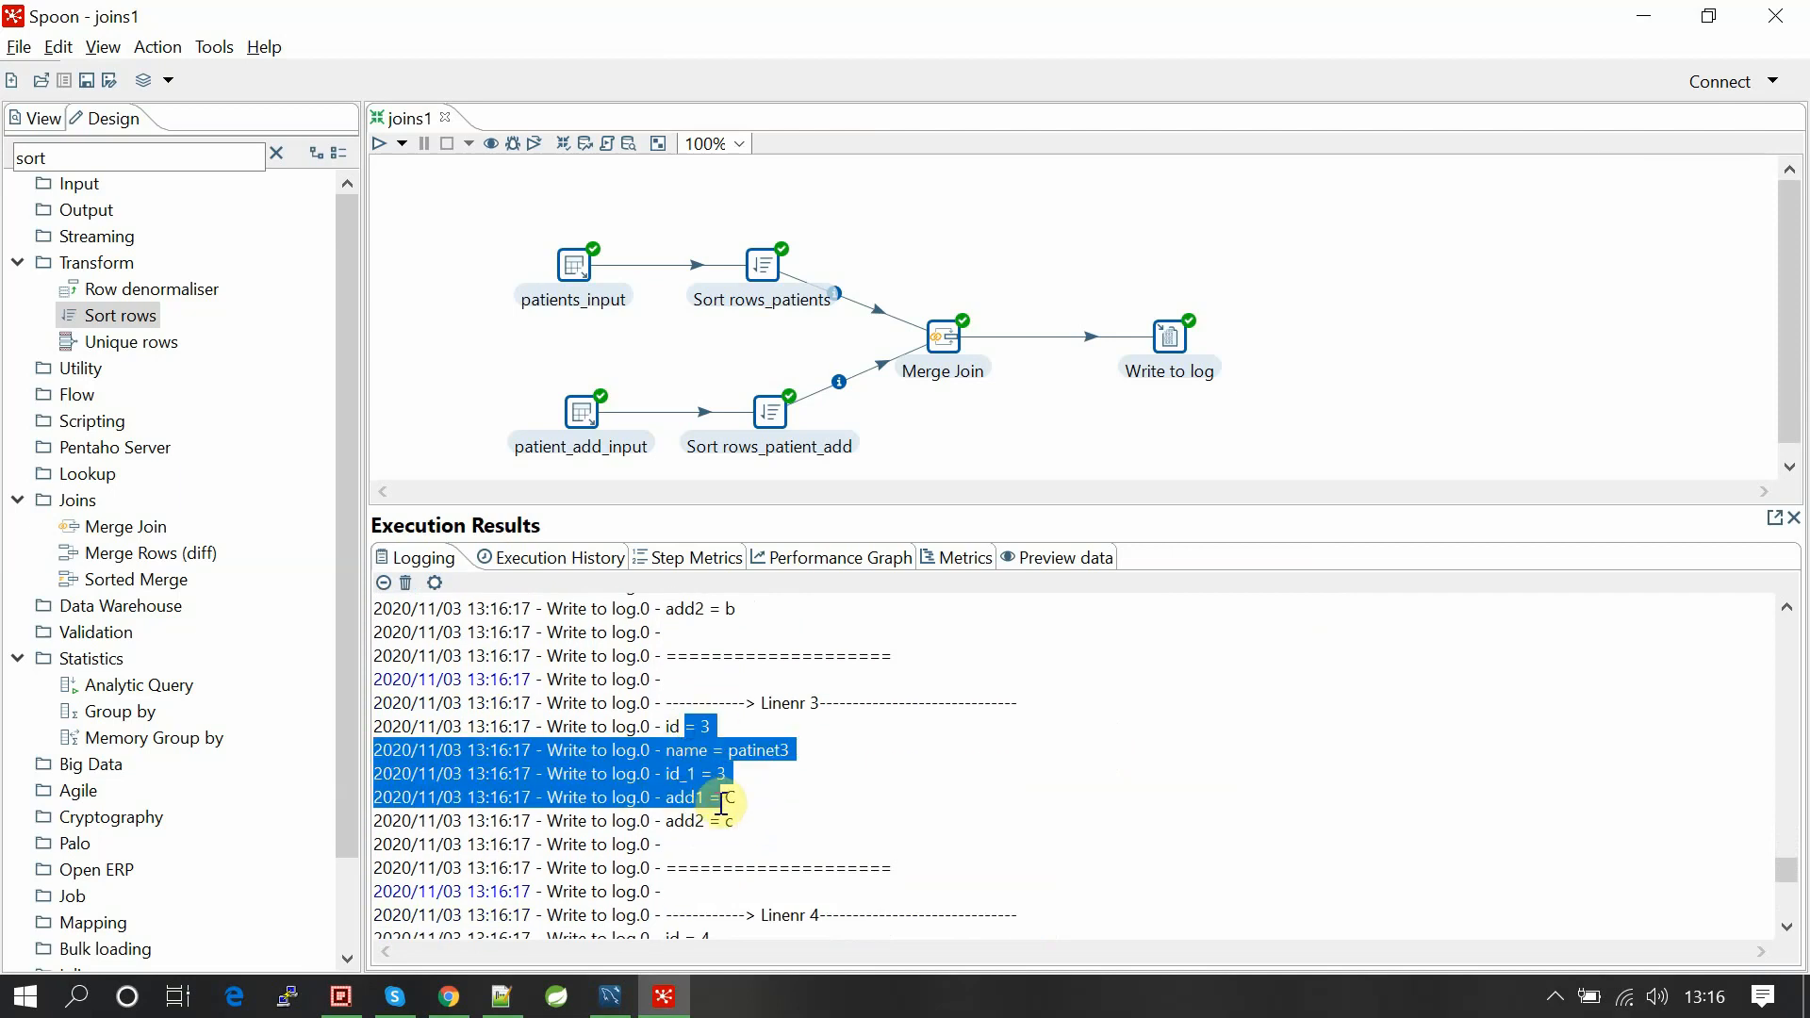
{"action": "scroll", "scroll_direction": "down", "scroll_amount": 3}
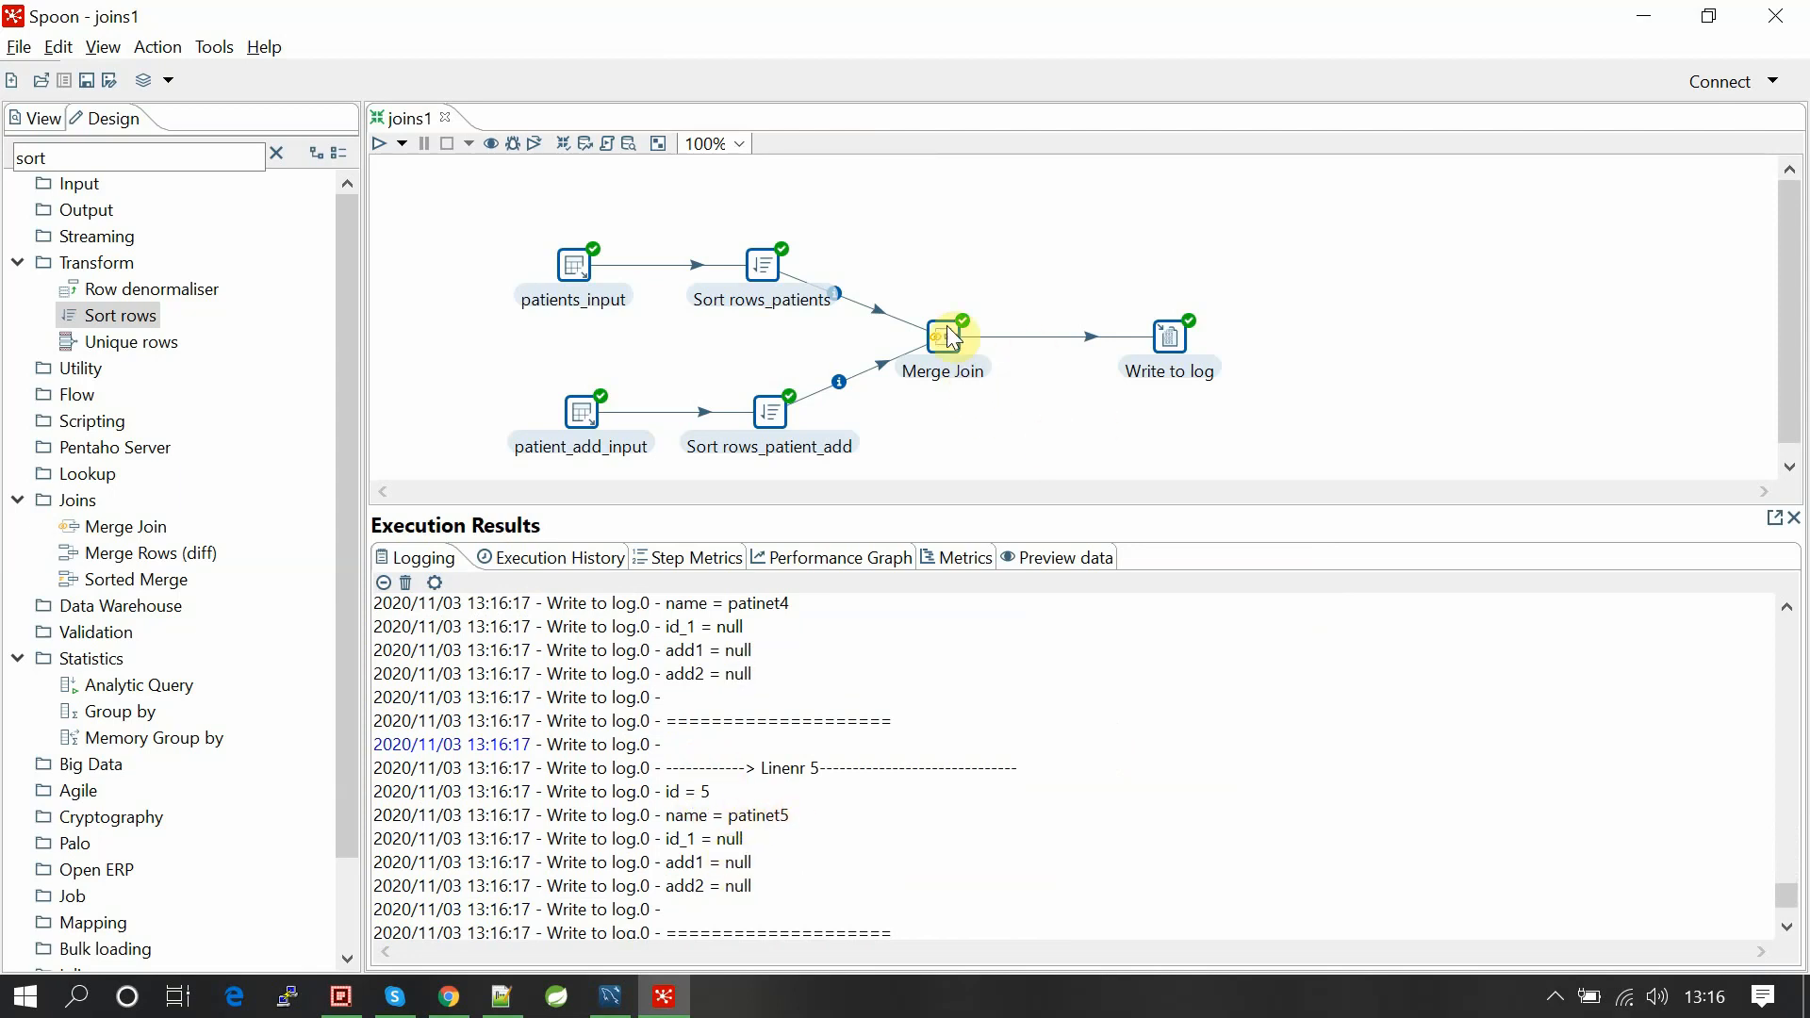
Switch the Merge Join step's Join Type from LEFT OUTER to RIGHT OUTER.
{"action": "double_click", "coordinate": [943, 334]}
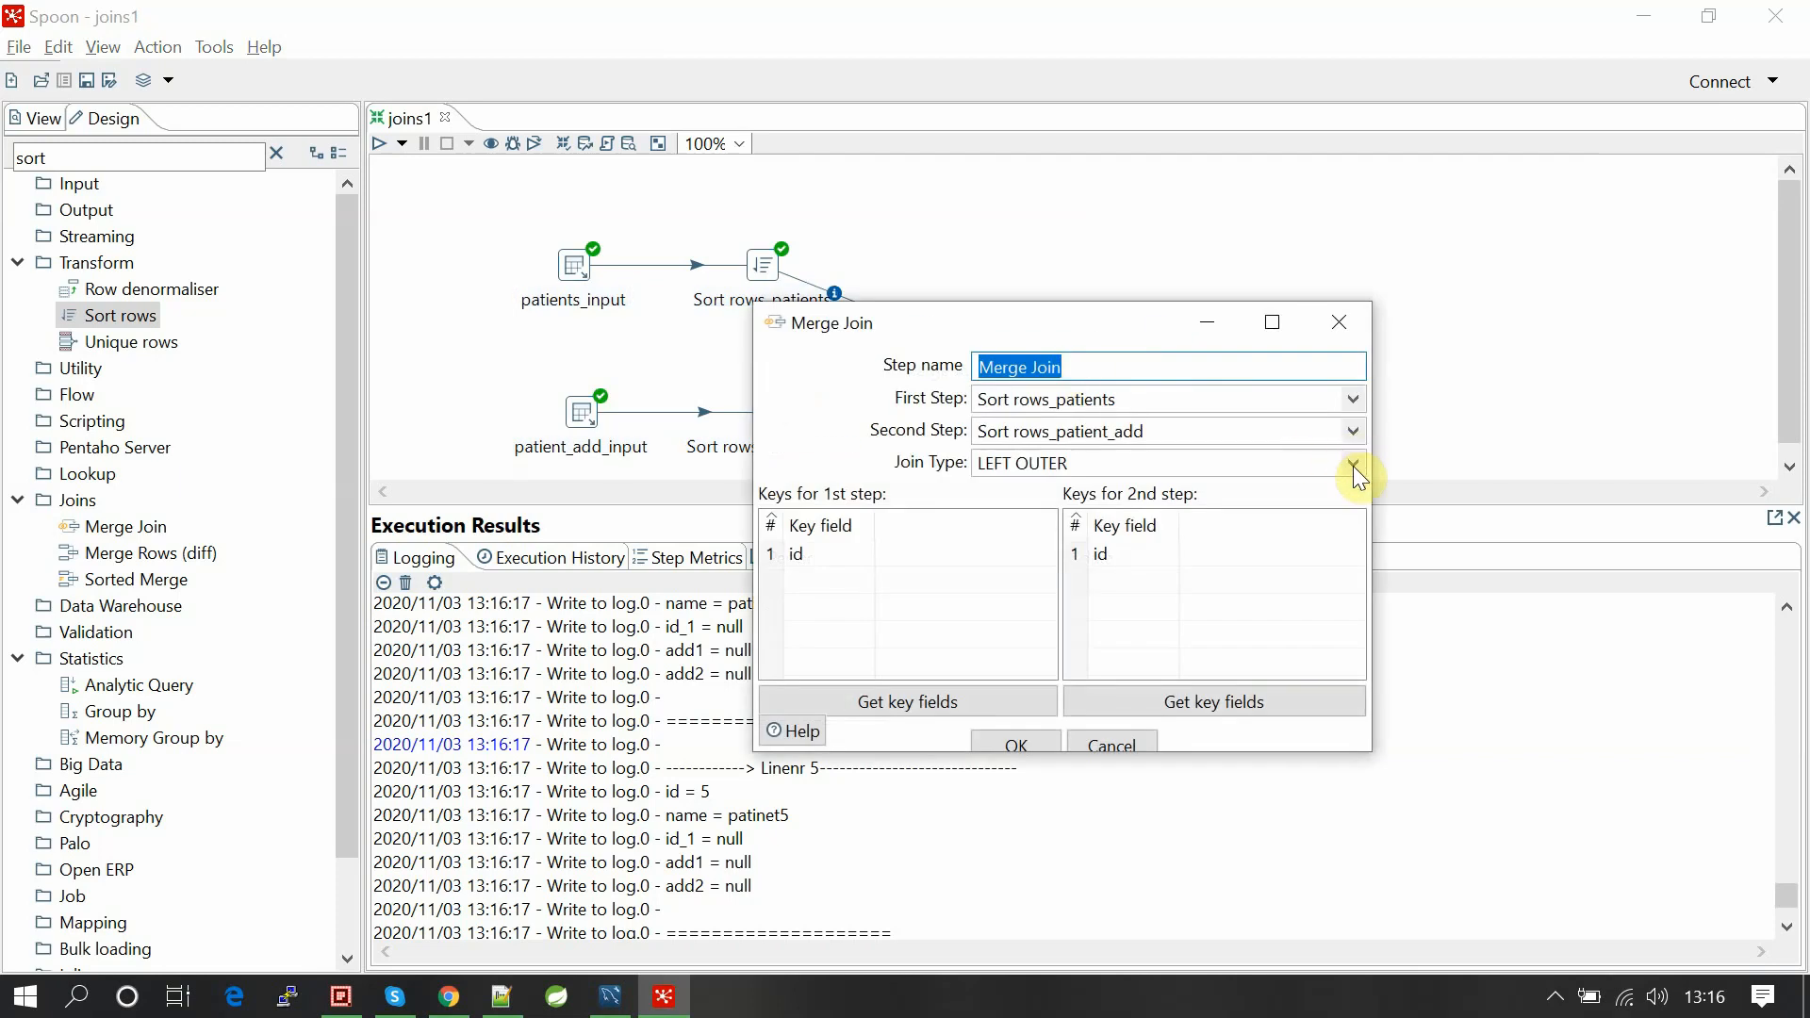
{"action": "left_click", "coordinate": [1348, 463]}
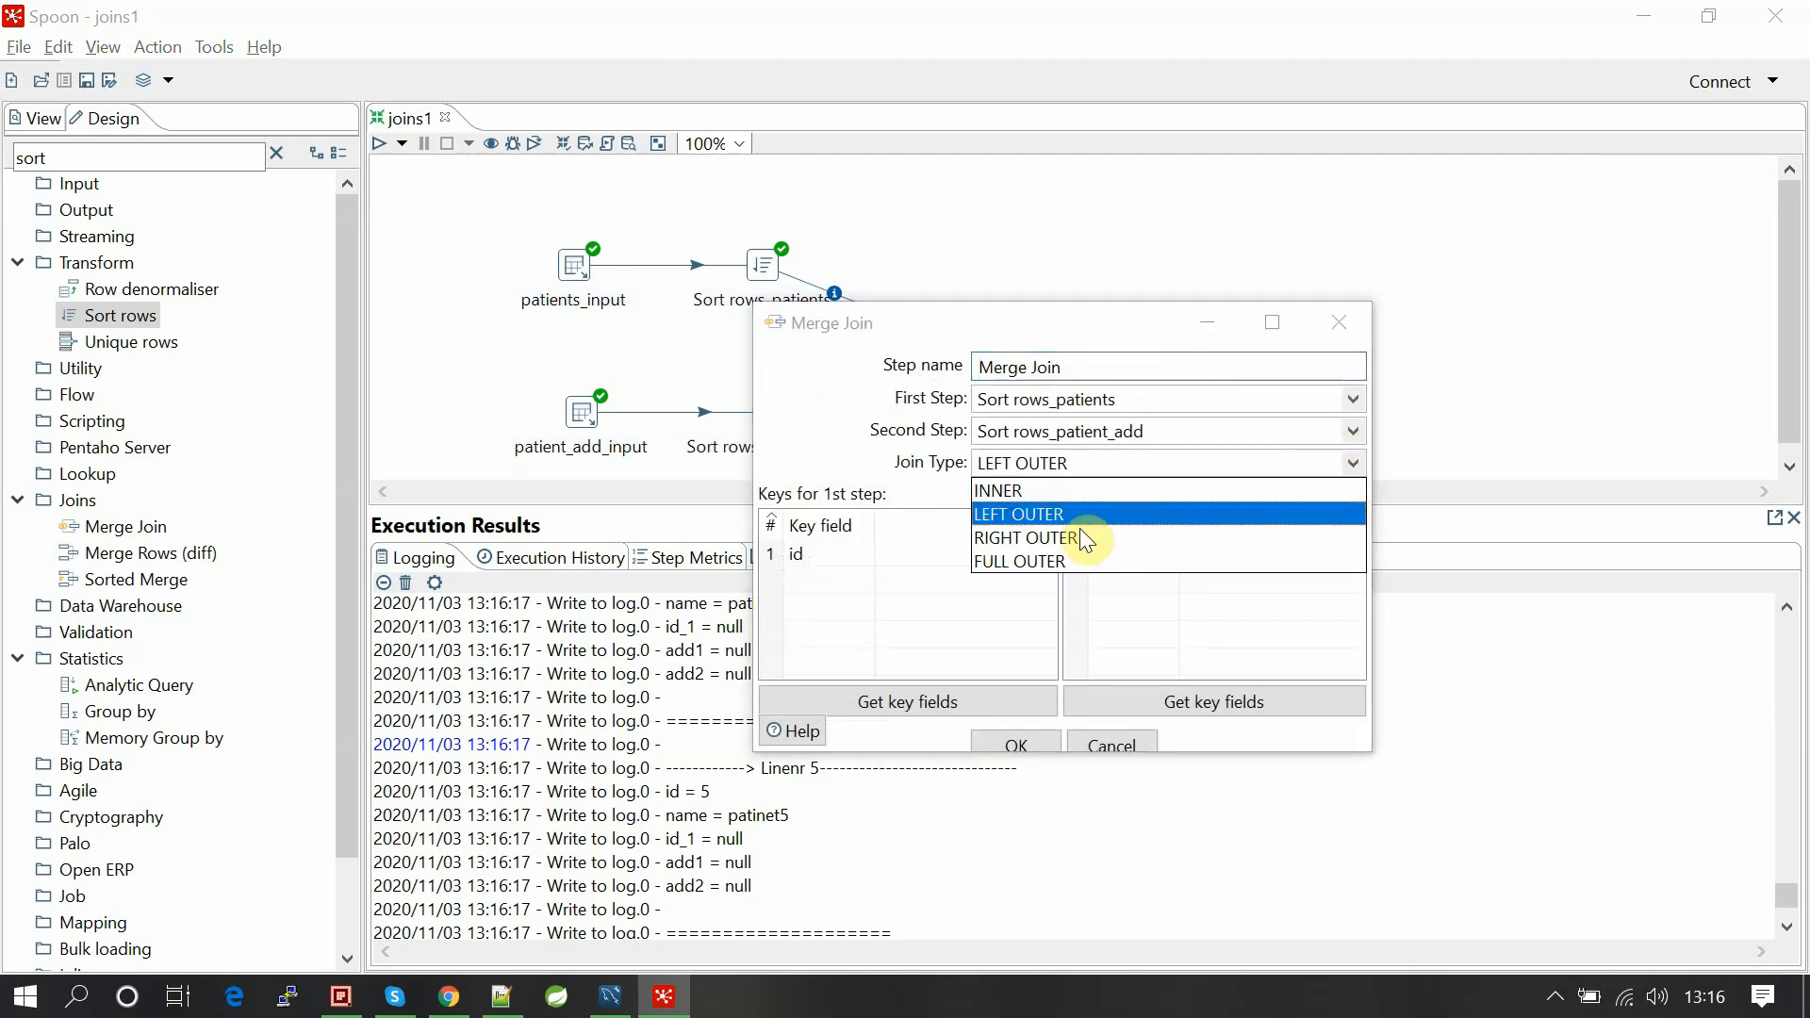
{"action": "left_click", "coordinate": [1024, 538]}
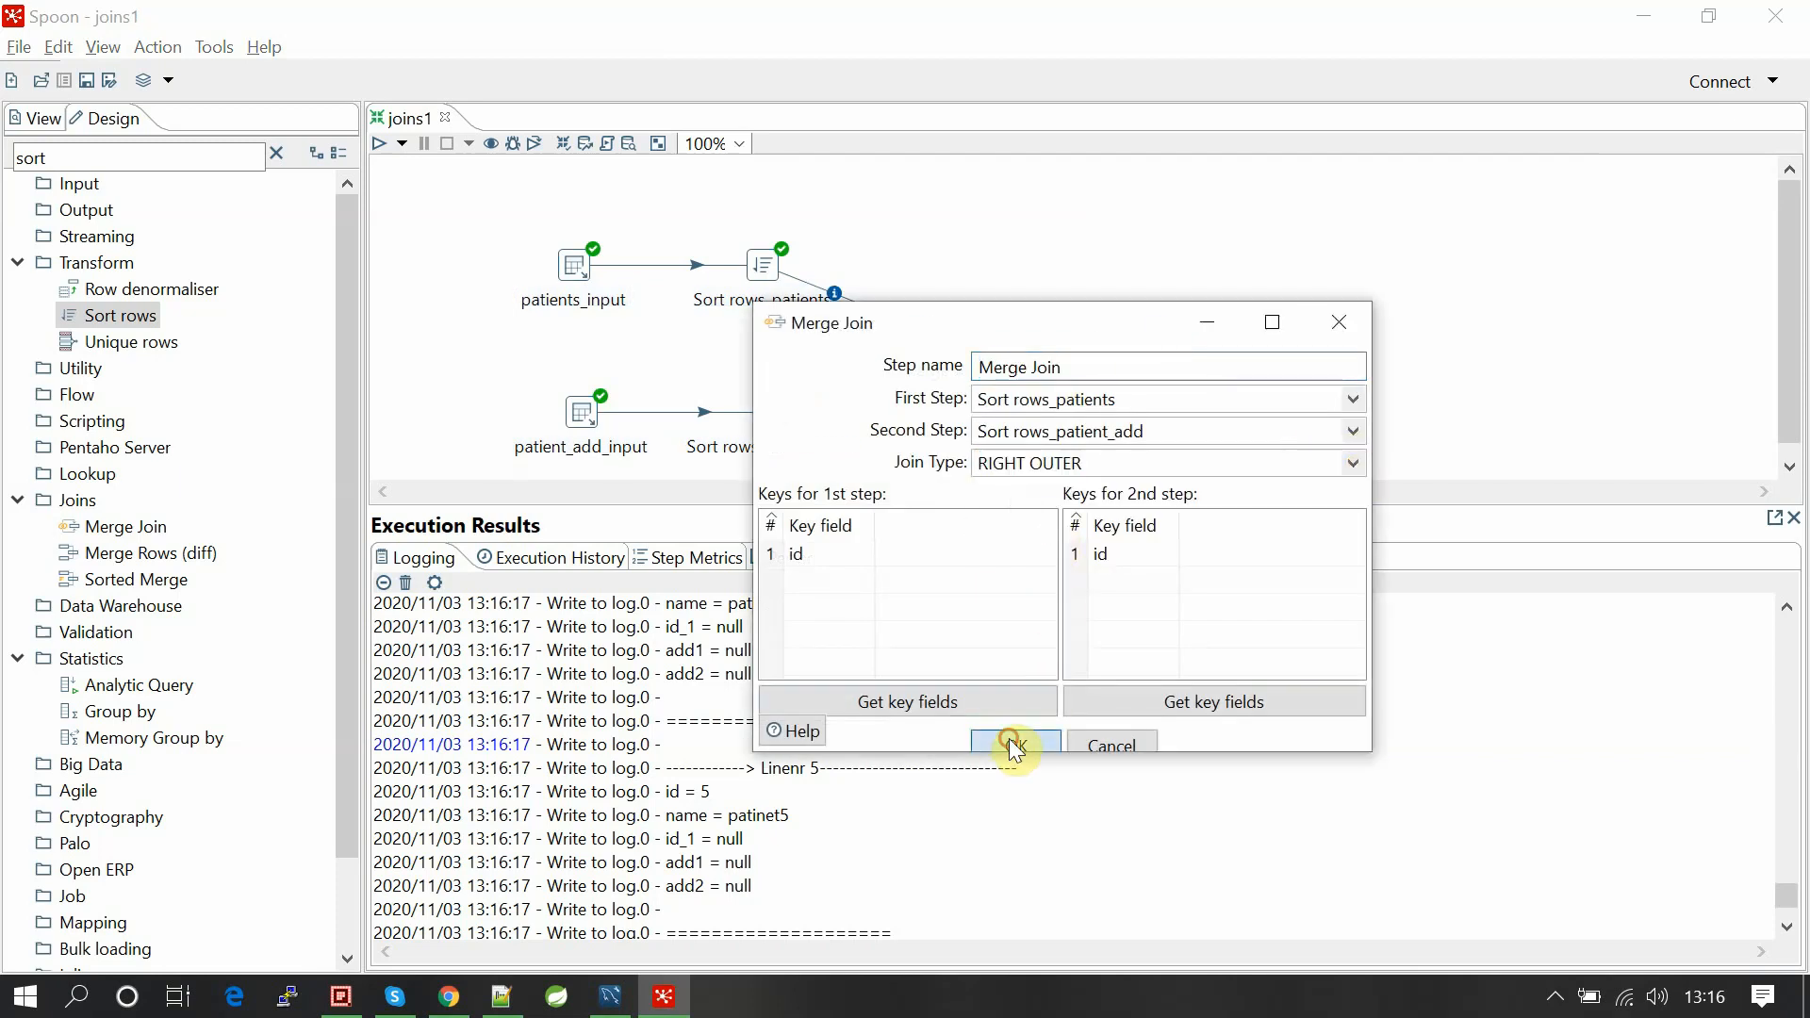
{"action": "left_click", "coordinate": [1012, 745]}
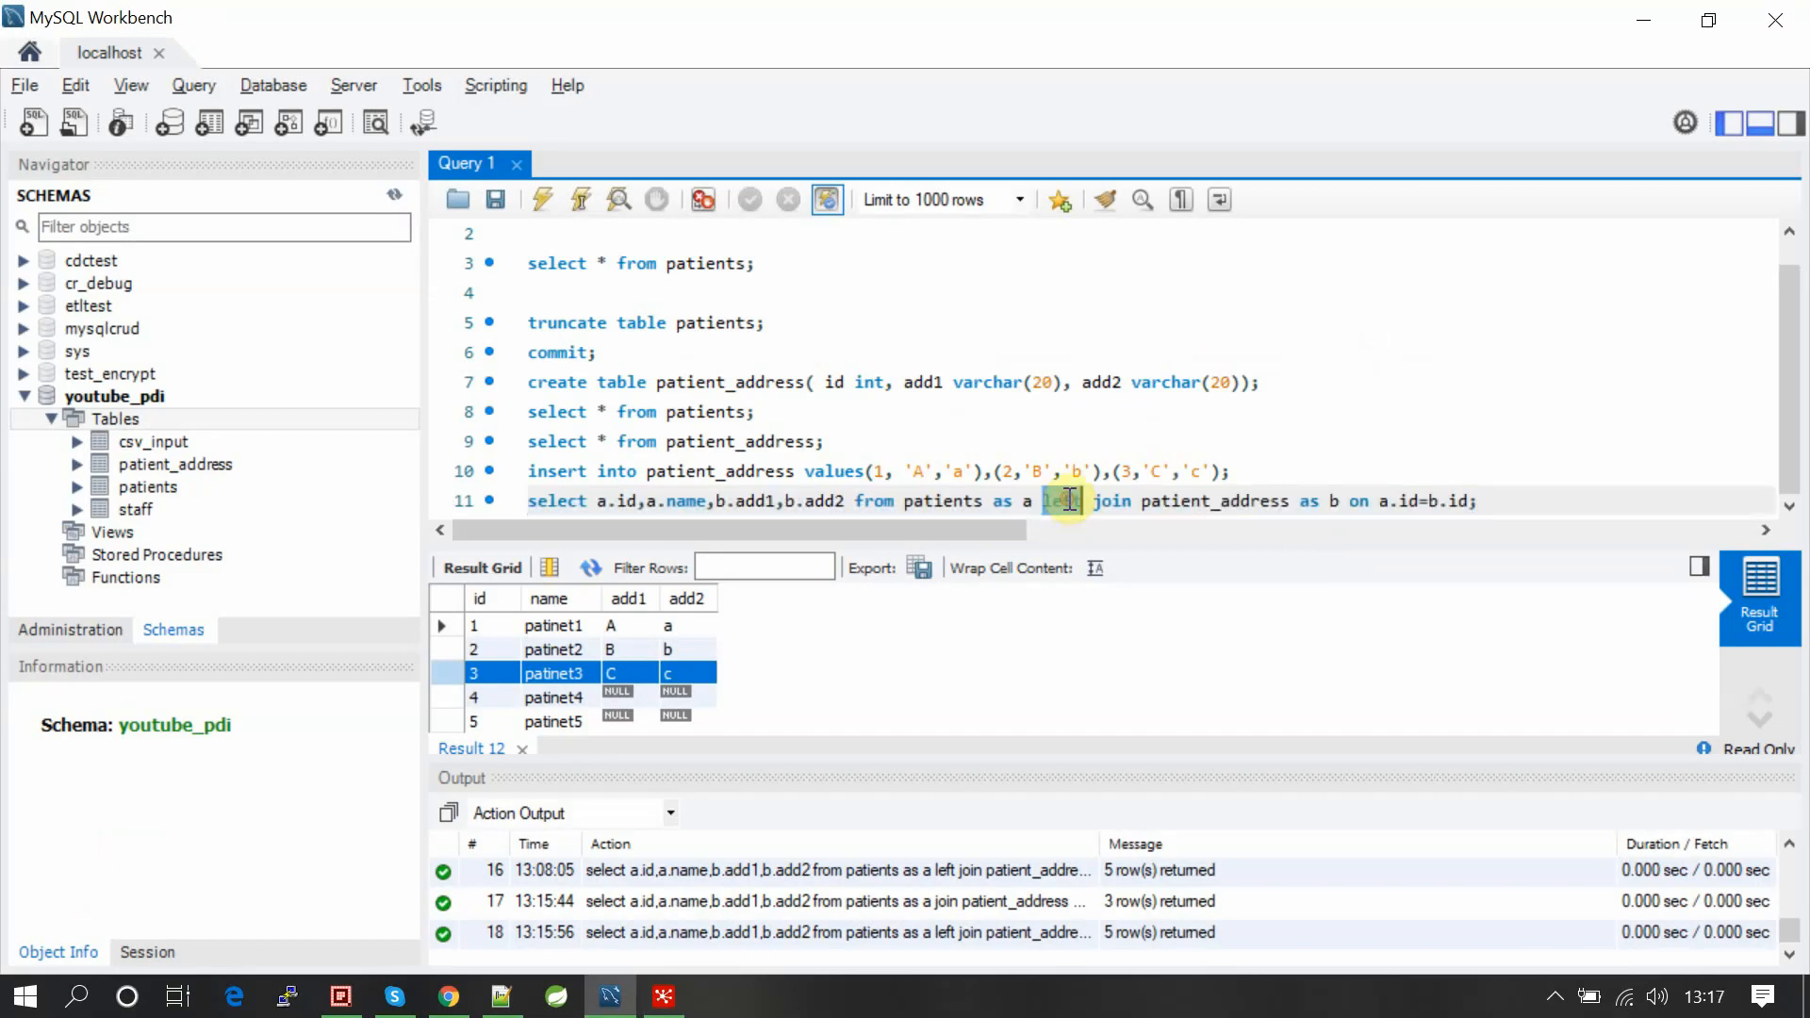
Change the Workbench query to a right join and execute it, returning patinet1–patinet3.
{"action": "type", "text": "righ"}
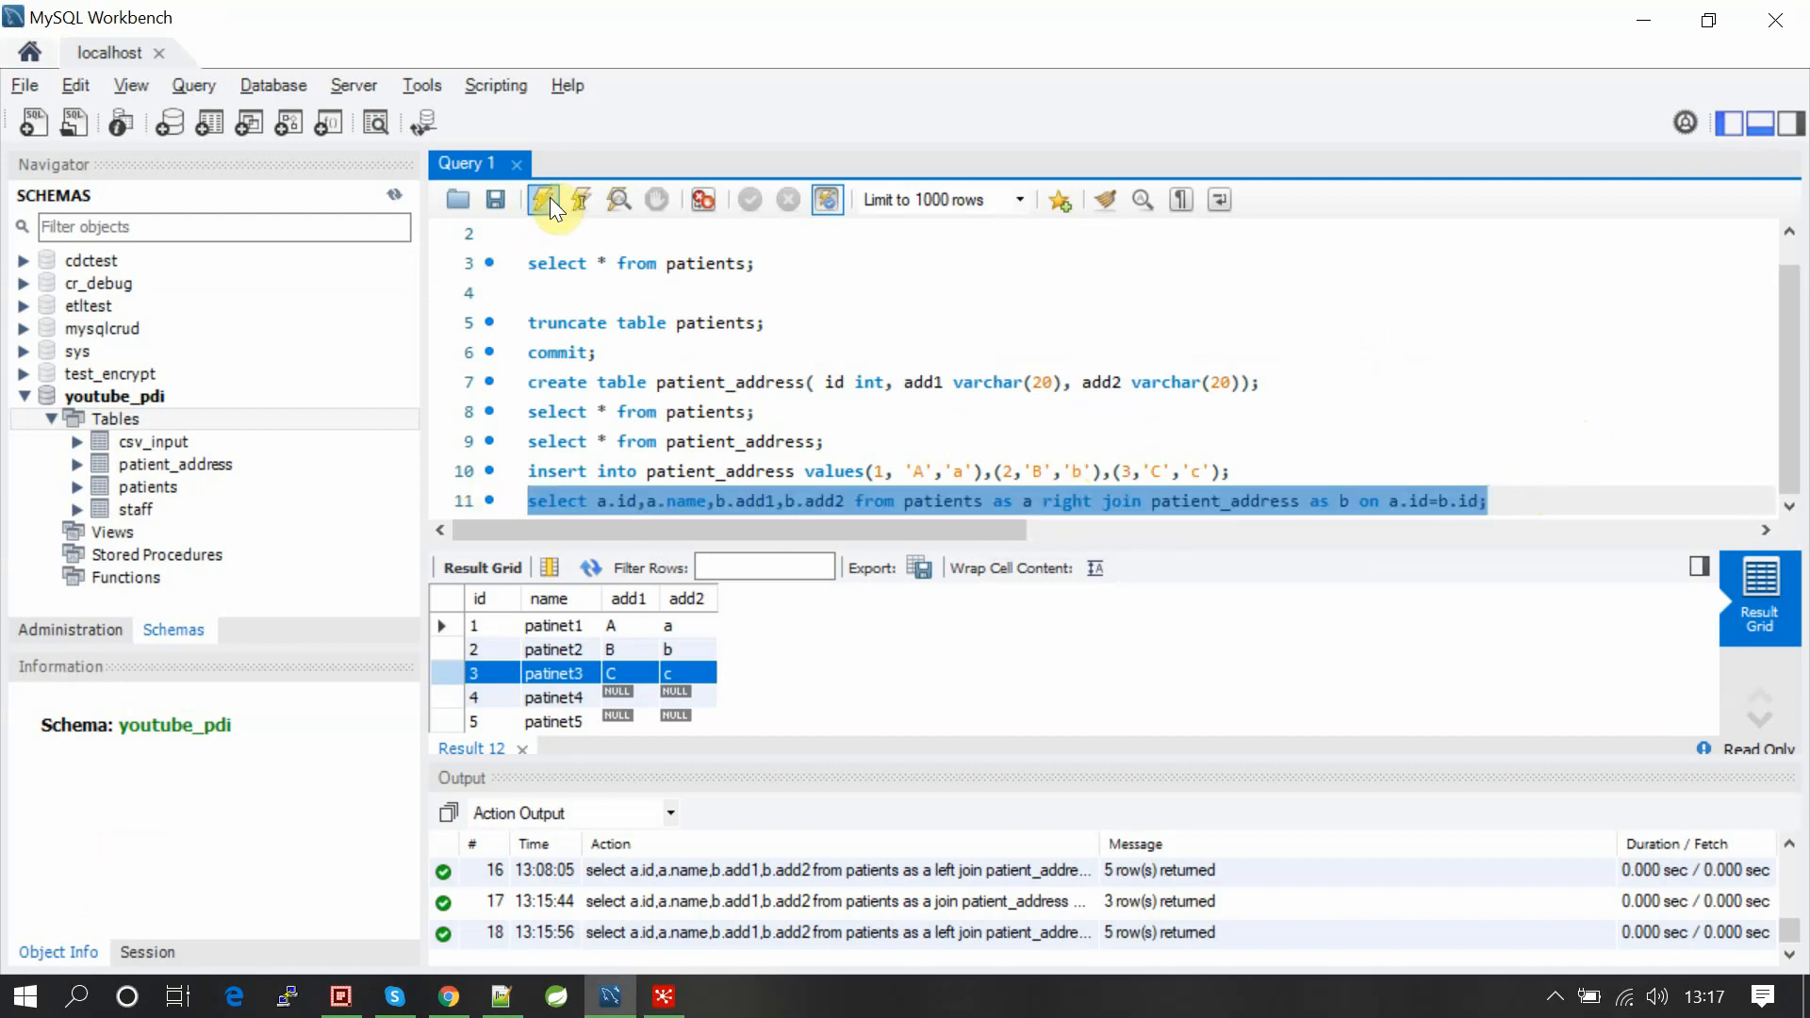
{"action": "left_click", "coordinate": [540, 198]}
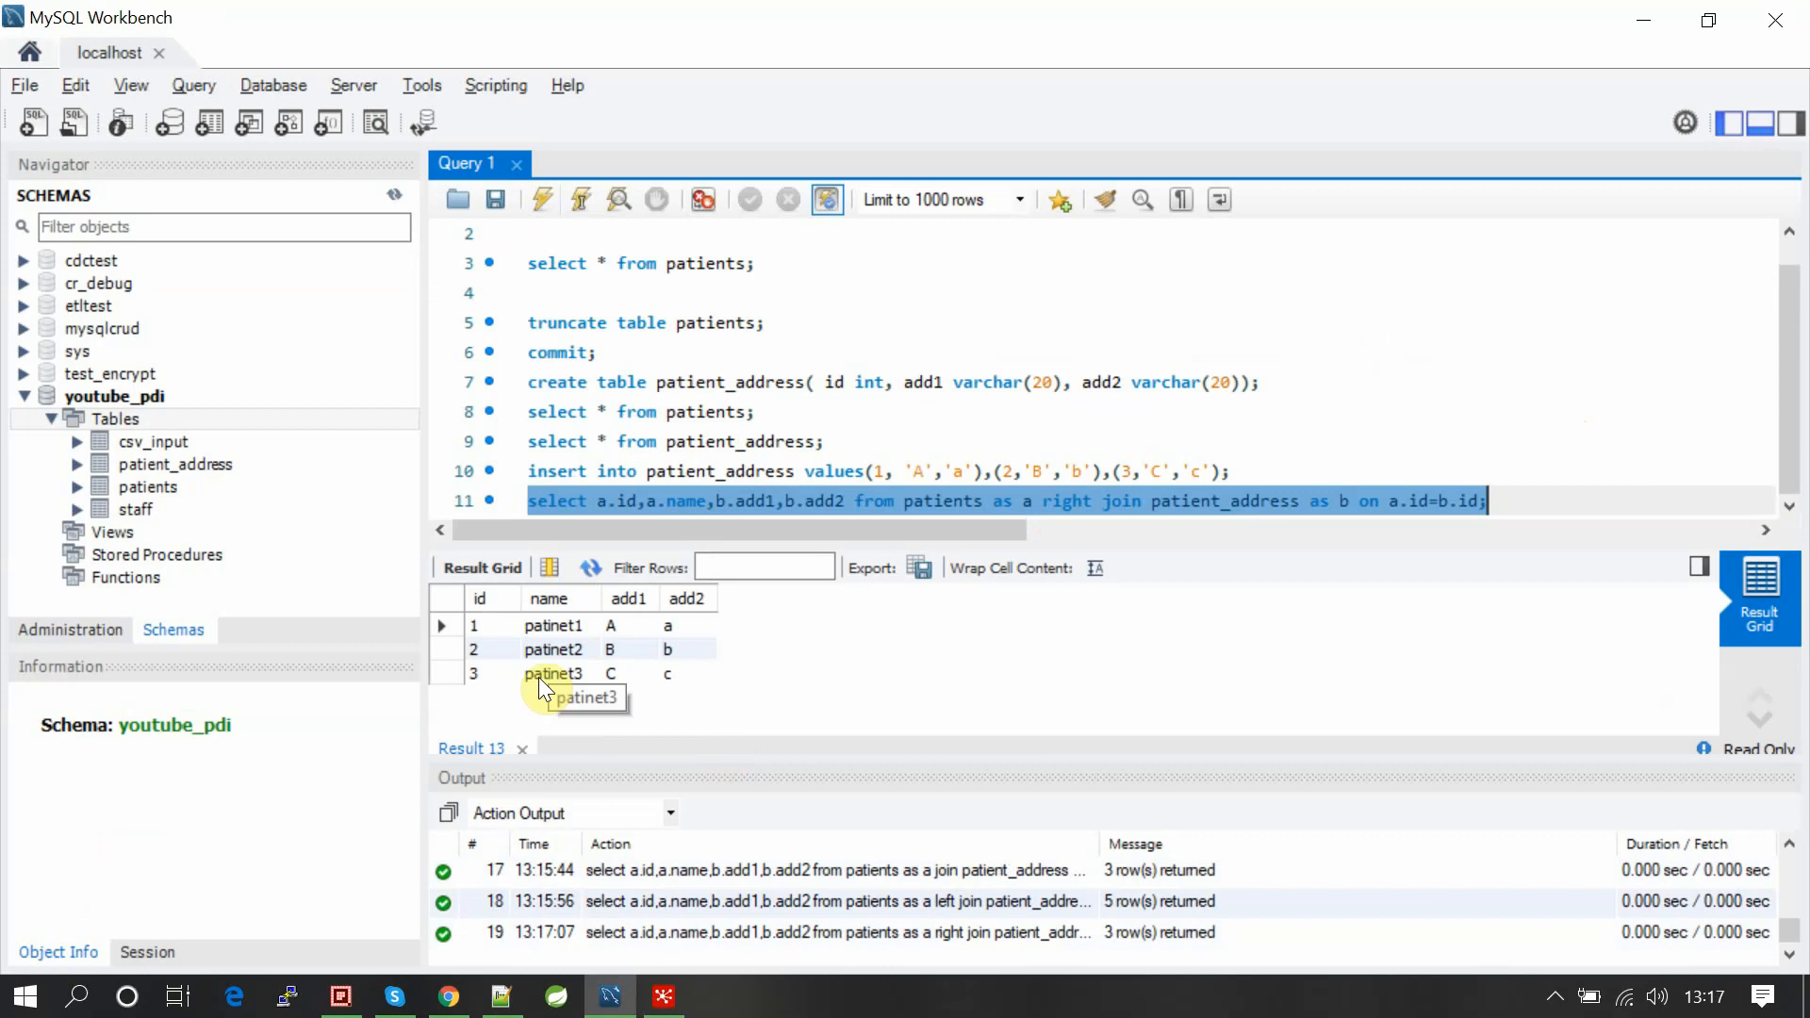
{"action": "left_click", "coordinate": [662, 995]}
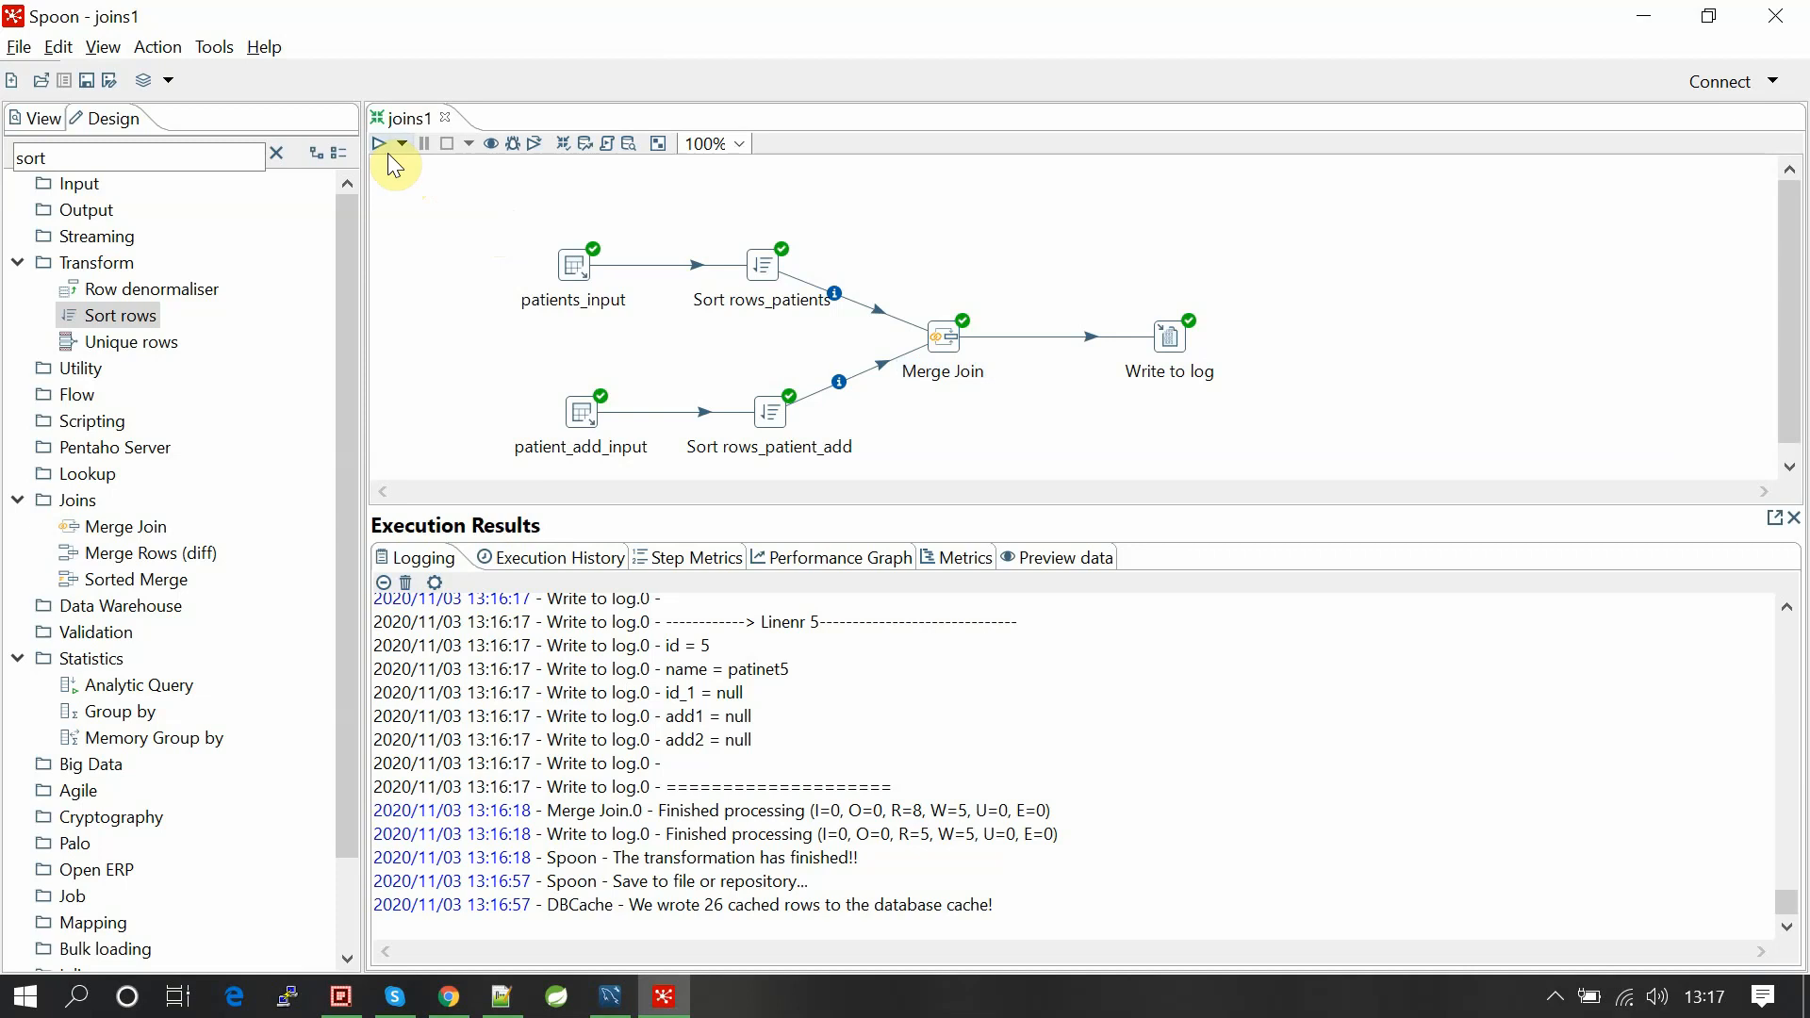
Rerun joins1 with RIGHT OUTER, logging three rows ending with patinet3.
{"action": "left_click", "coordinate": [380, 143]}
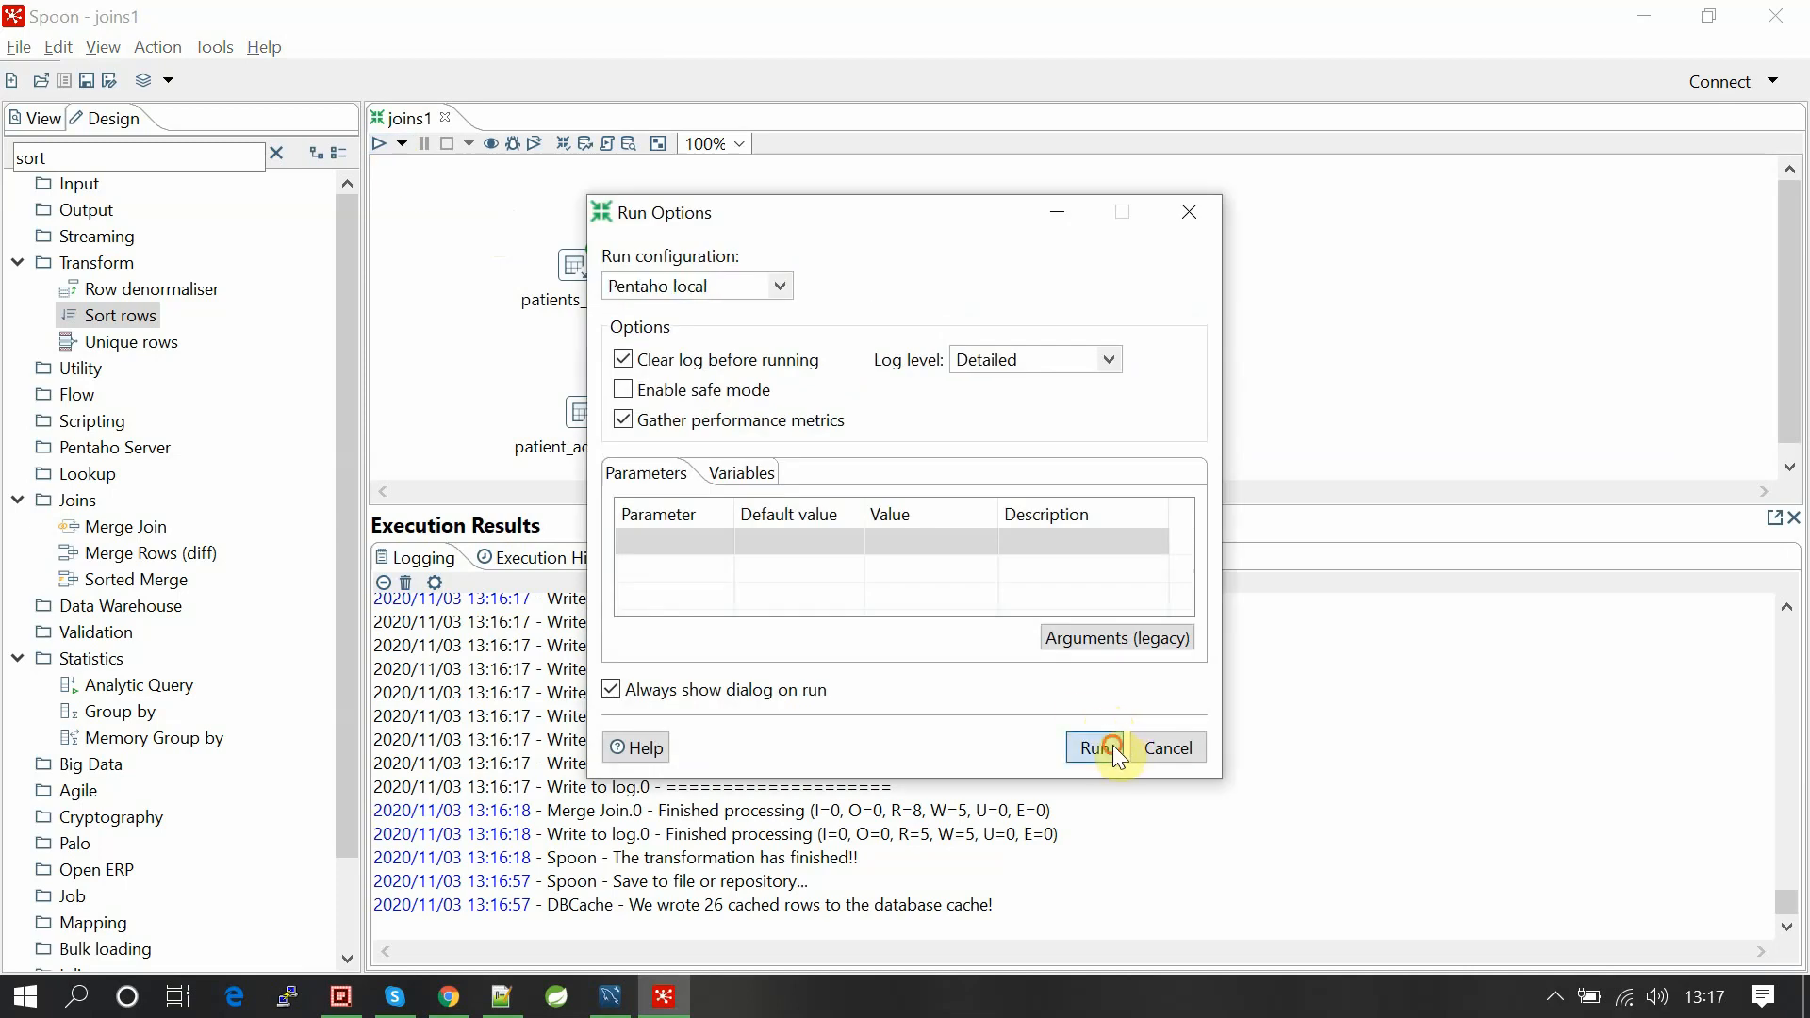
{"action": "left_click", "coordinate": [1091, 747]}
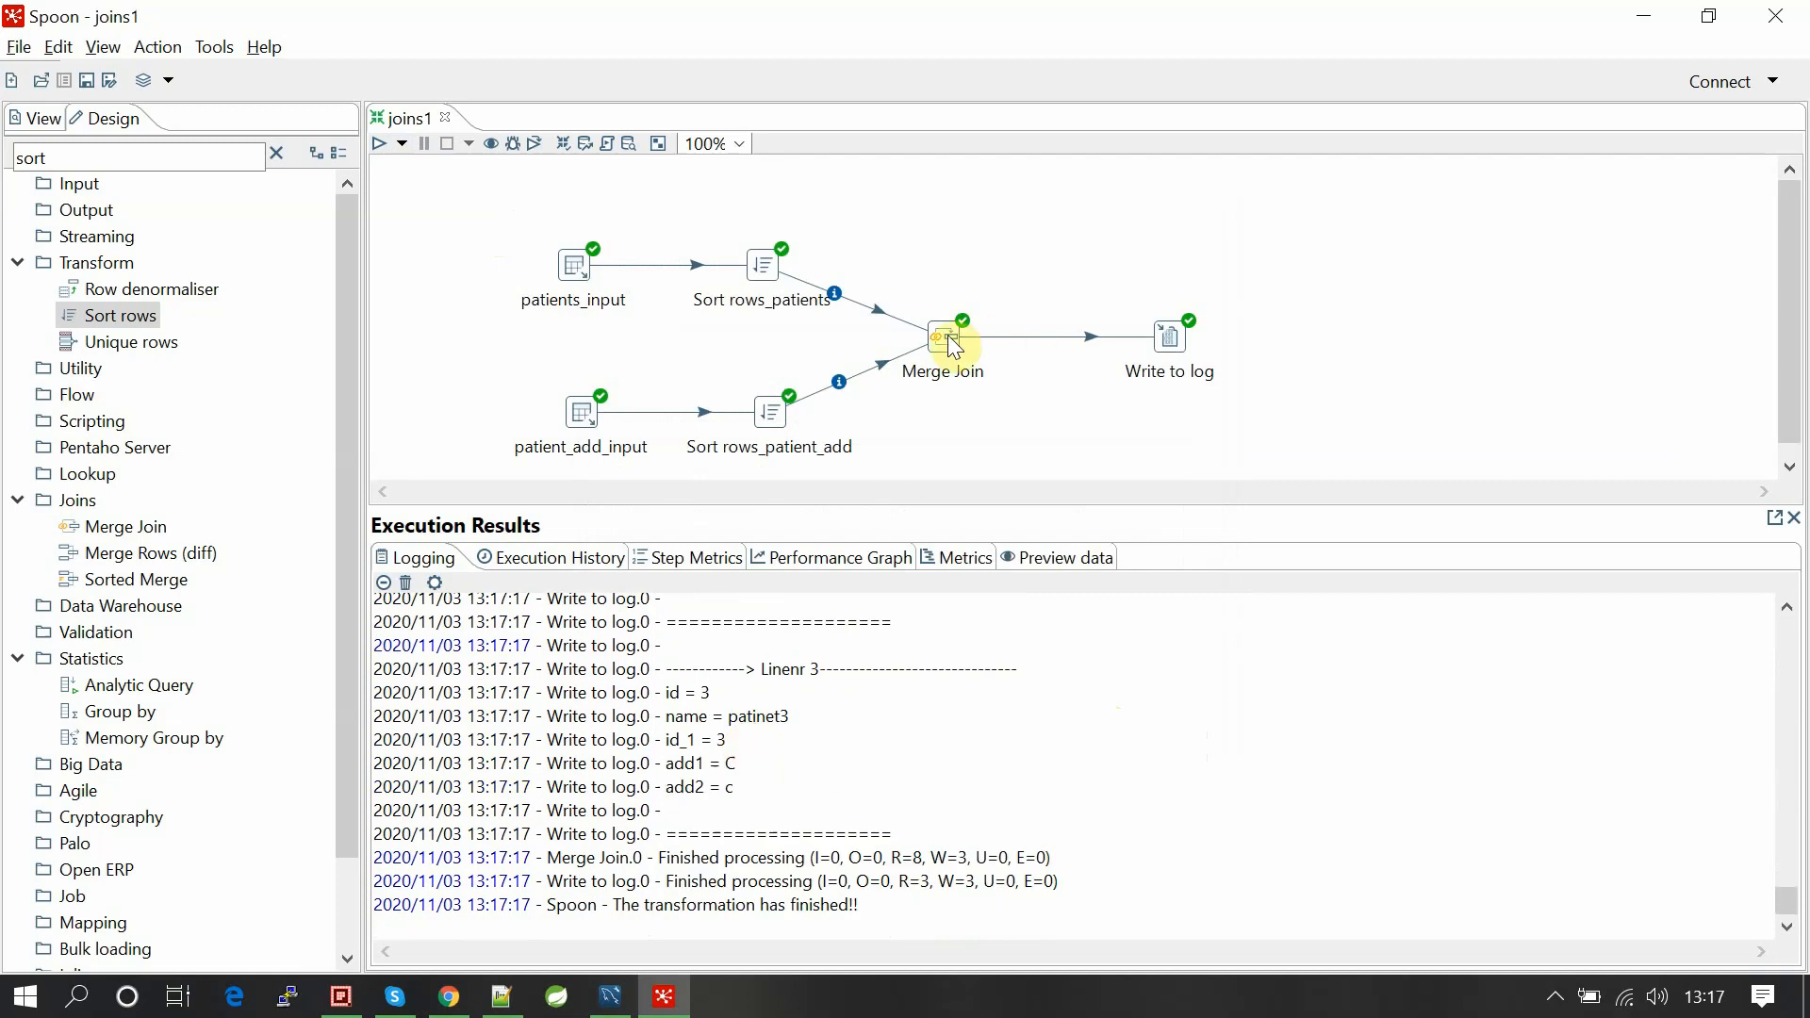
{"action": "left_click", "coordinate": [608, 996]}
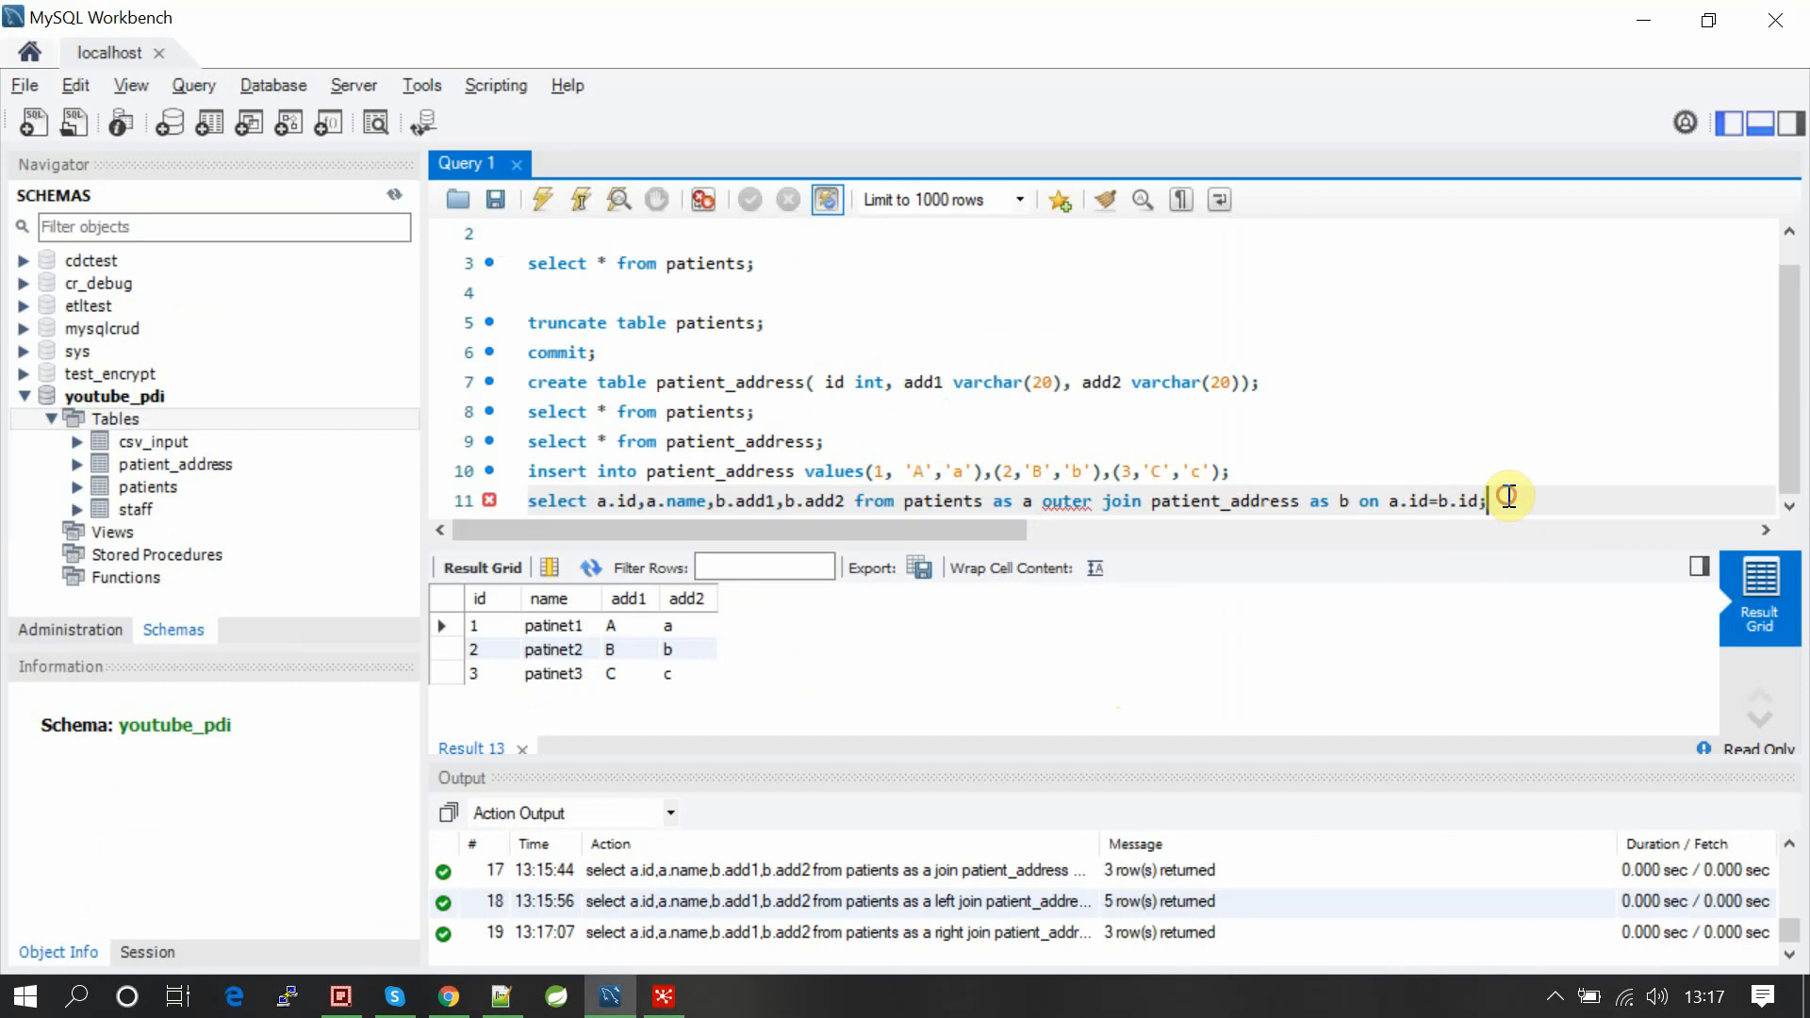
Remove the outer keyword on line 11 so the query uses a plain join.
{"action": "double_click", "coordinate": [1066, 501]}
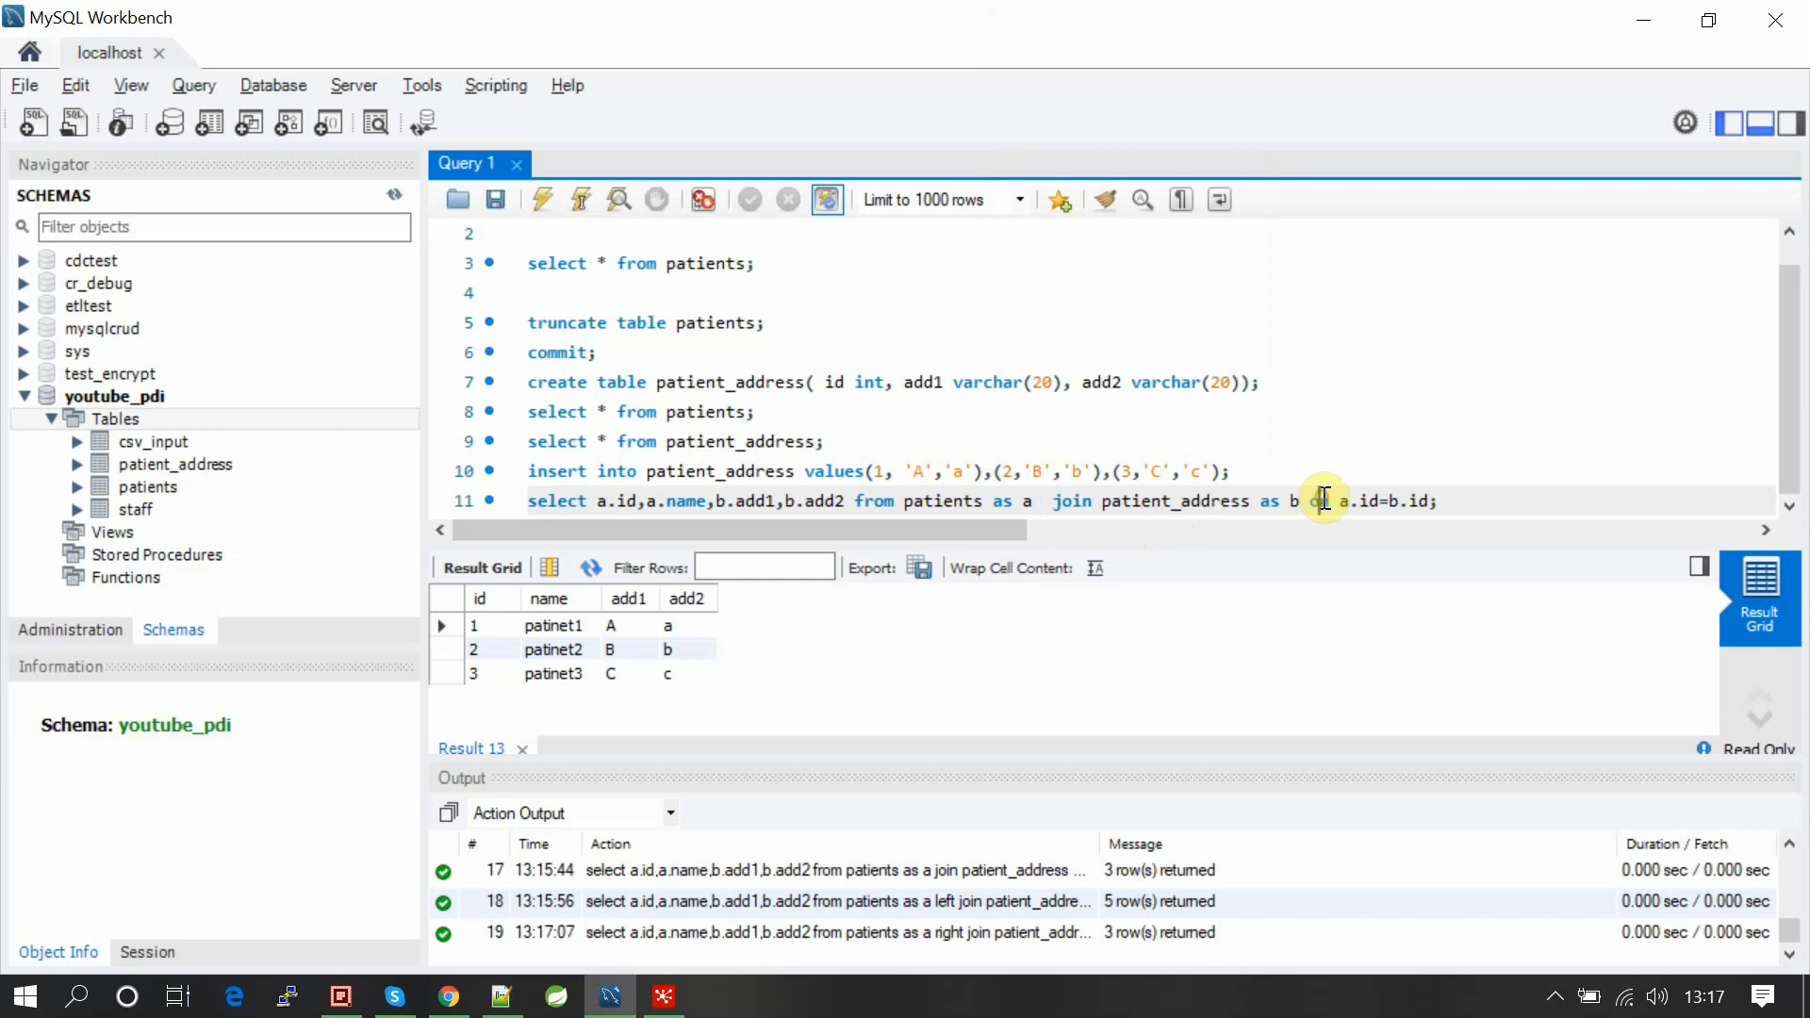
{"action": "left_click", "coordinate": [661, 996]}
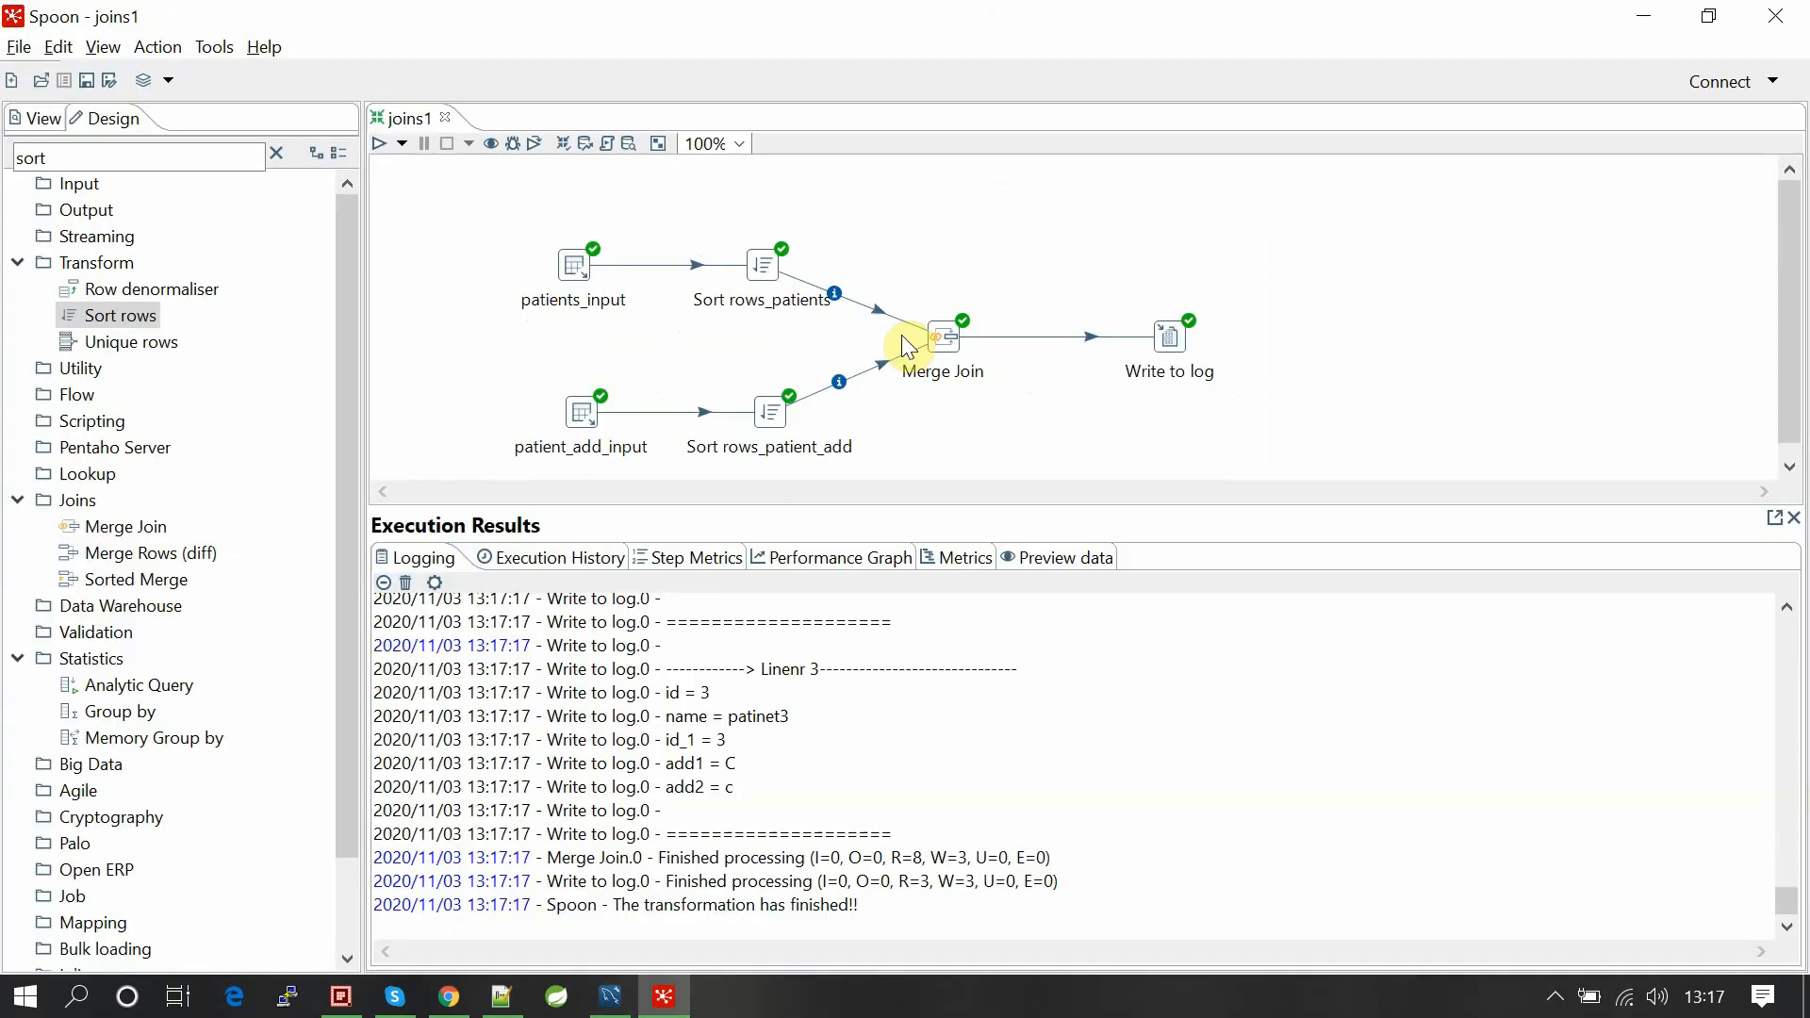
Set Merge Join to FULL OUTER and rerun joins1, logging five rows ending with patinet5.
{"action": "double_click", "coordinate": [943, 335]}
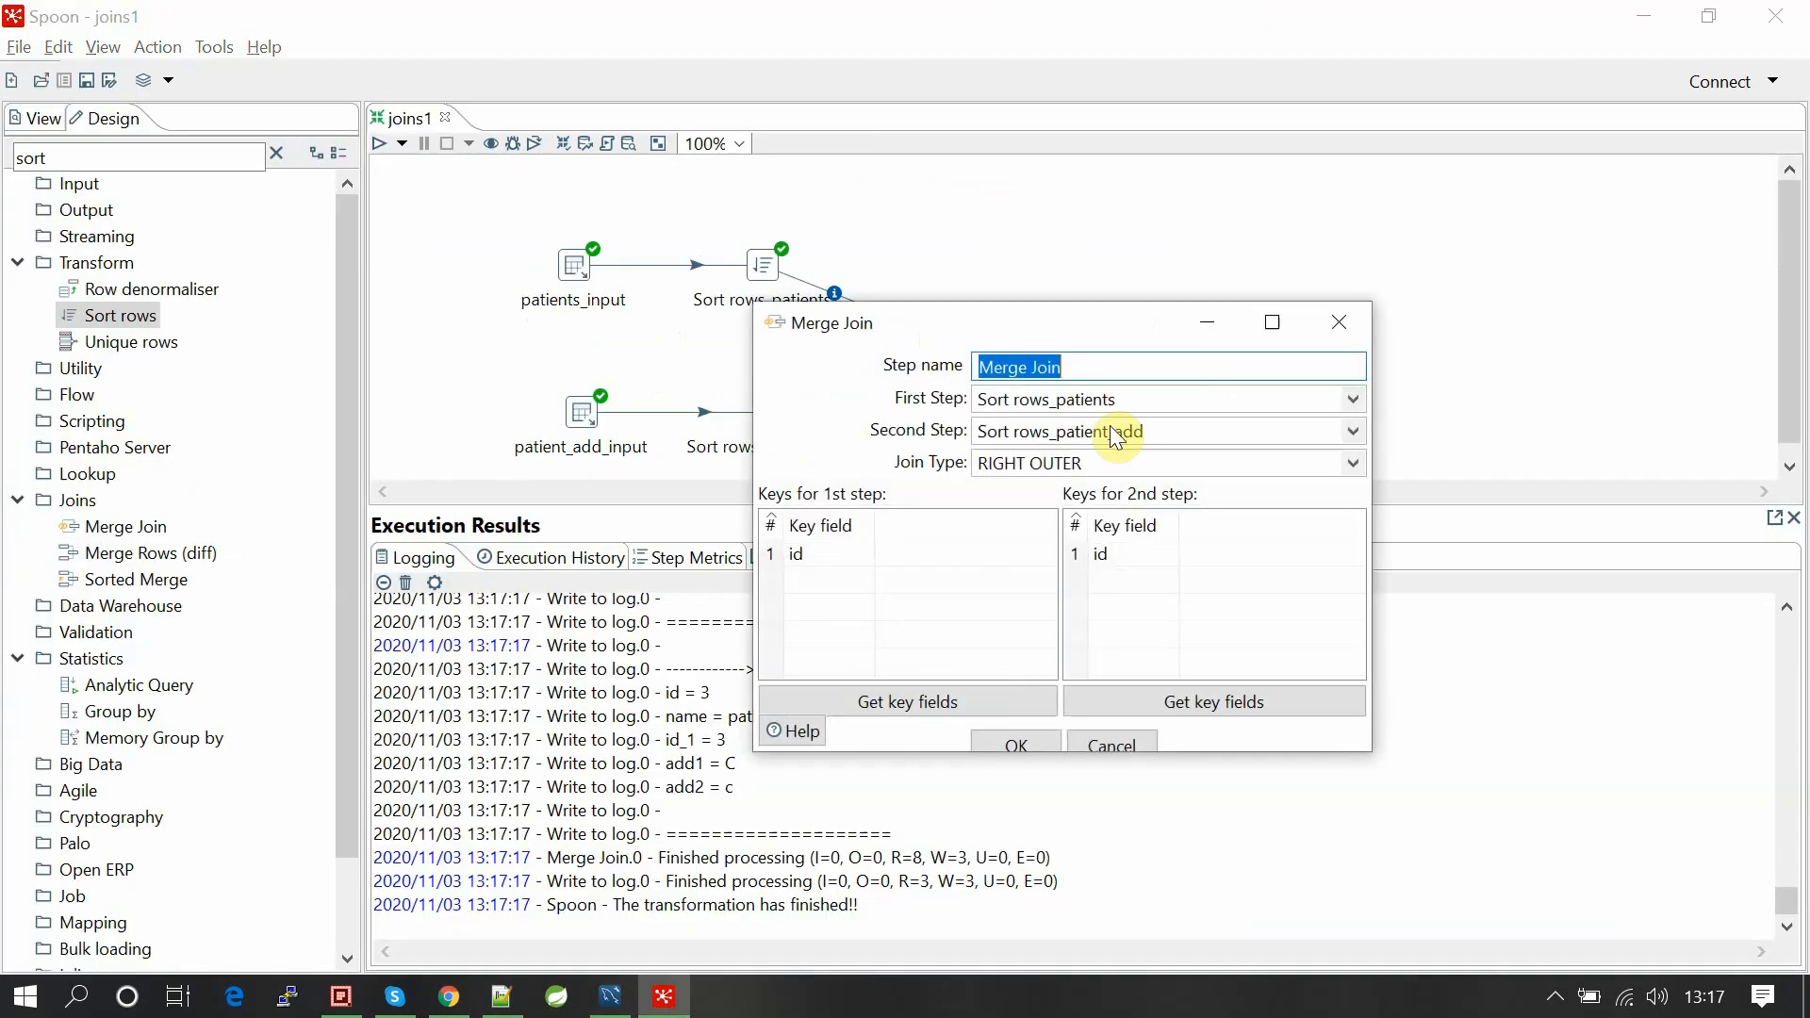
{"action": "left_click", "coordinate": [1348, 463]}
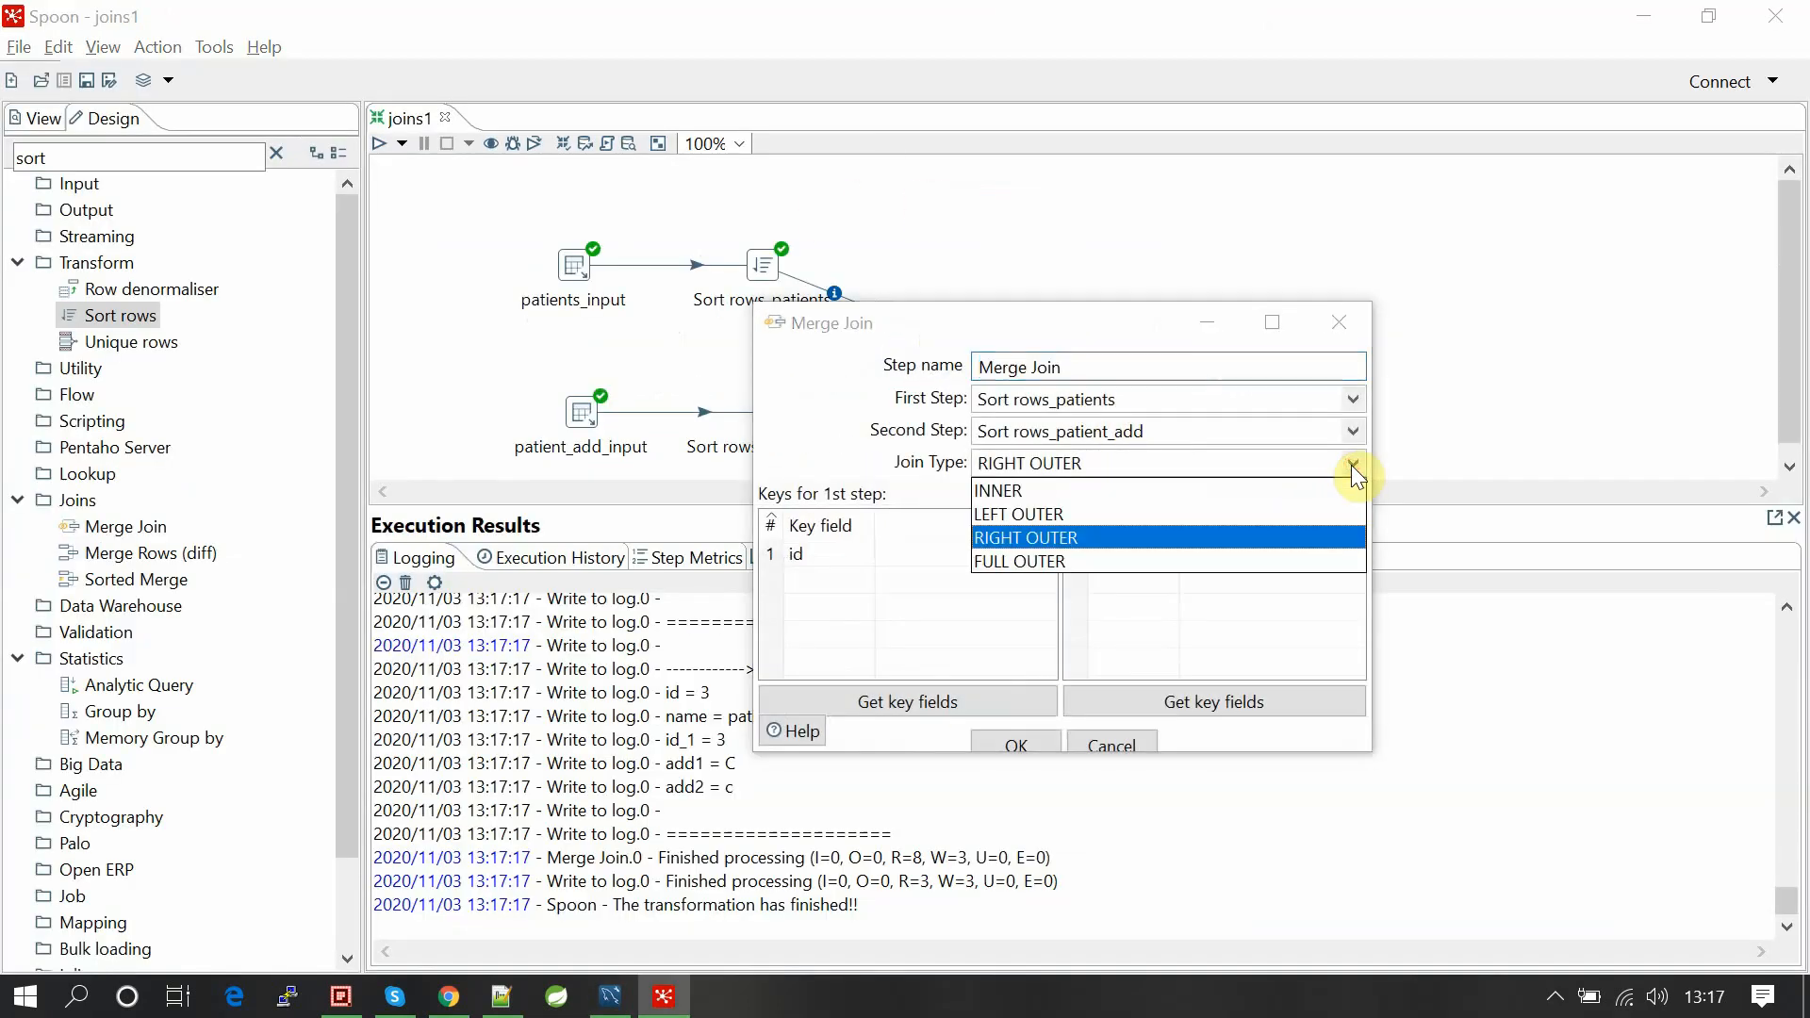
{"action": "left_click", "coordinate": [1018, 562]}
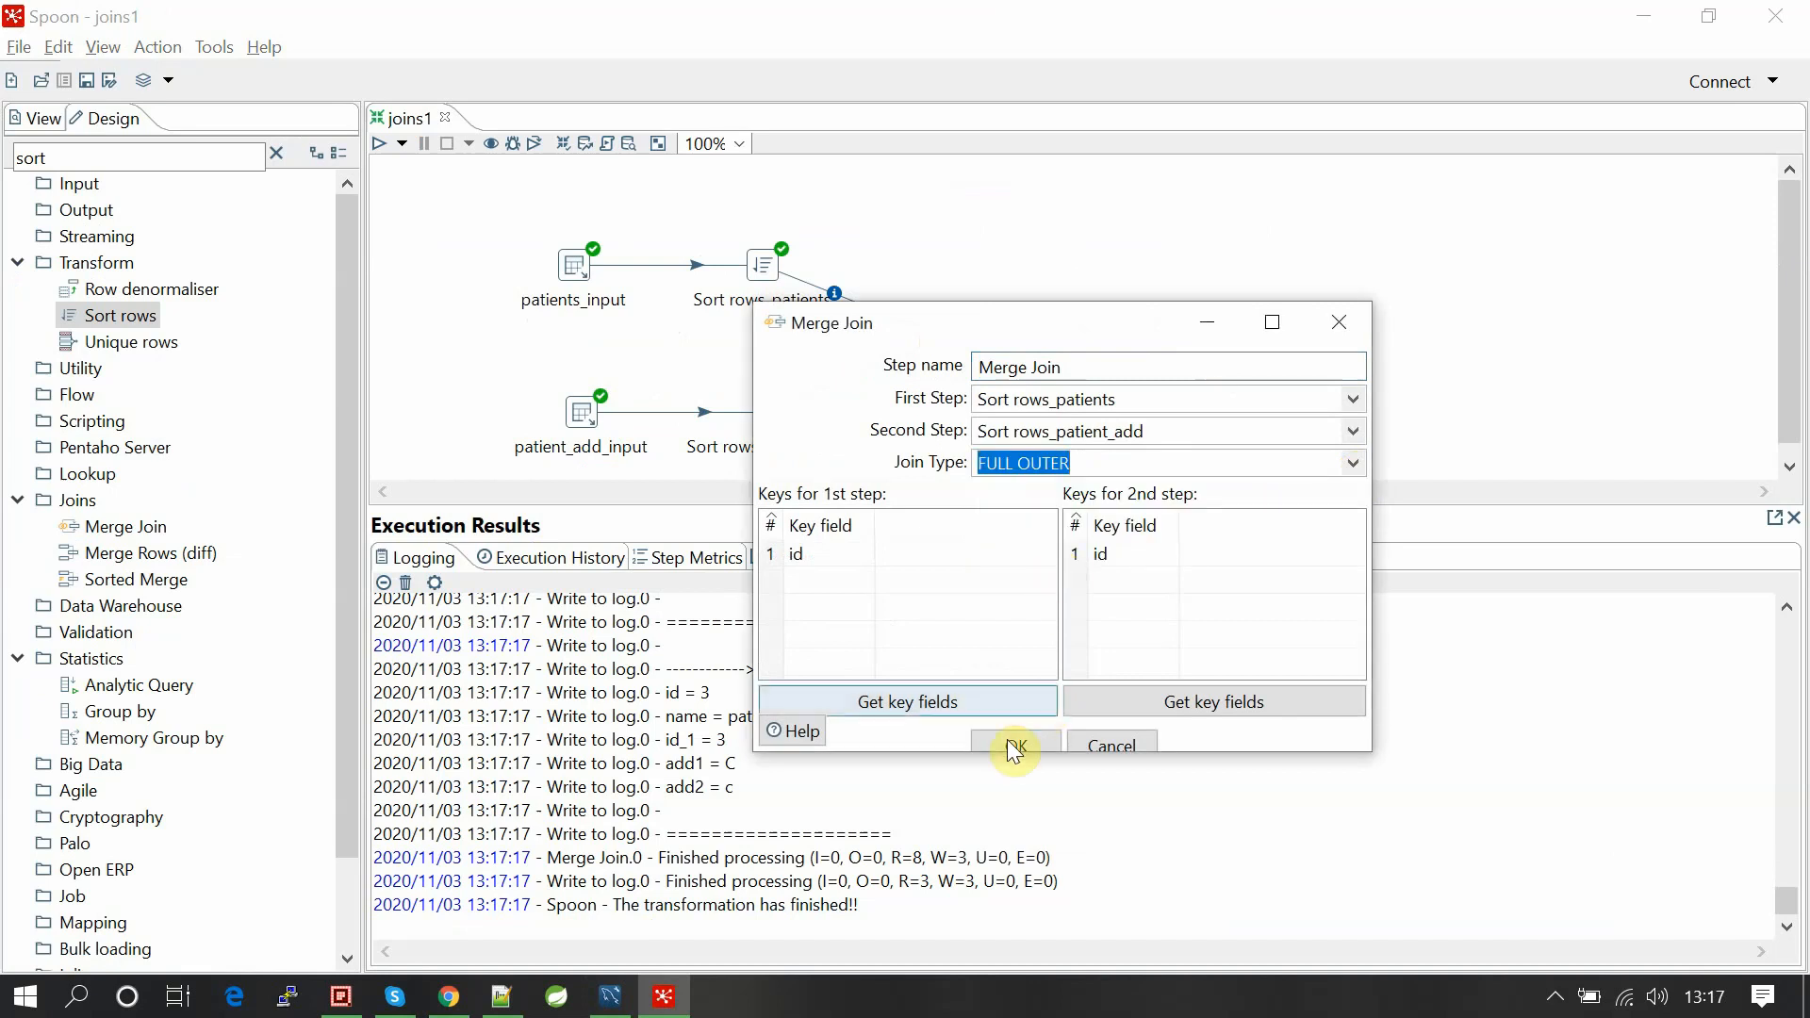
{"action": "left_click", "coordinate": [1012, 745]}
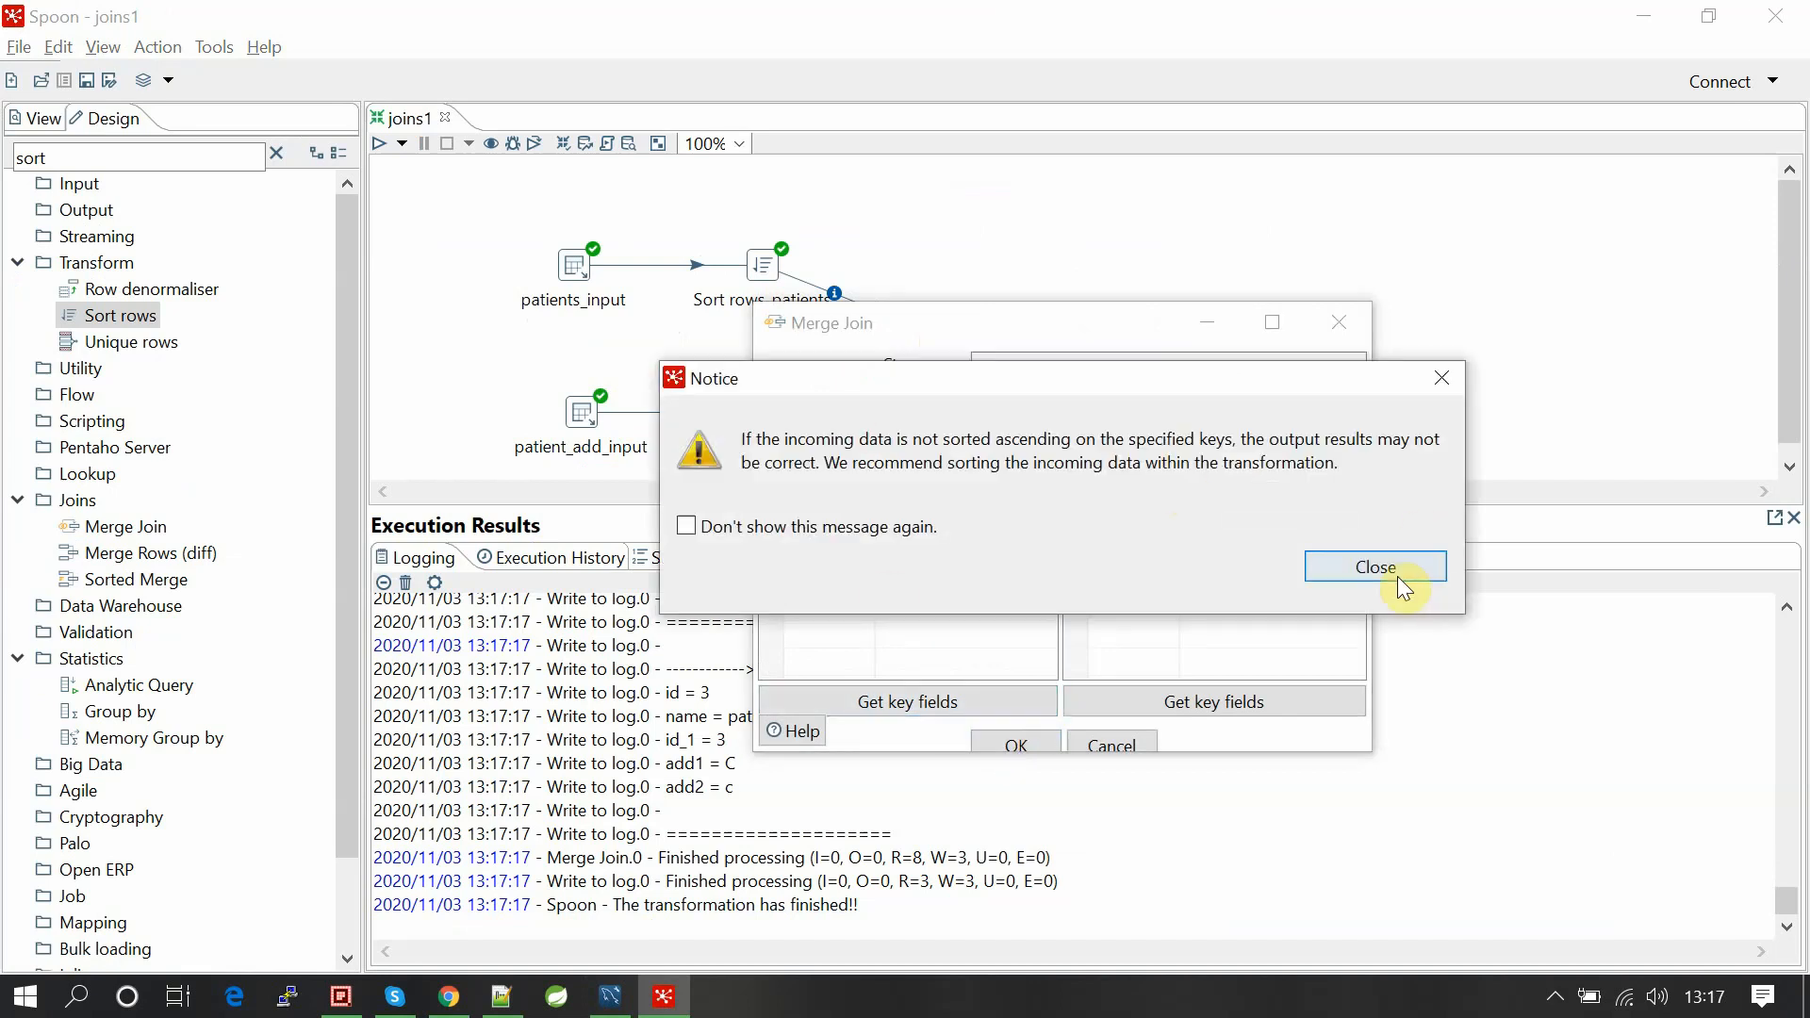
{"action": "left_click", "coordinate": [1374, 567]}
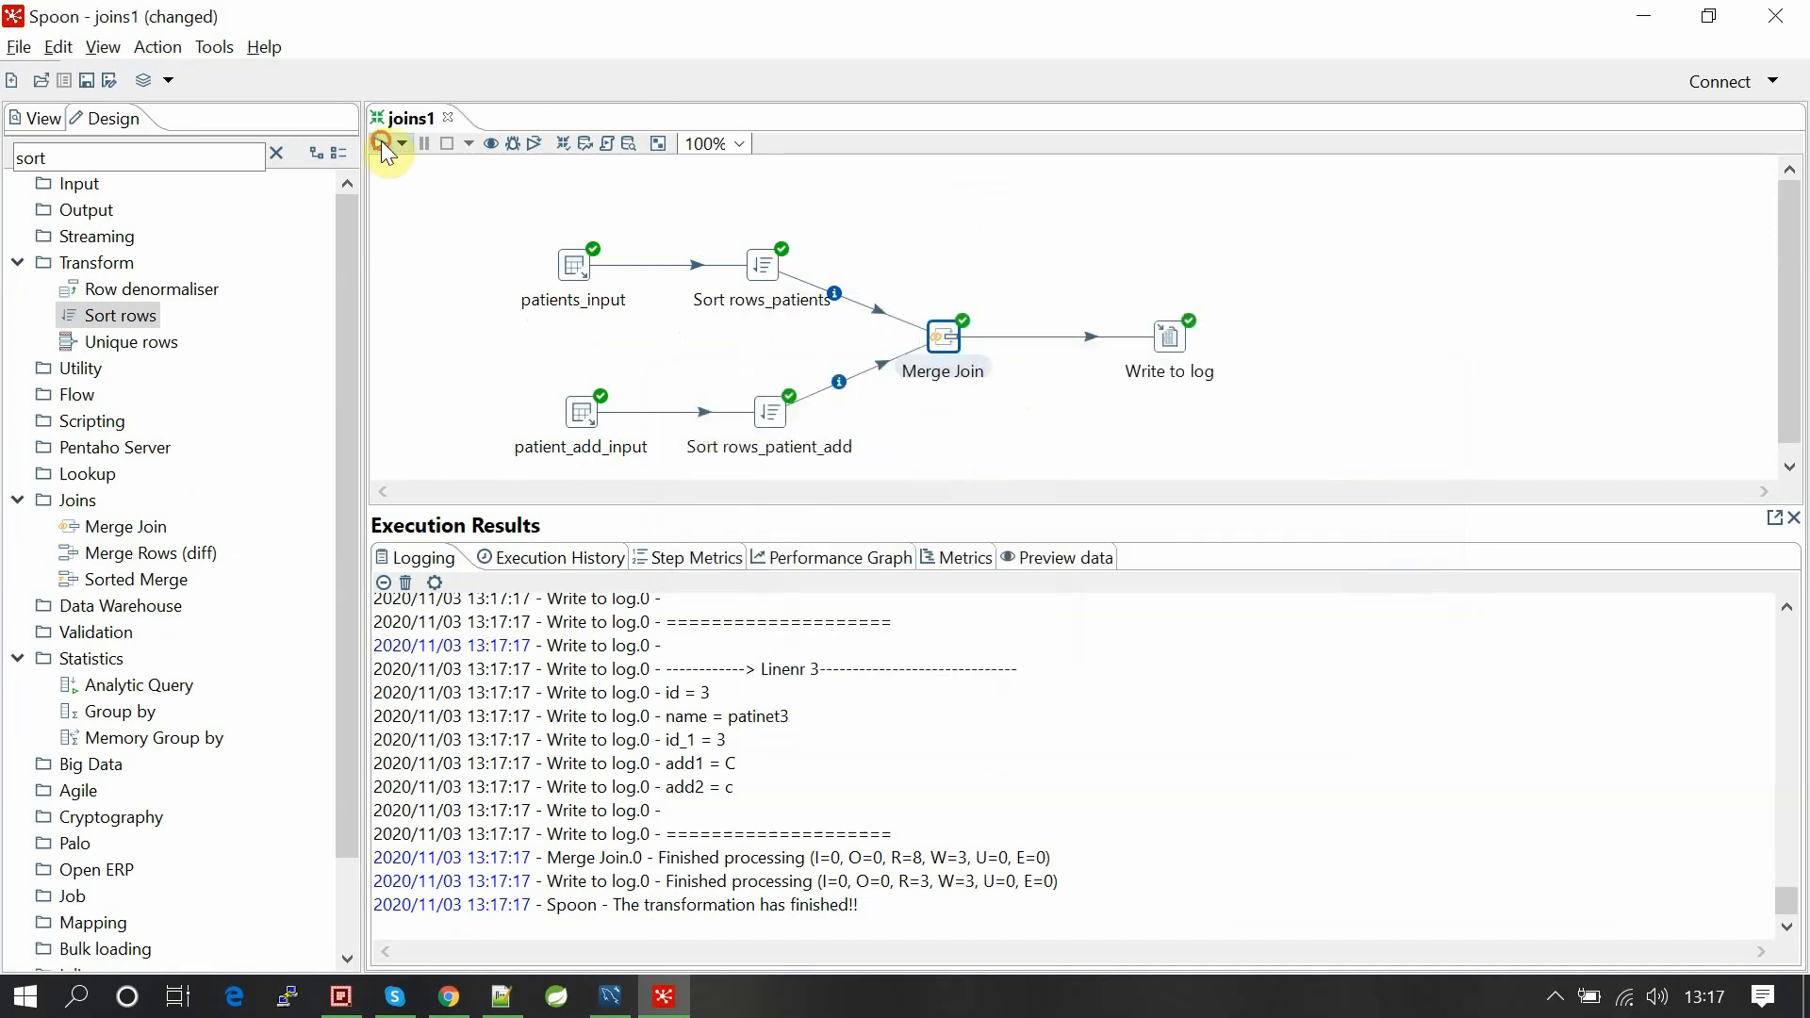
{"action": "left_click", "coordinate": [382, 144]}
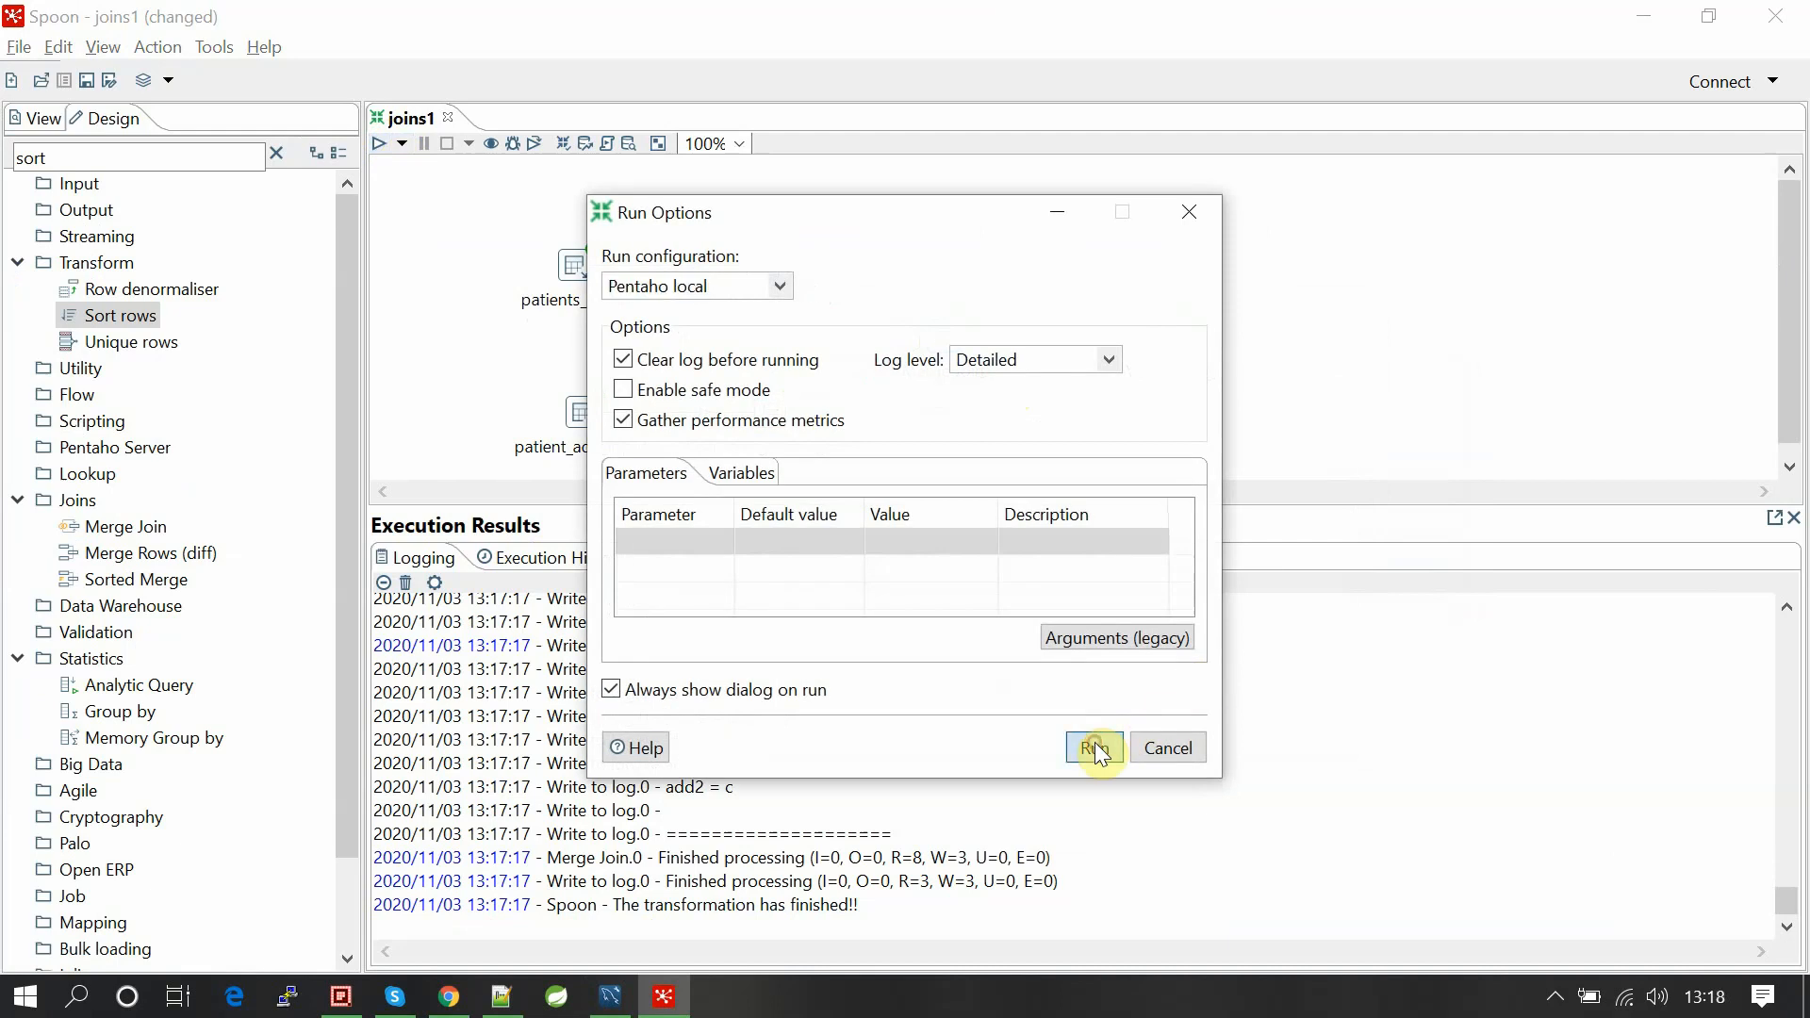
{"action": "left_click", "coordinate": [1091, 747]}
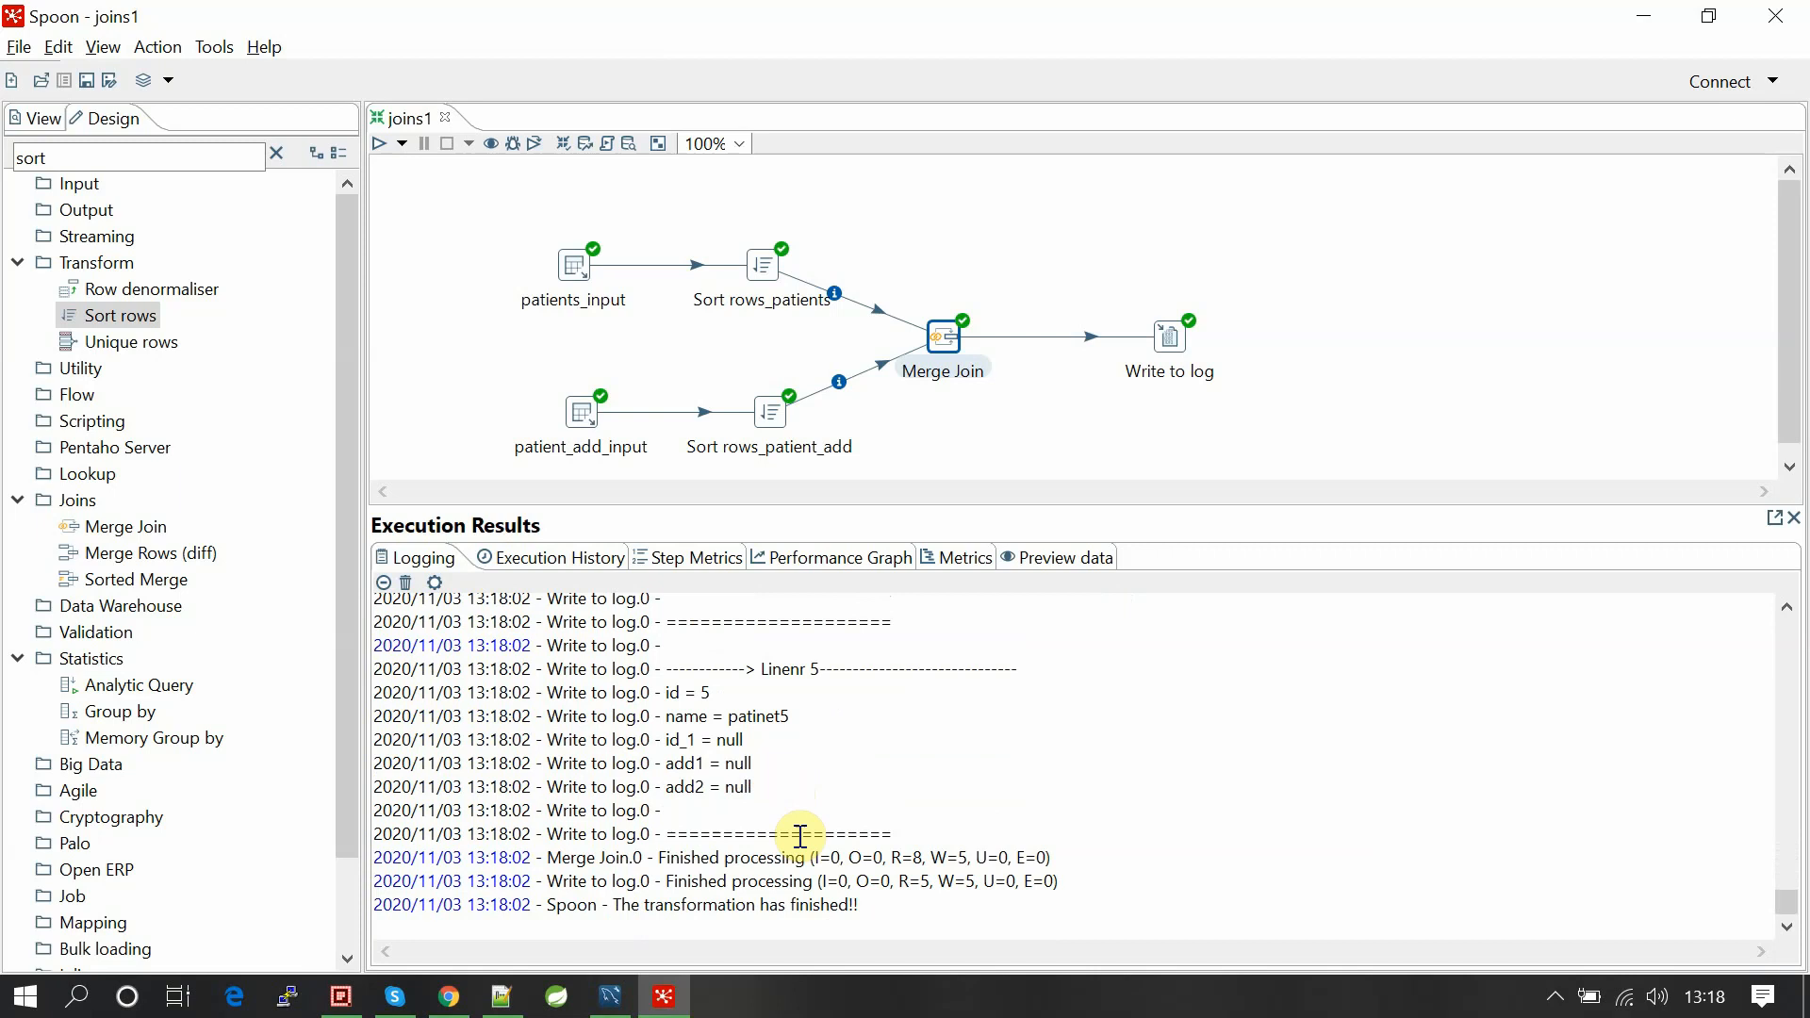
{"action": "mouse_move", "coordinate": [1092, 431]}
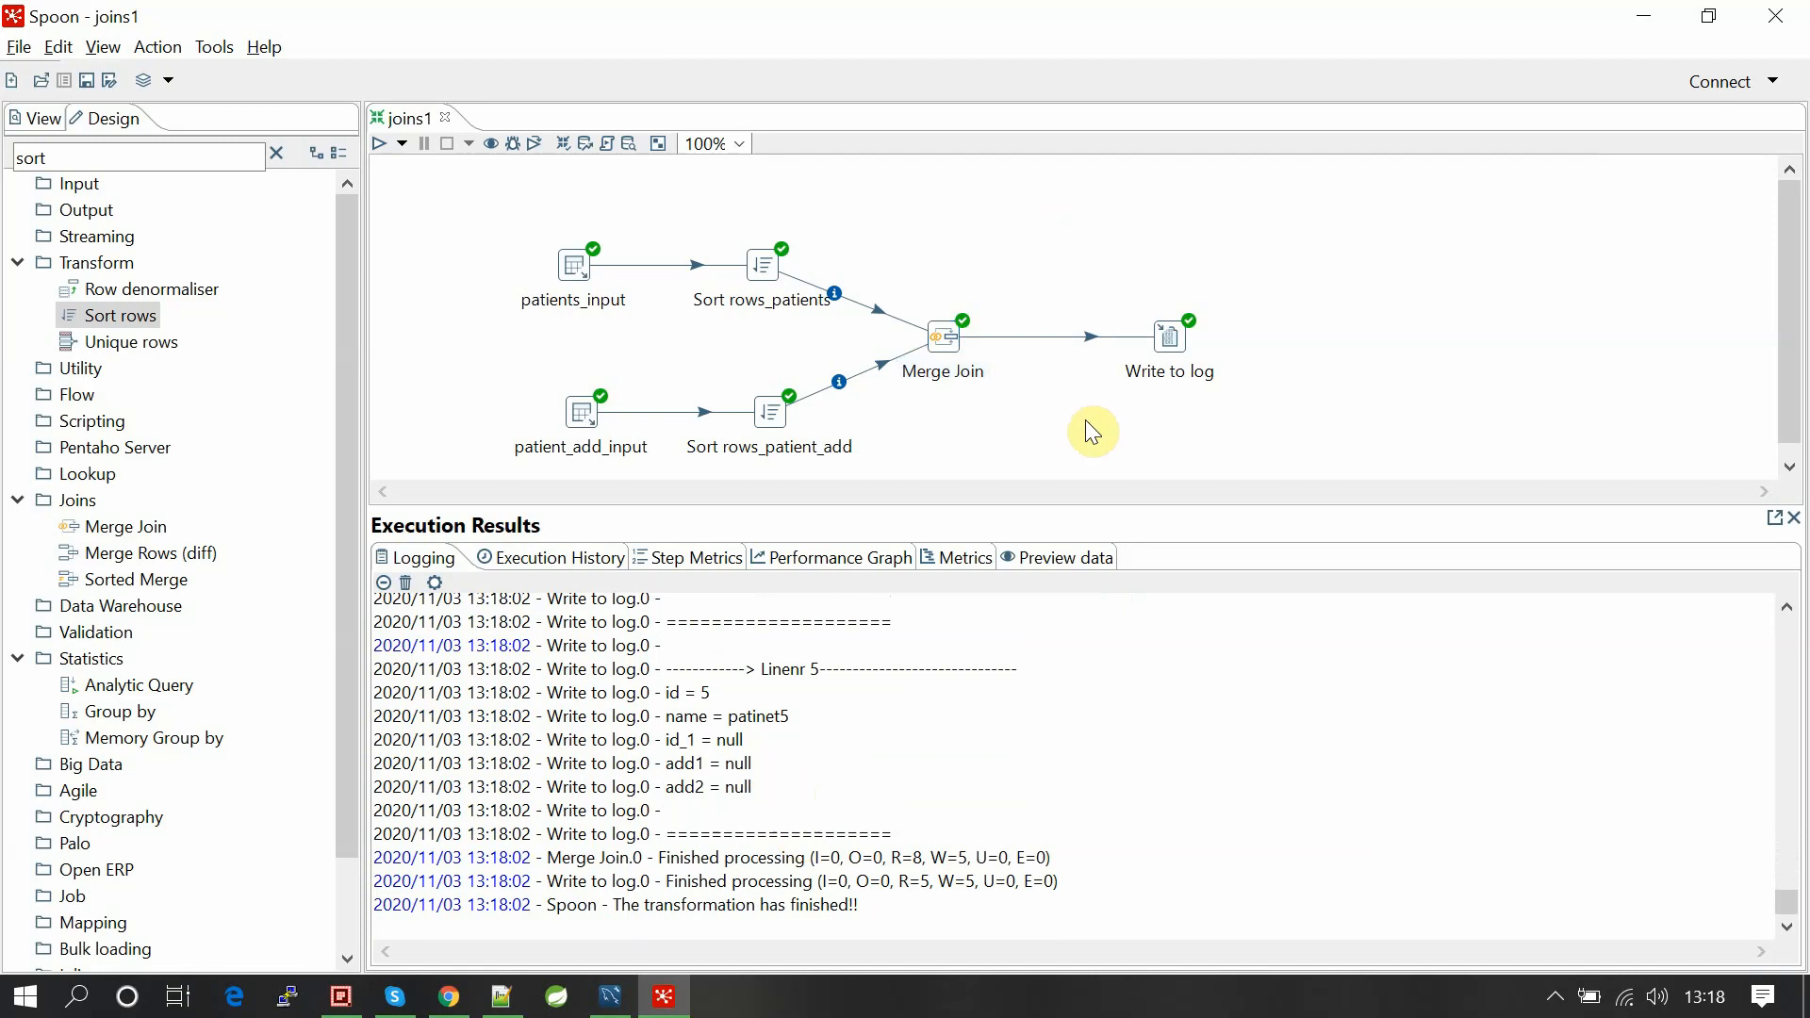
{"action": "mouse_move", "coordinate": [539, 239]}
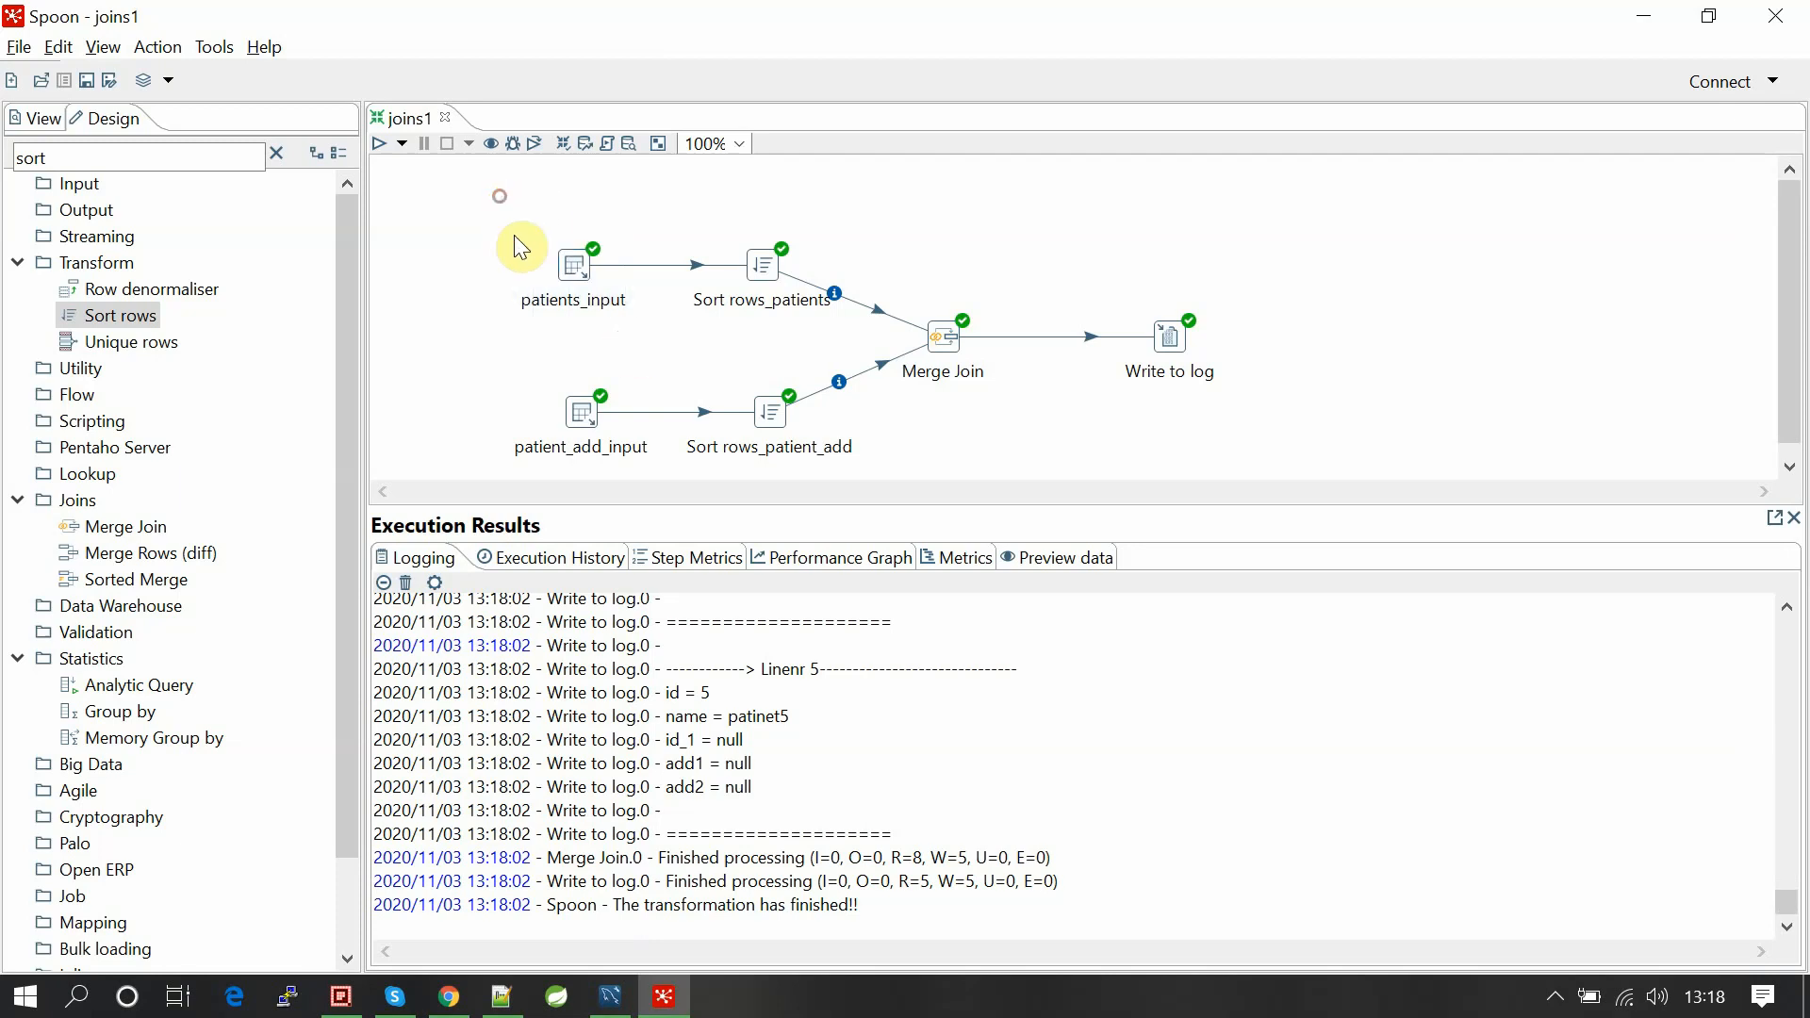
{"action": "mouse_move", "coordinate": [817, 352]}
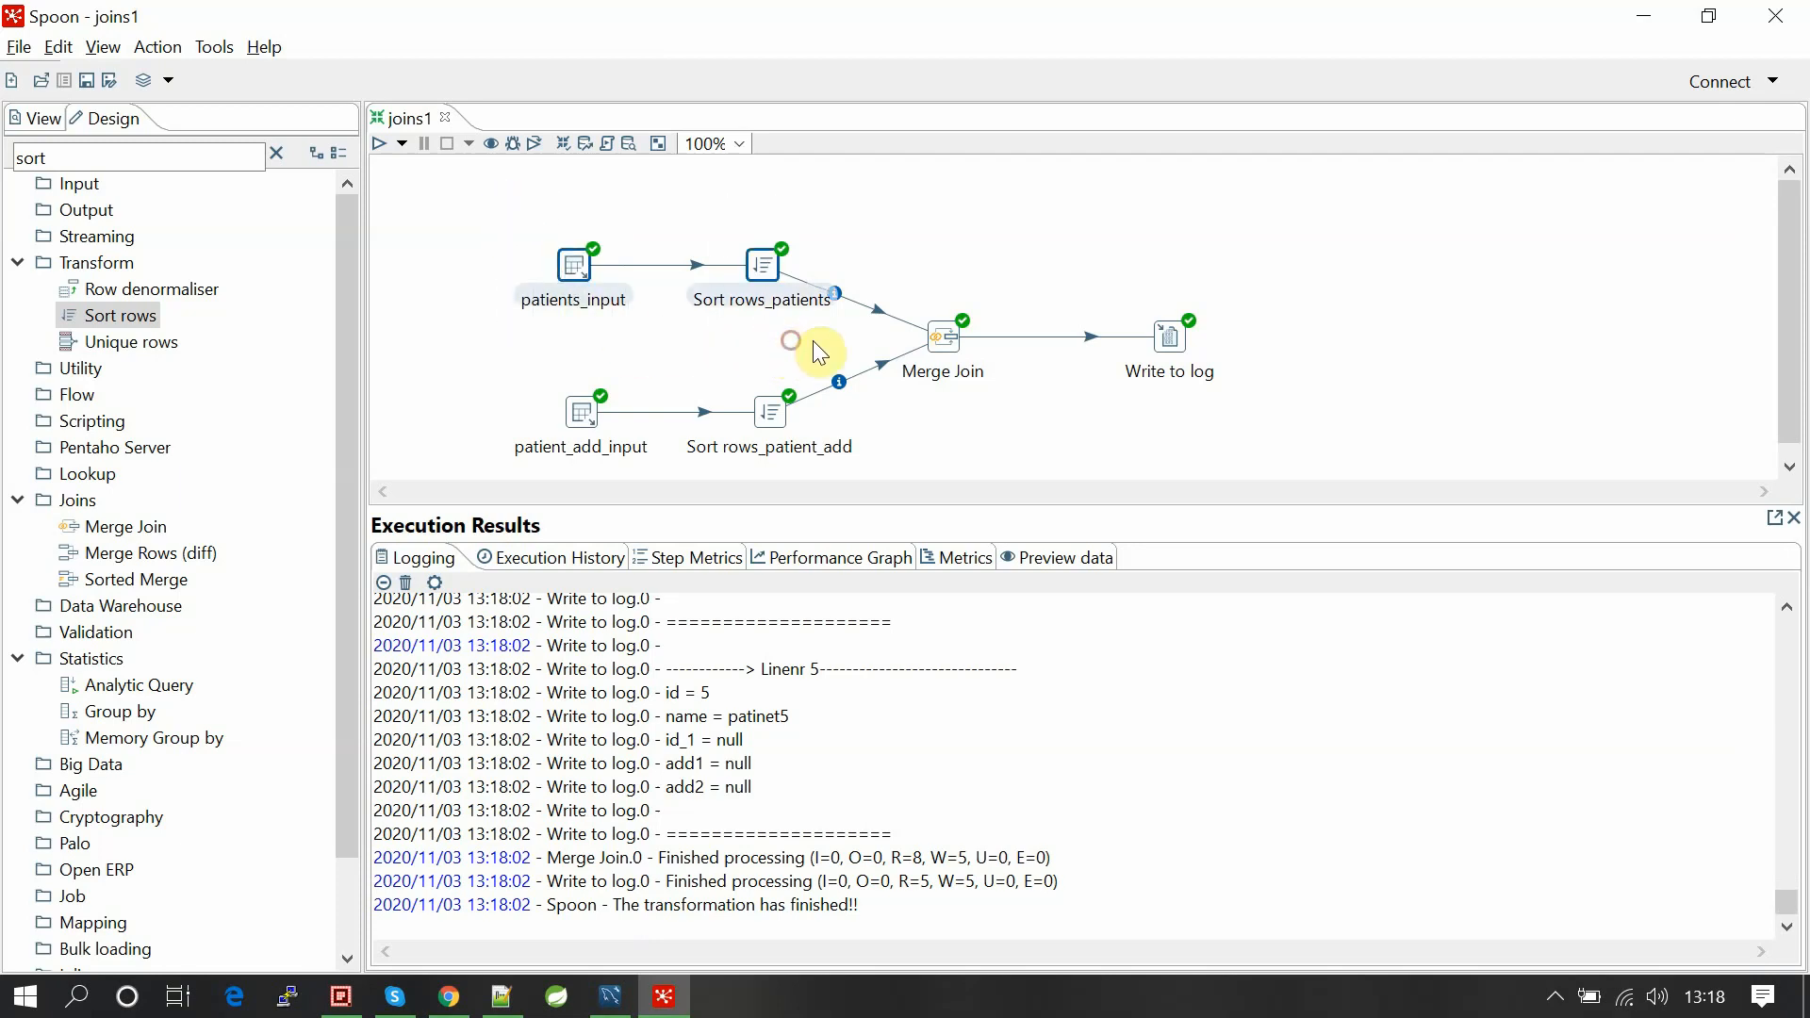
{"action": "left_click", "coordinate": [942, 335]}
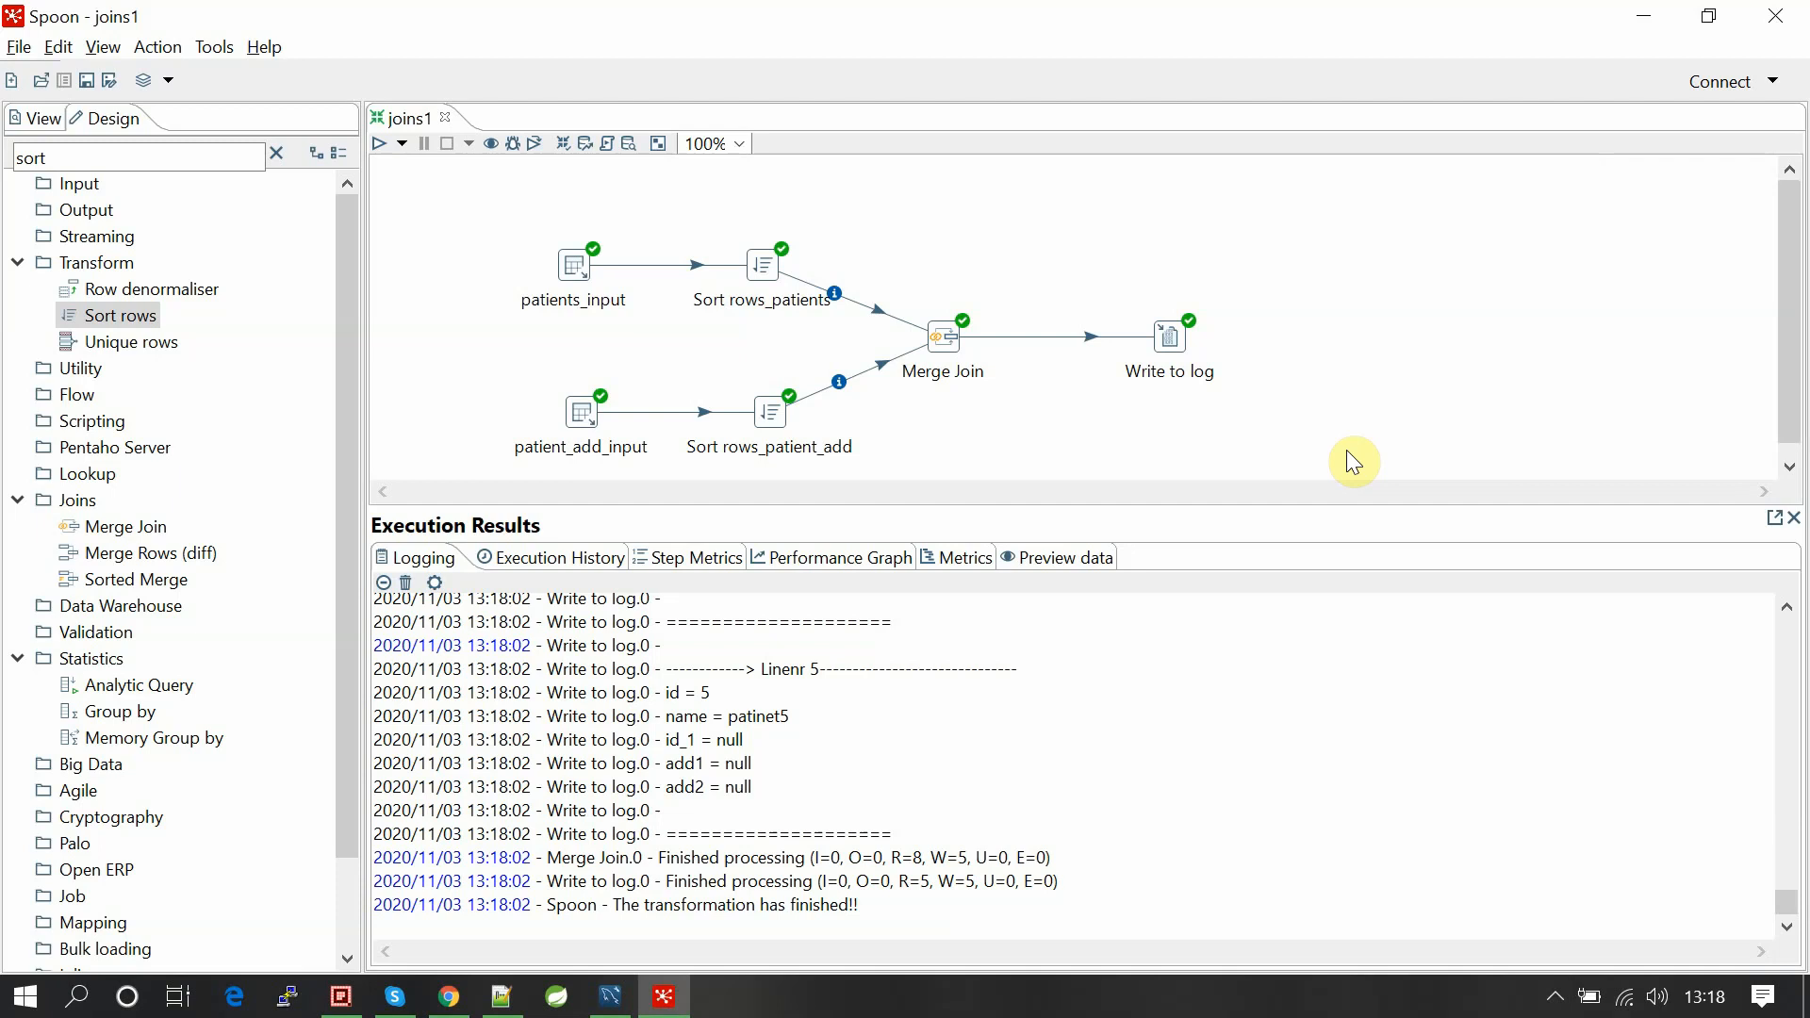
{"action": "mouse_move", "coordinate": [1502, 715]}
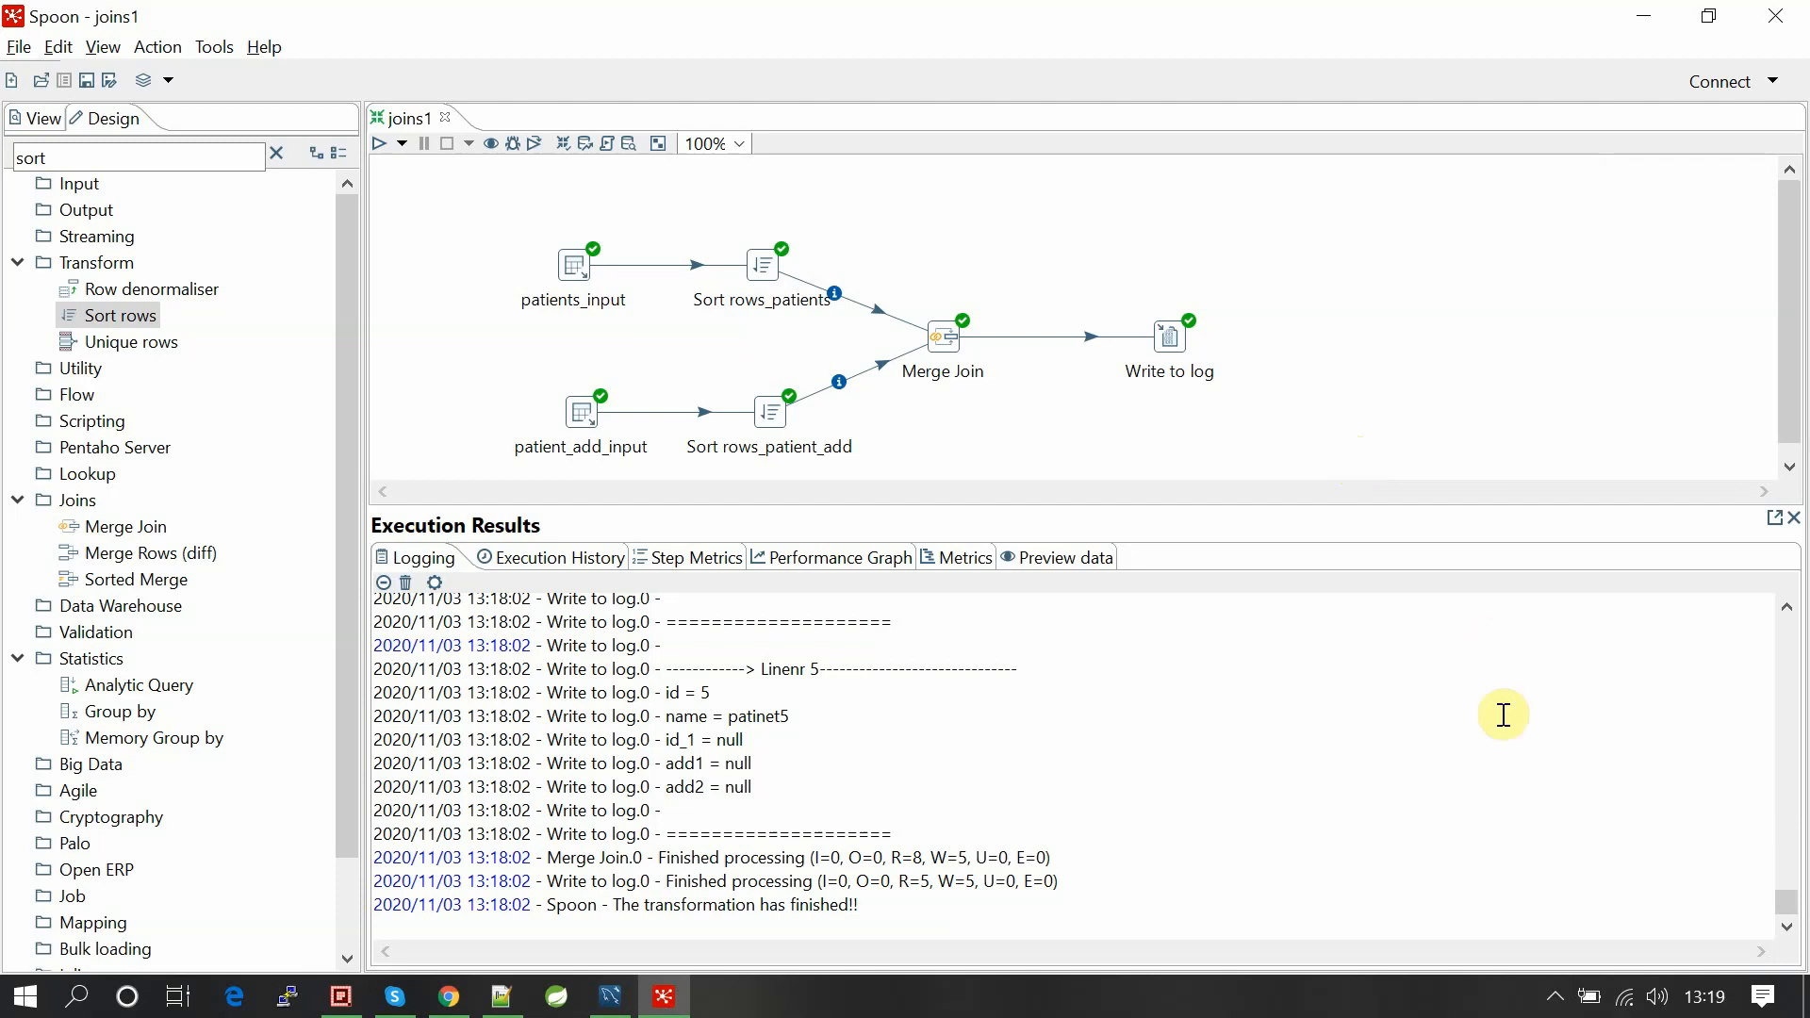